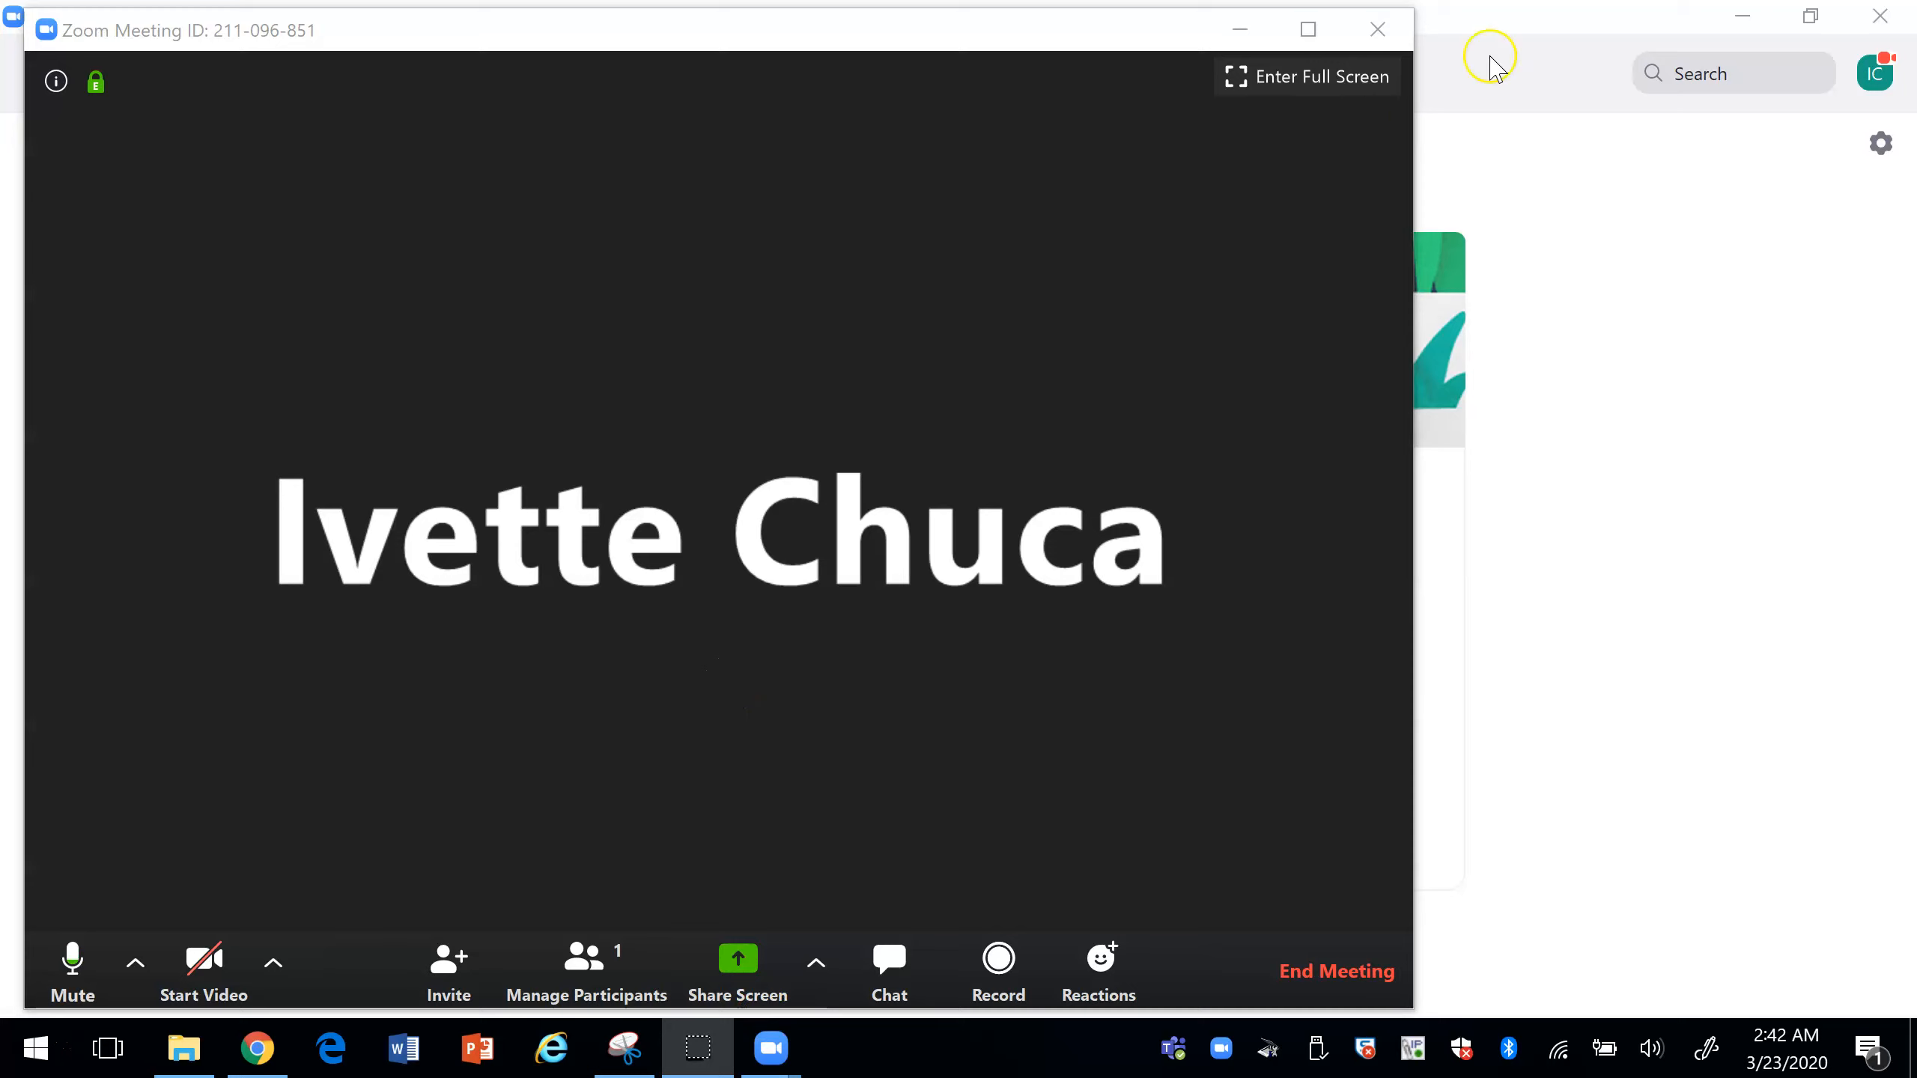
# - Hide the Zoom meeting window, then bring Zoom back and return to the running meeting
pyautogui.click(1243, 30)
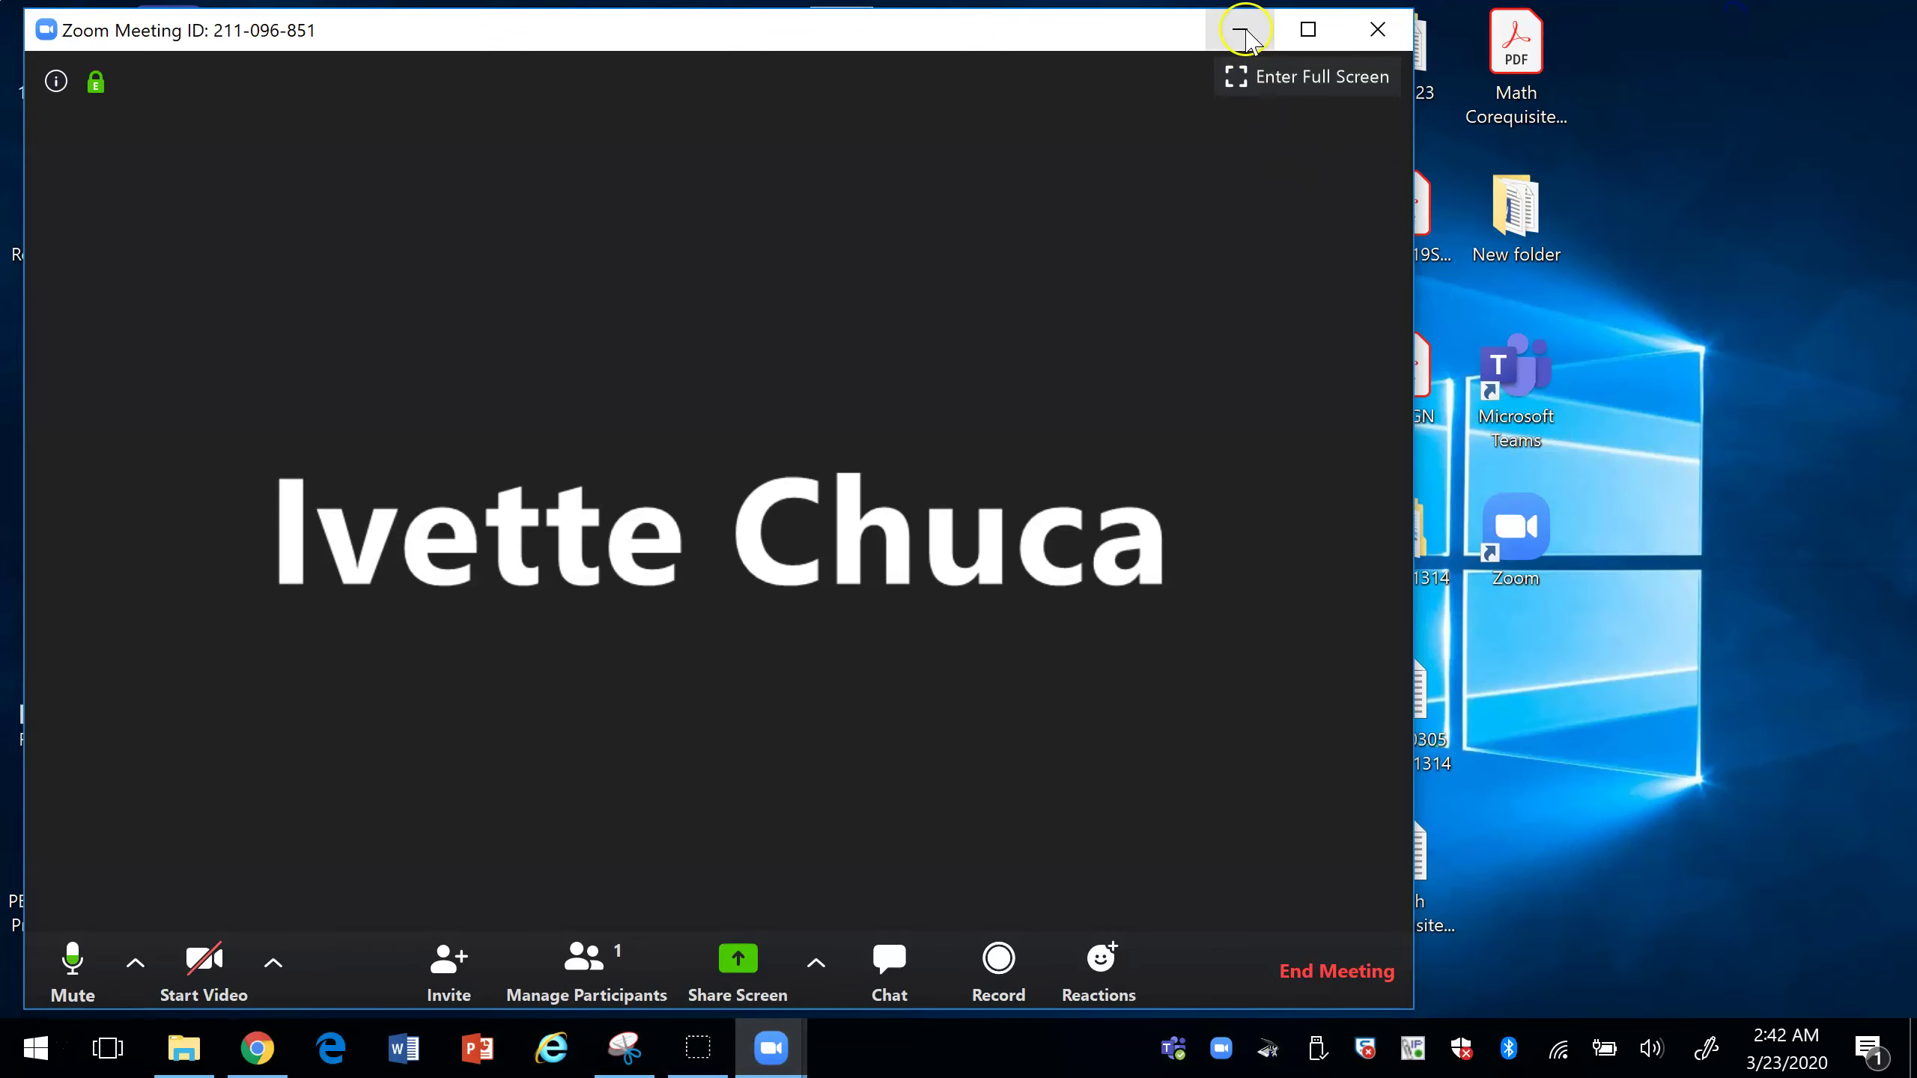
pyautogui.click(1245, 30)
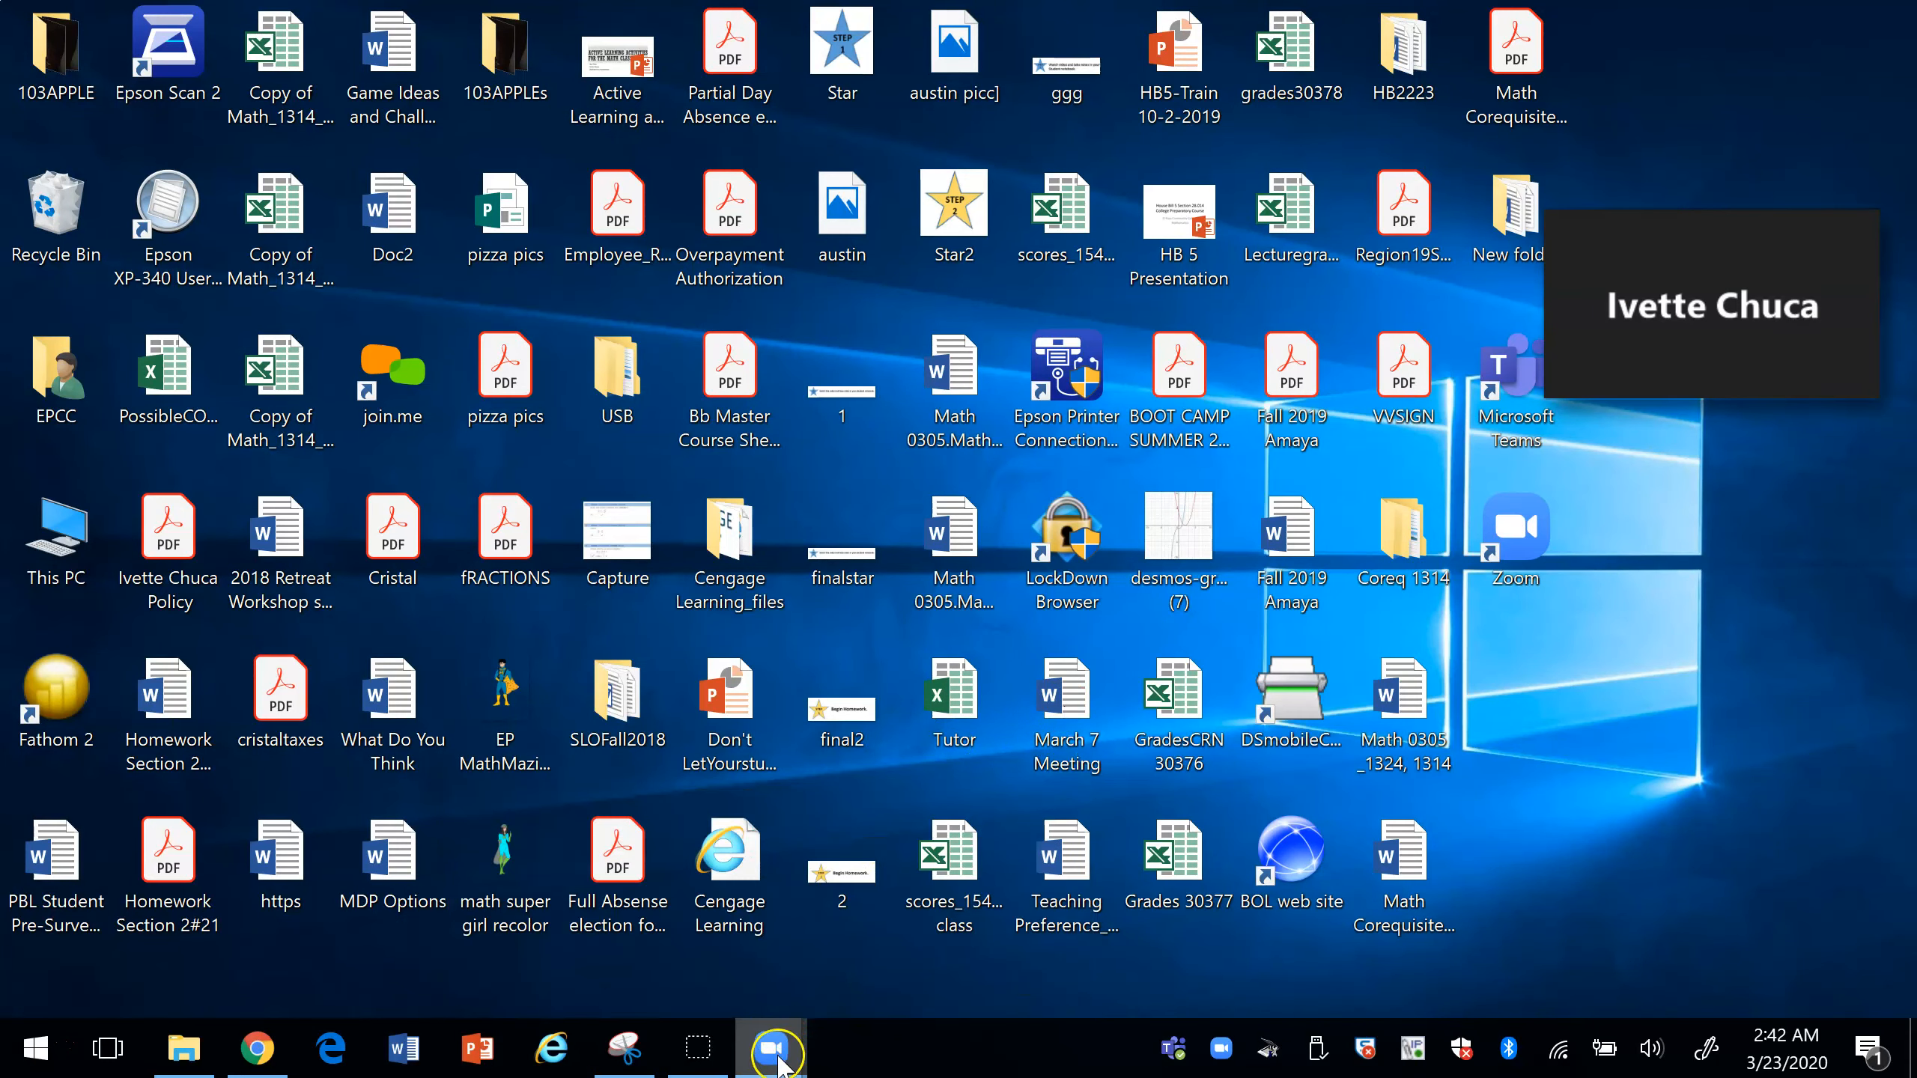
pyautogui.click(768, 1048)
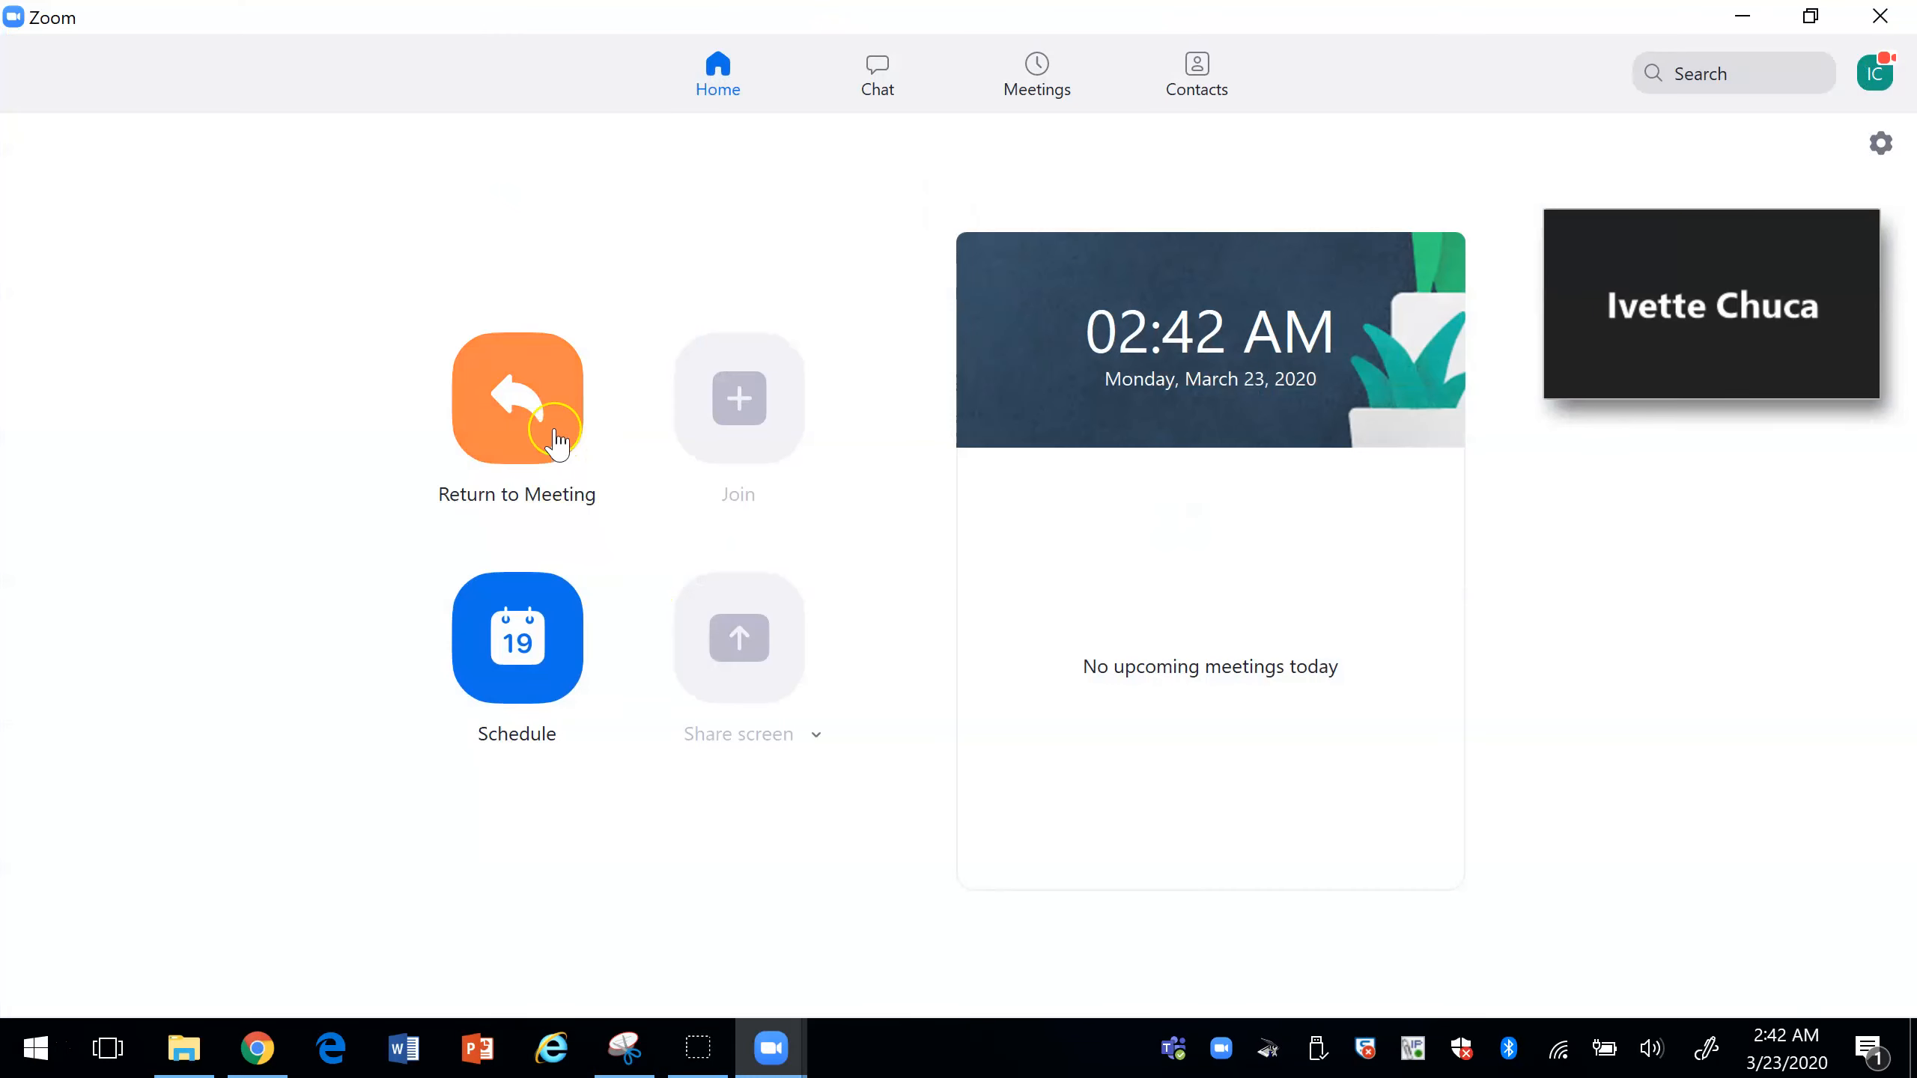
pyautogui.click(515, 397)
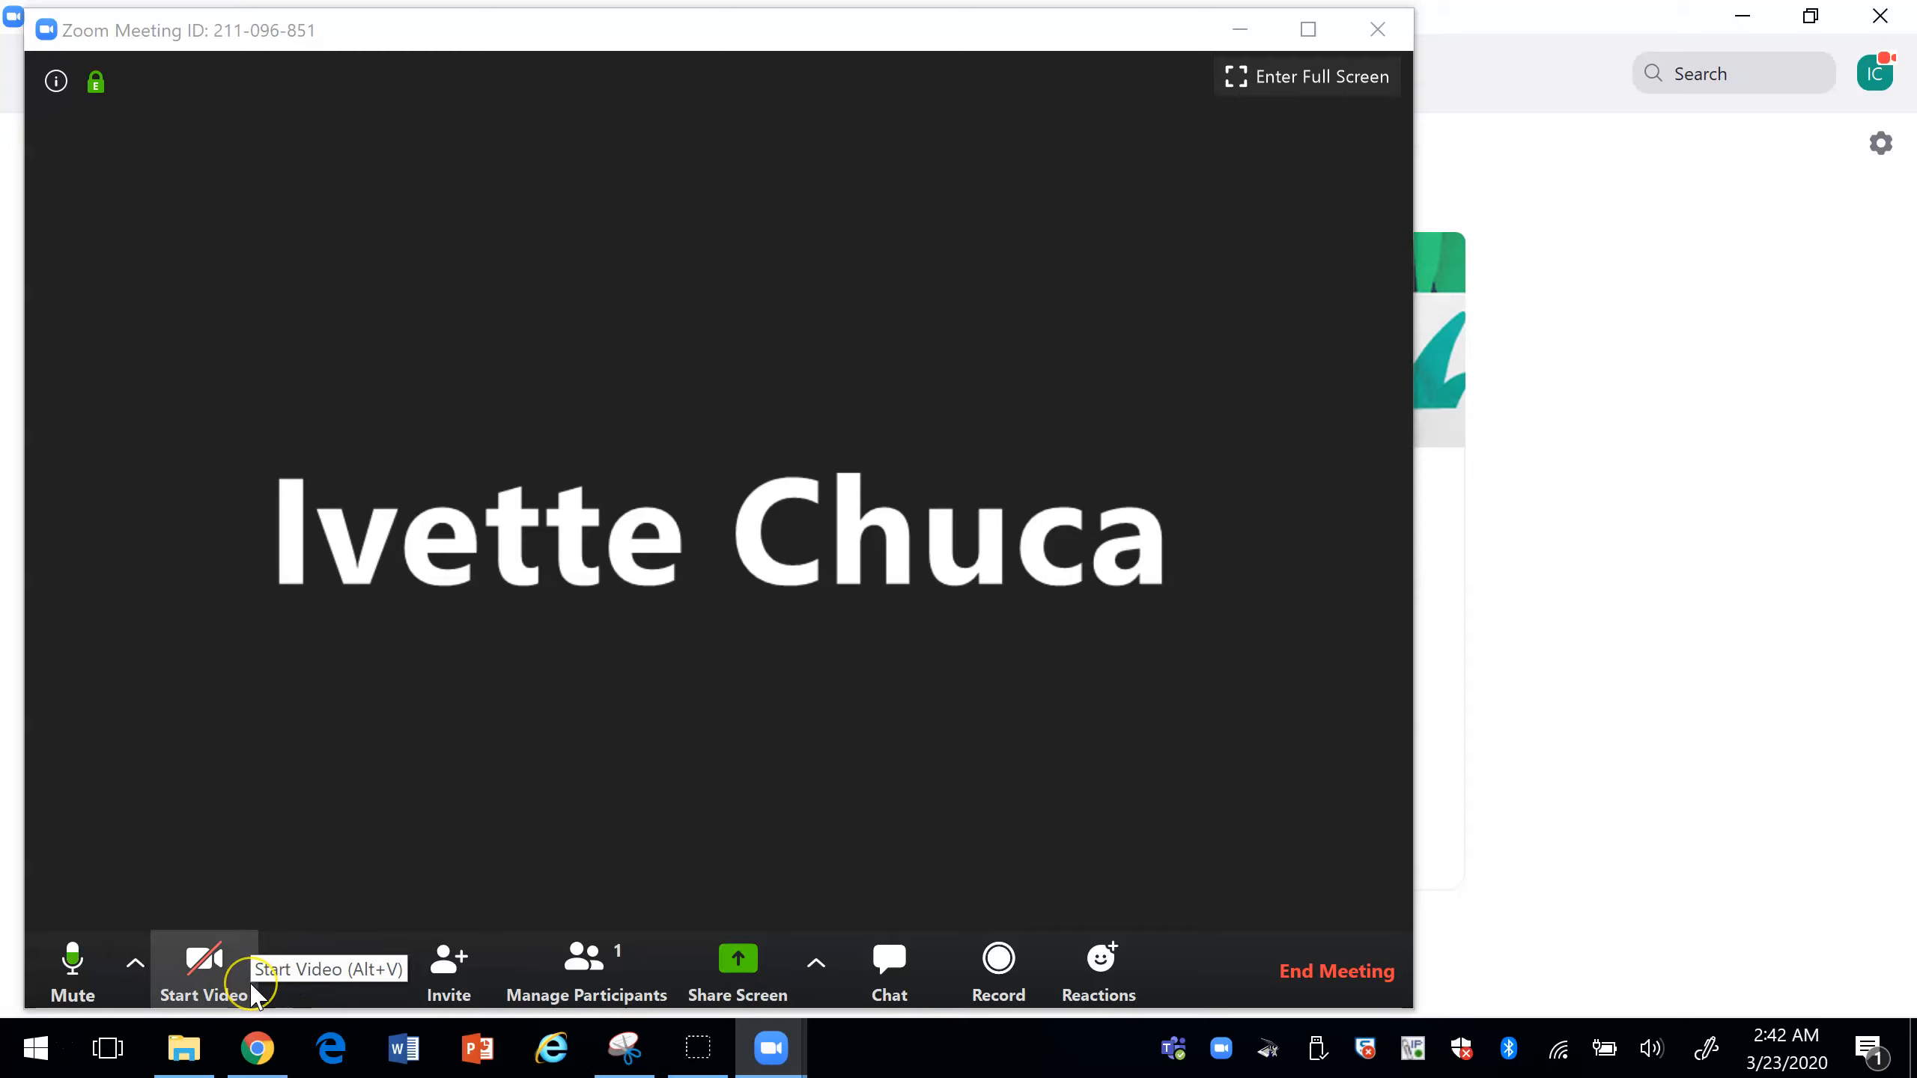
pyautogui.moveTo(251, 990)
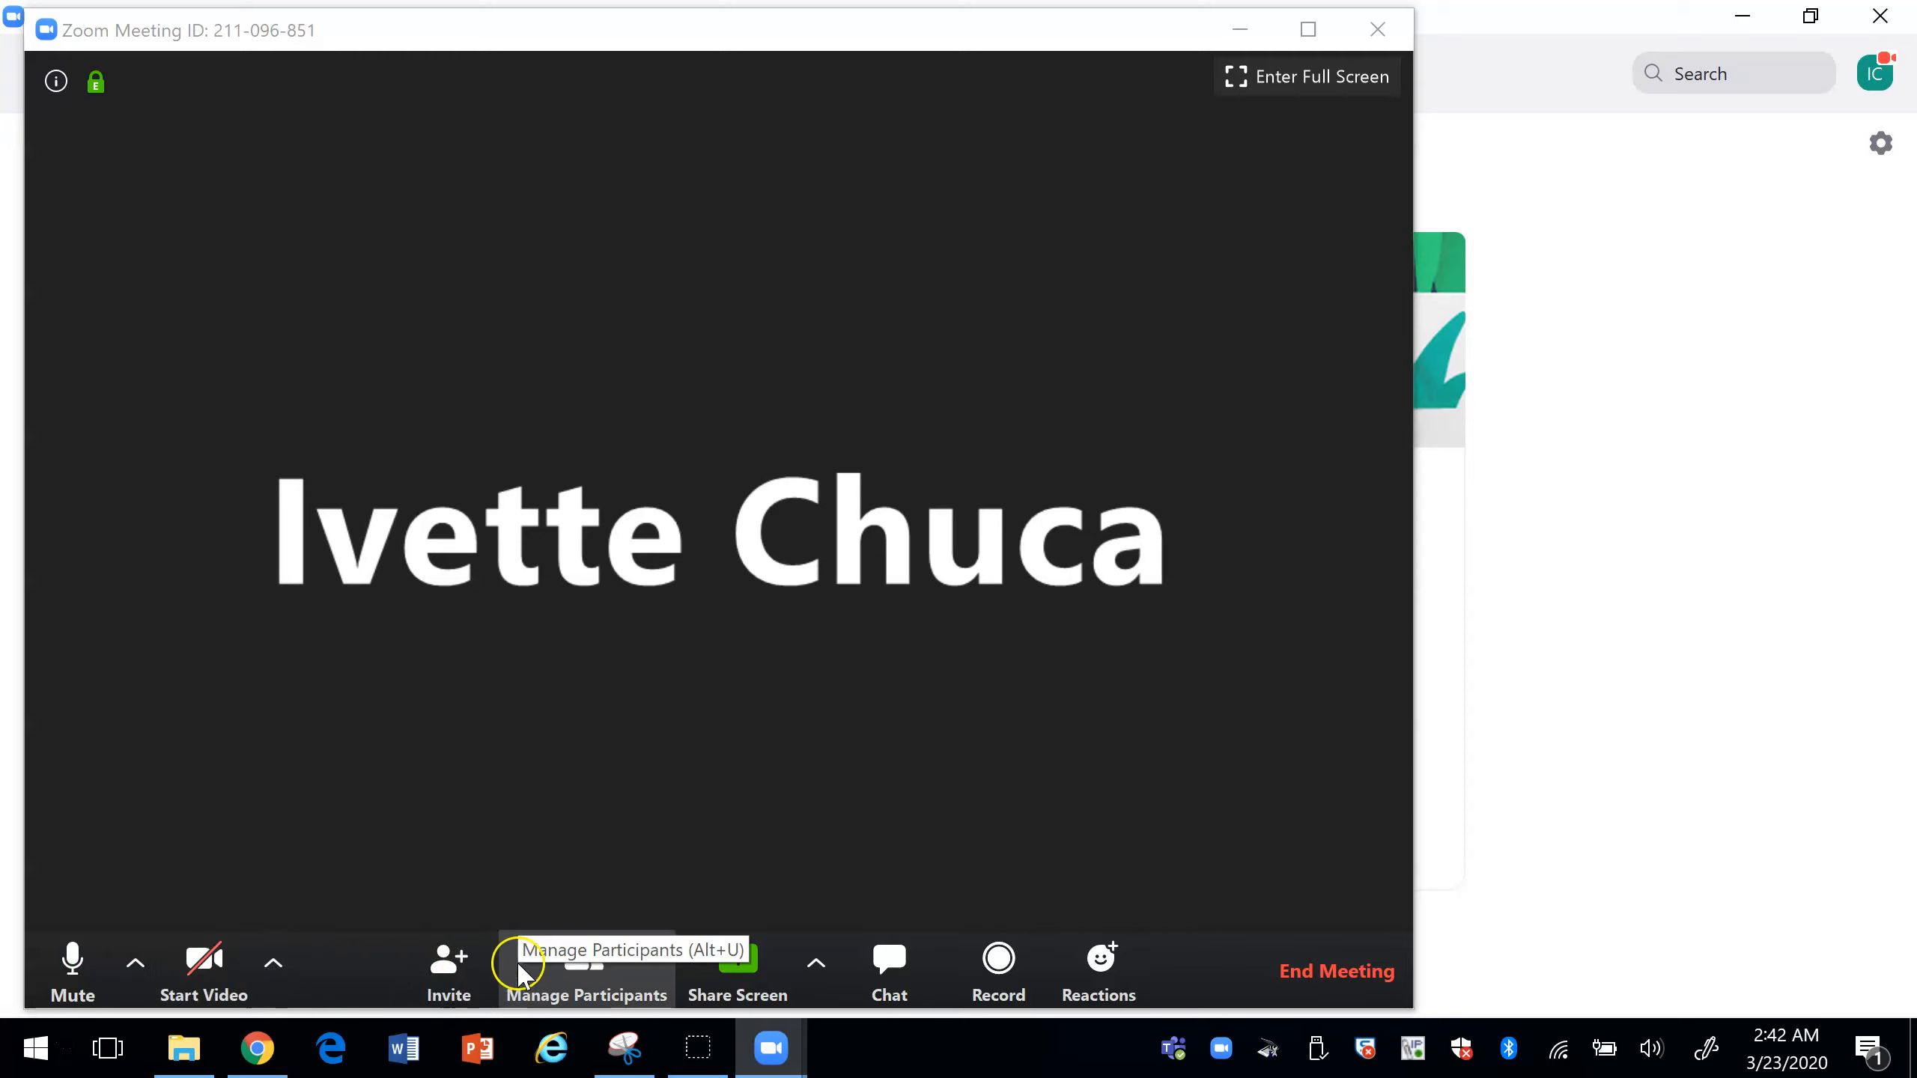
# - Bring up the invite dialog, then show the Participants panel beside the meeting
pyautogui.click(449, 966)
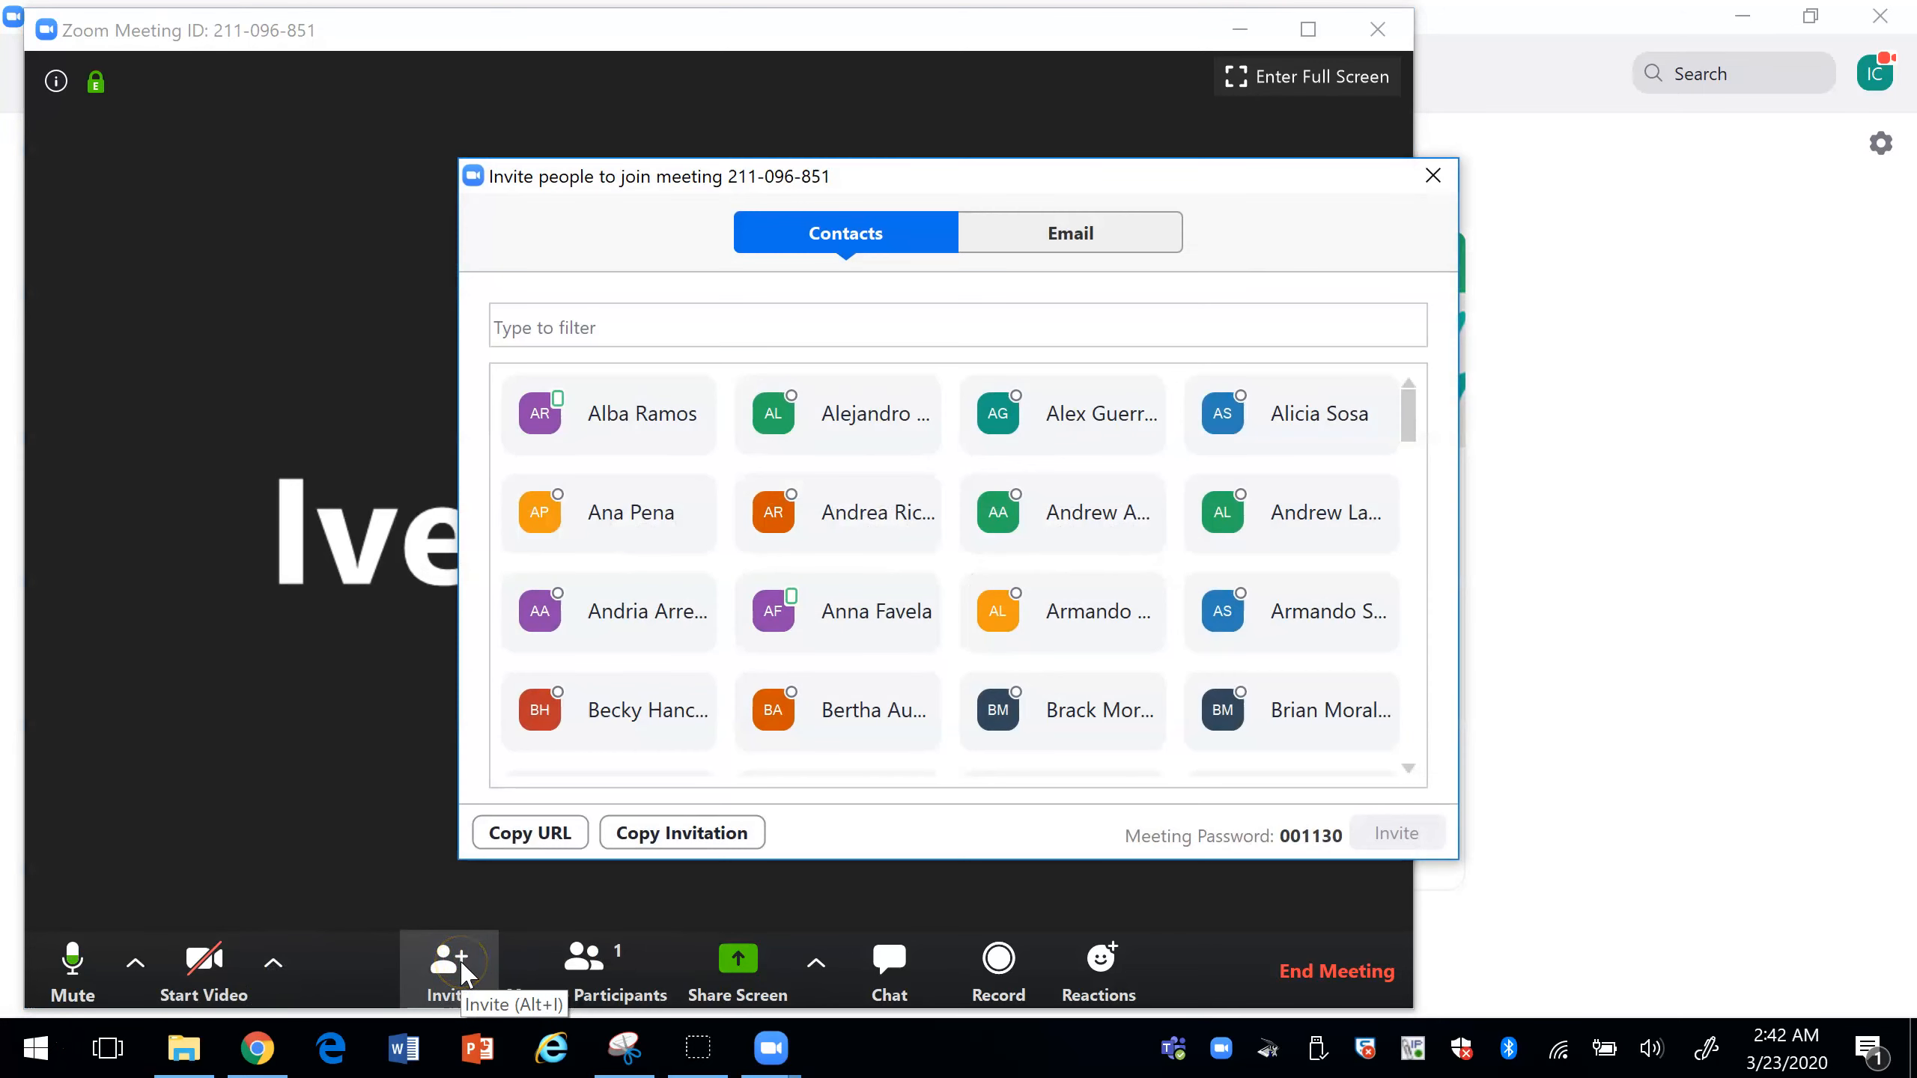
pyautogui.moveTo(971, 326)
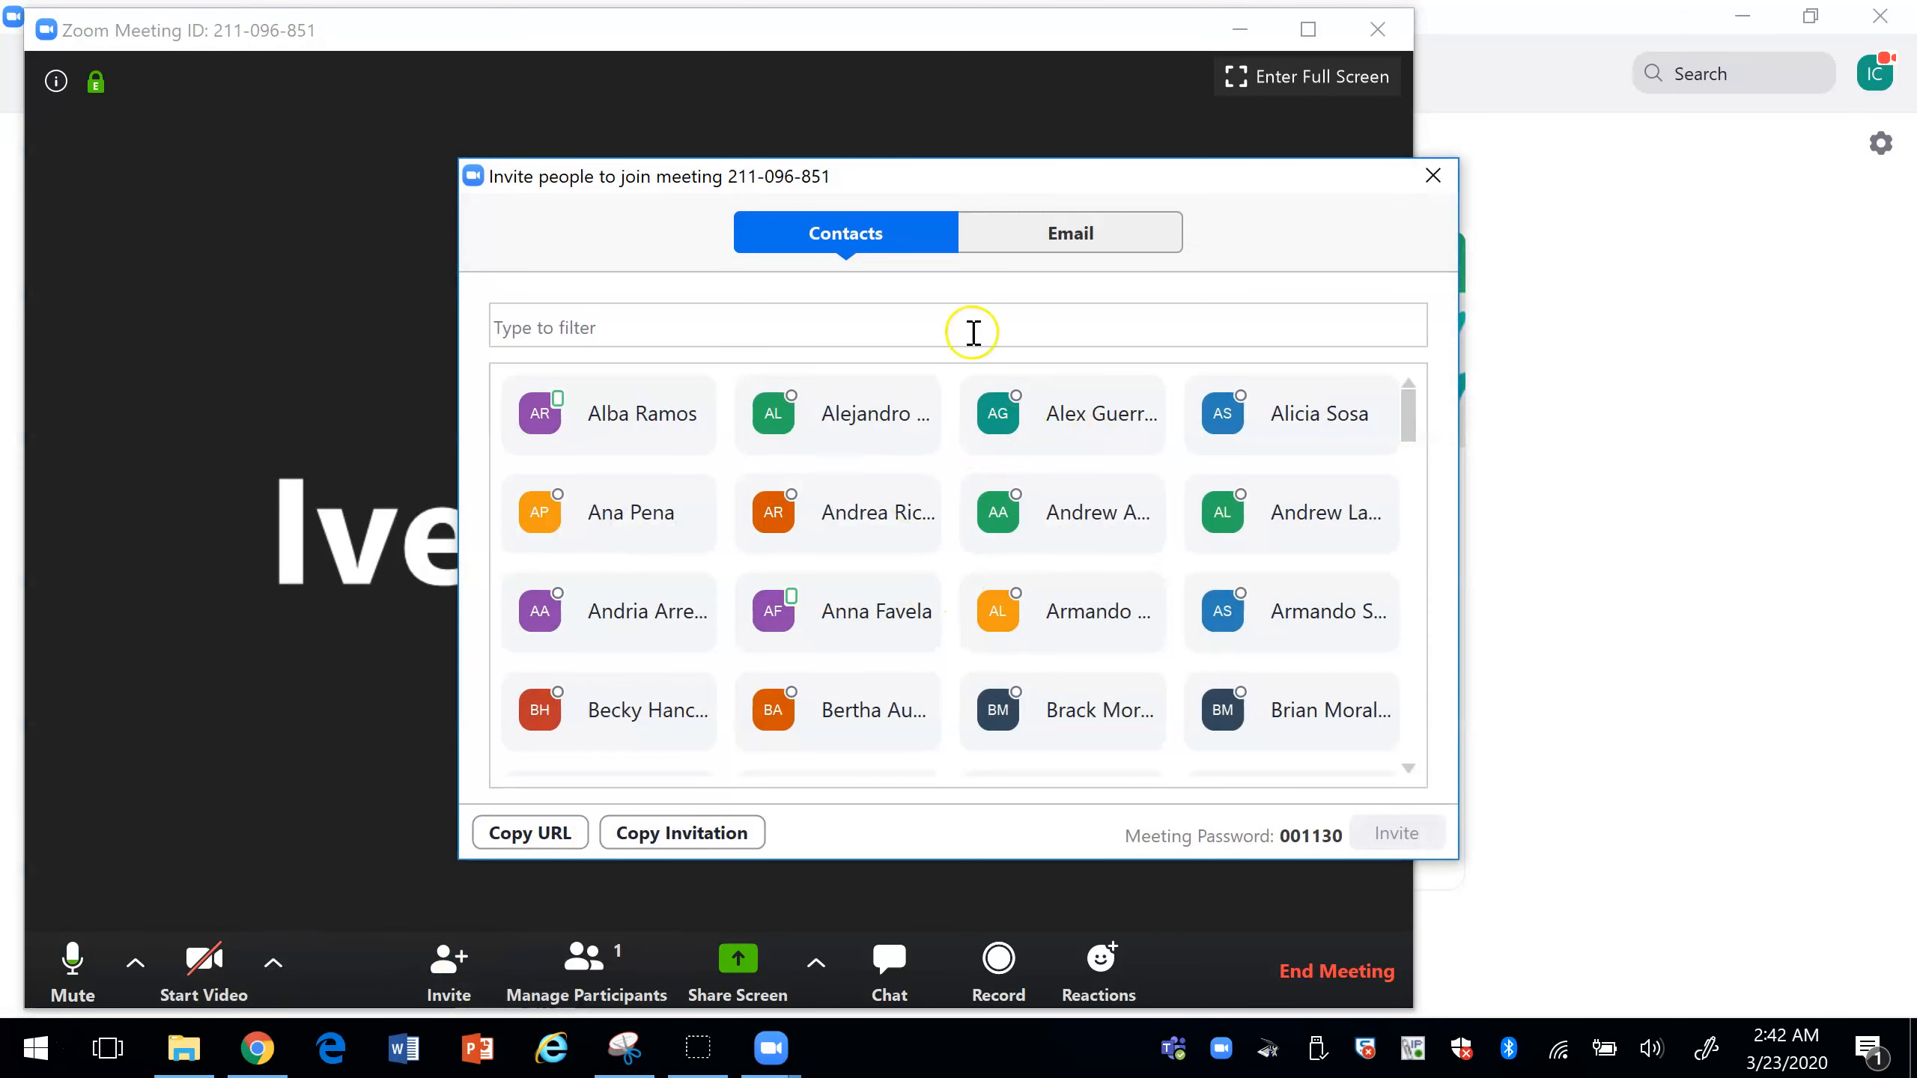
pyautogui.moveTo(1201, 331)
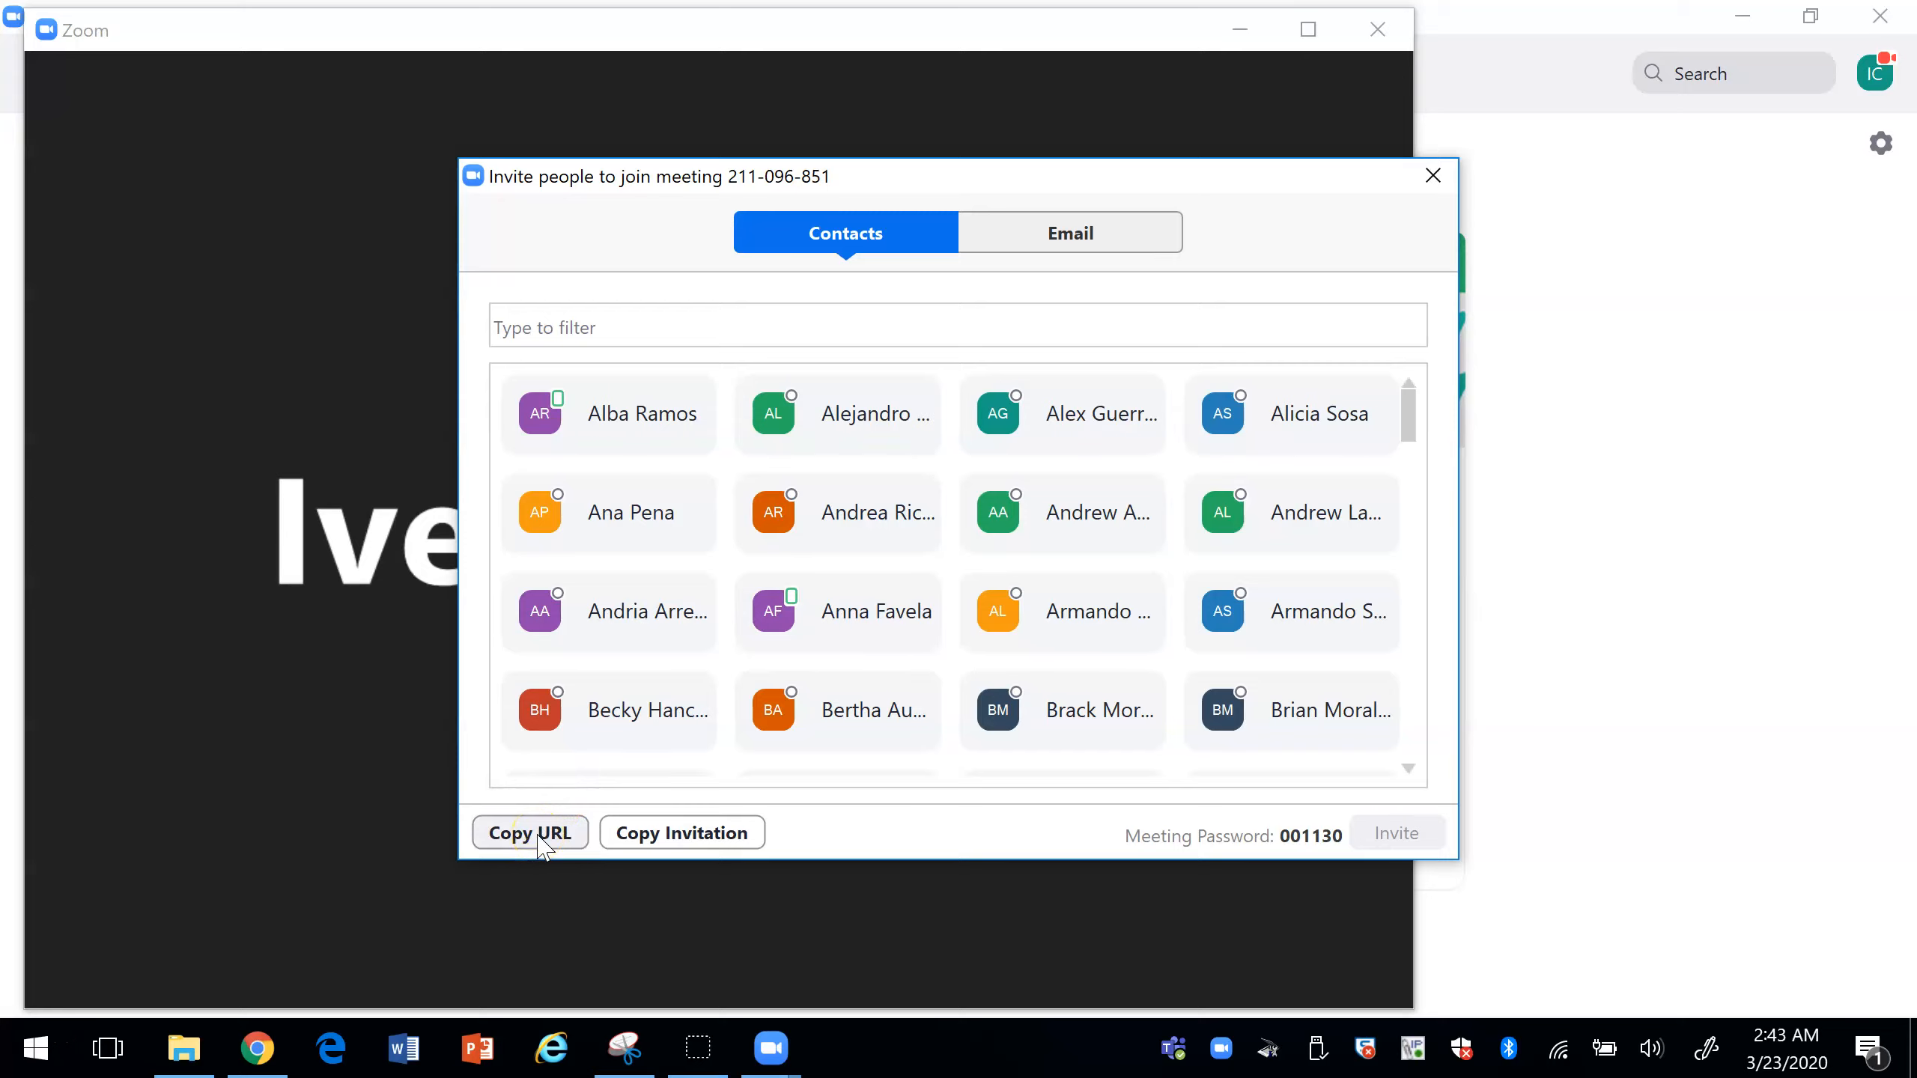
pyautogui.moveTo(1433, 183)
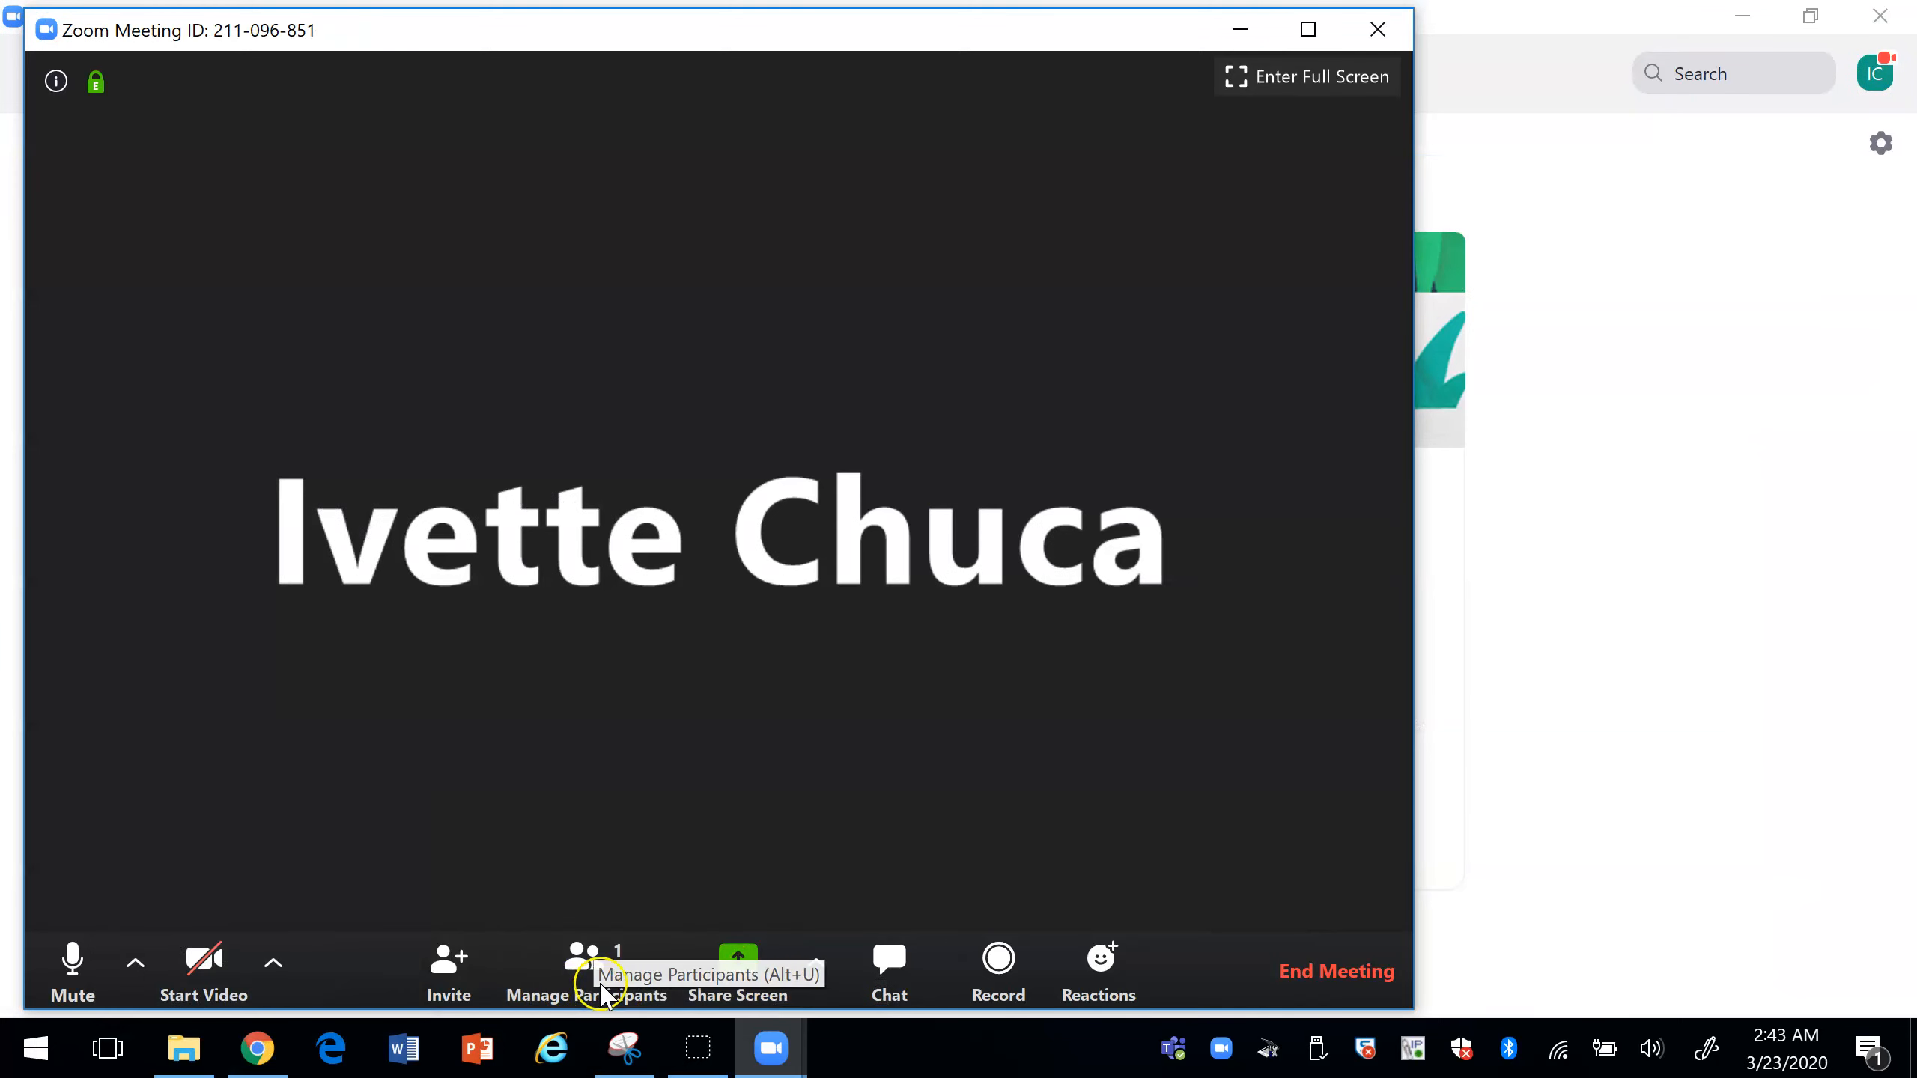
pyautogui.click(584, 972)
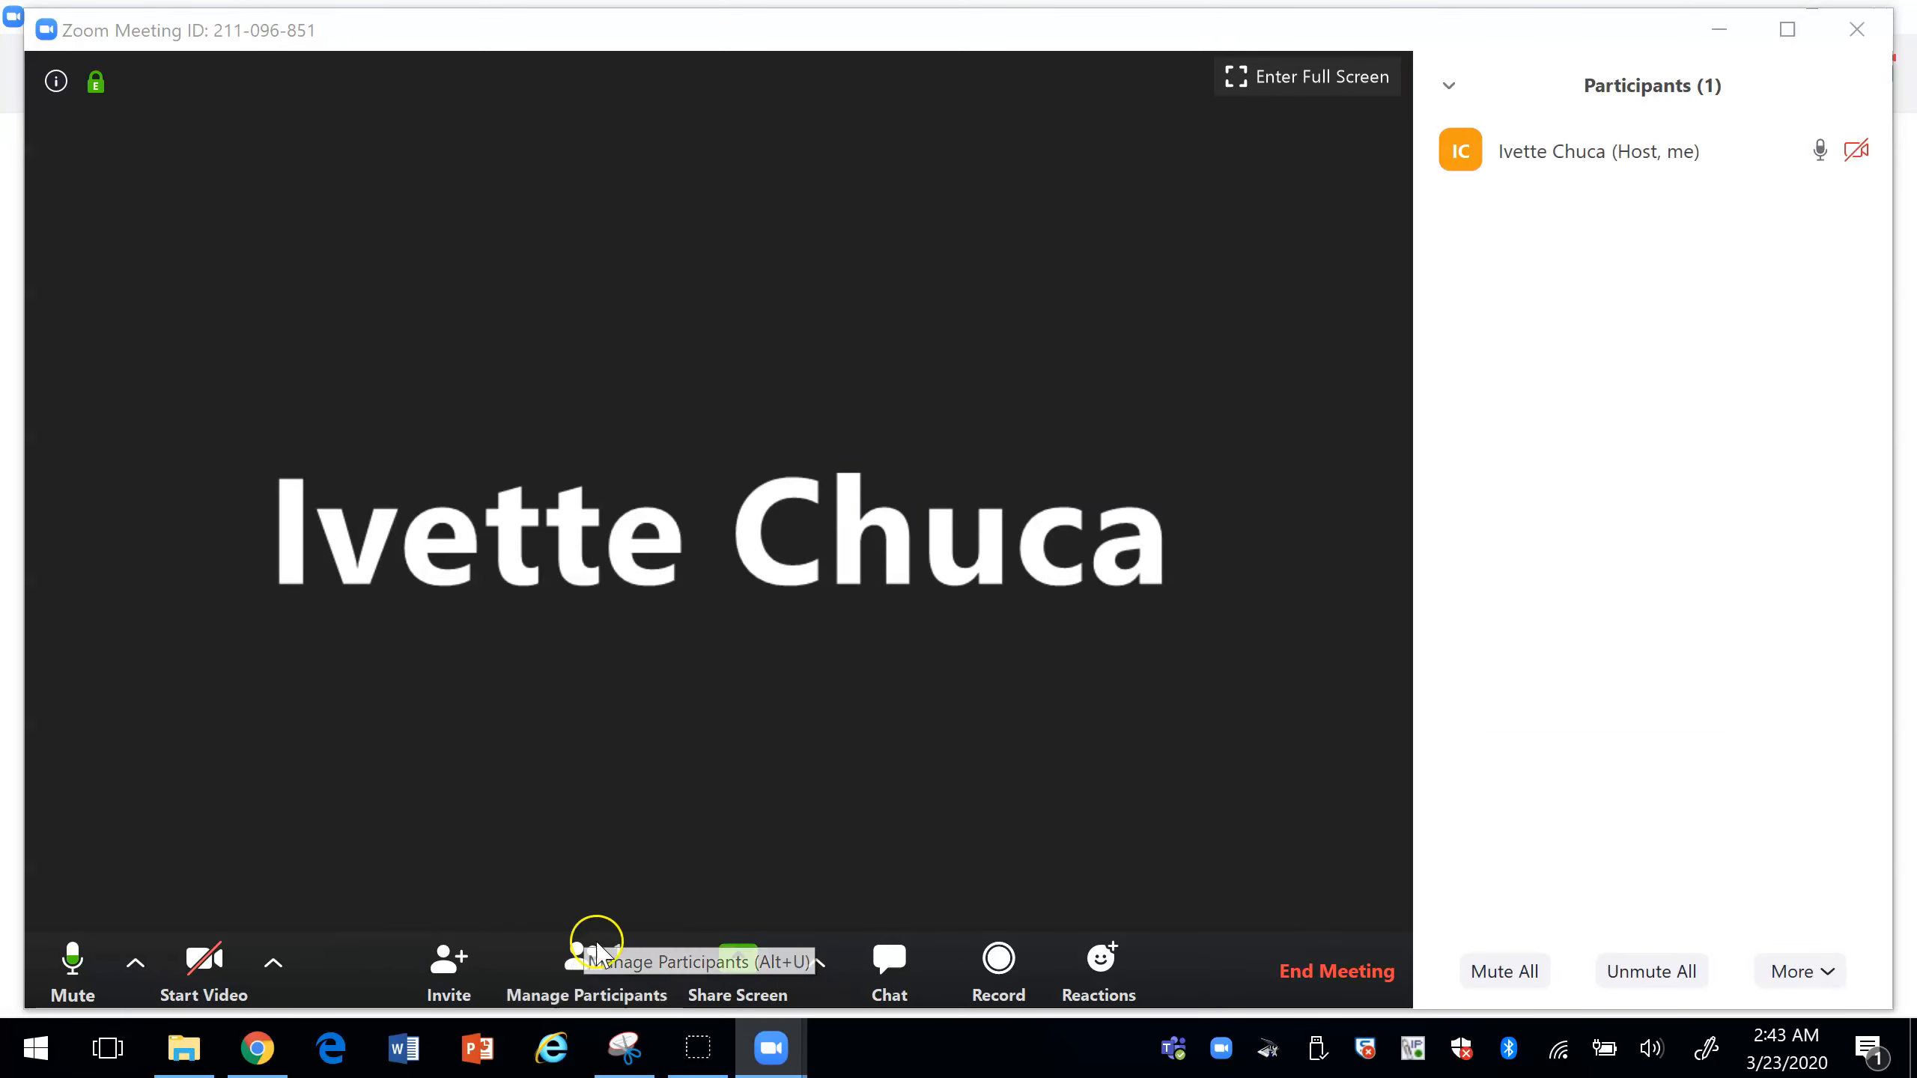
pyautogui.moveTo(1548, 177)
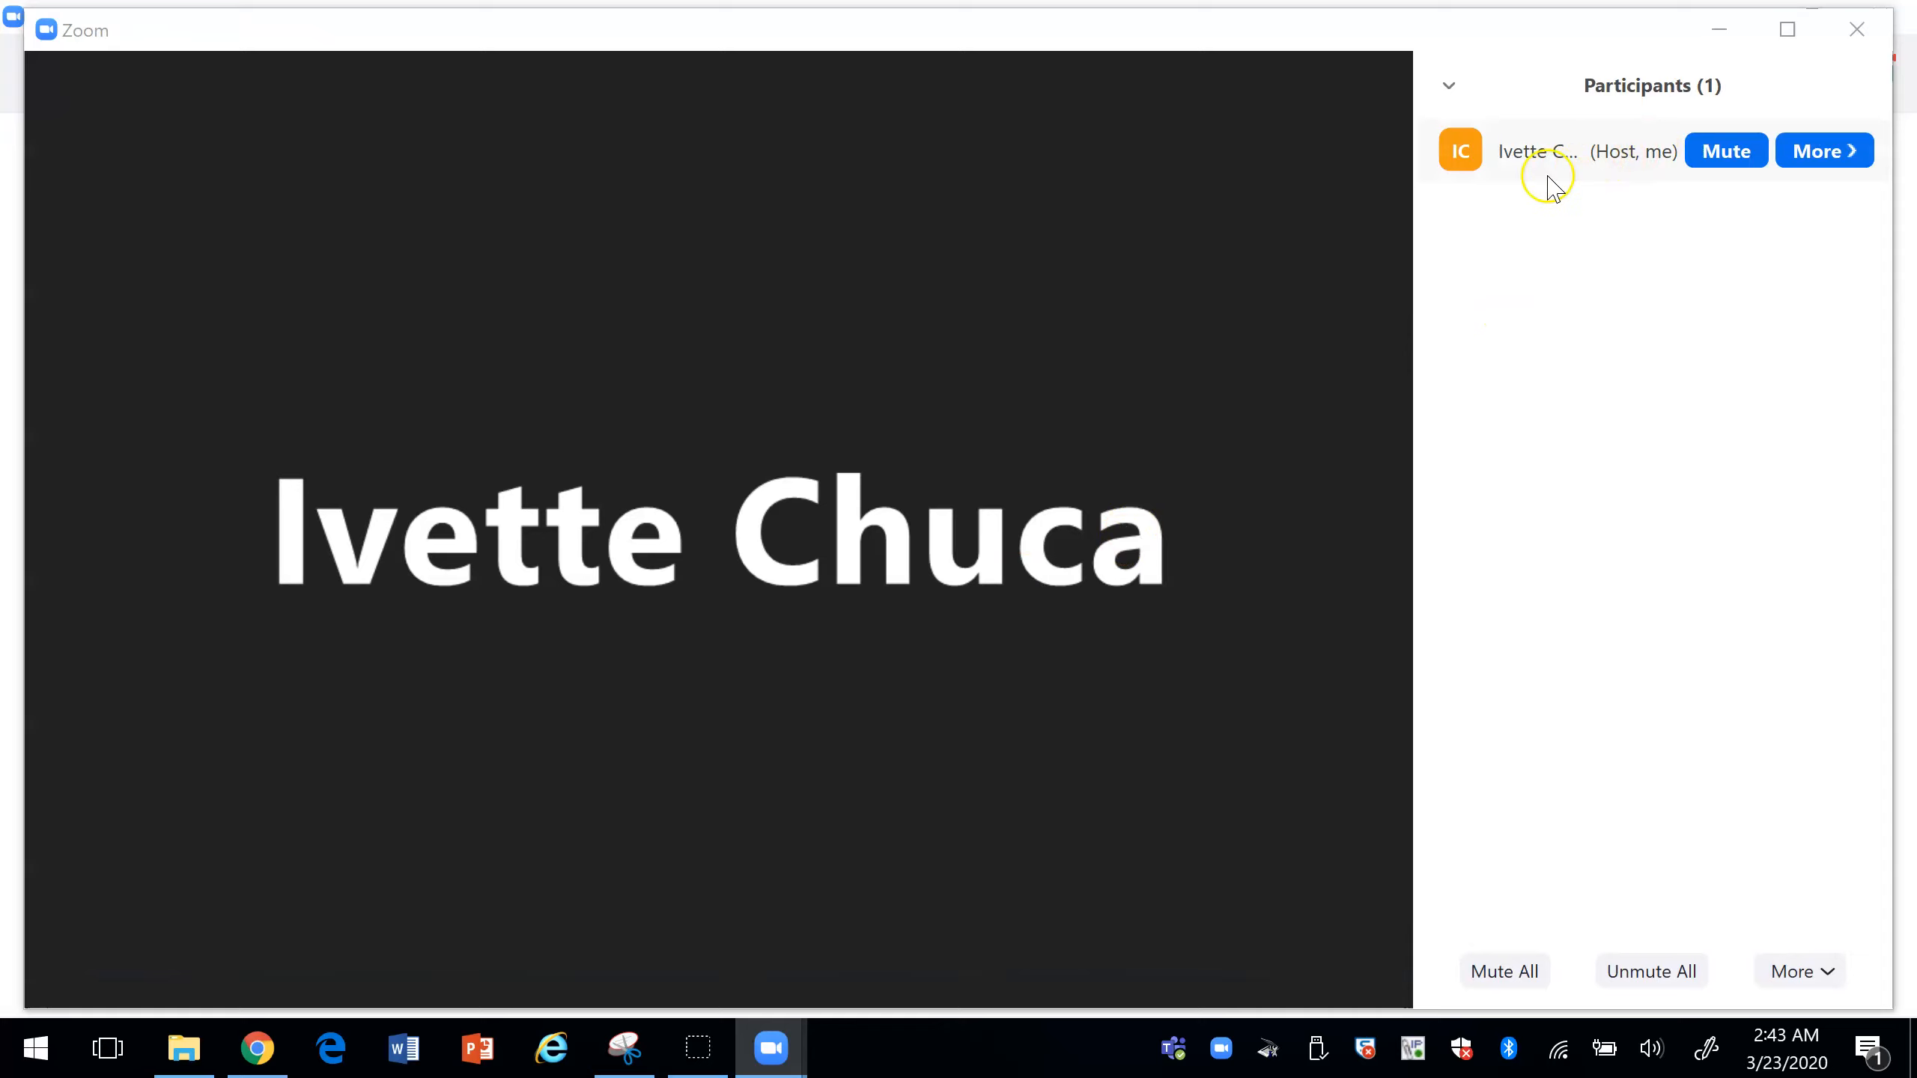
pyautogui.moveTo(1530, 160)
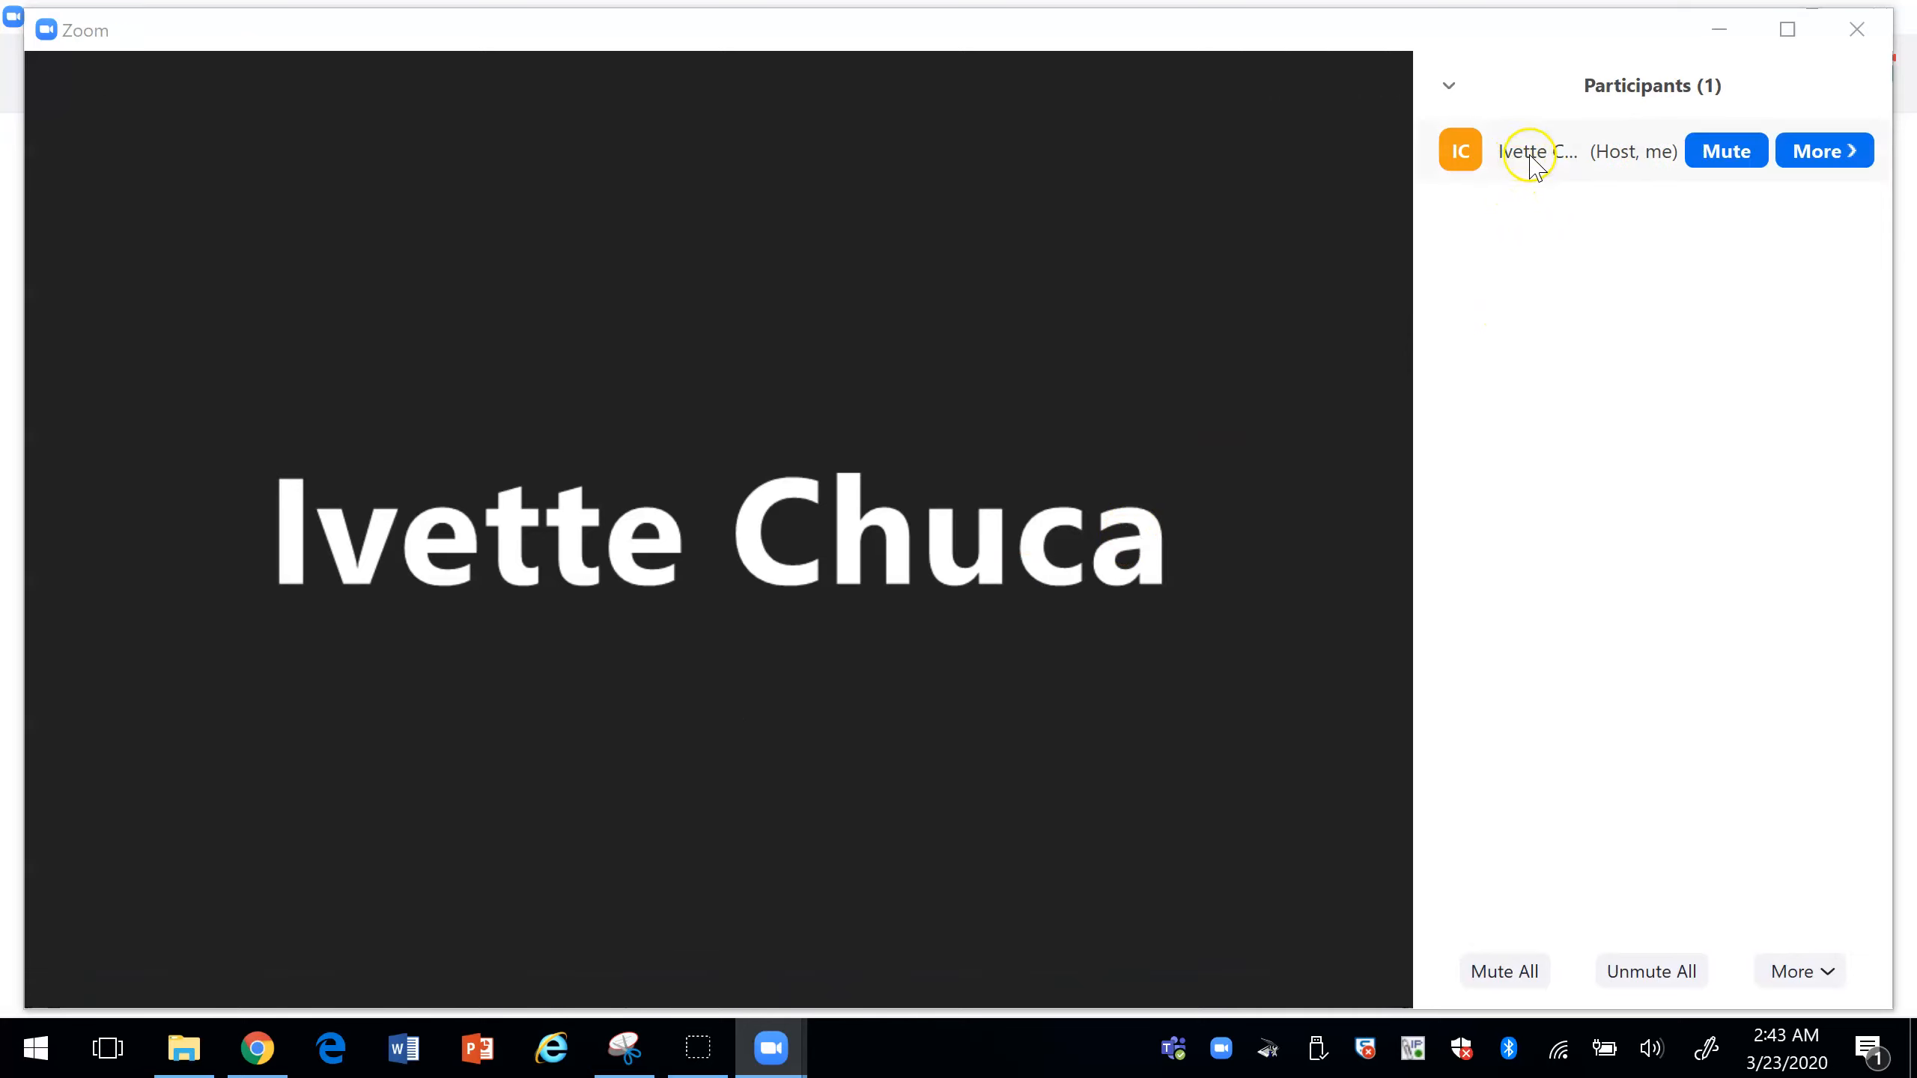
pyautogui.moveTo(1573, 179)
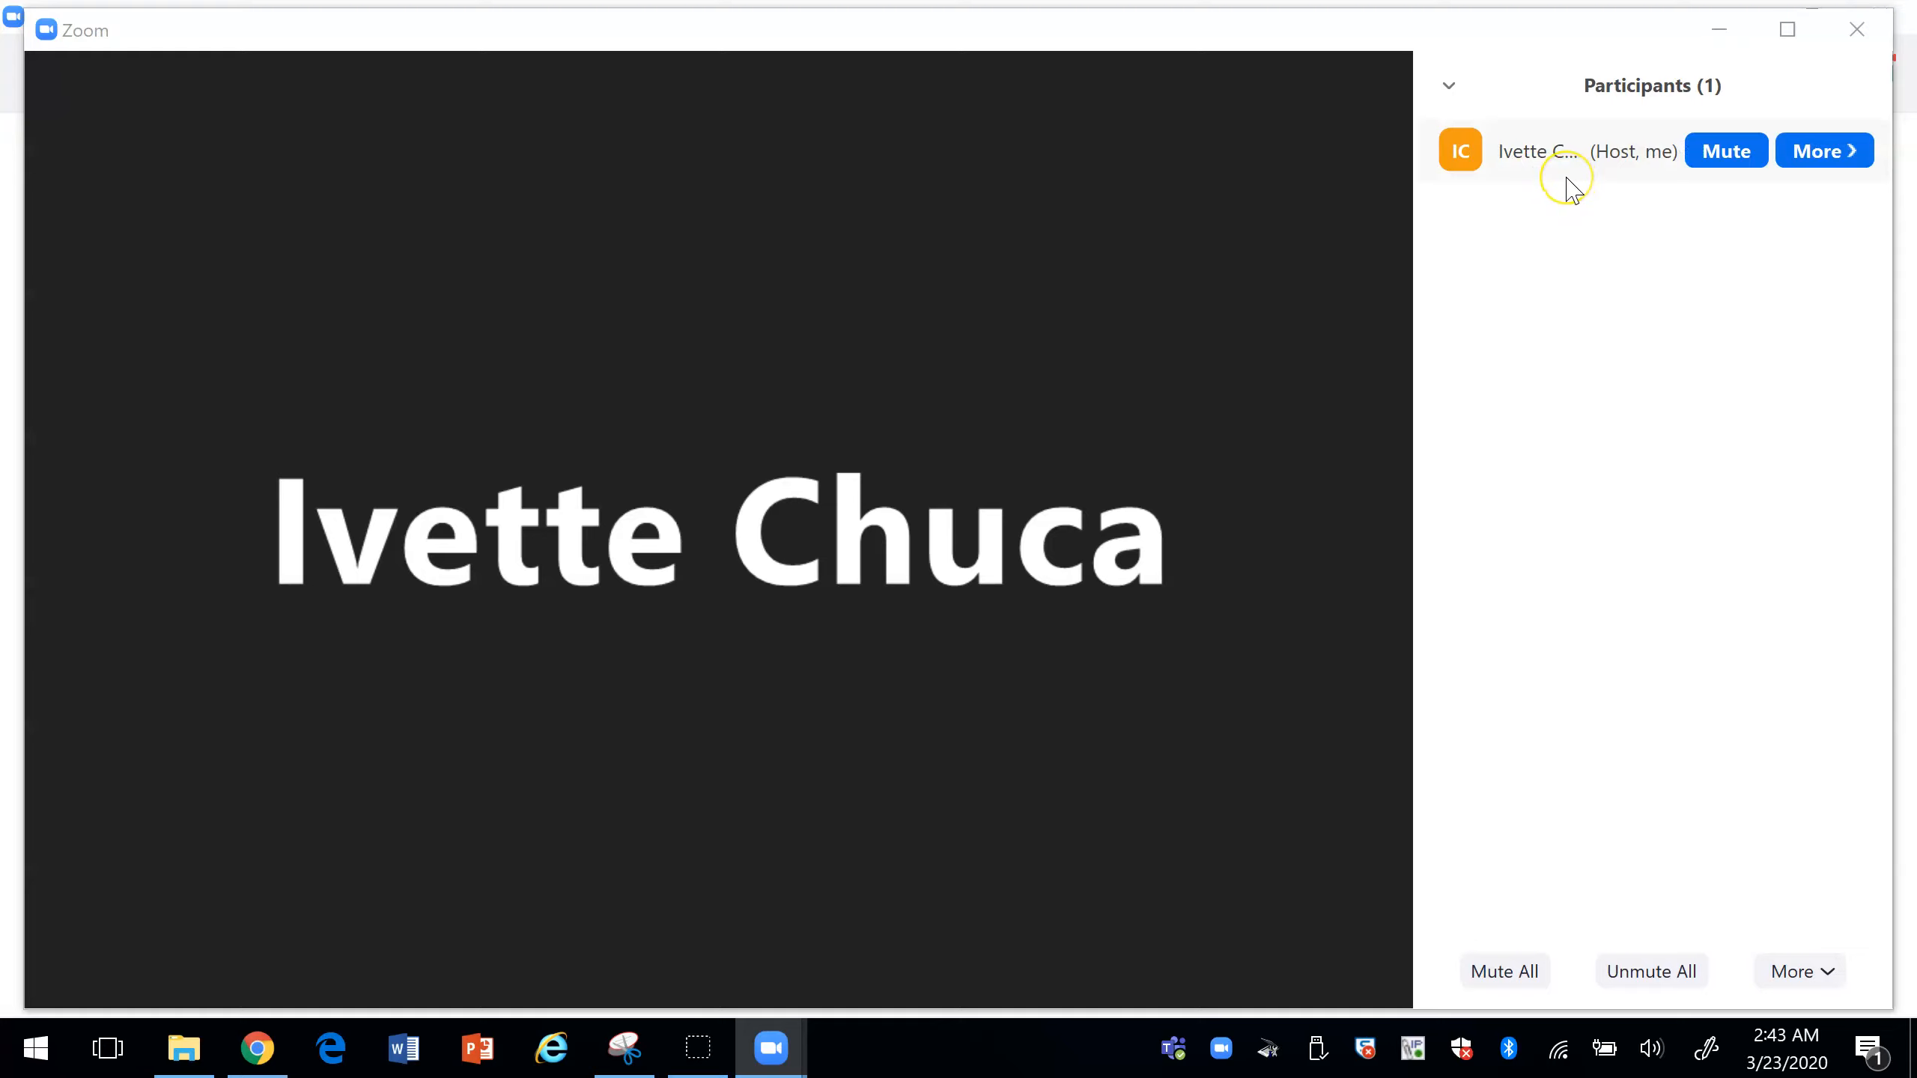
pyautogui.moveTo(1571, 183)
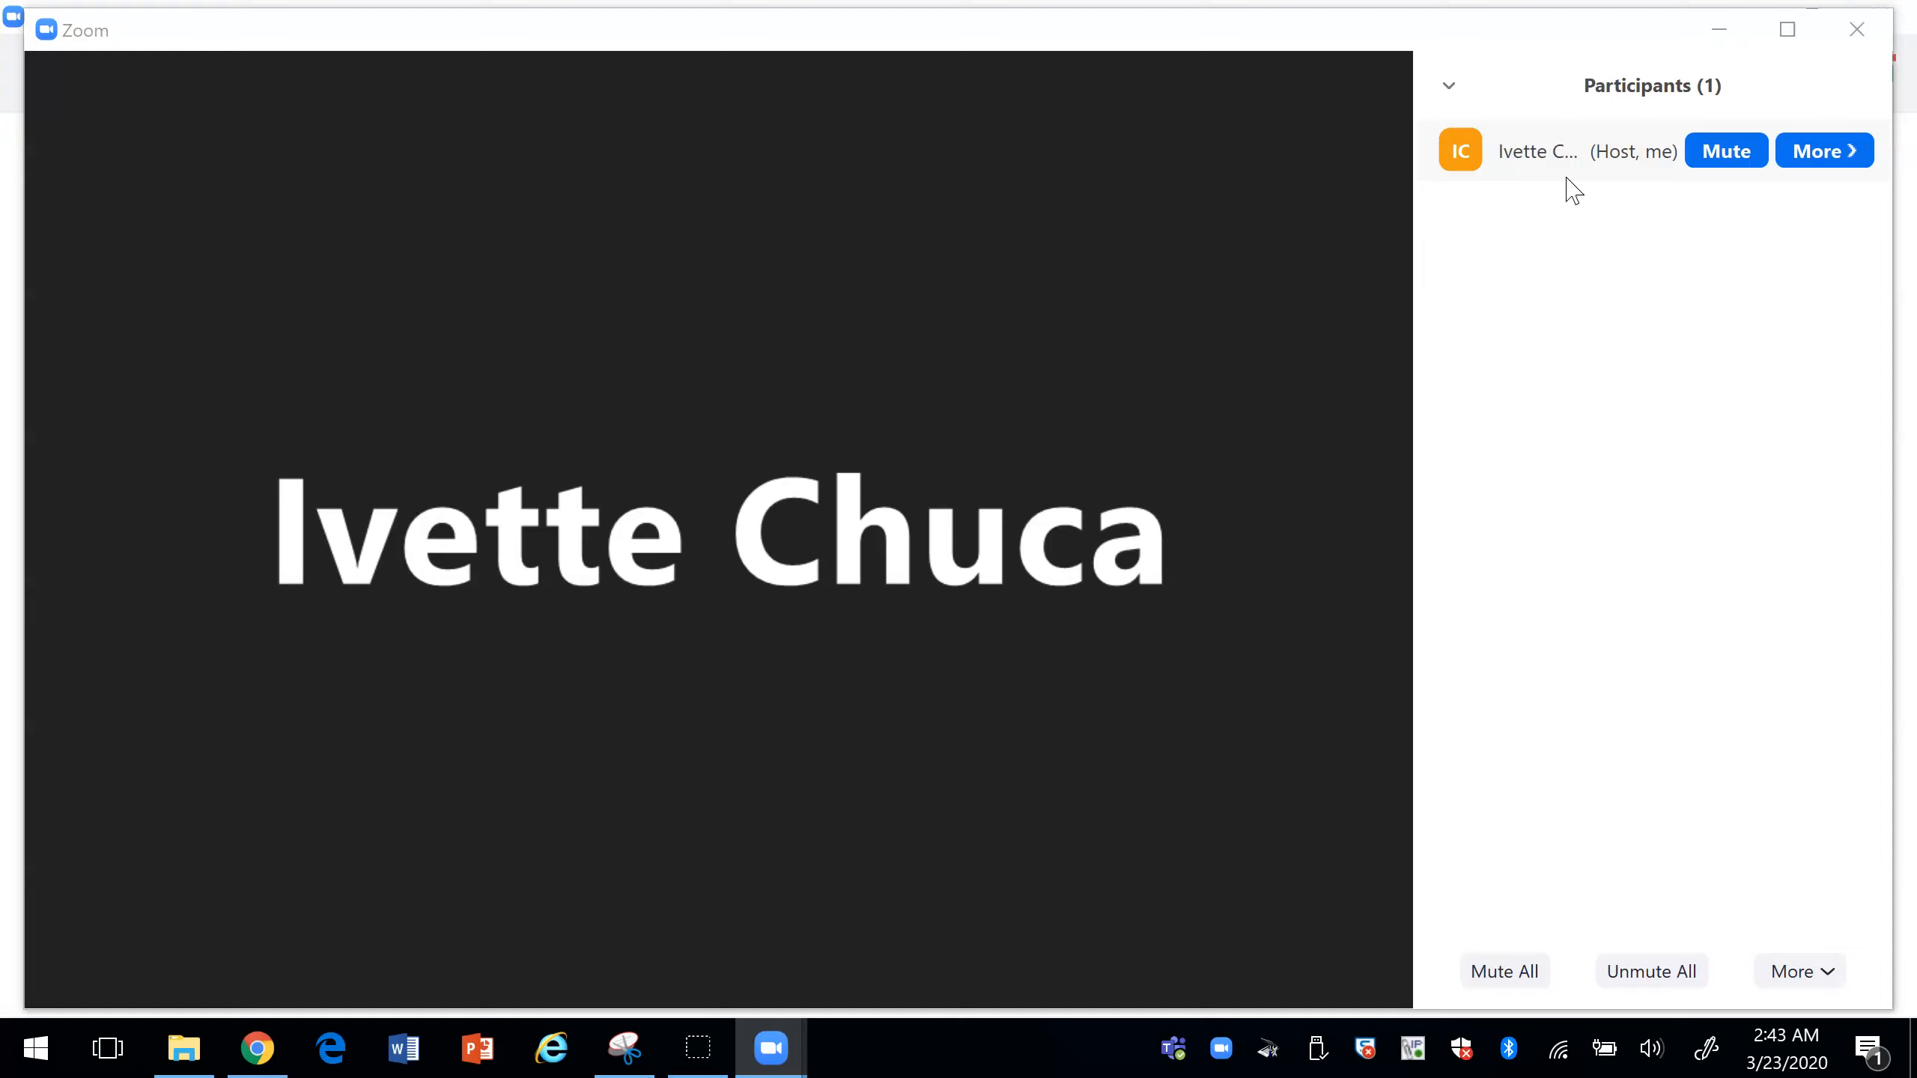
pyautogui.moveTo(1703, 220)
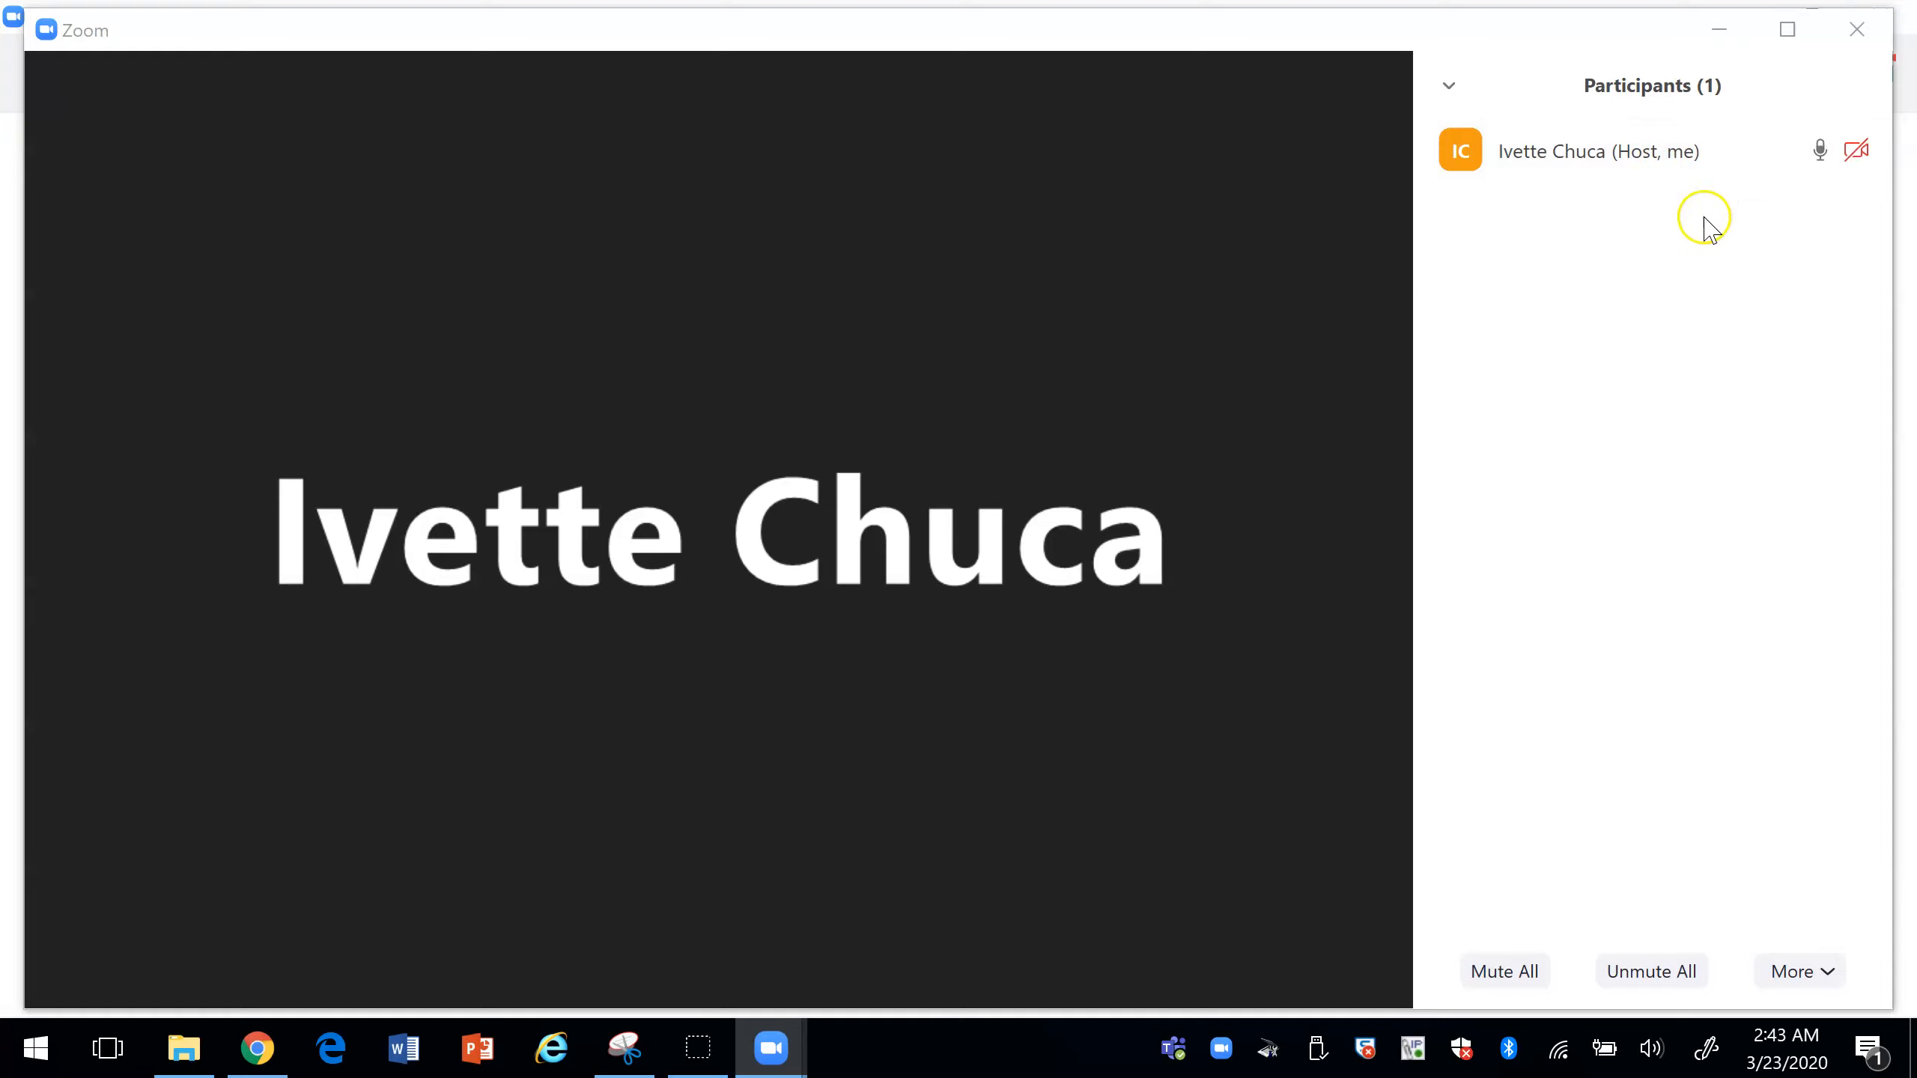
pyautogui.moveTo(1611, 229)
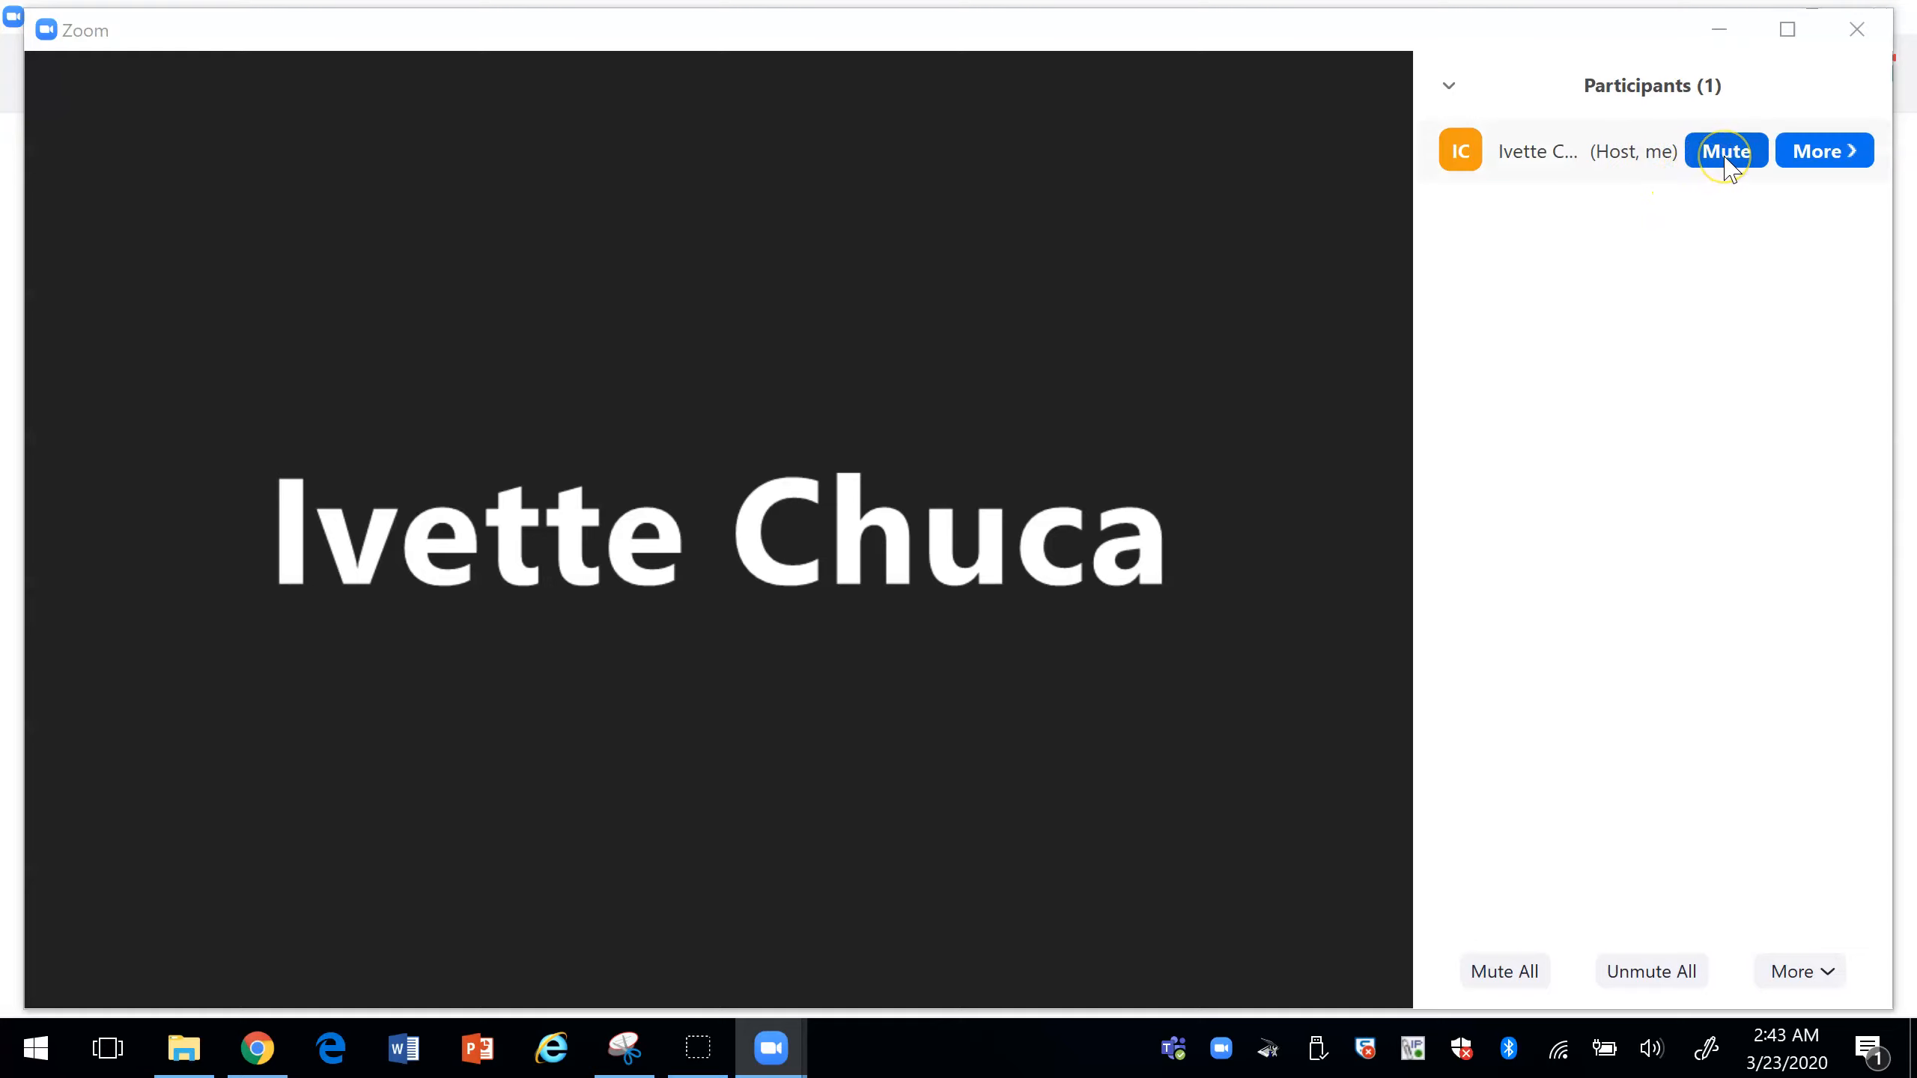
pyautogui.moveTo(1725, 149)
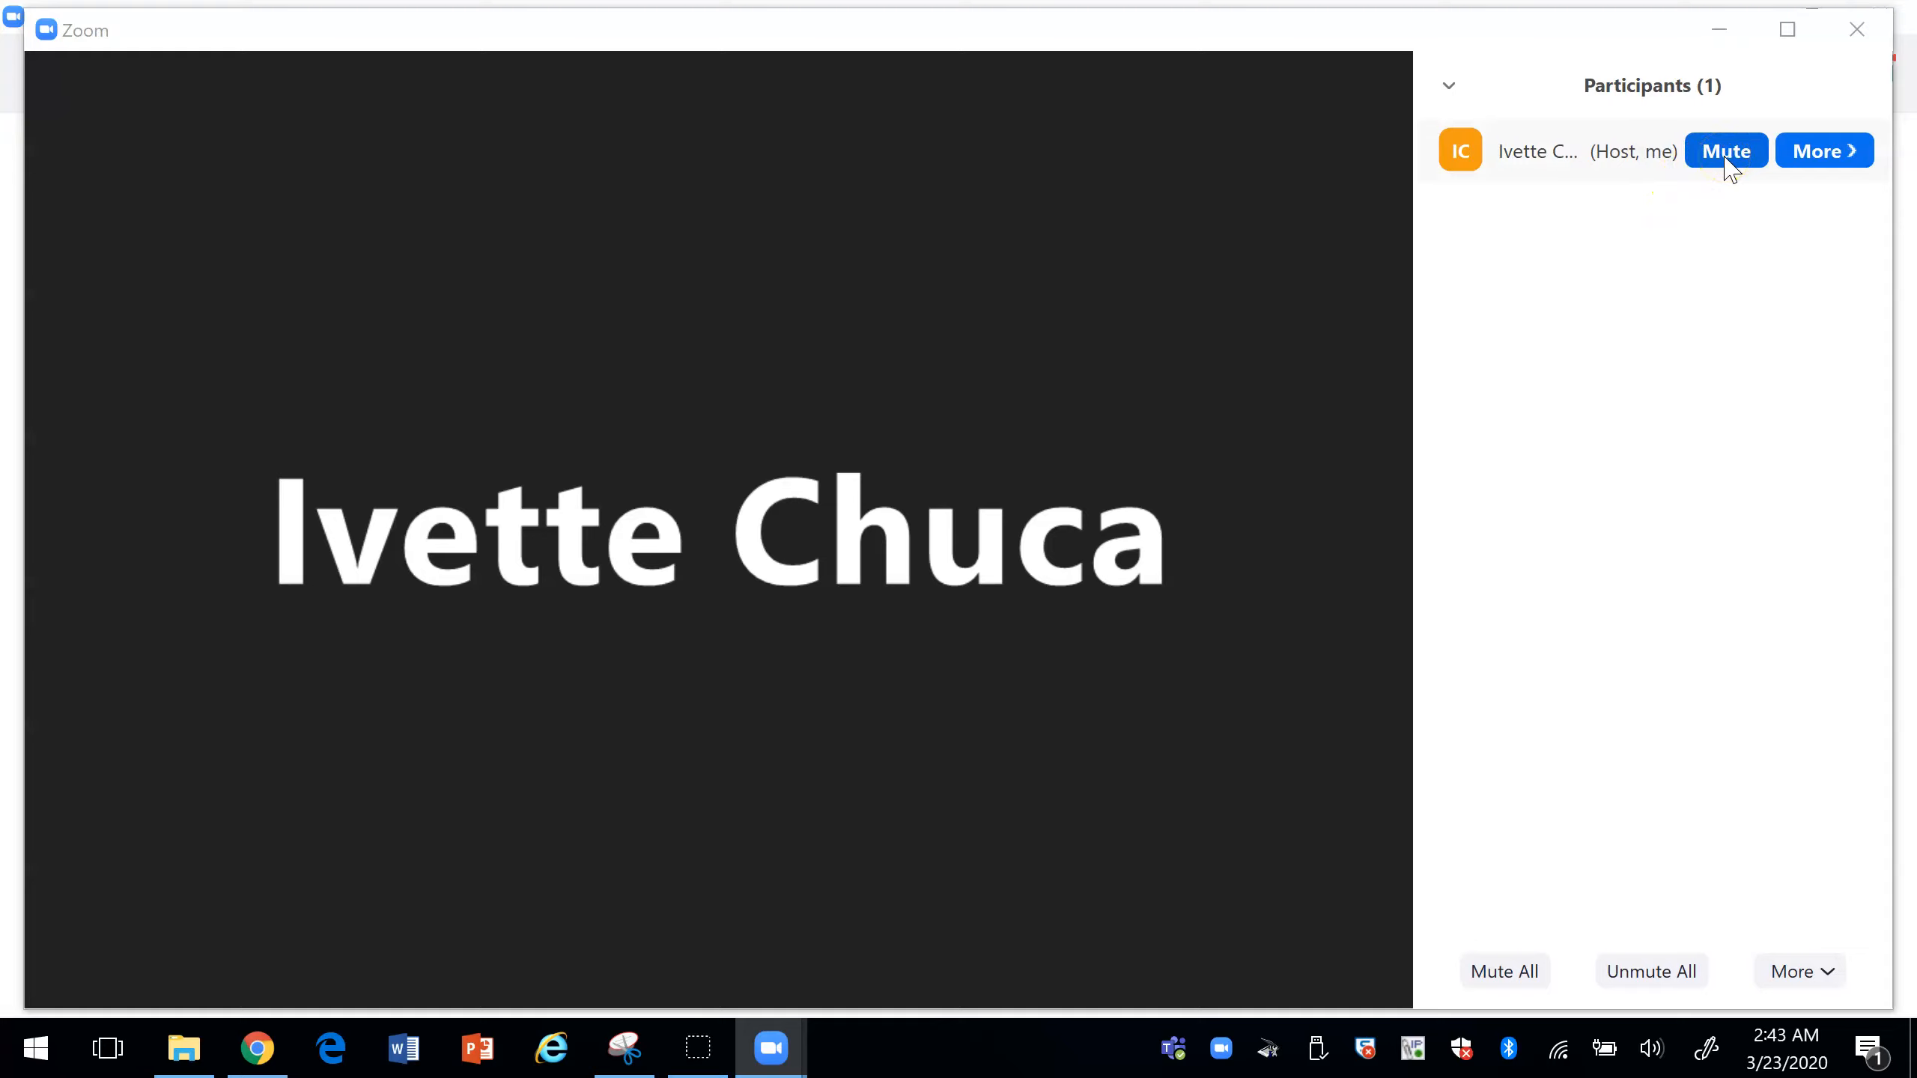
pyautogui.moveTo(1787, 242)
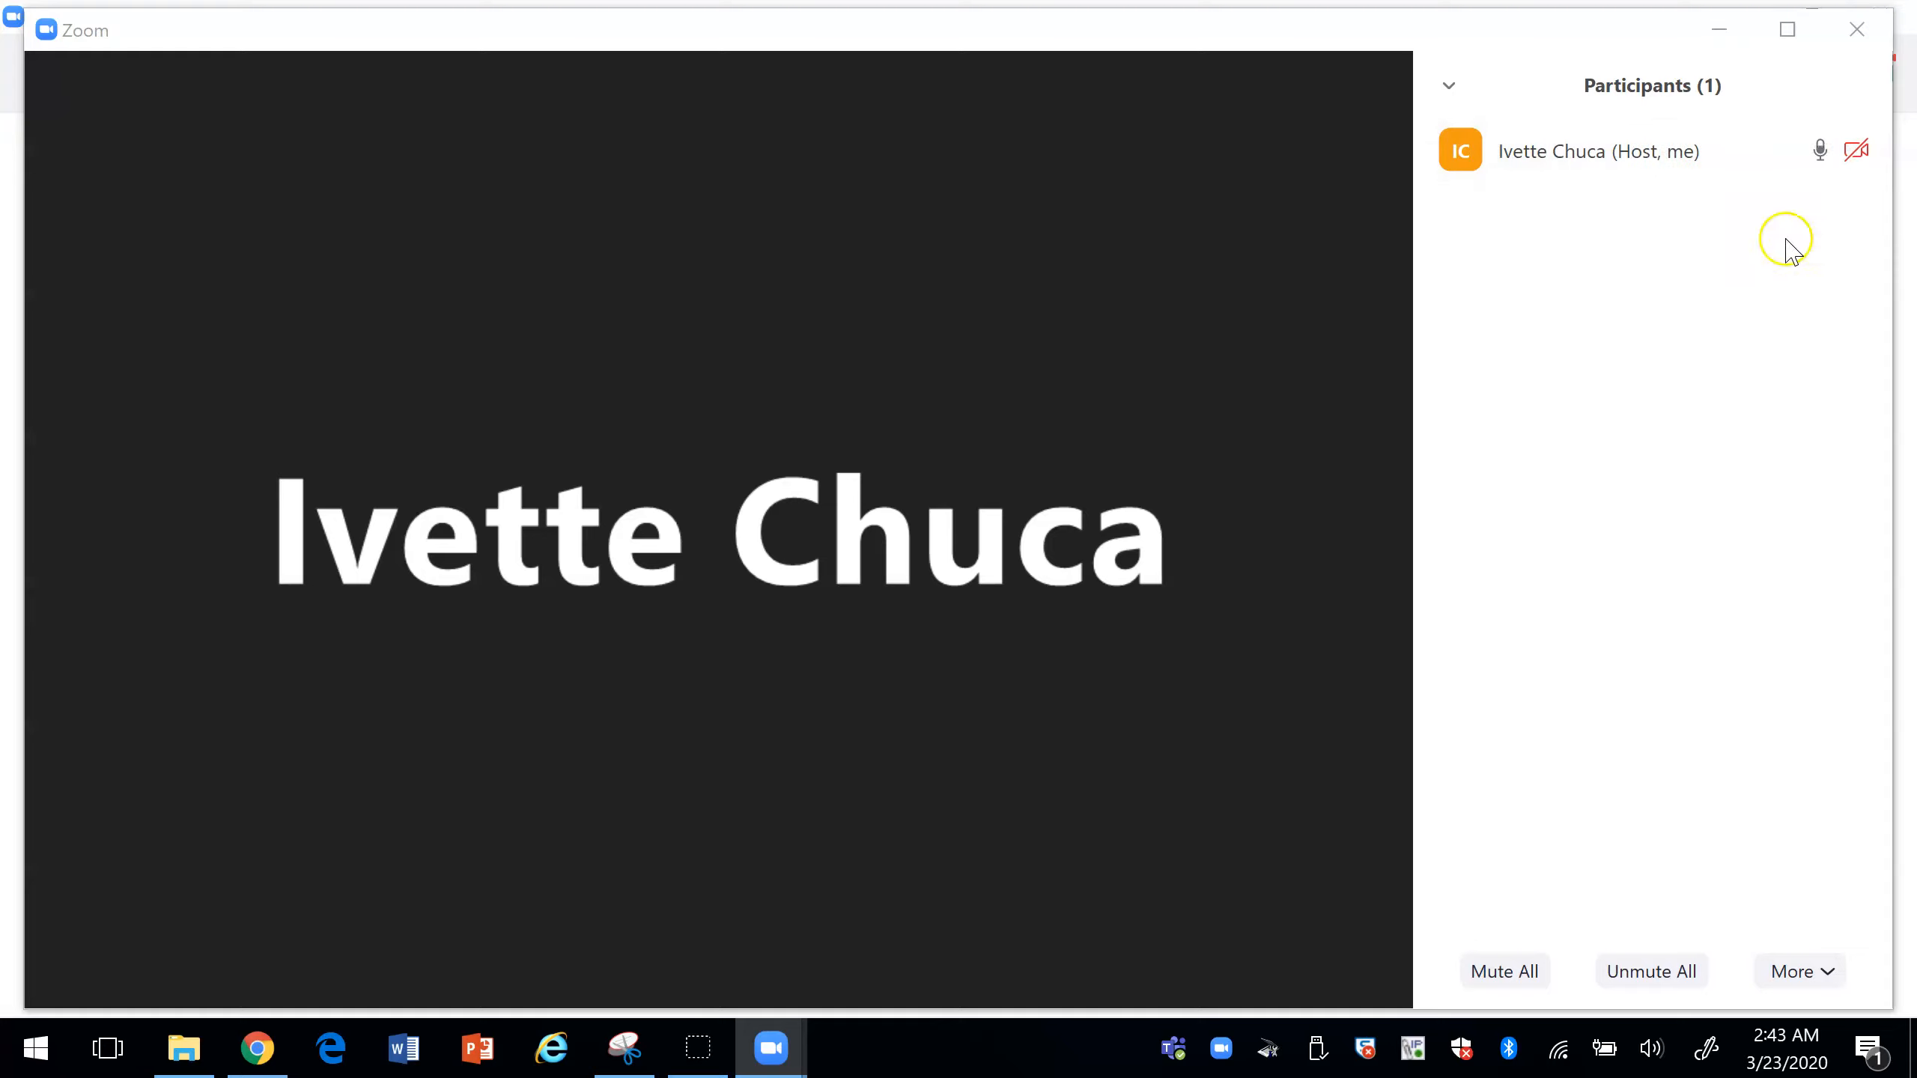
pyautogui.moveTo(1503, 972)
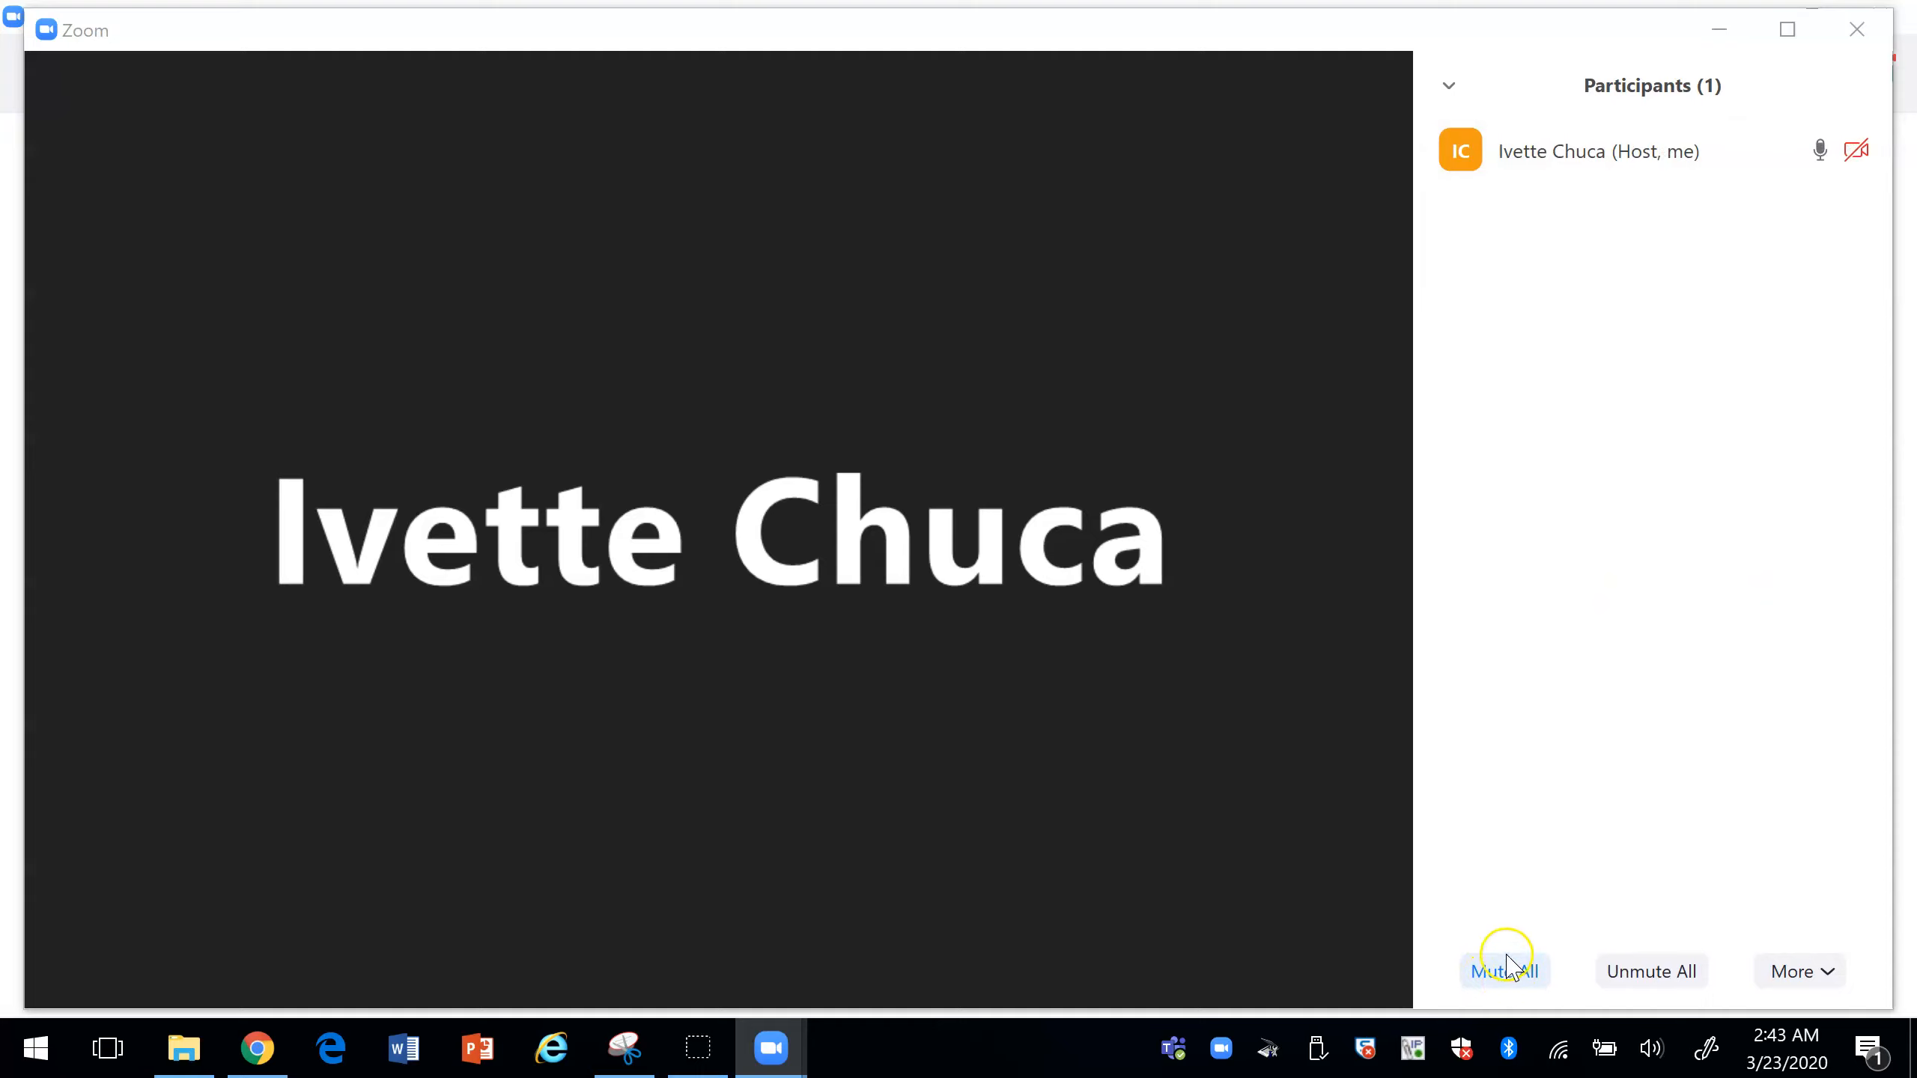
pyautogui.moveTo(1650, 970)
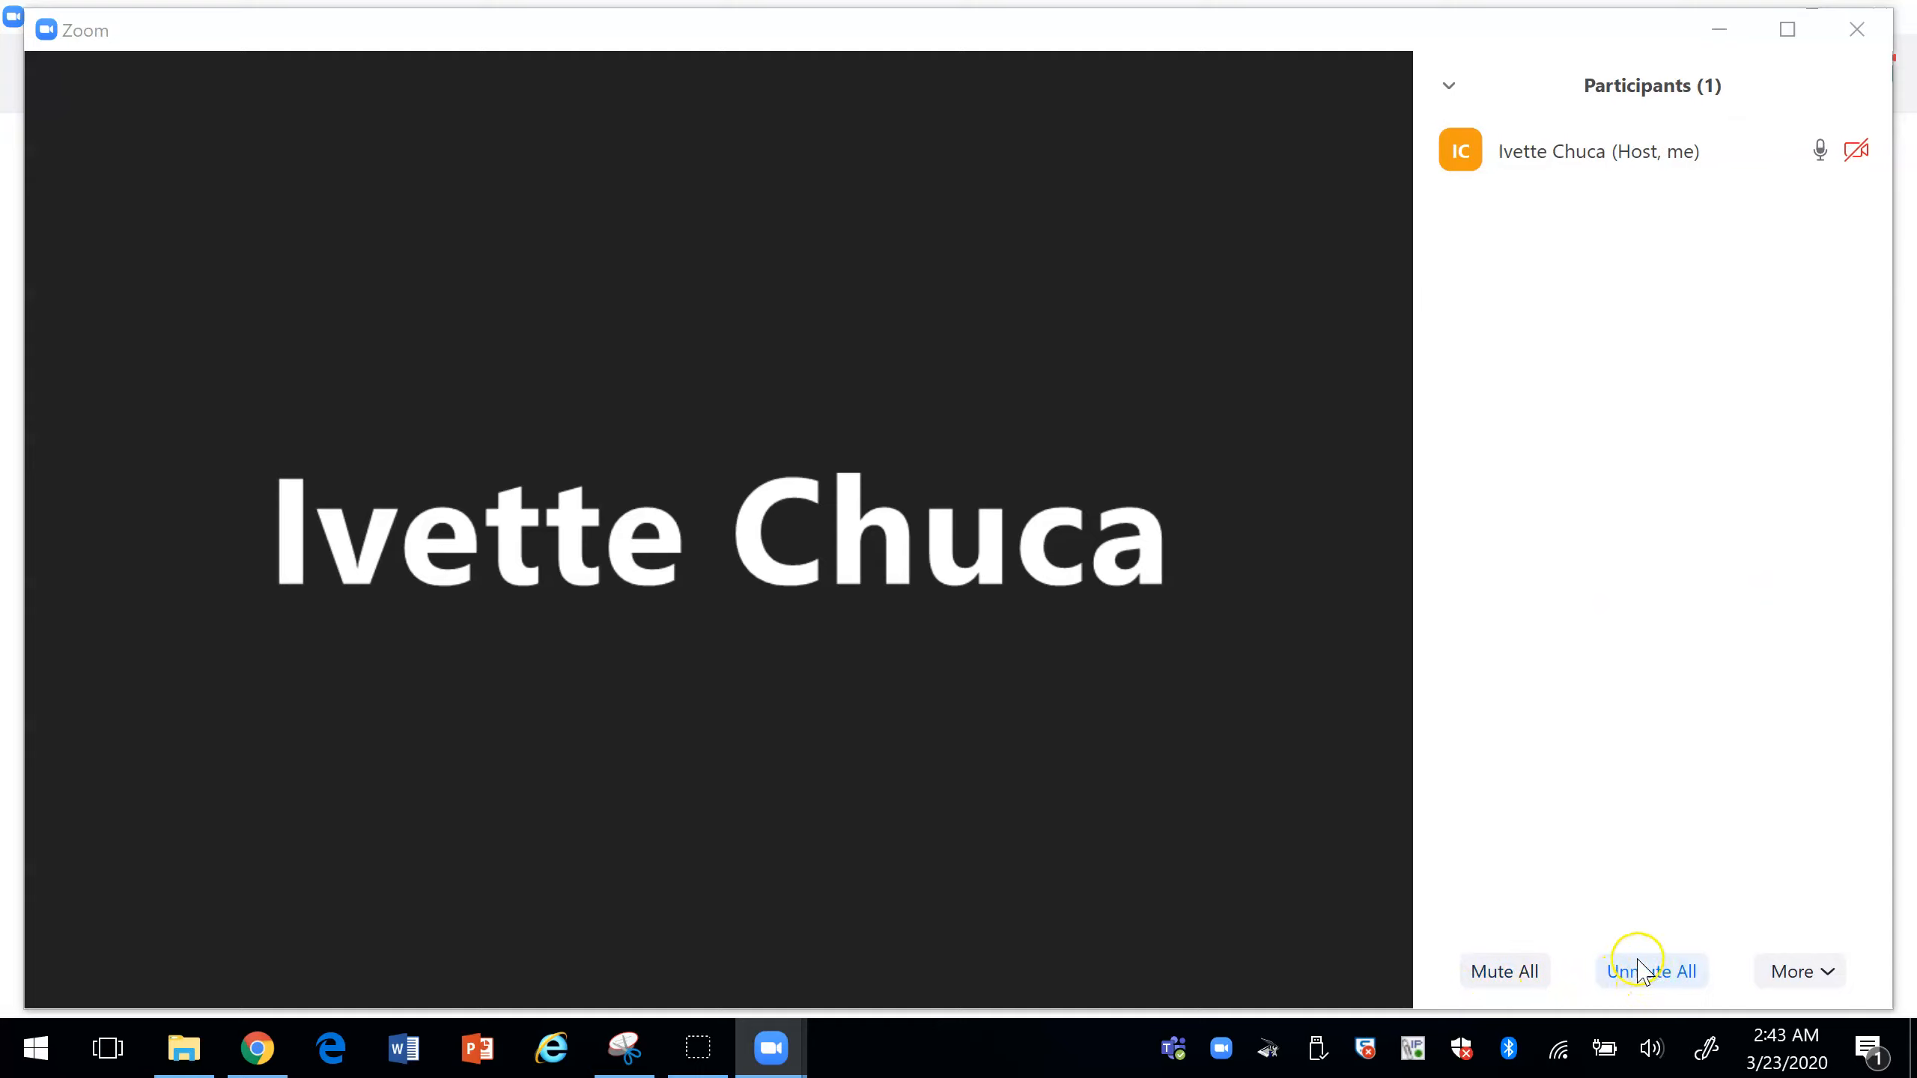
pyautogui.moveTo(1652, 971)
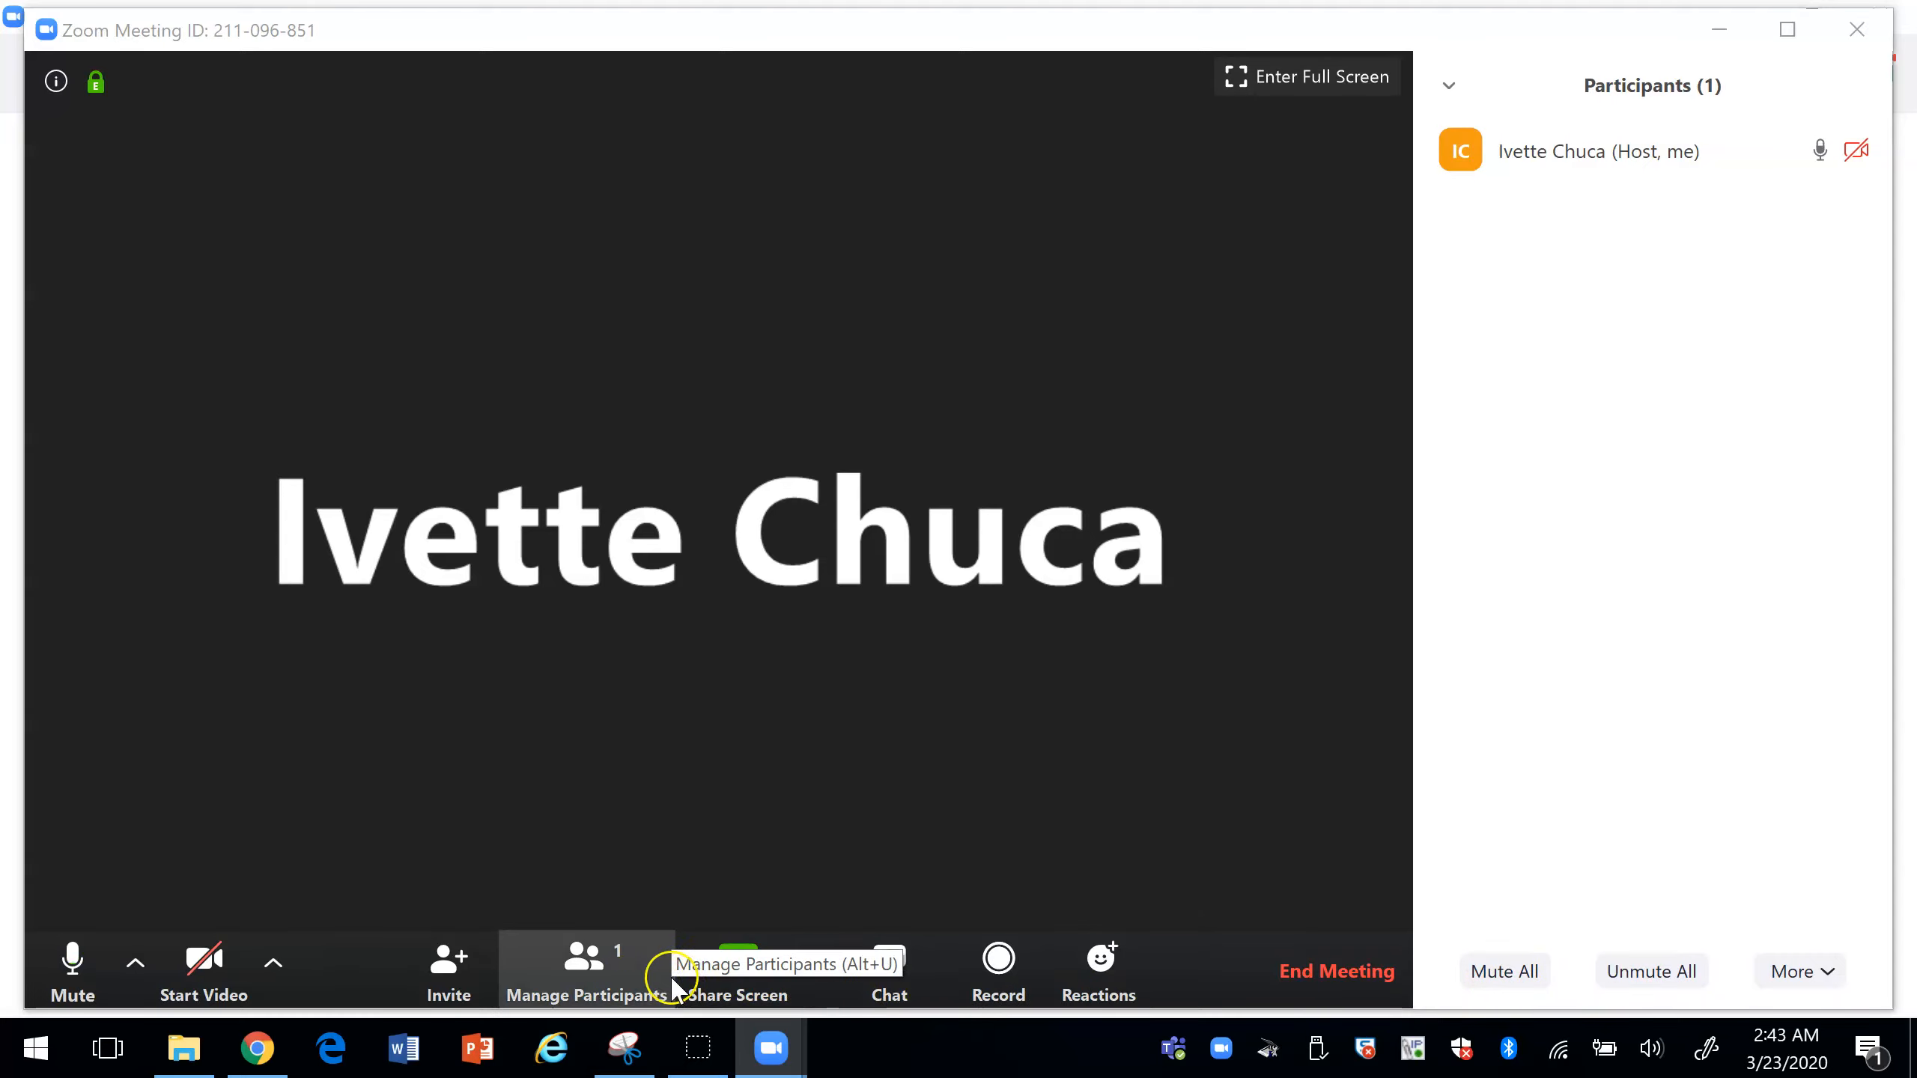
pyautogui.moveTo(888, 970)
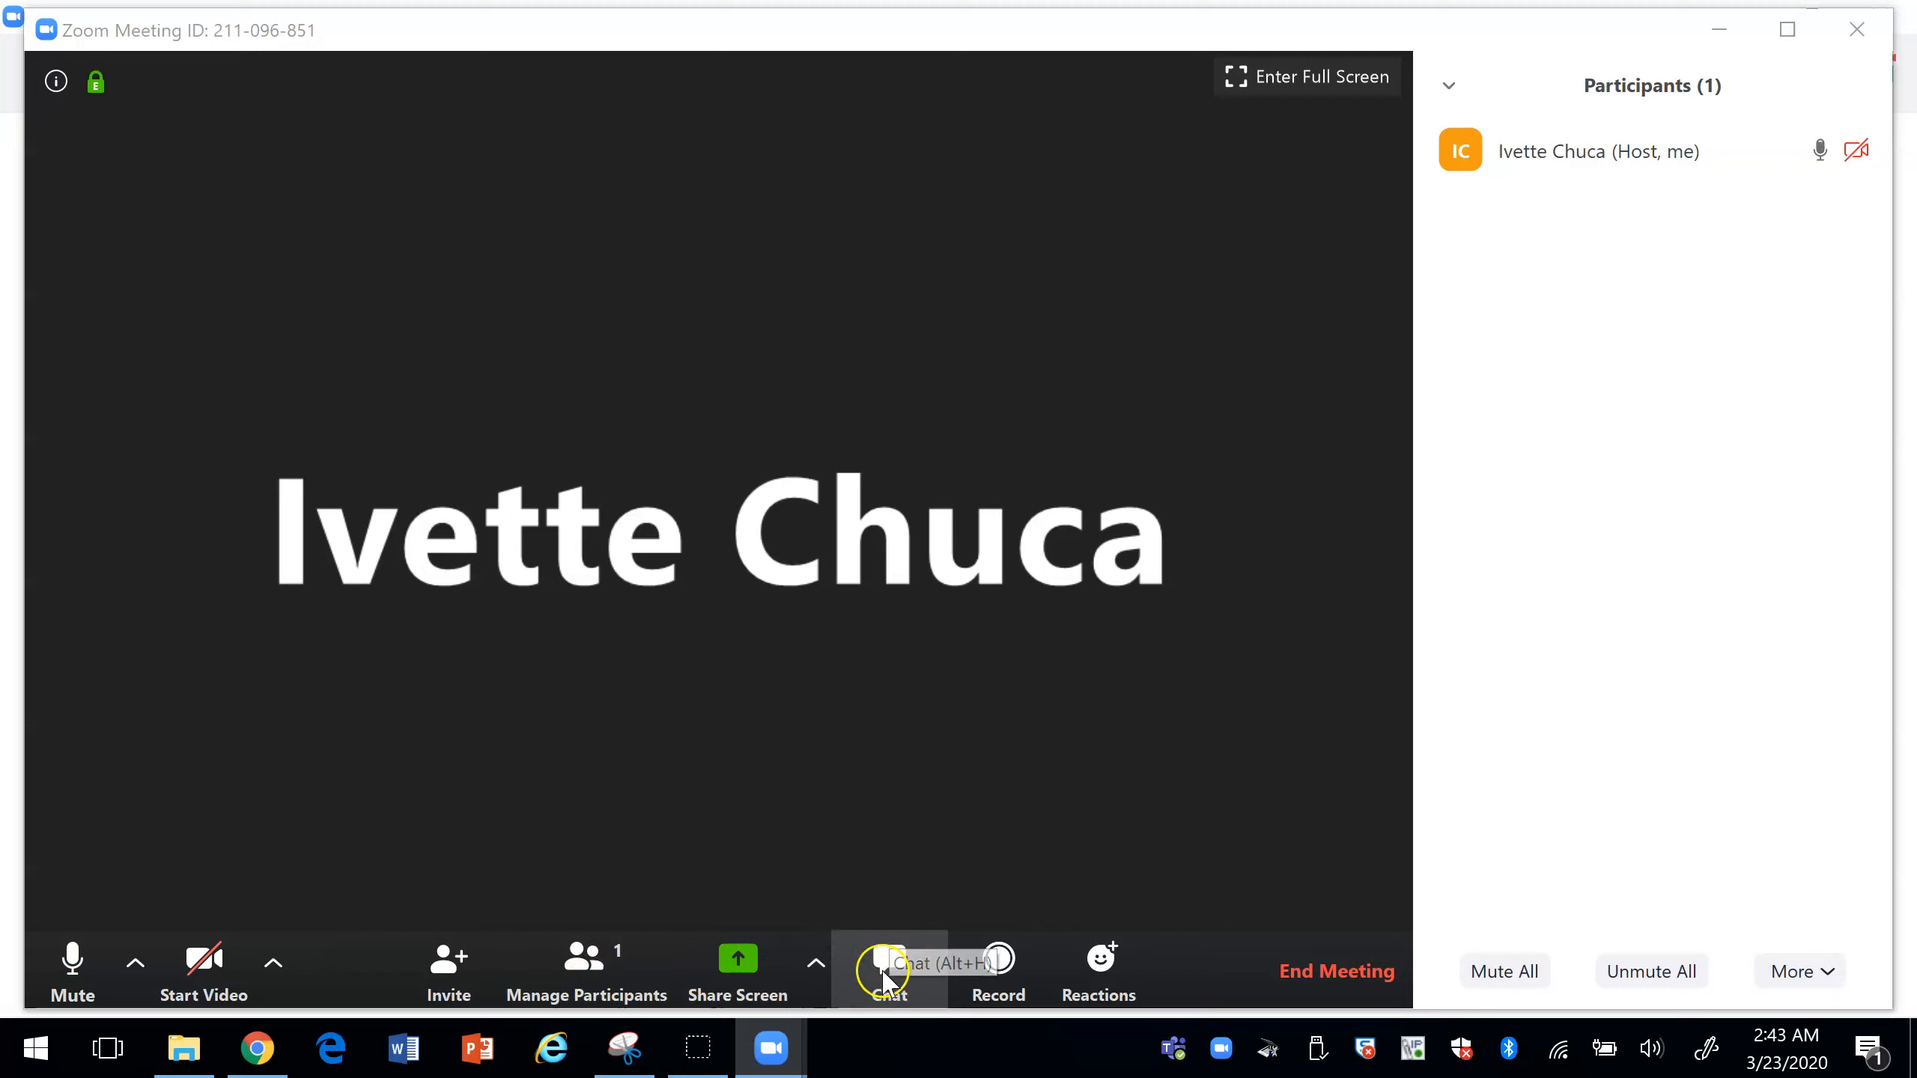
# - Send 'Hello Everyone' to everyone in the group chat and minimize the chat window
pyautogui.click(888, 966)
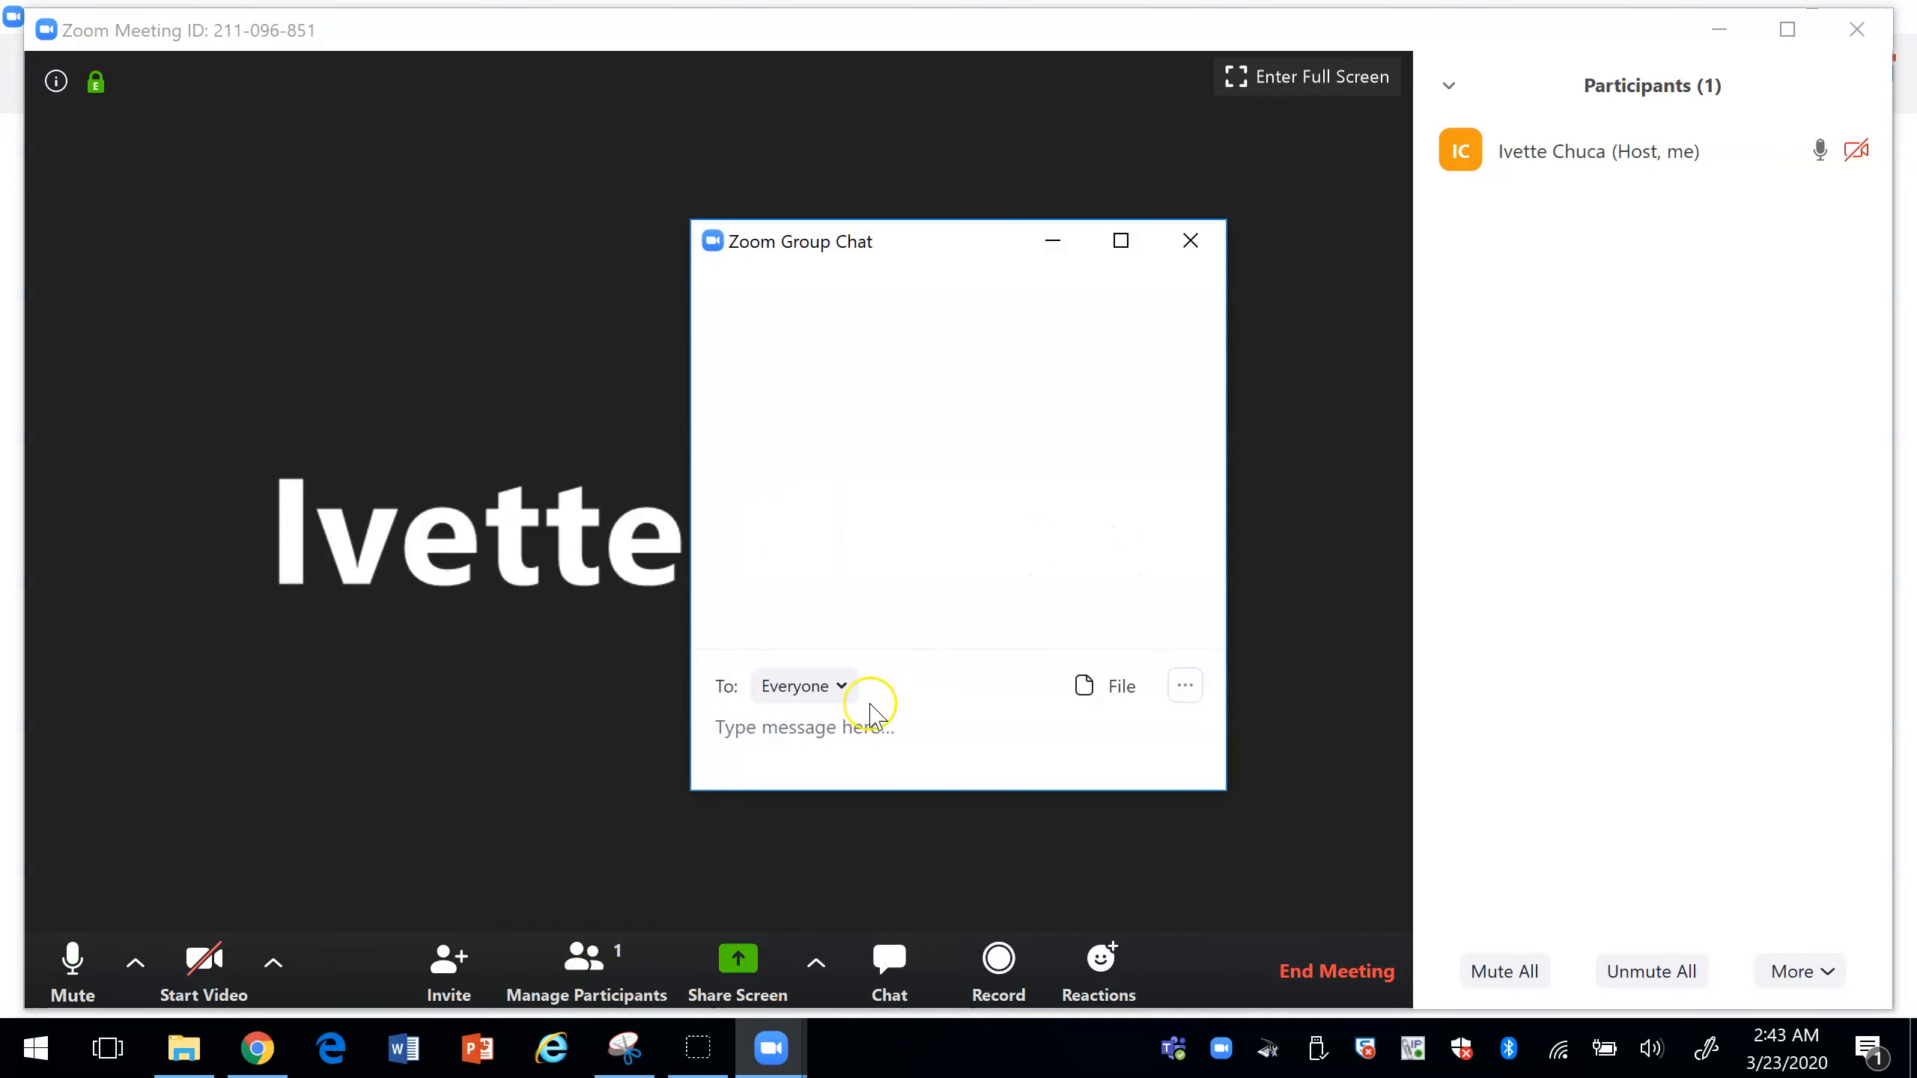
pyautogui.write('Hello Everyo')
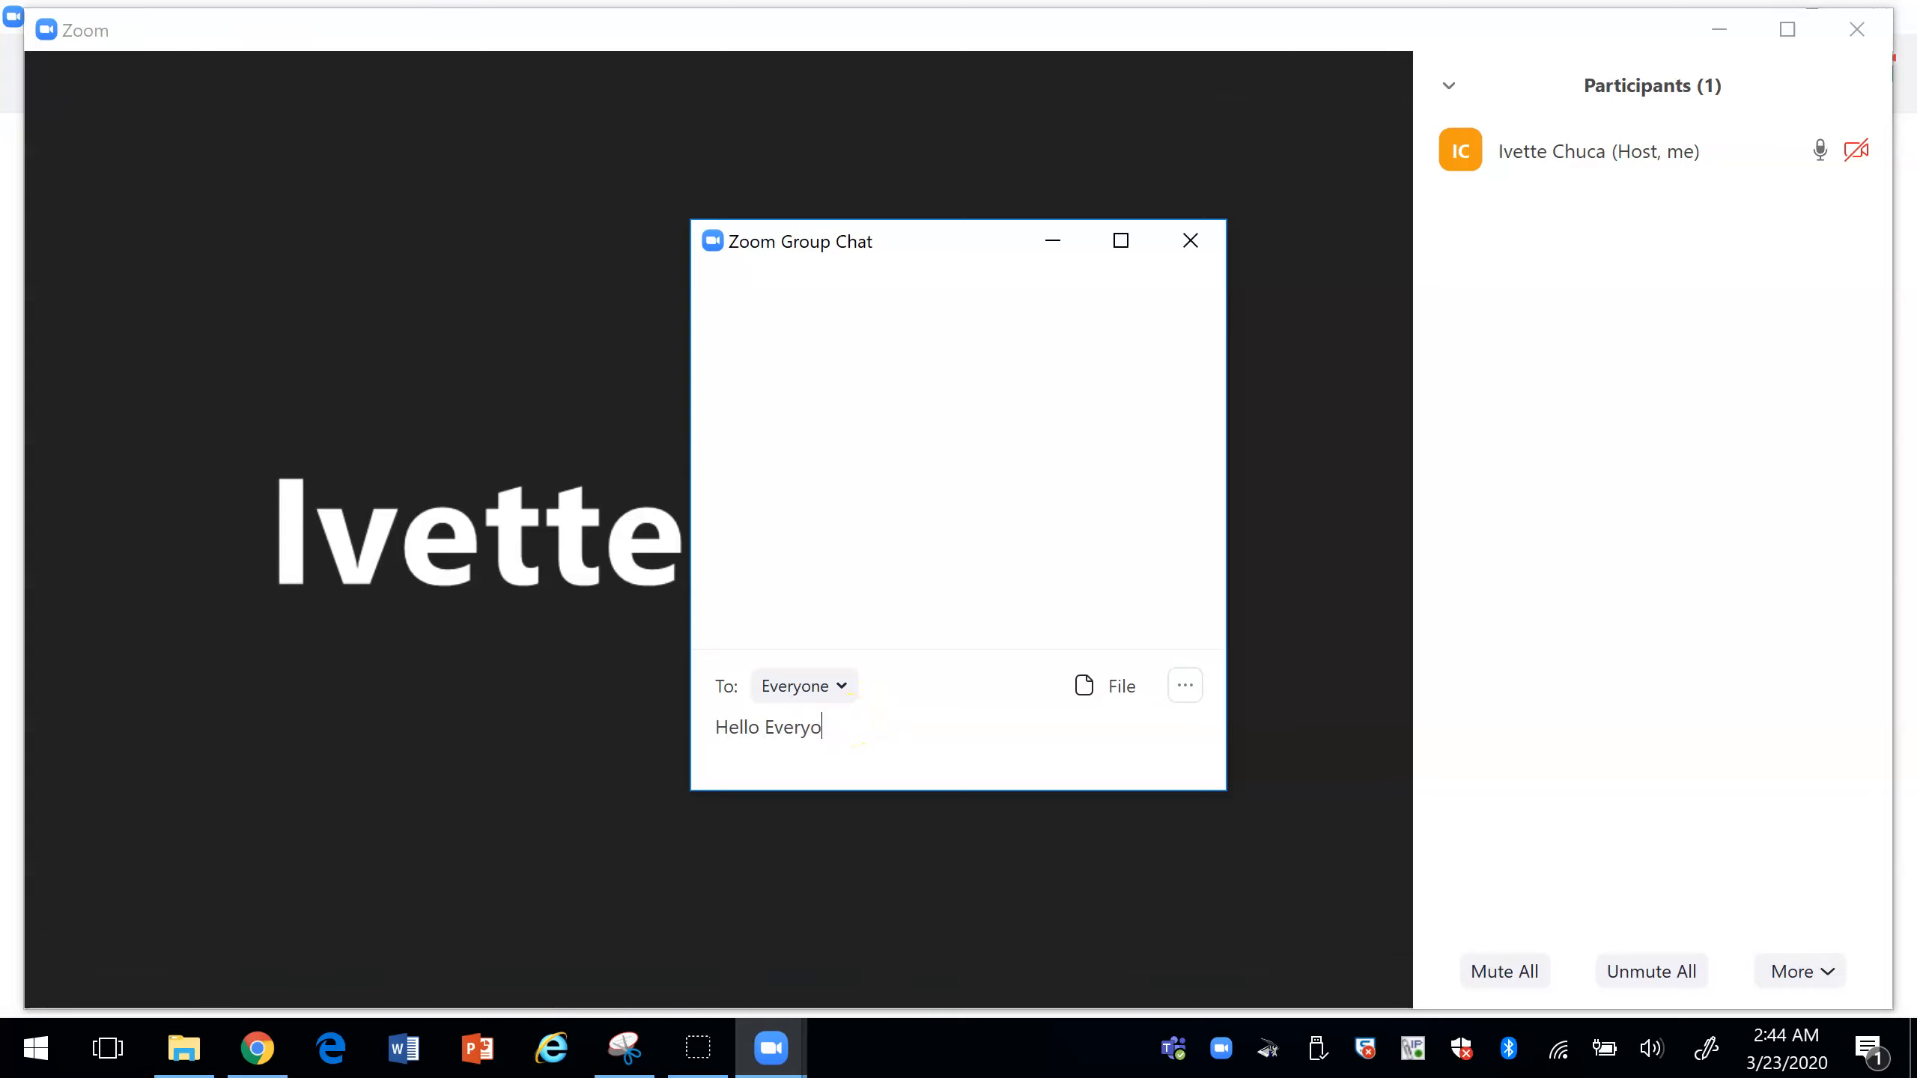
pyautogui.press('Return')
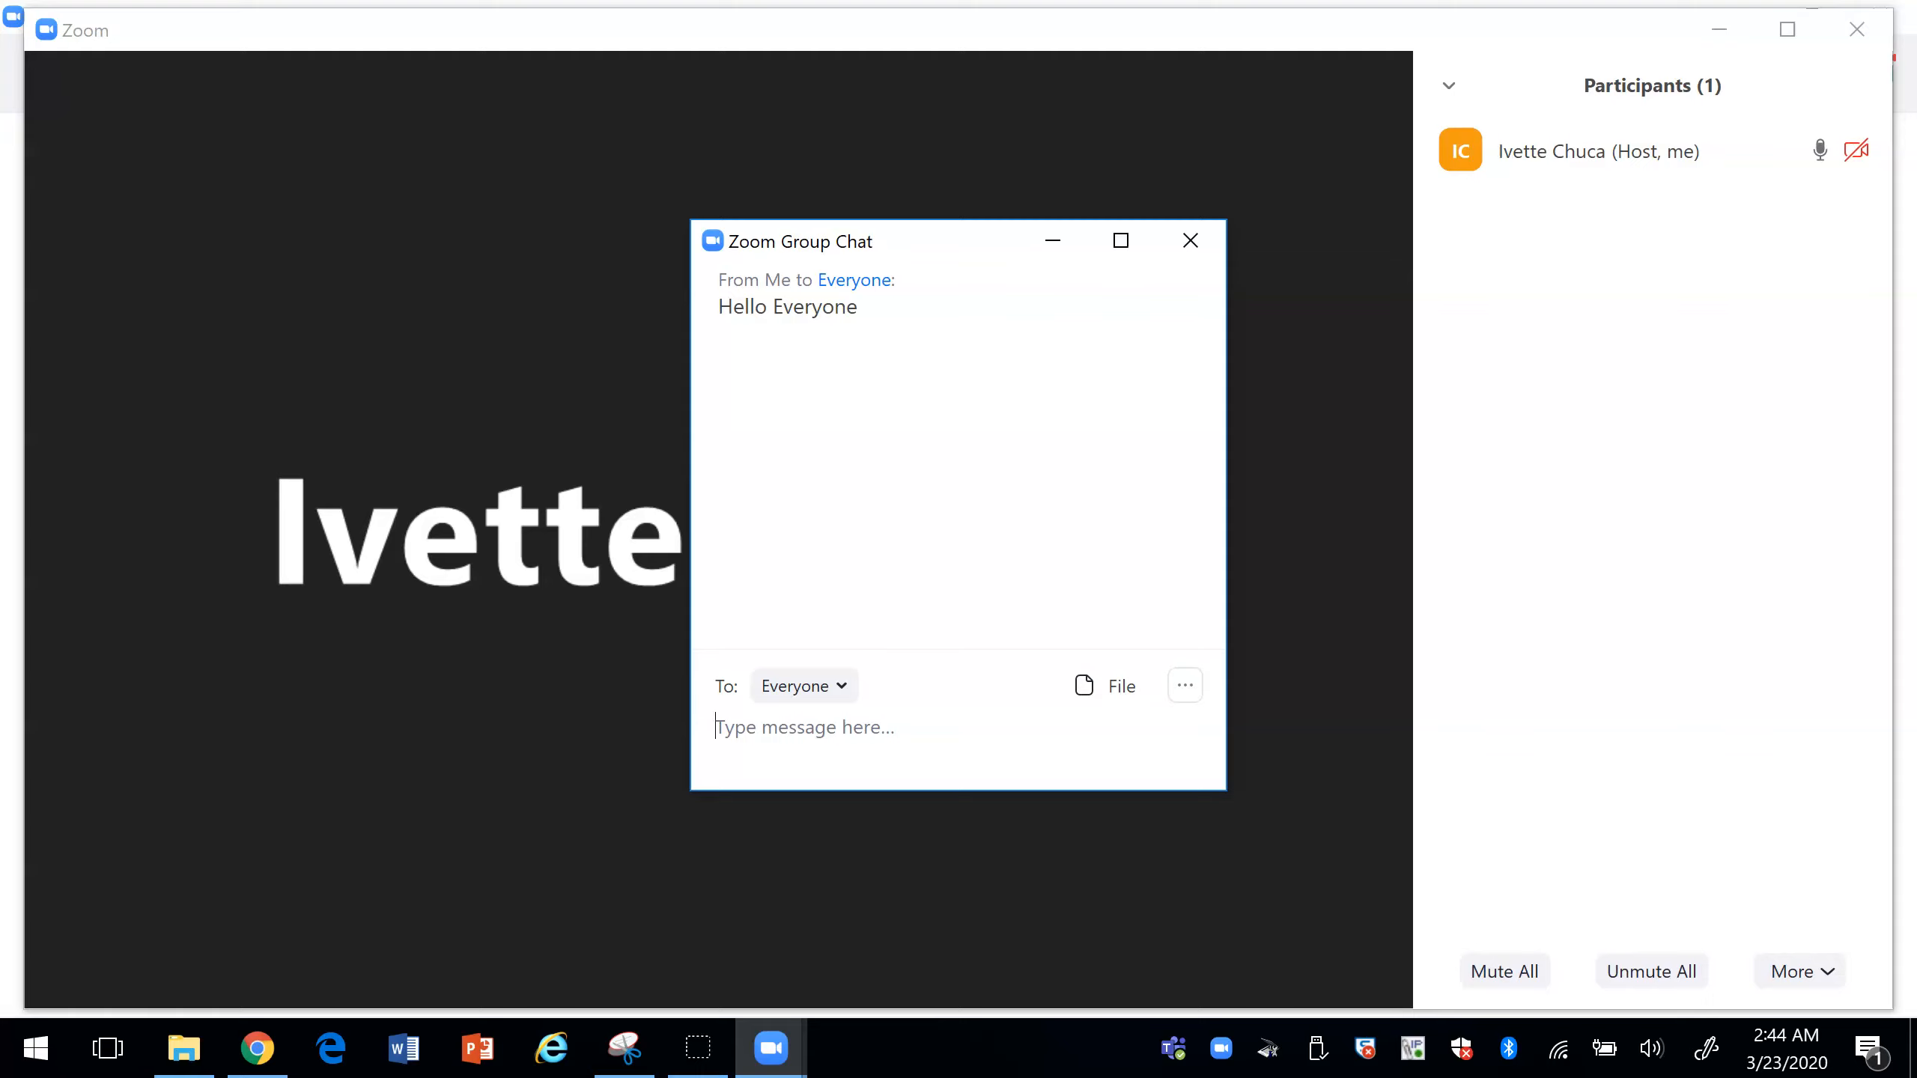
pyautogui.moveTo(1034, 279)
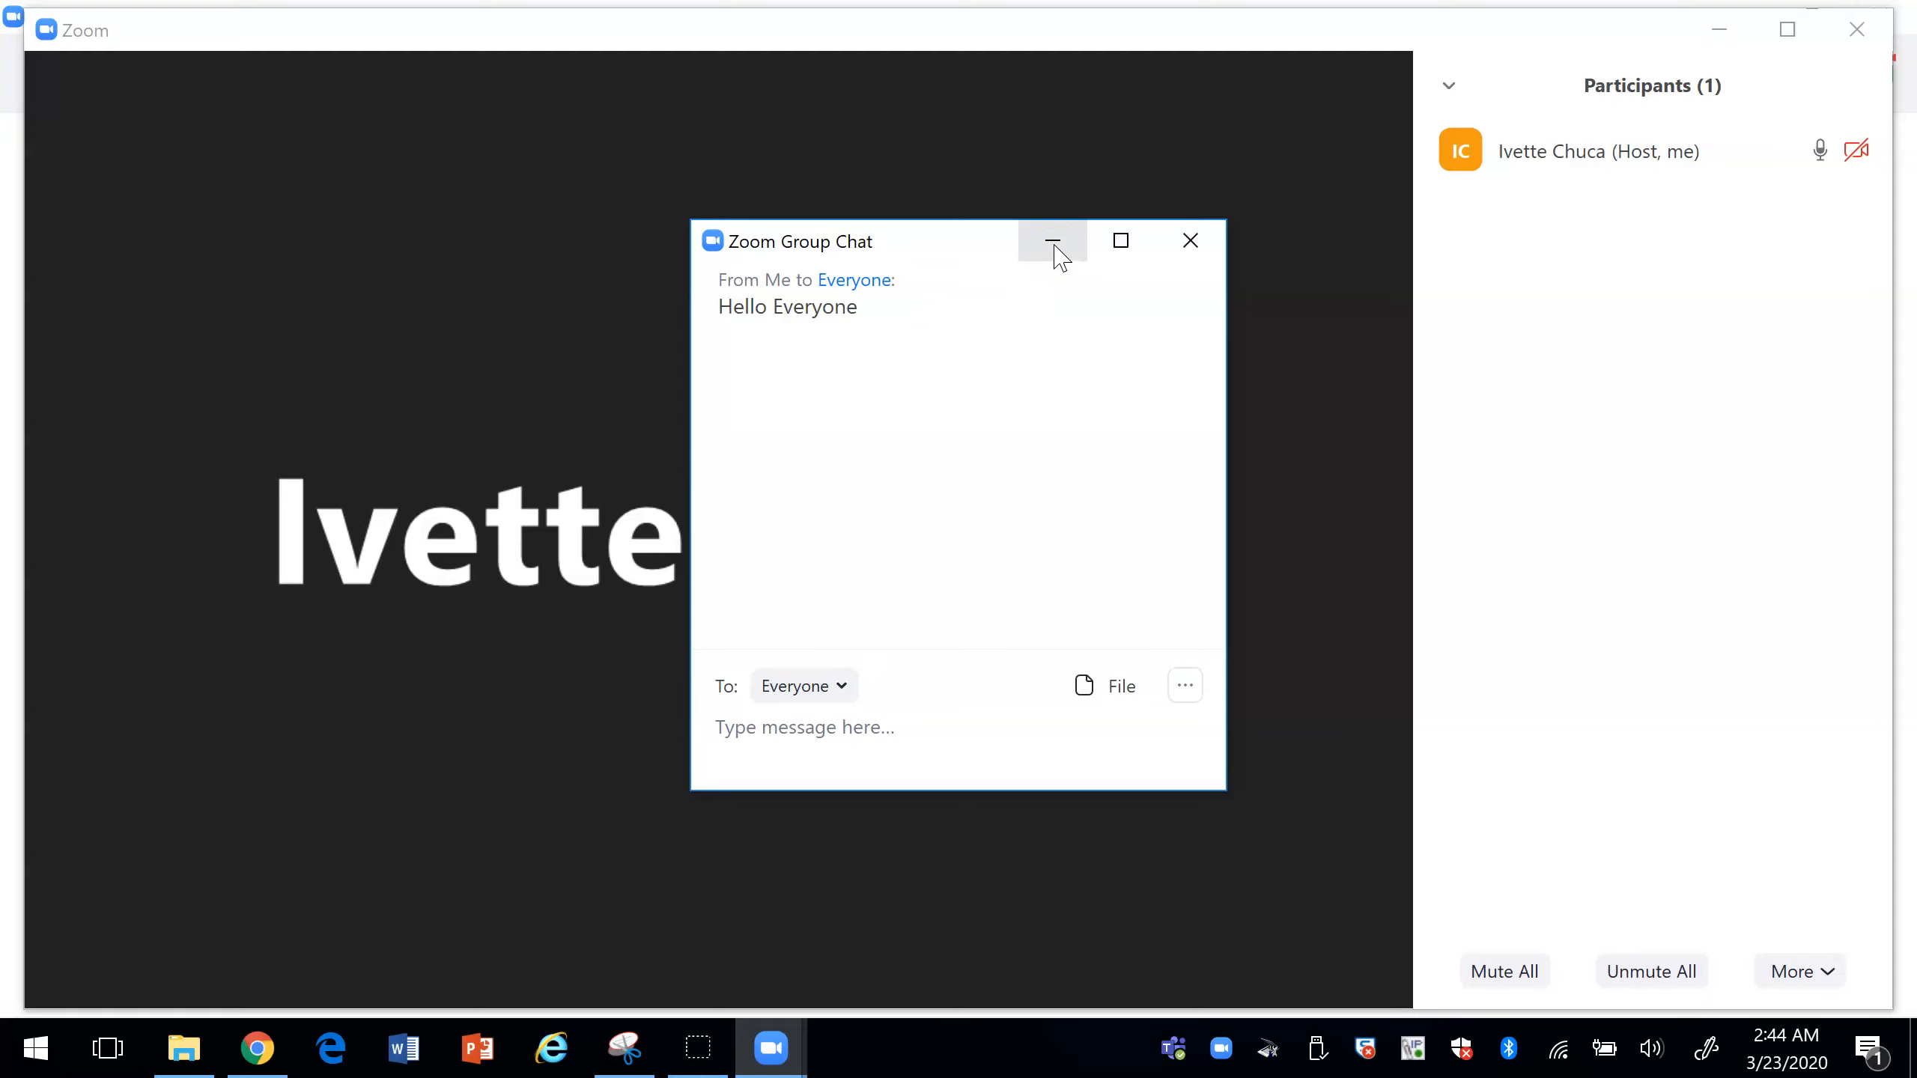
pyautogui.click(804, 727)
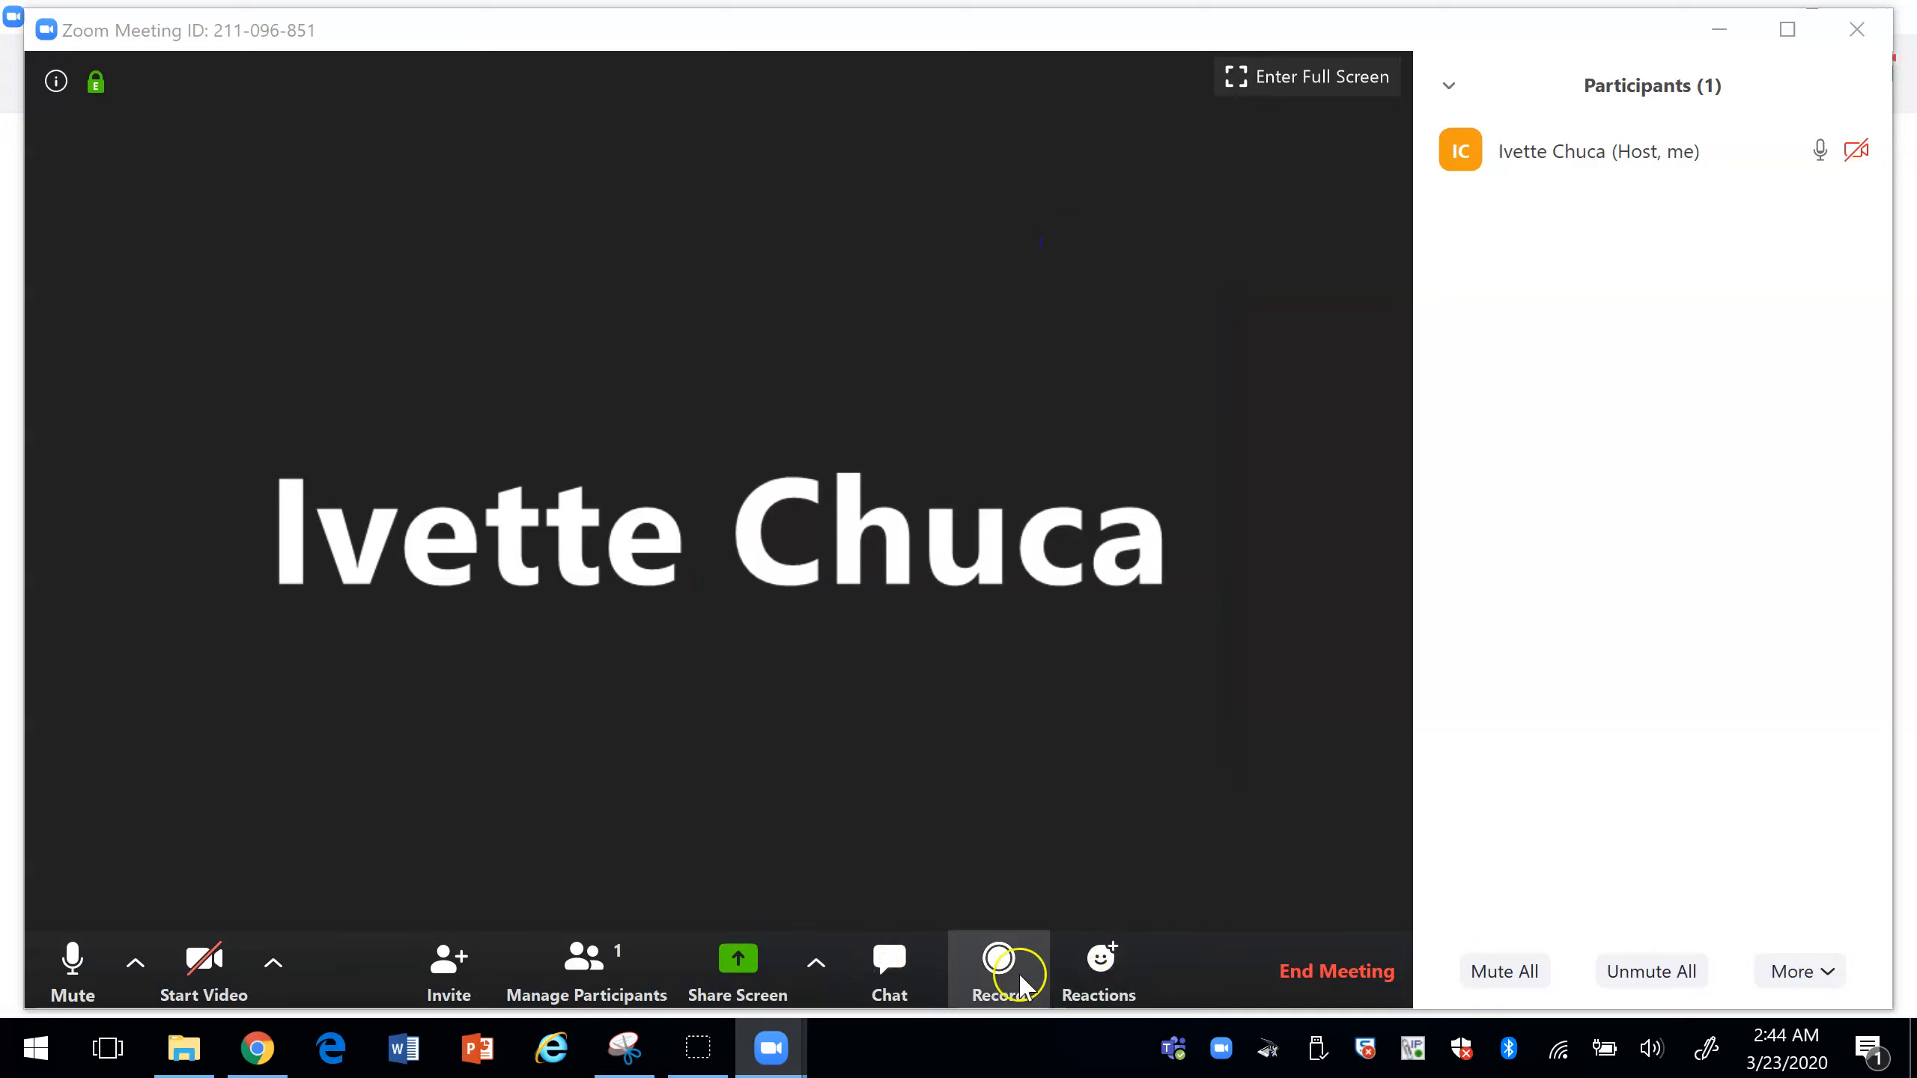
pyautogui.moveTo(1098, 972)
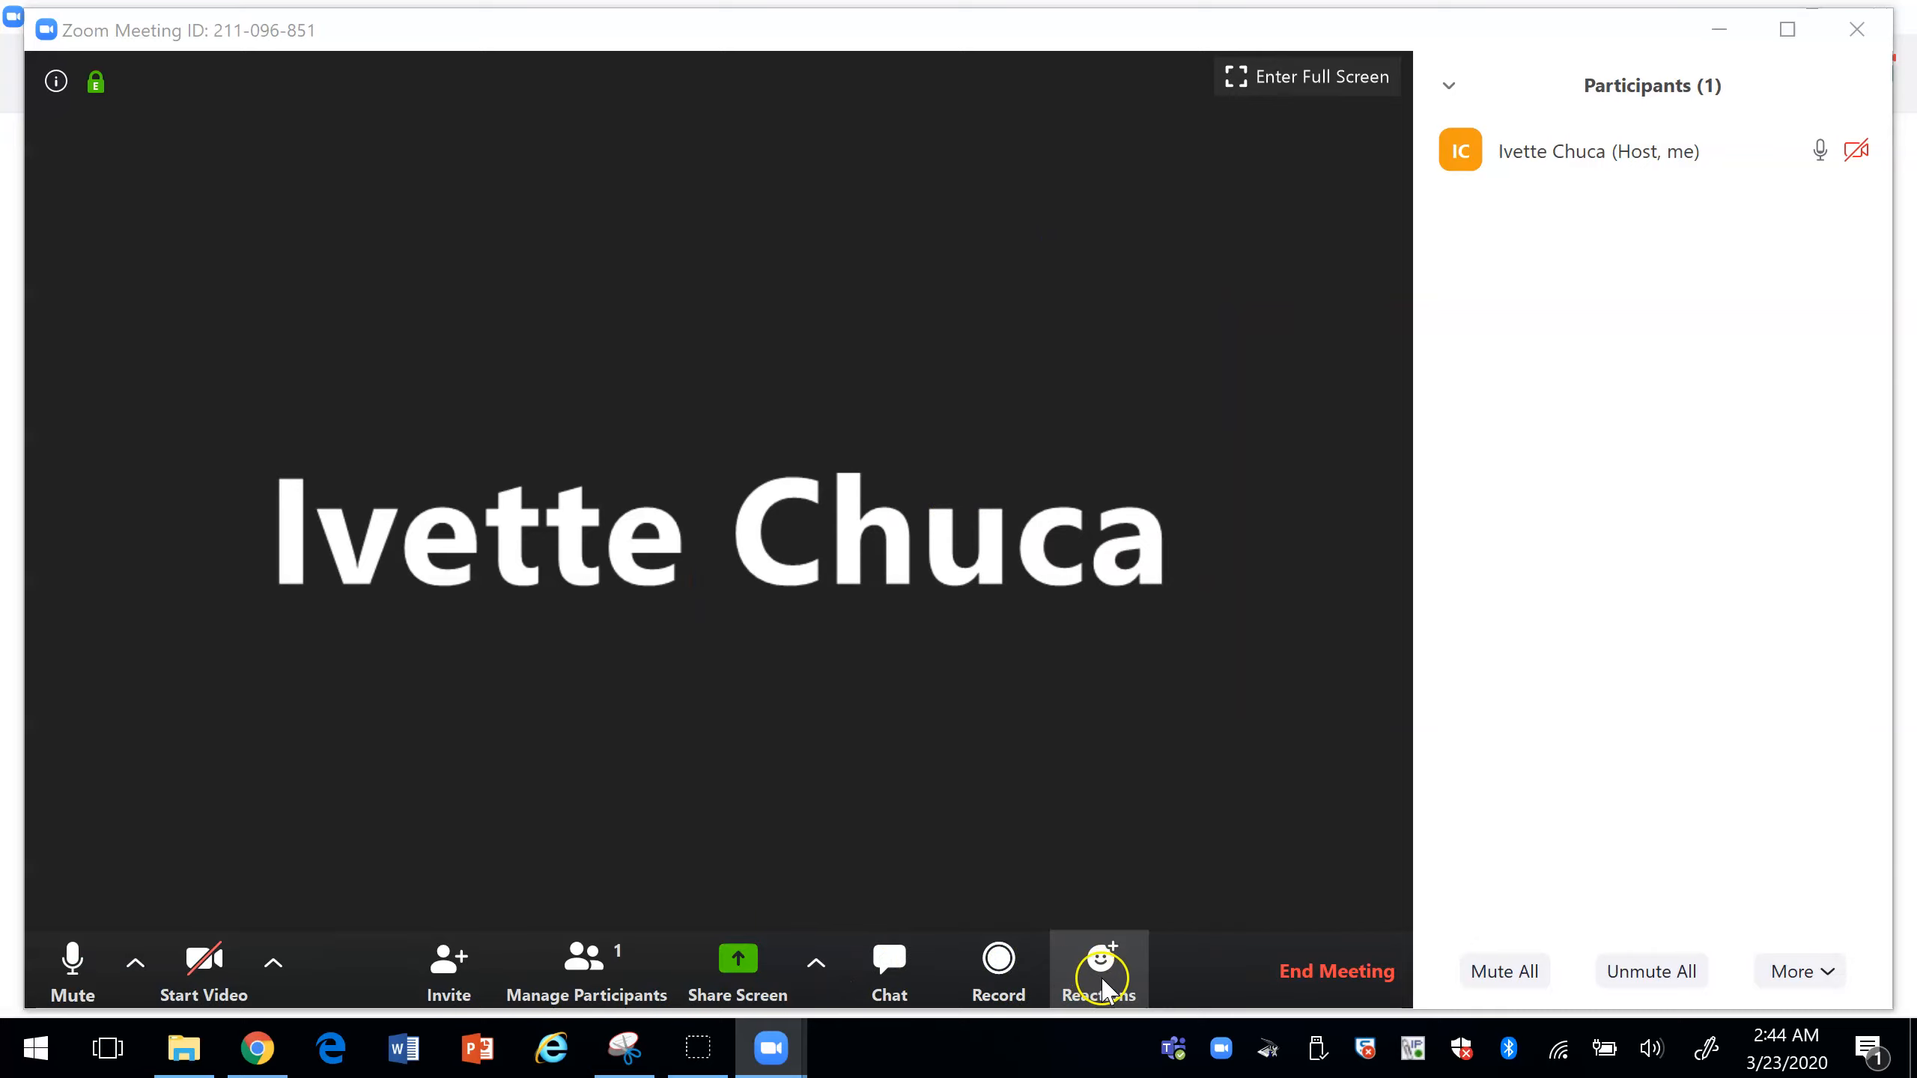
pyautogui.moveTo(997, 959)
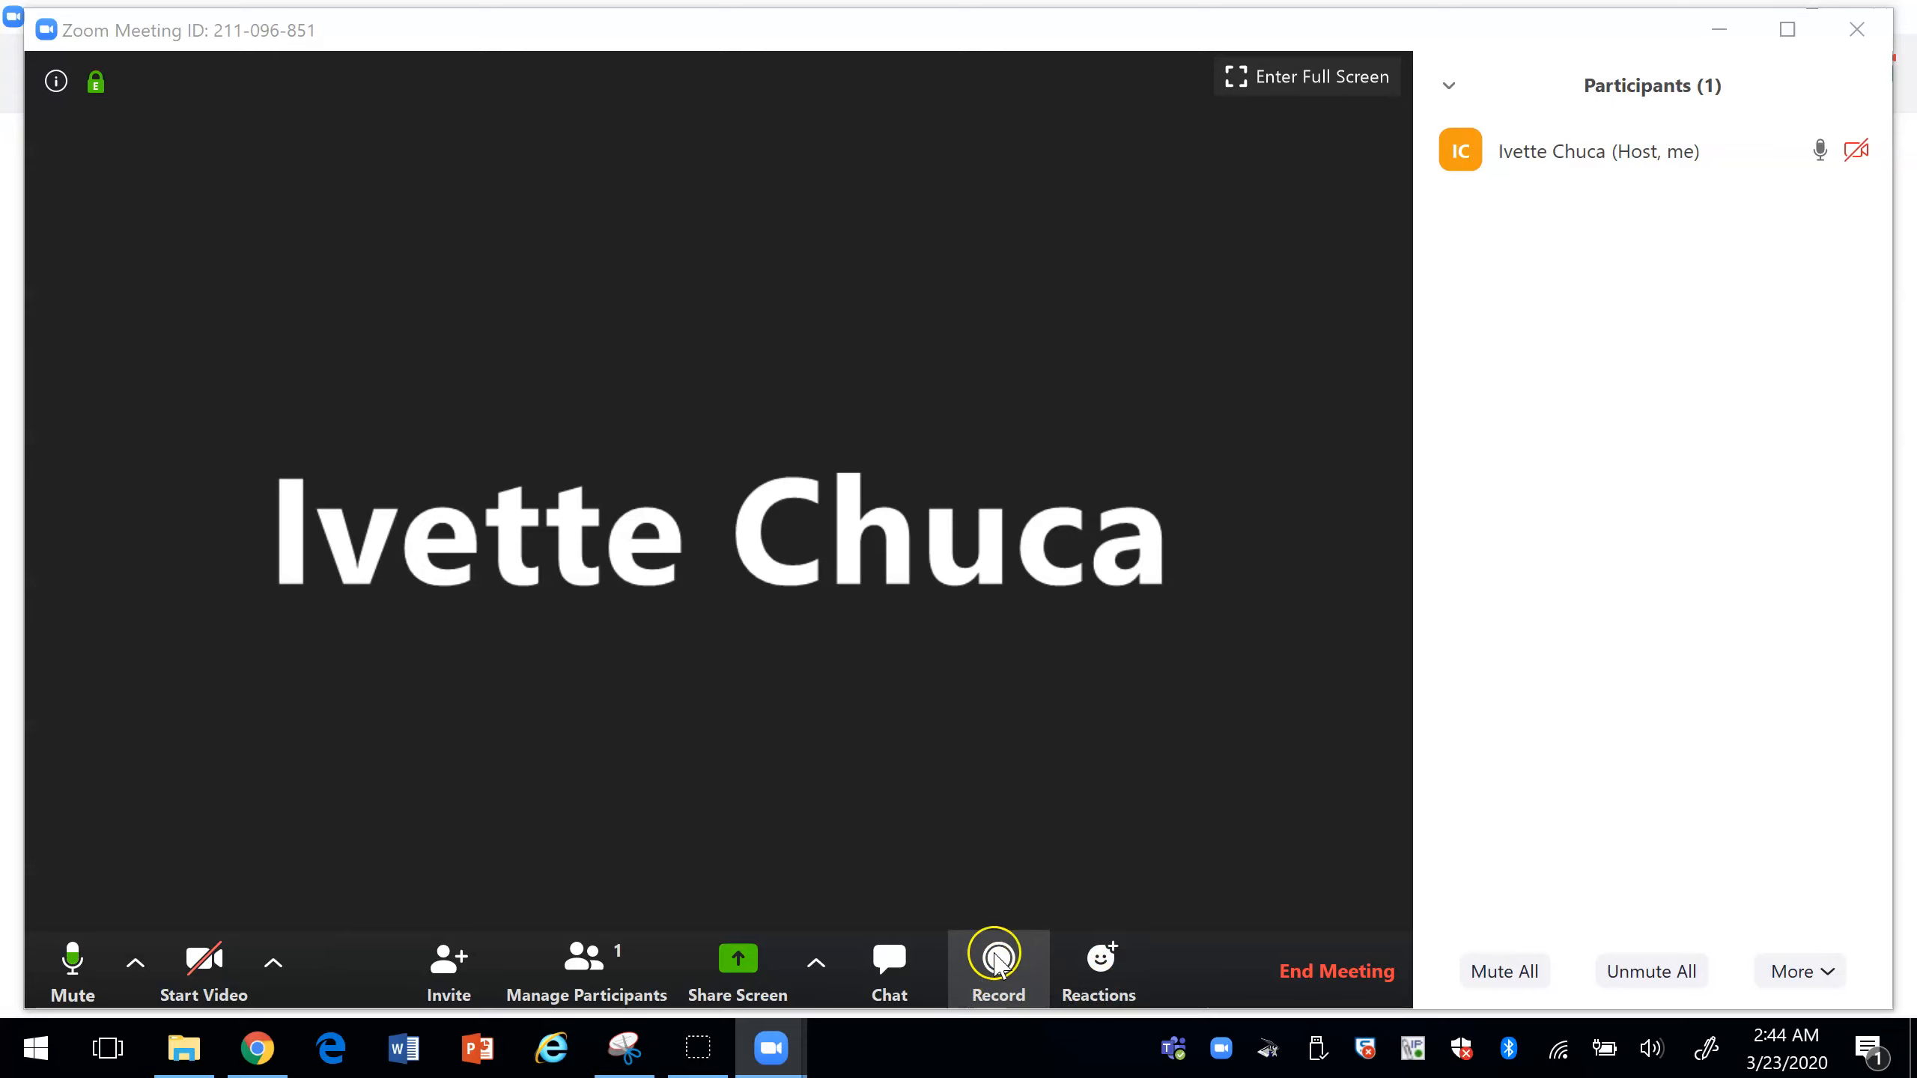
pyautogui.click(997, 962)
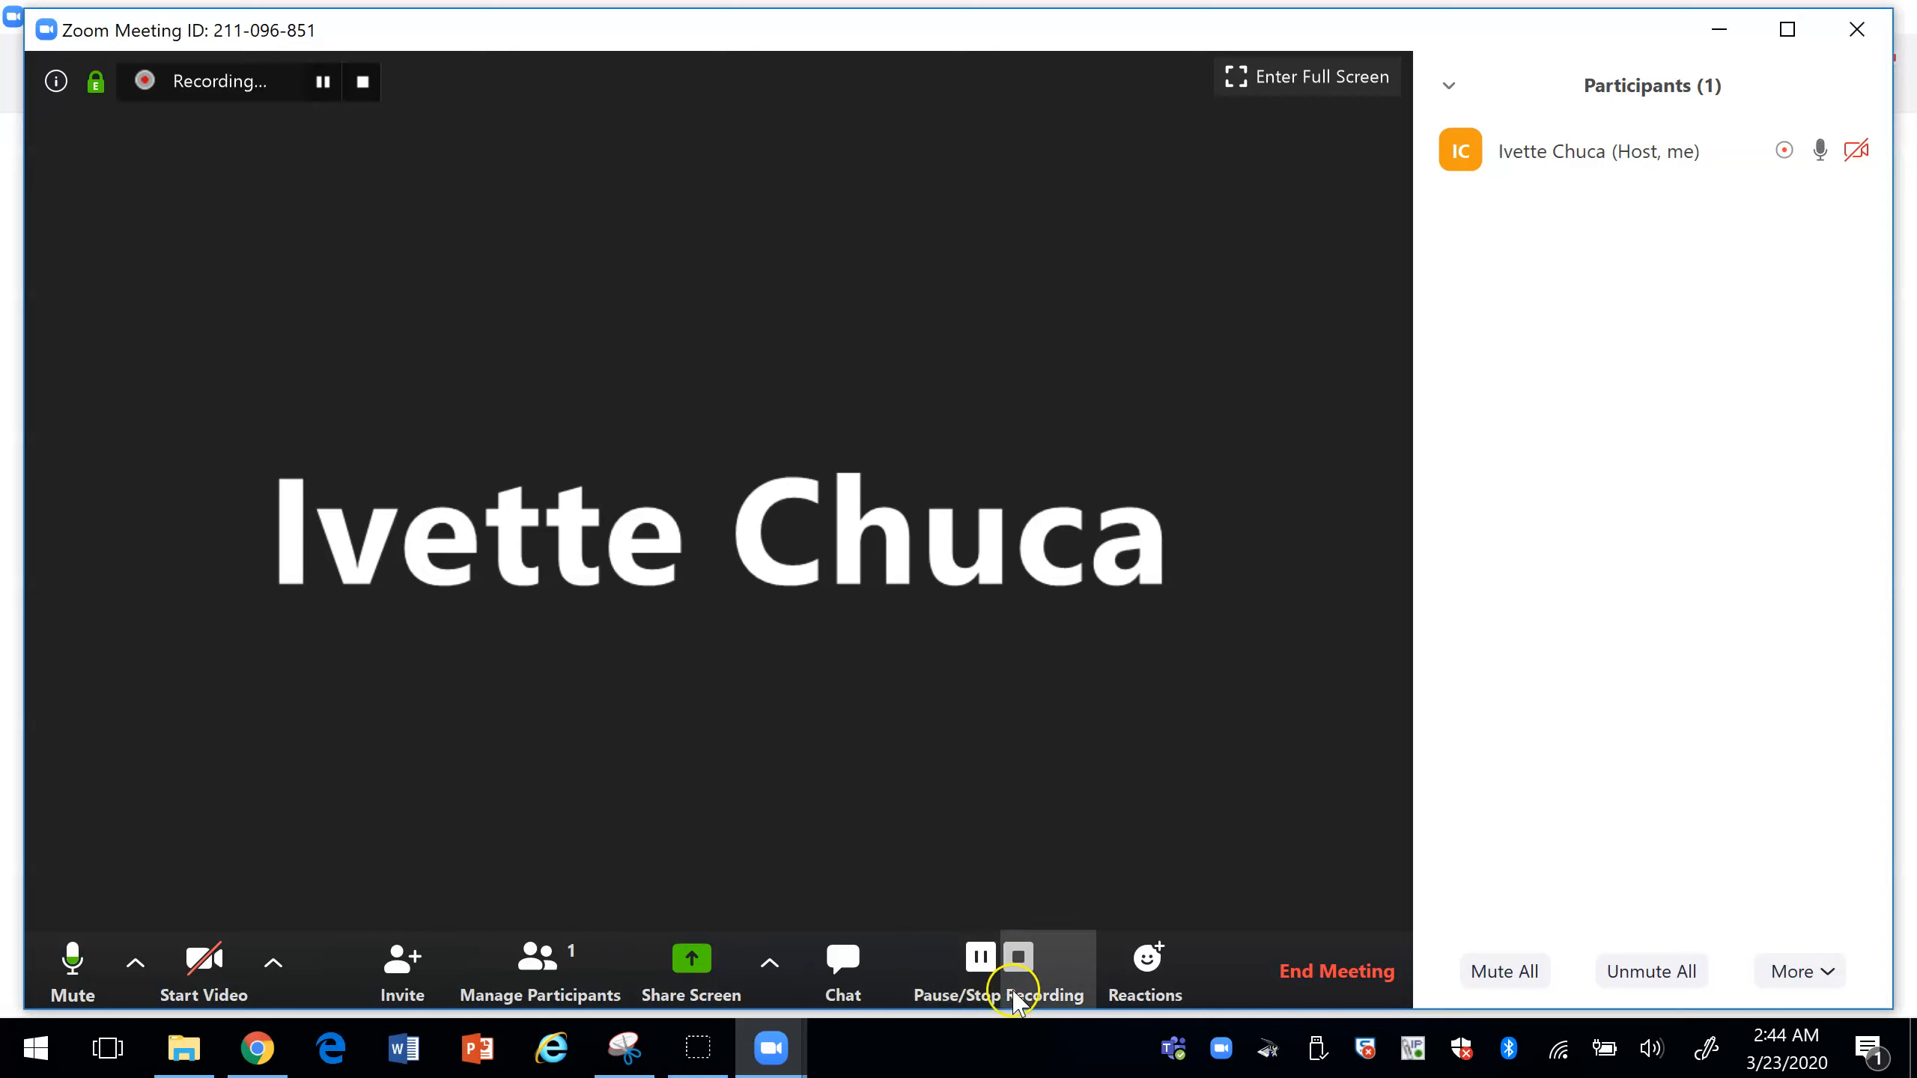
pyautogui.moveTo(1018, 967)
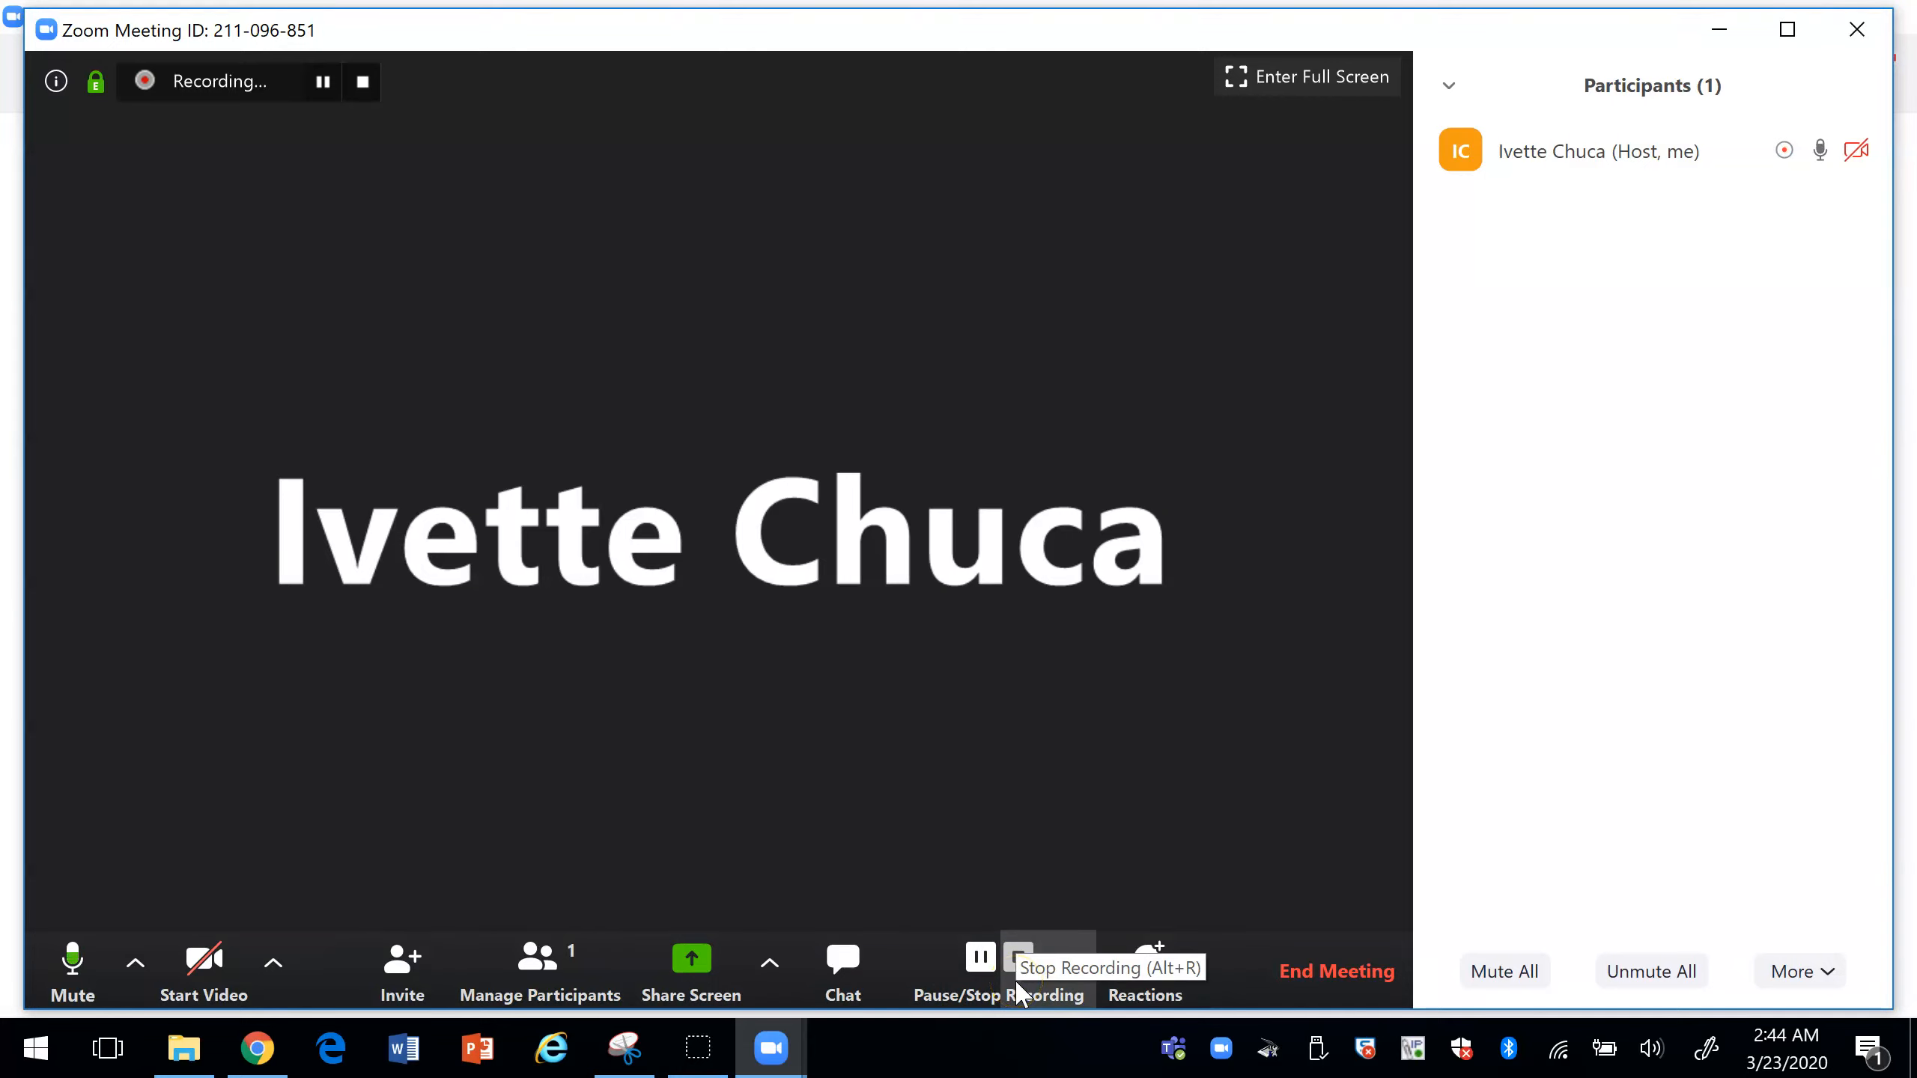
pyautogui.moveTo(403, 994)
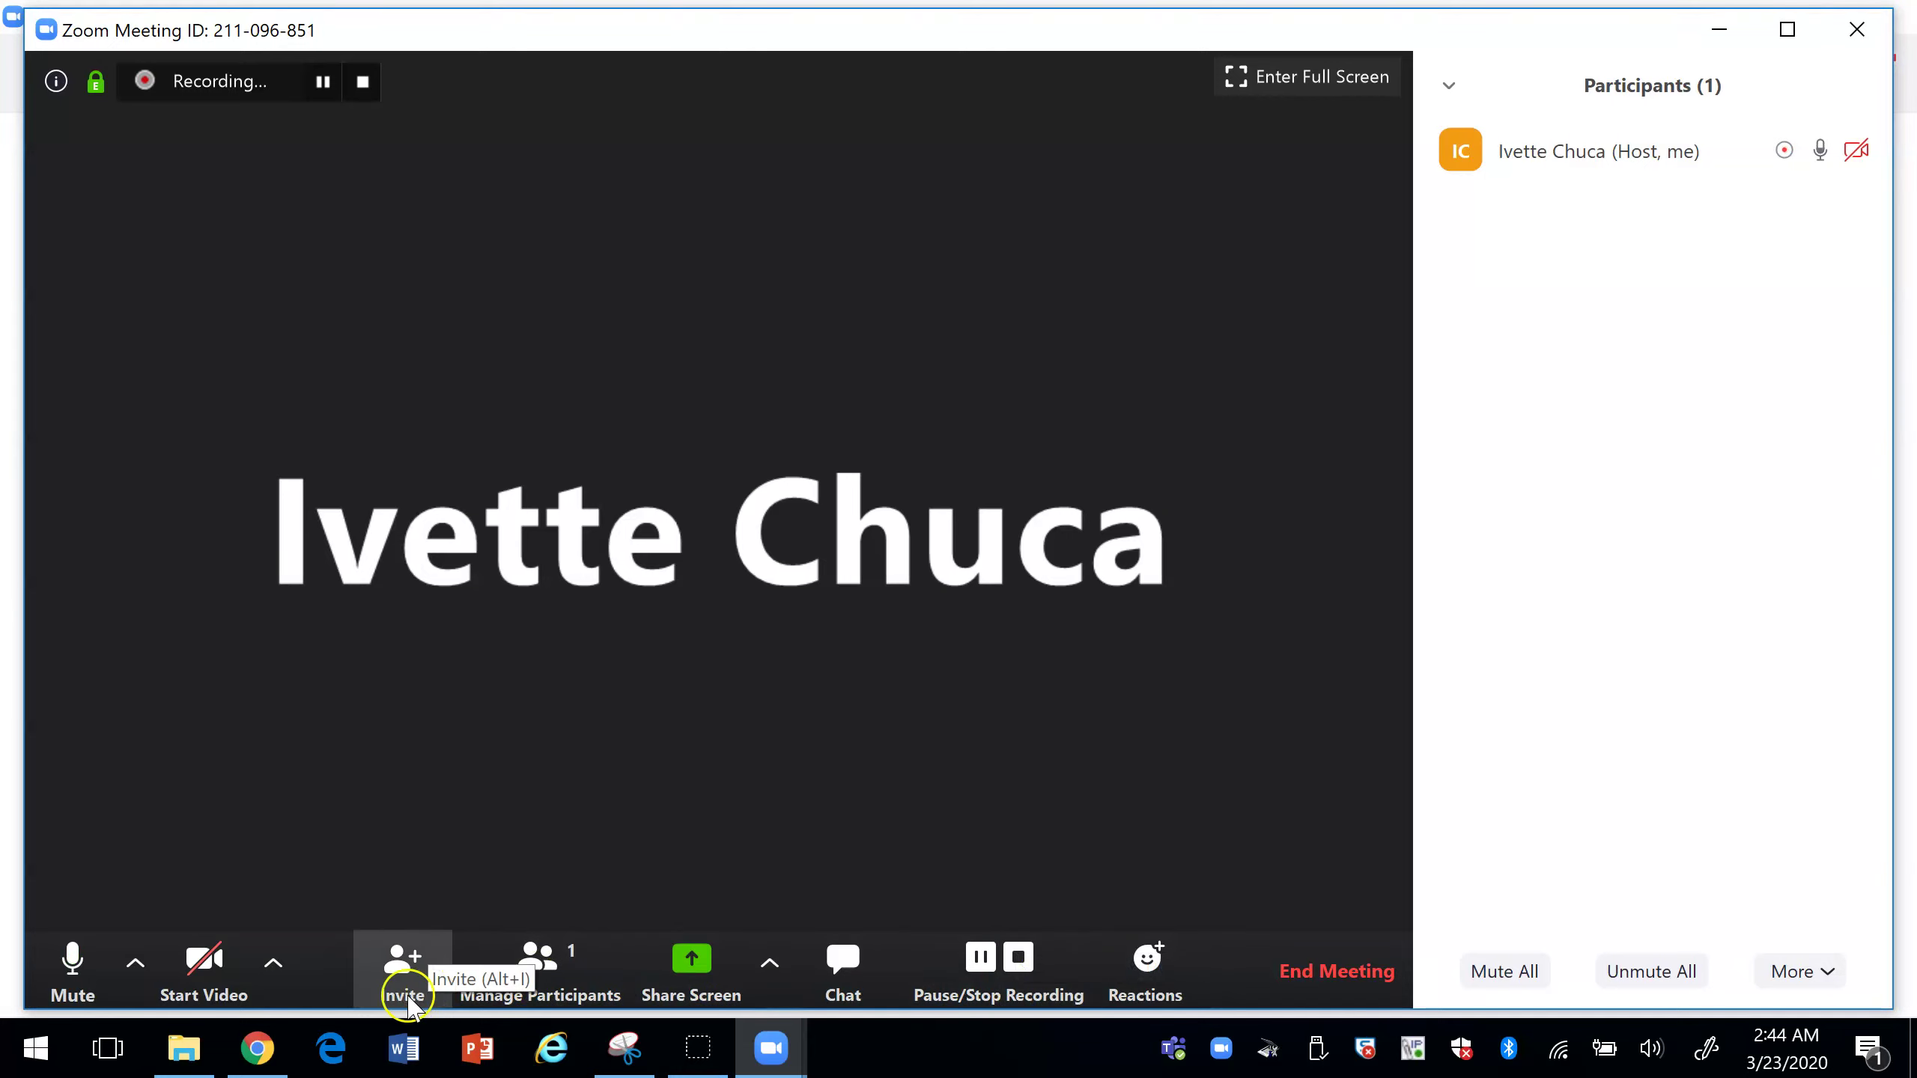
pyautogui.click(135, 963)
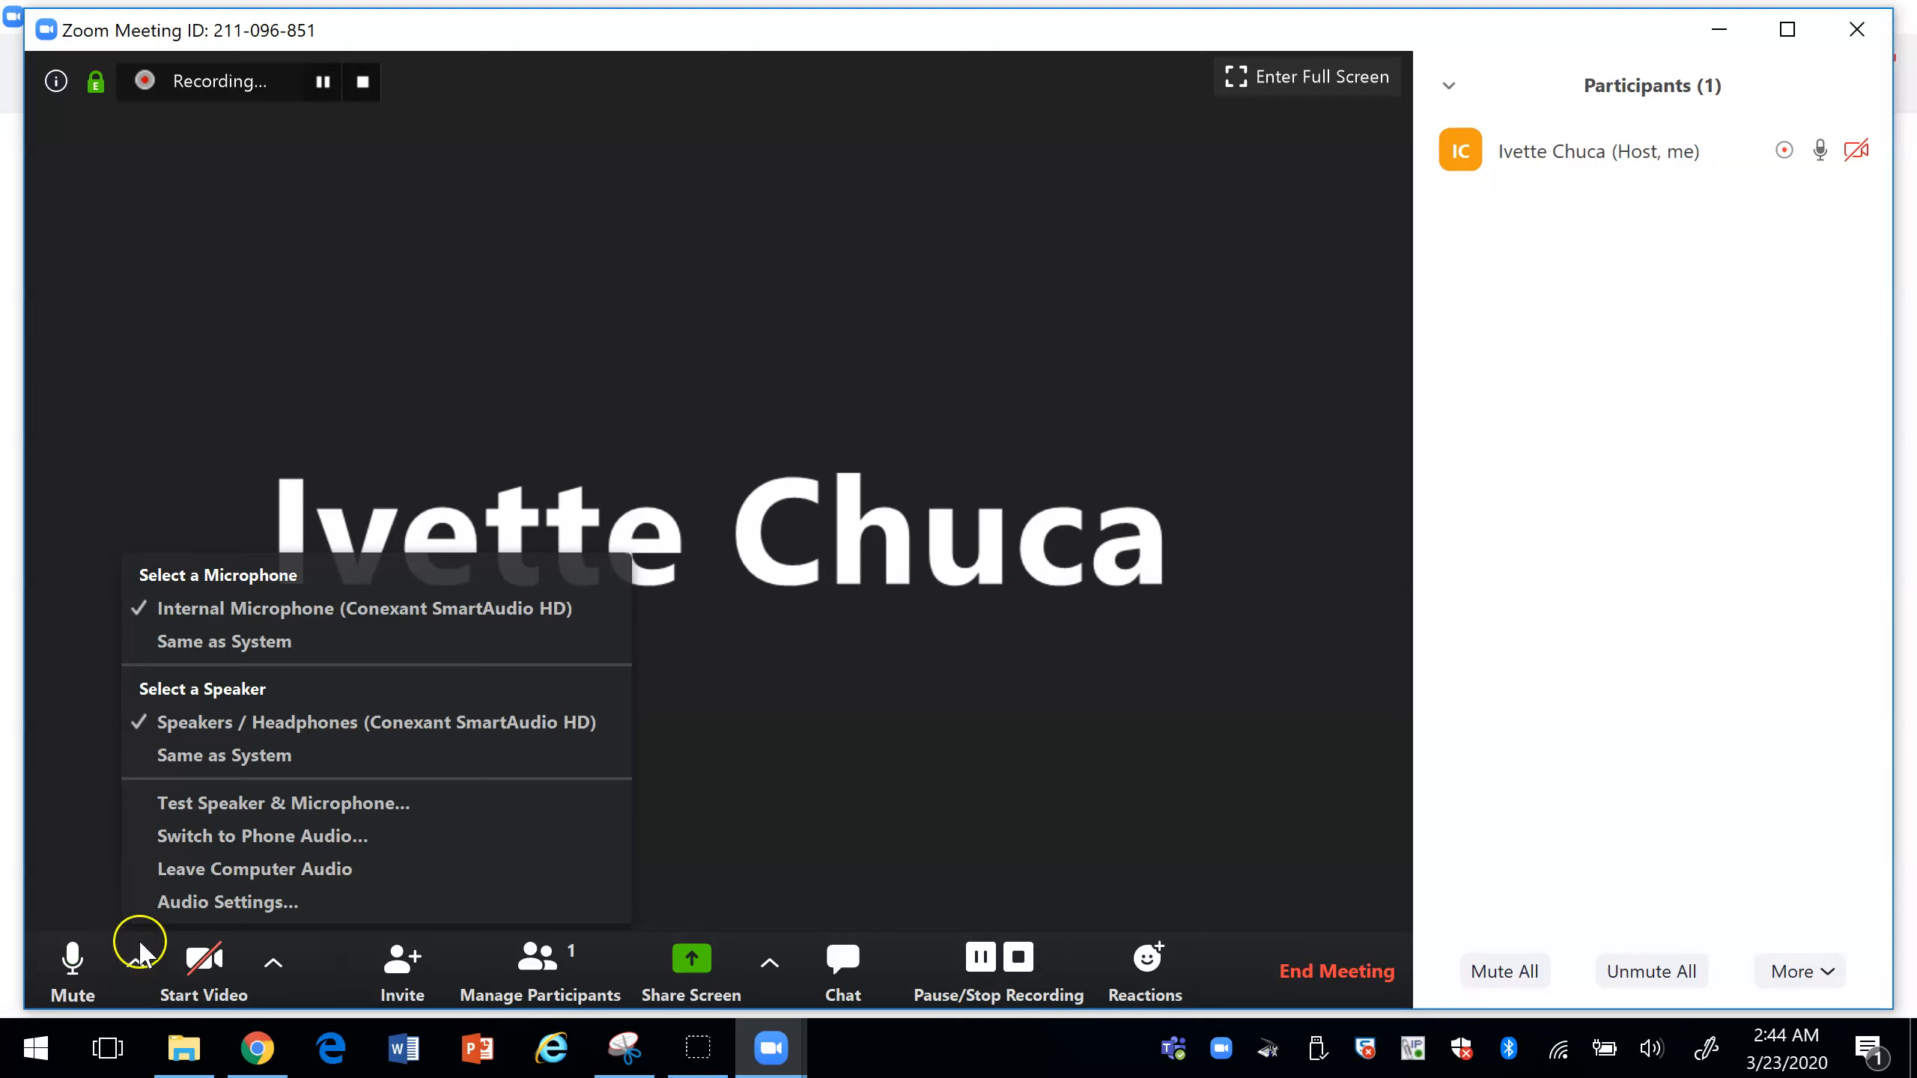
pyautogui.moveTo(296, 836)
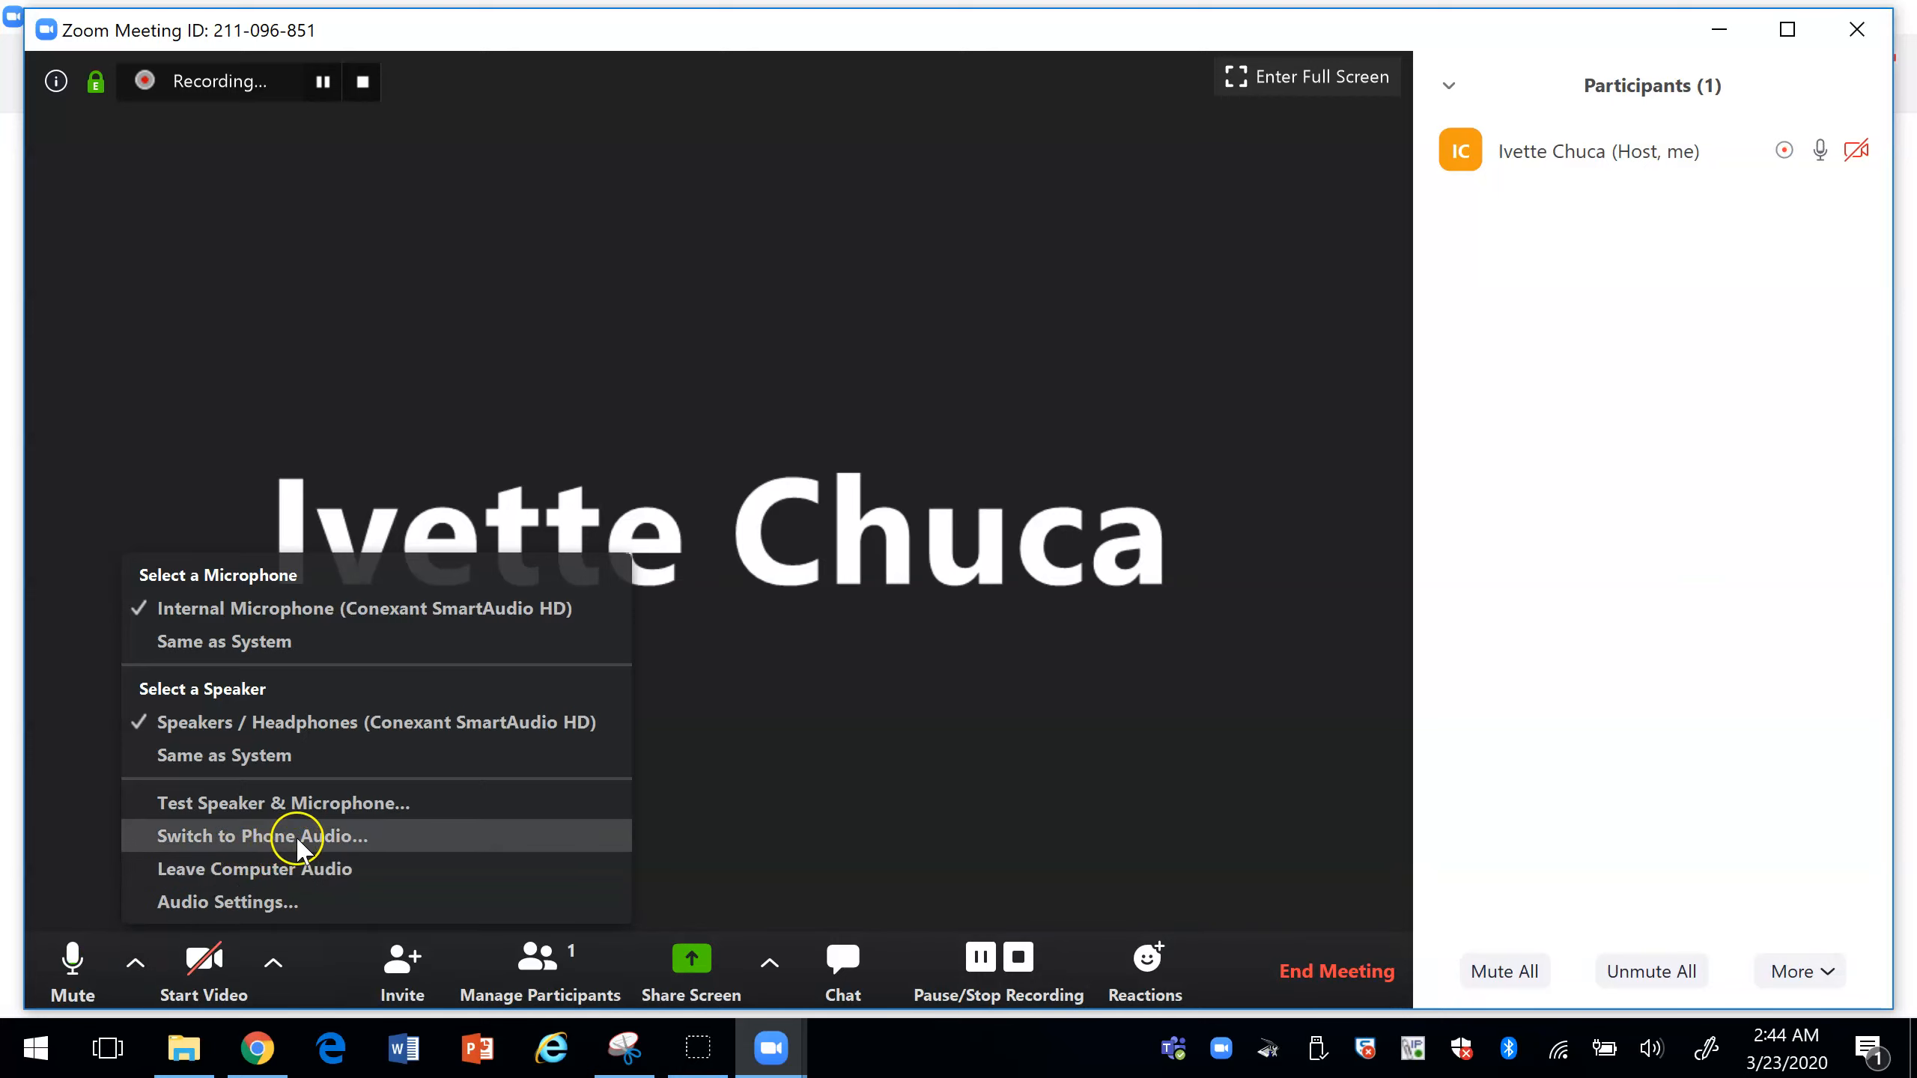
pyautogui.moveTo(214, 682)
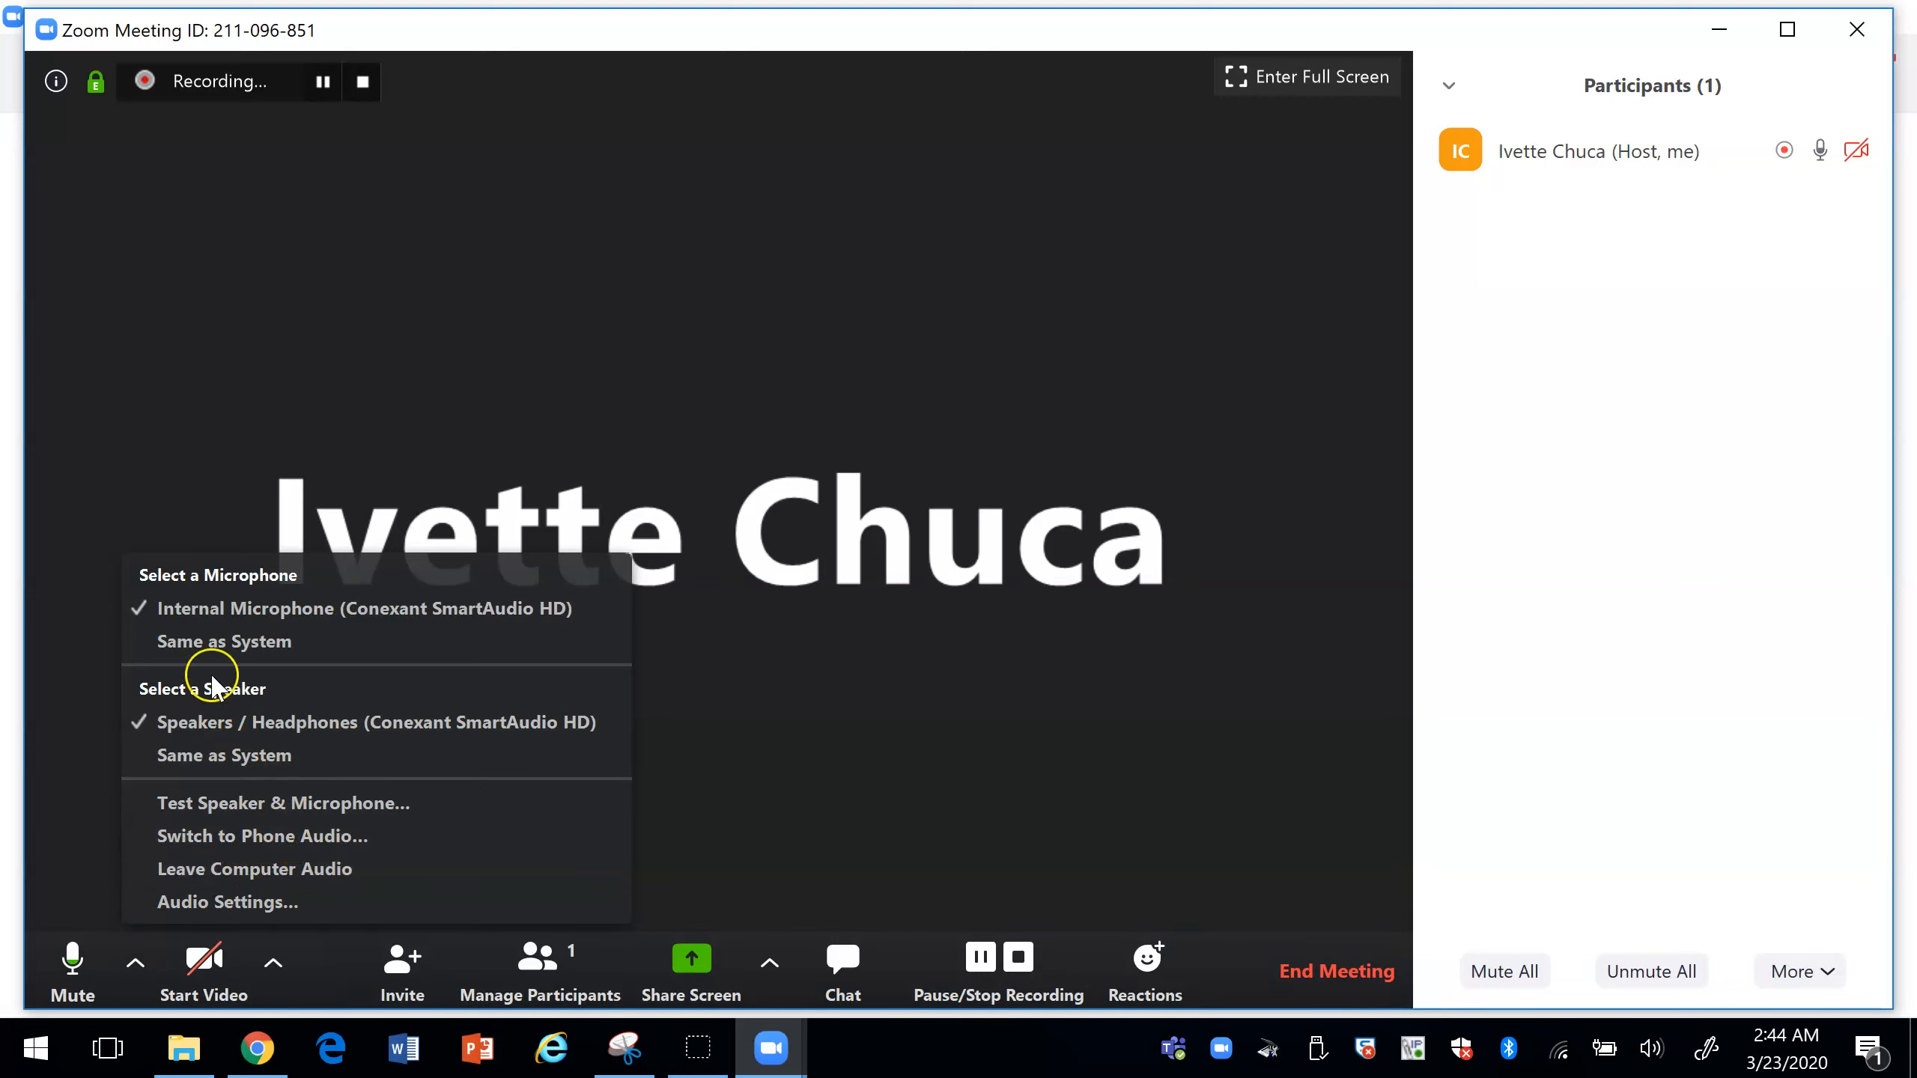
pyautogui.click(890, 795)
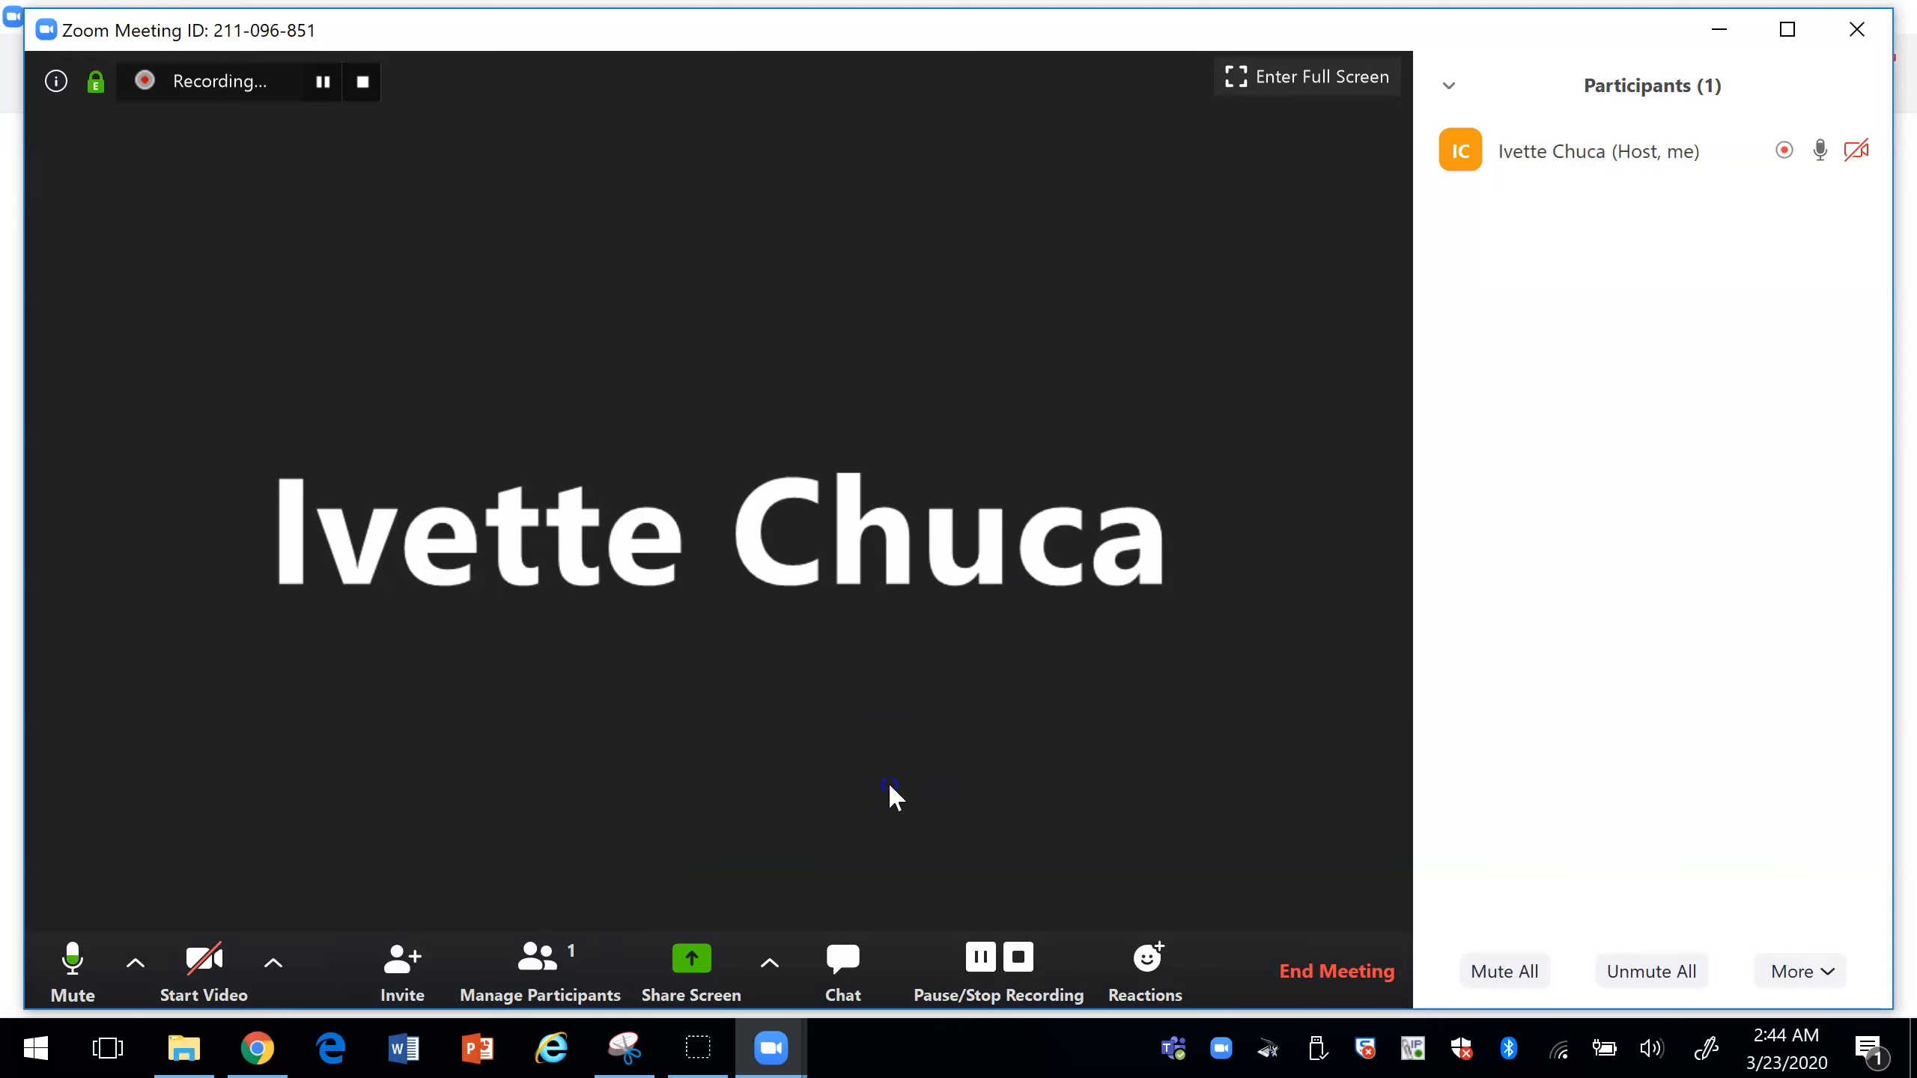
pyautogui.moveTo(907, 966)
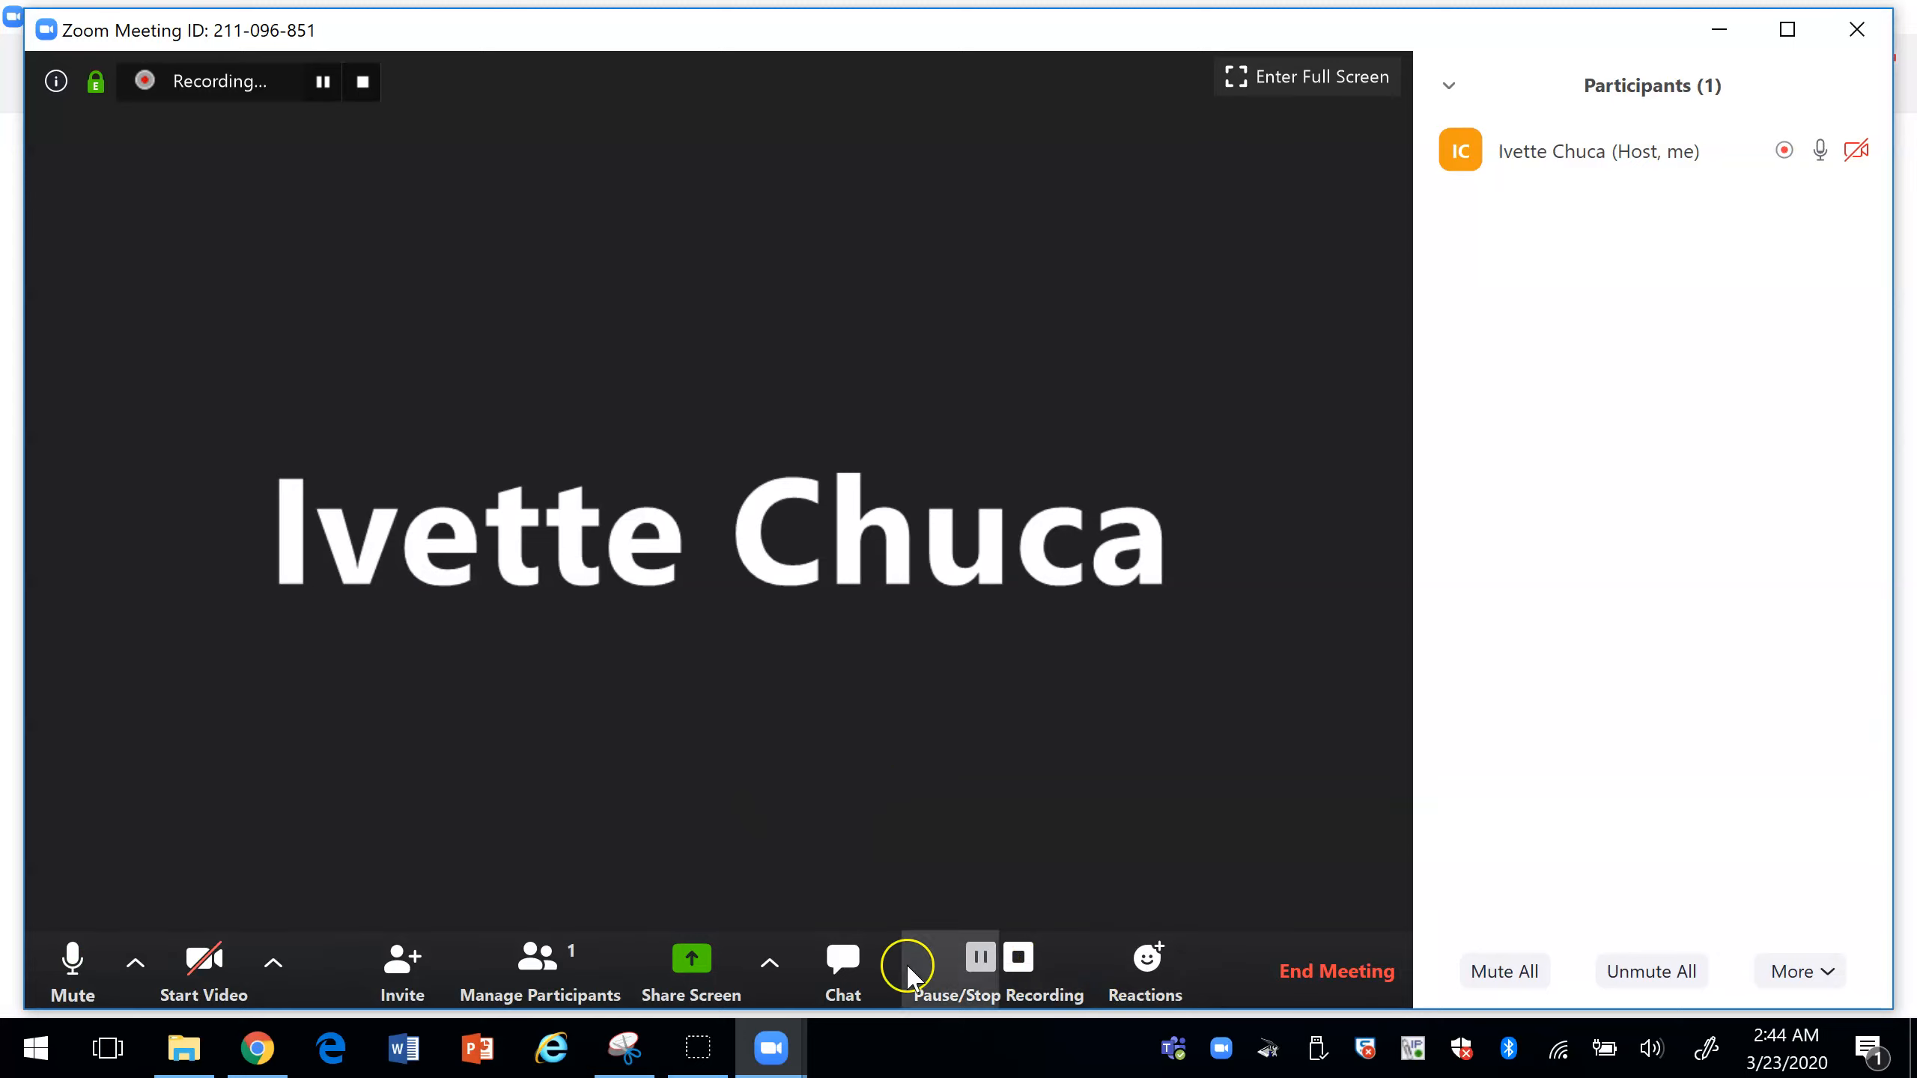
# - Share the whole screen, briefly show Chrome with a new tab, then minimize Chrome and Zoom
pyautogui.click(690, 966)
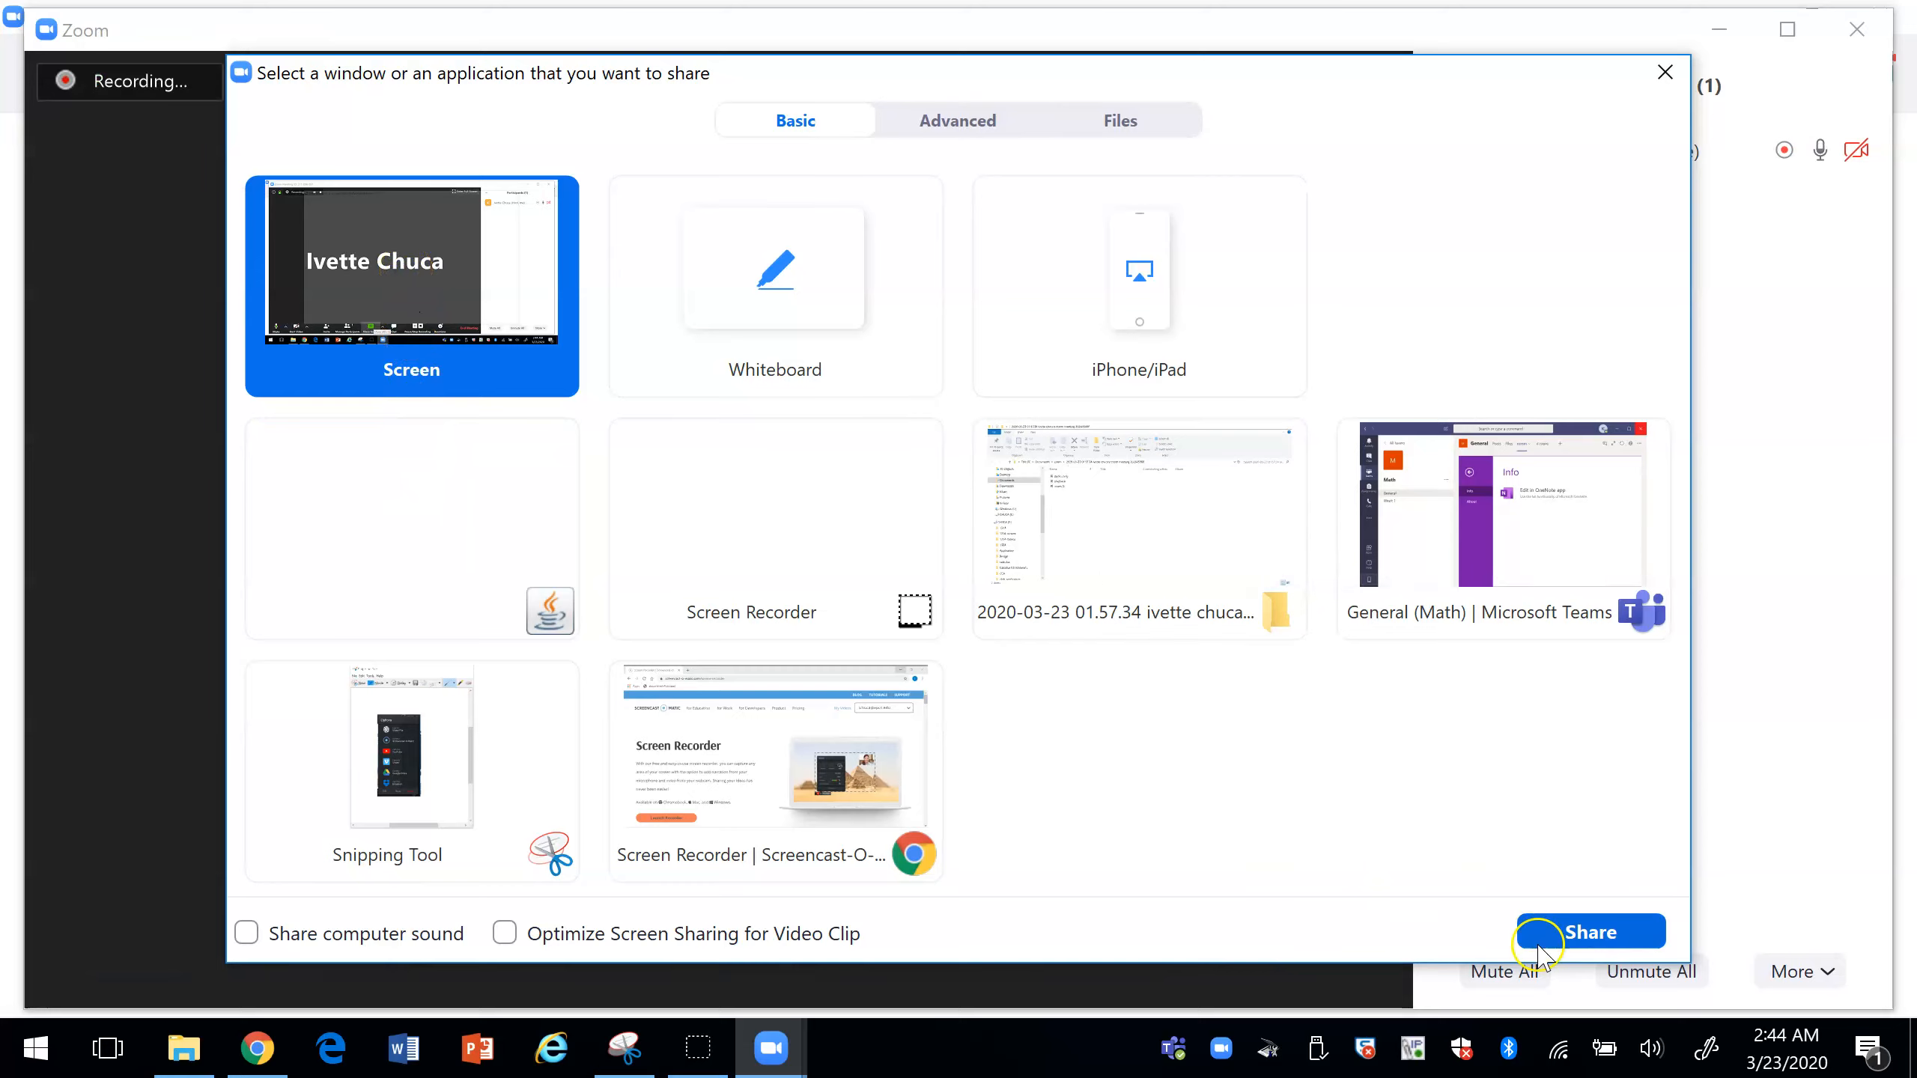
pyautogui.click(1587, 932)
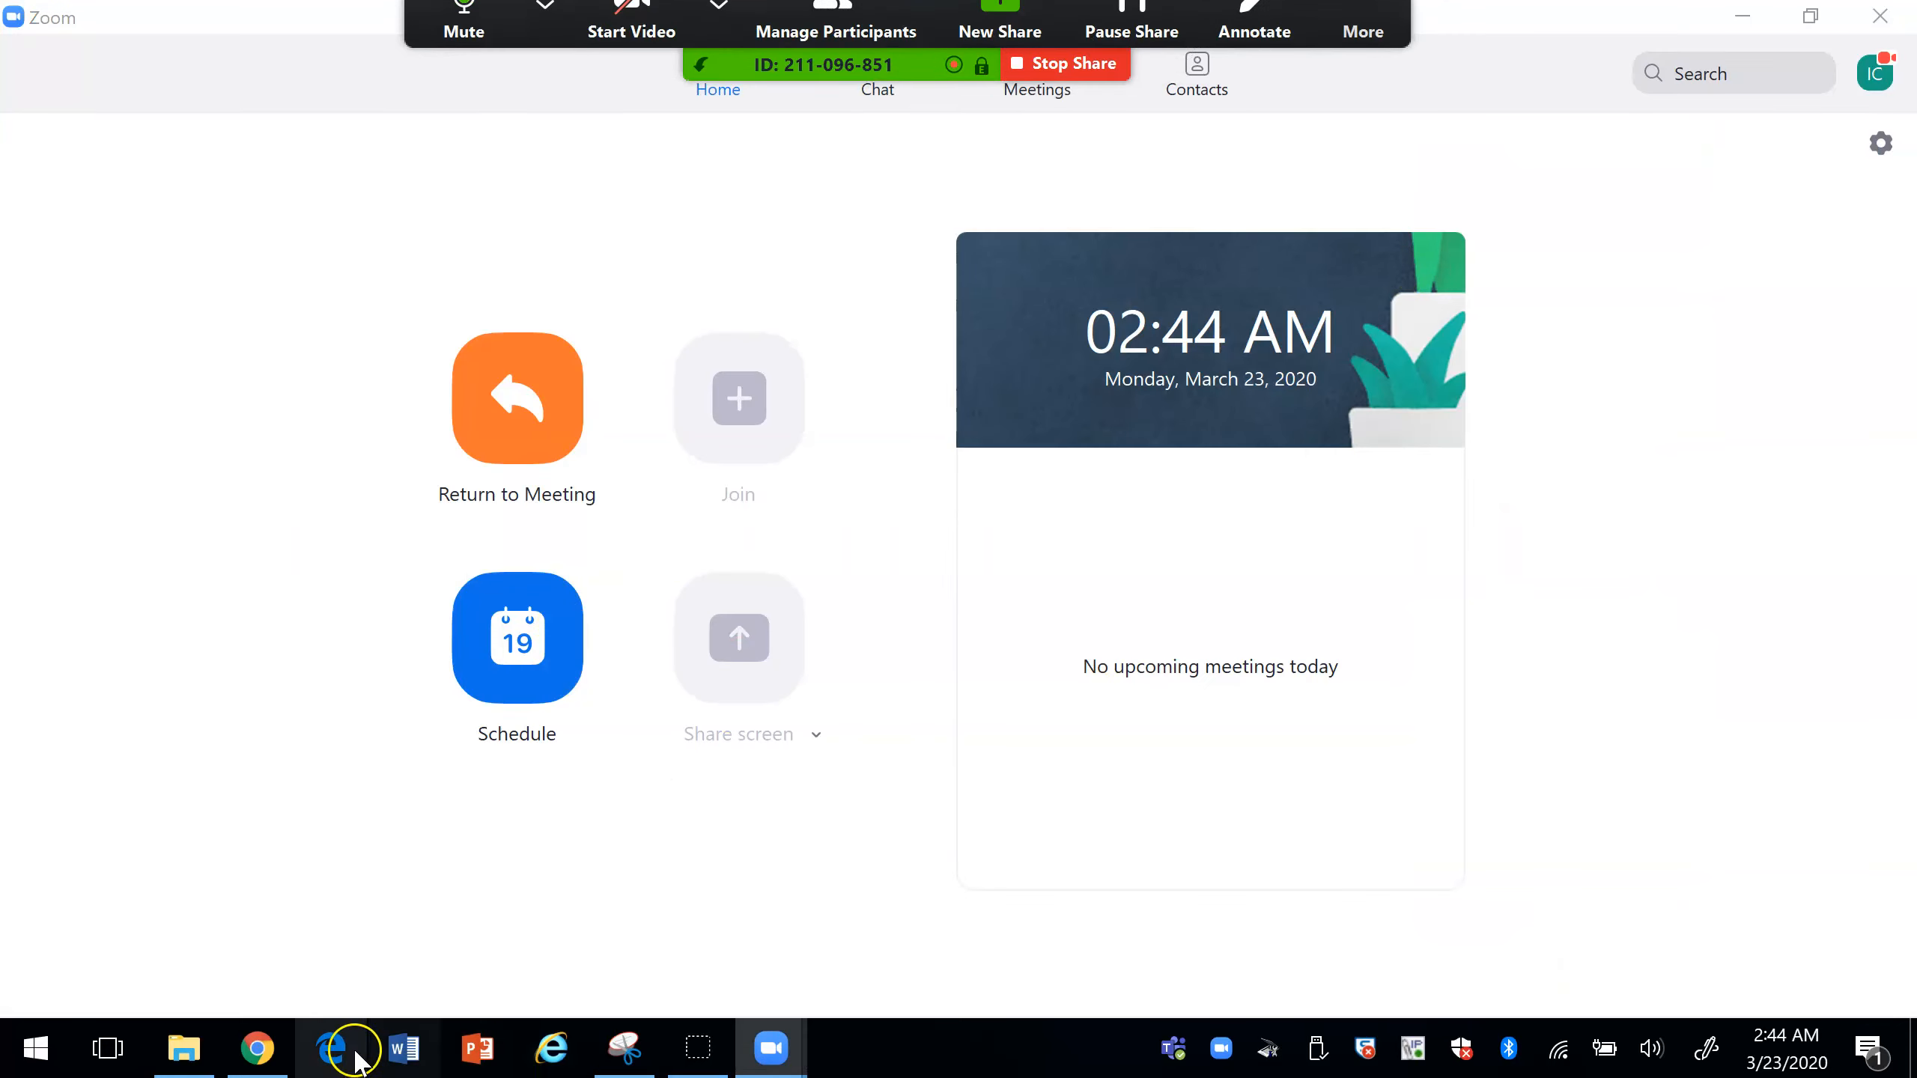
pyautogui.click(256, 1048)
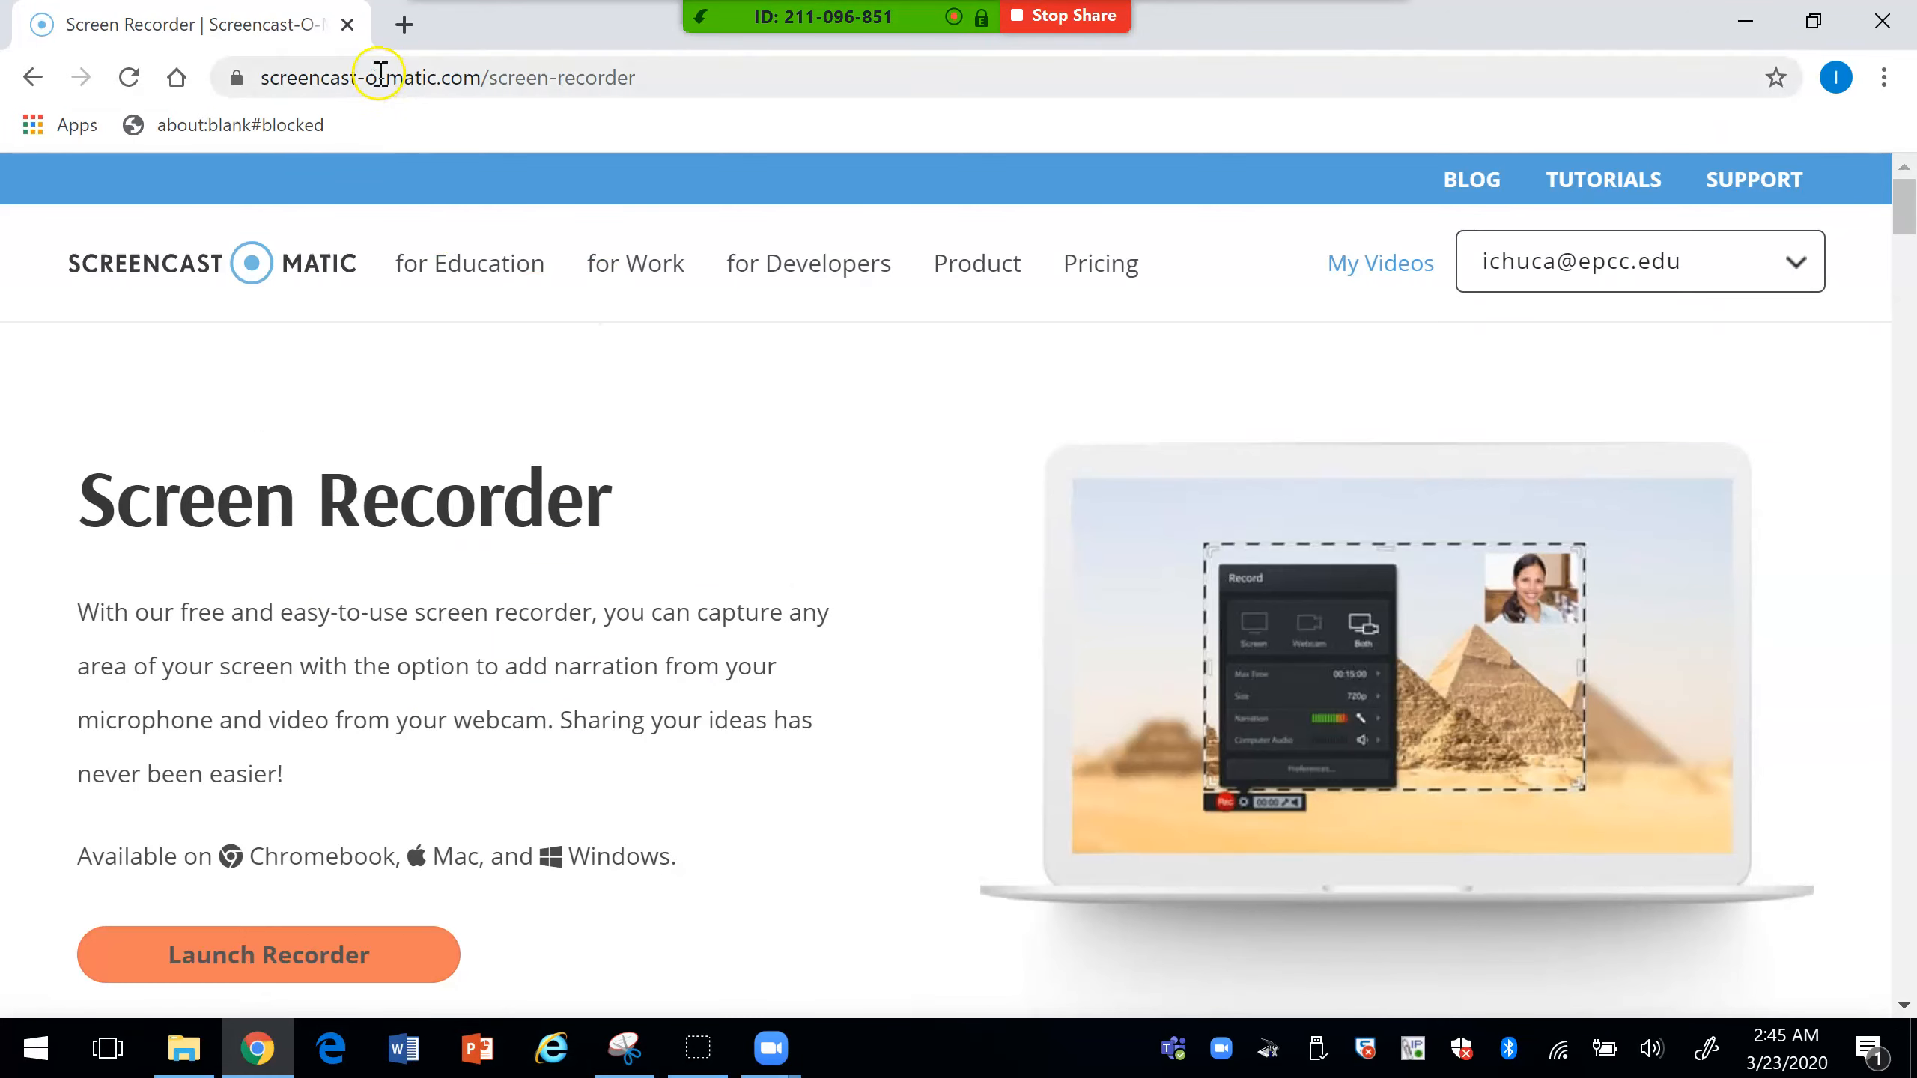
pyautogui.moveTo(403, 24)
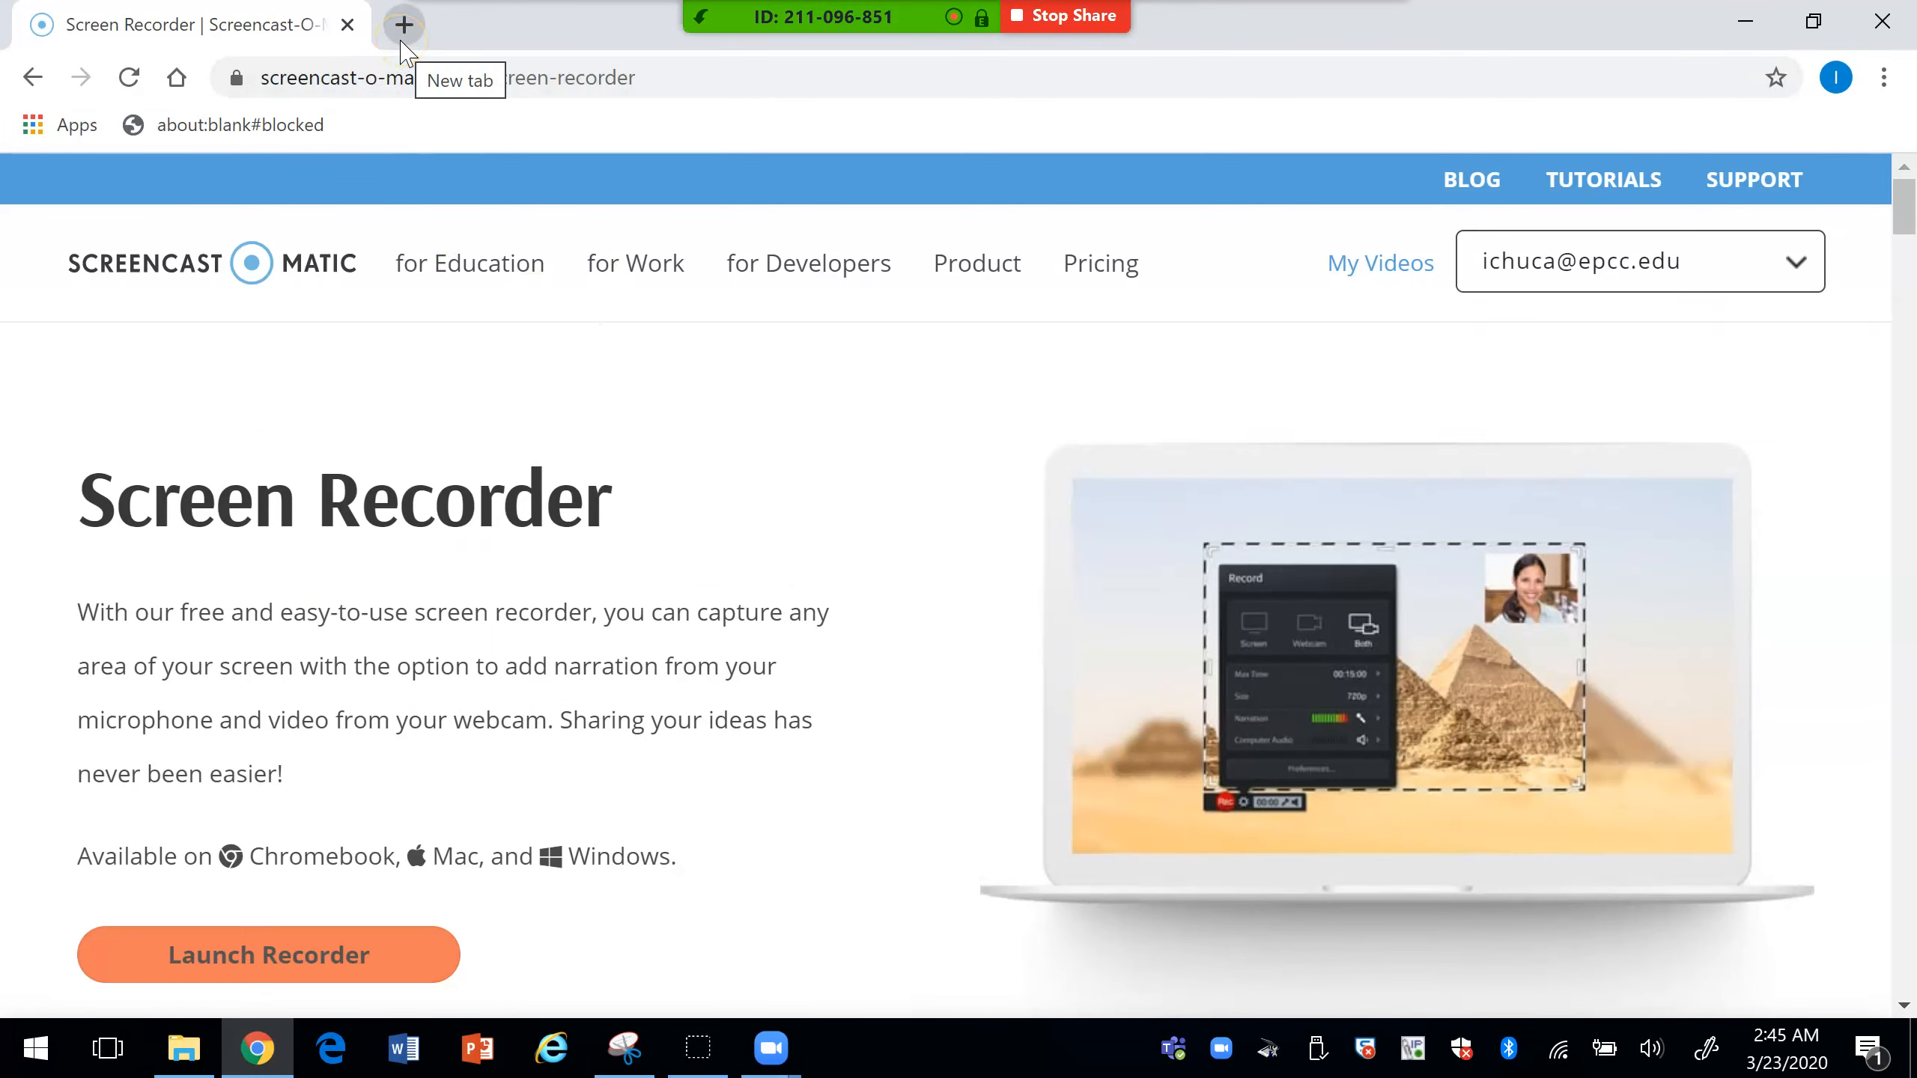
pyautogui.click(403, 24)
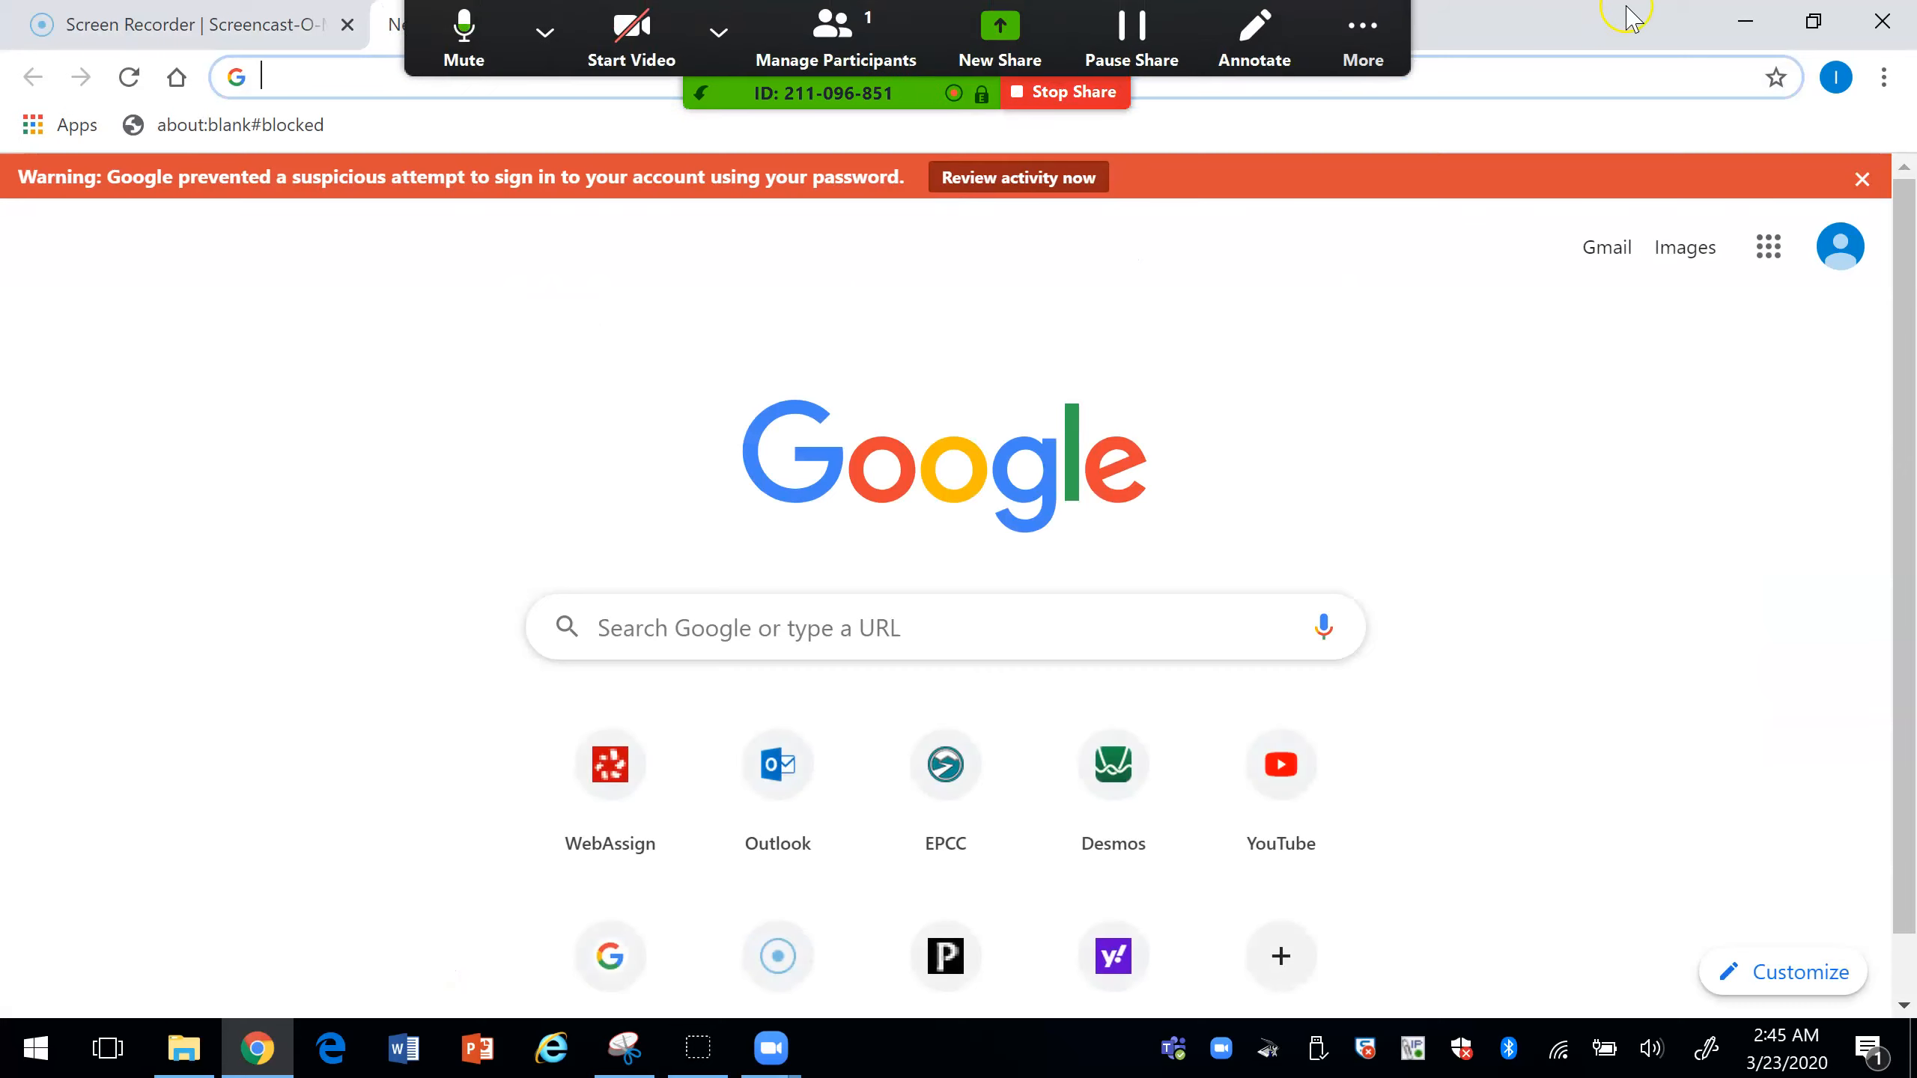
pyautogui.click(768, 1048)
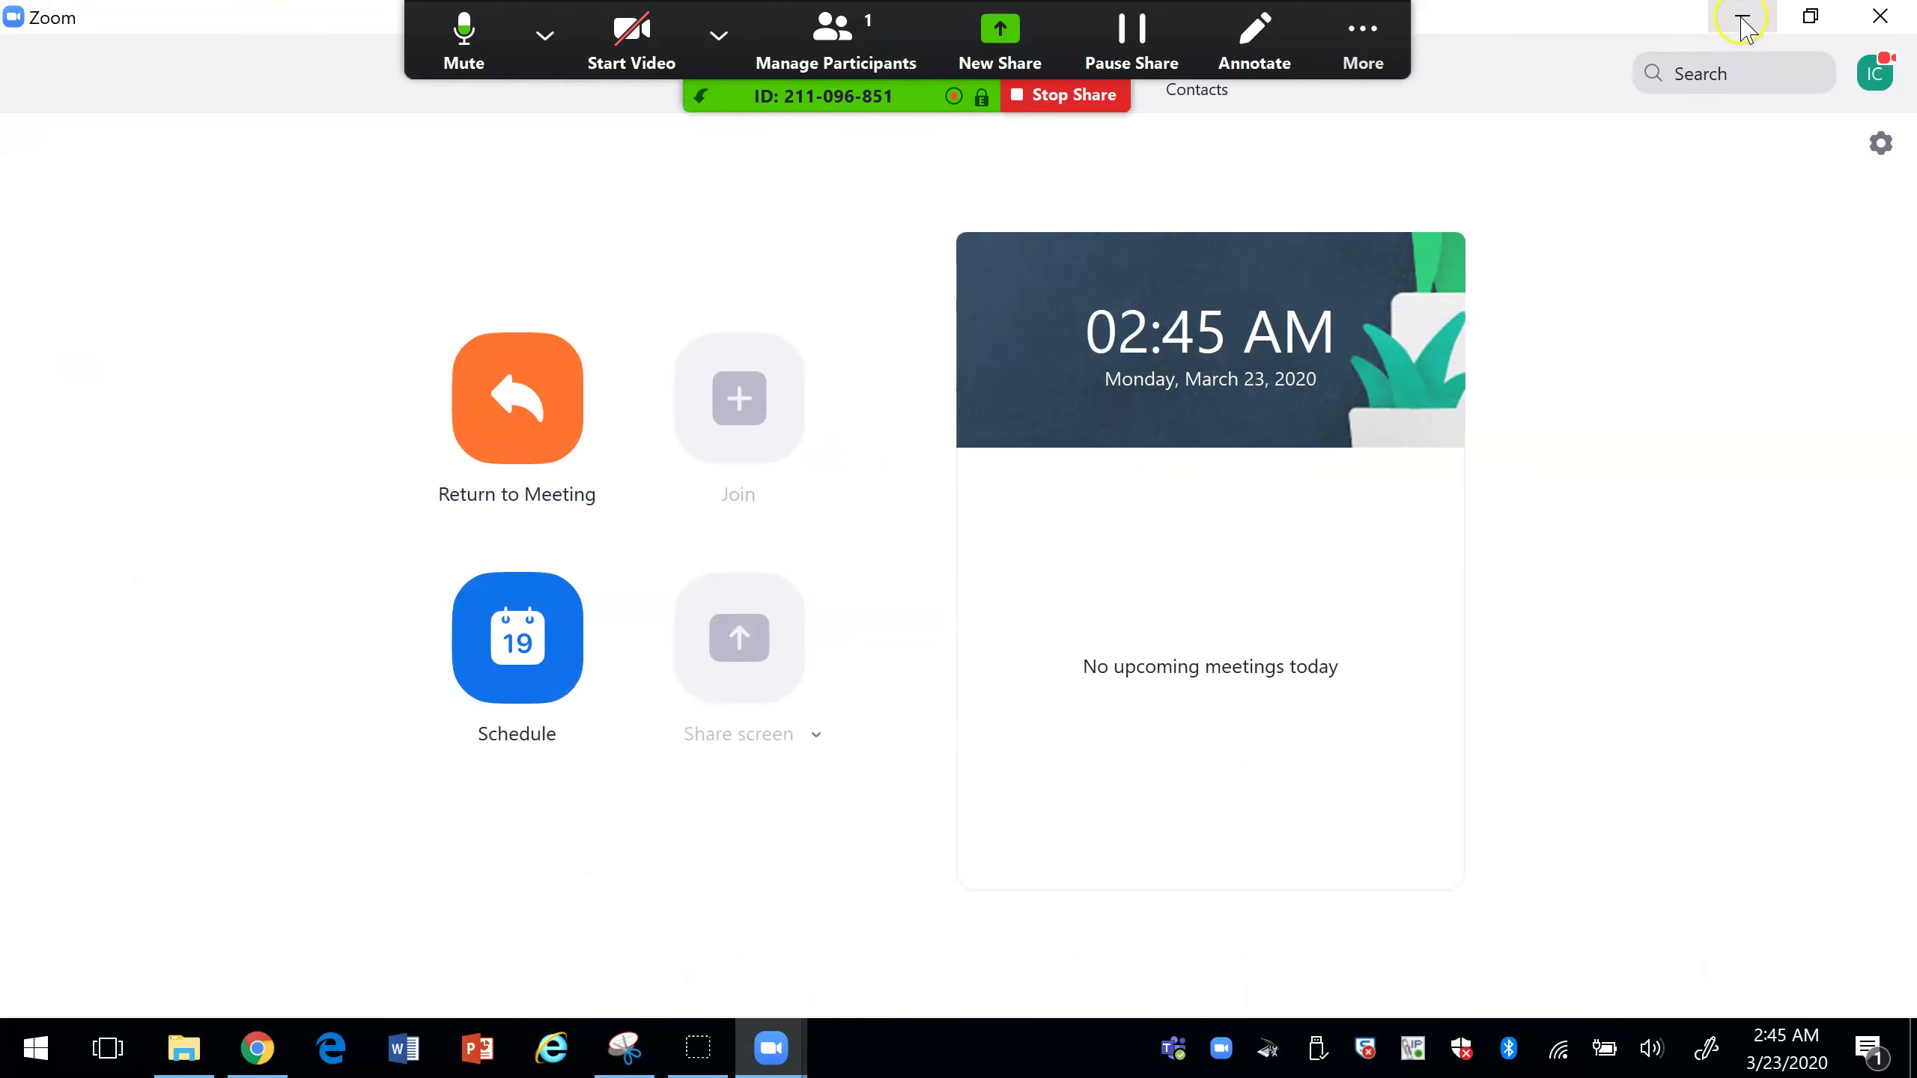
pyautogui.click(1741, 17)
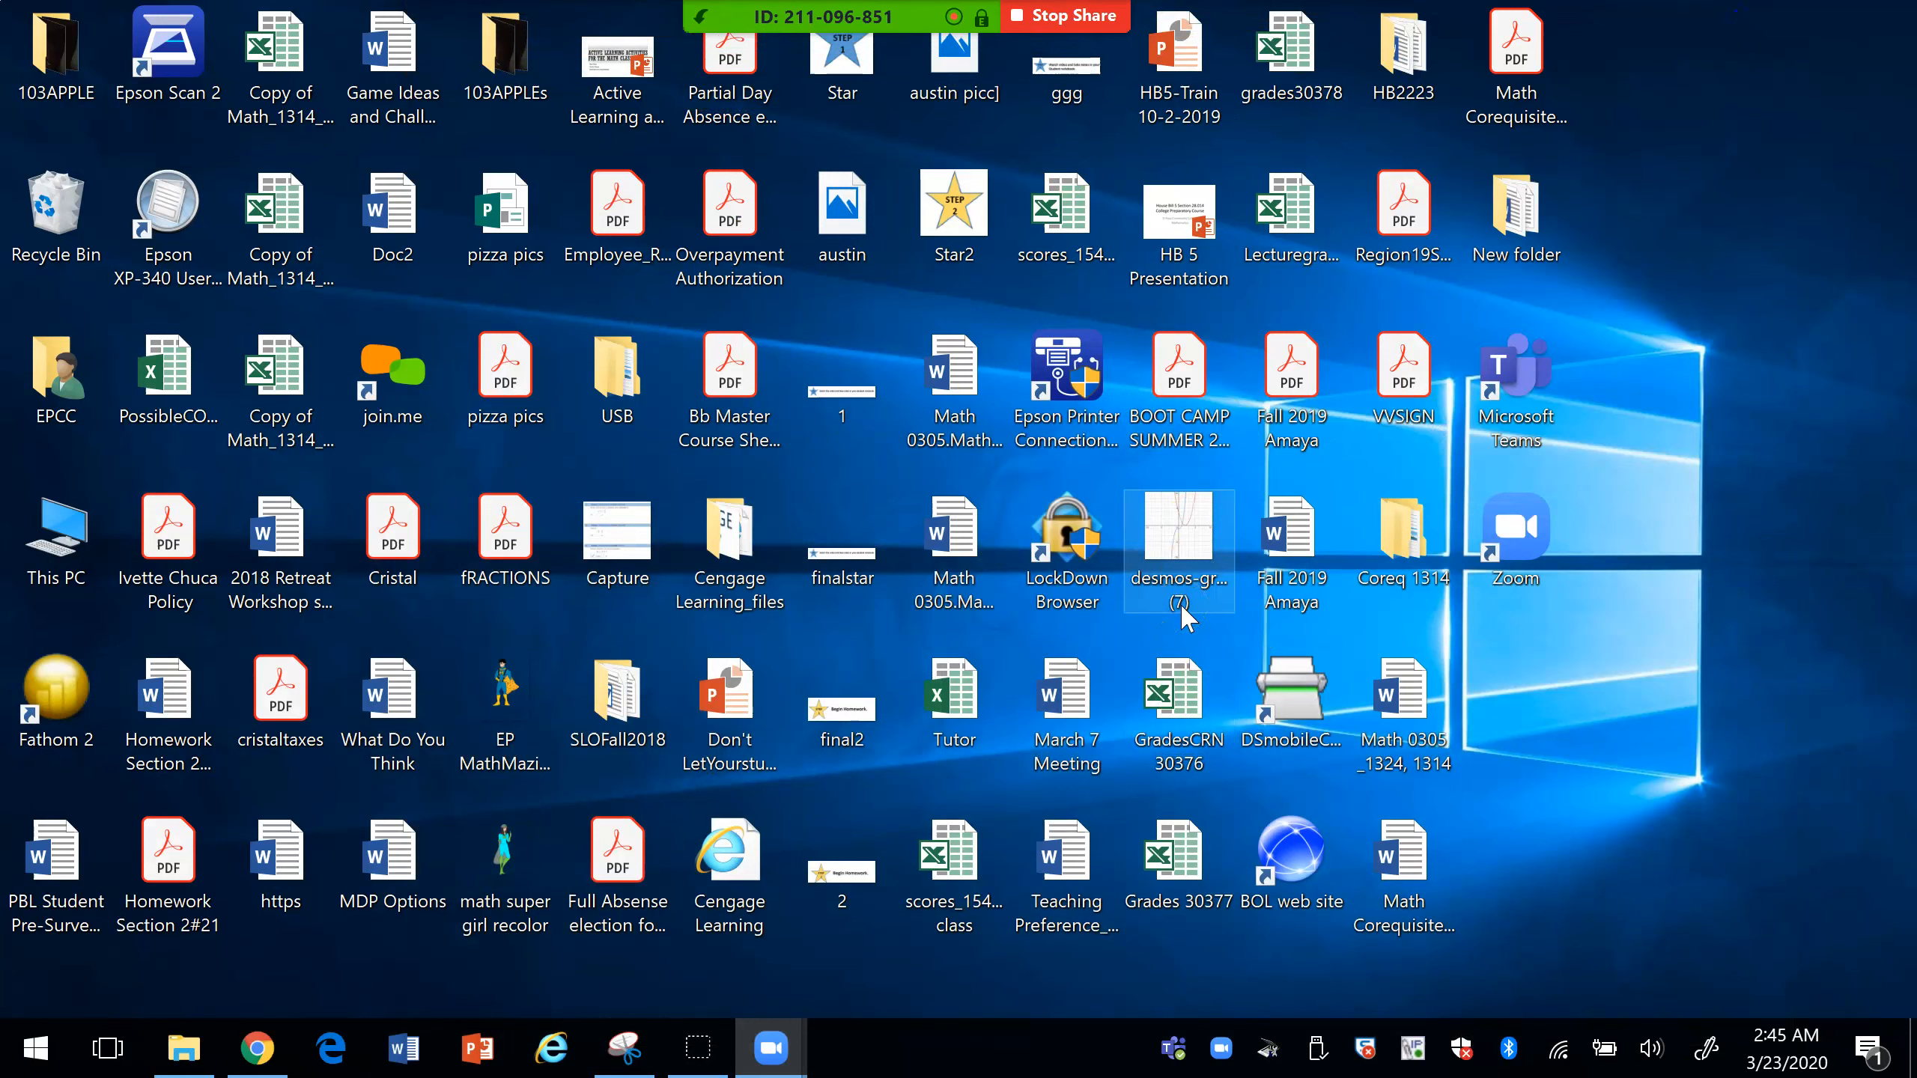
pyautogui.moveTo(258, 1048)
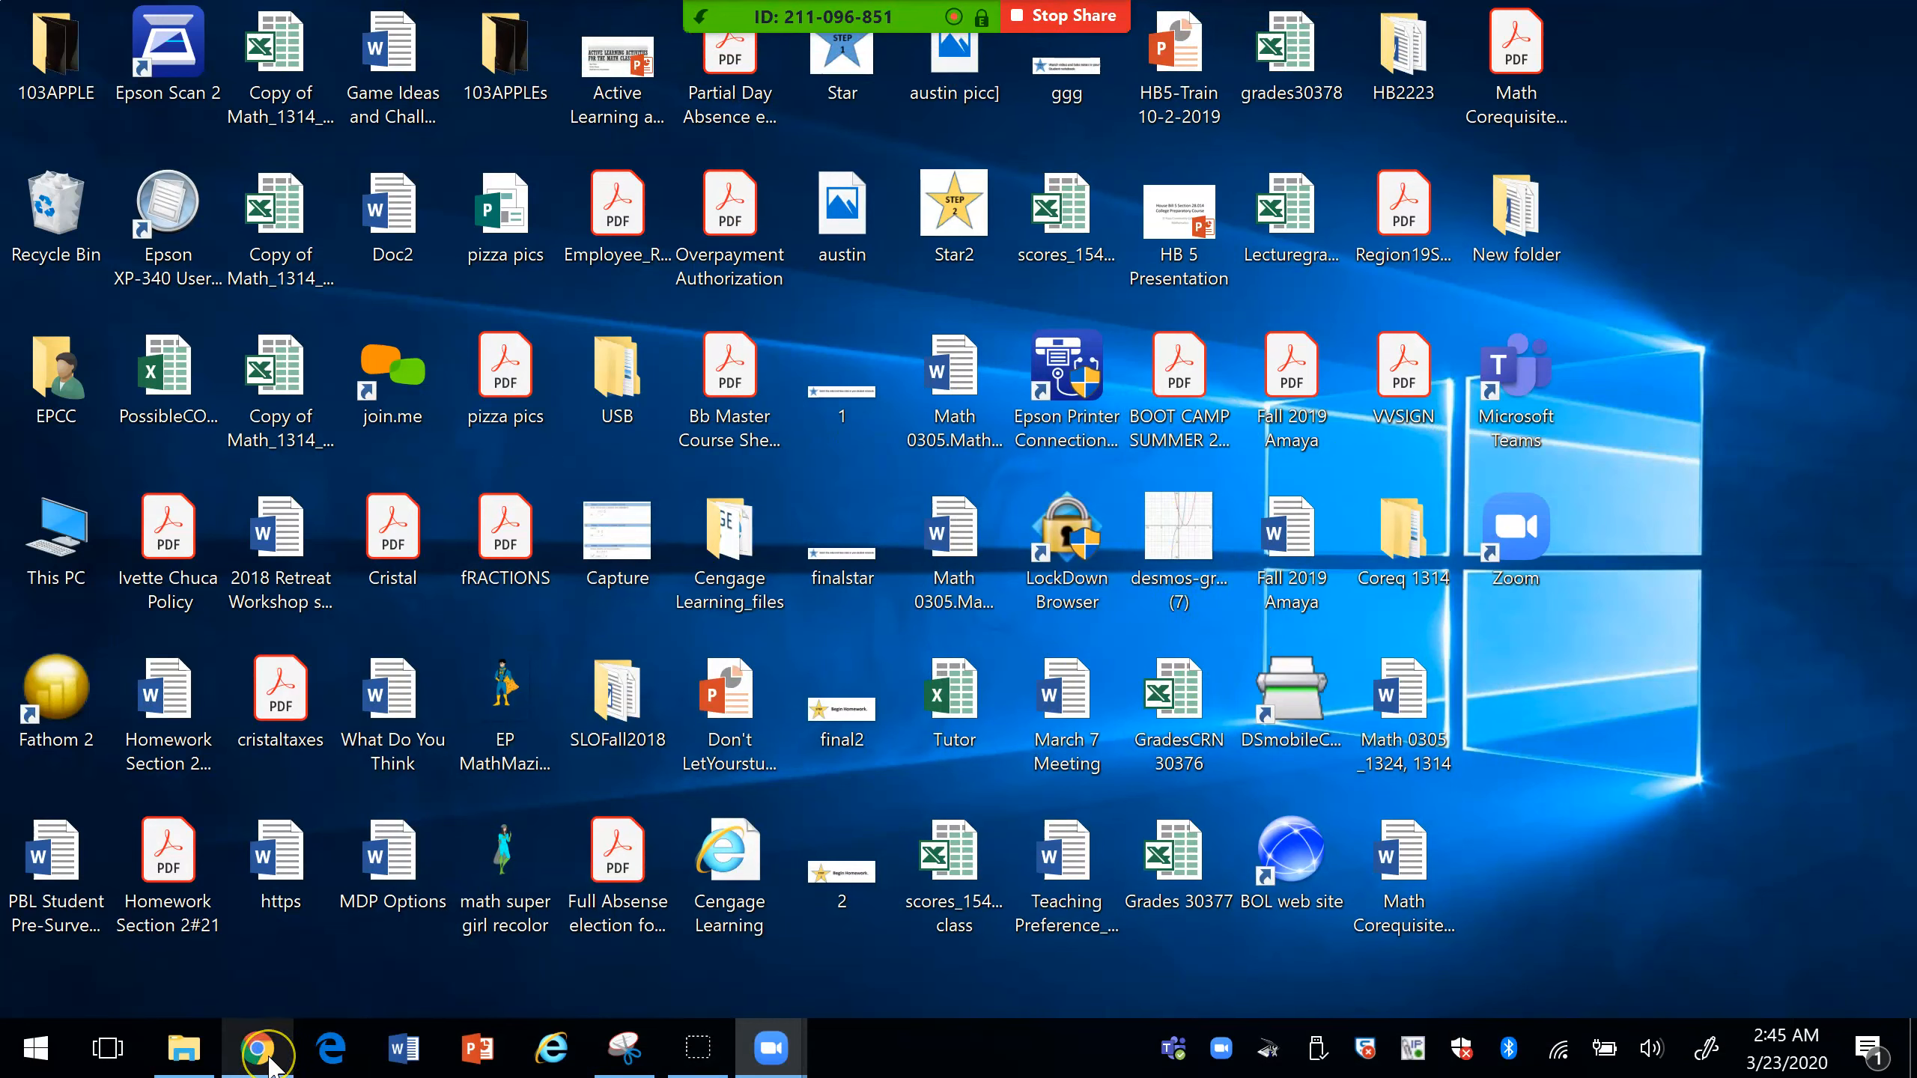
pyautogui.moveTo(256, 1048)
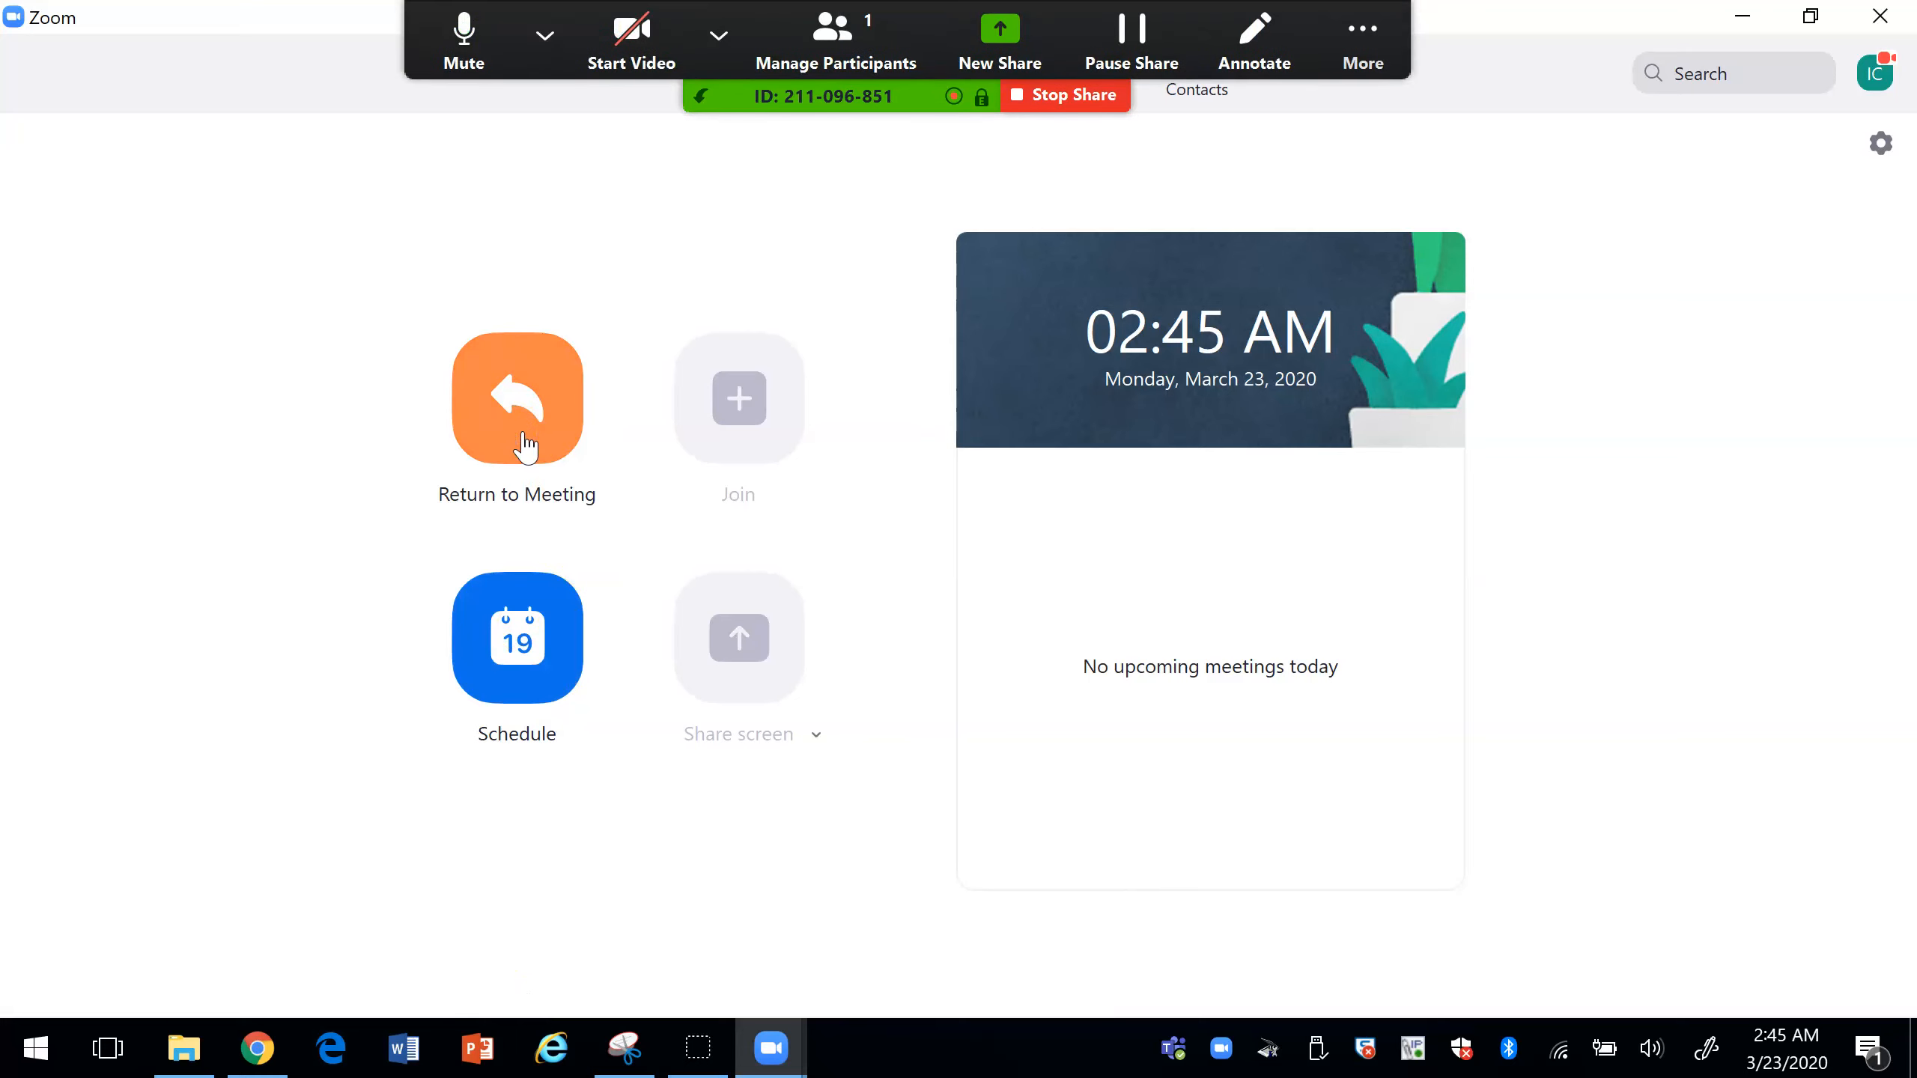
pyautogui.moveTo(880, 238)
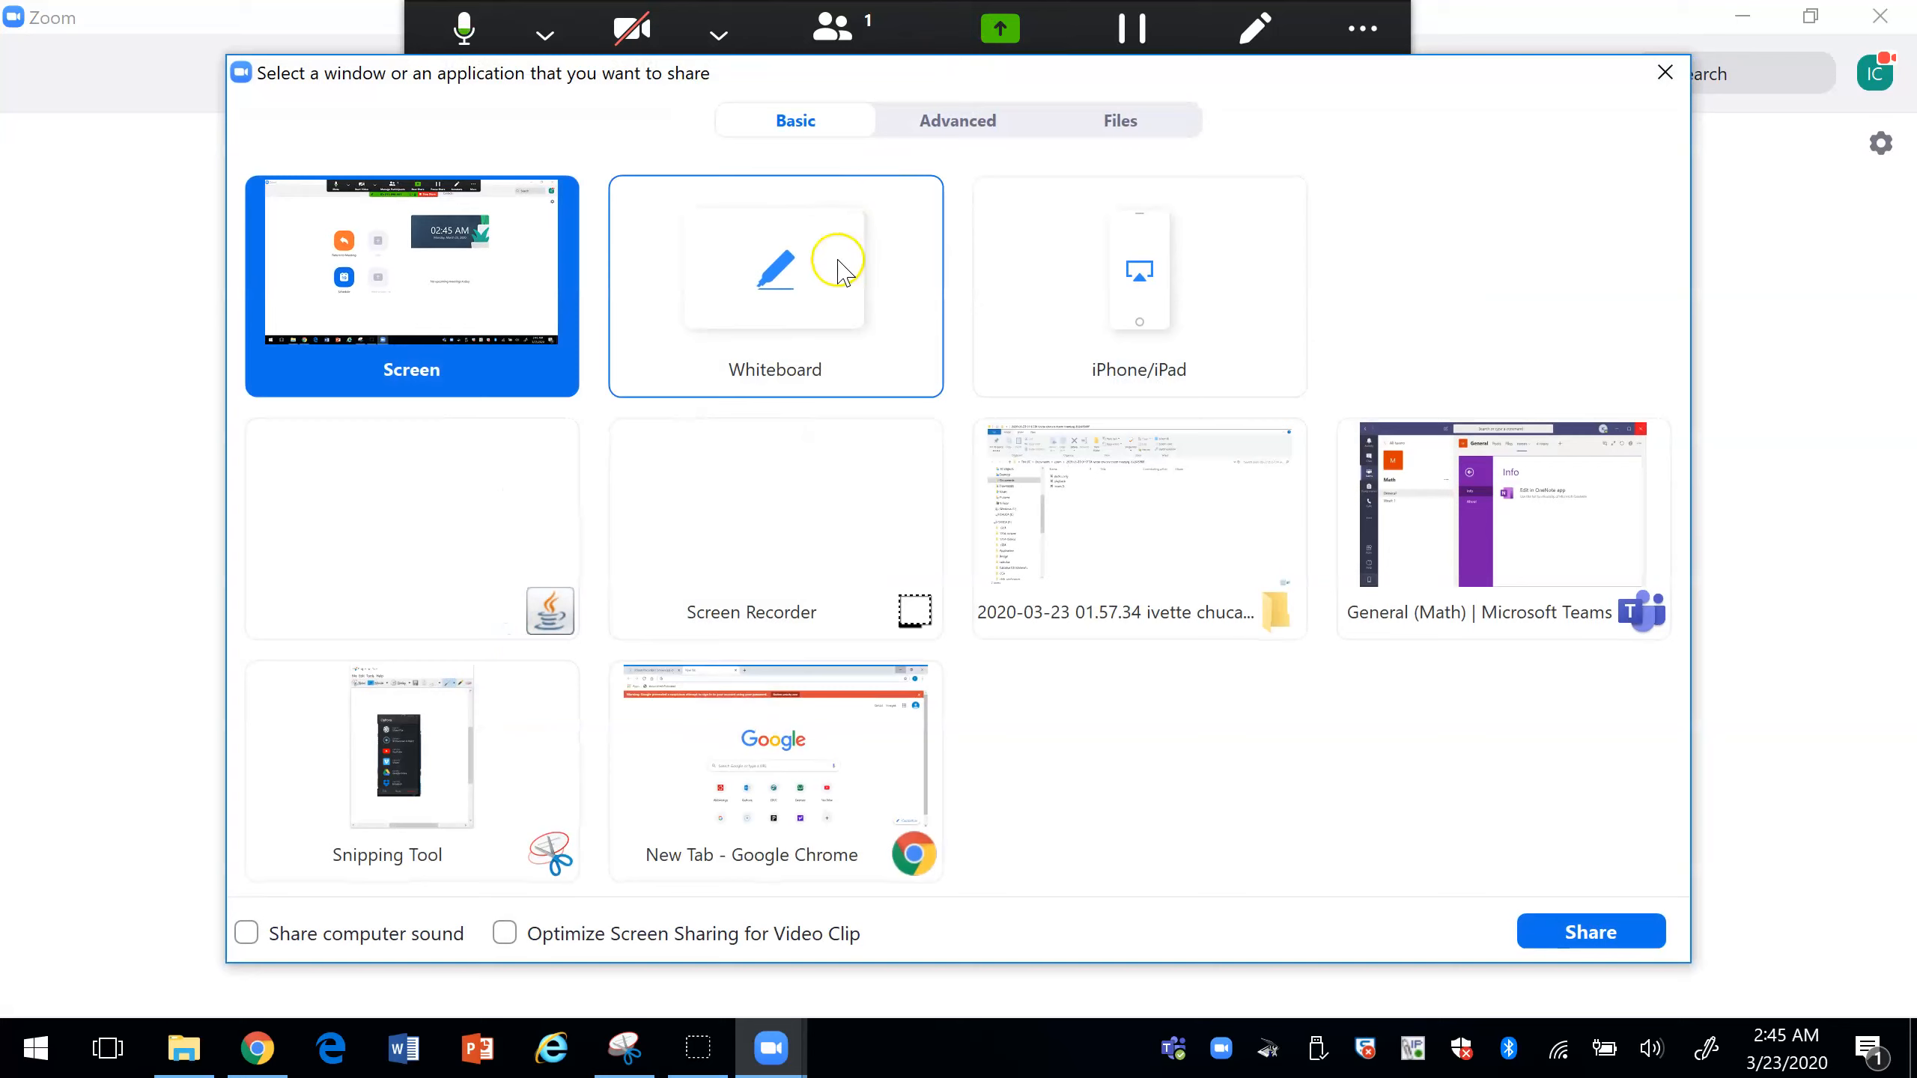
# - Choose Whiteboard in the share picker as the new thing to share
pyautogui.click(774, 286)
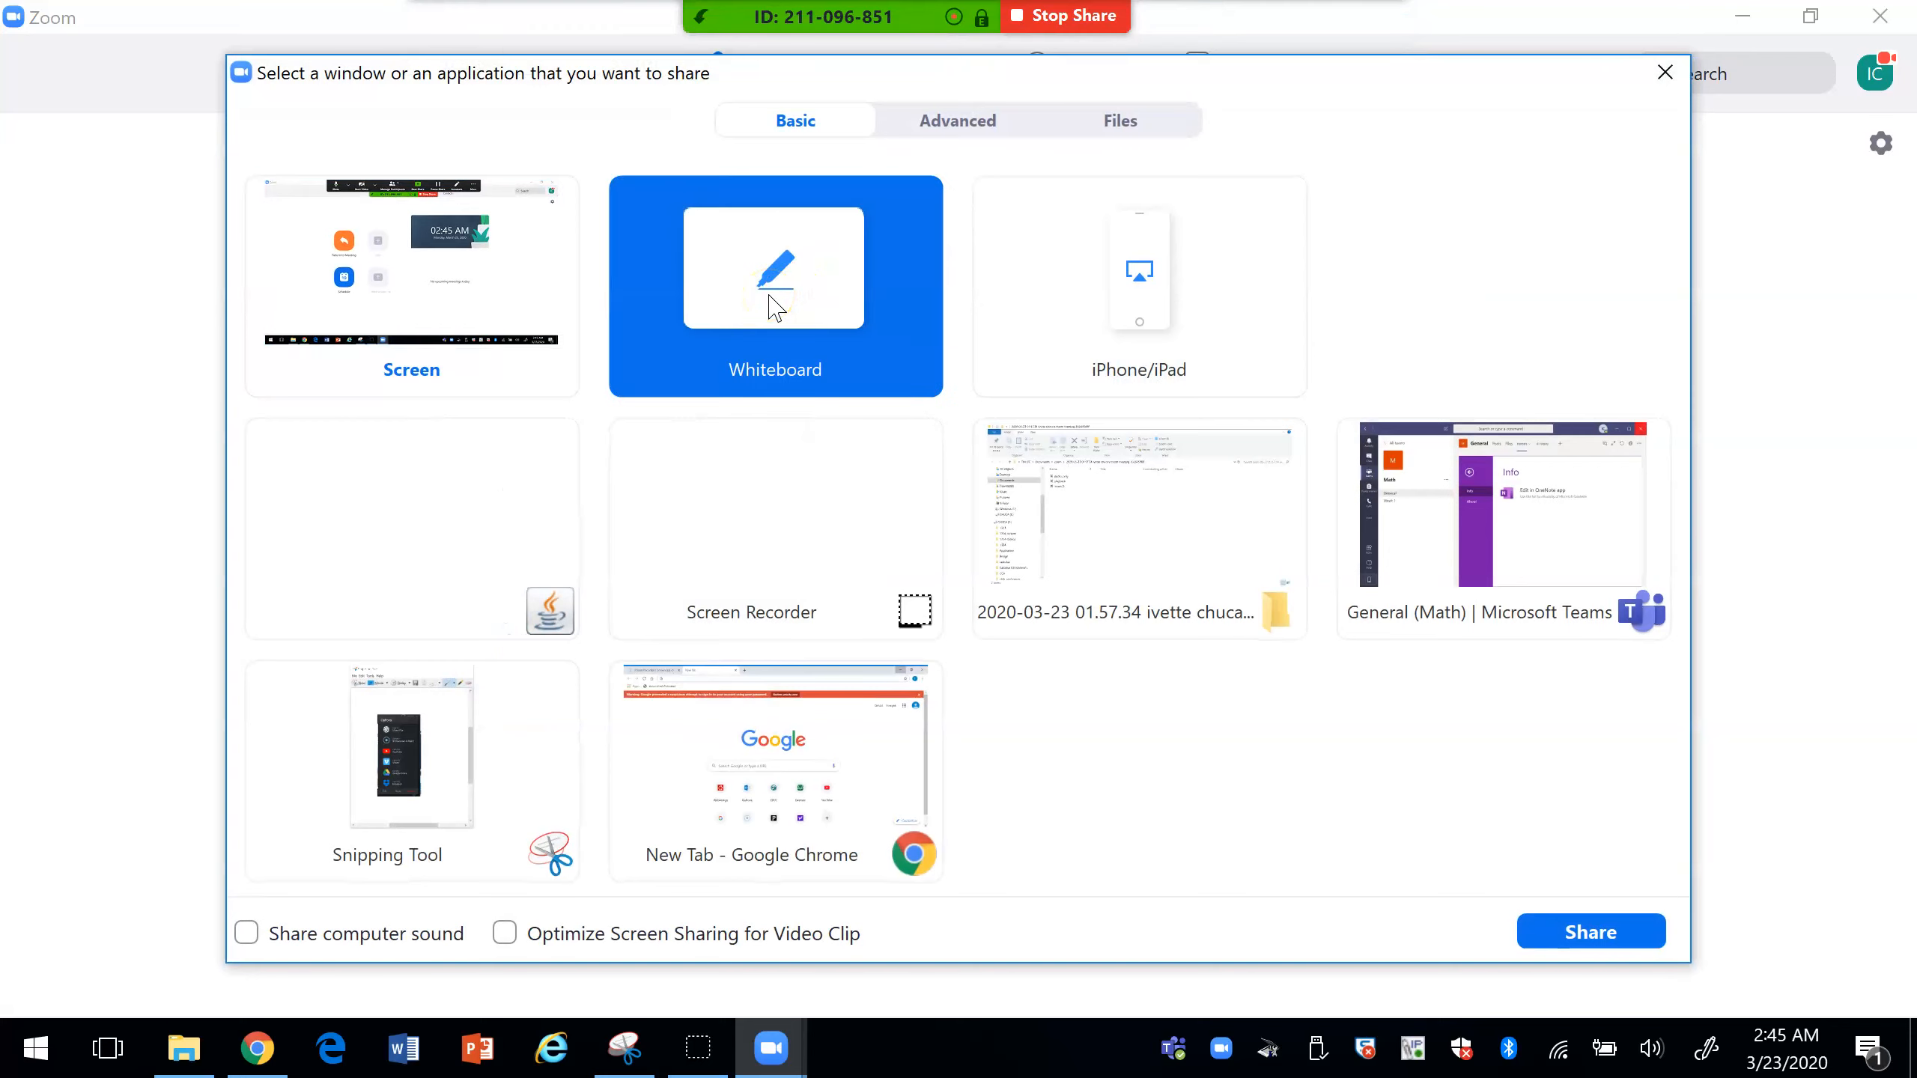
# - Share the whiteboard, draw 2+2=4 and a smiley, add a text box reading 'Hello'
pyautogui.click(1589, 931)
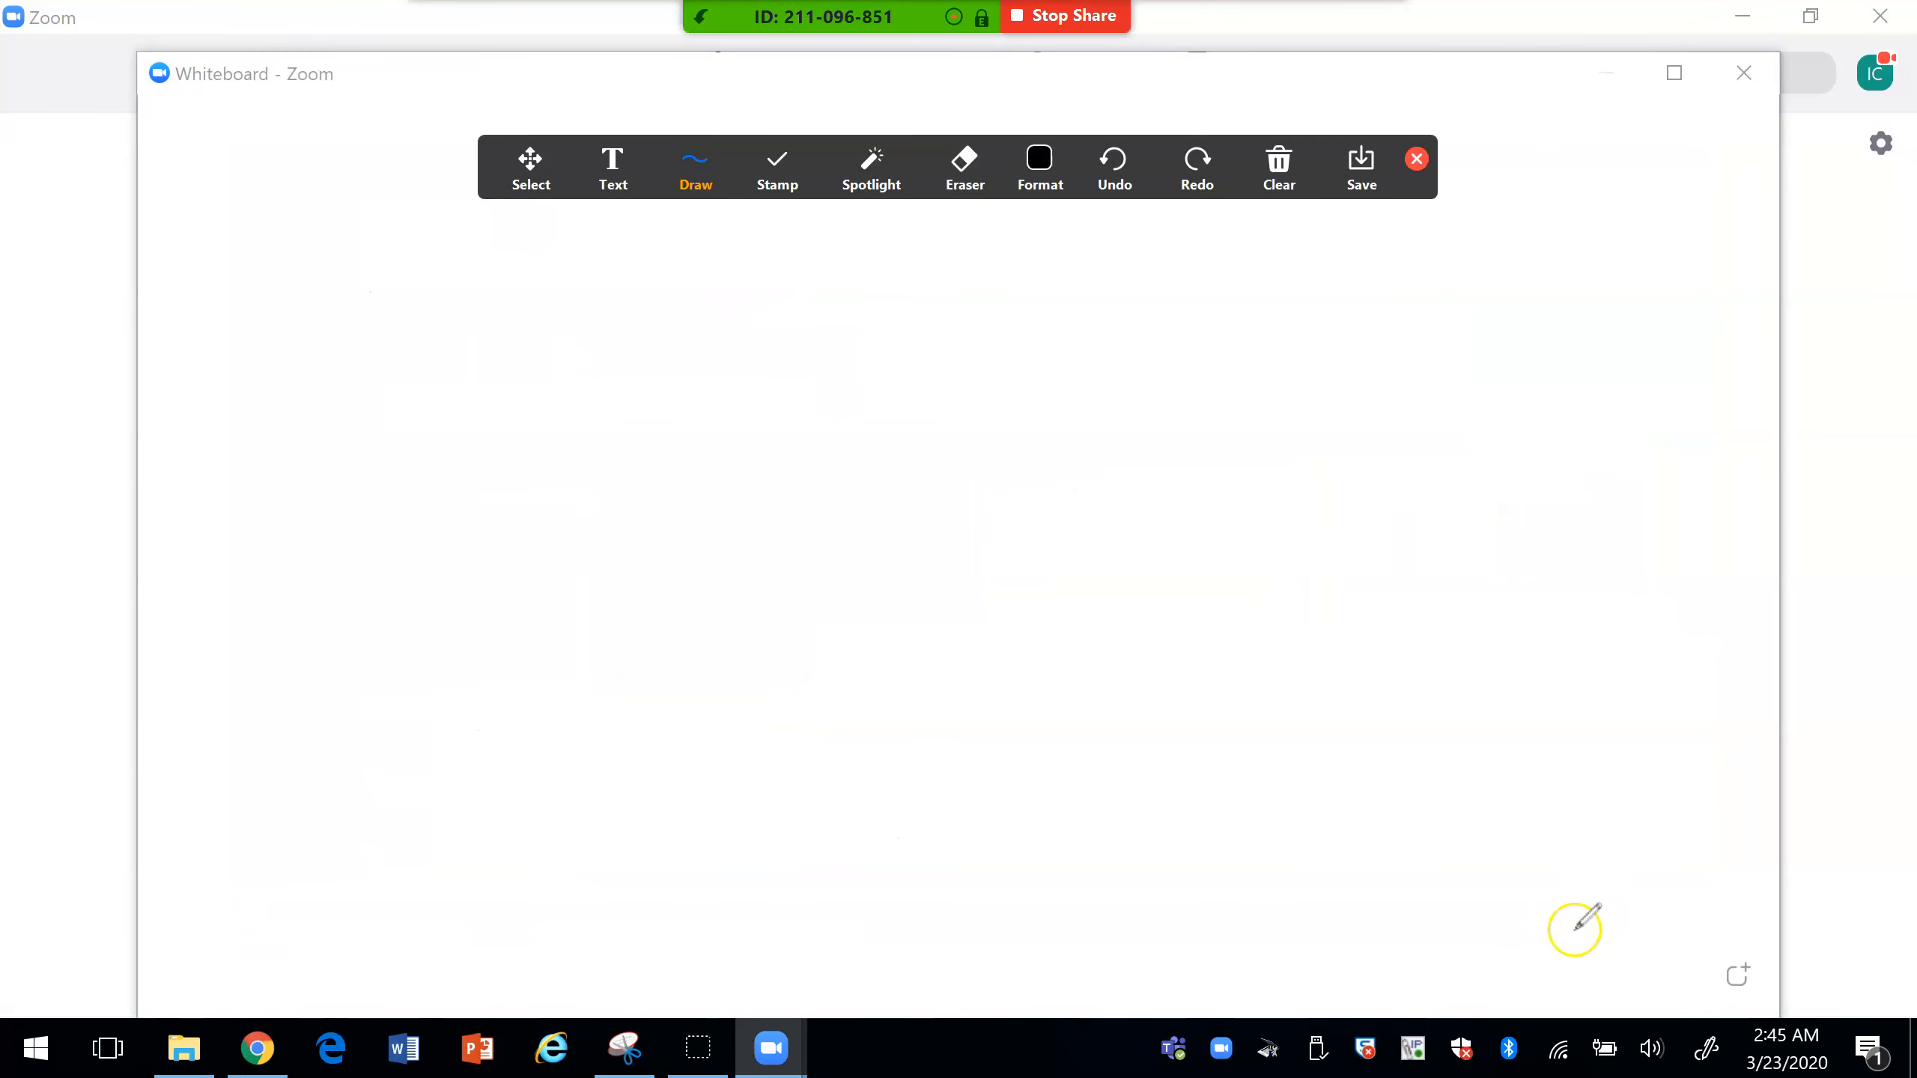
pyautogui.moveTo(707, 495)
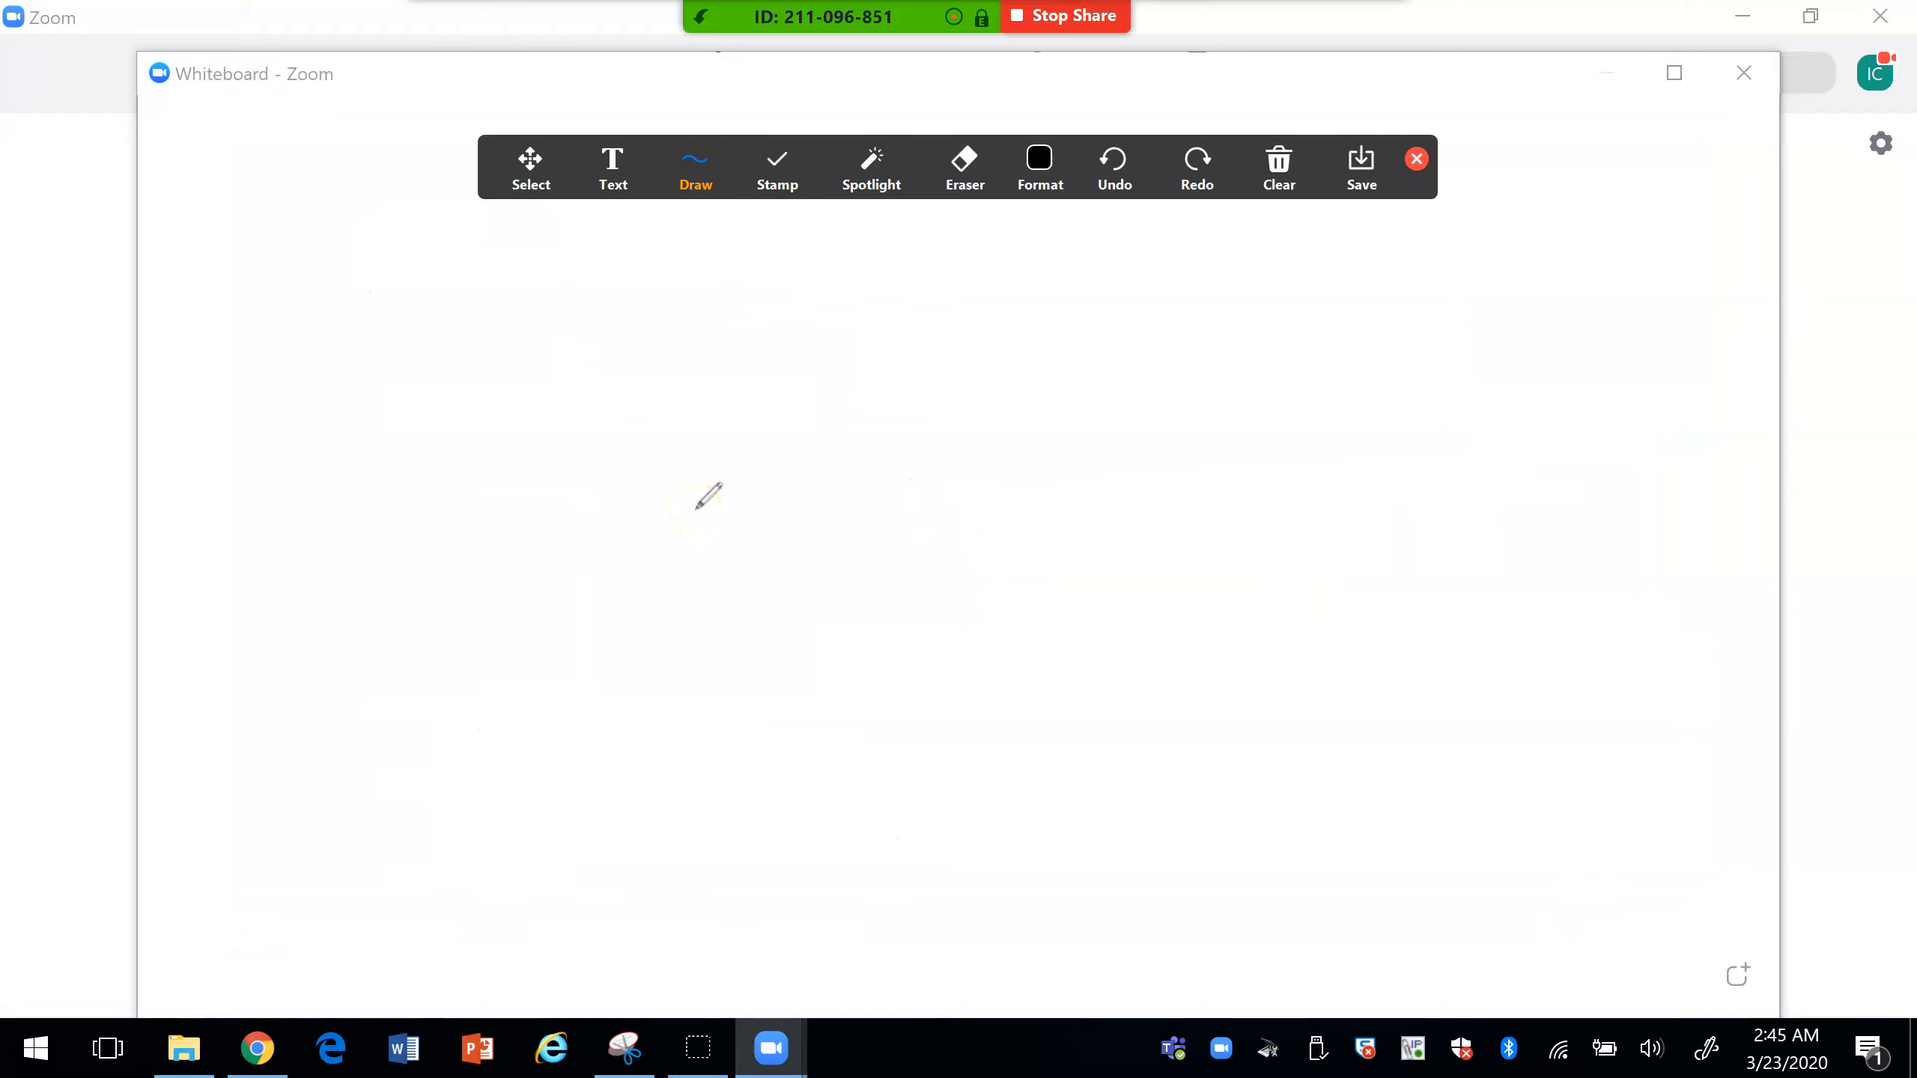
pyautogui.click(695, 165)
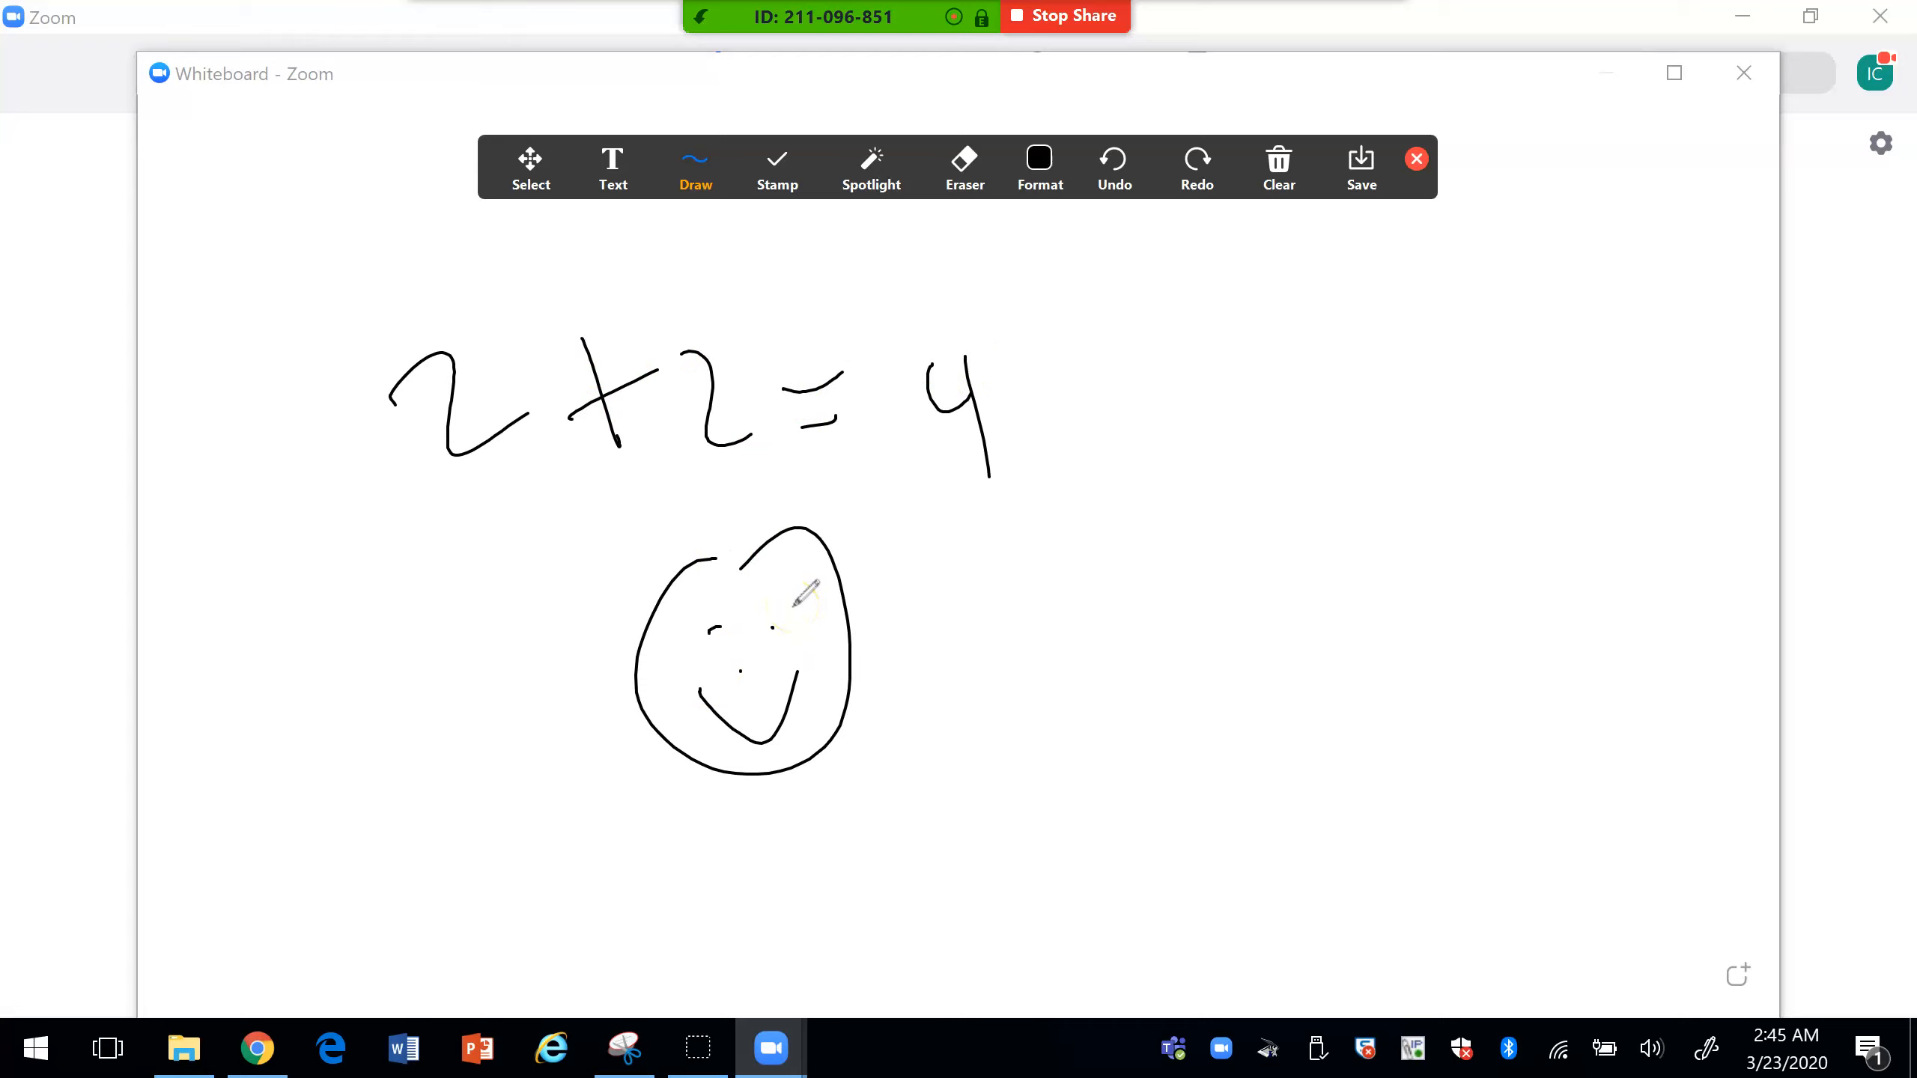
pyautogui.click(612, 168)
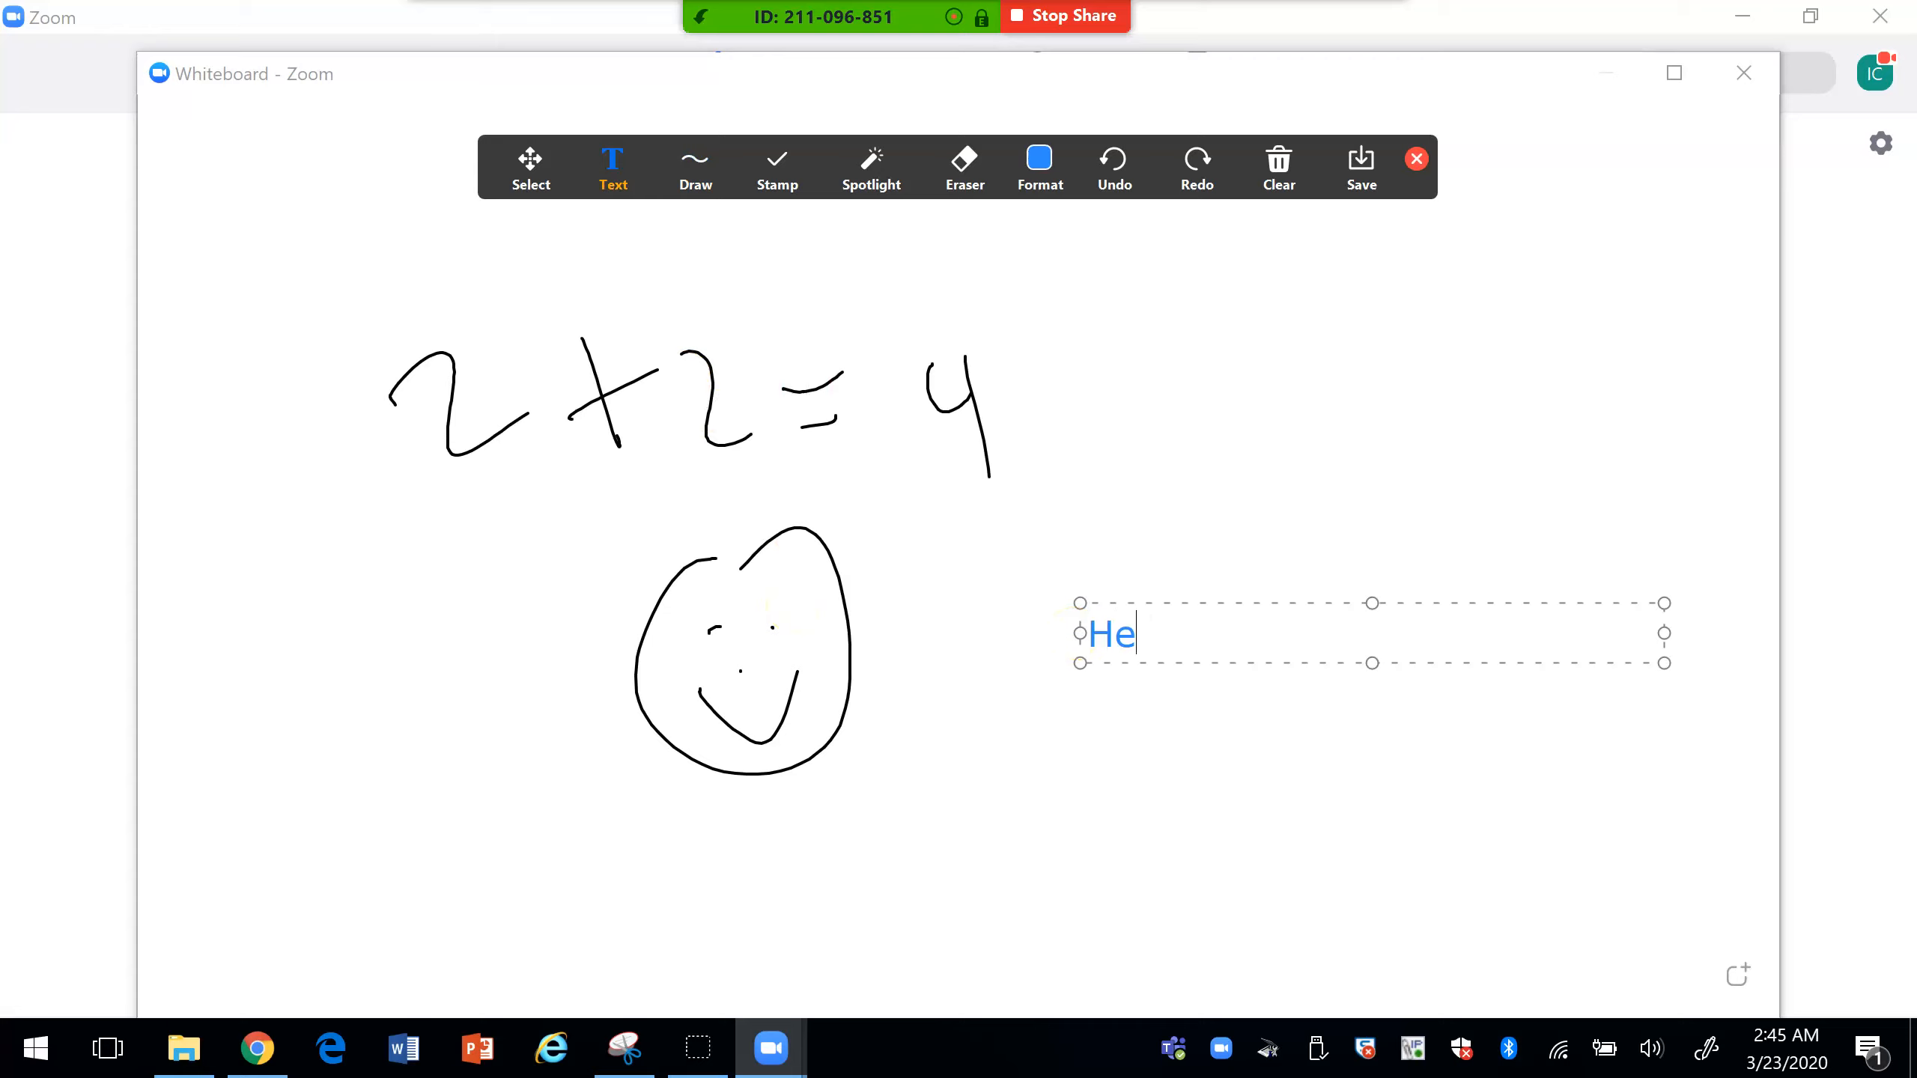
pyautogui.write('llo')
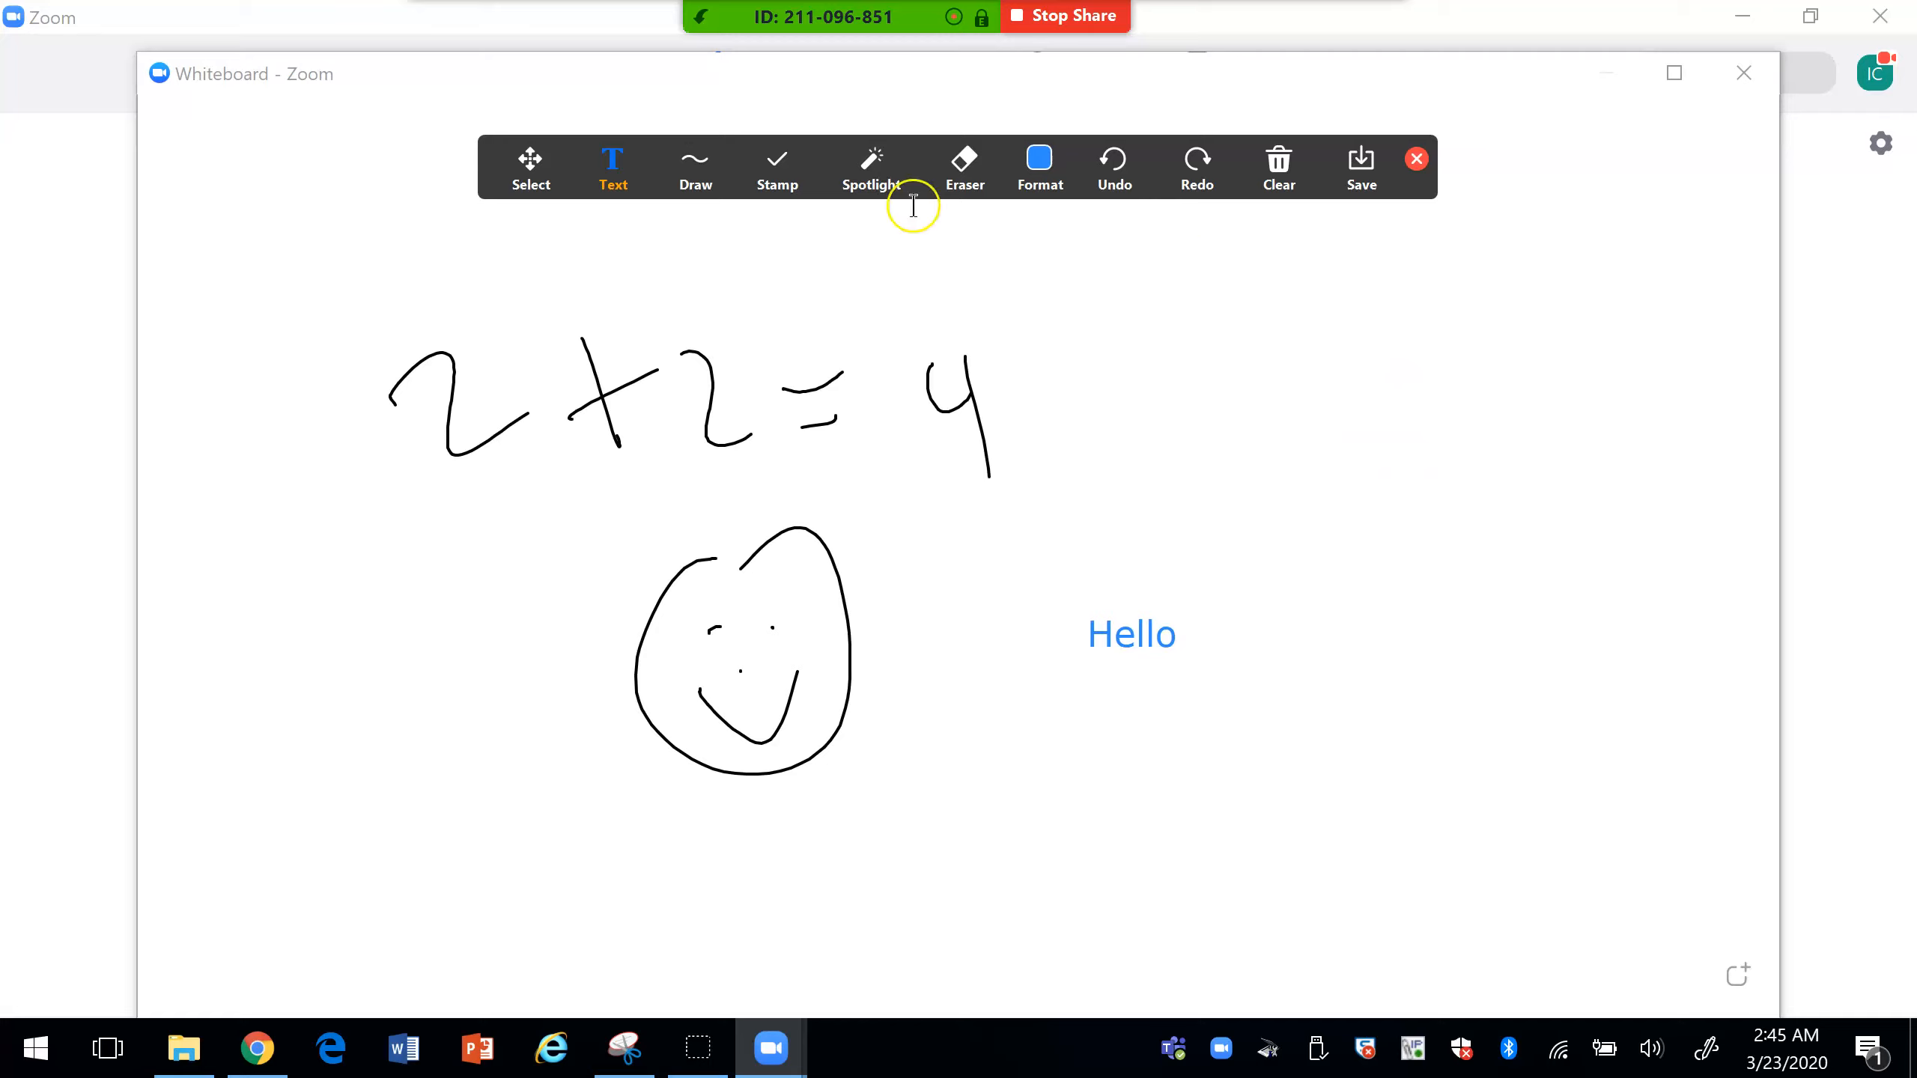
pyautogui.click(695, 167)
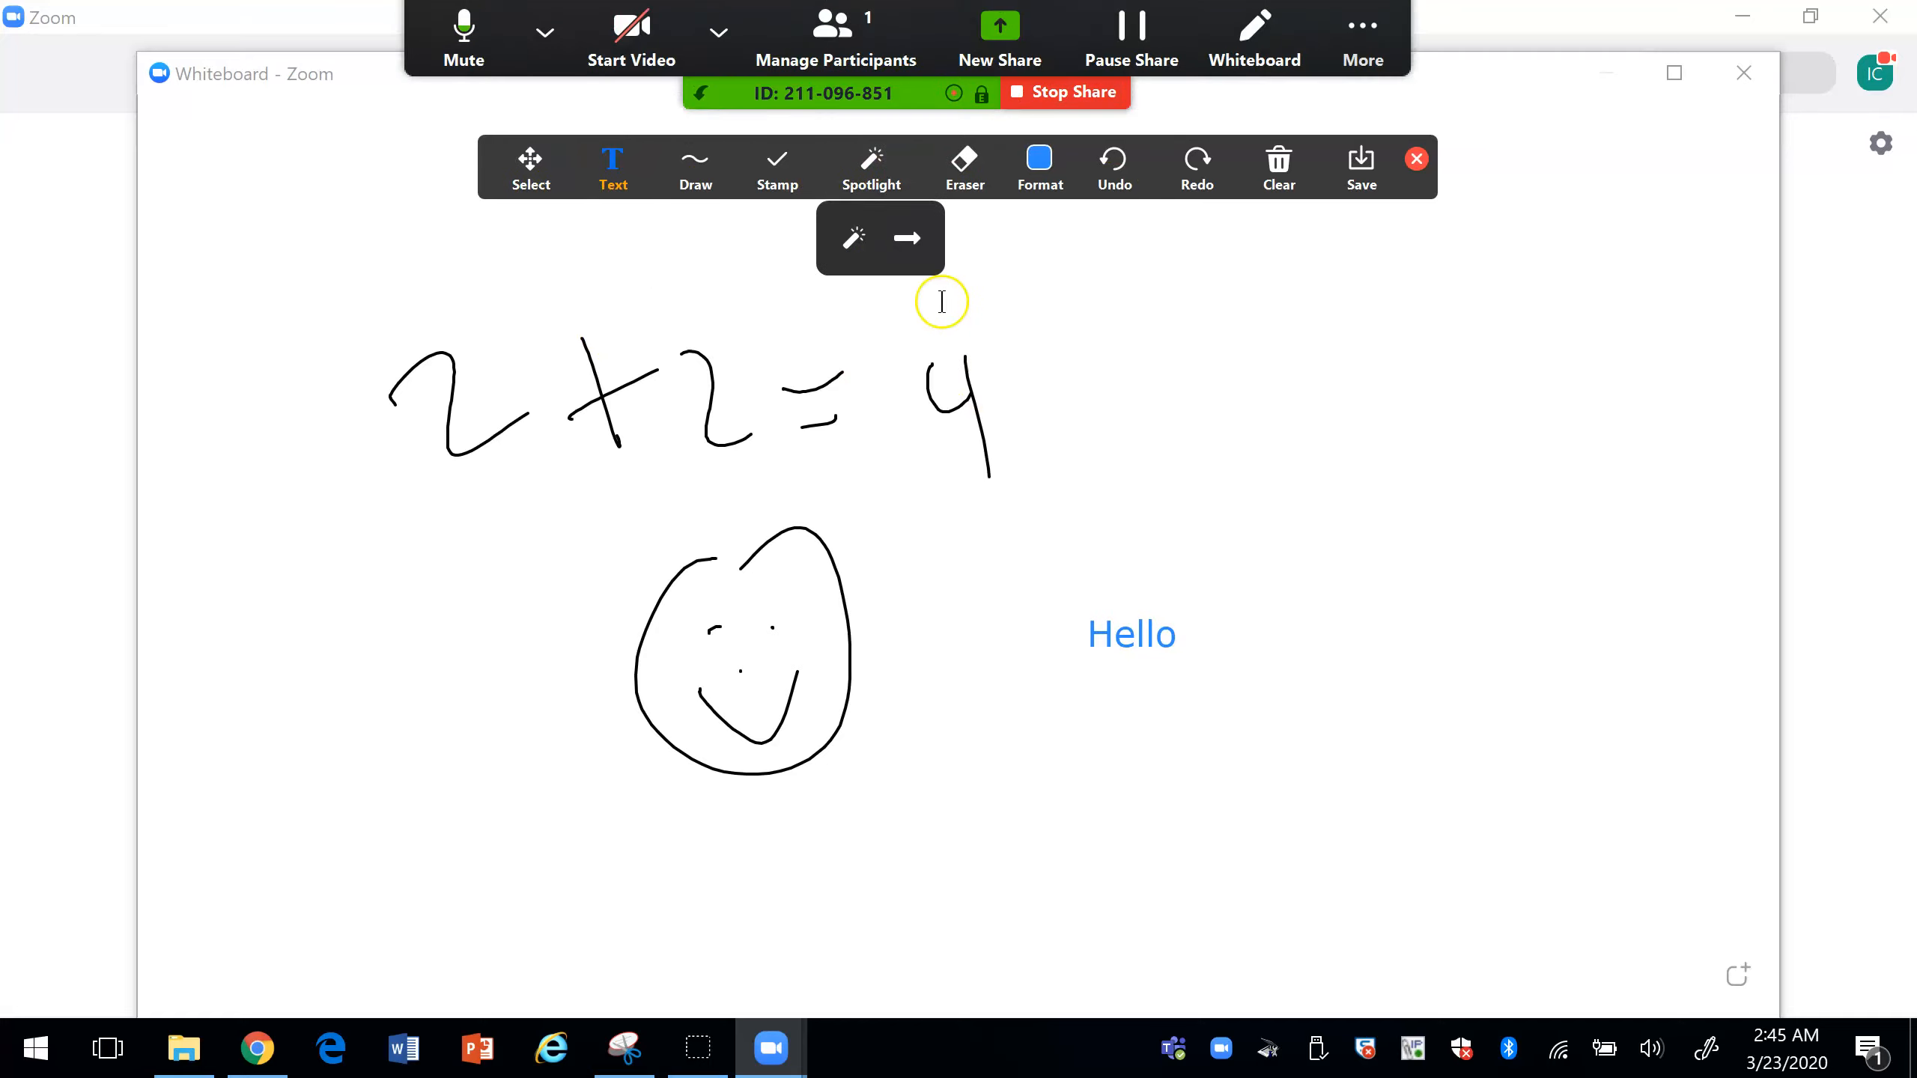
pyautogui.moveTo(1489, 331)
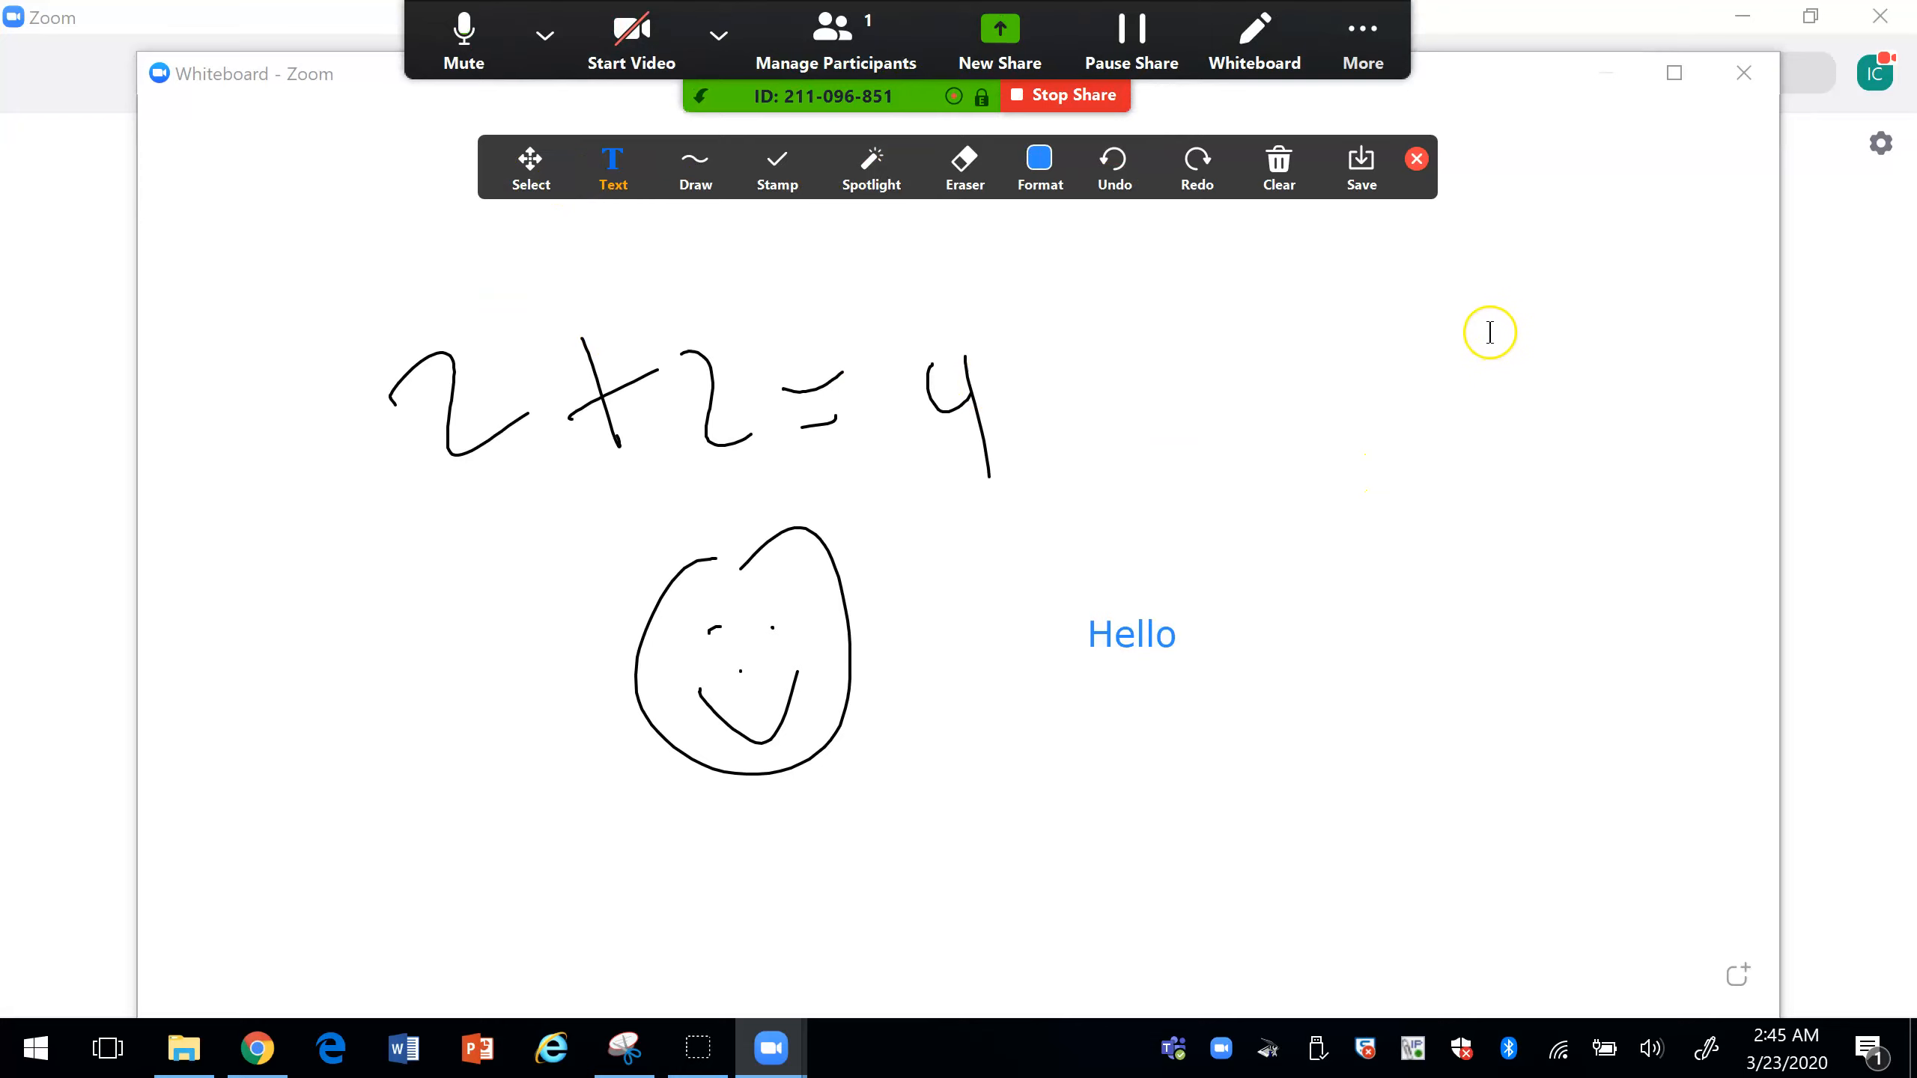
pyautogui.moveTo(977, 44)
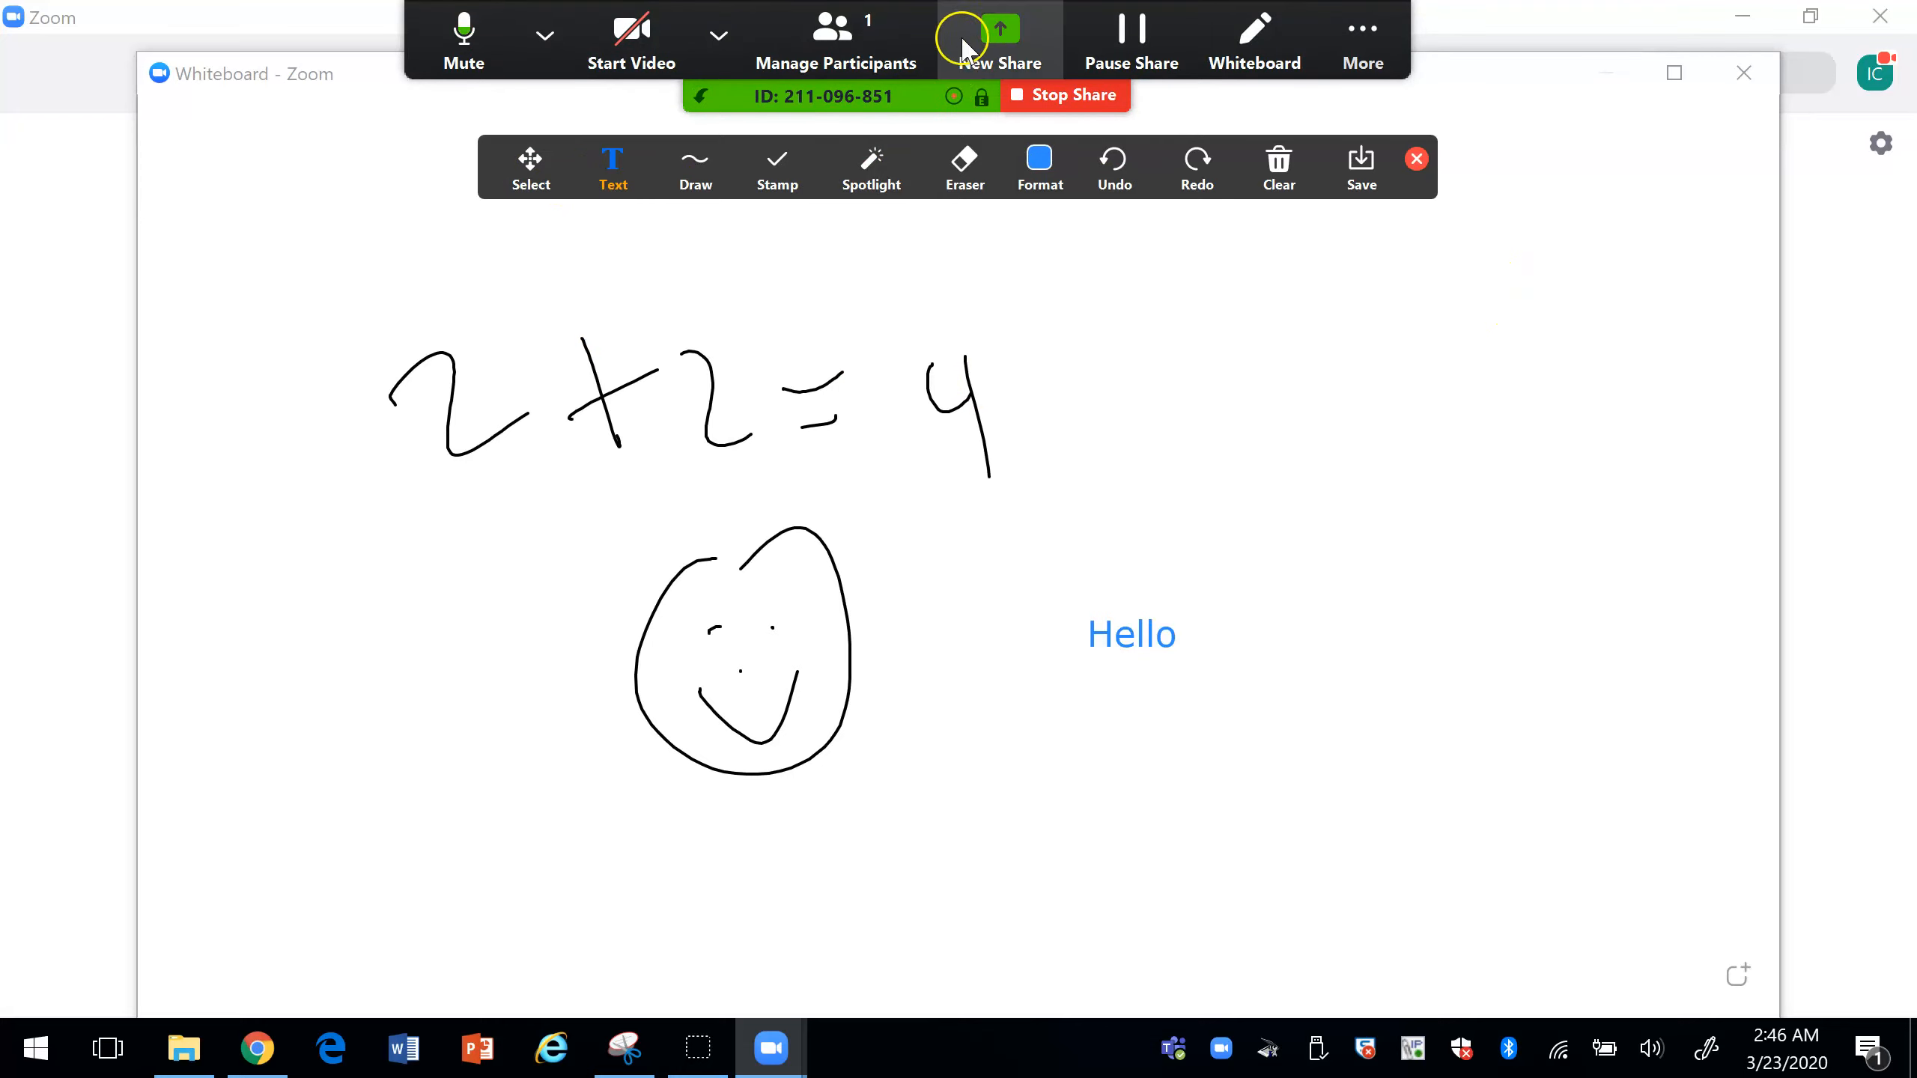
# - Switch the share to the whole screen and bring the PowerPoint presentation to the front
pyautogui.click(996, 36)
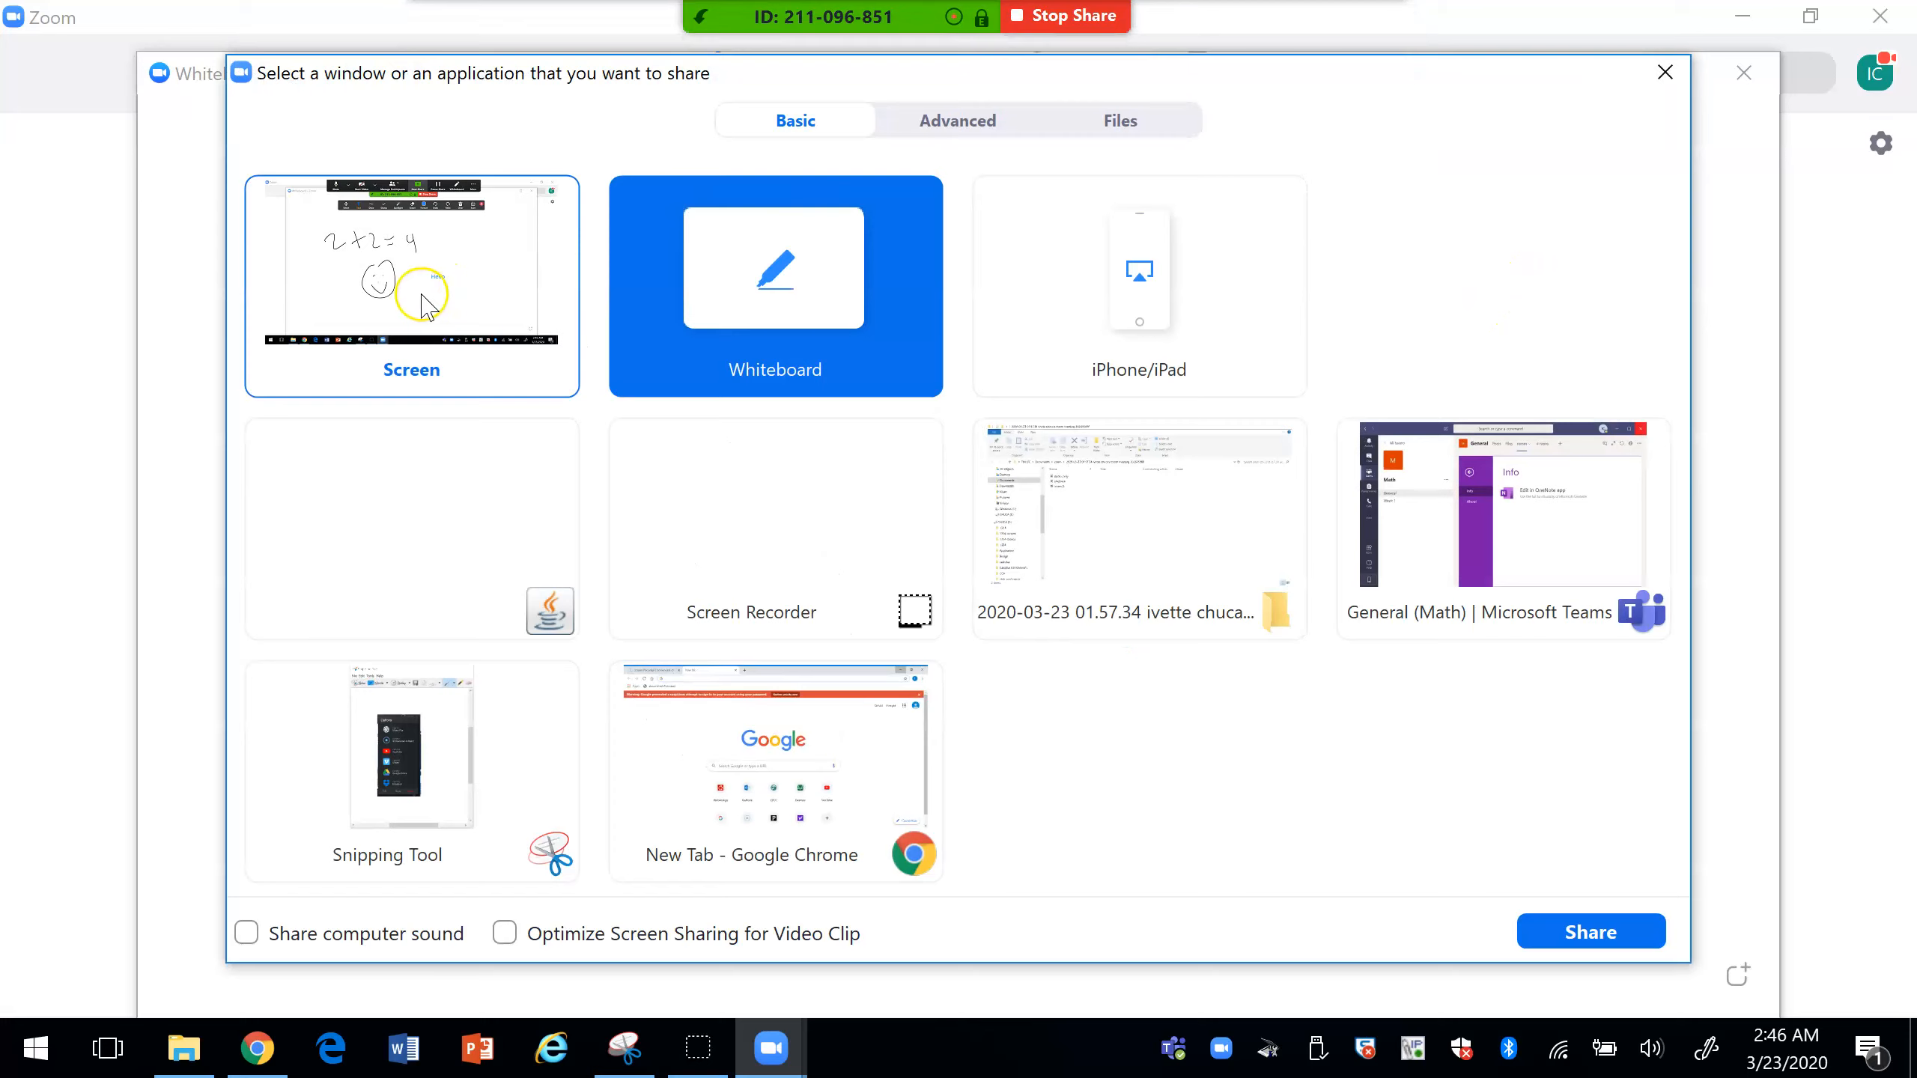
pyautogui.click(411, 286)
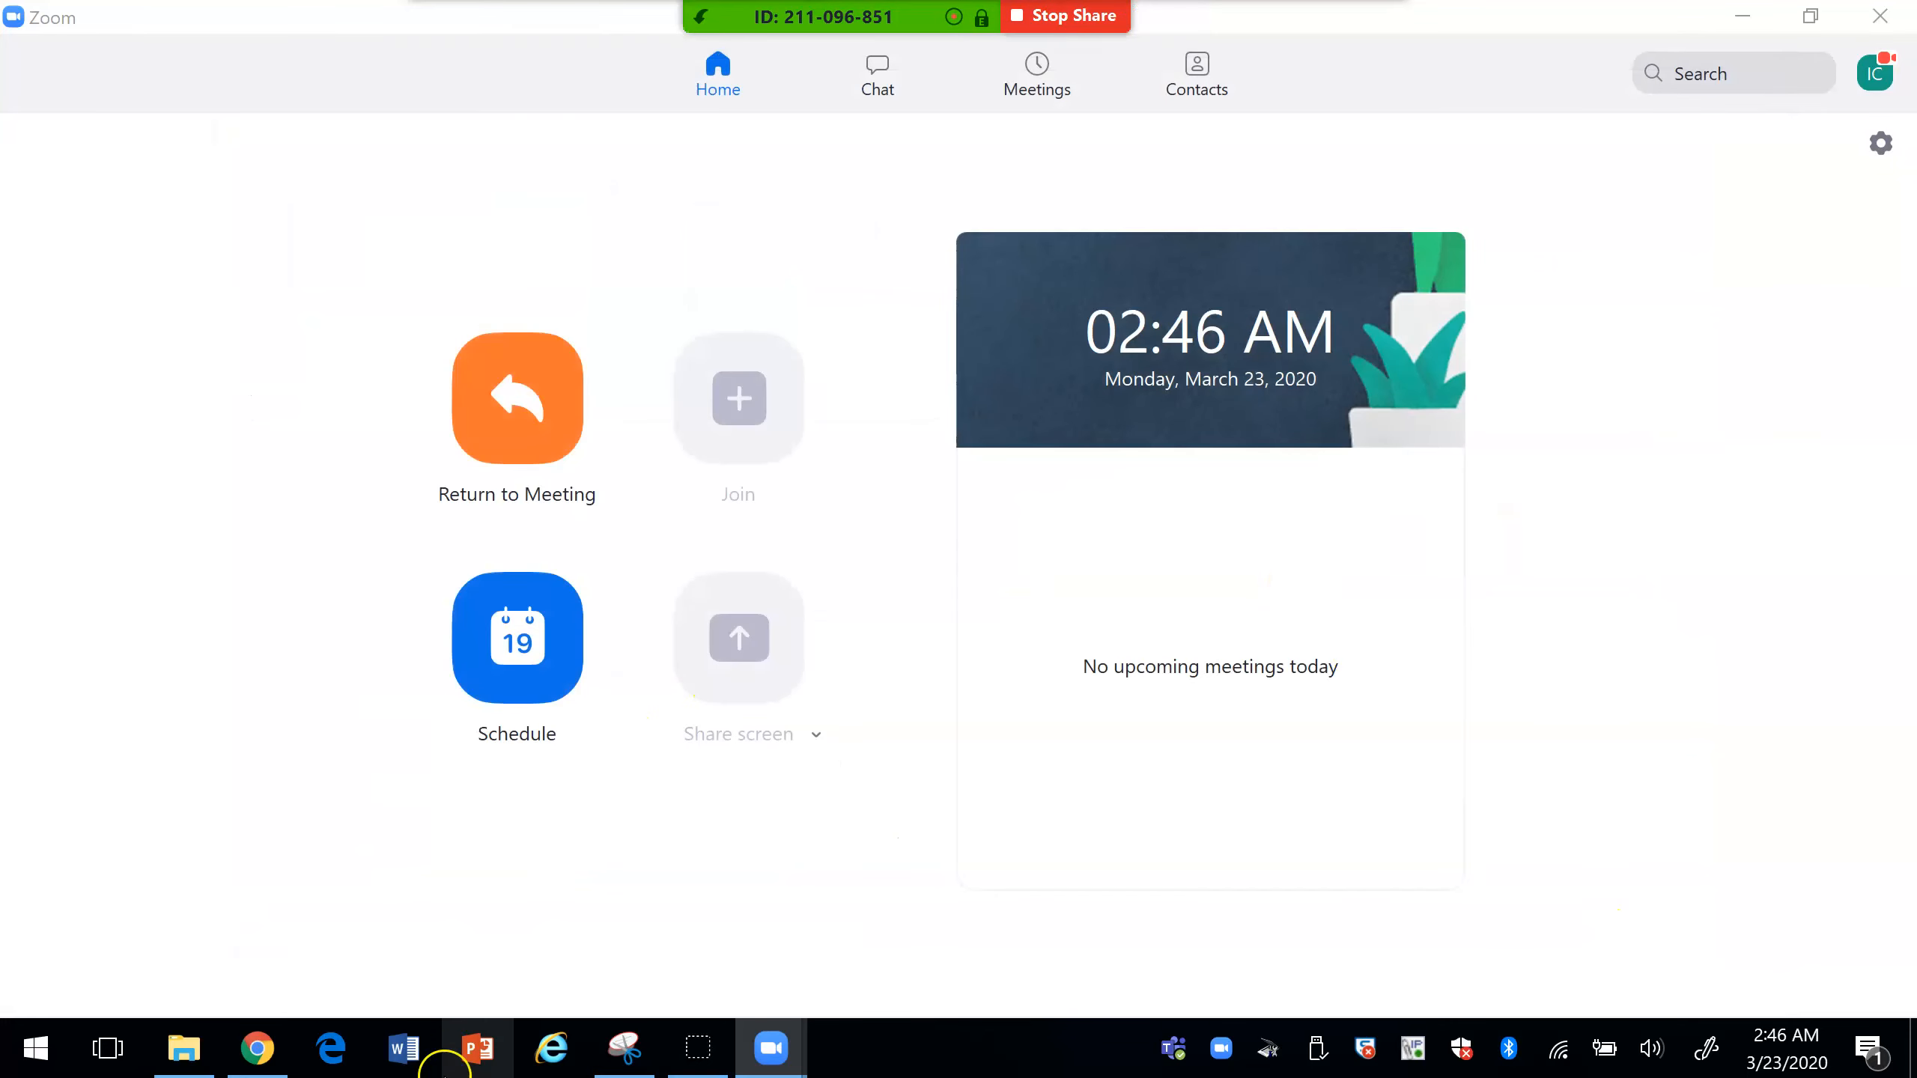
pyautogui.click(476, 1048)
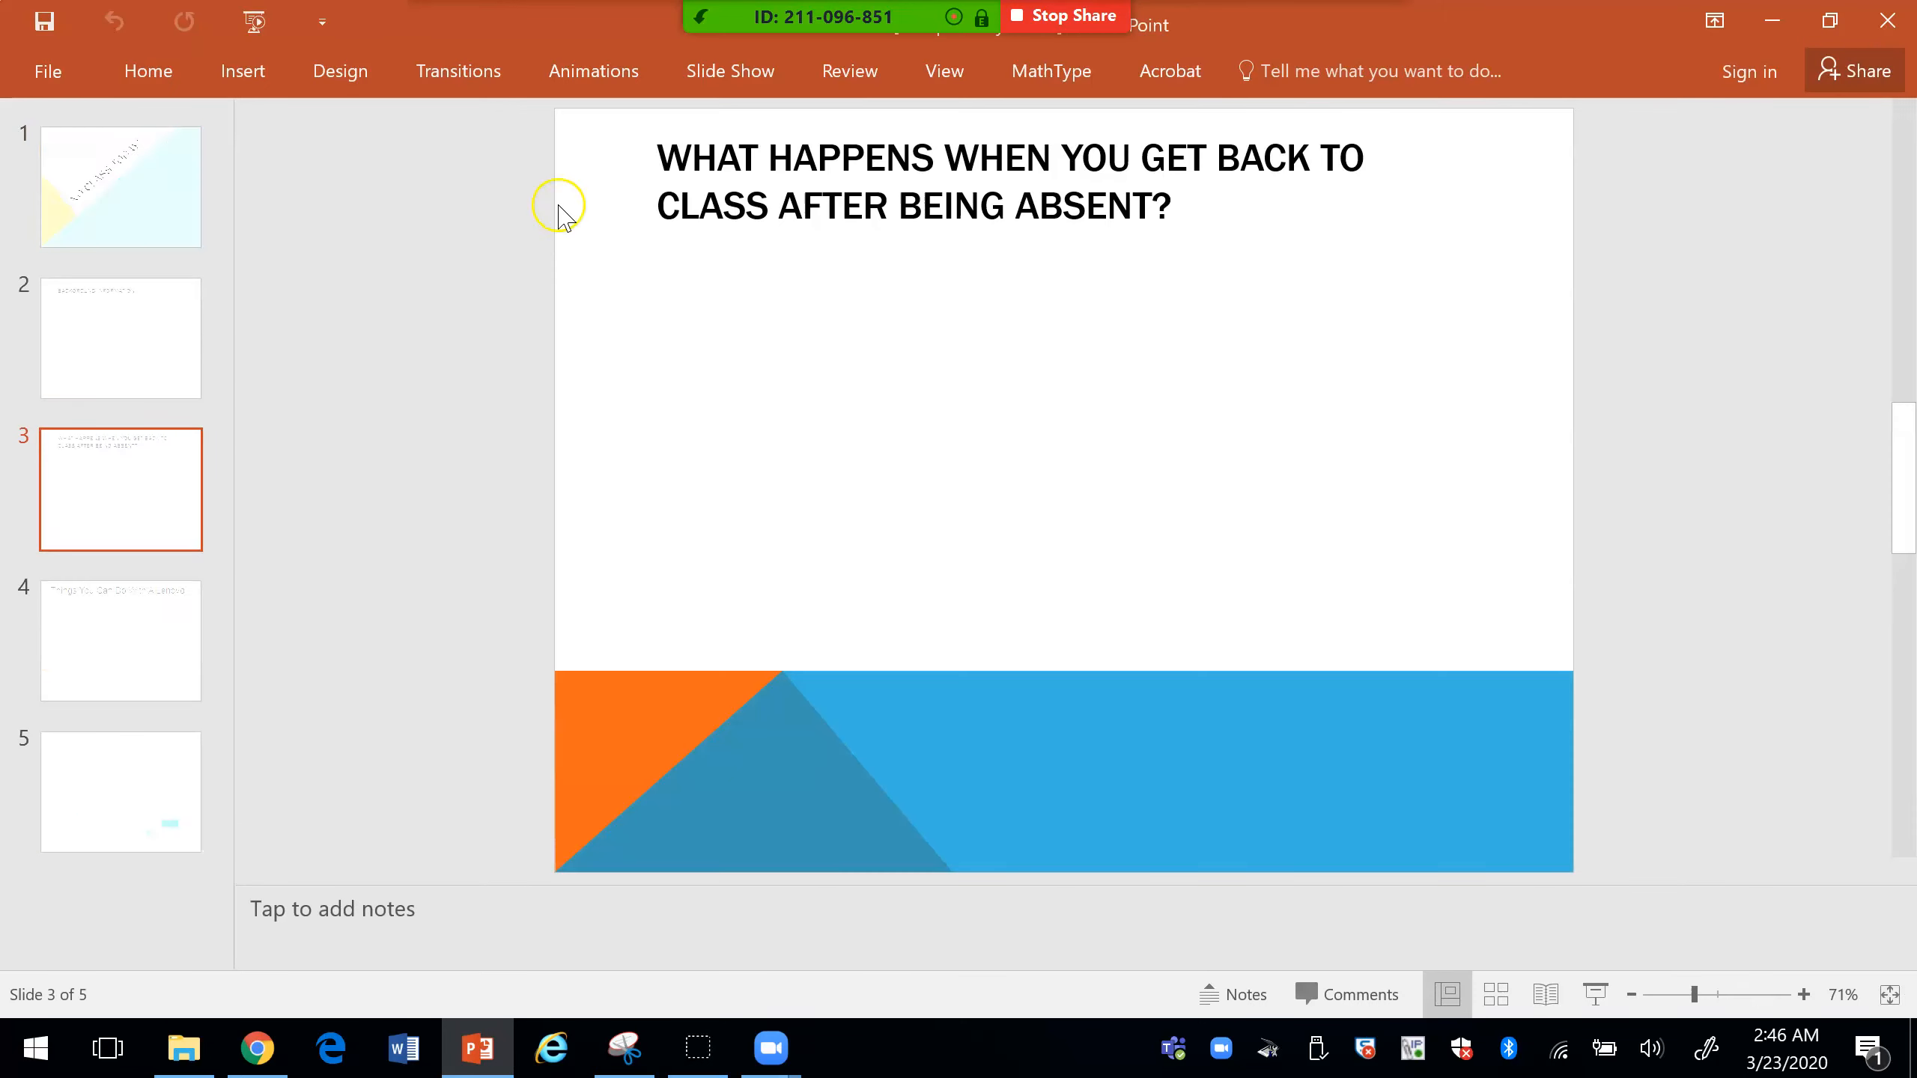
# - Run the slideshow from the current slide, step to the absence and Background slides, then return to Zoom
pyautogui.click(729, 70)
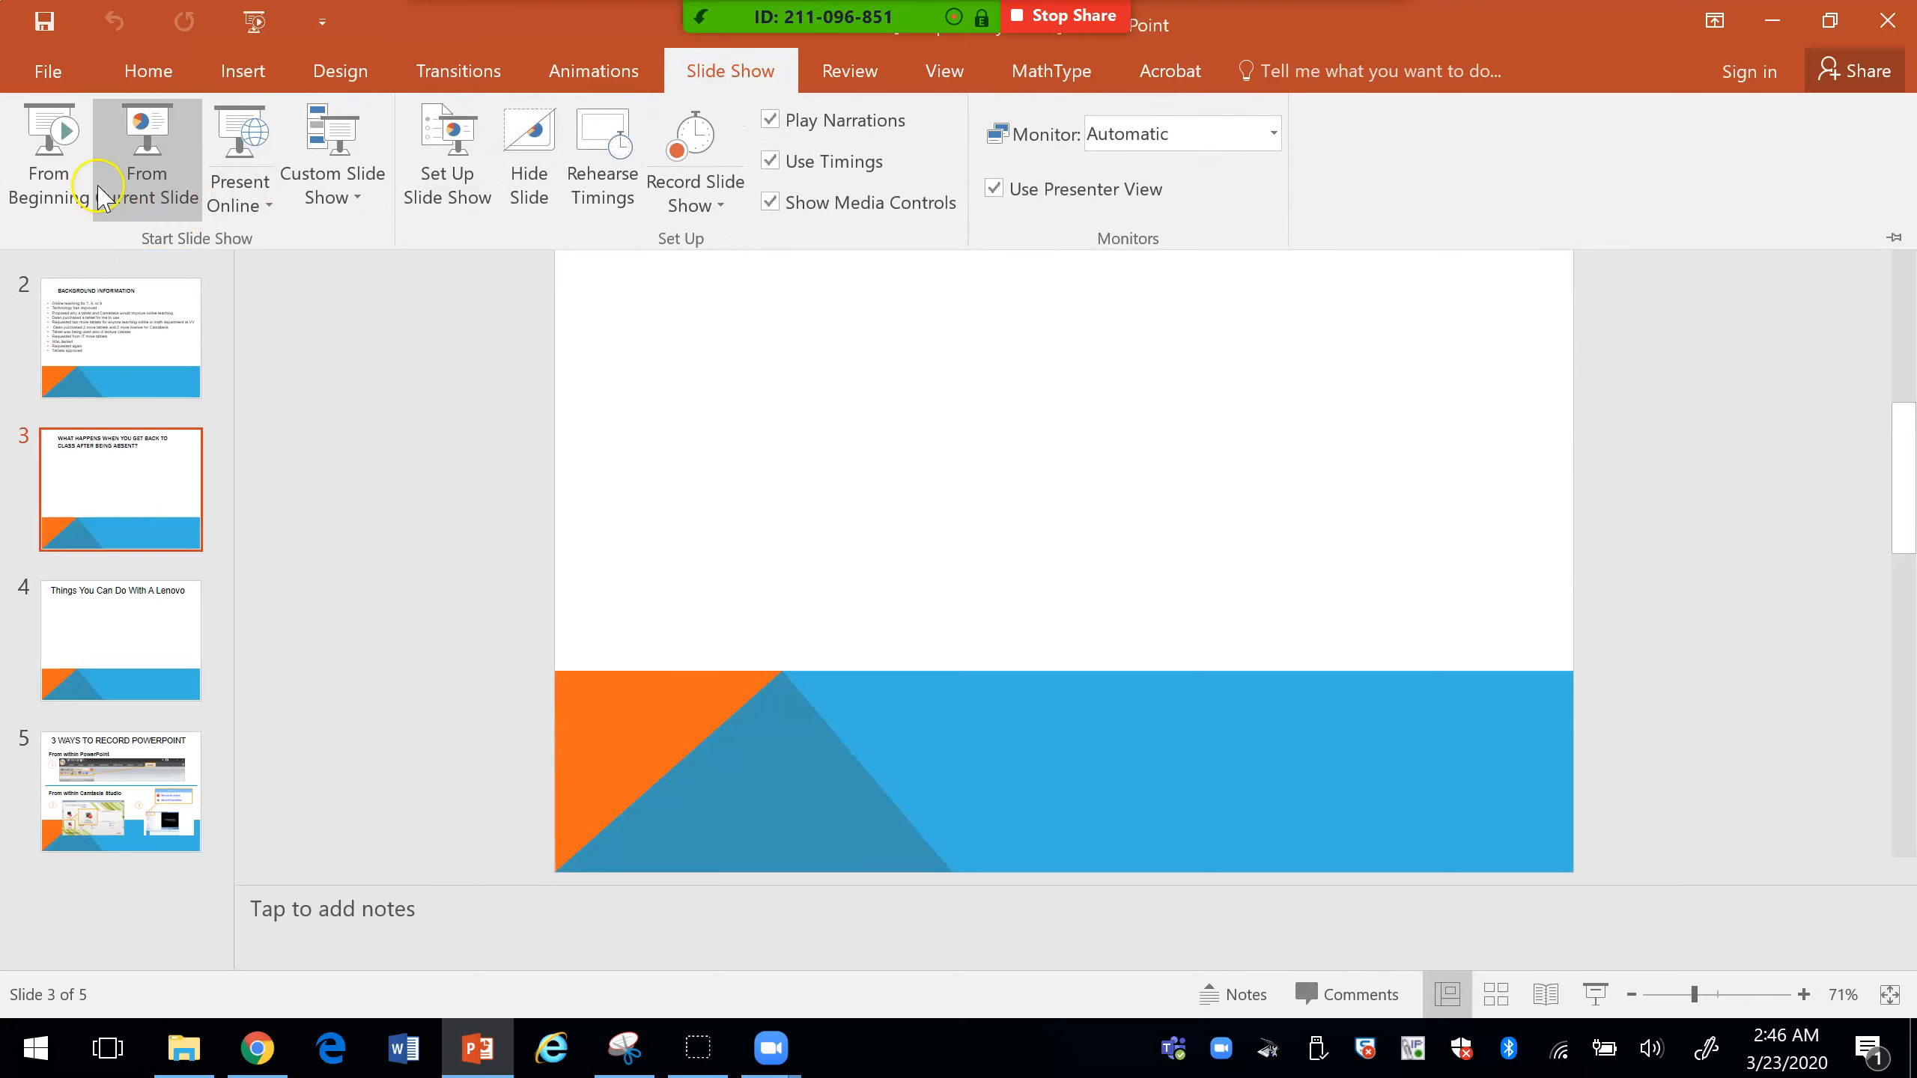
pyautogui.click(48, 155)
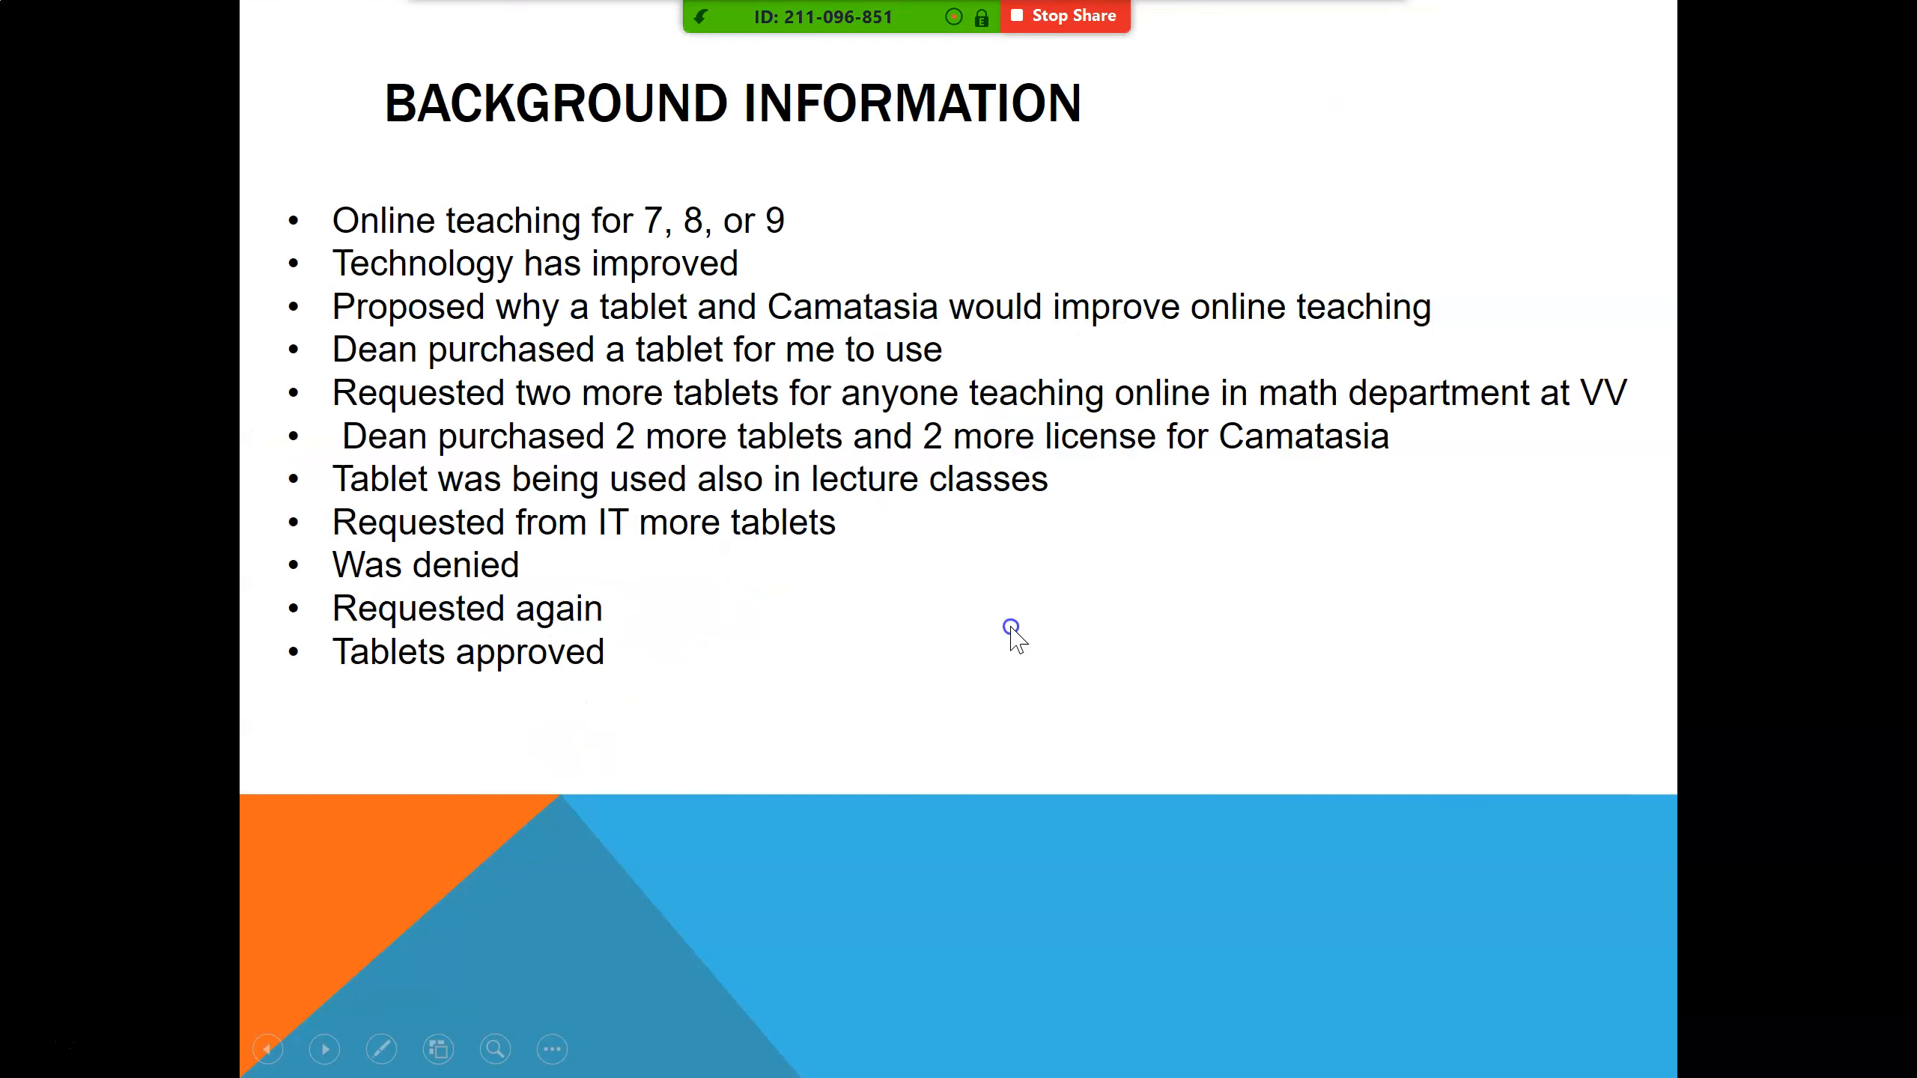
pyautogui.rightClick(1011, 628)
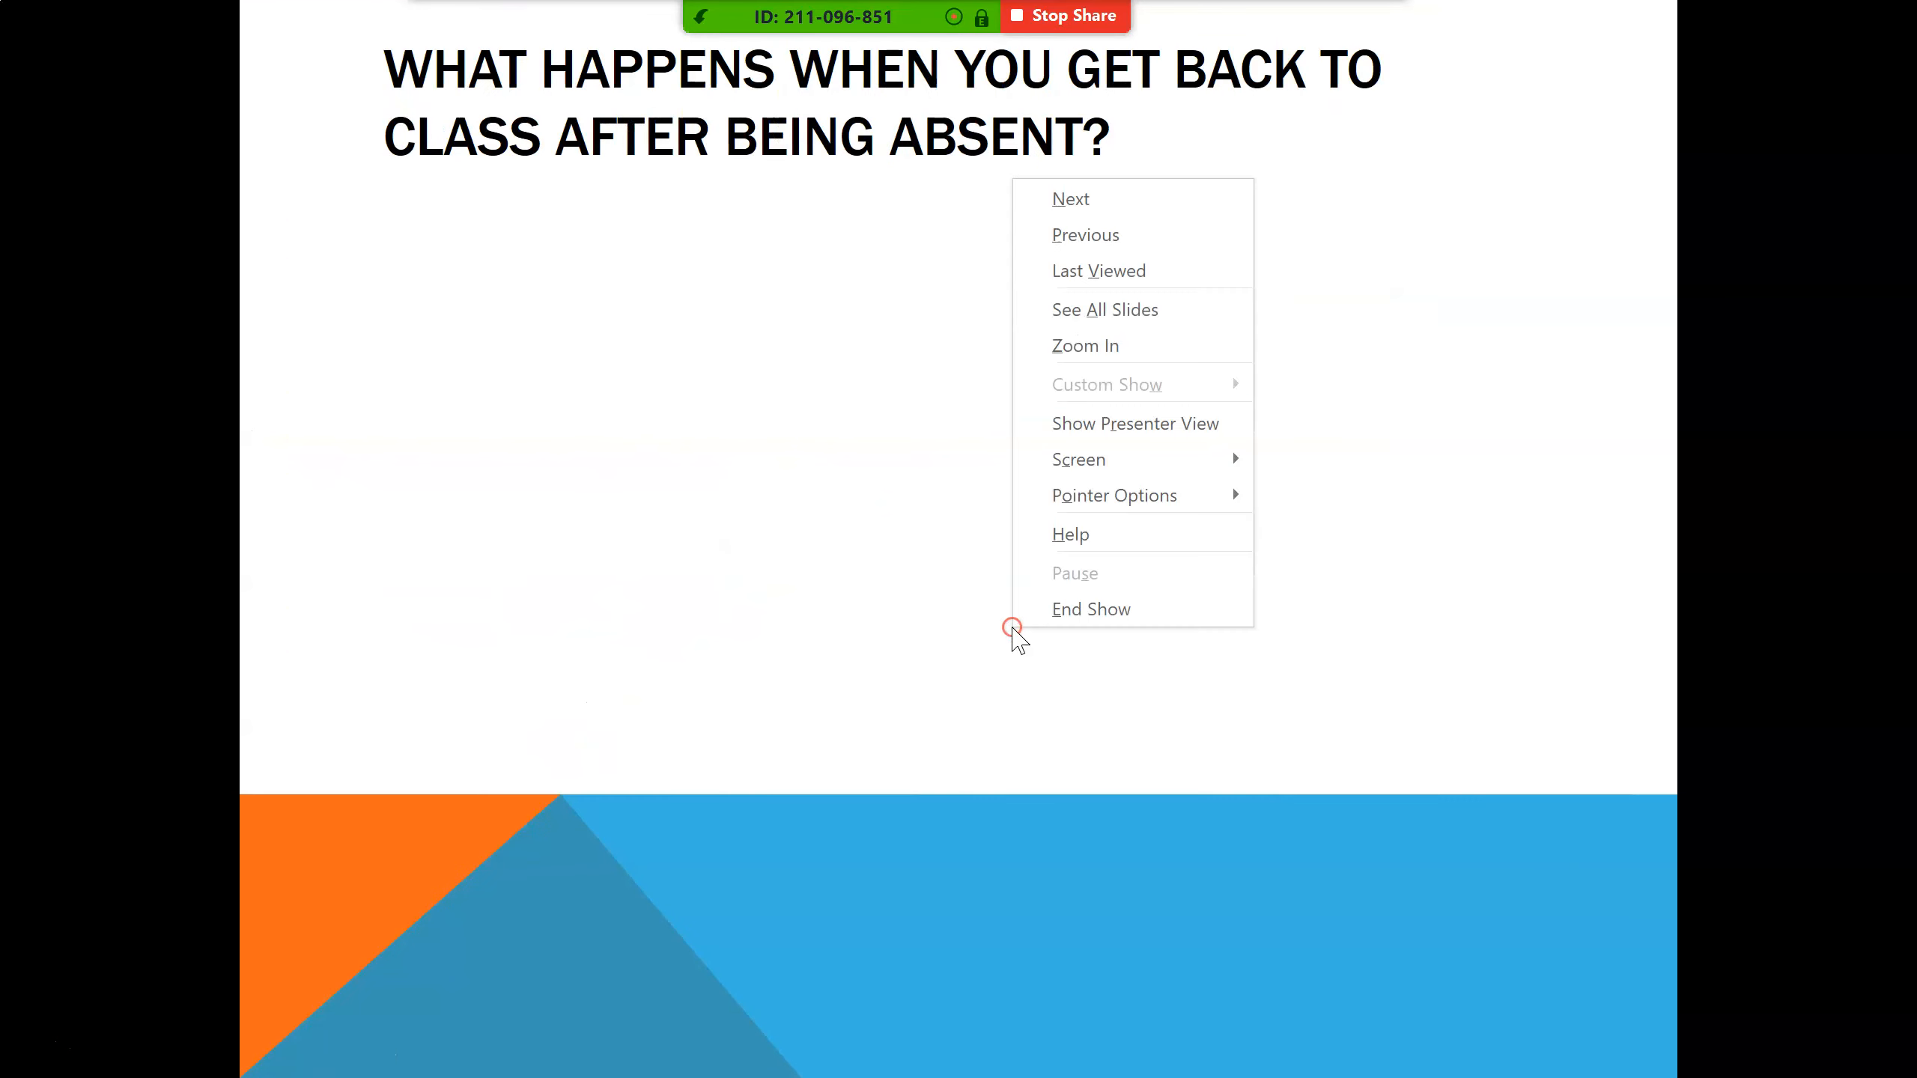
pyautogui.click(1070, 198)
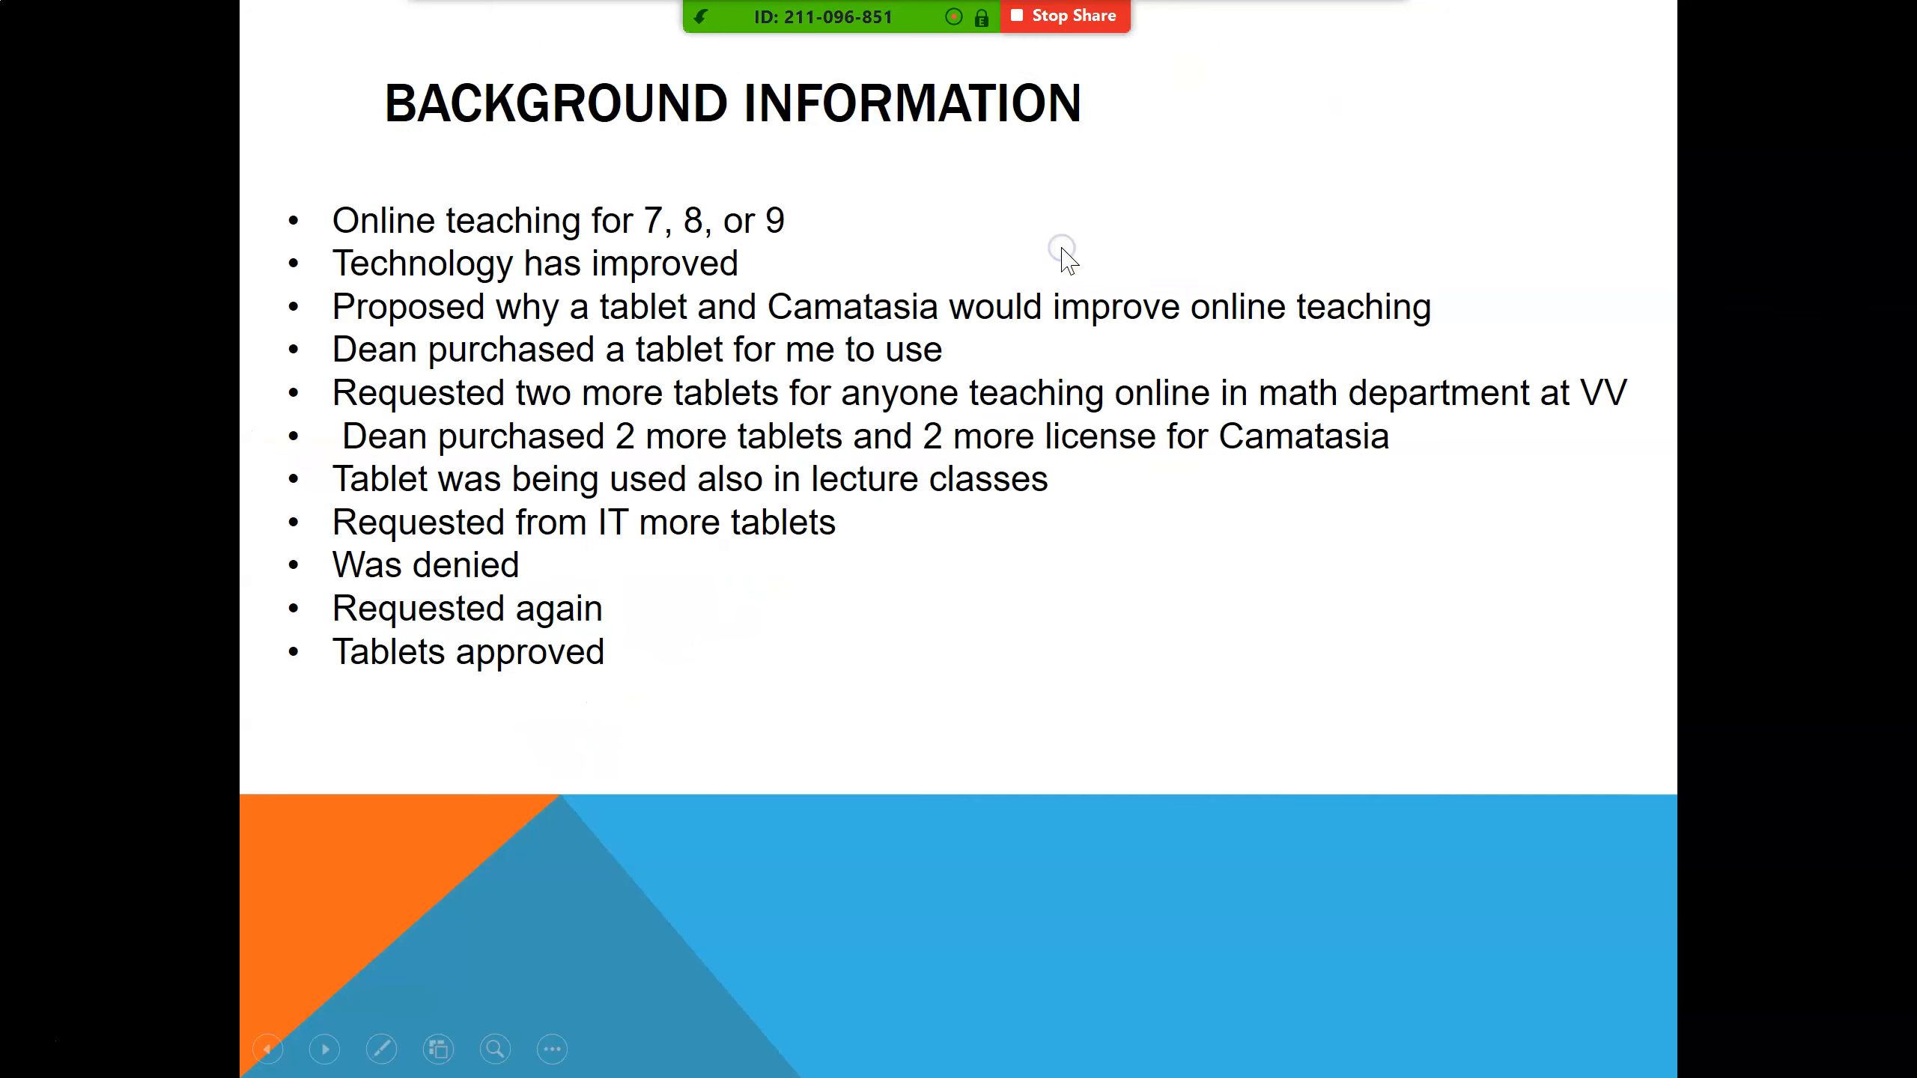
pyautogui.moveTo(1068, 259)
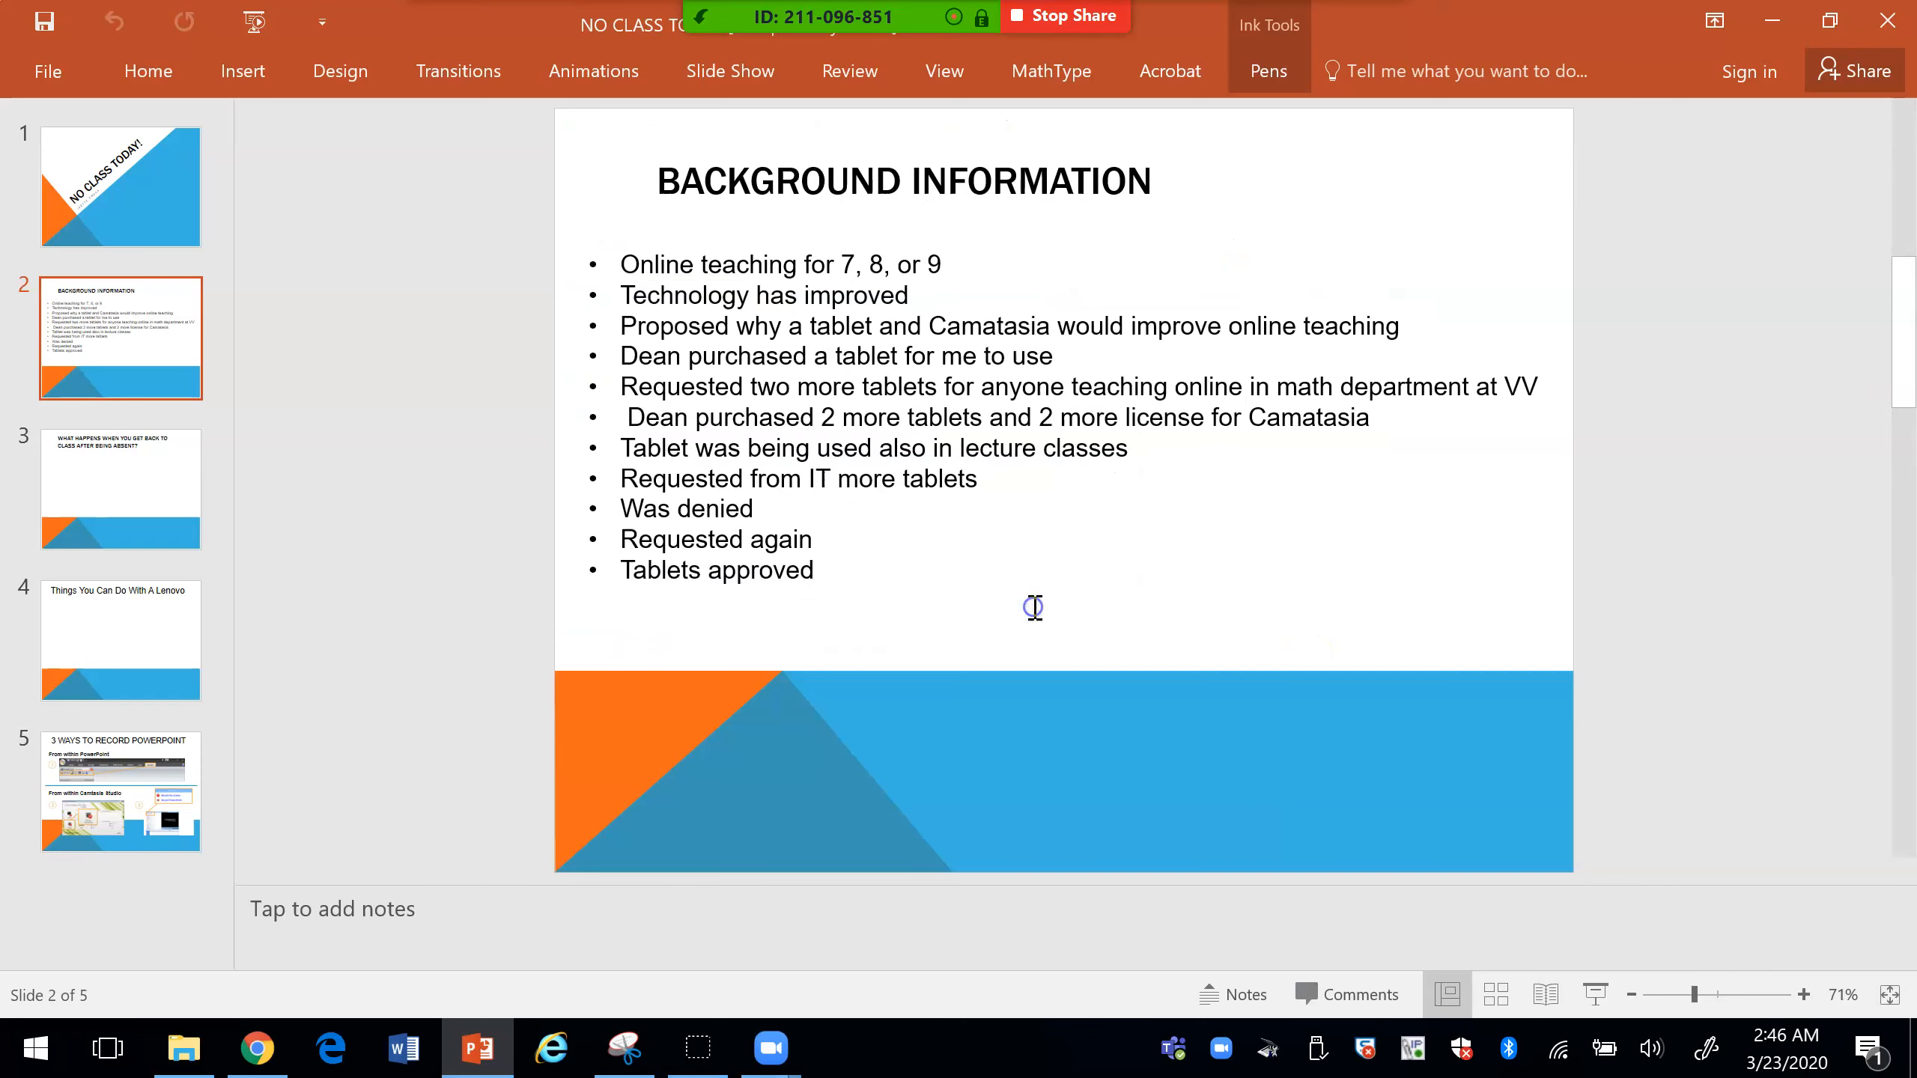
pyautogui.click(768, 1048)
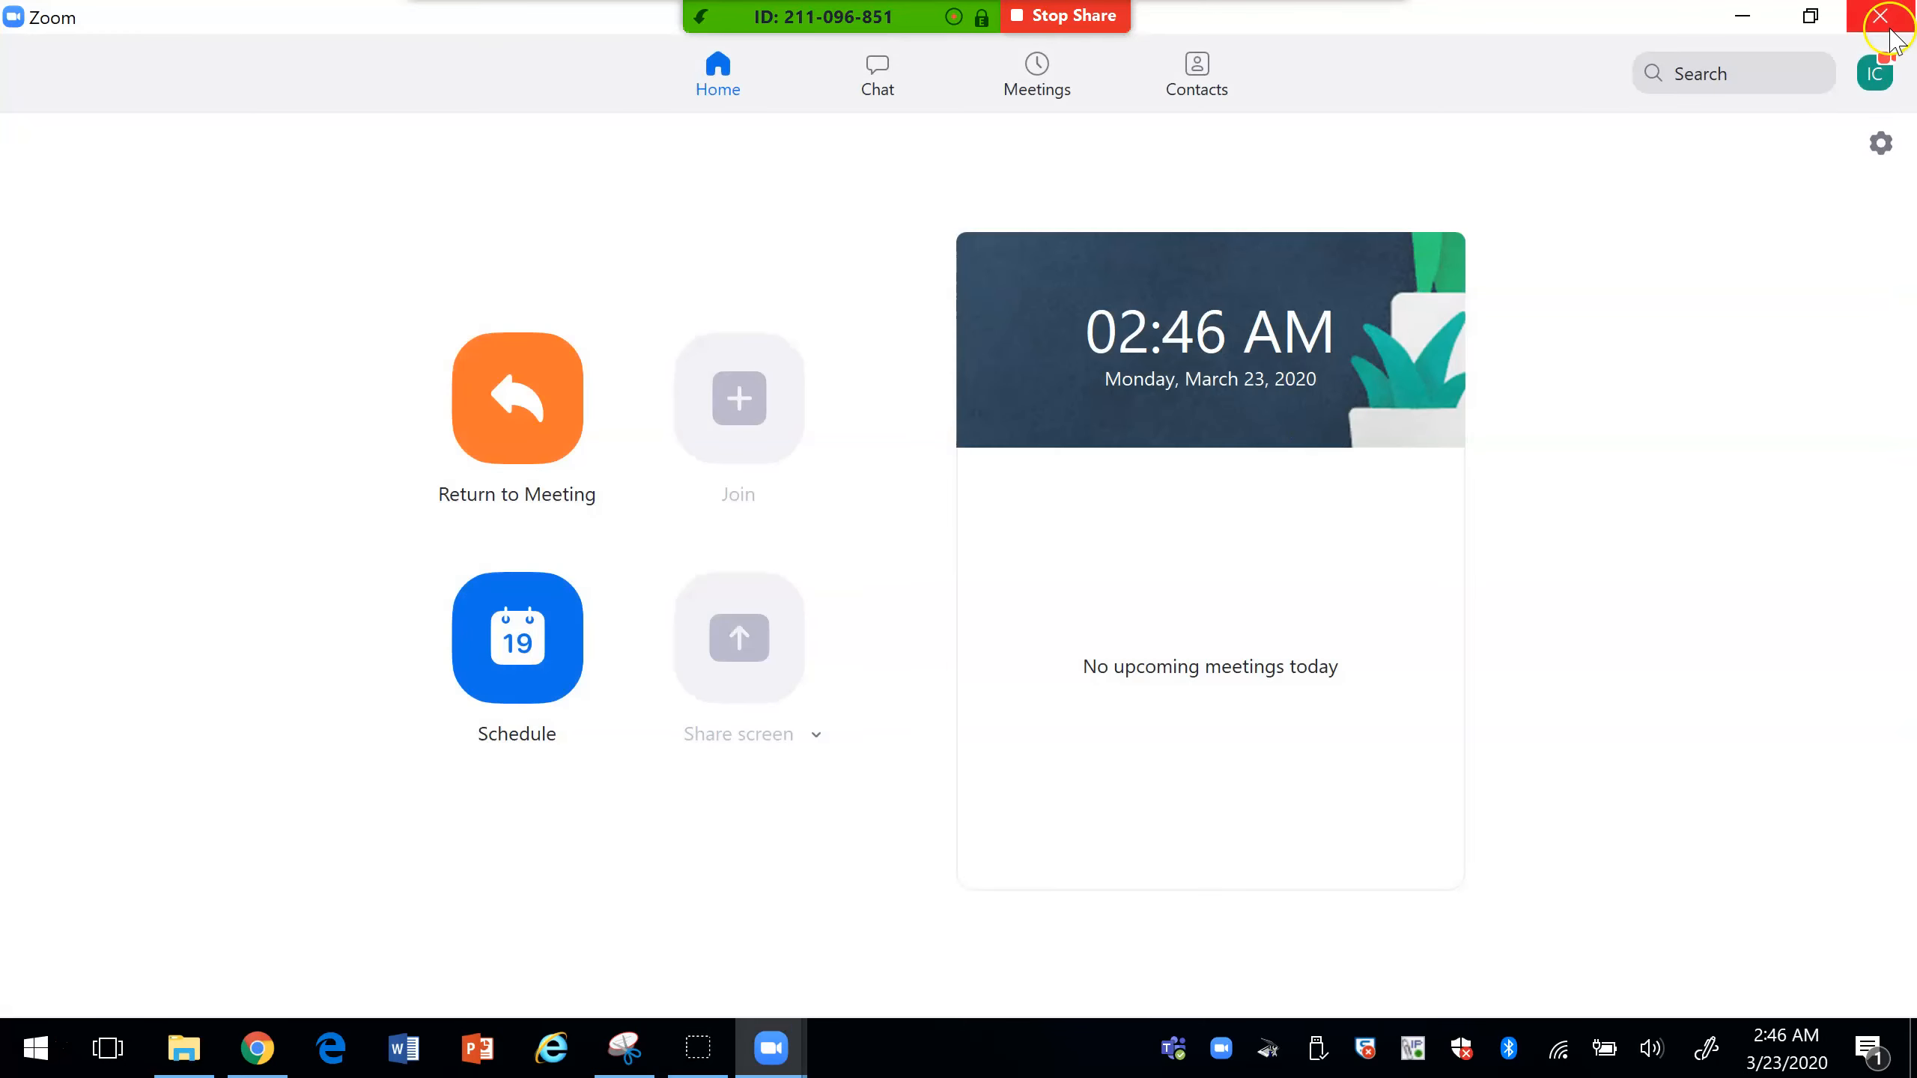
pyautogui.moveTo(841, 132)
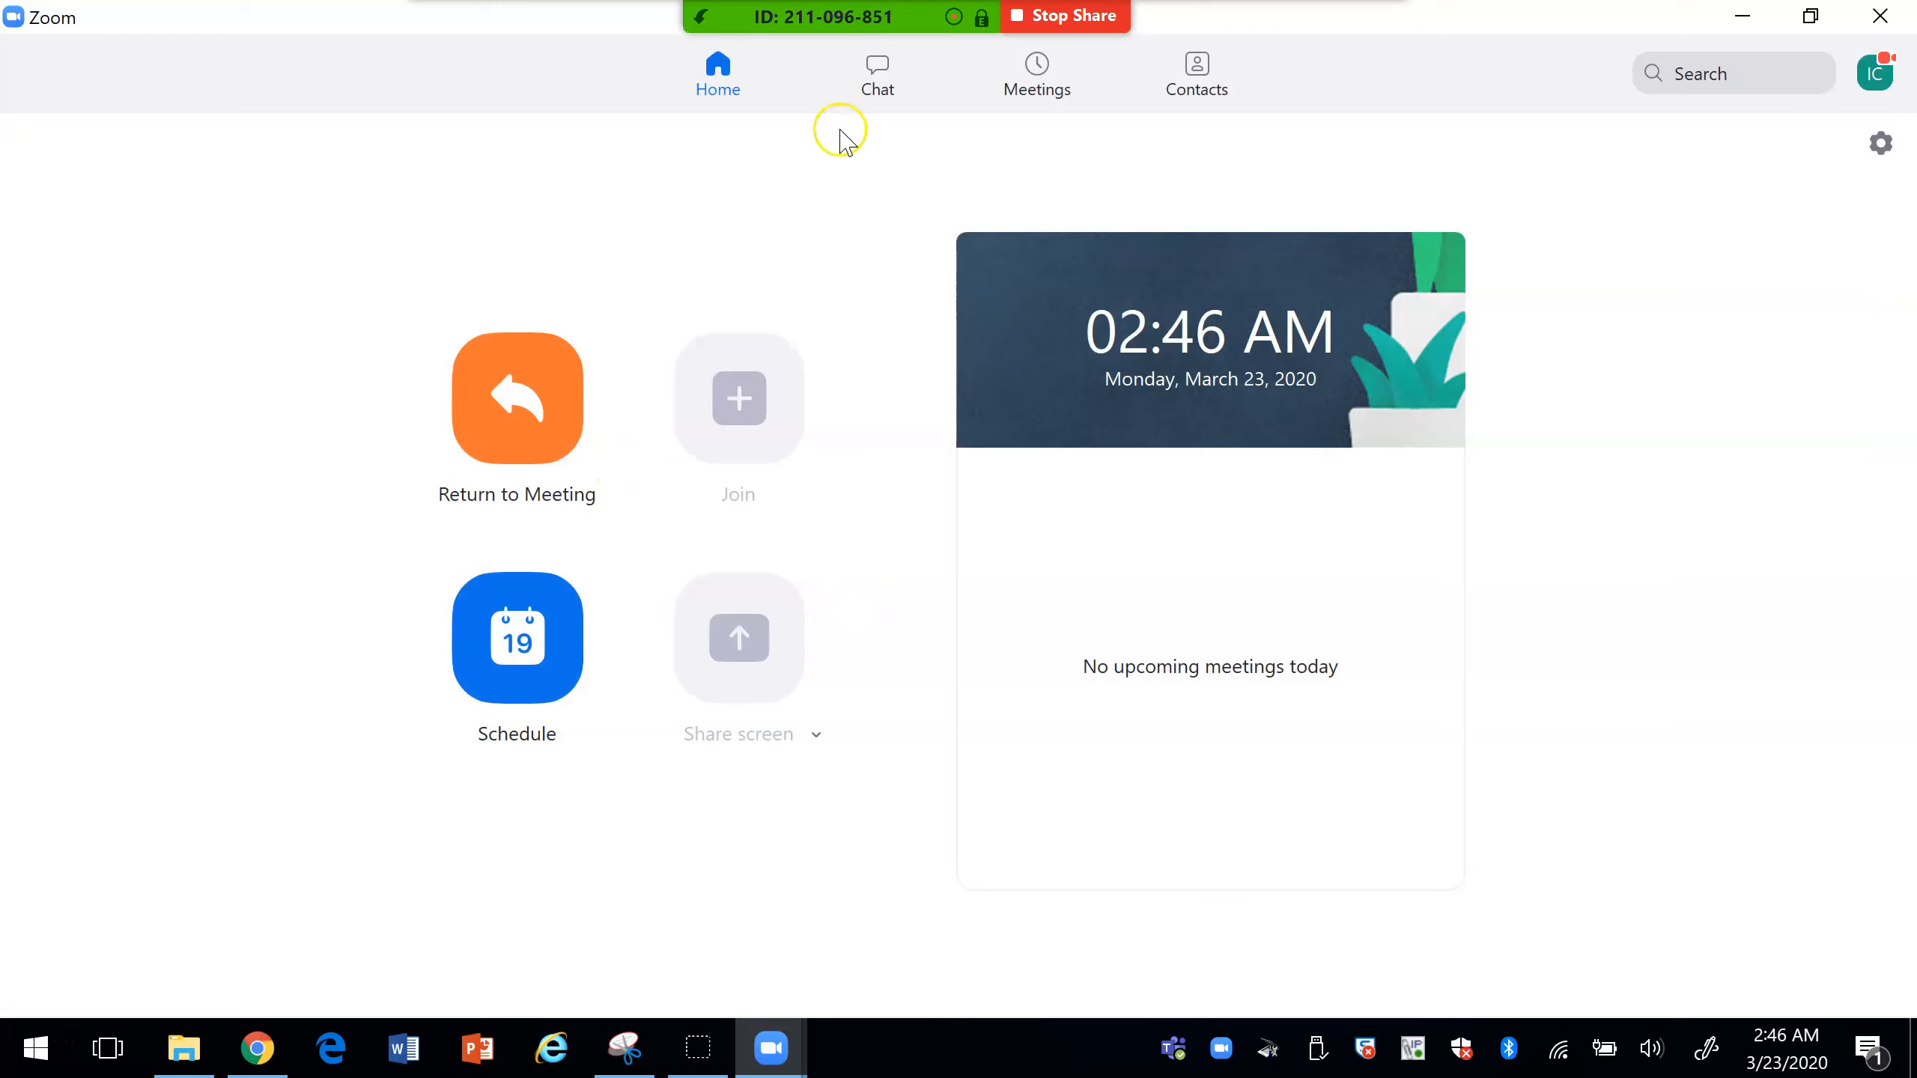
pyautogui.moveTo(538, 707)
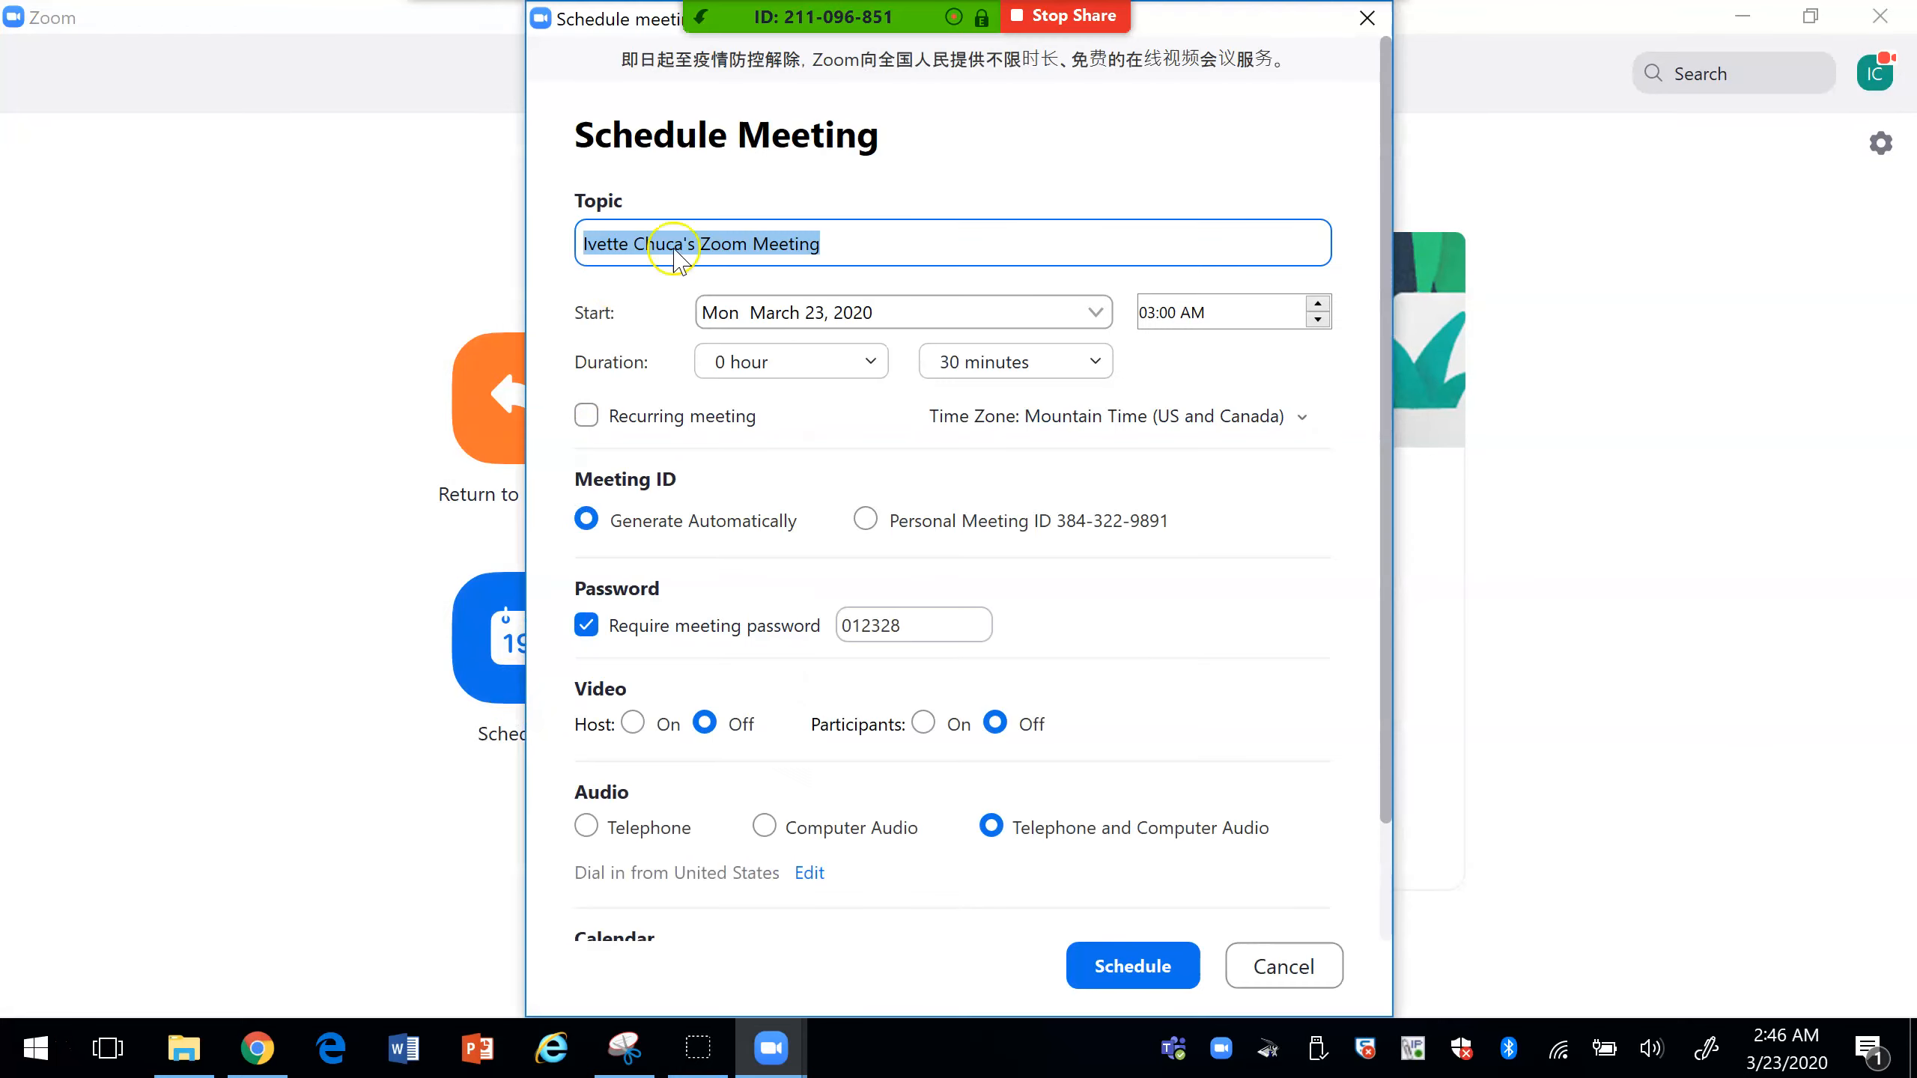
pyautogui.moveTo(623, 340)
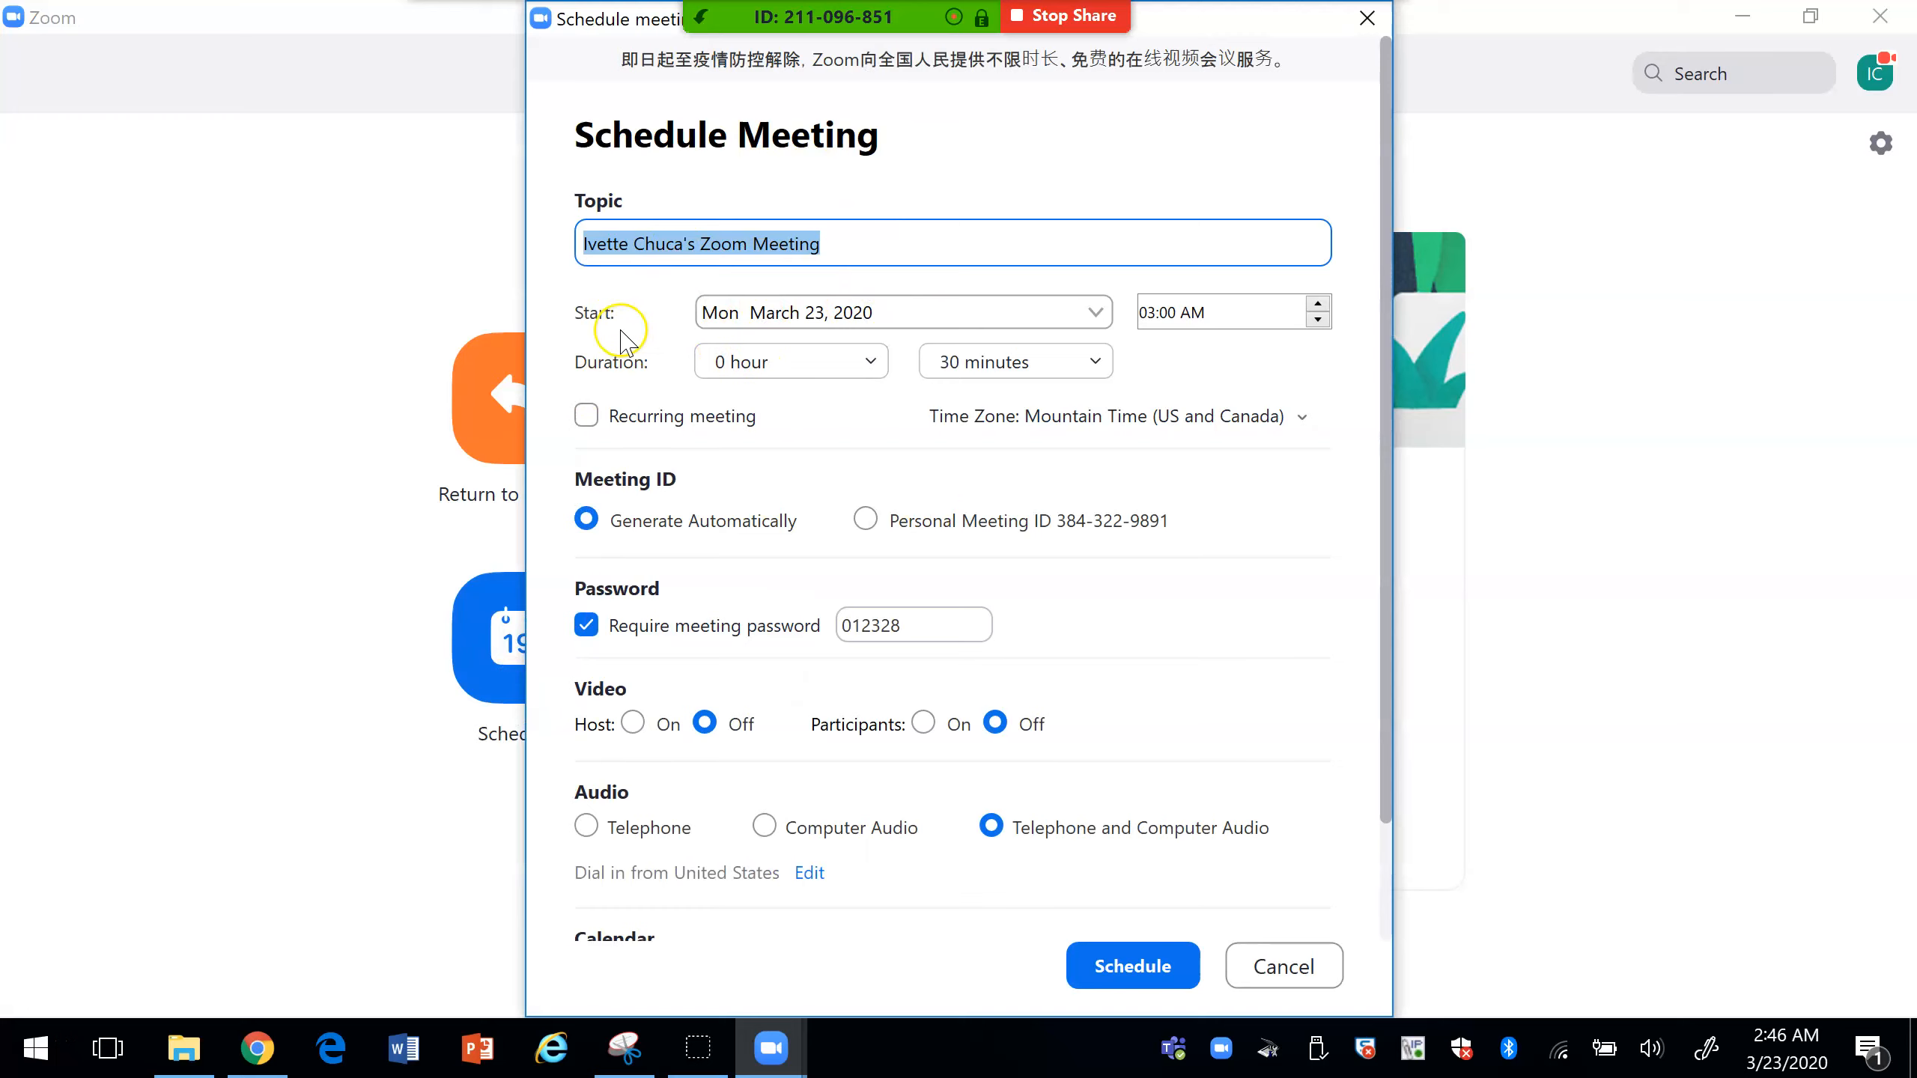
pyautogui.moveTo(863, 335)
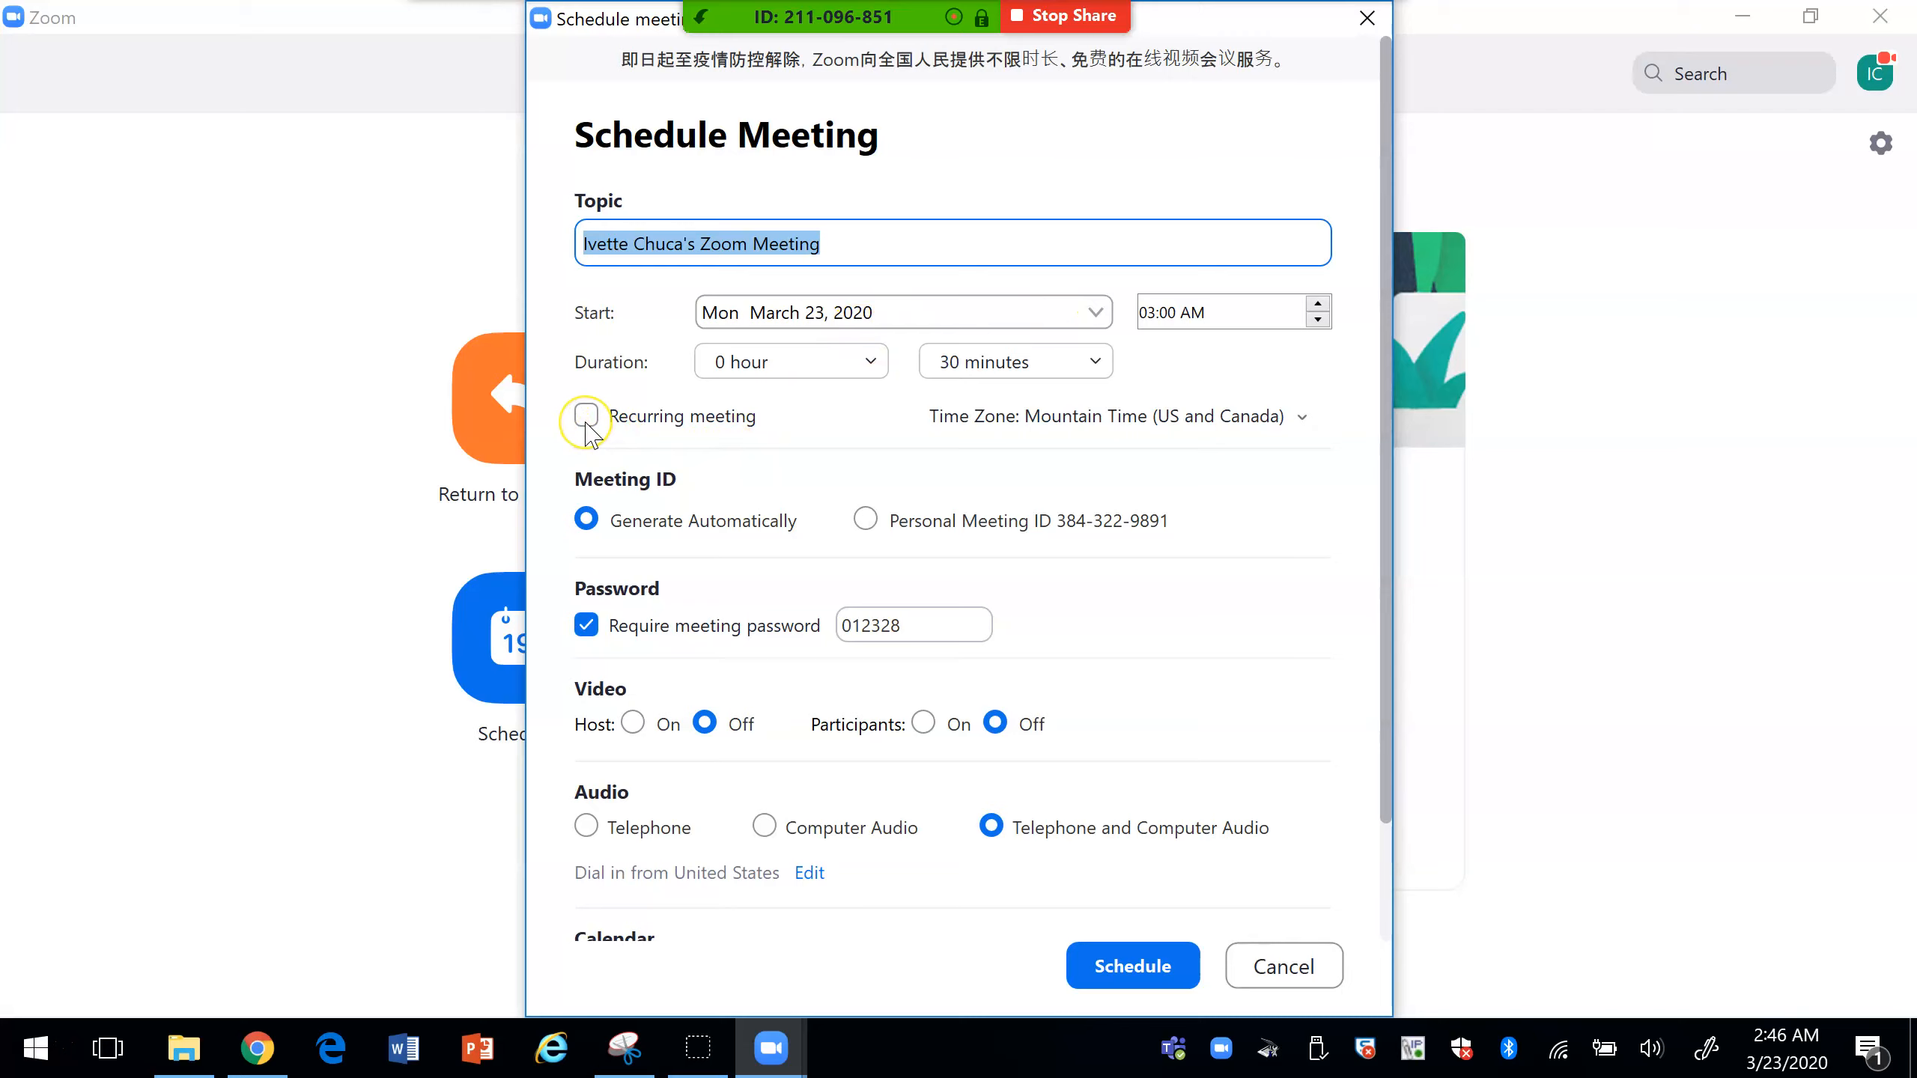
pyautogui.moveTo(585, 416)
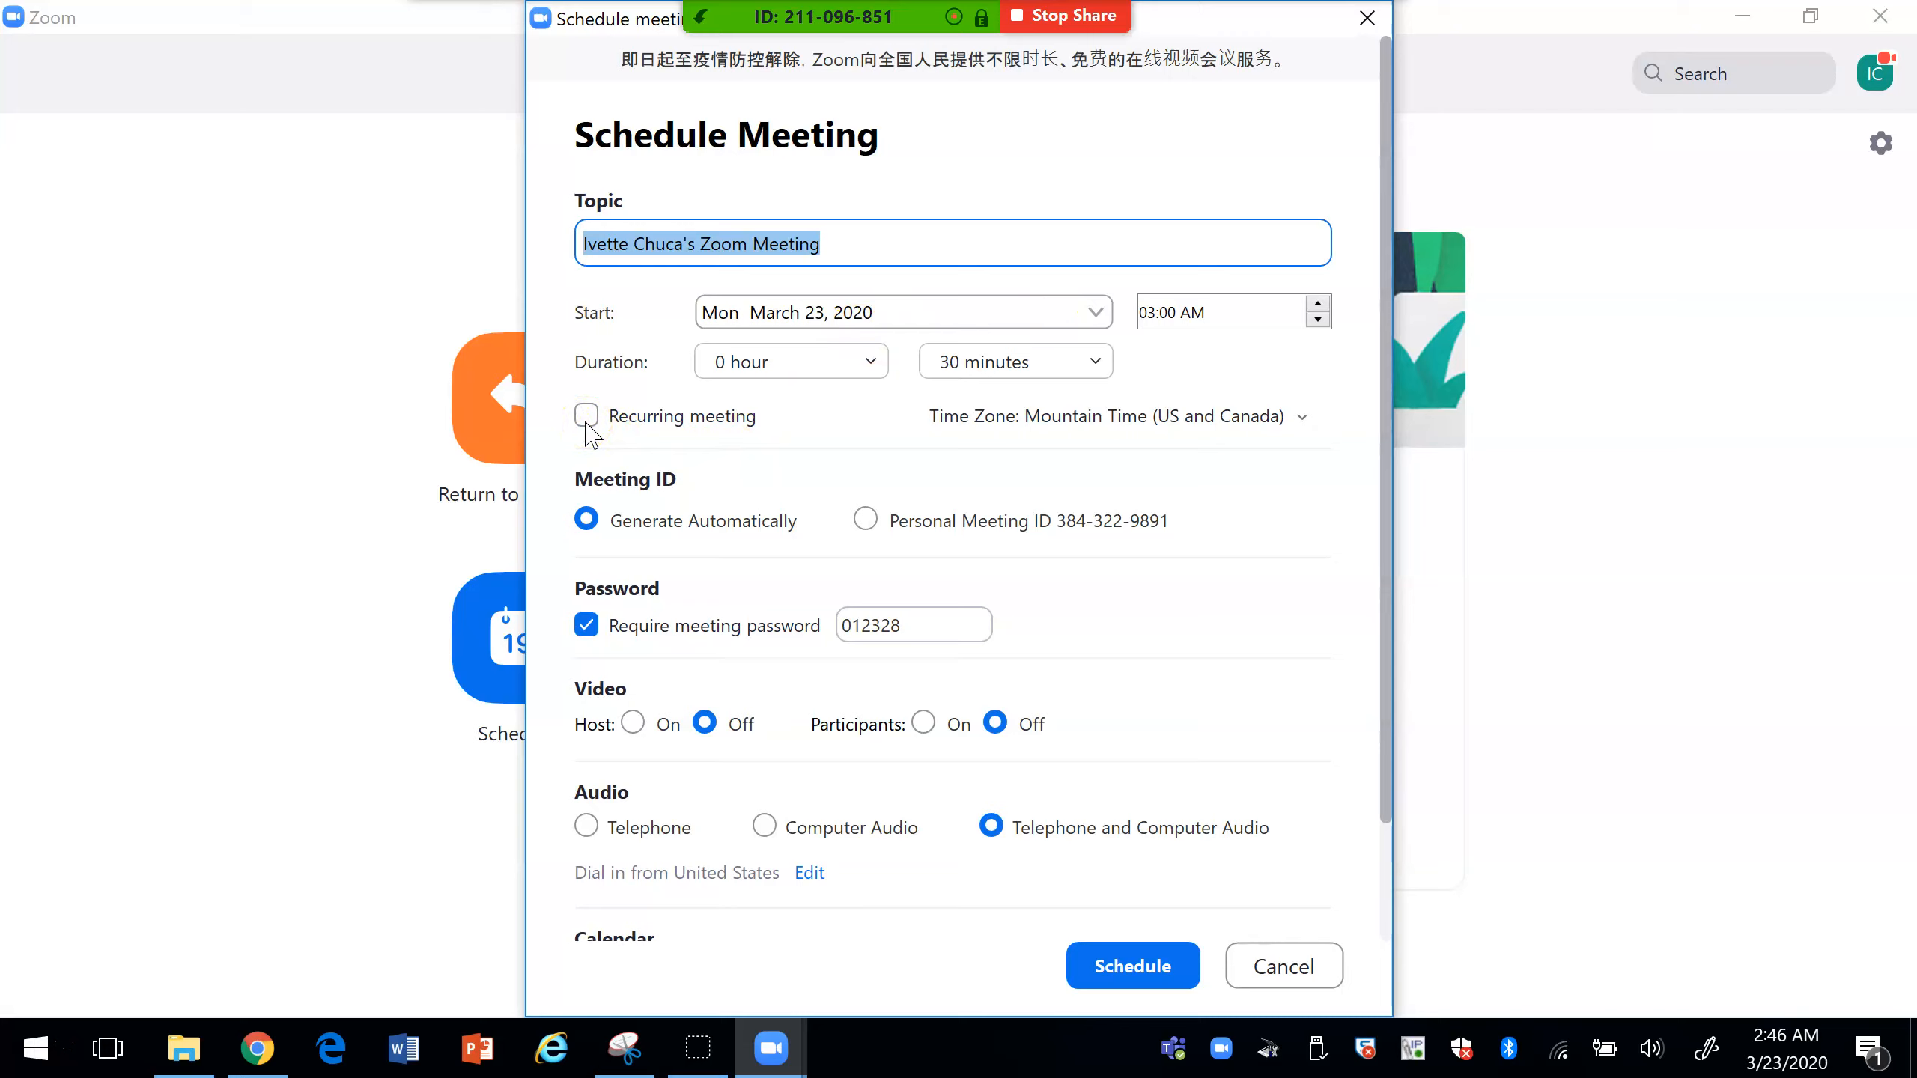
pyautogui.click(585, 416)
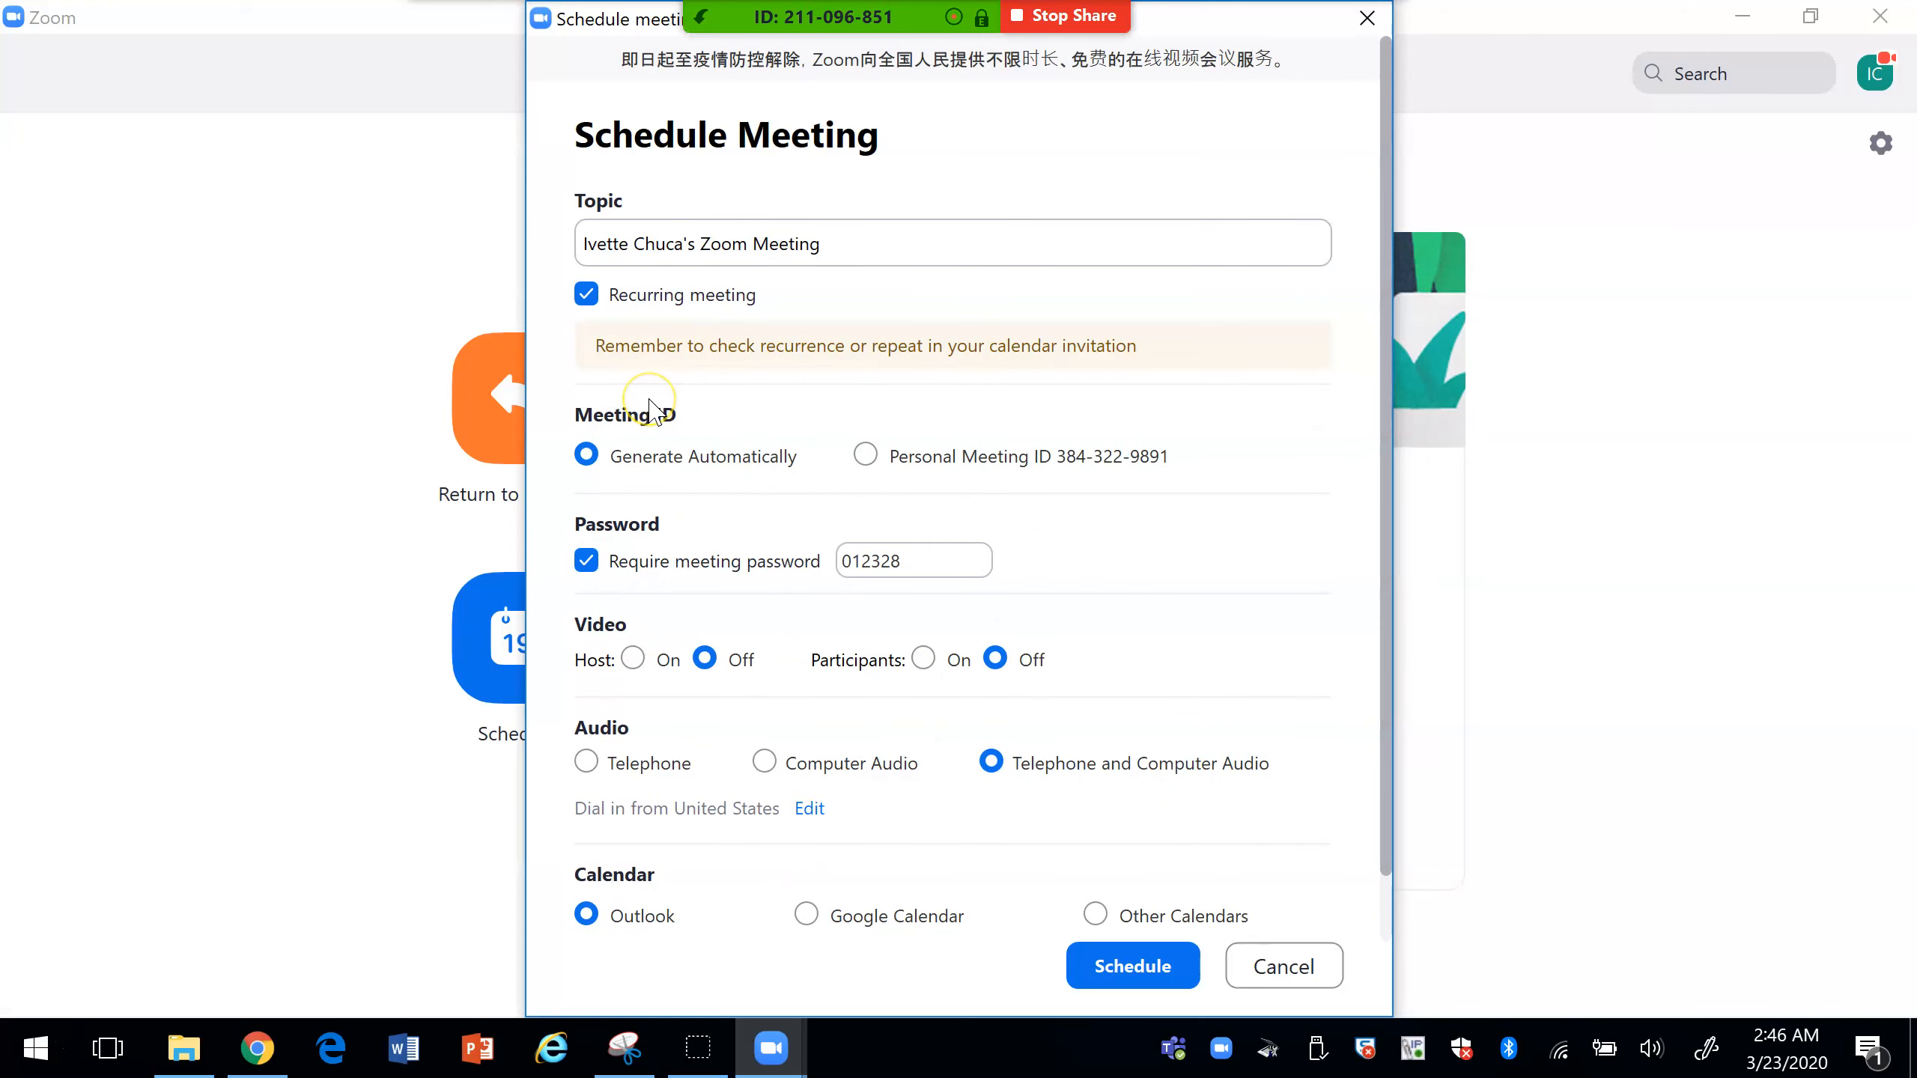
pyautogui.moveTo(687, 513)
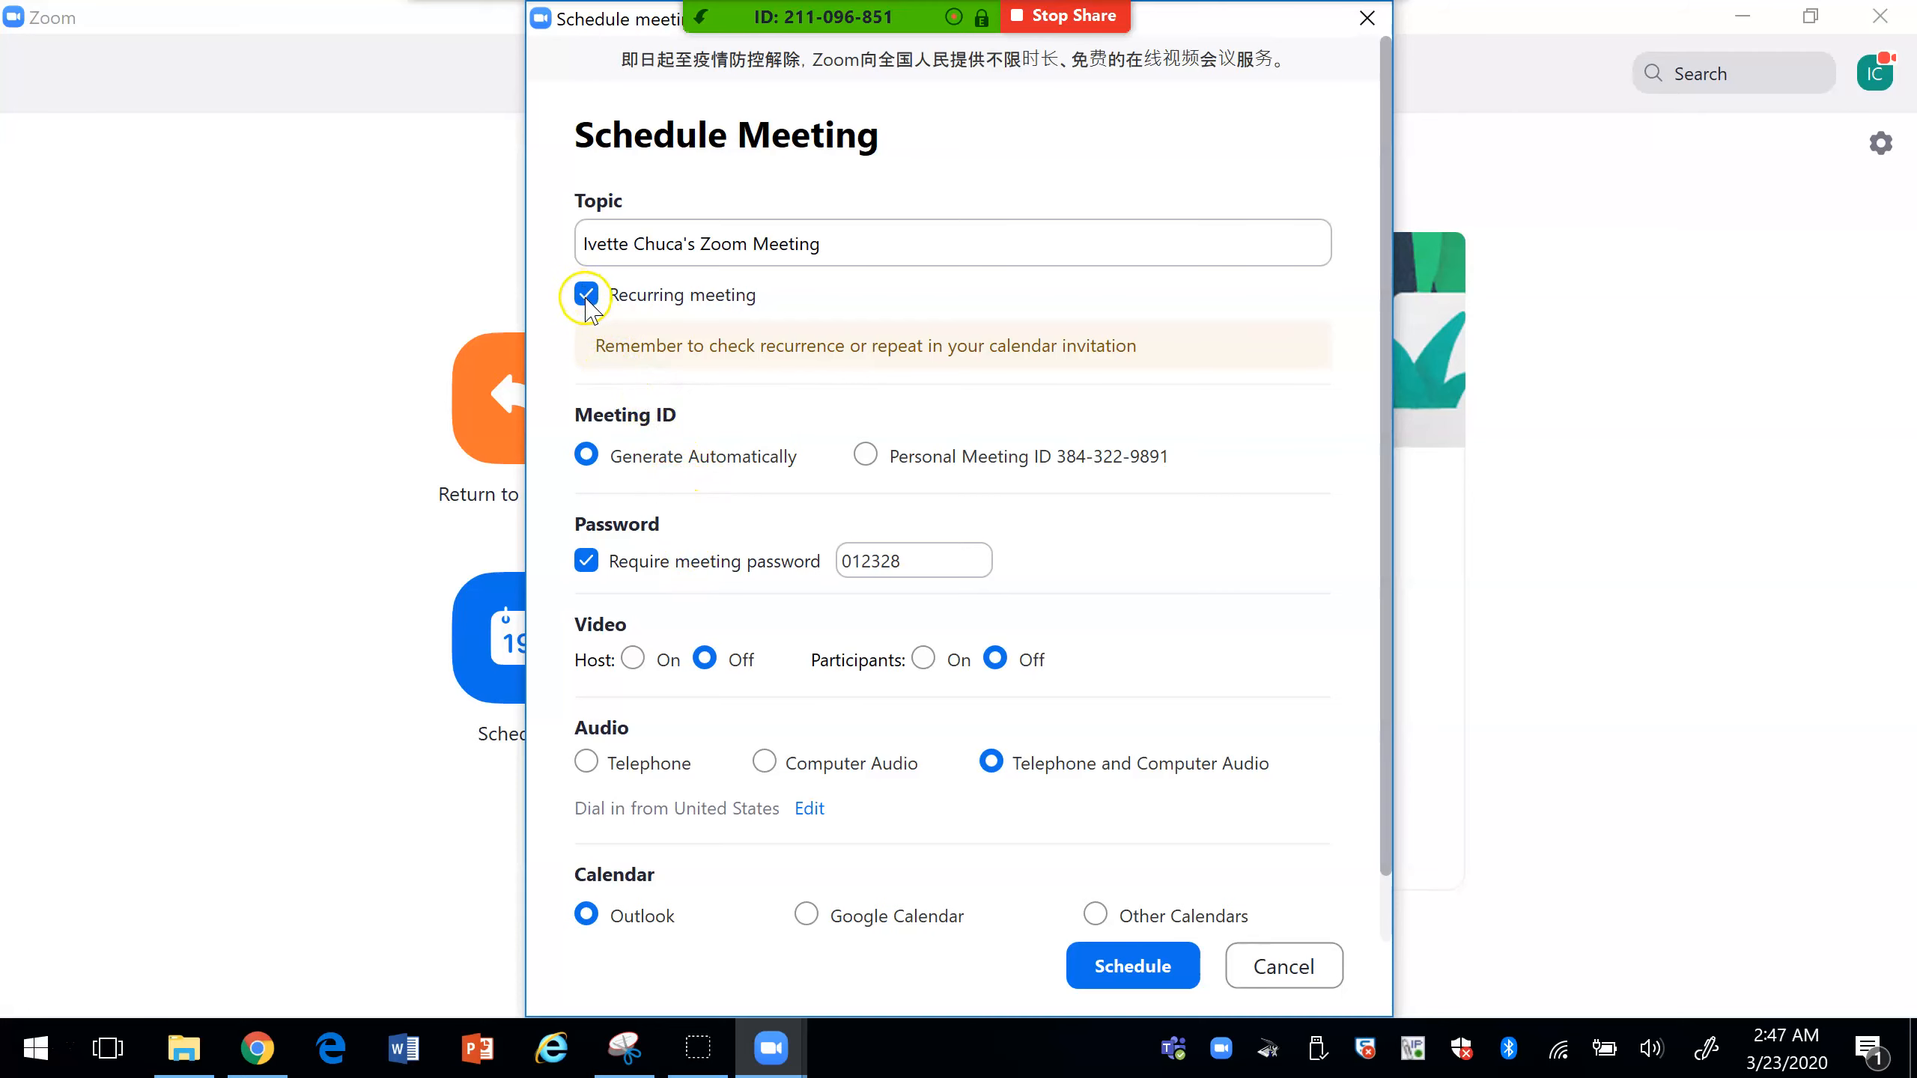
pyautogui.click(587, 295)
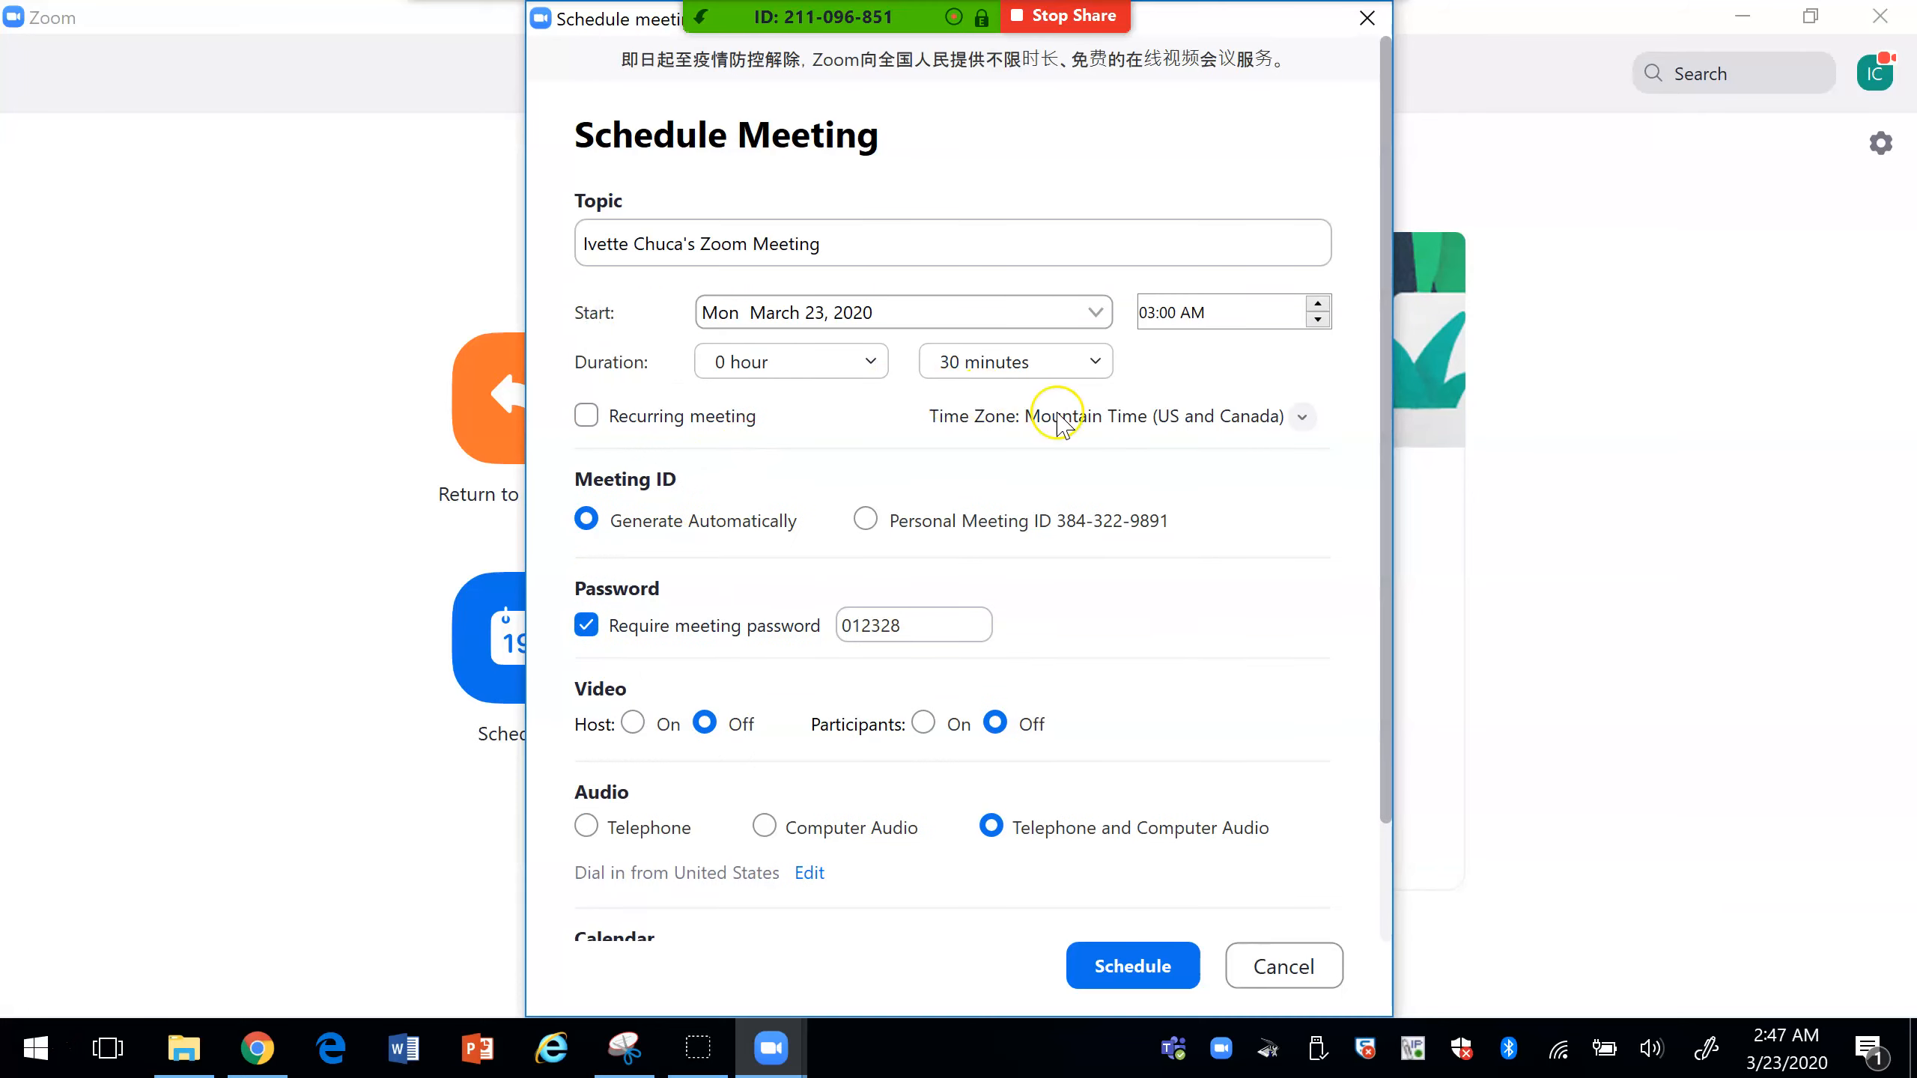
pyautogui.moveTo(1400, 496)
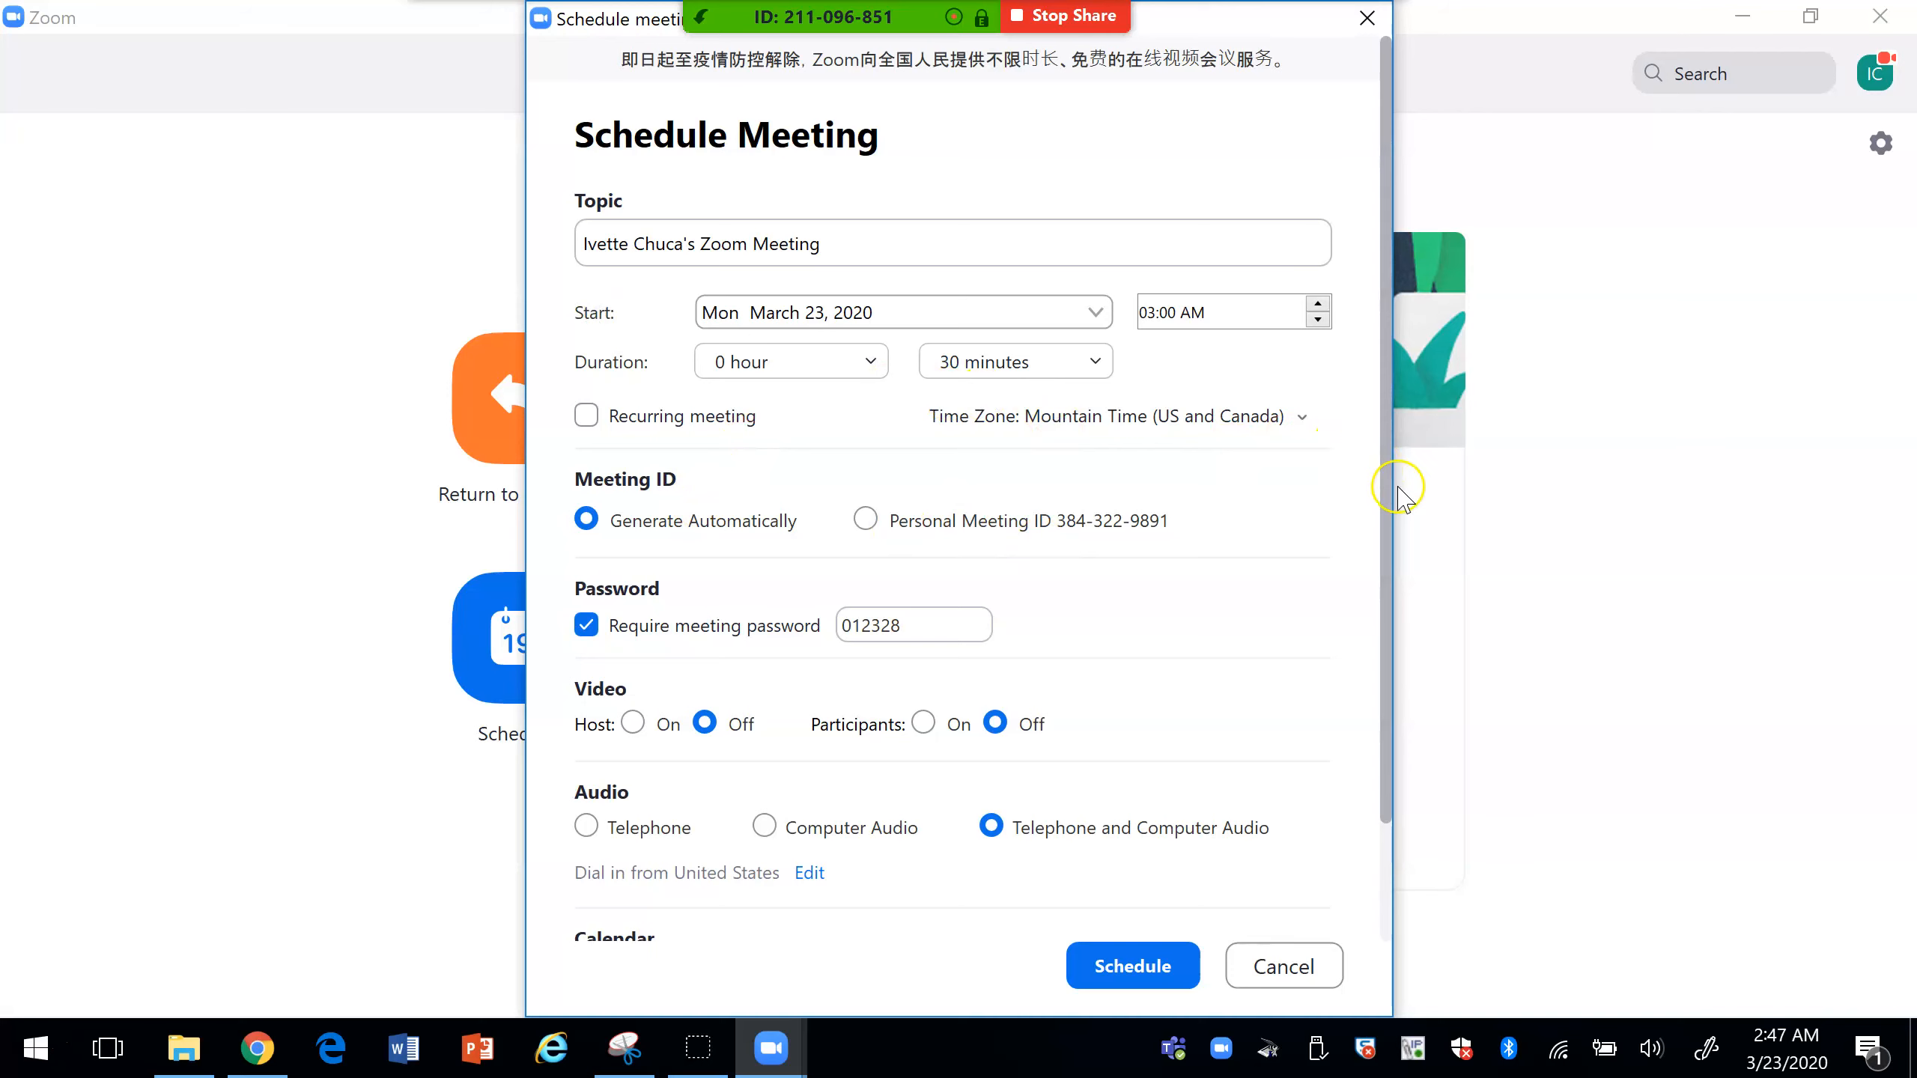
pyautogui.scroll(-3)
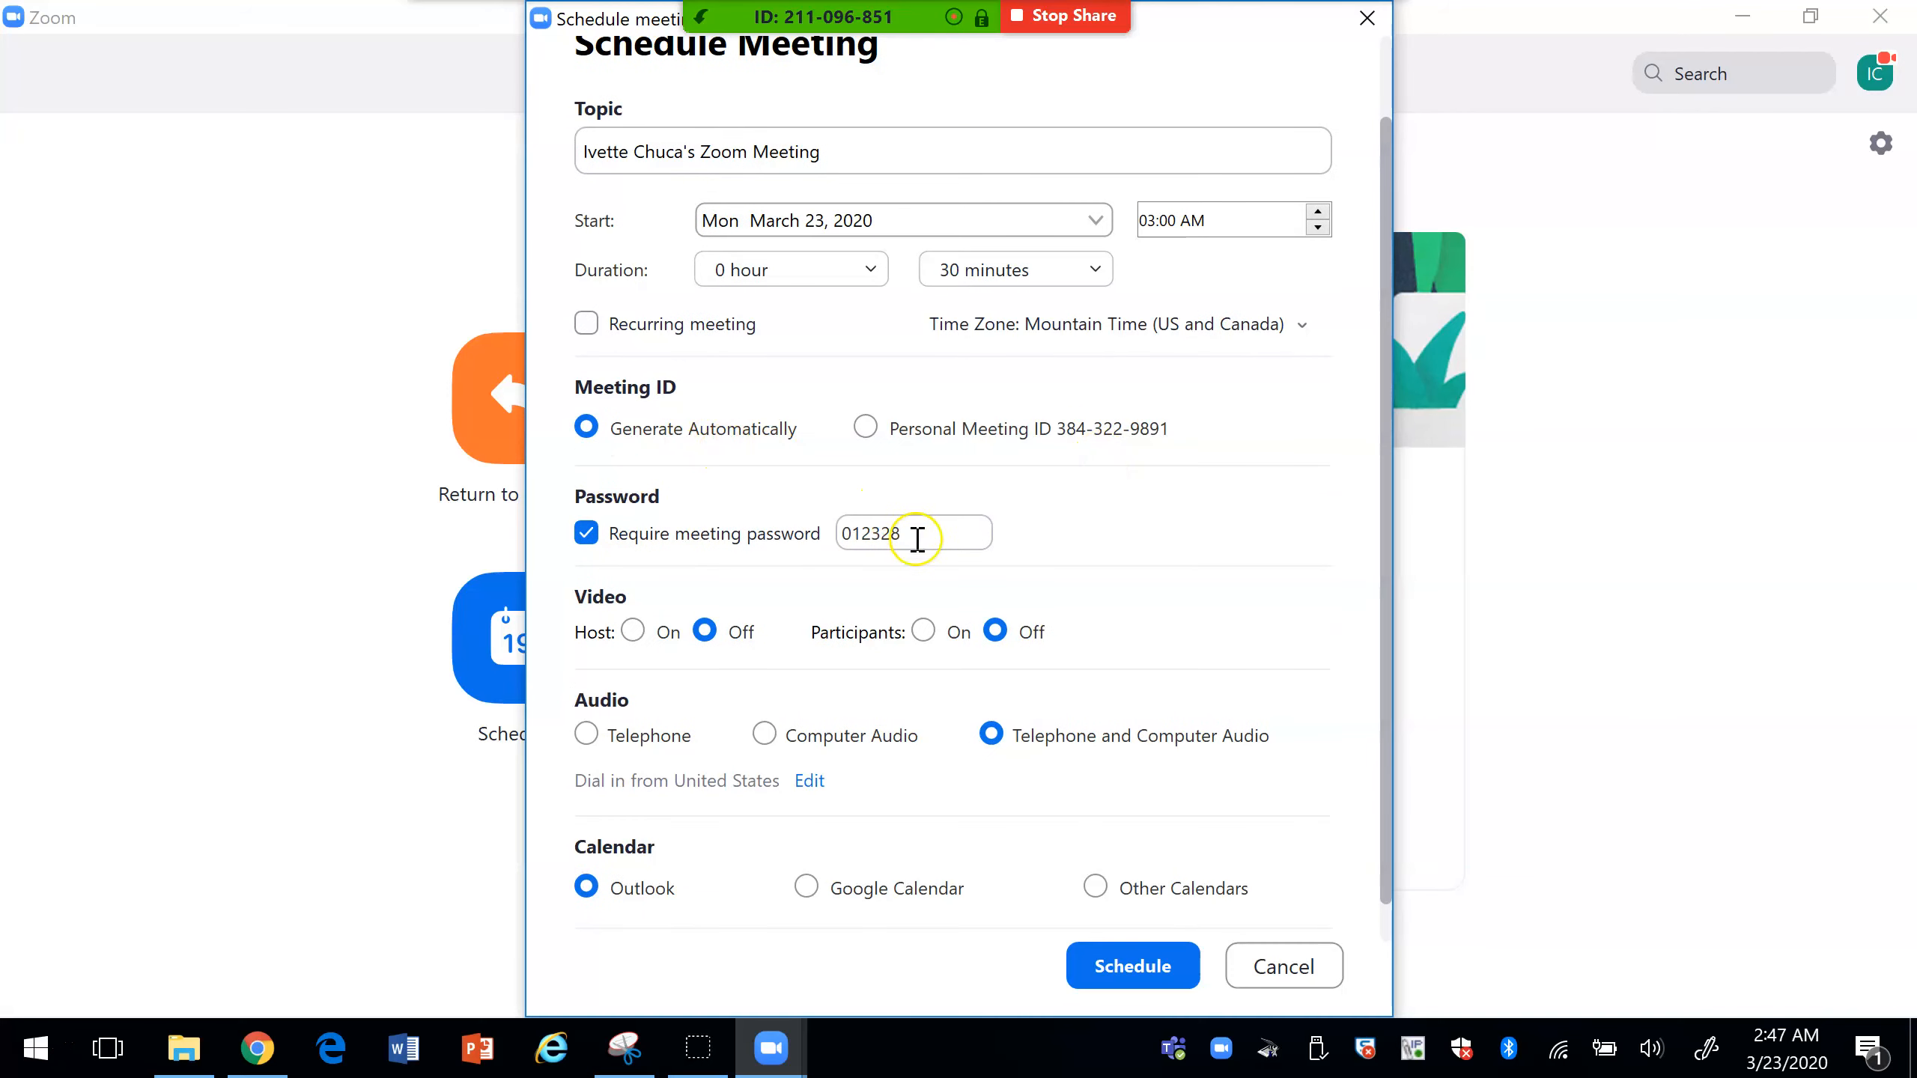
pyautogui.moveTo(1455, 608)
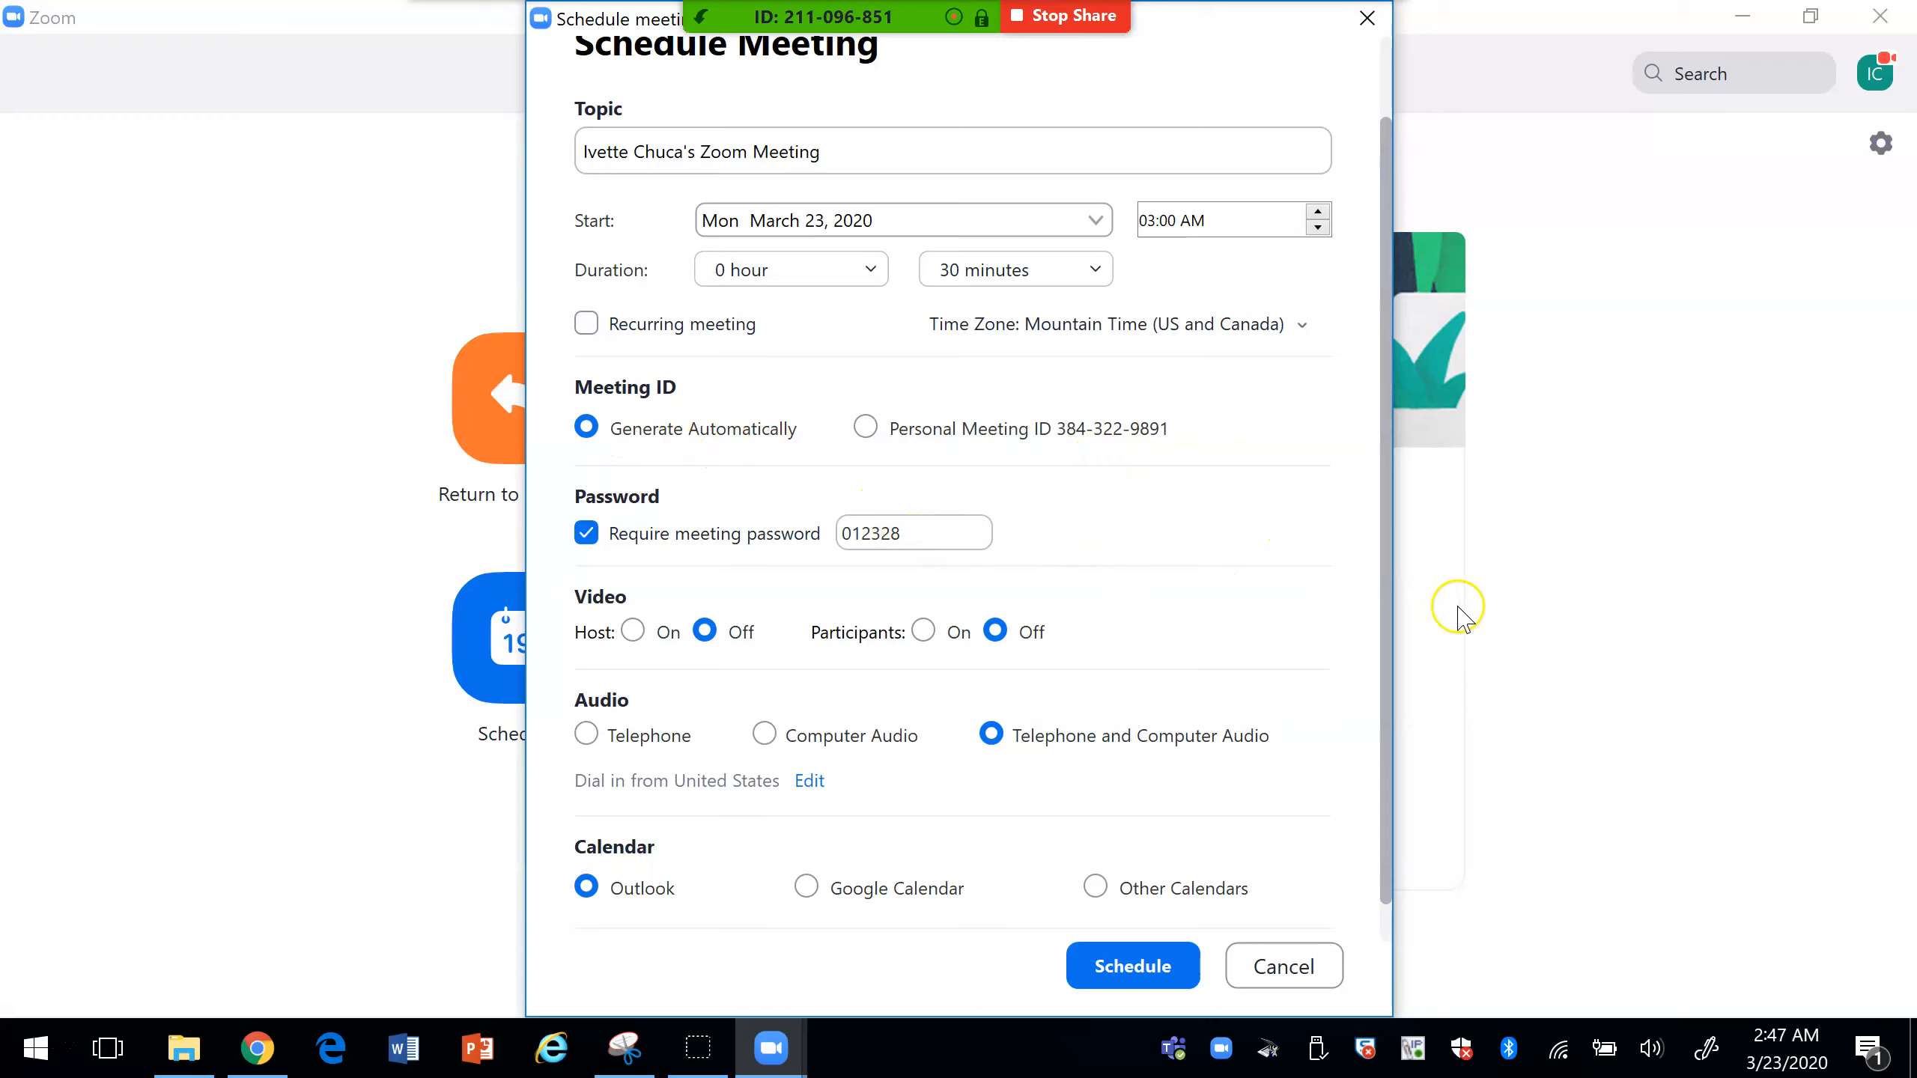
pyautogui.scroll(-3)
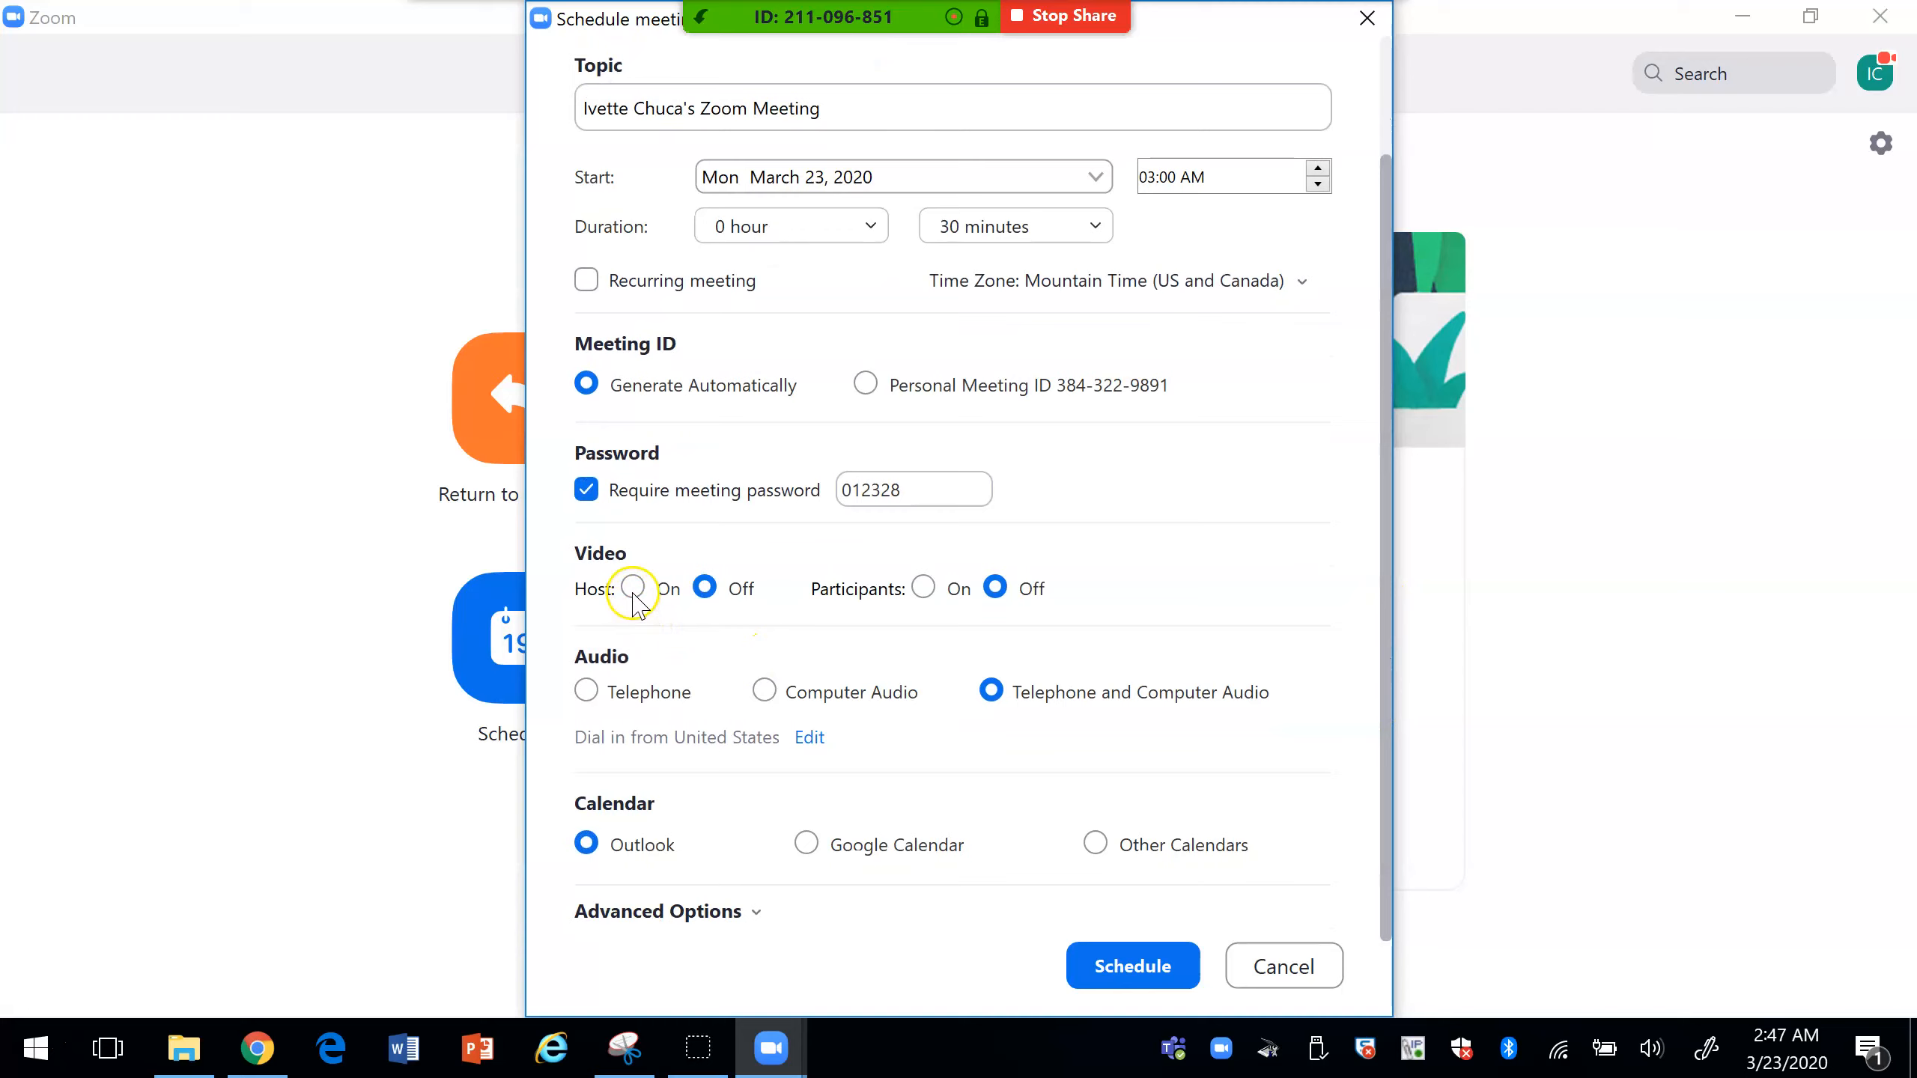
pyautogui.click(632, 589)
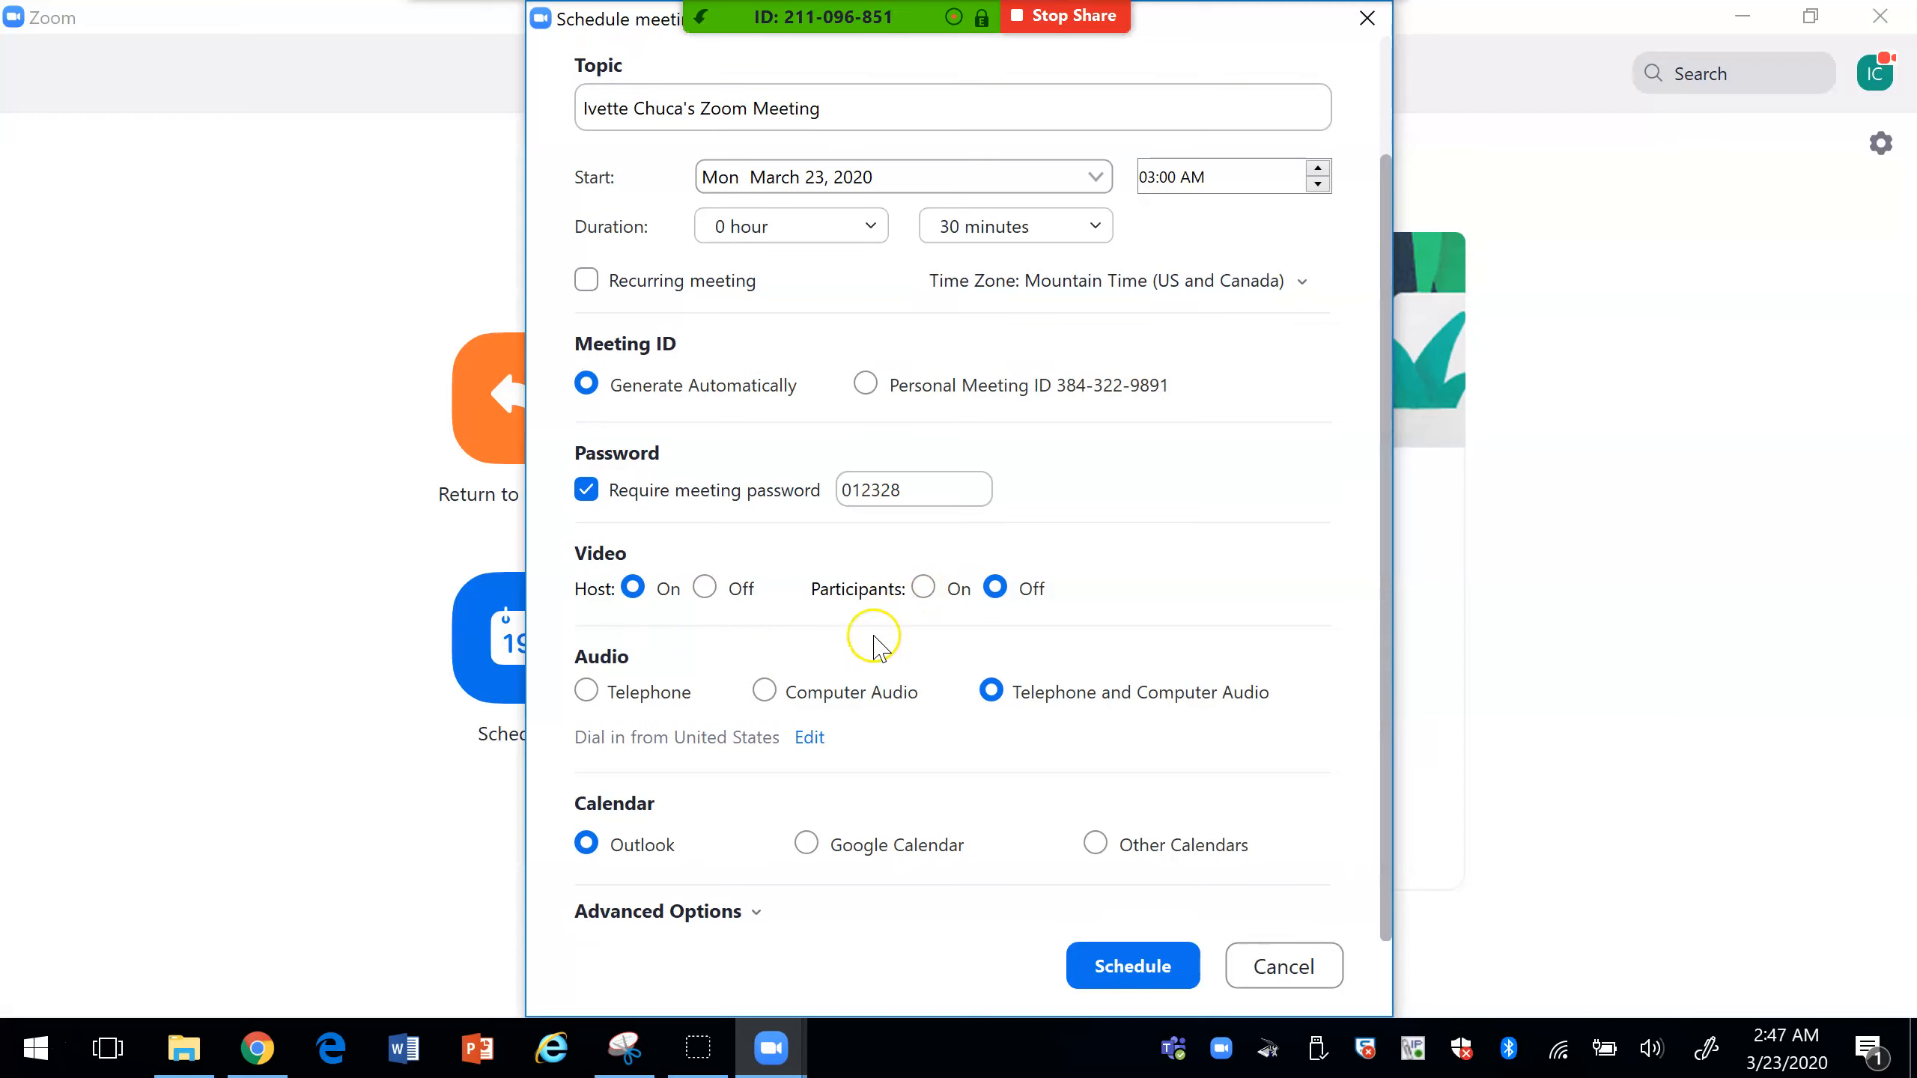
pyautogui.moveTo(734, 645)
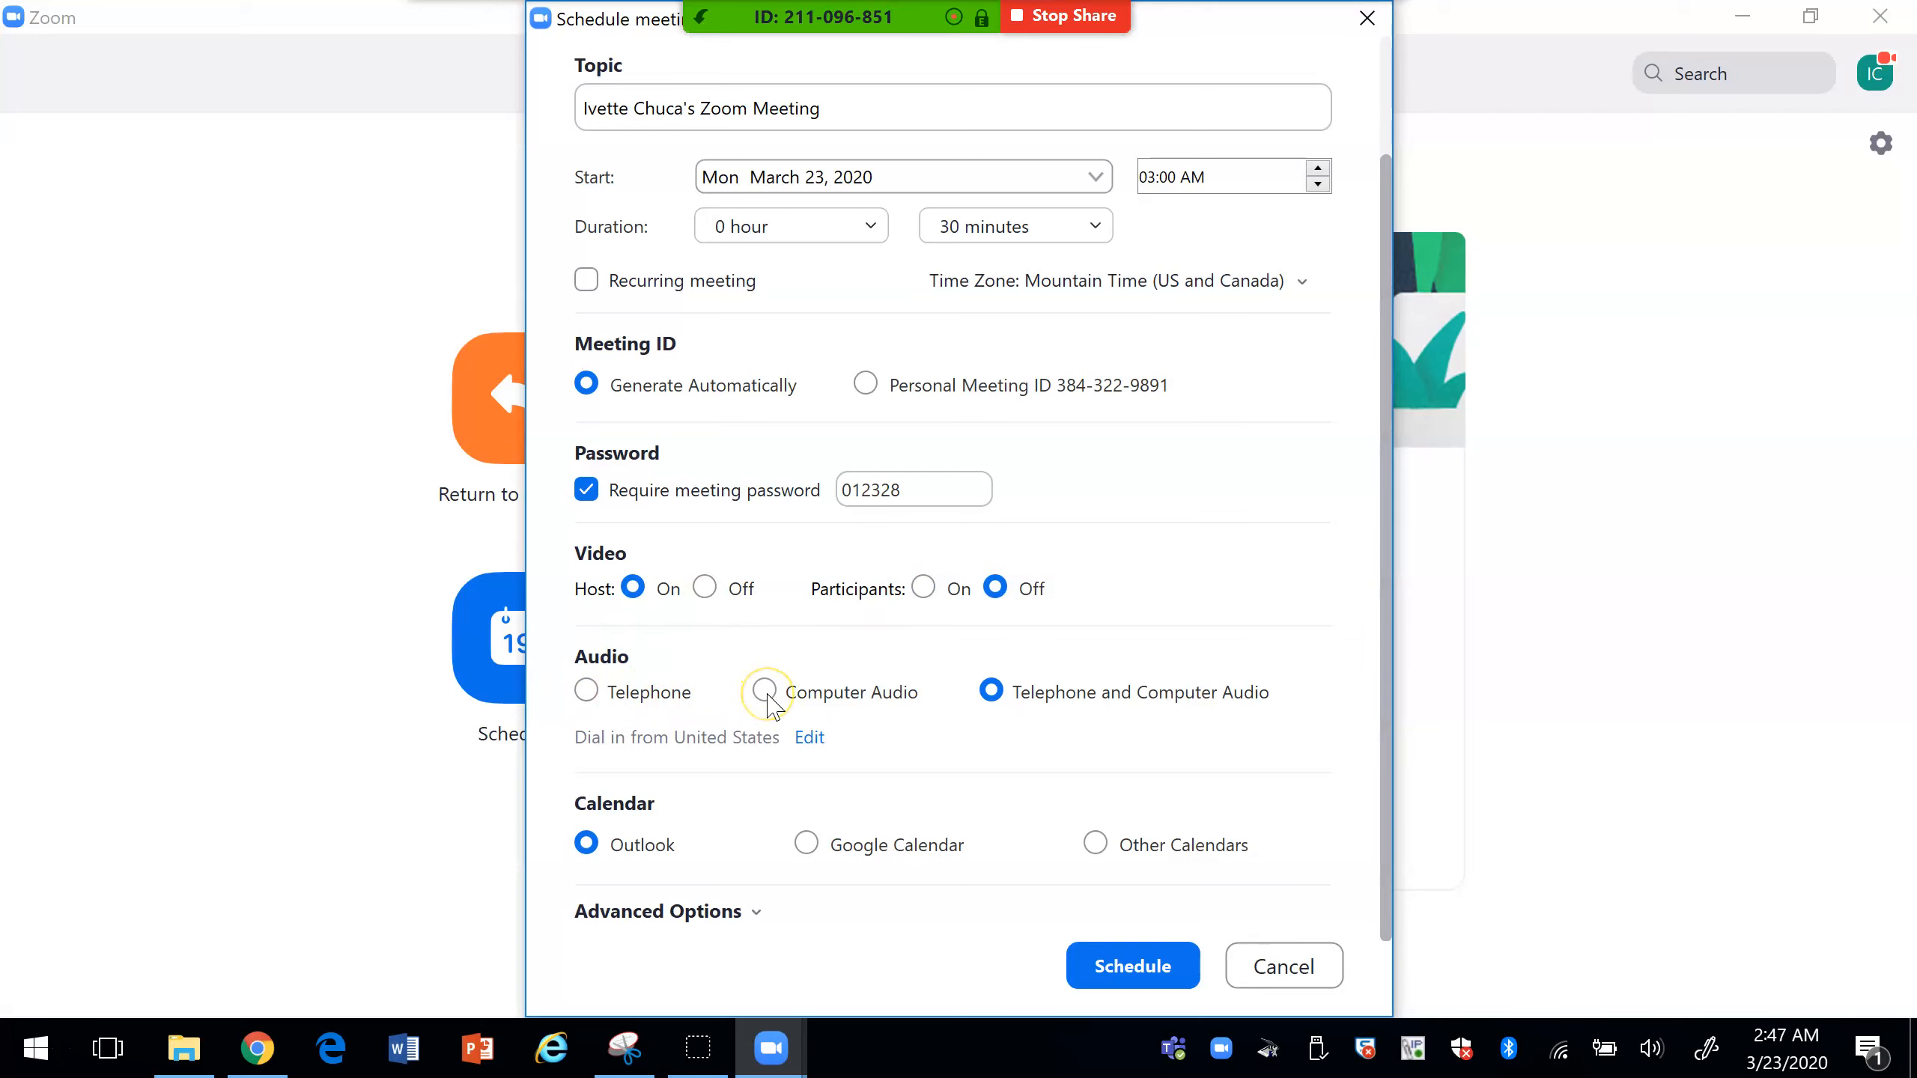
pyautogui.moveTo(1062, 692)
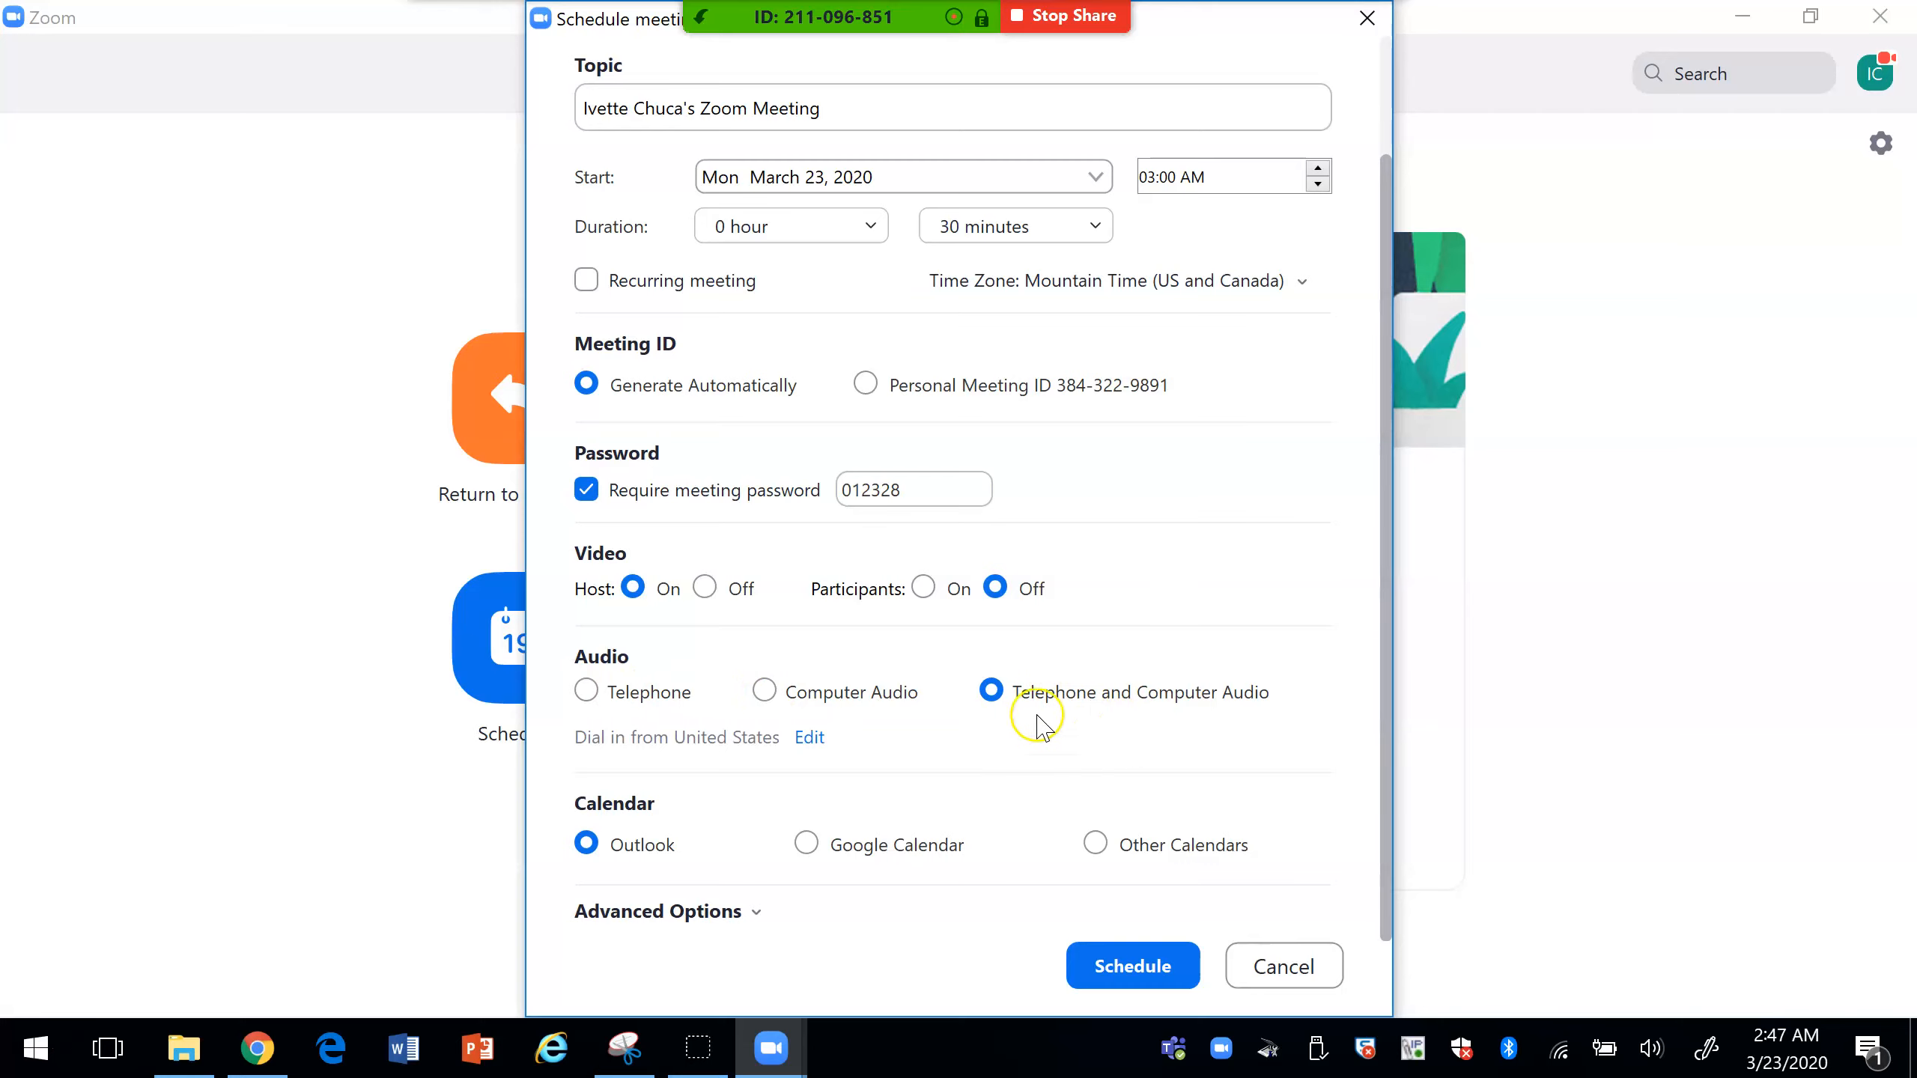
pyautogui.moveTo(1281, 808)
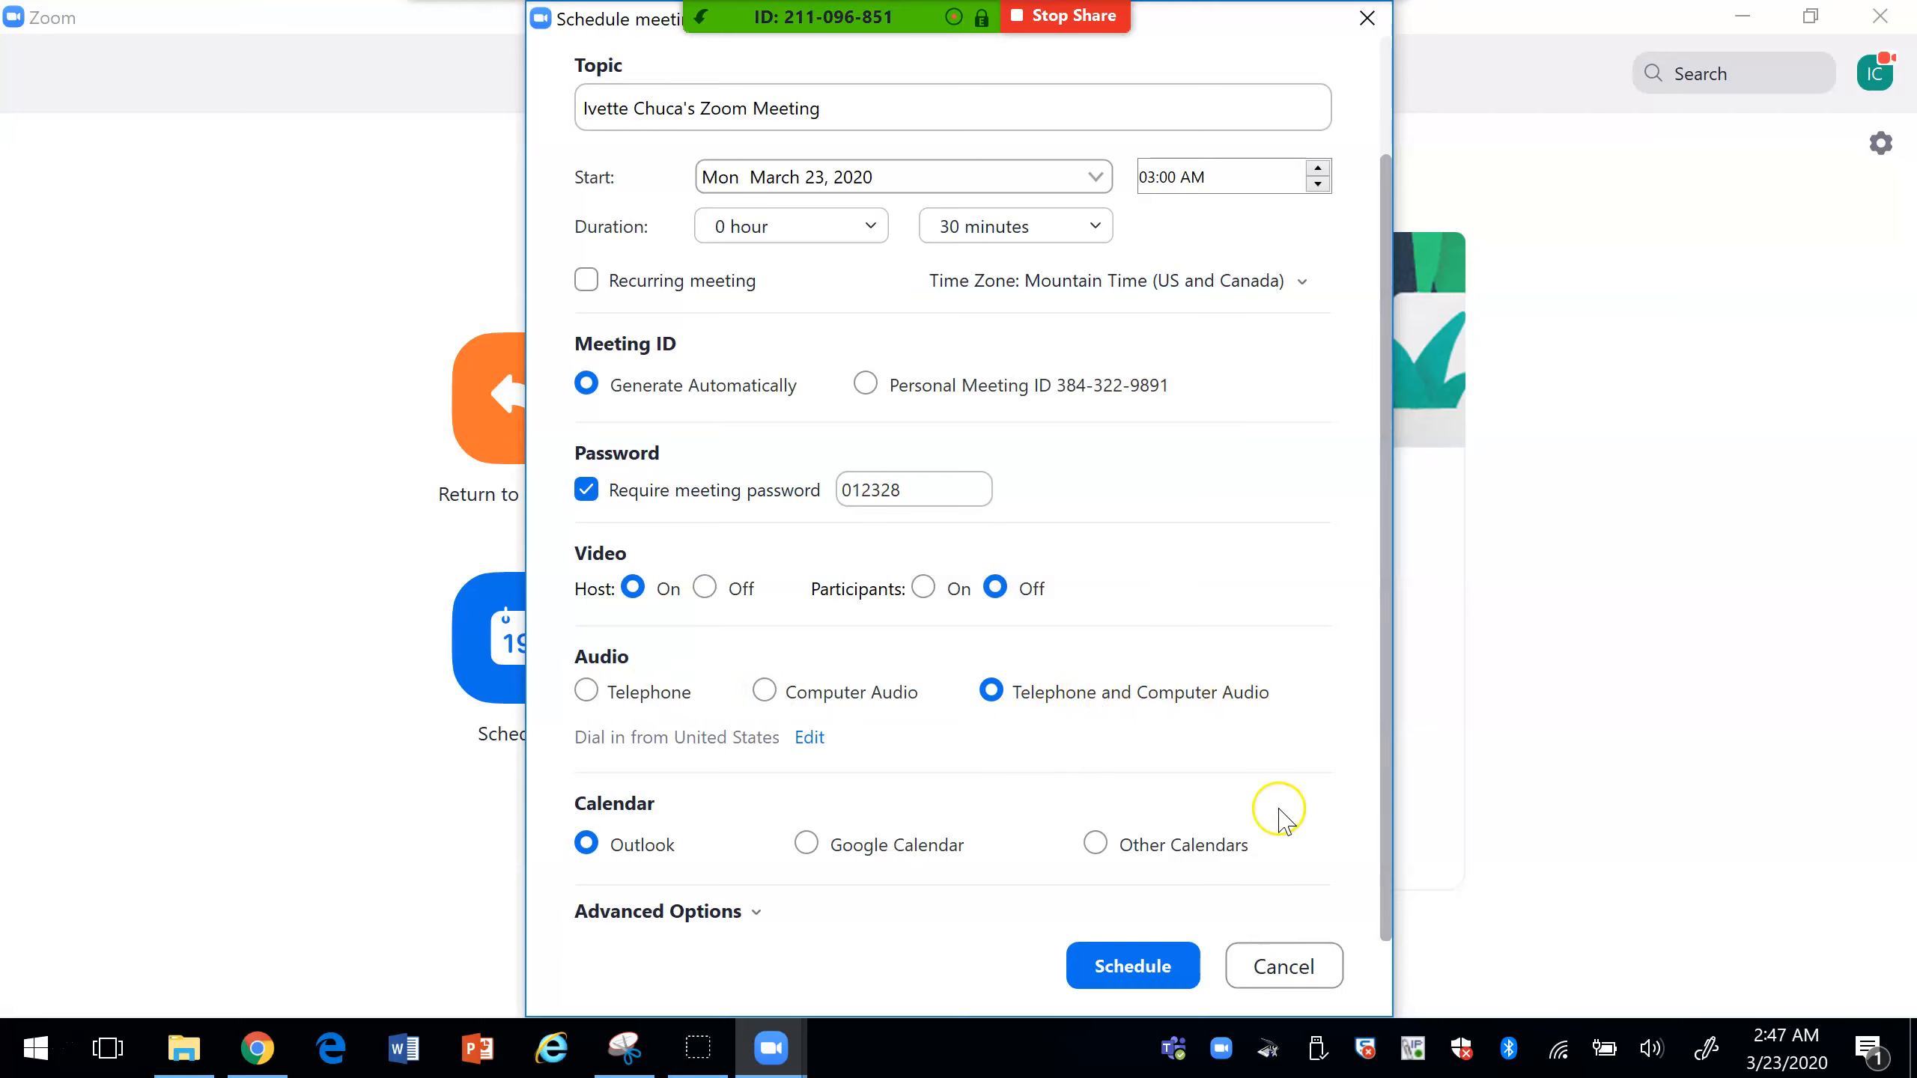
pyautogui.moveTo(1136, 831)
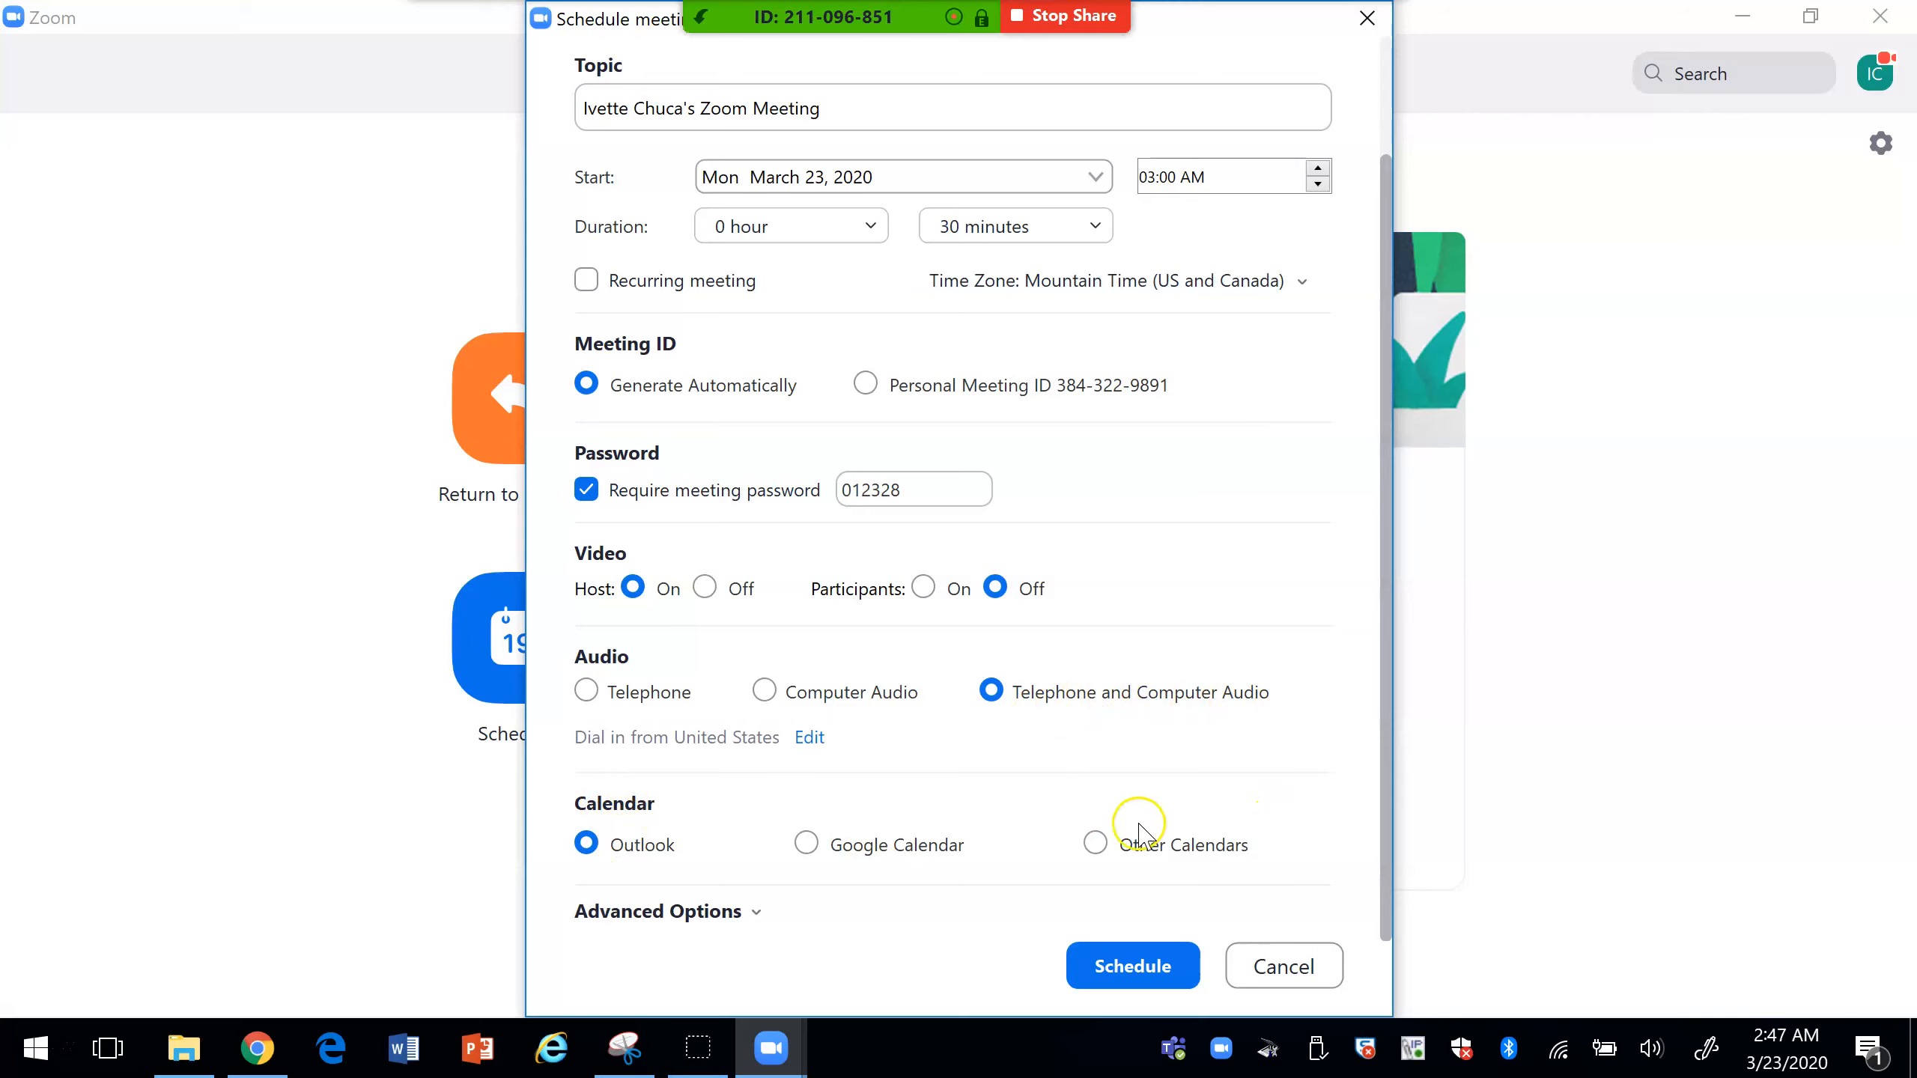
pyautogui.moveTo(1376, 939)
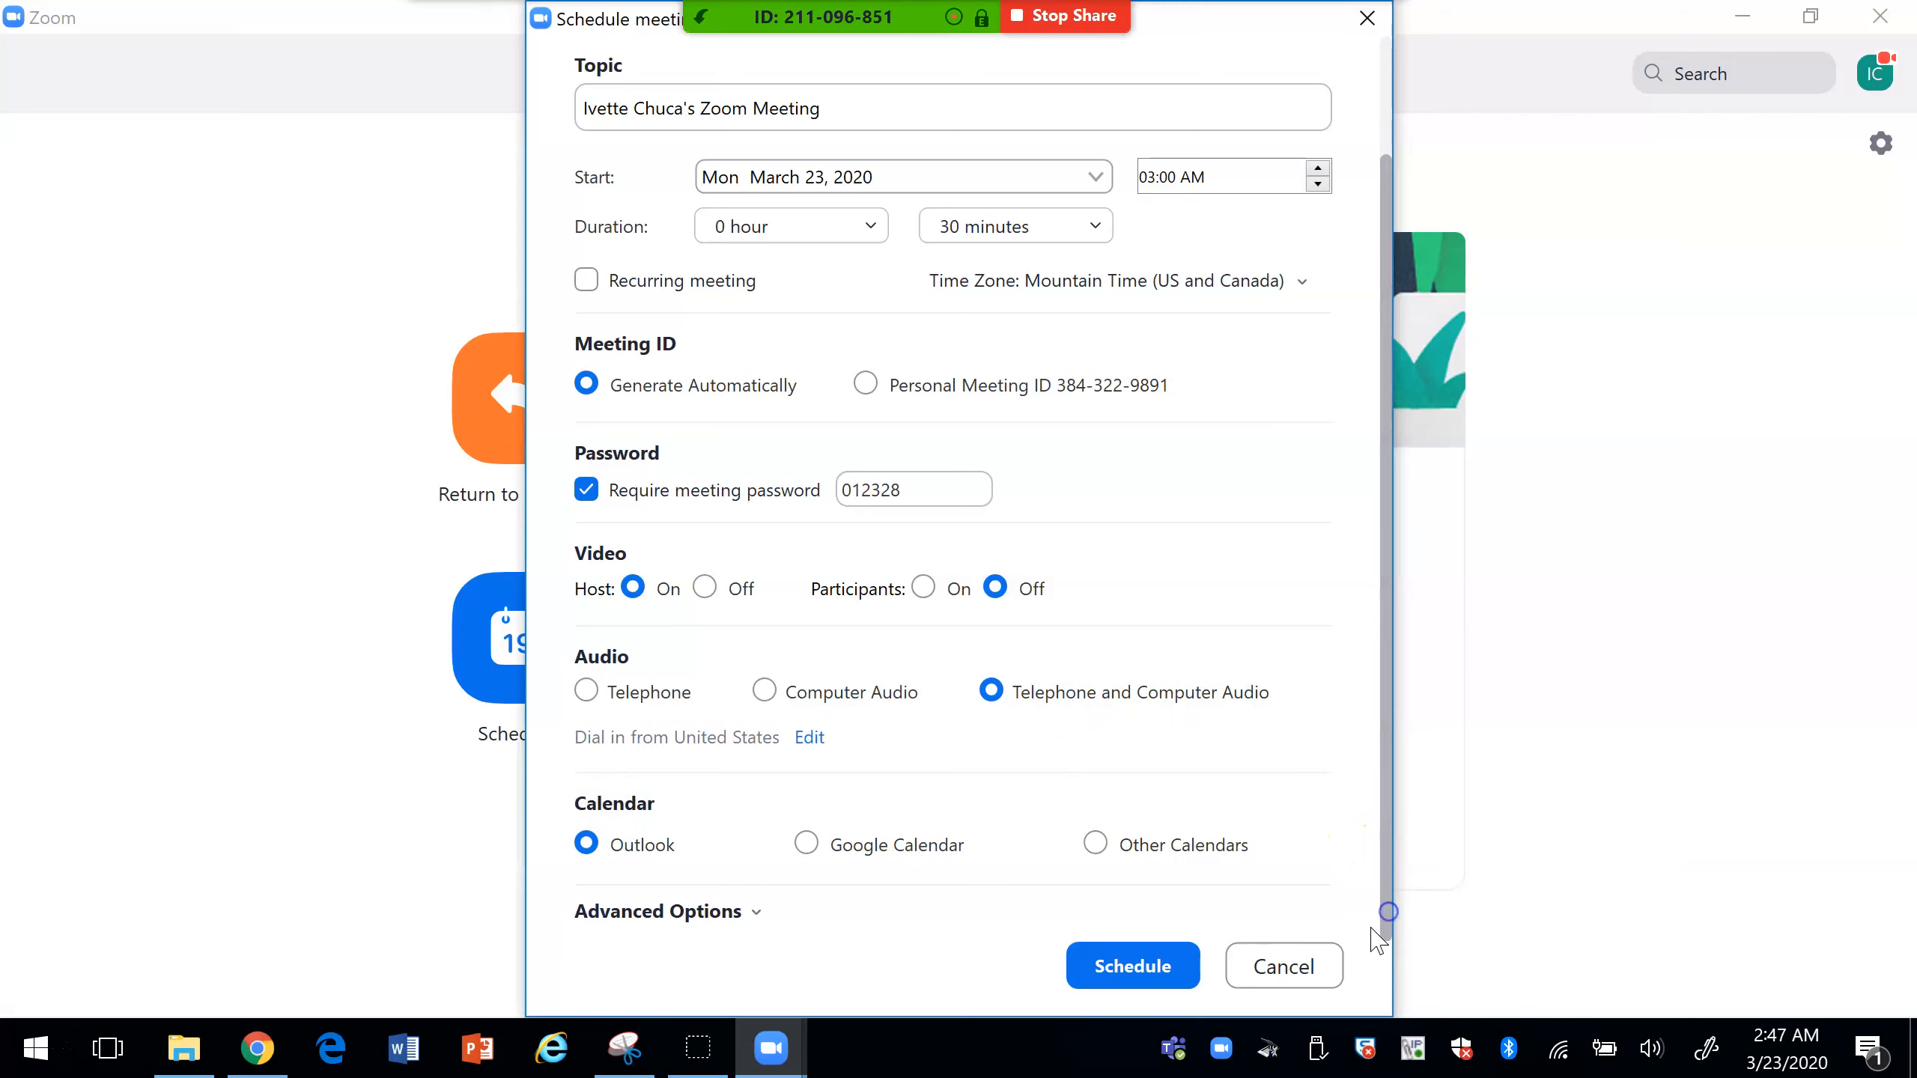
pyautogui.click(1282, 966)
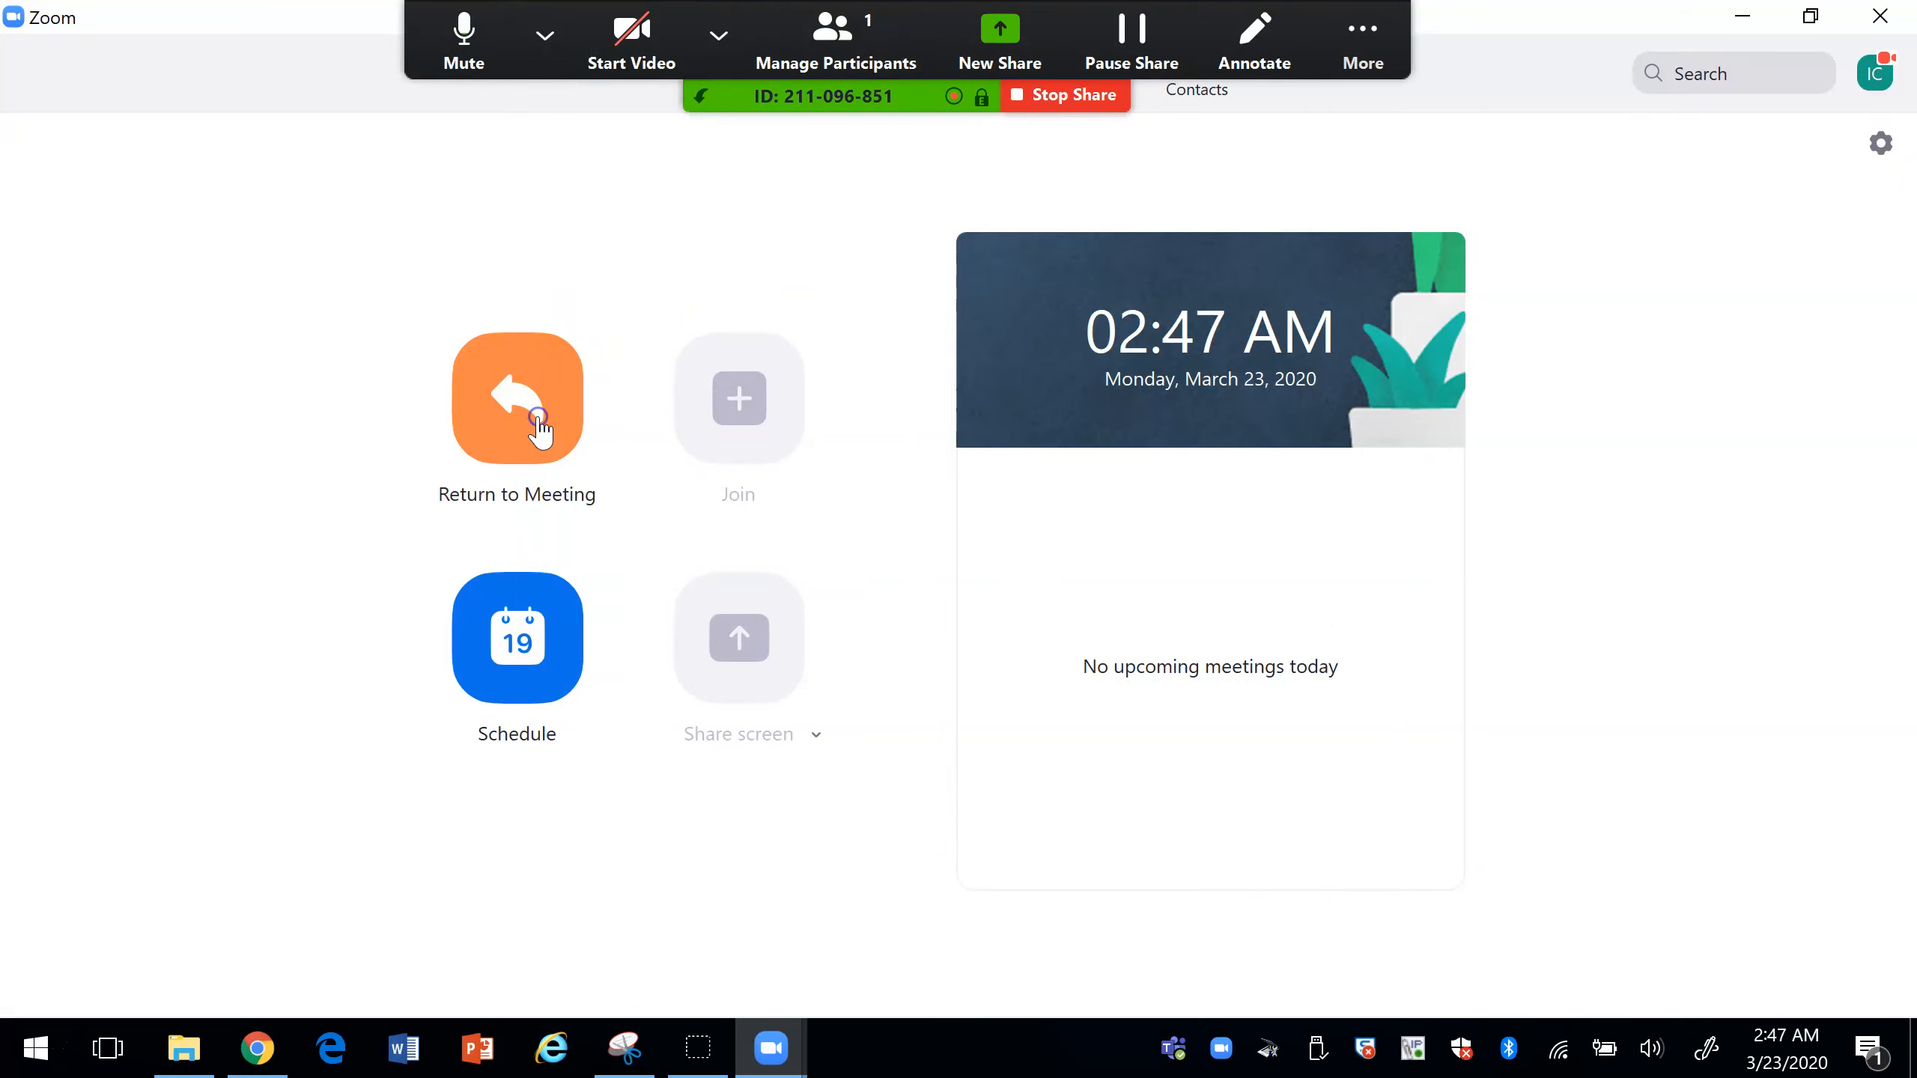
pyautogui.moveTo(999, 36)
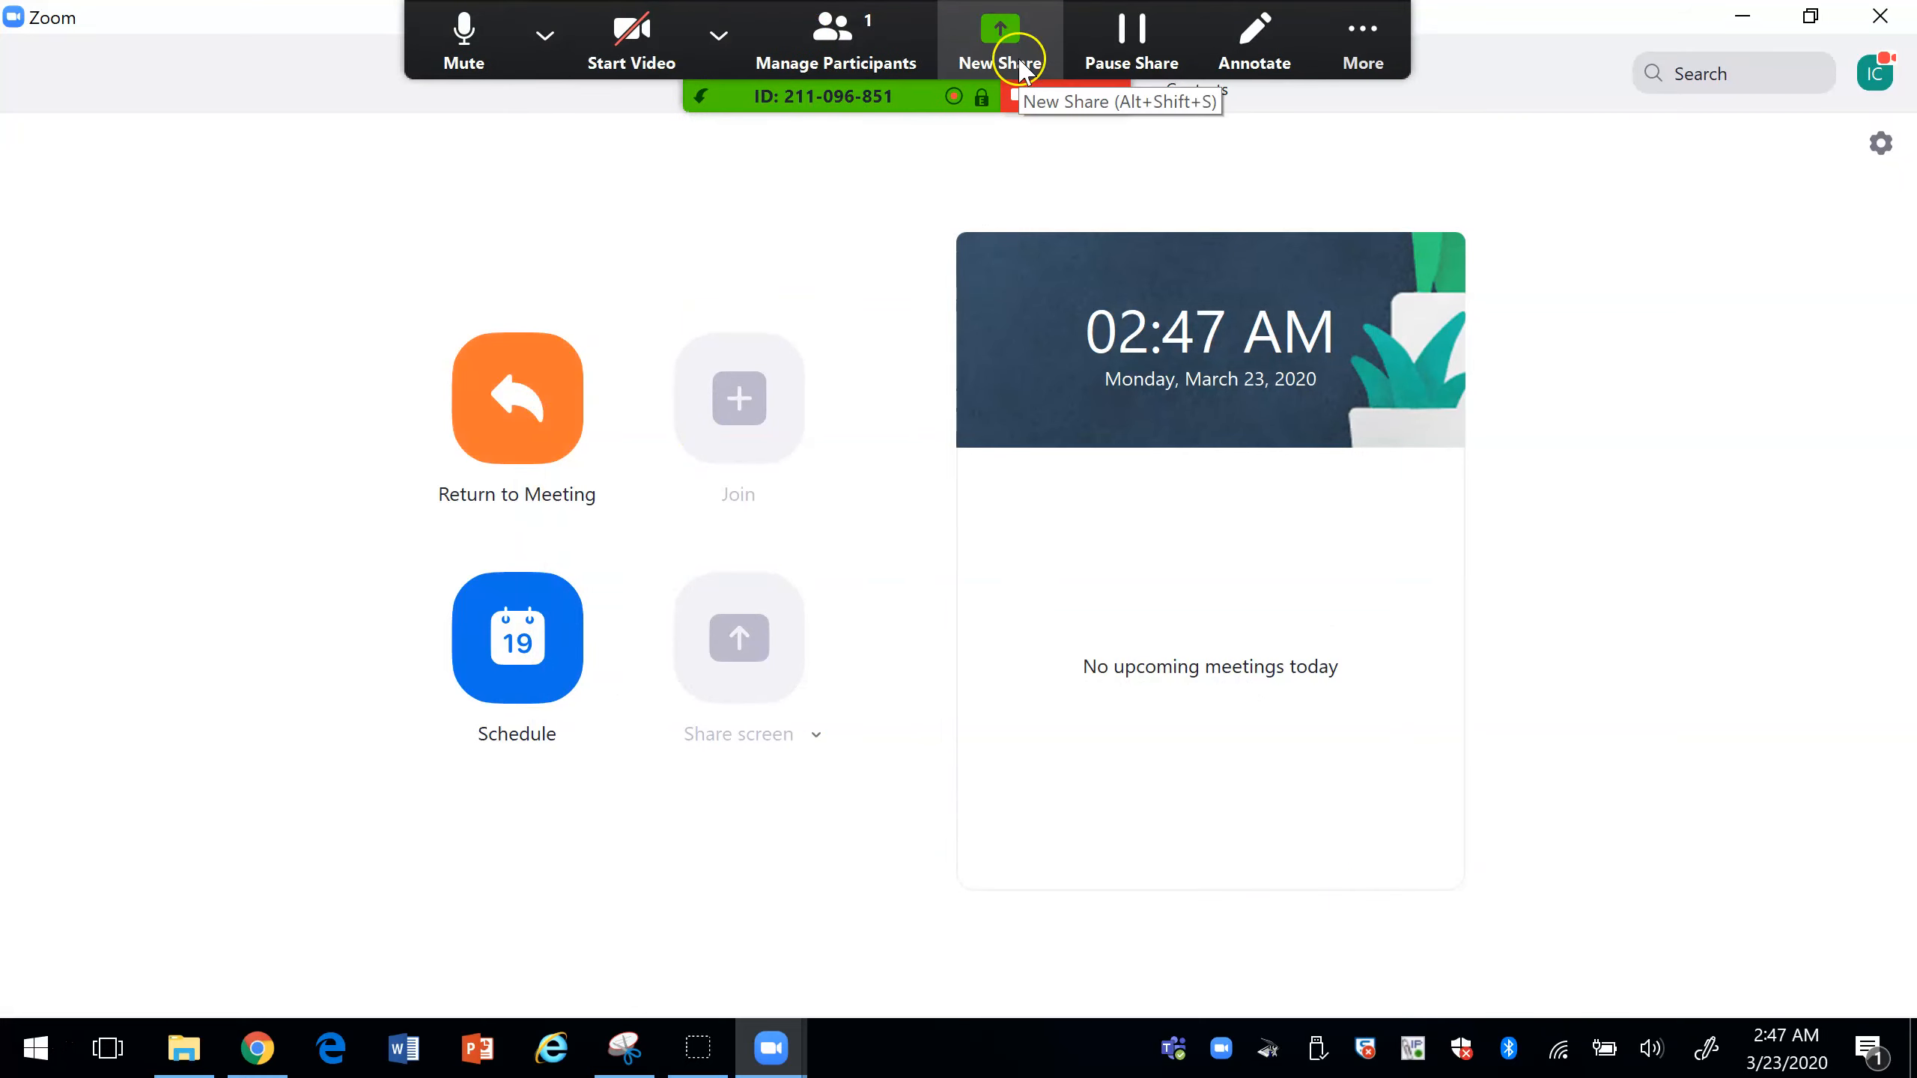
# - Start a new share of the entire screen from the meeting toolbar
pyautogui.click(999, 36)
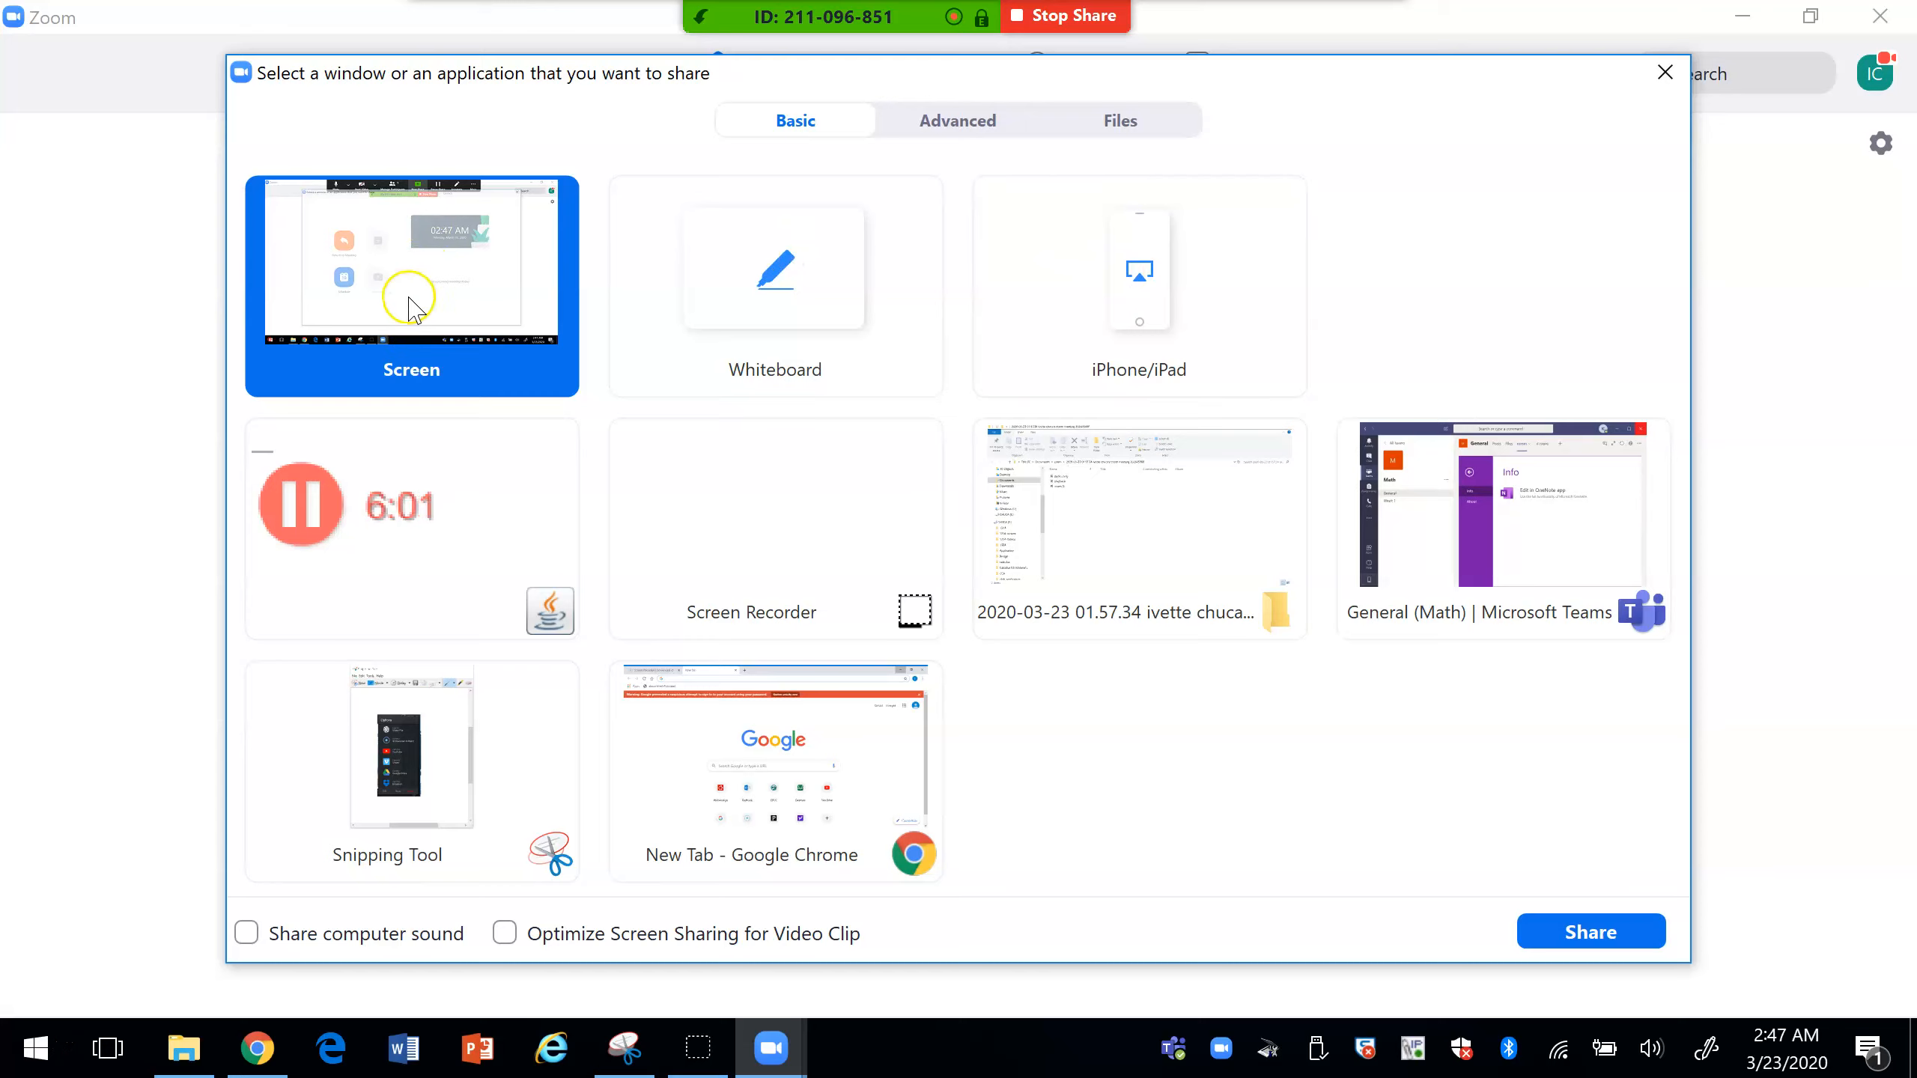
pyautogui.moveTo(1501, 915)
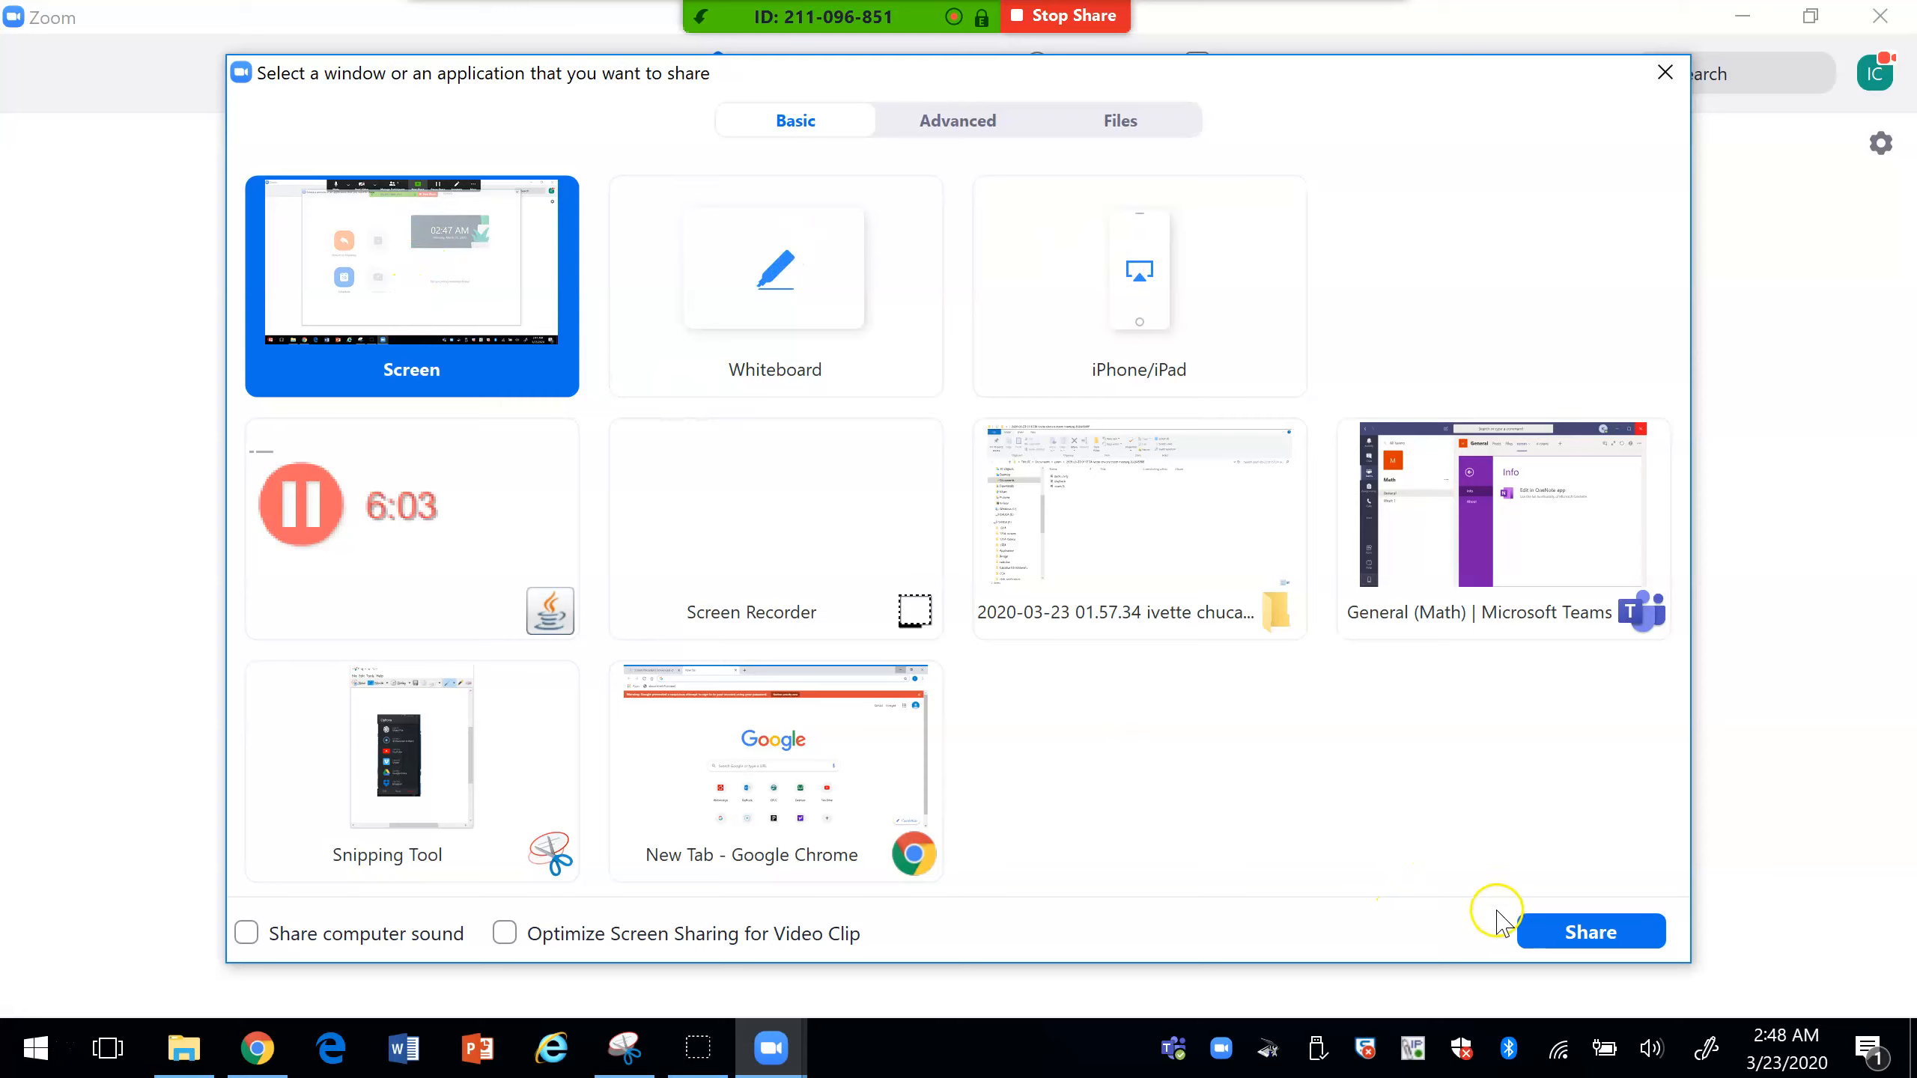
pyautogui.click(1664, 72)
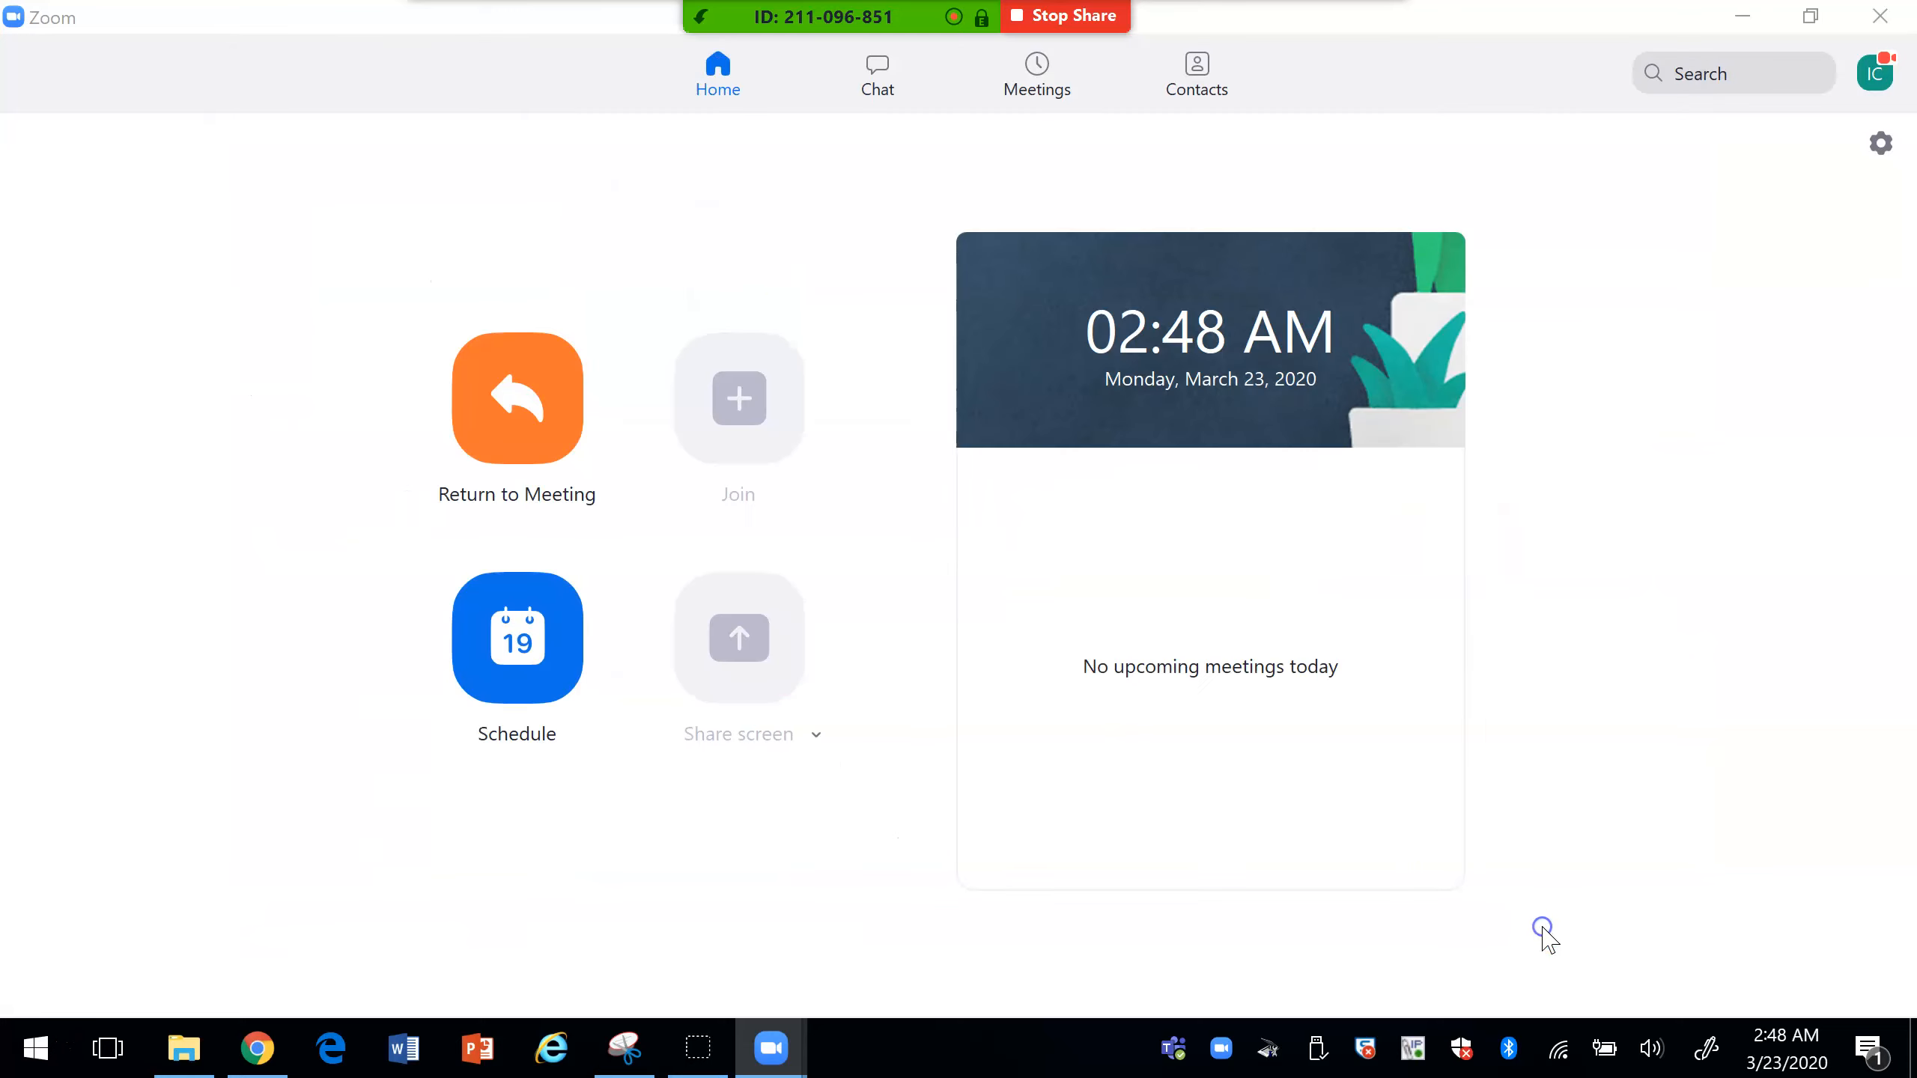
pyautogui.moveTo(876, 73)
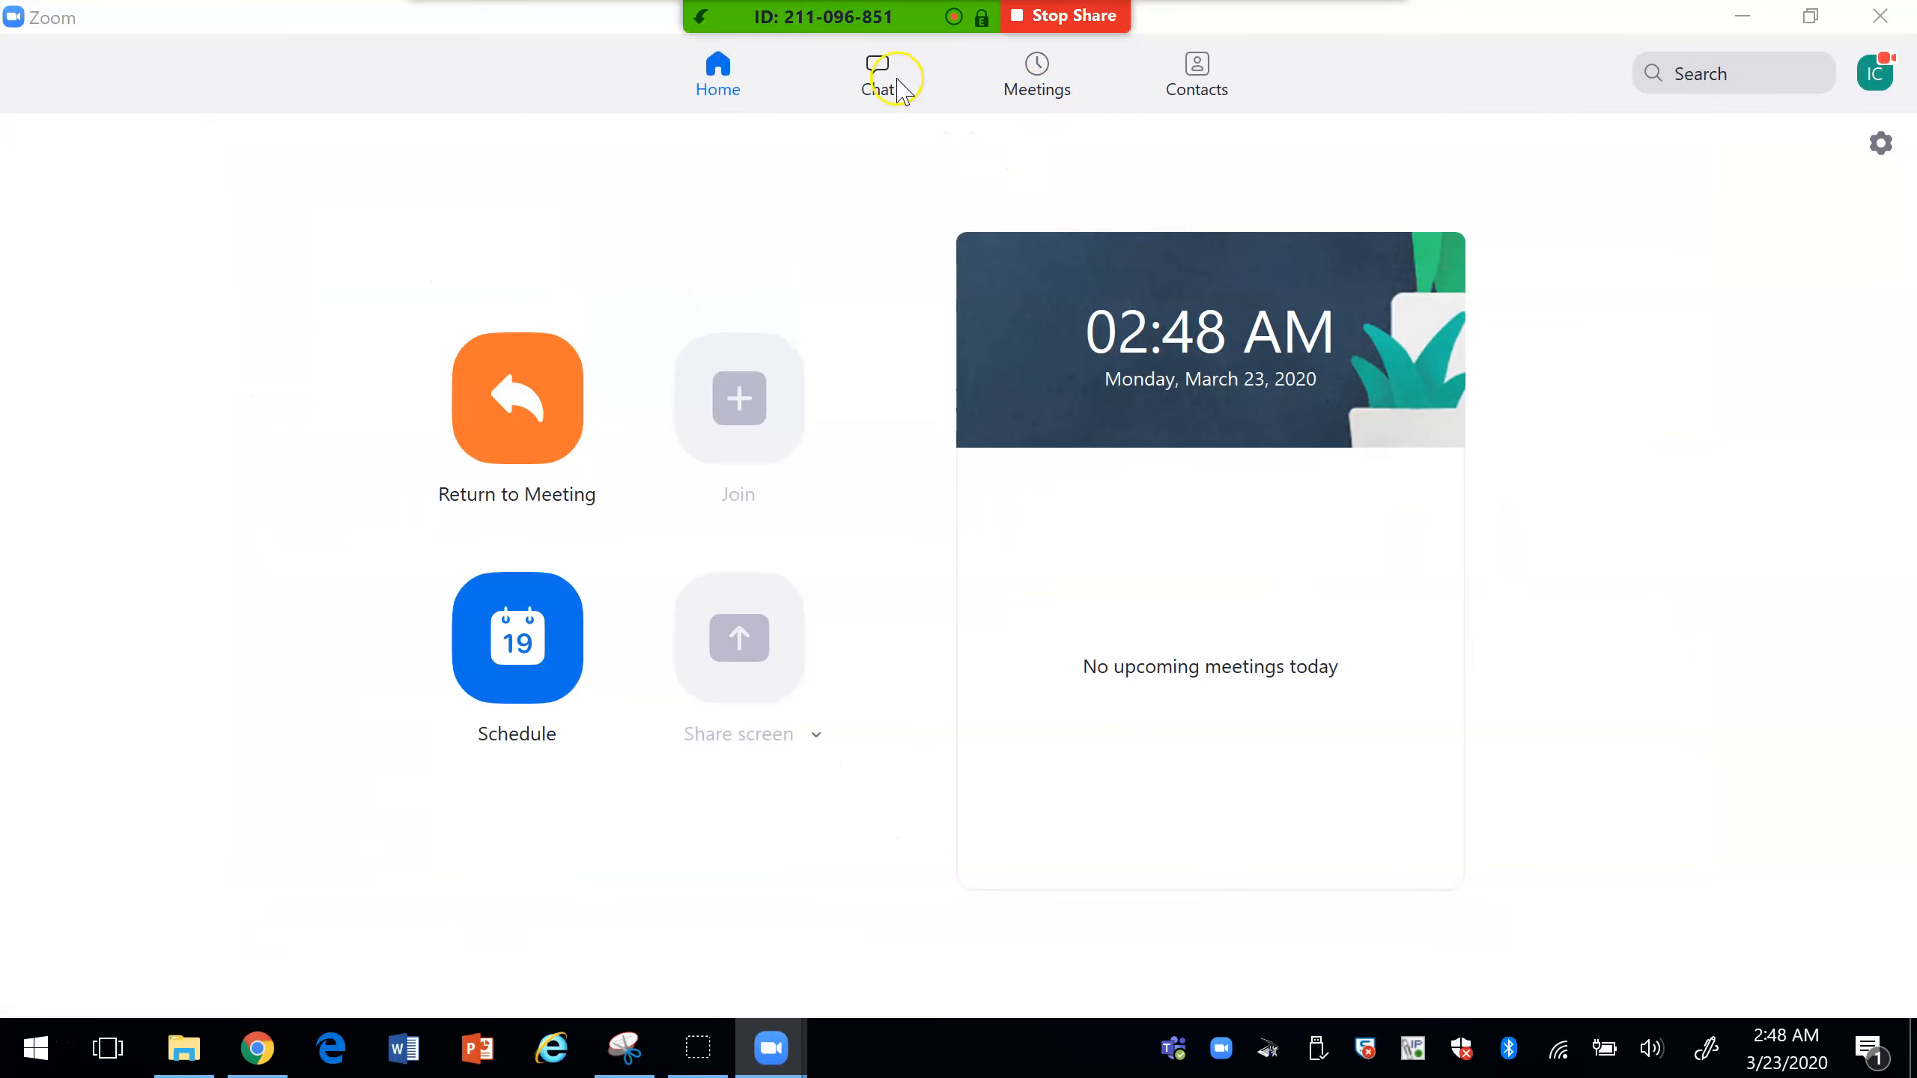
pyautogui.moveTo(718, 67)
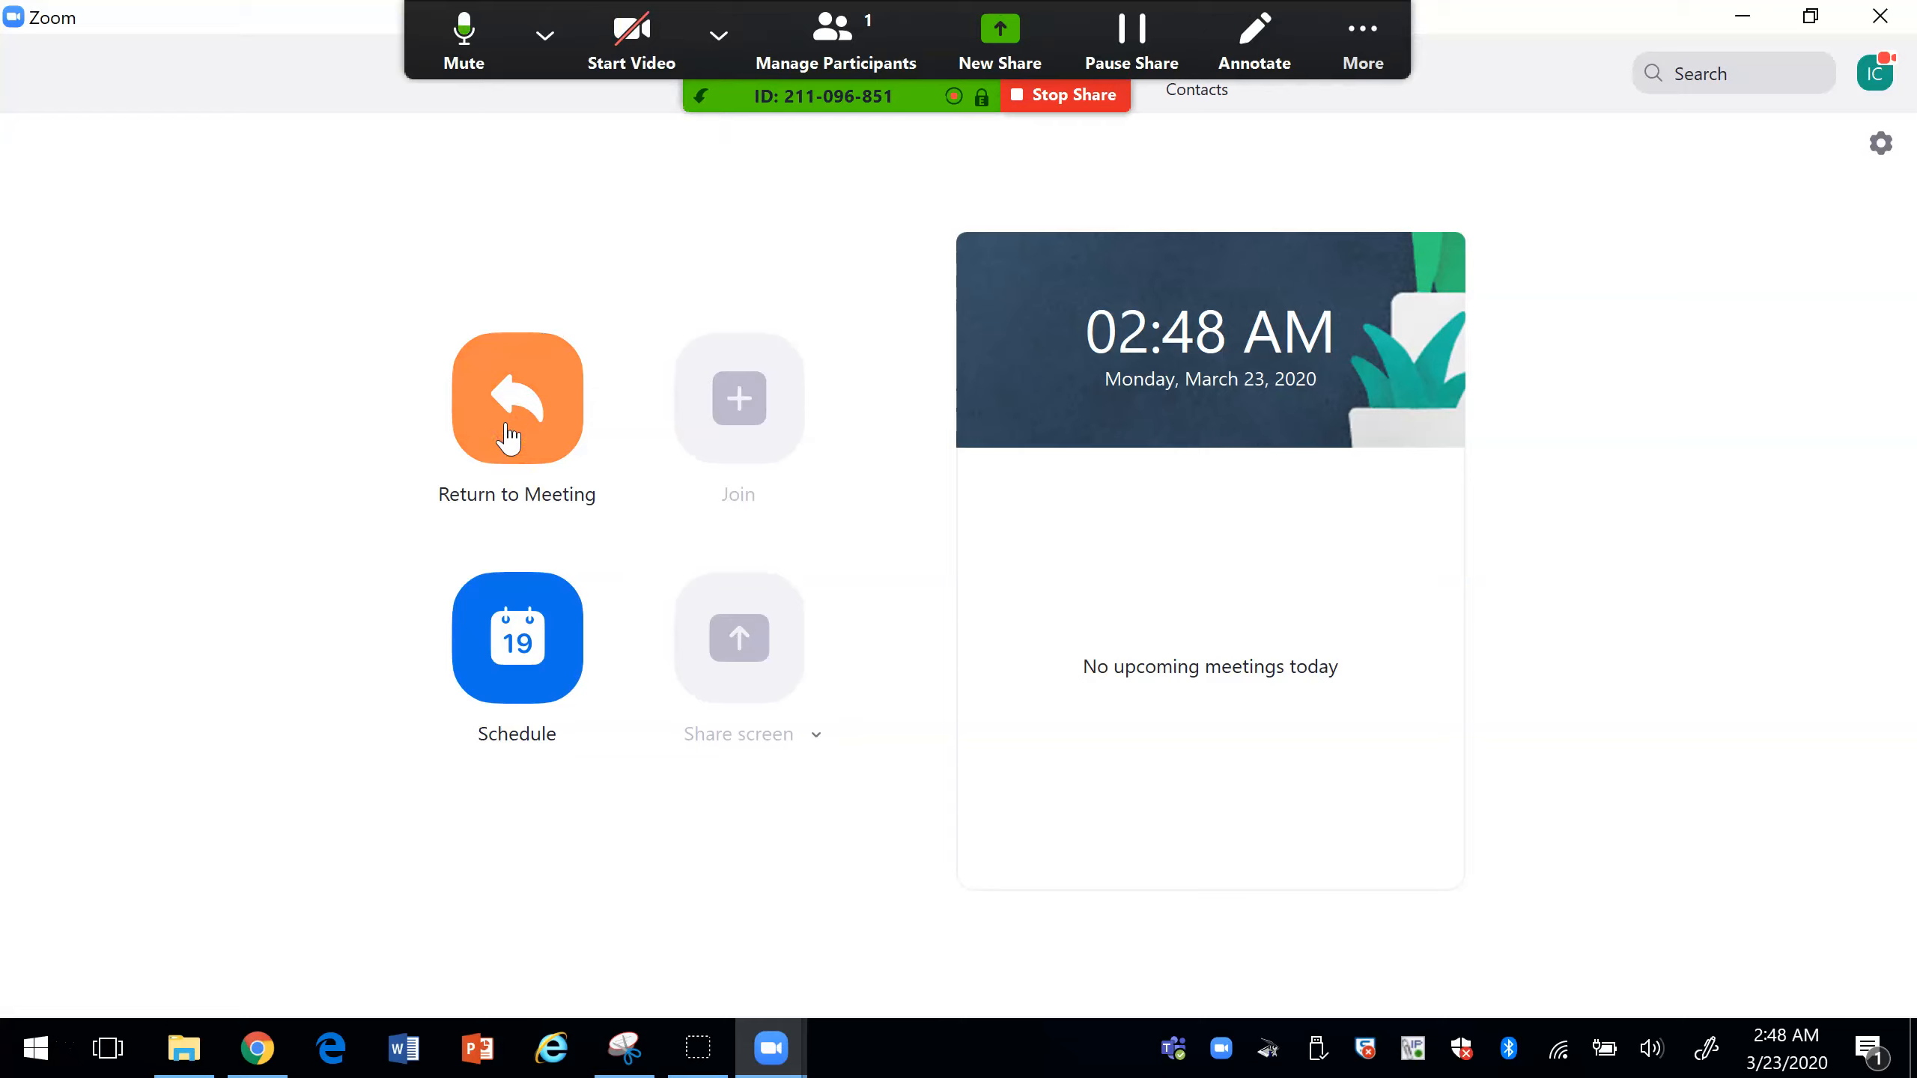
pyautogui.moveTo(786, 310)
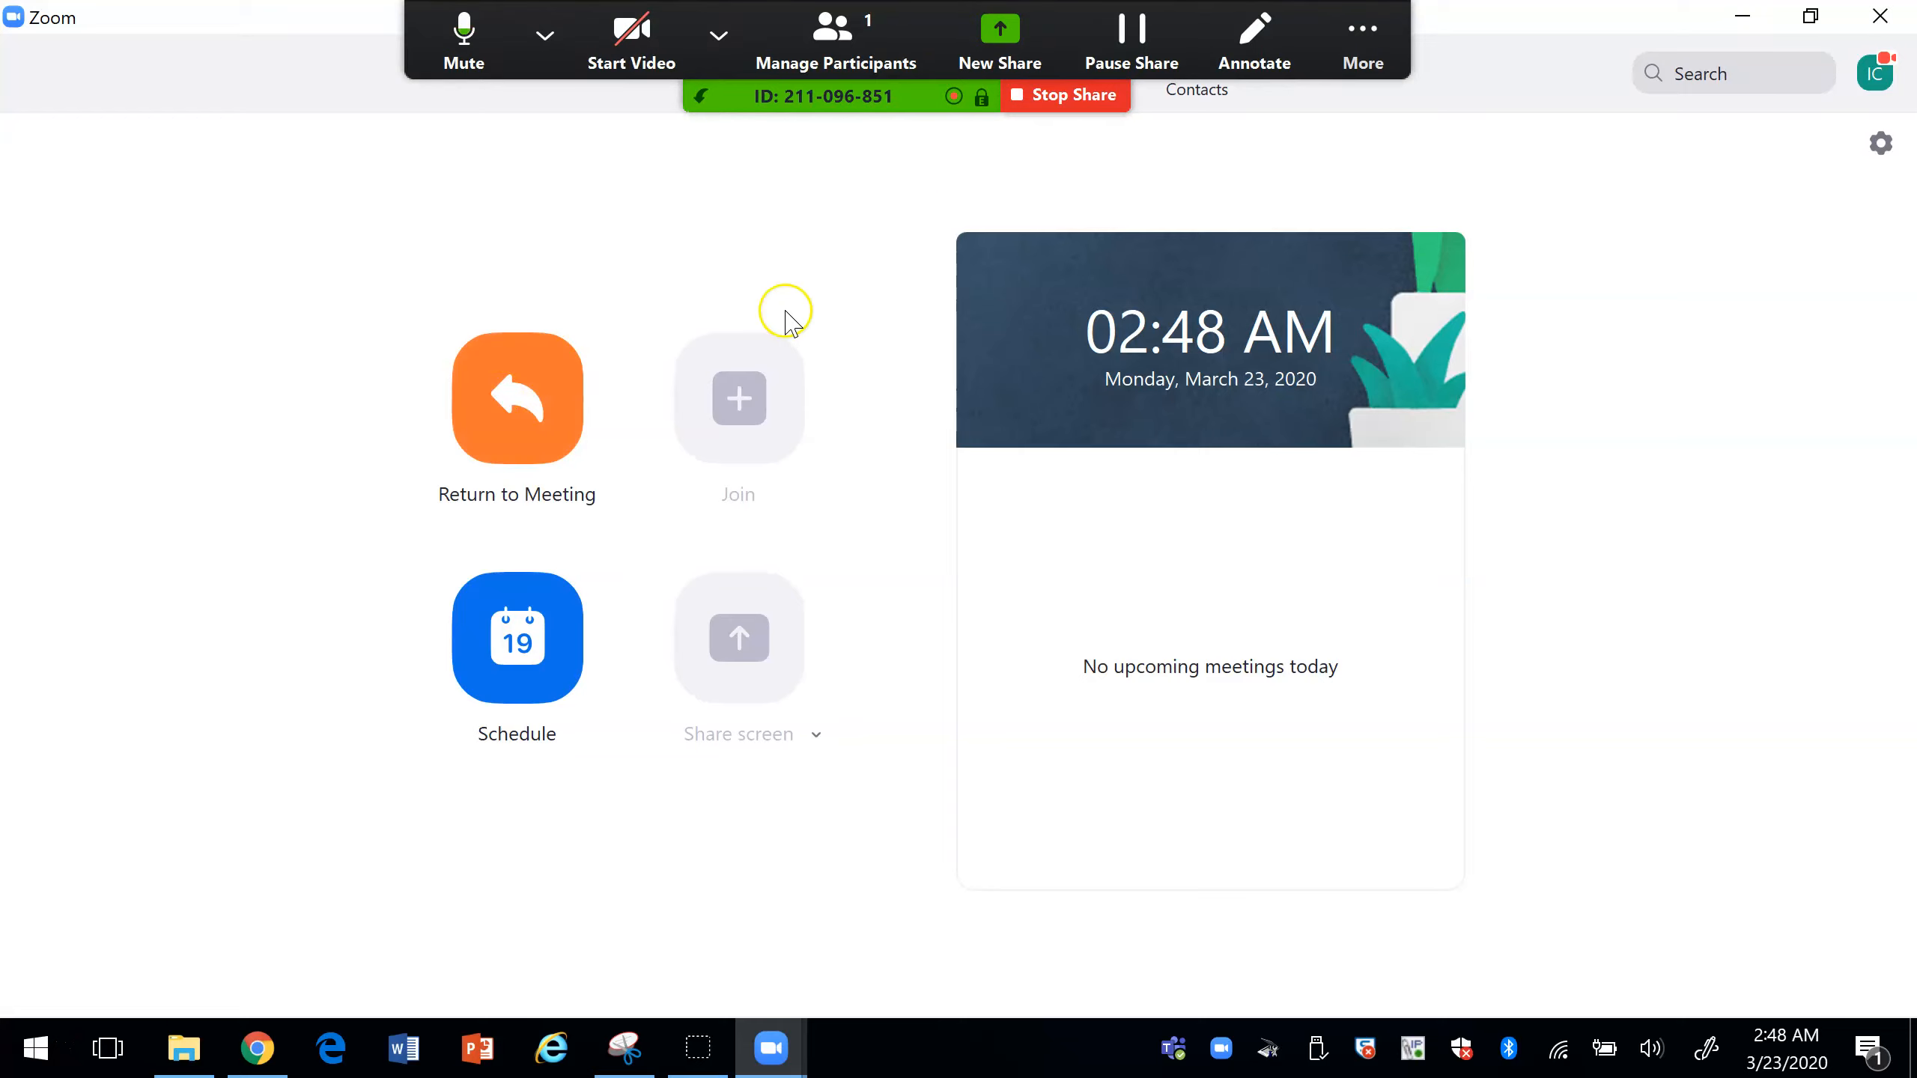
pyautogui.moveTo(1208, 15)
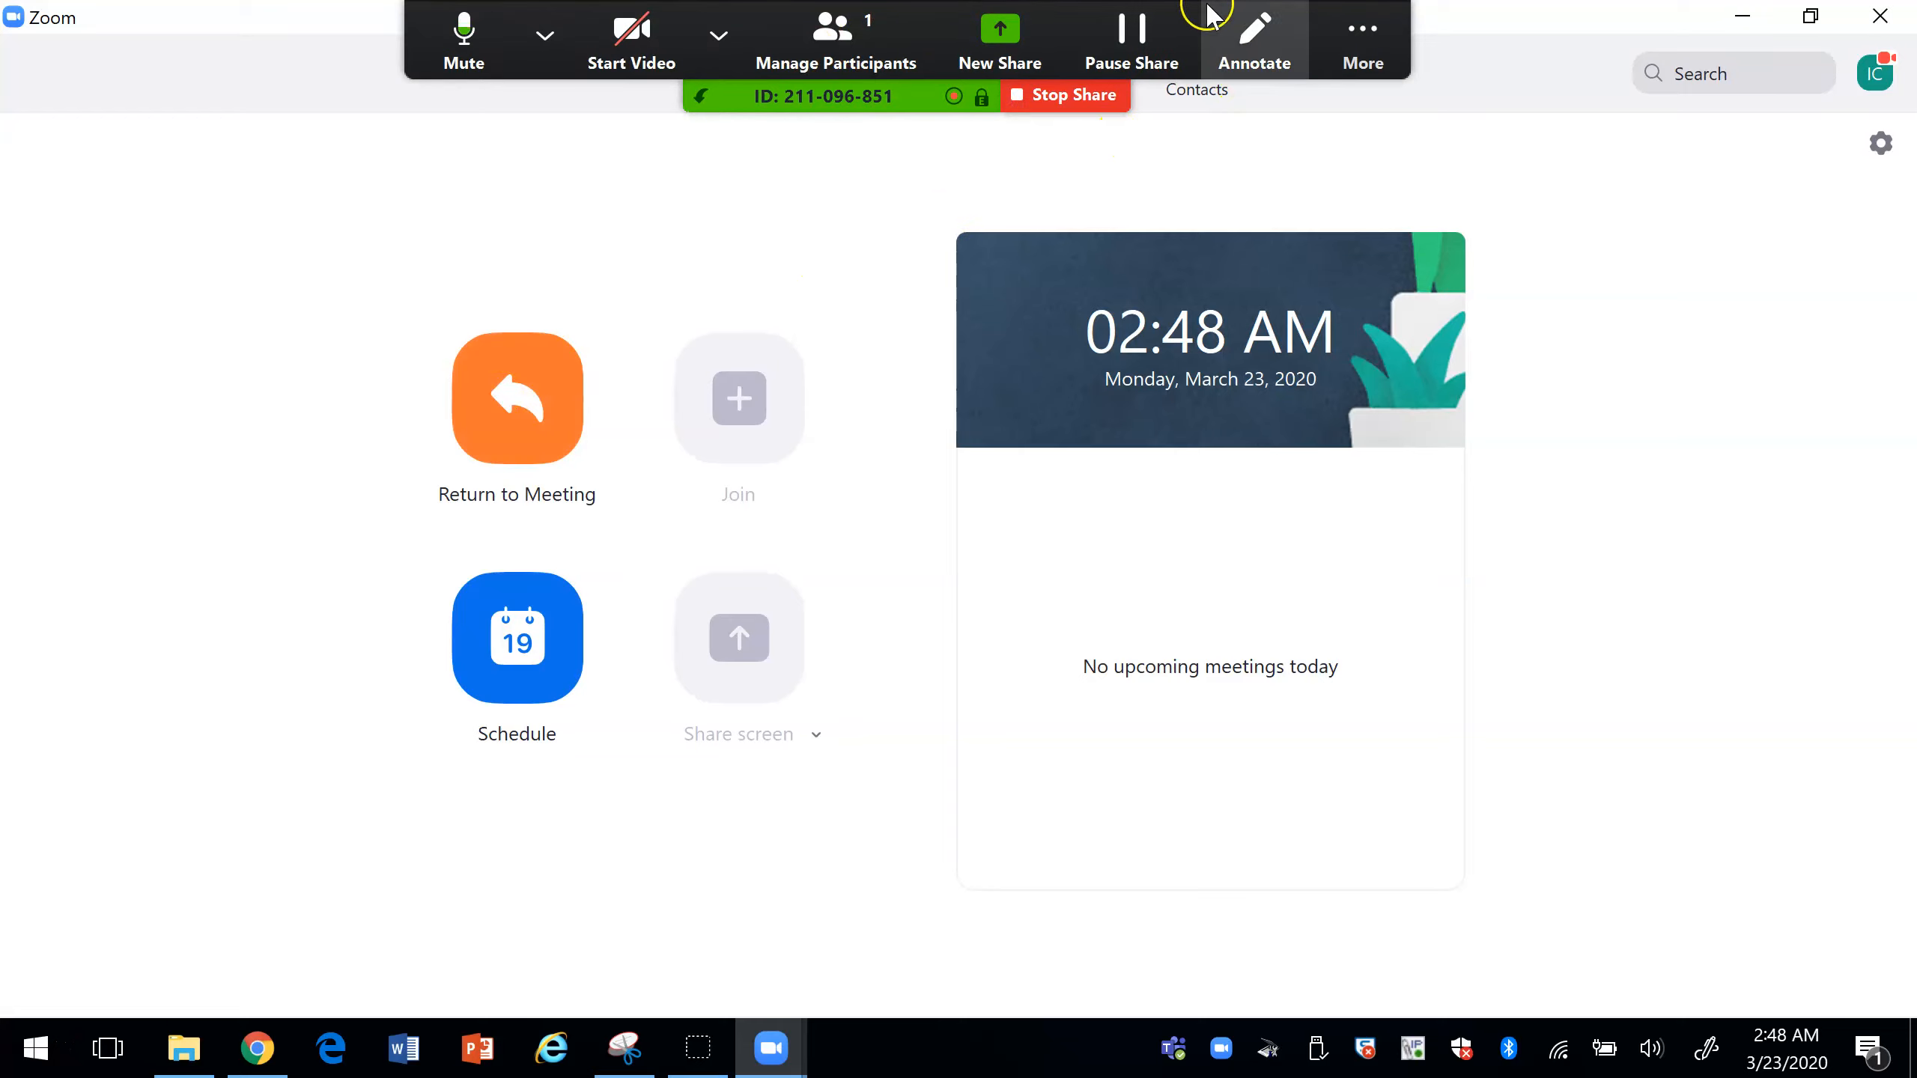
# - Stop recording the meeting from the More options in the floating controls
pyautogui.click(1361, 39)
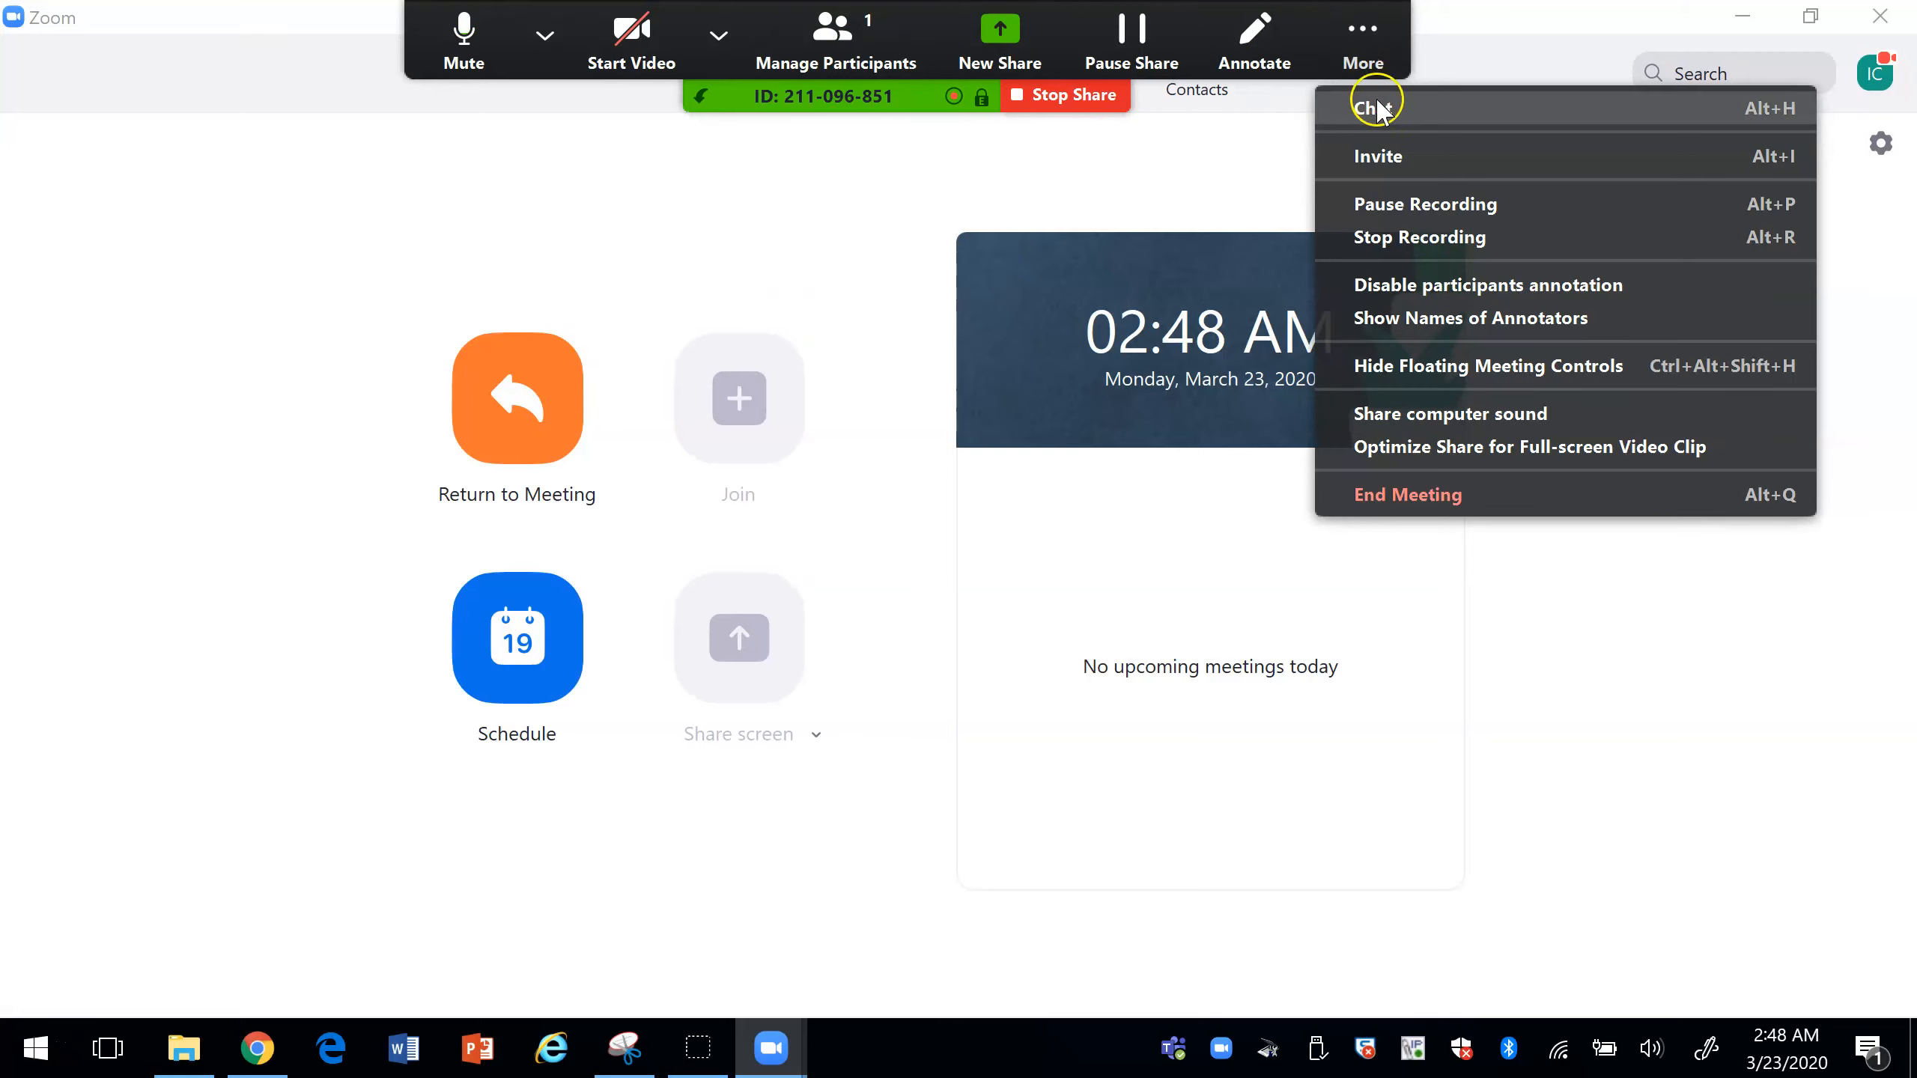
pyautogui.moveTo(1419, 236)
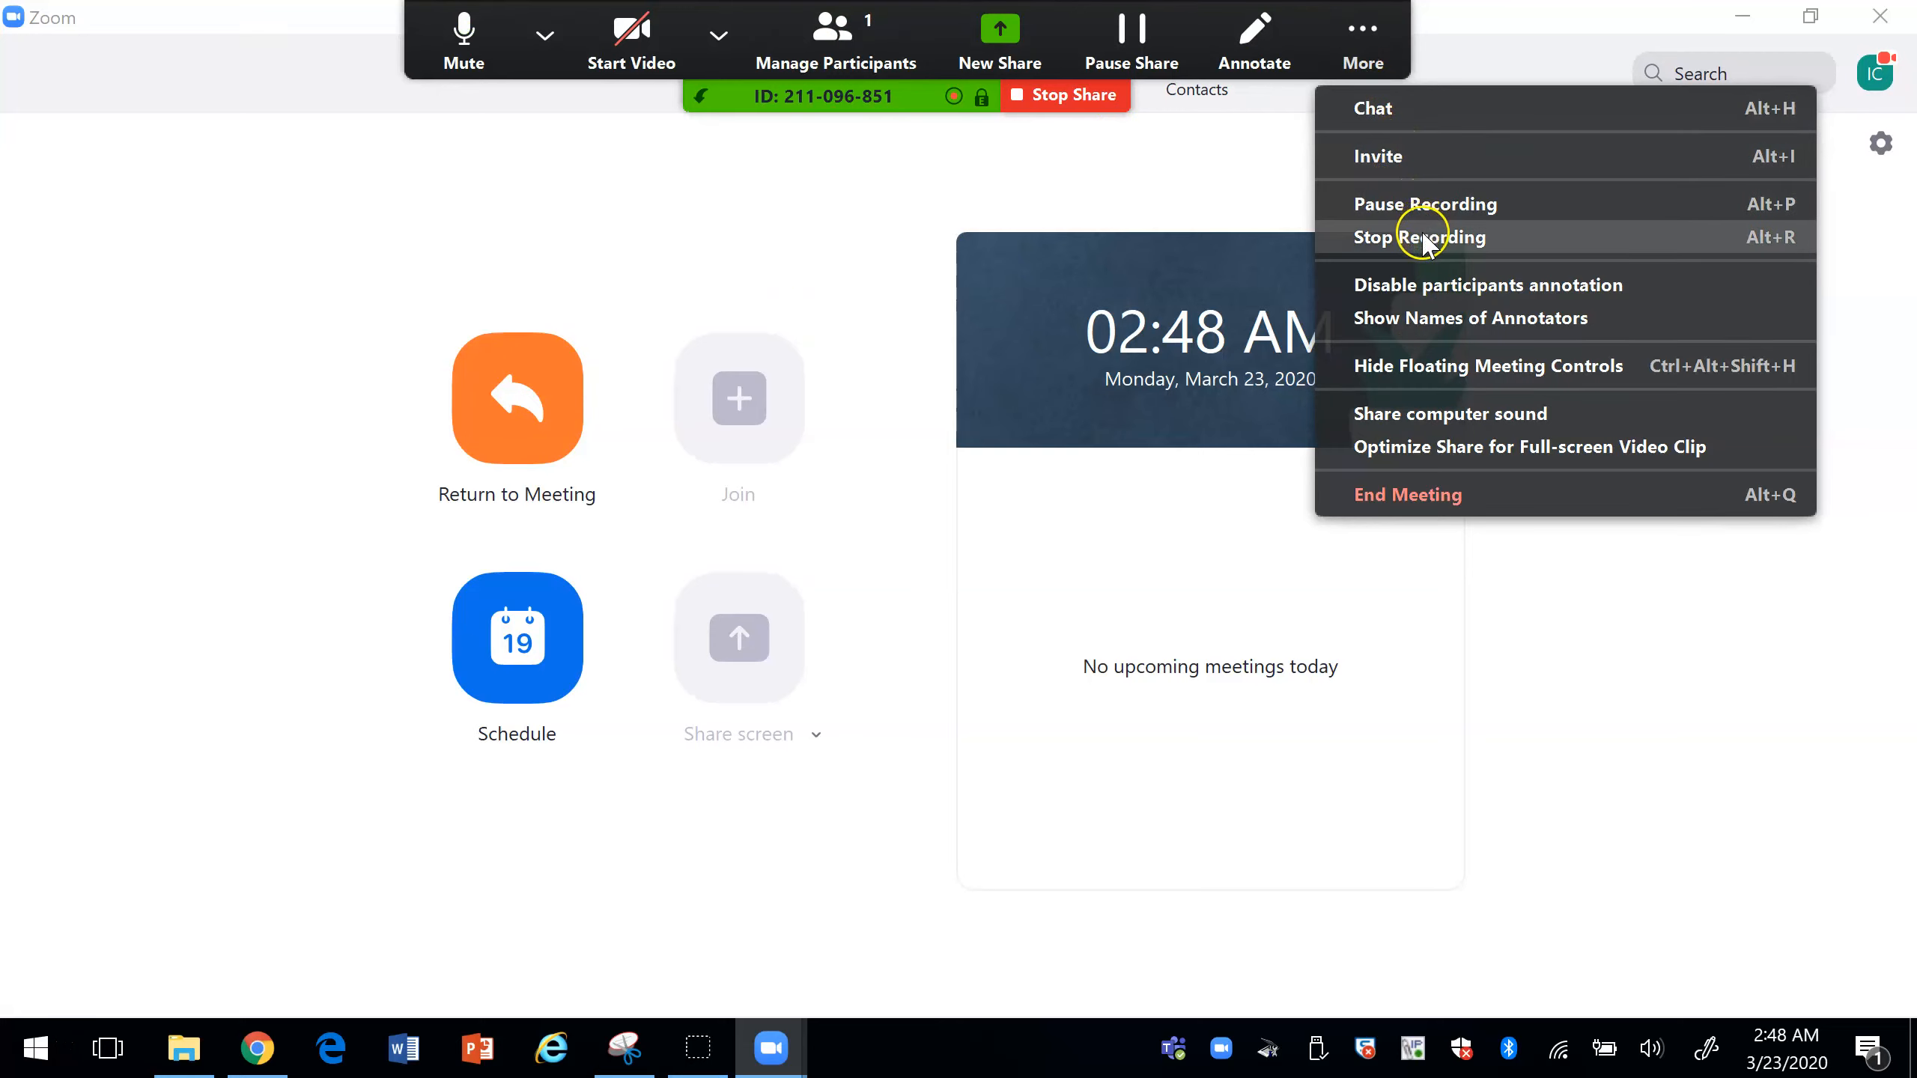
pyautogui.moveTo(1424, 214)
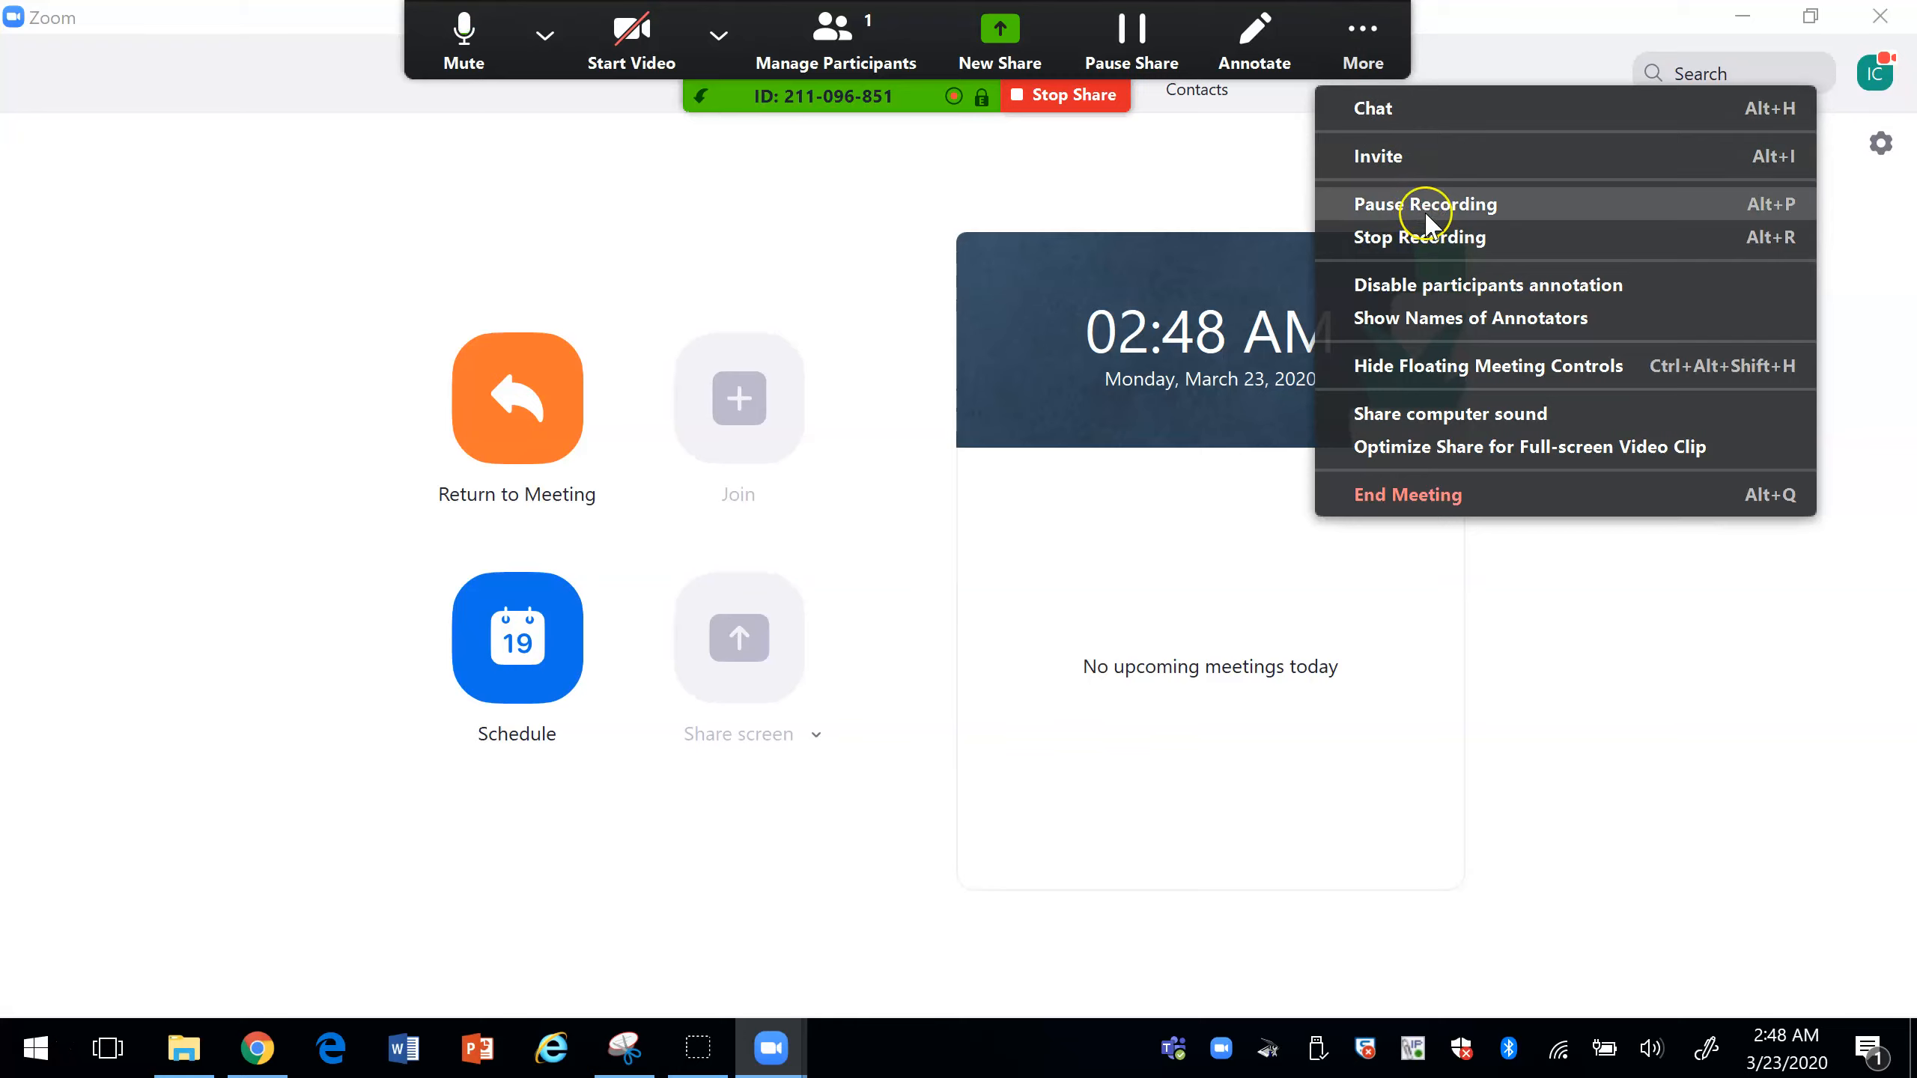
pyautogui.moveTo(1430, 250)
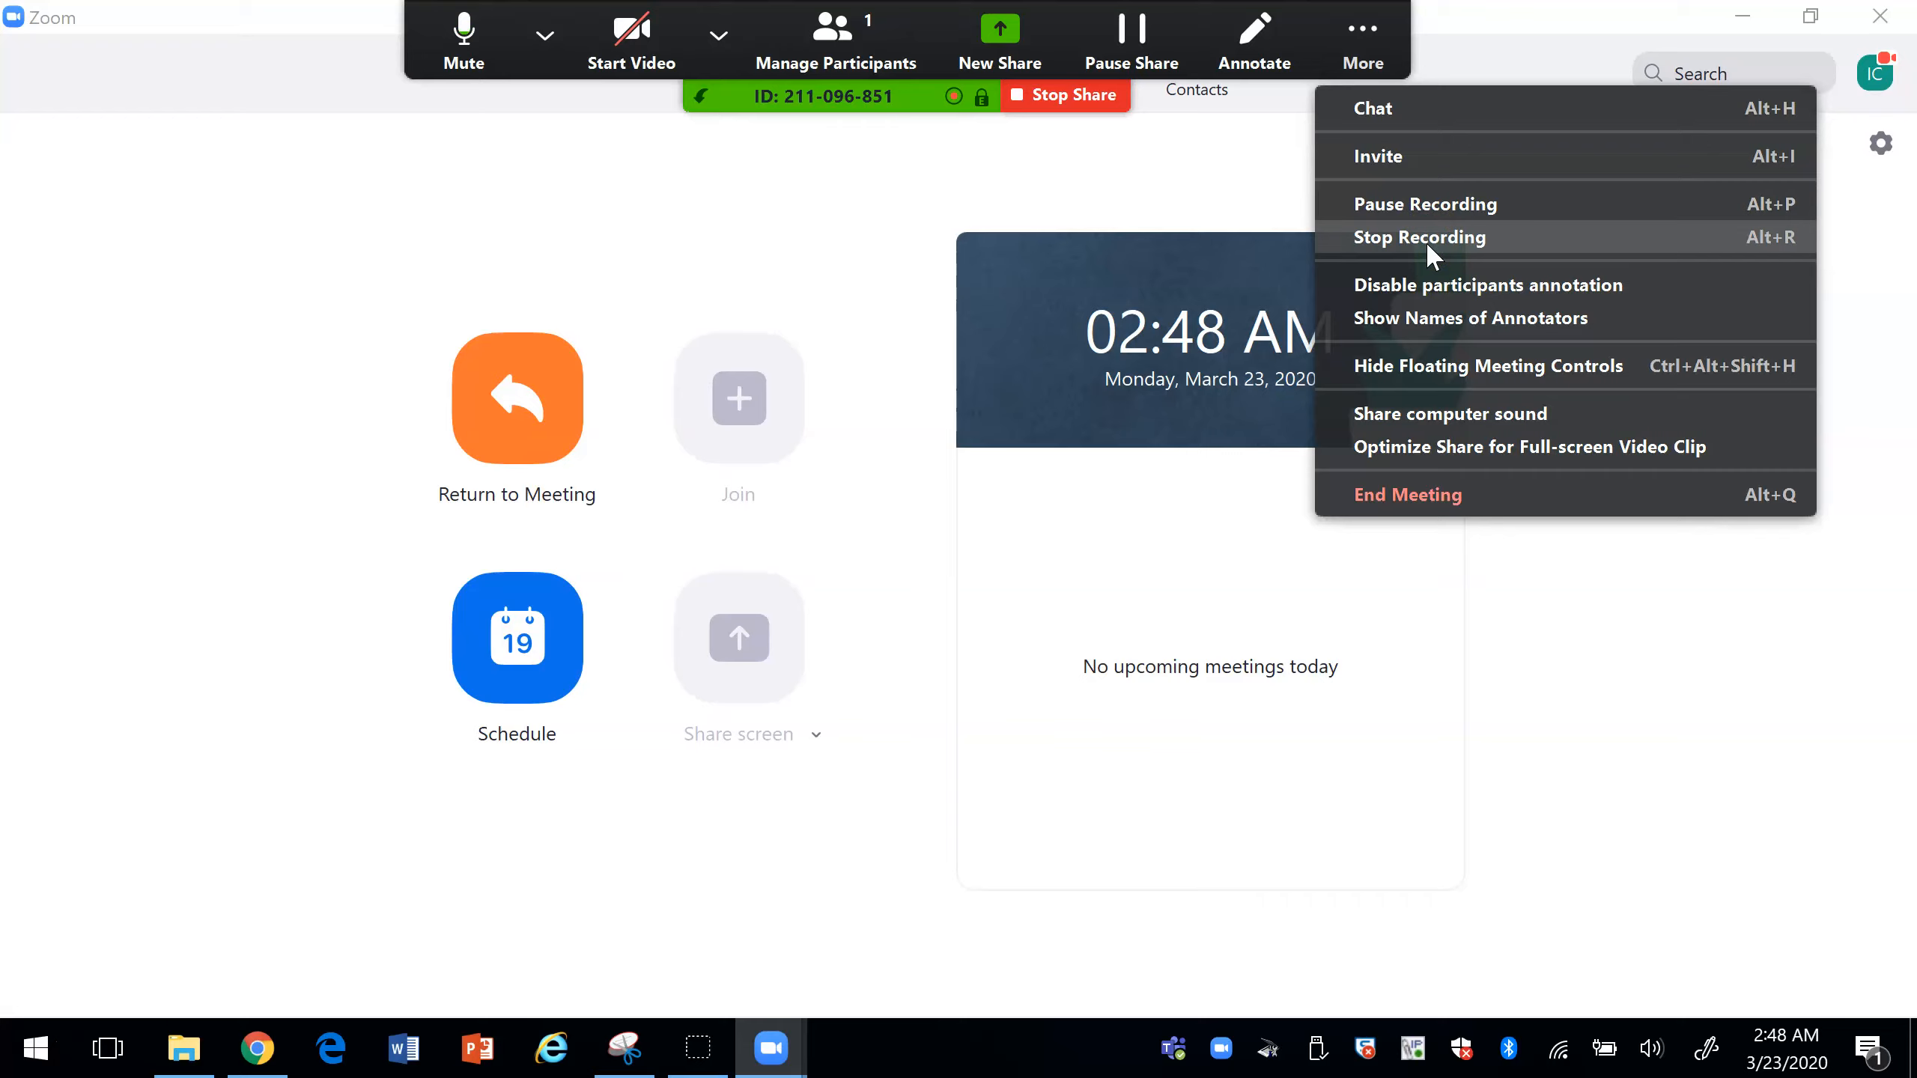
pyautogui.click(1418, 237)
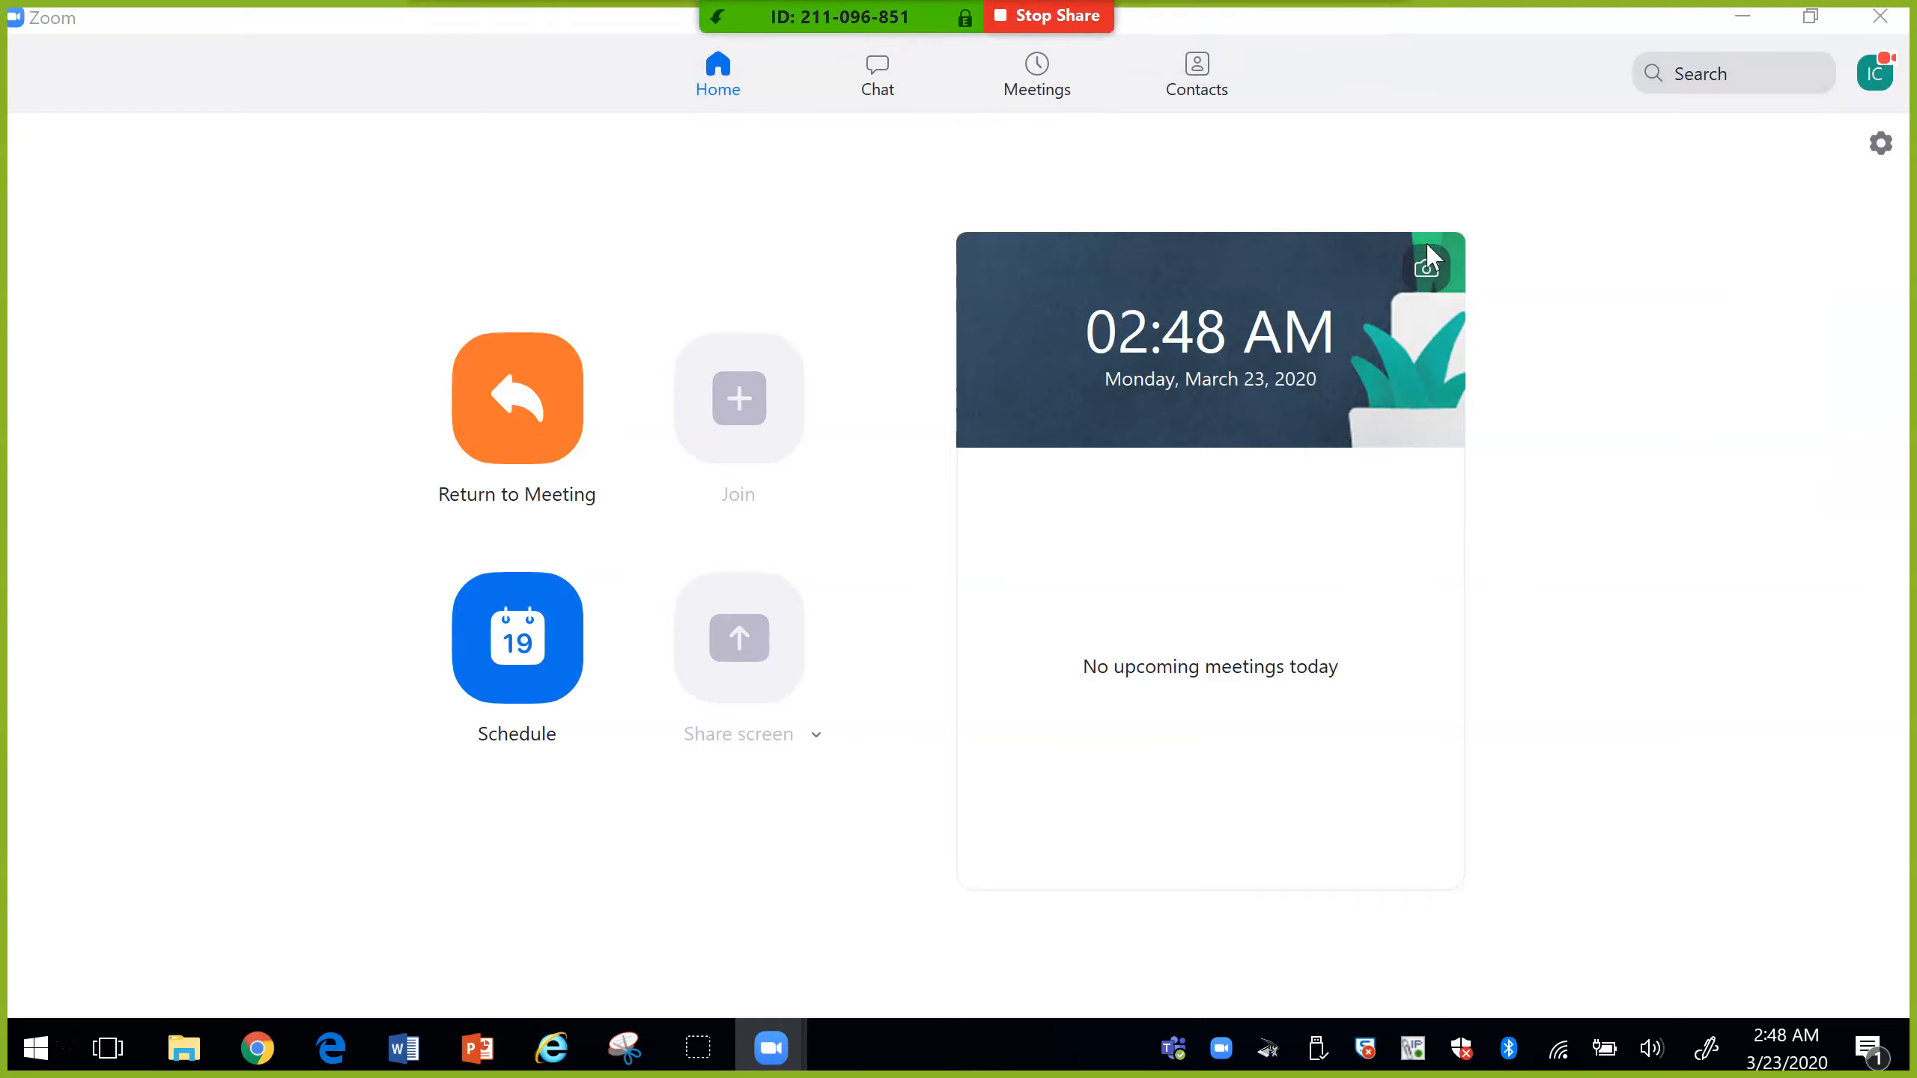
pyautogui.moveTo(1048, 17)
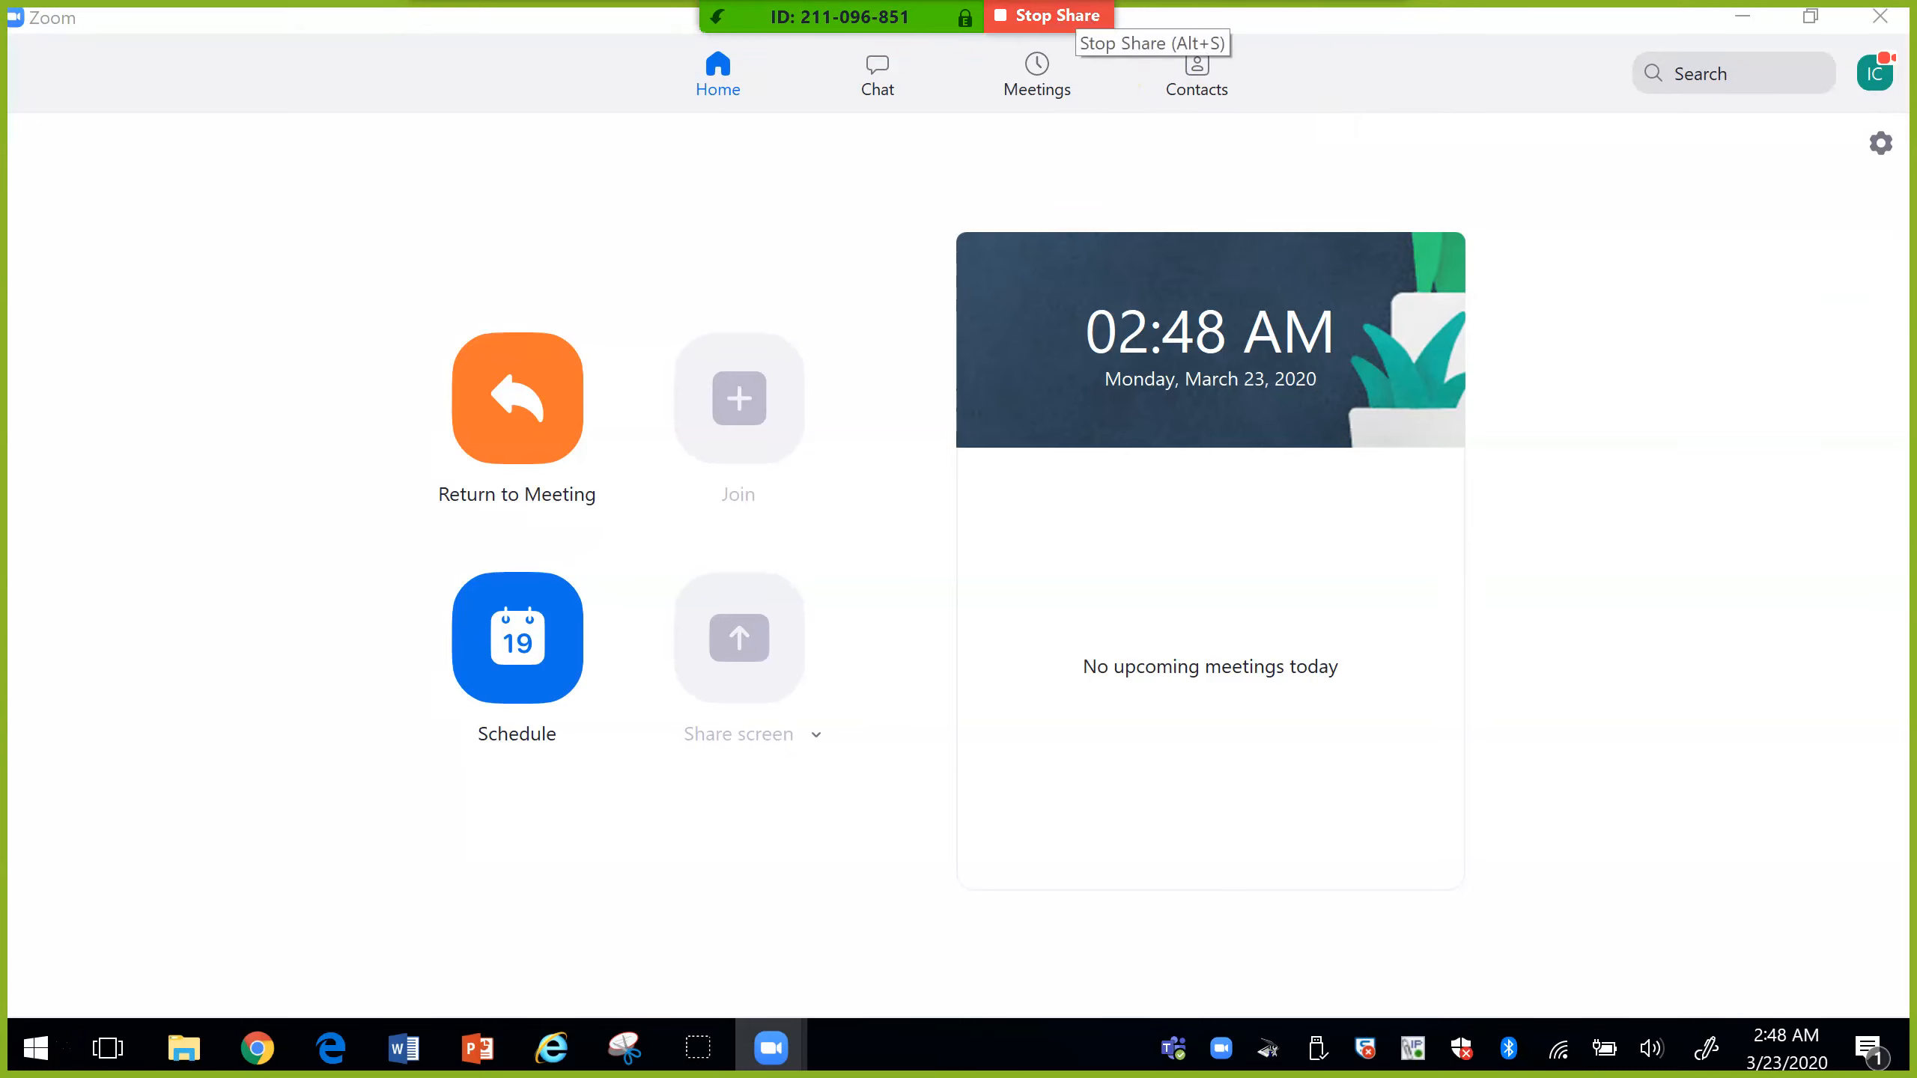
# - Stop sharing the screen, bring up the end-meeting prompt and dismiss it
pyautogui.click(515, 397)
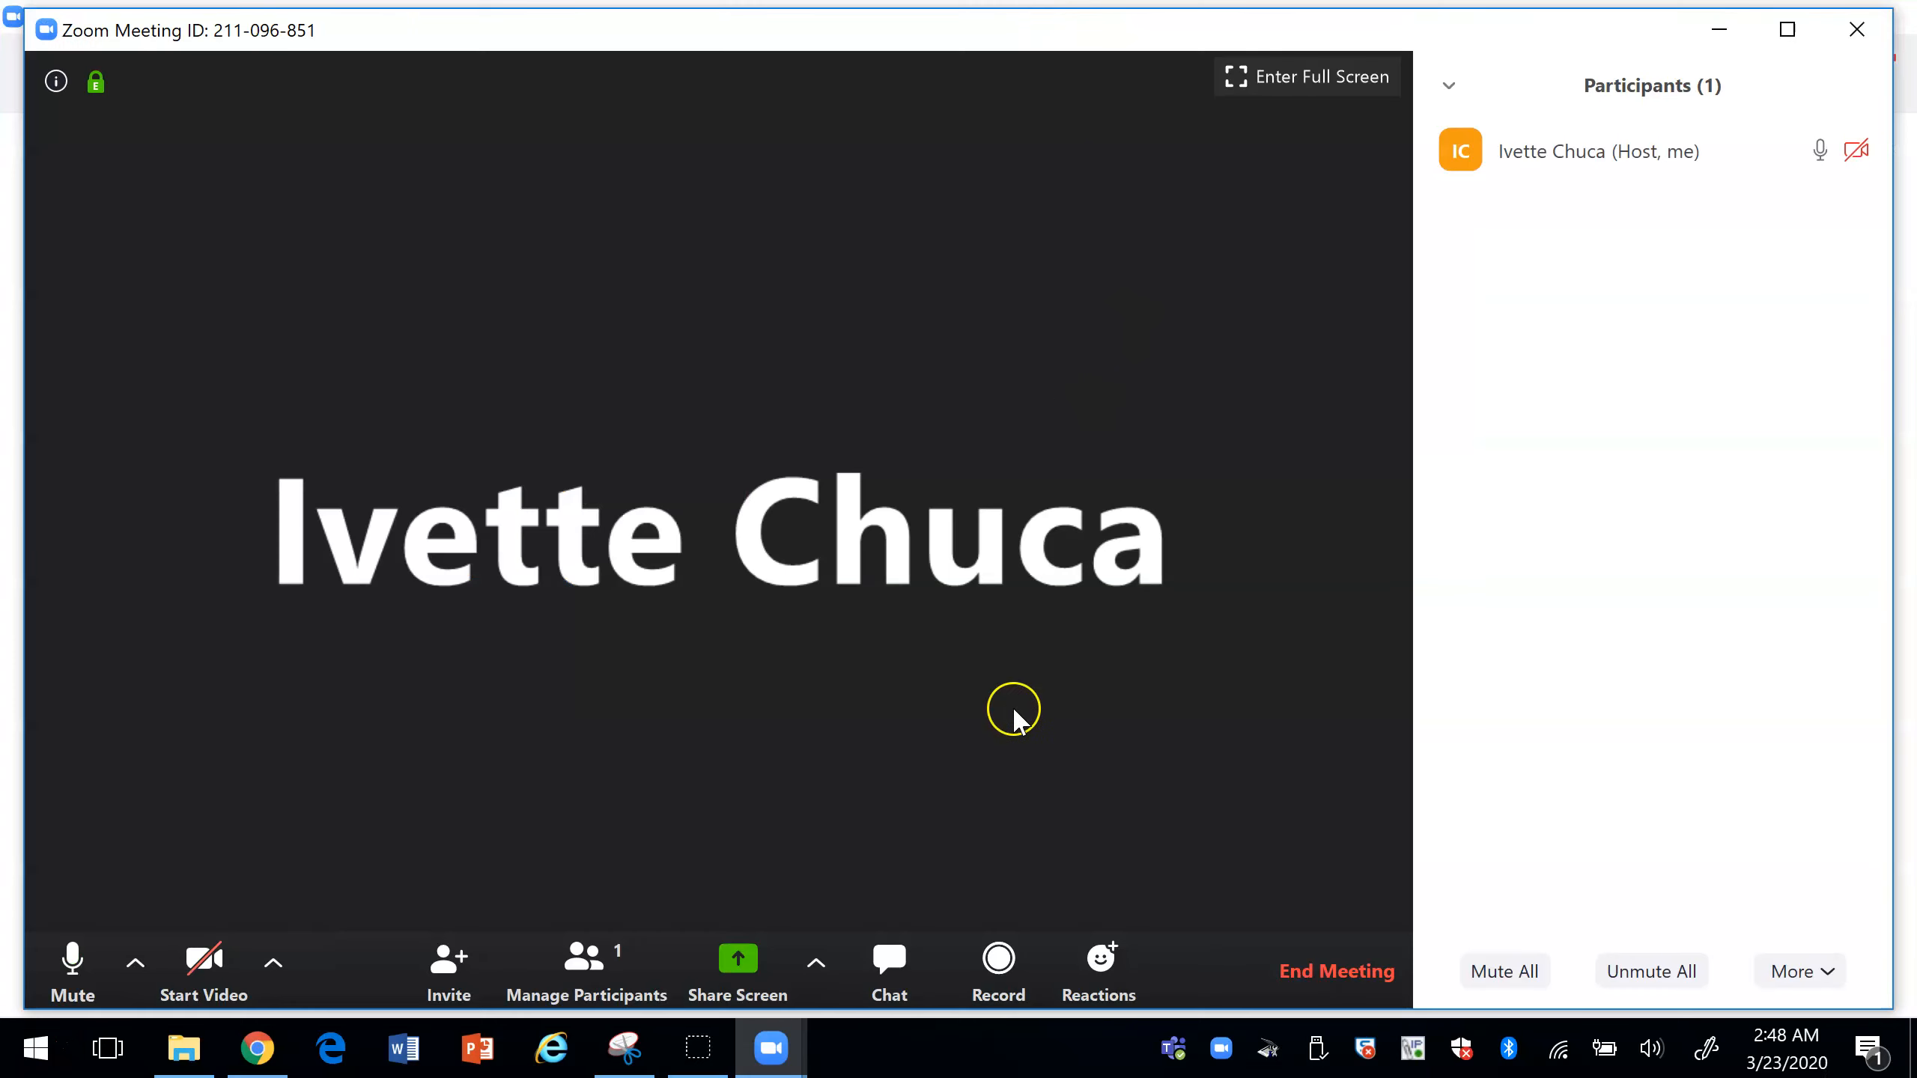
pyautogui.moveTo(1128, 256)
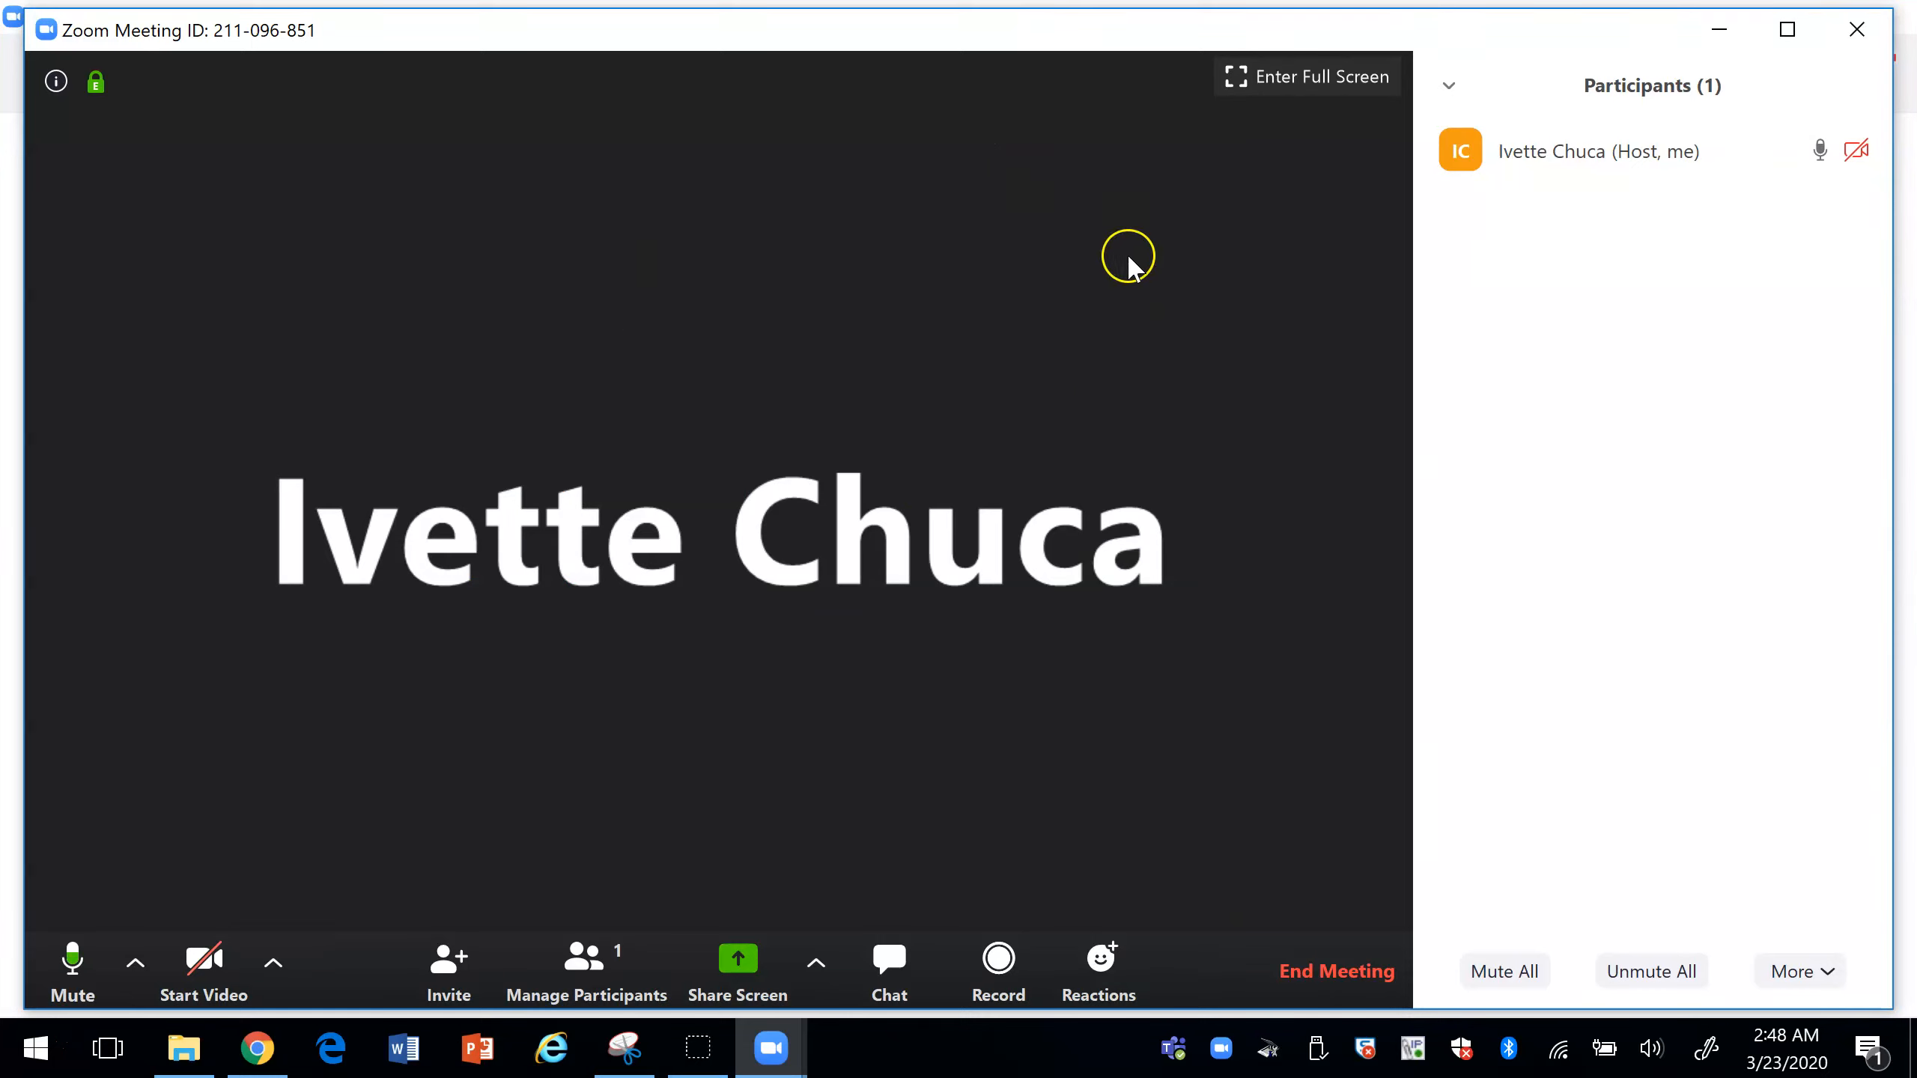
pyautogui.moveTo(1336, 970)
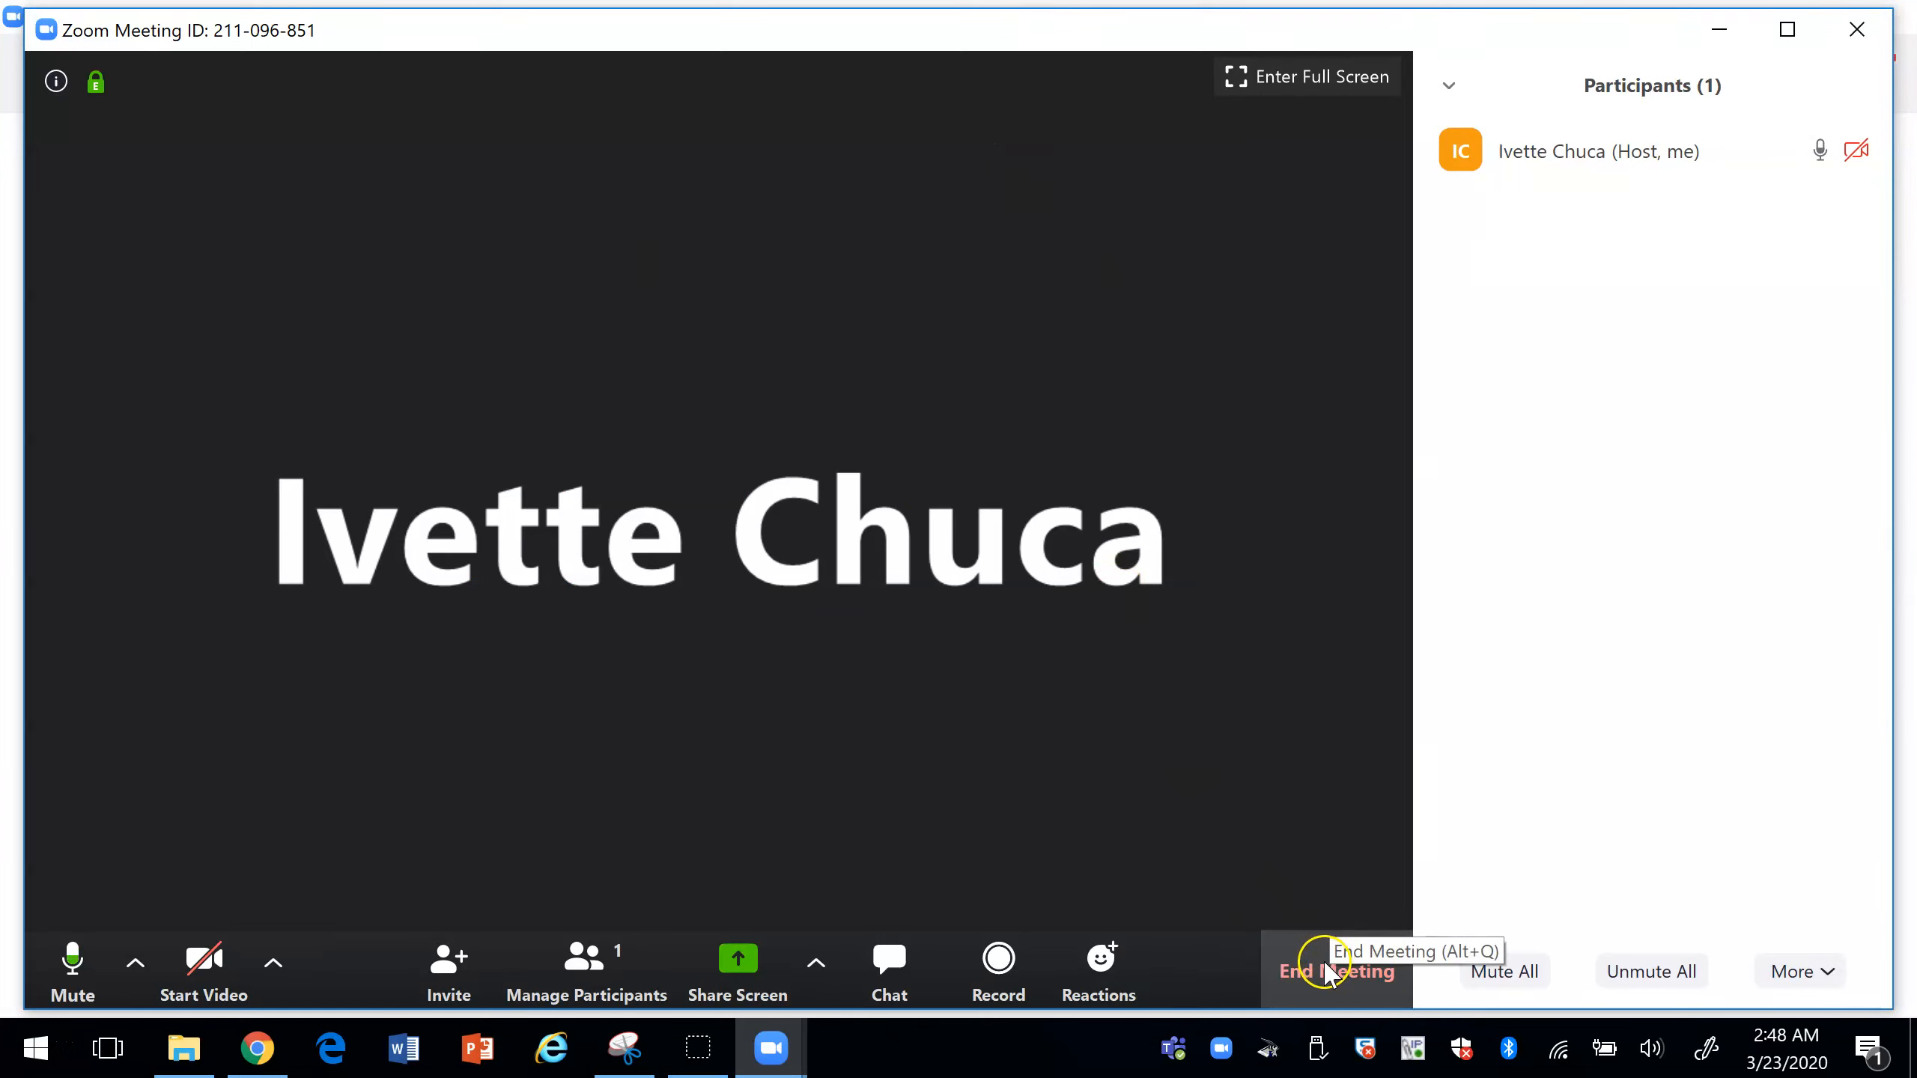
pyautogui.click(1335, 970)
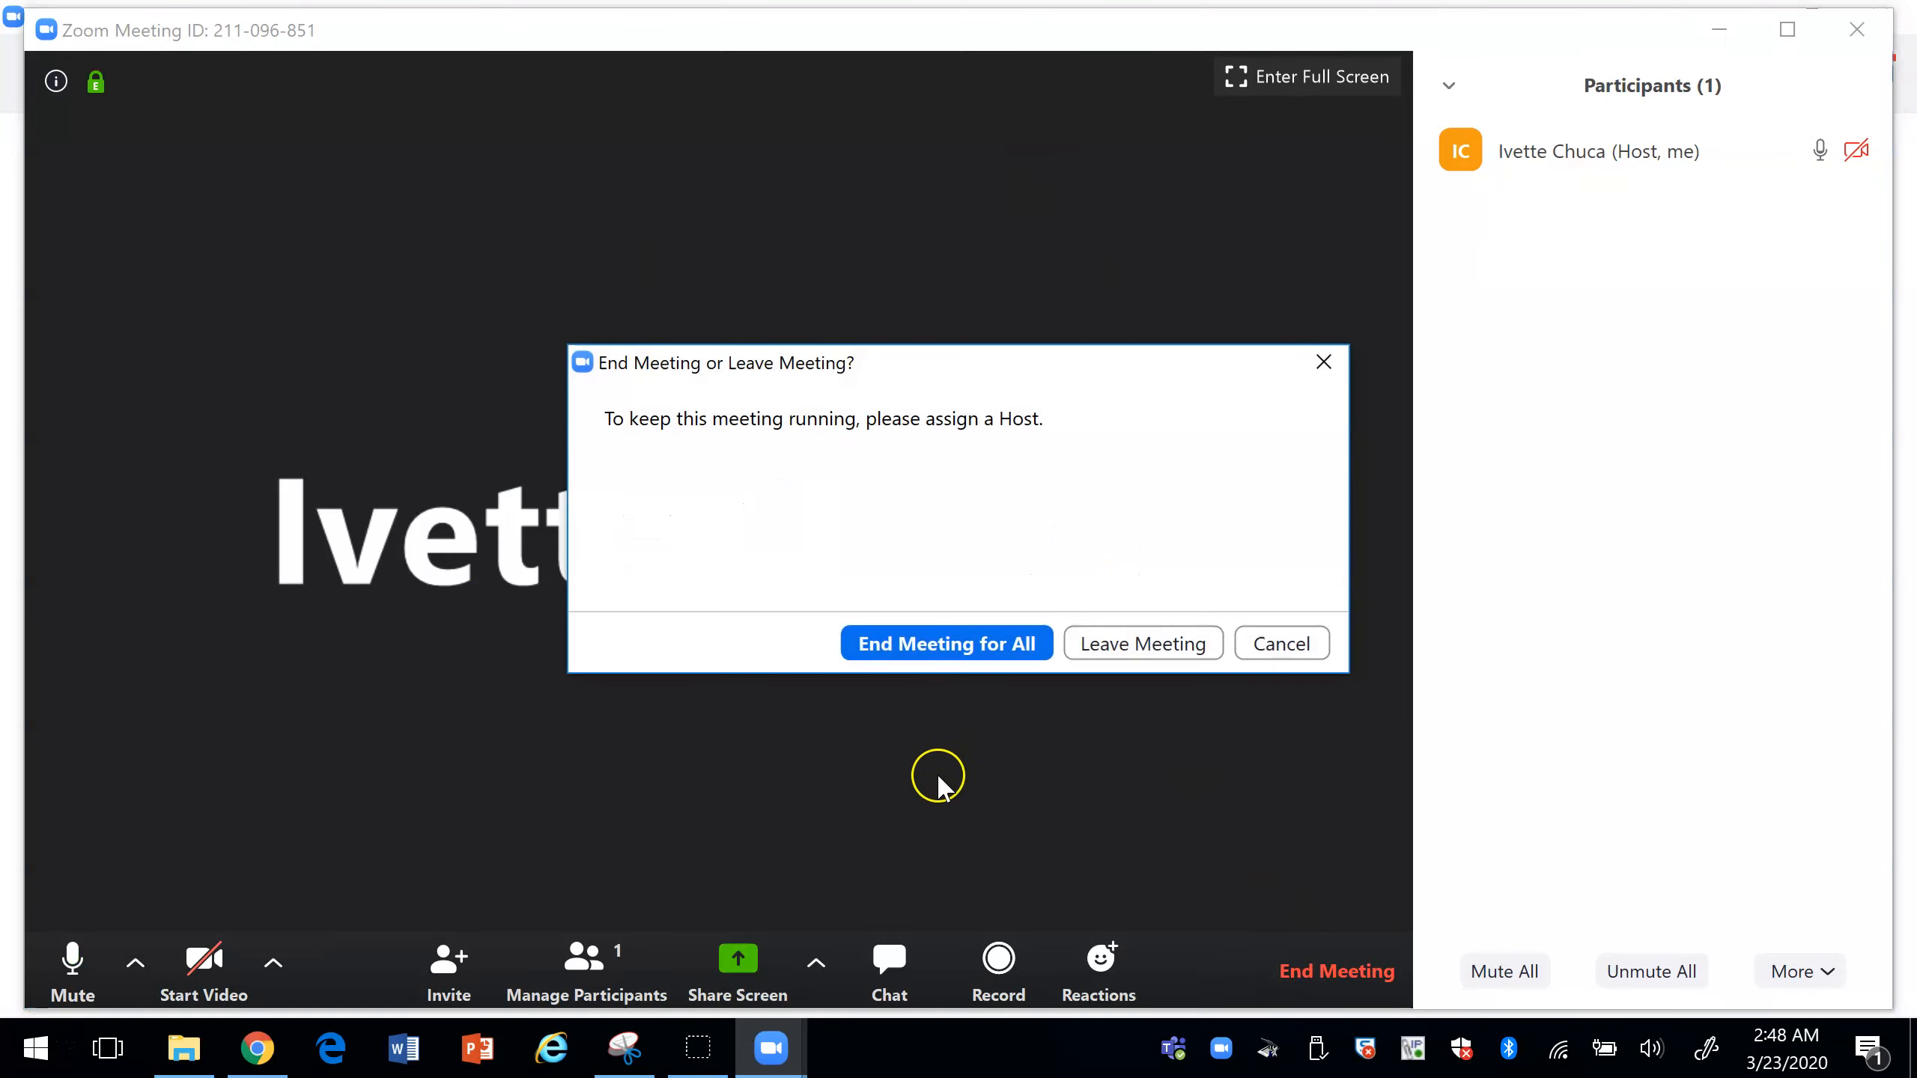
pyautogui.moveTo(1061, 822)
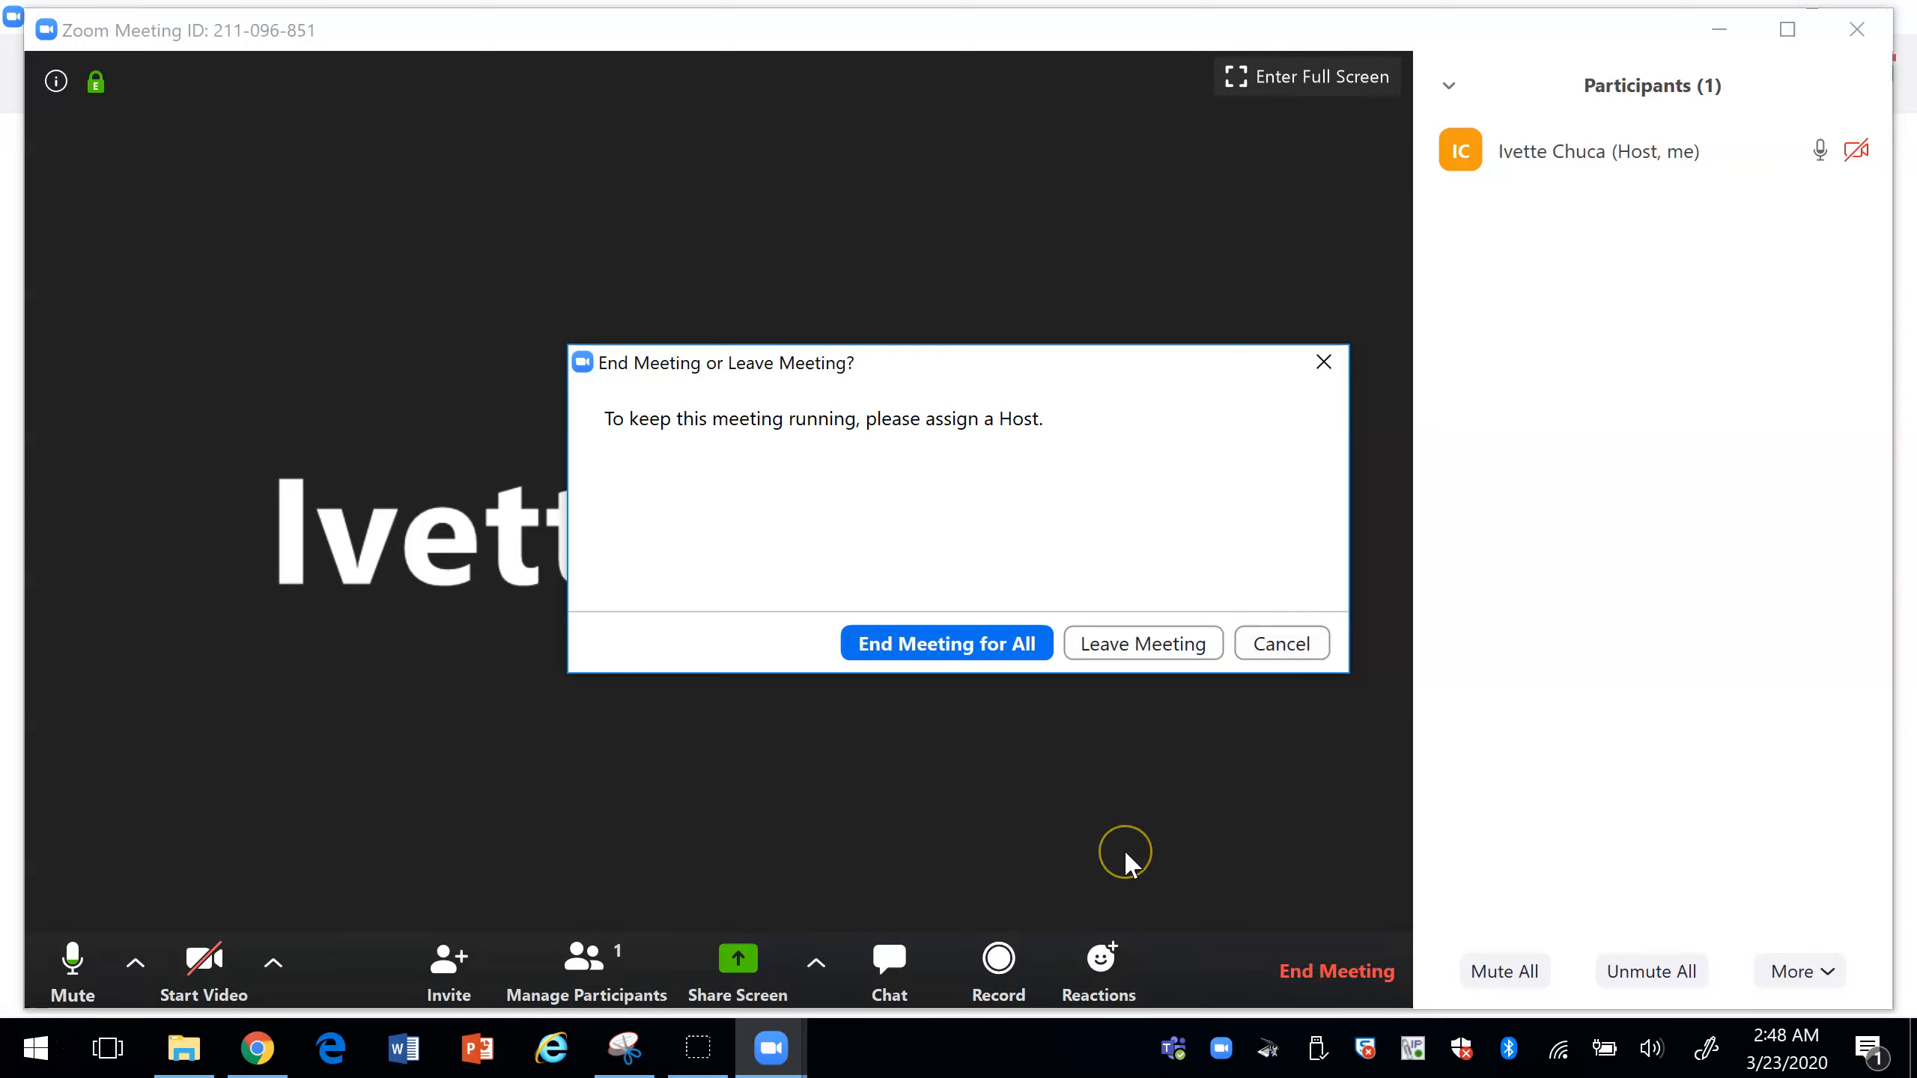
pyautogui.moveTo(1126, 864)
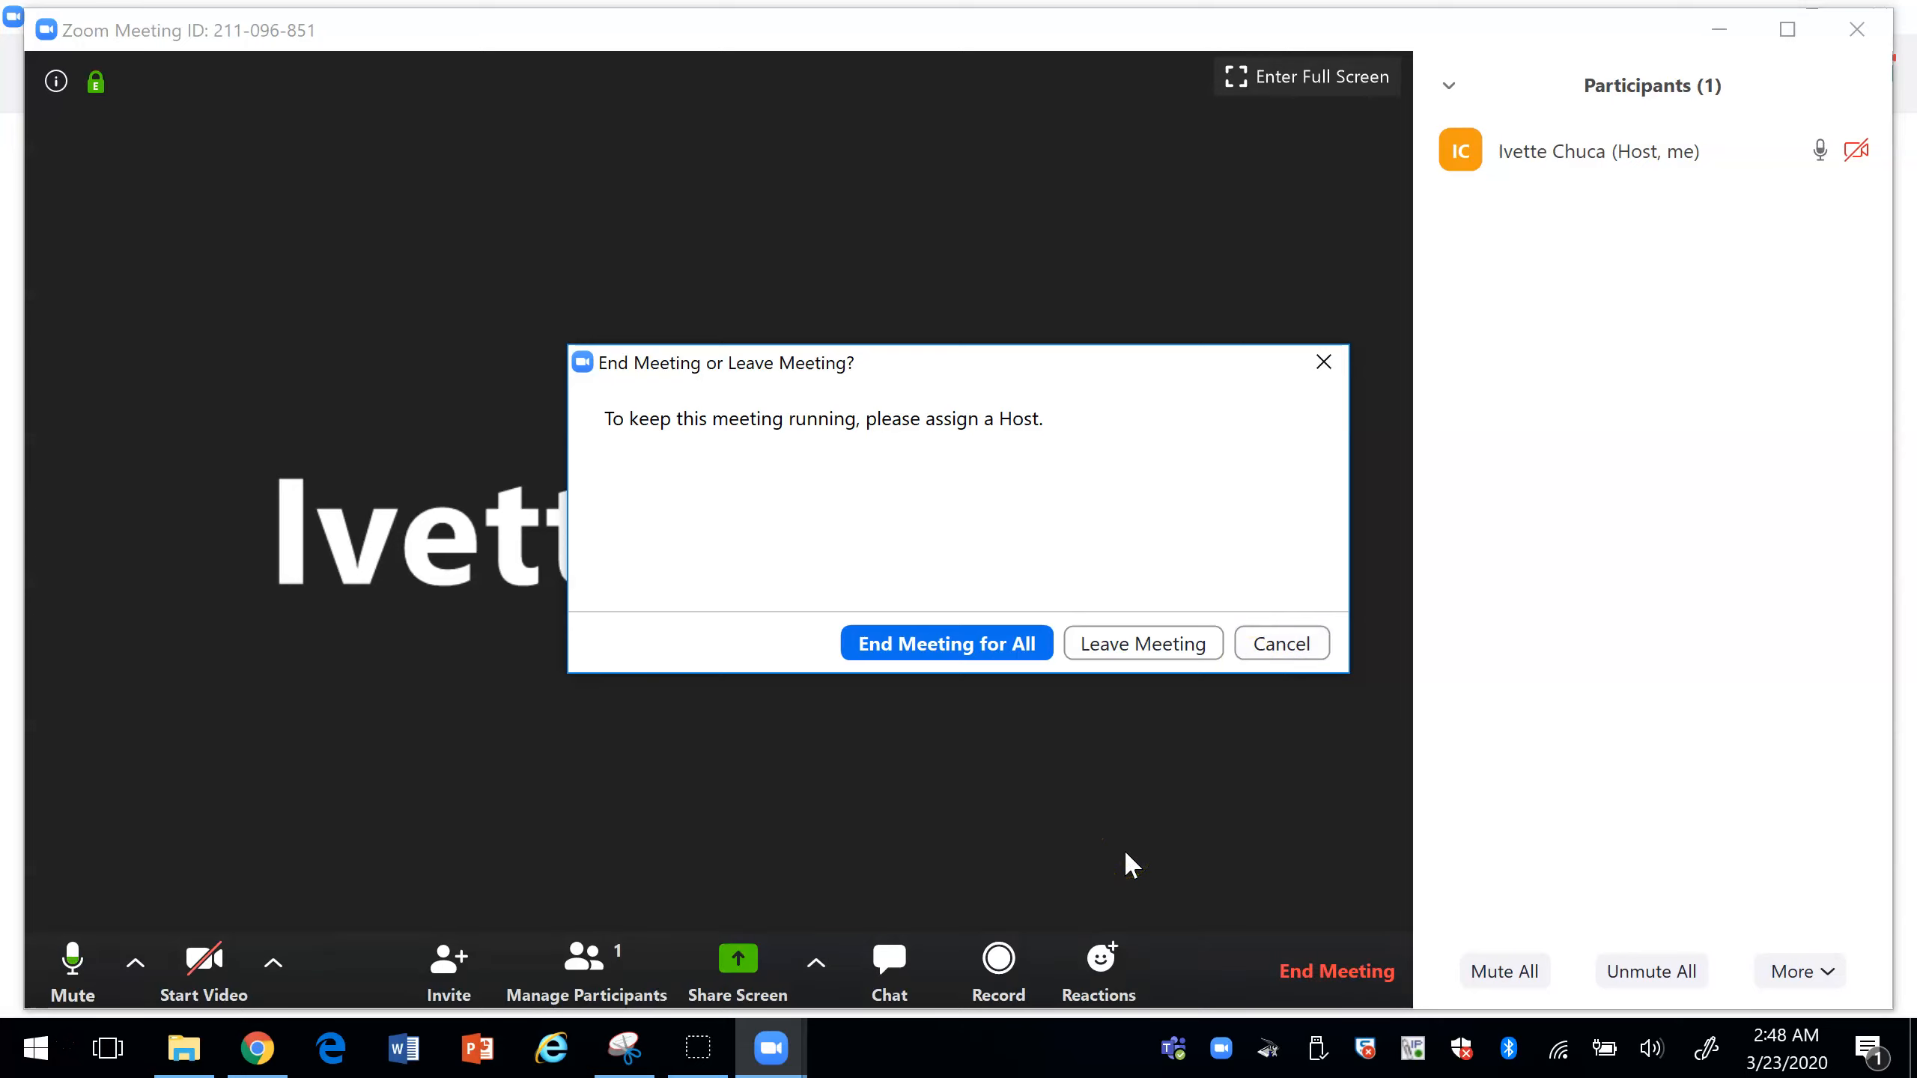
pyautogui.moveTo(1794, 904)
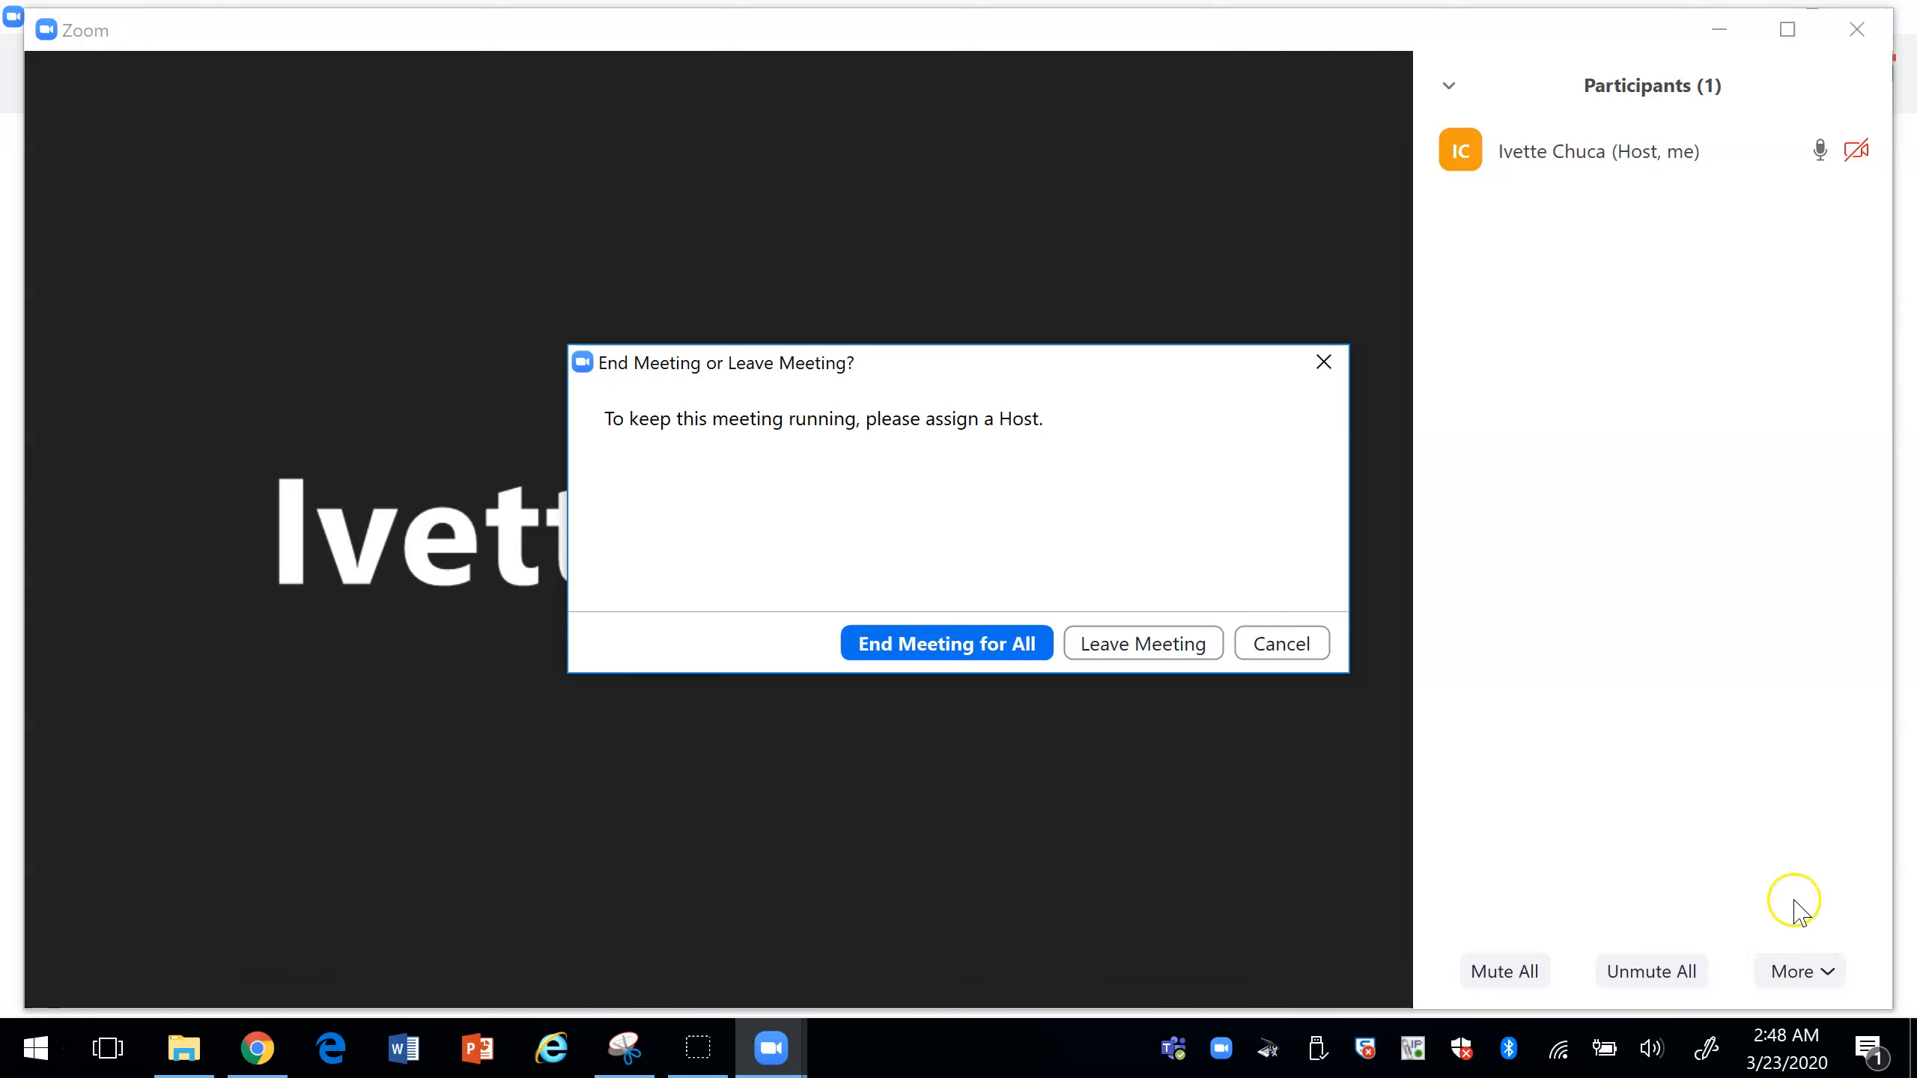
pyautogui.click(1280, 643)
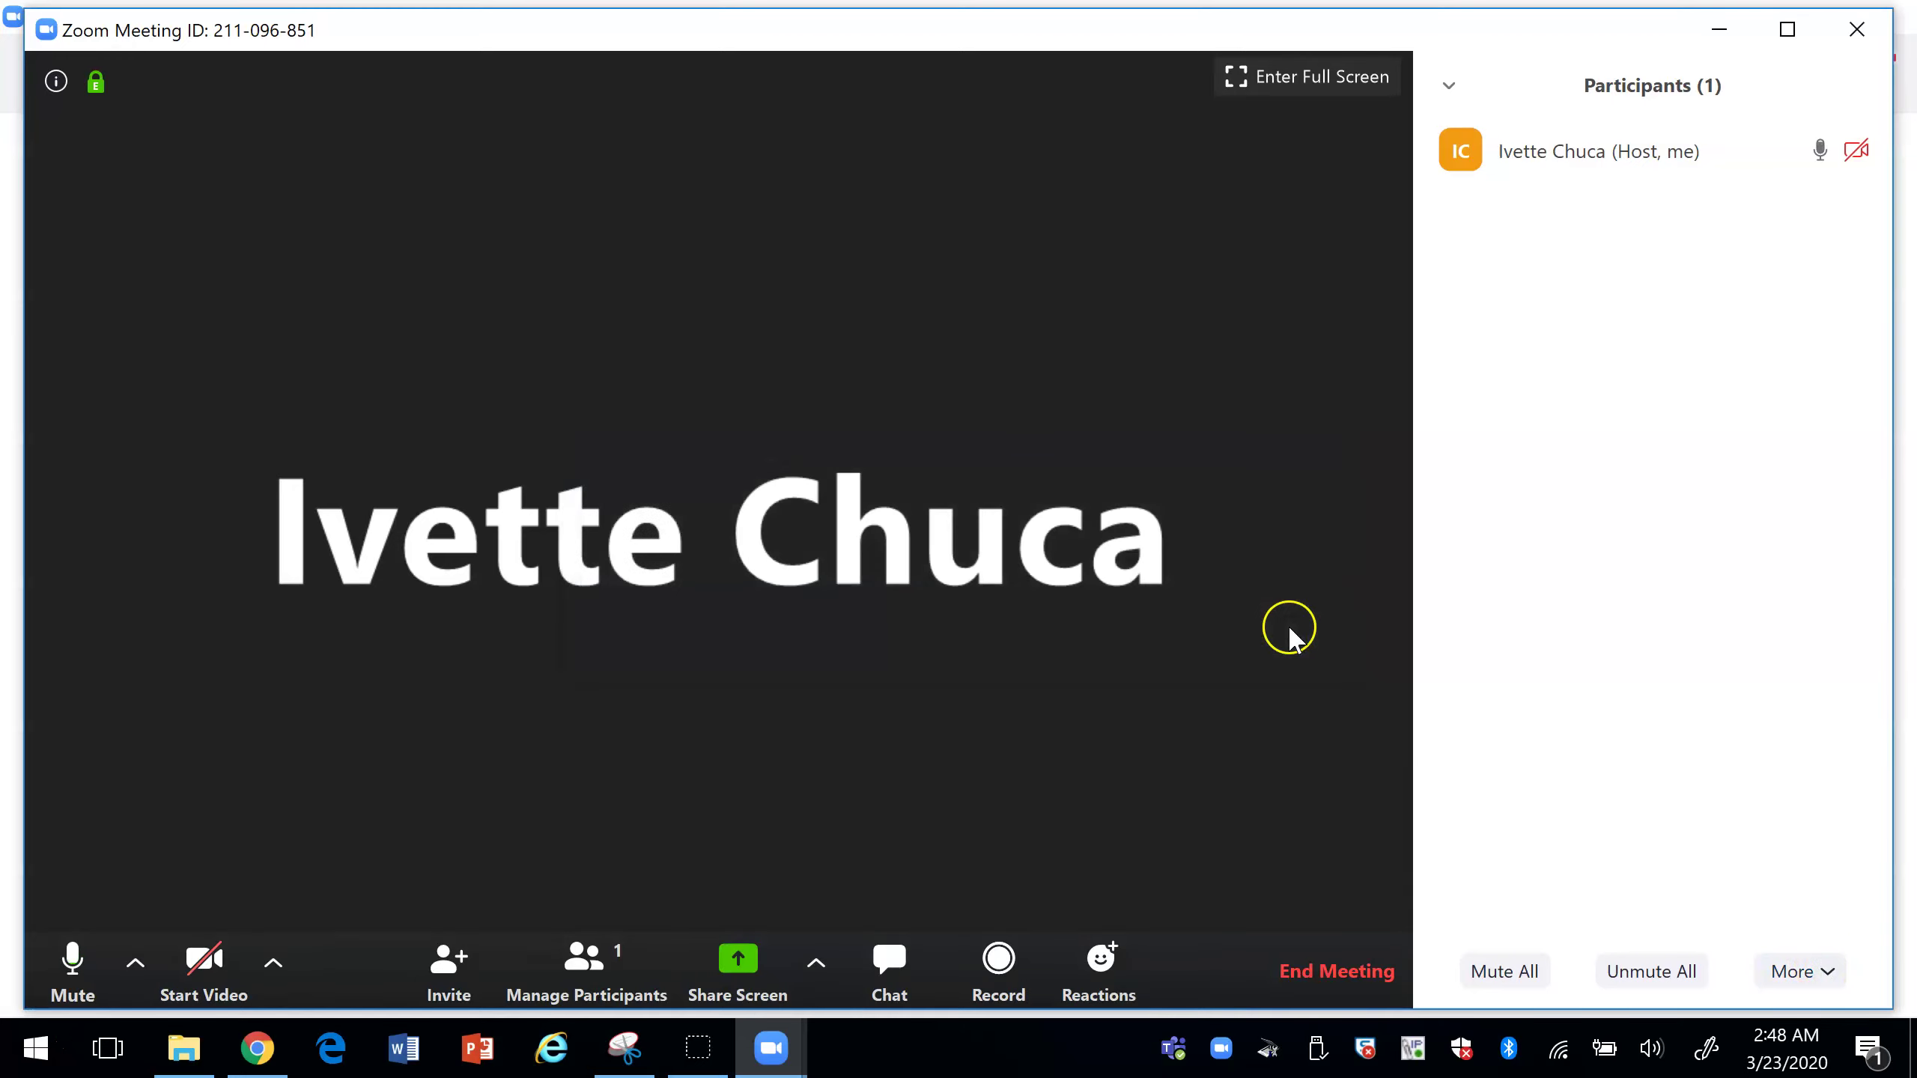
# - Look through the participant management, video and screen sharing options in the meeting toolbar
pyautogui.click(1798, 970)
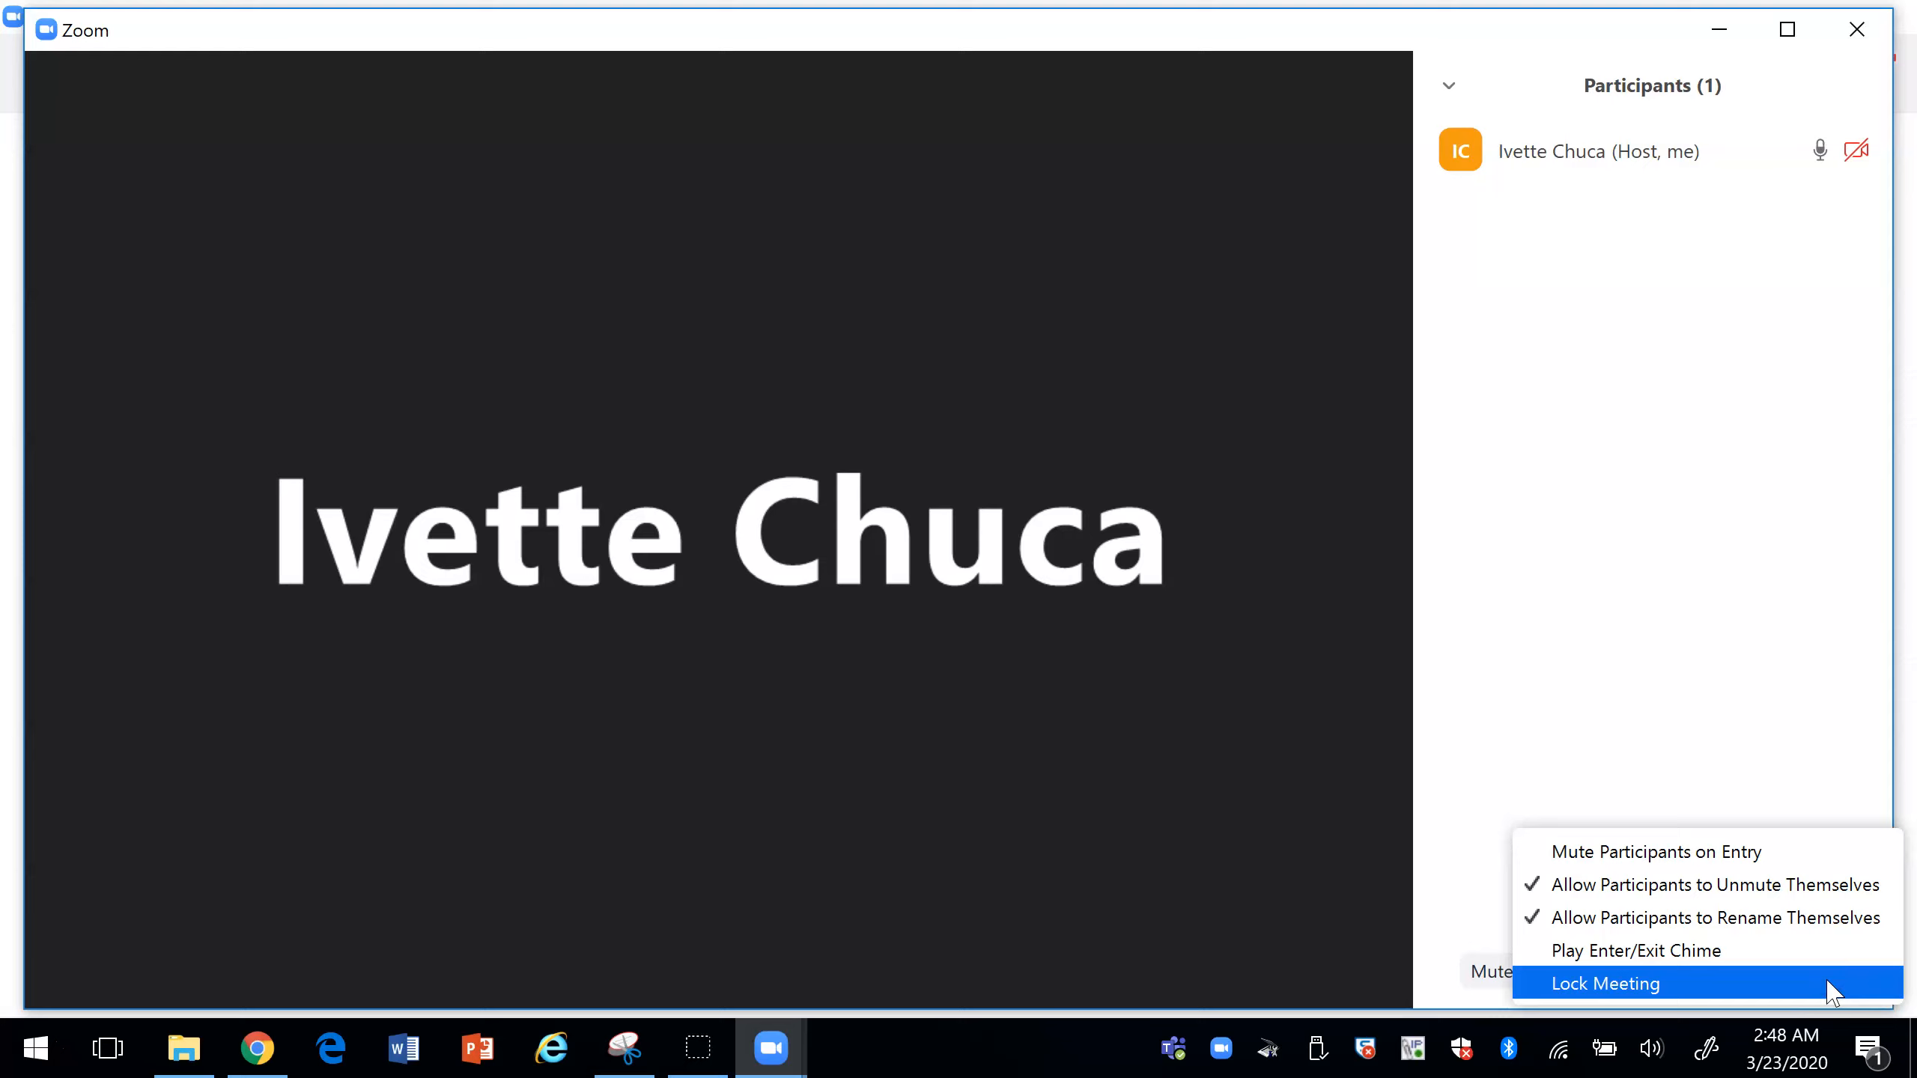
pyautogui.click(1606, 983)
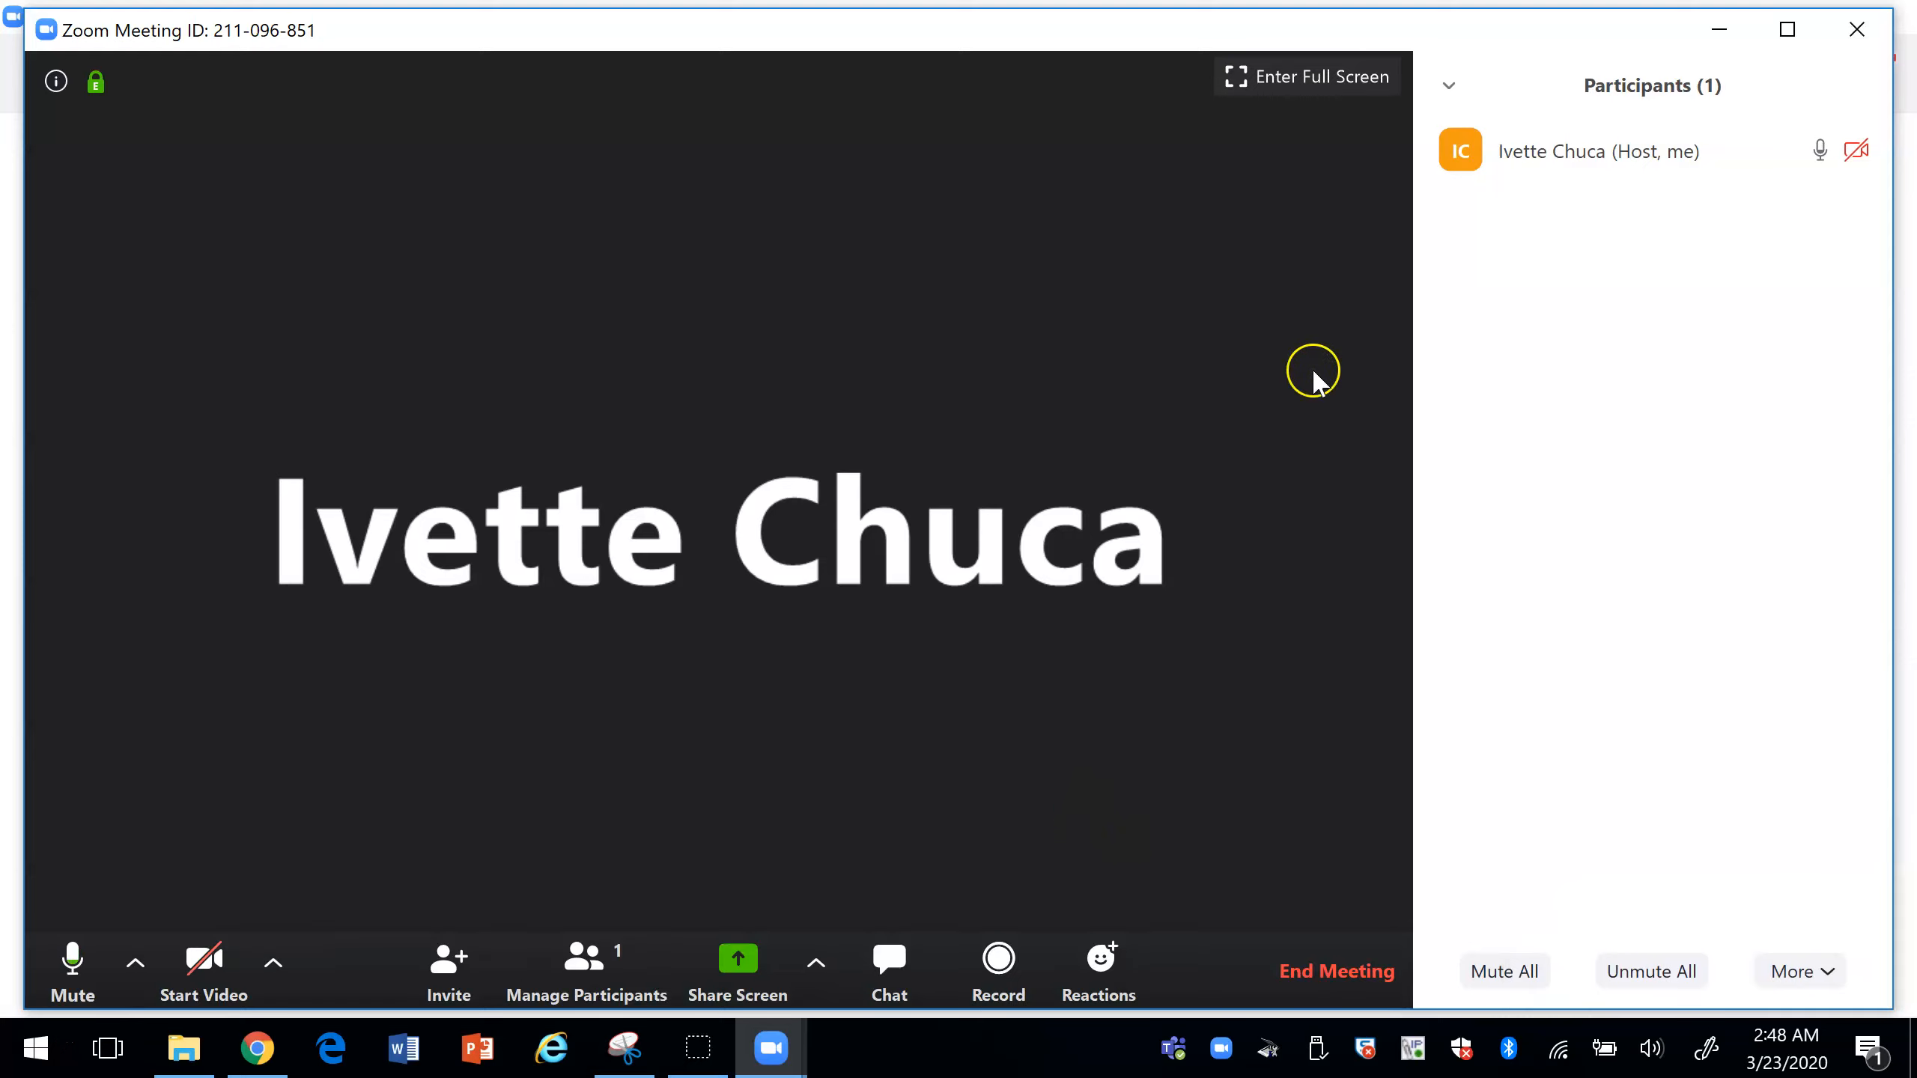
pyautogui.click(1448, 85)
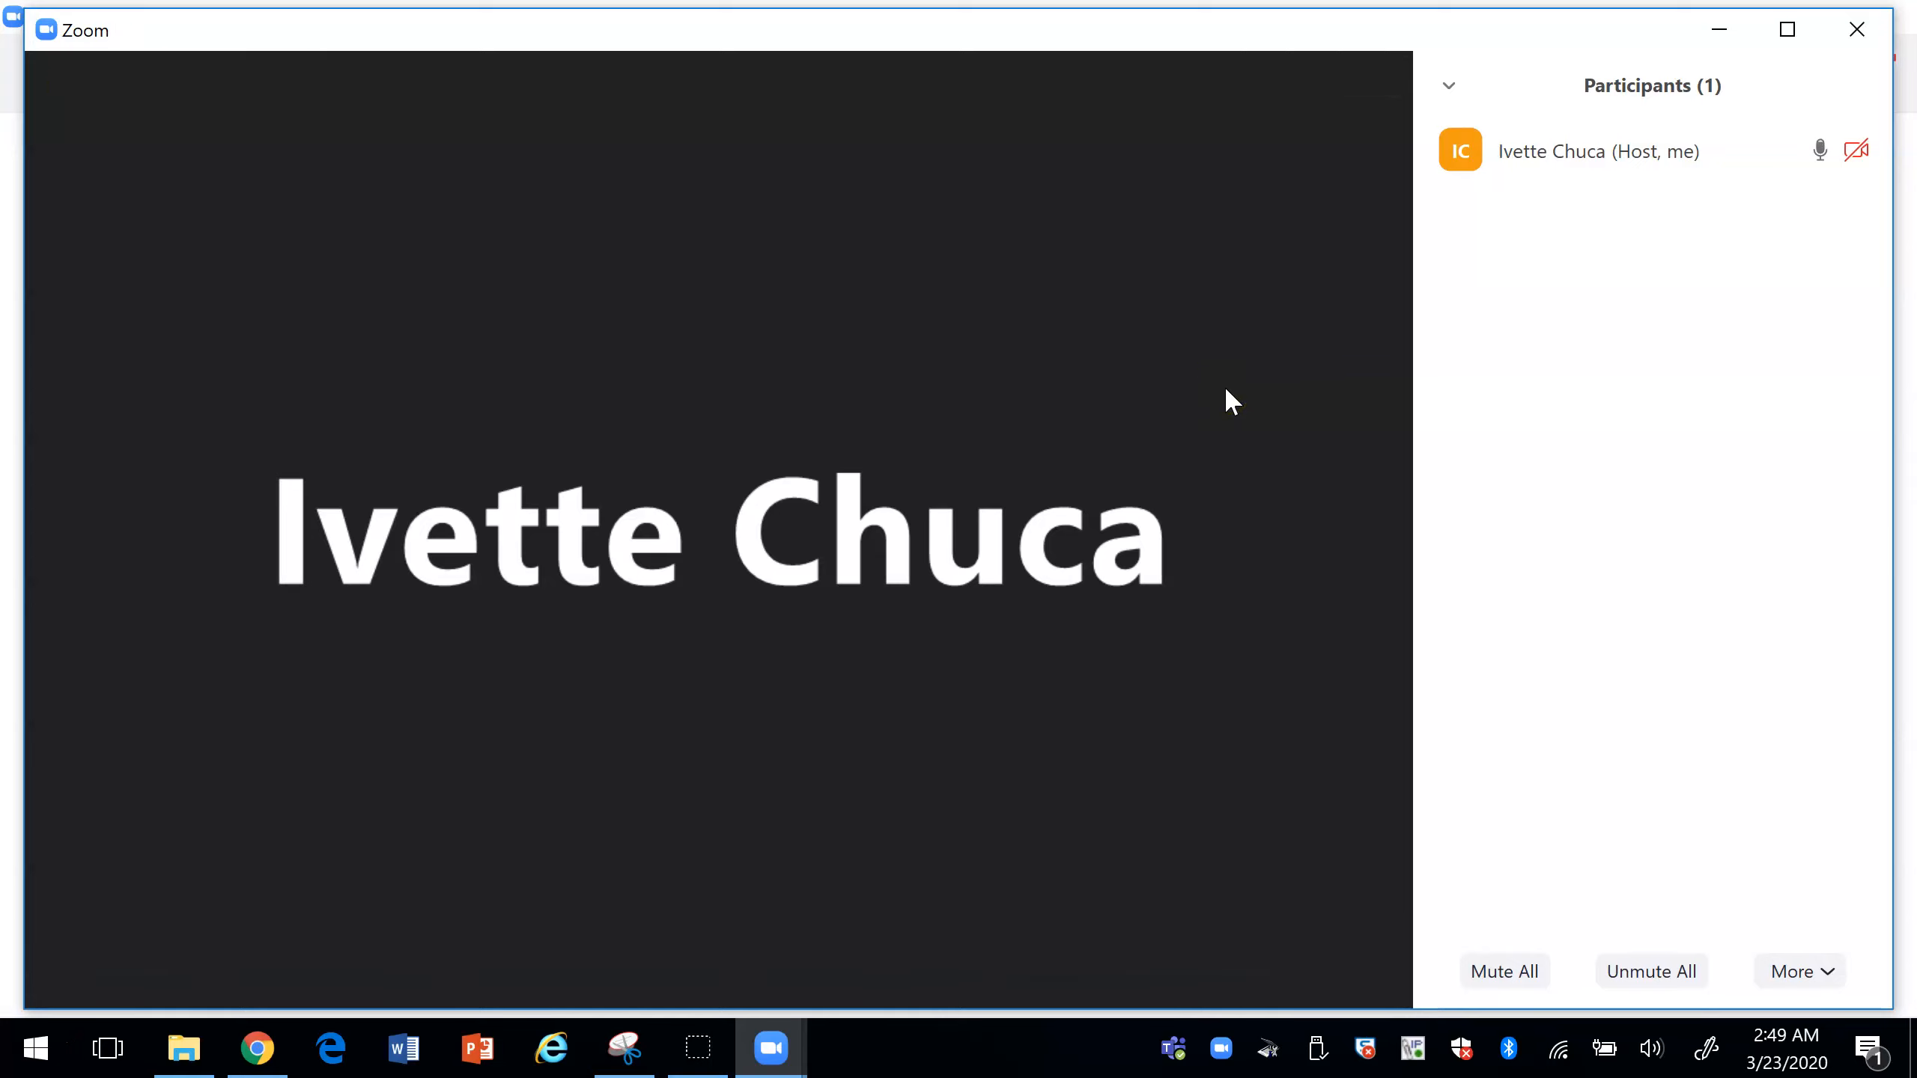
pyautogui.moveTo(608, 934)
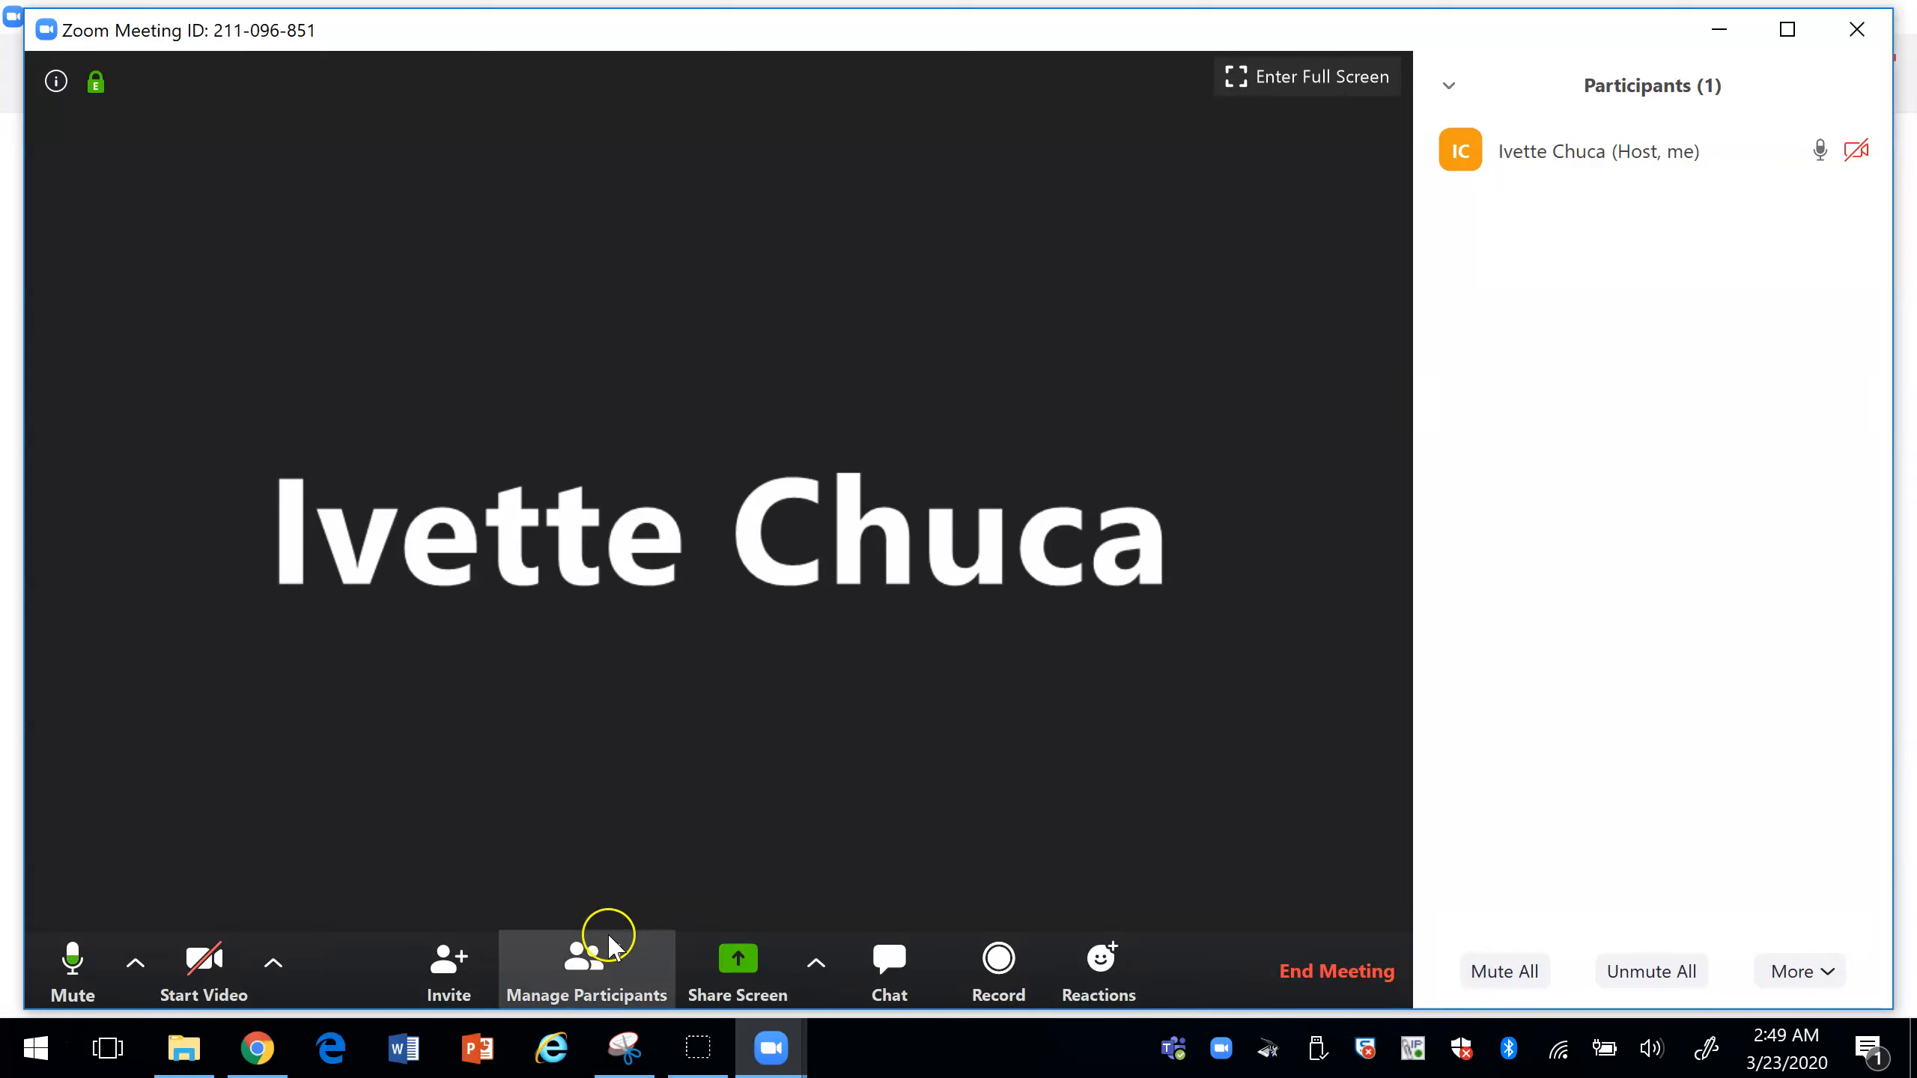
pyautogui.click(272, 965)
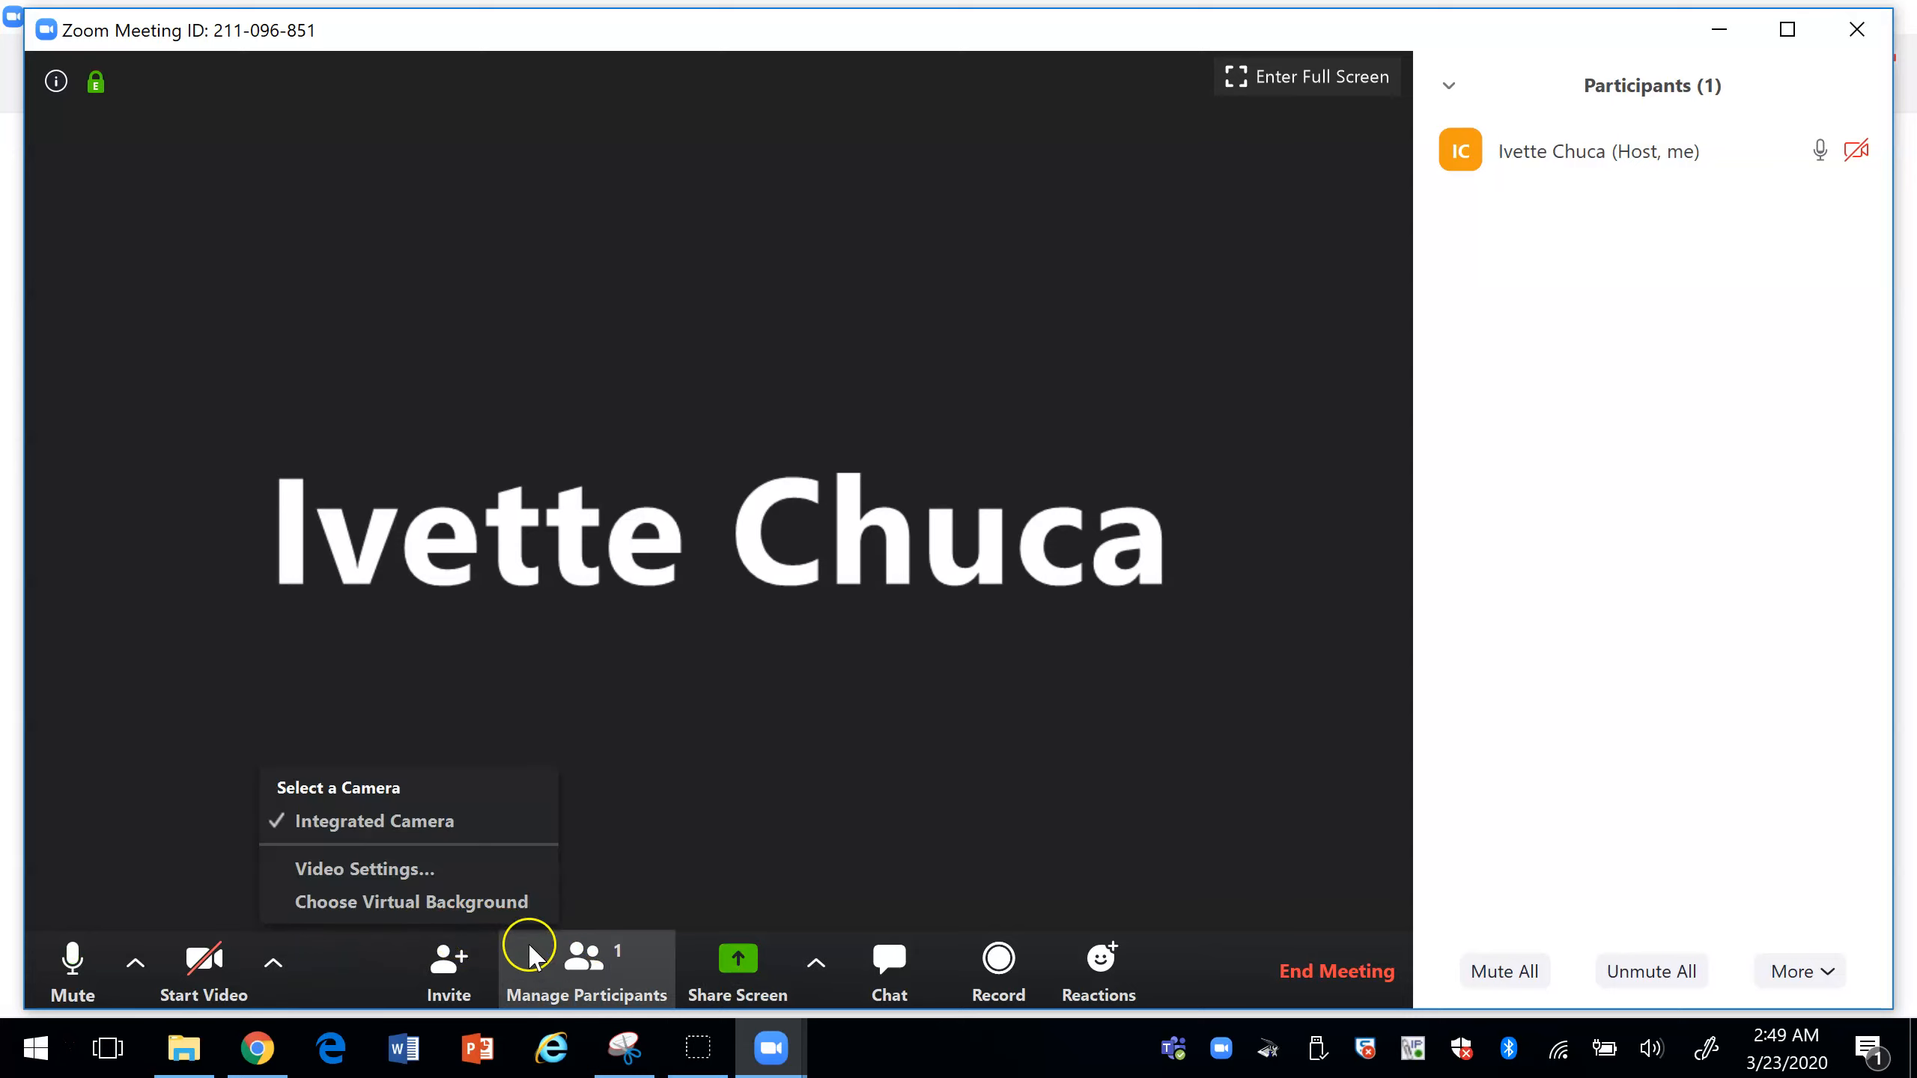
pyautogui.moveTo(355, 868)
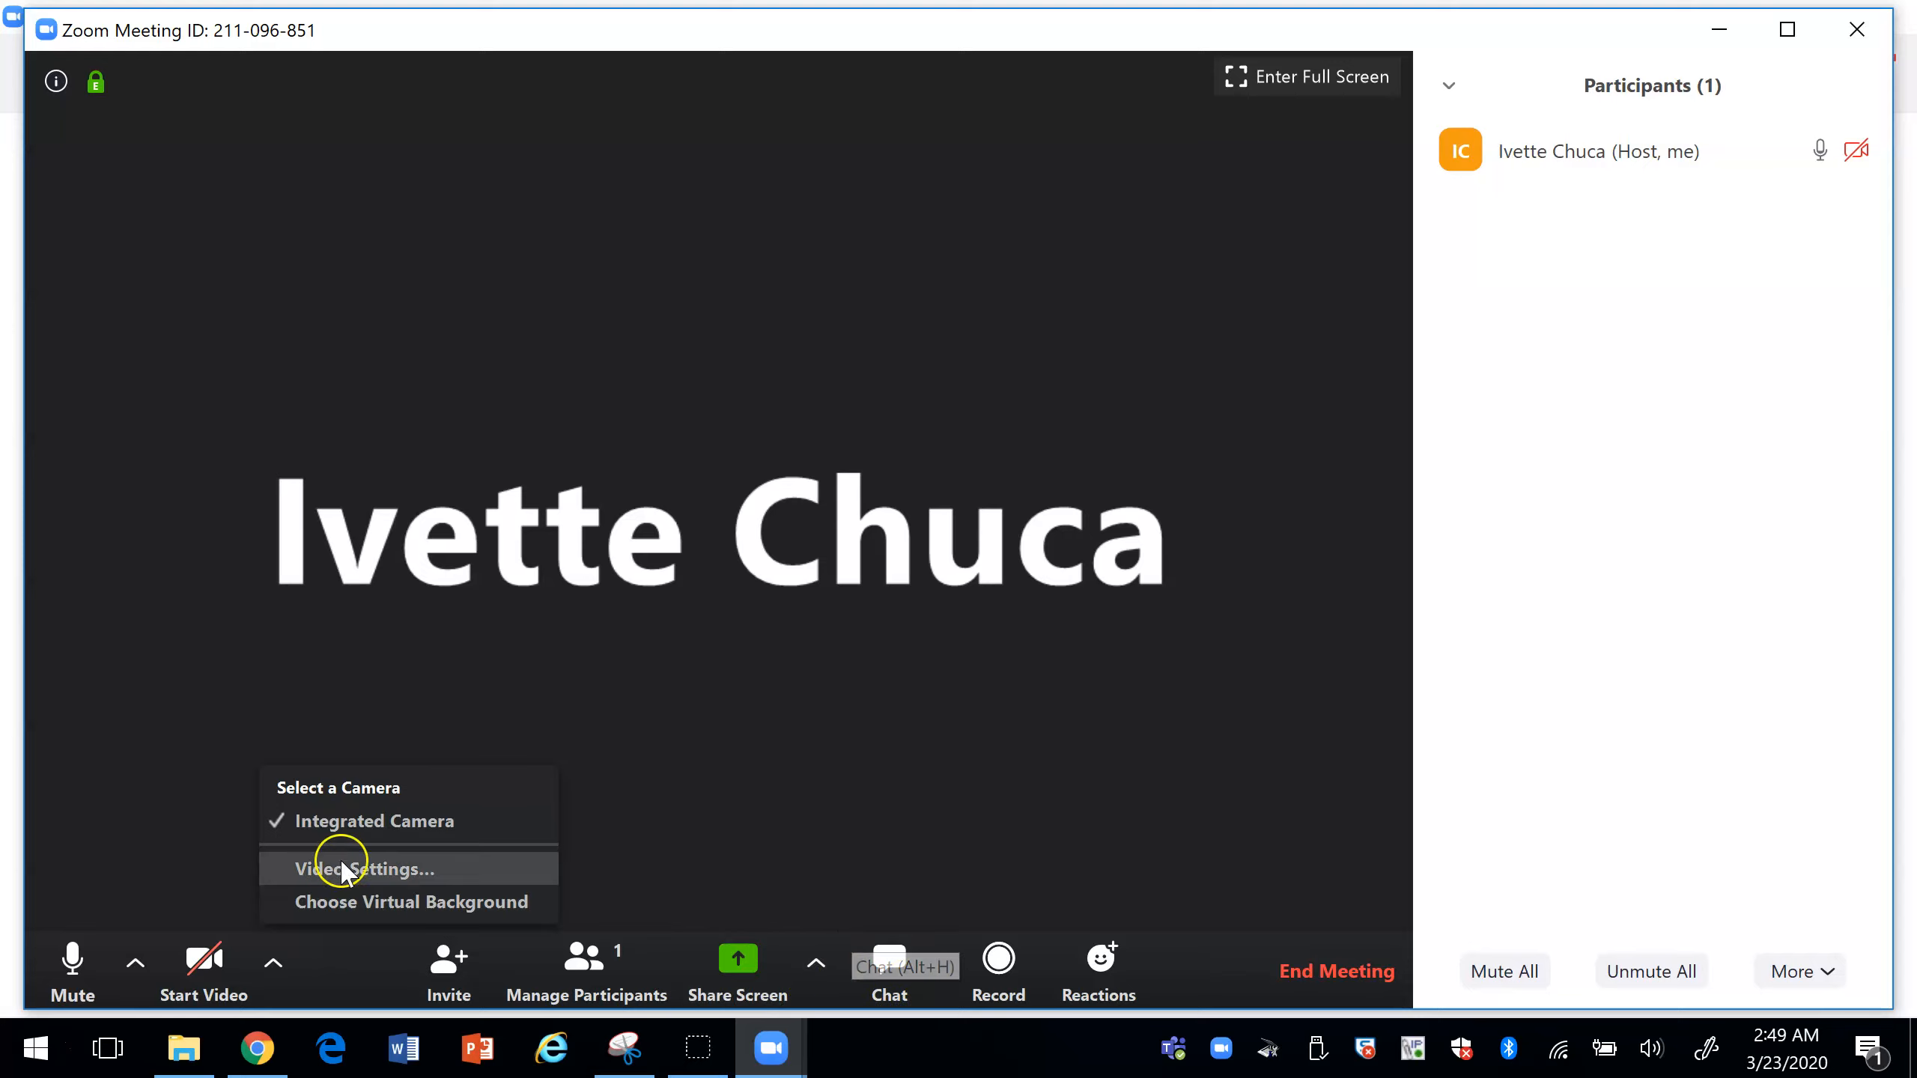
pyautogui.moveTo(782, 947)
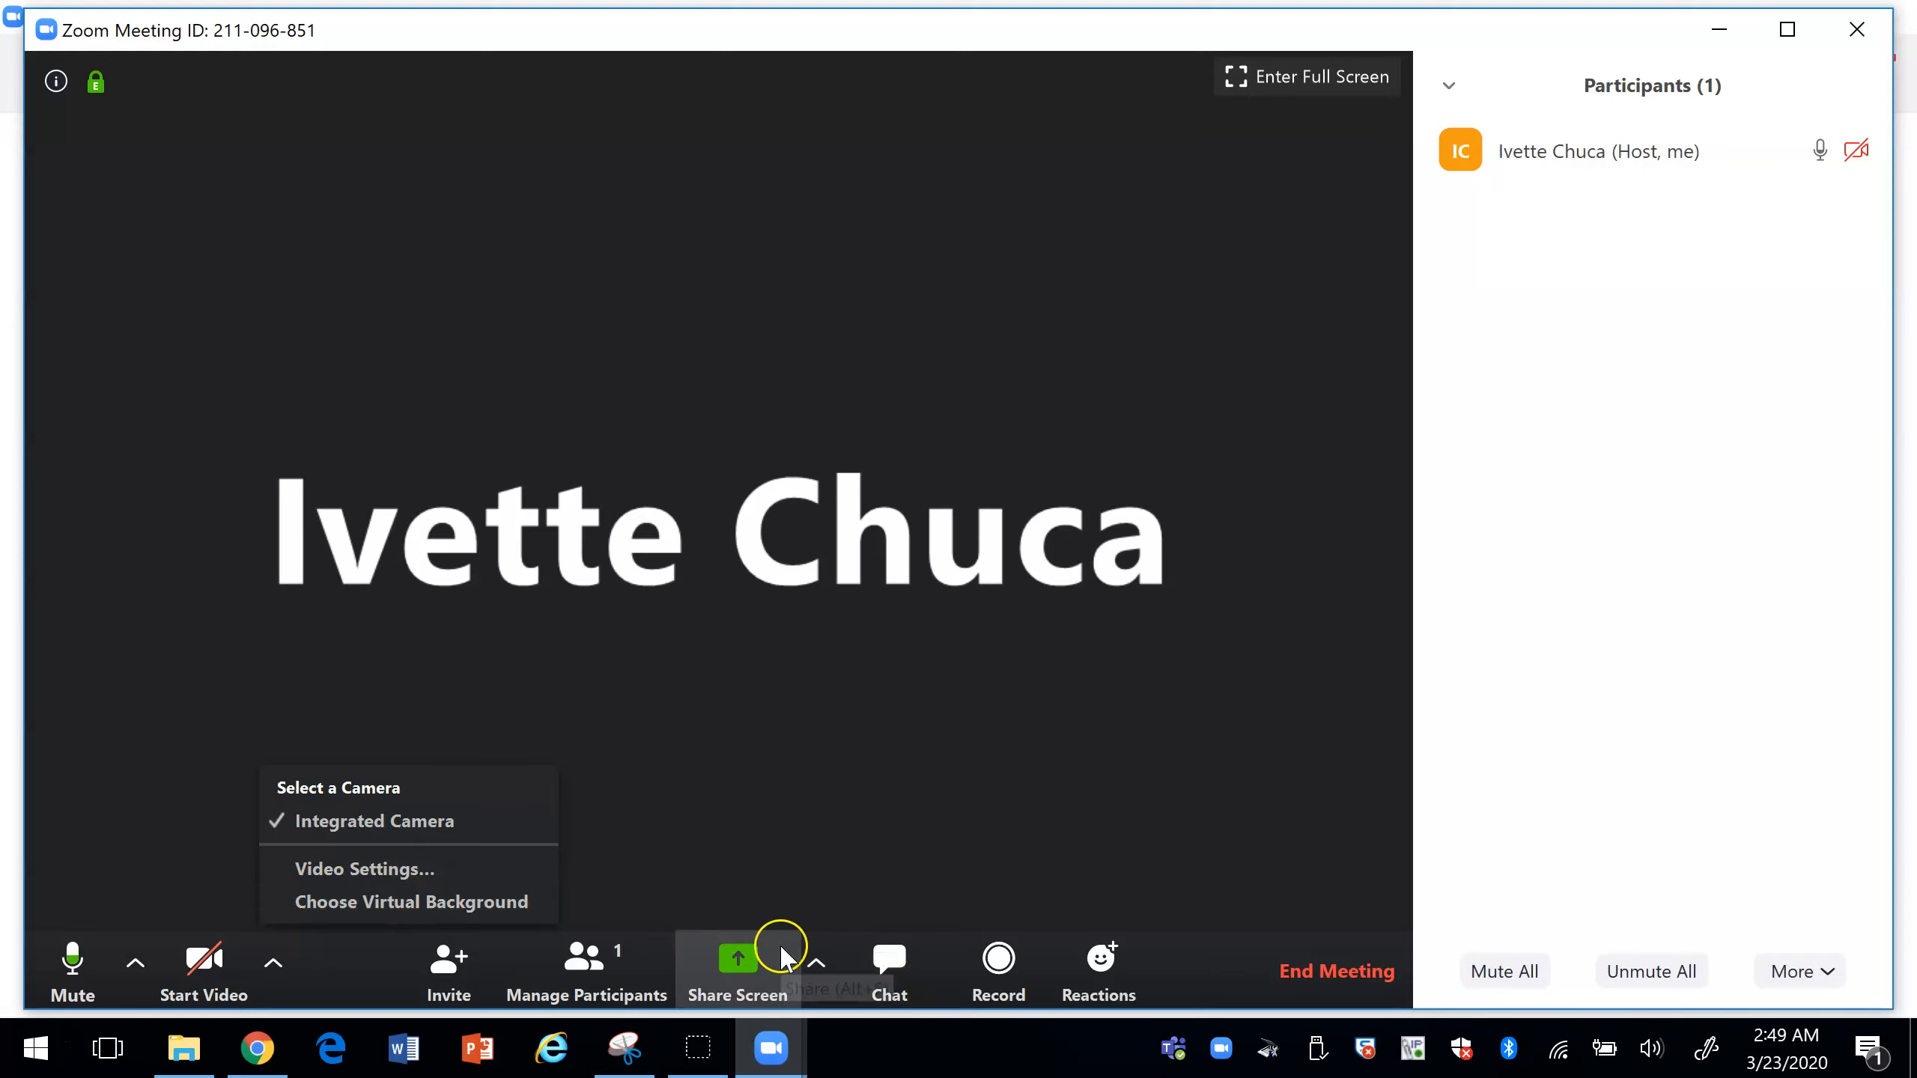
pyautogui.click(815, 961)
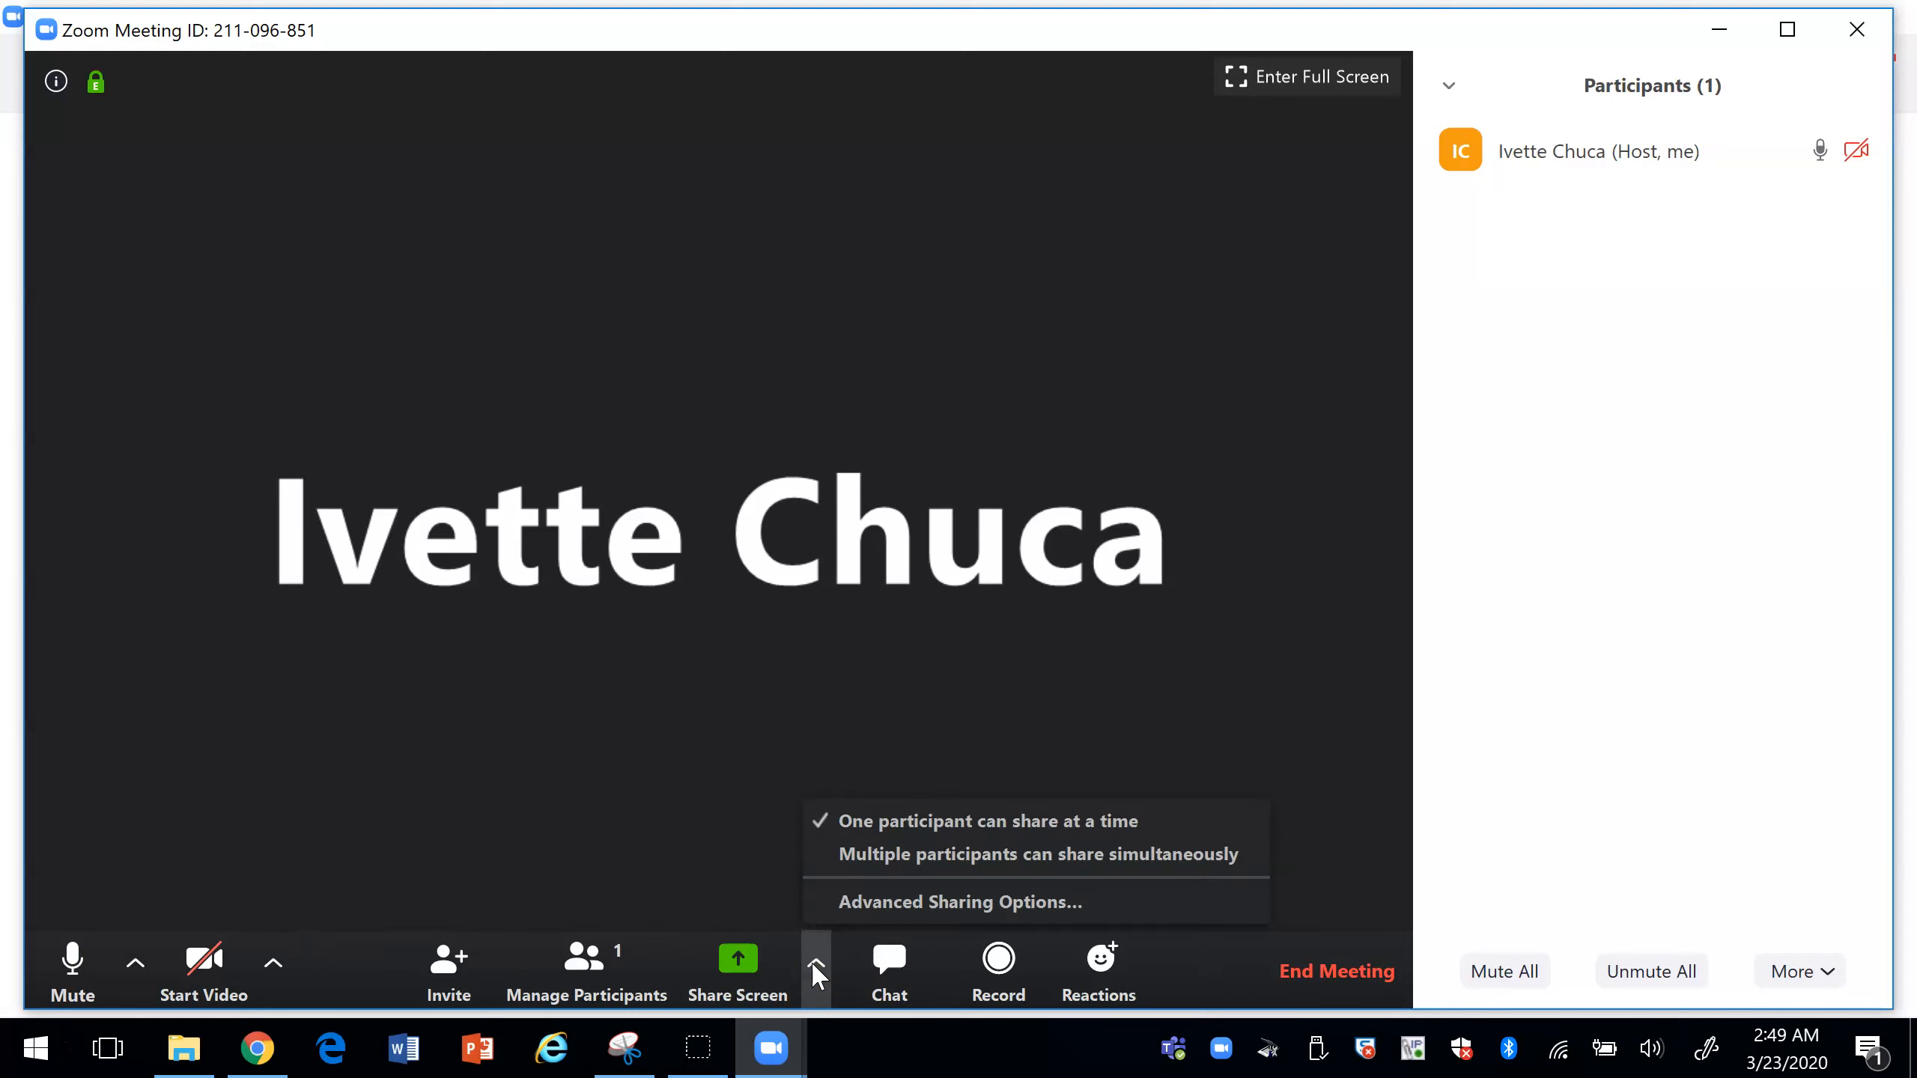
pyautogui.moveTo(1148, 960)
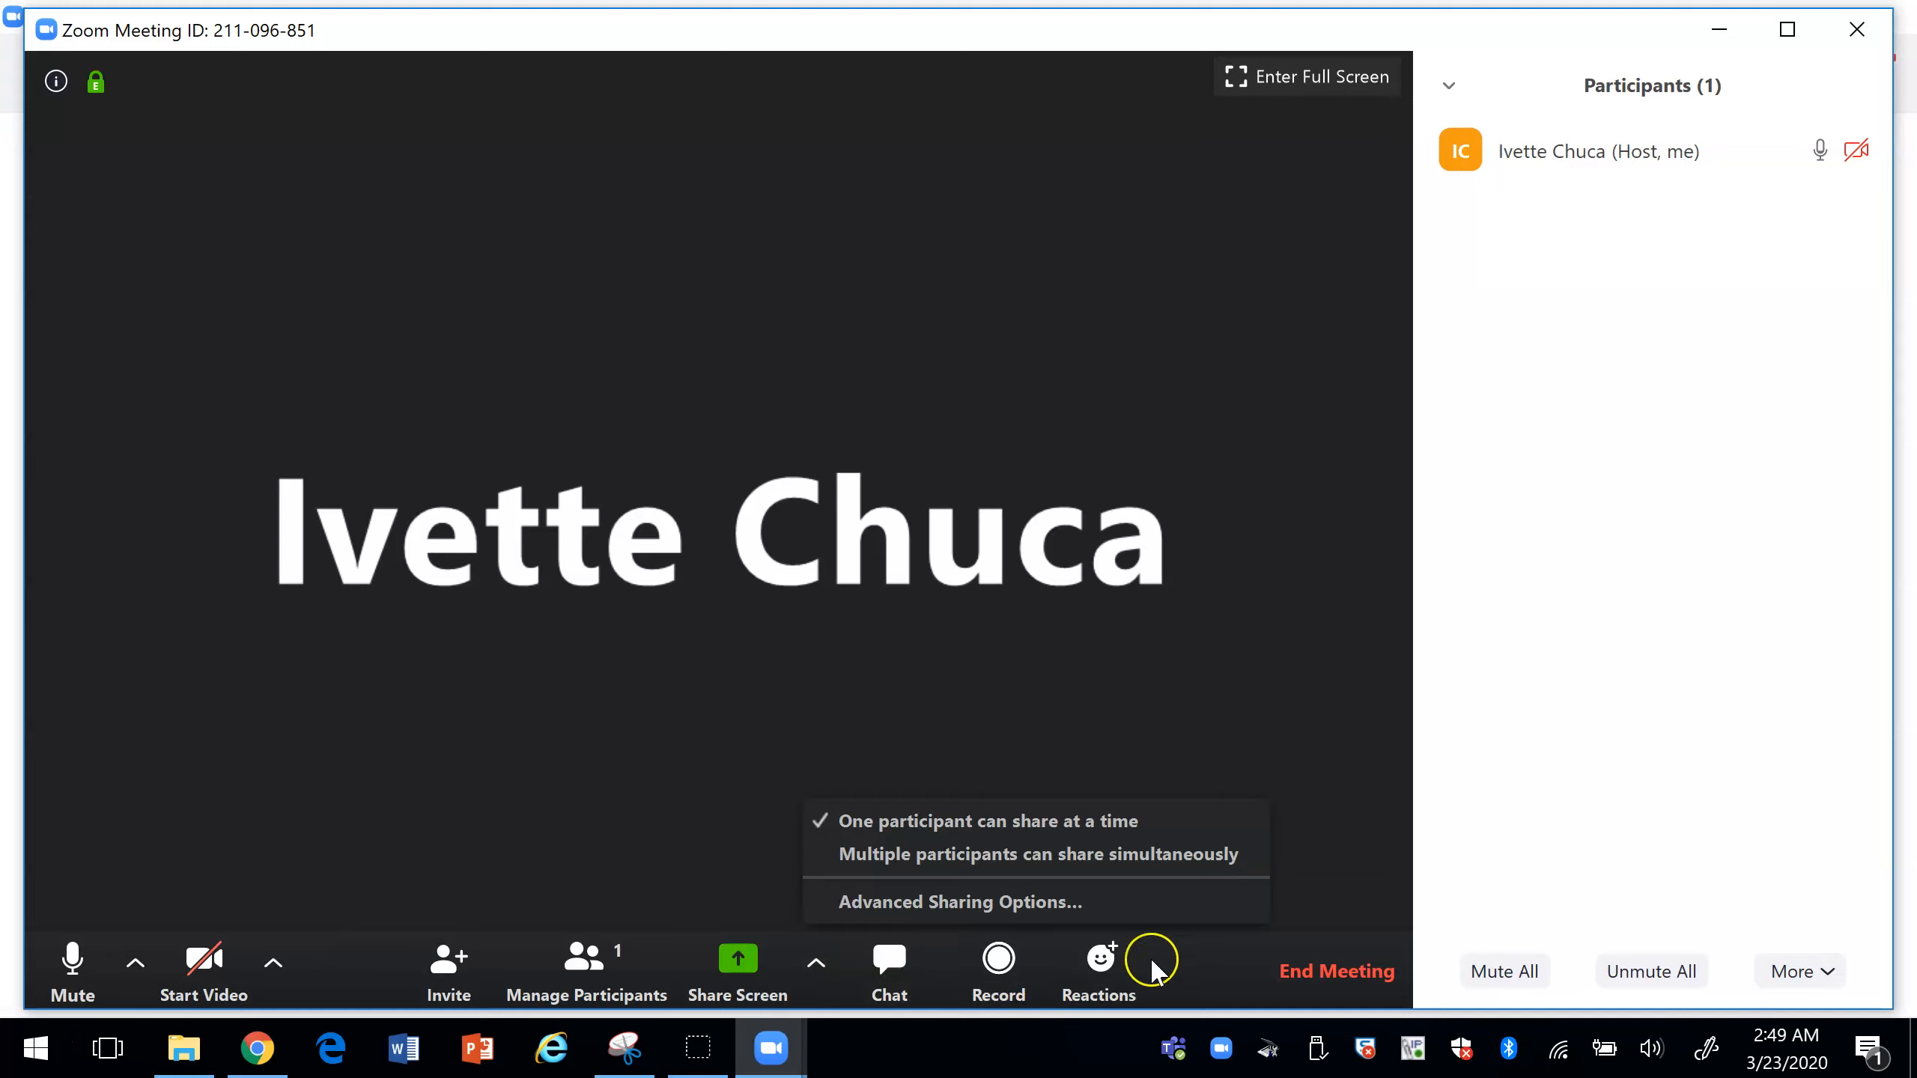
pyautogui.moveTo(1334, 971)
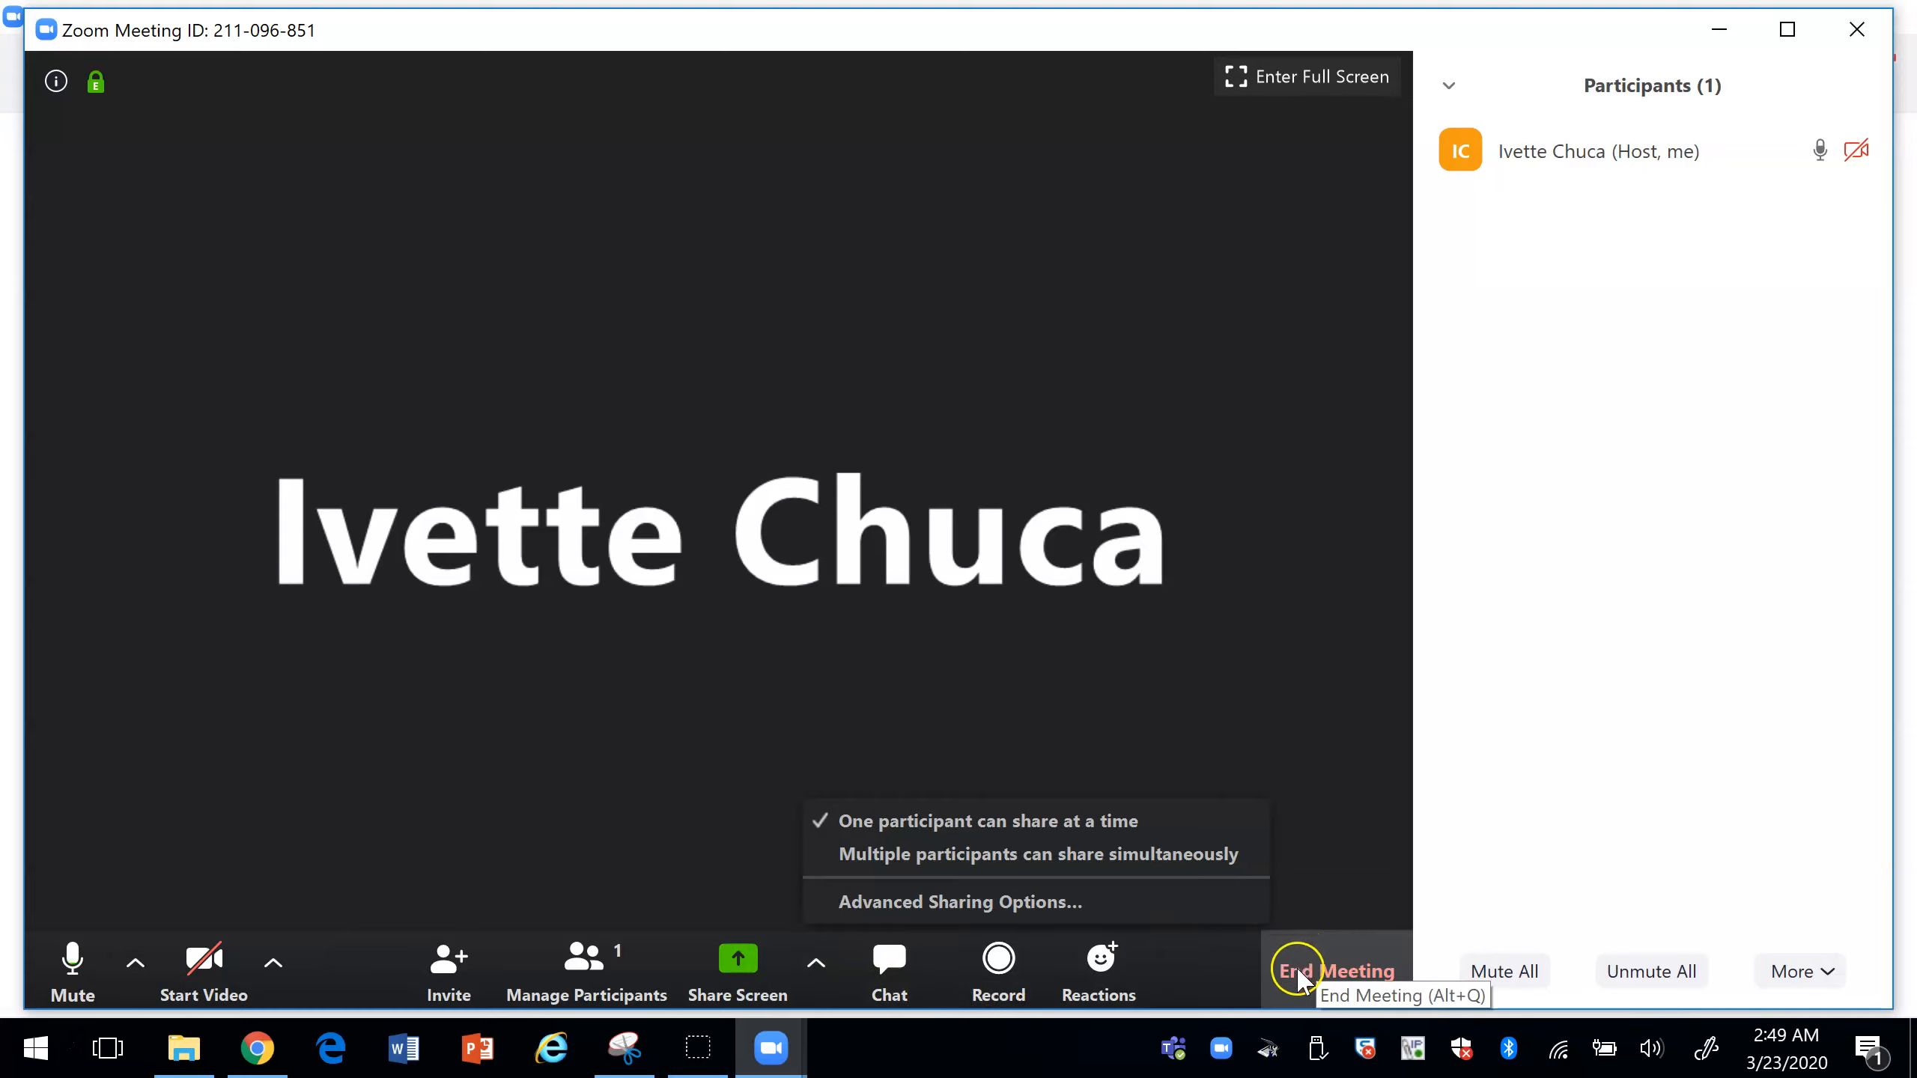
# - End the meeting for everyone from the end-meeting prompt
pyautogui.click(1334, 970)
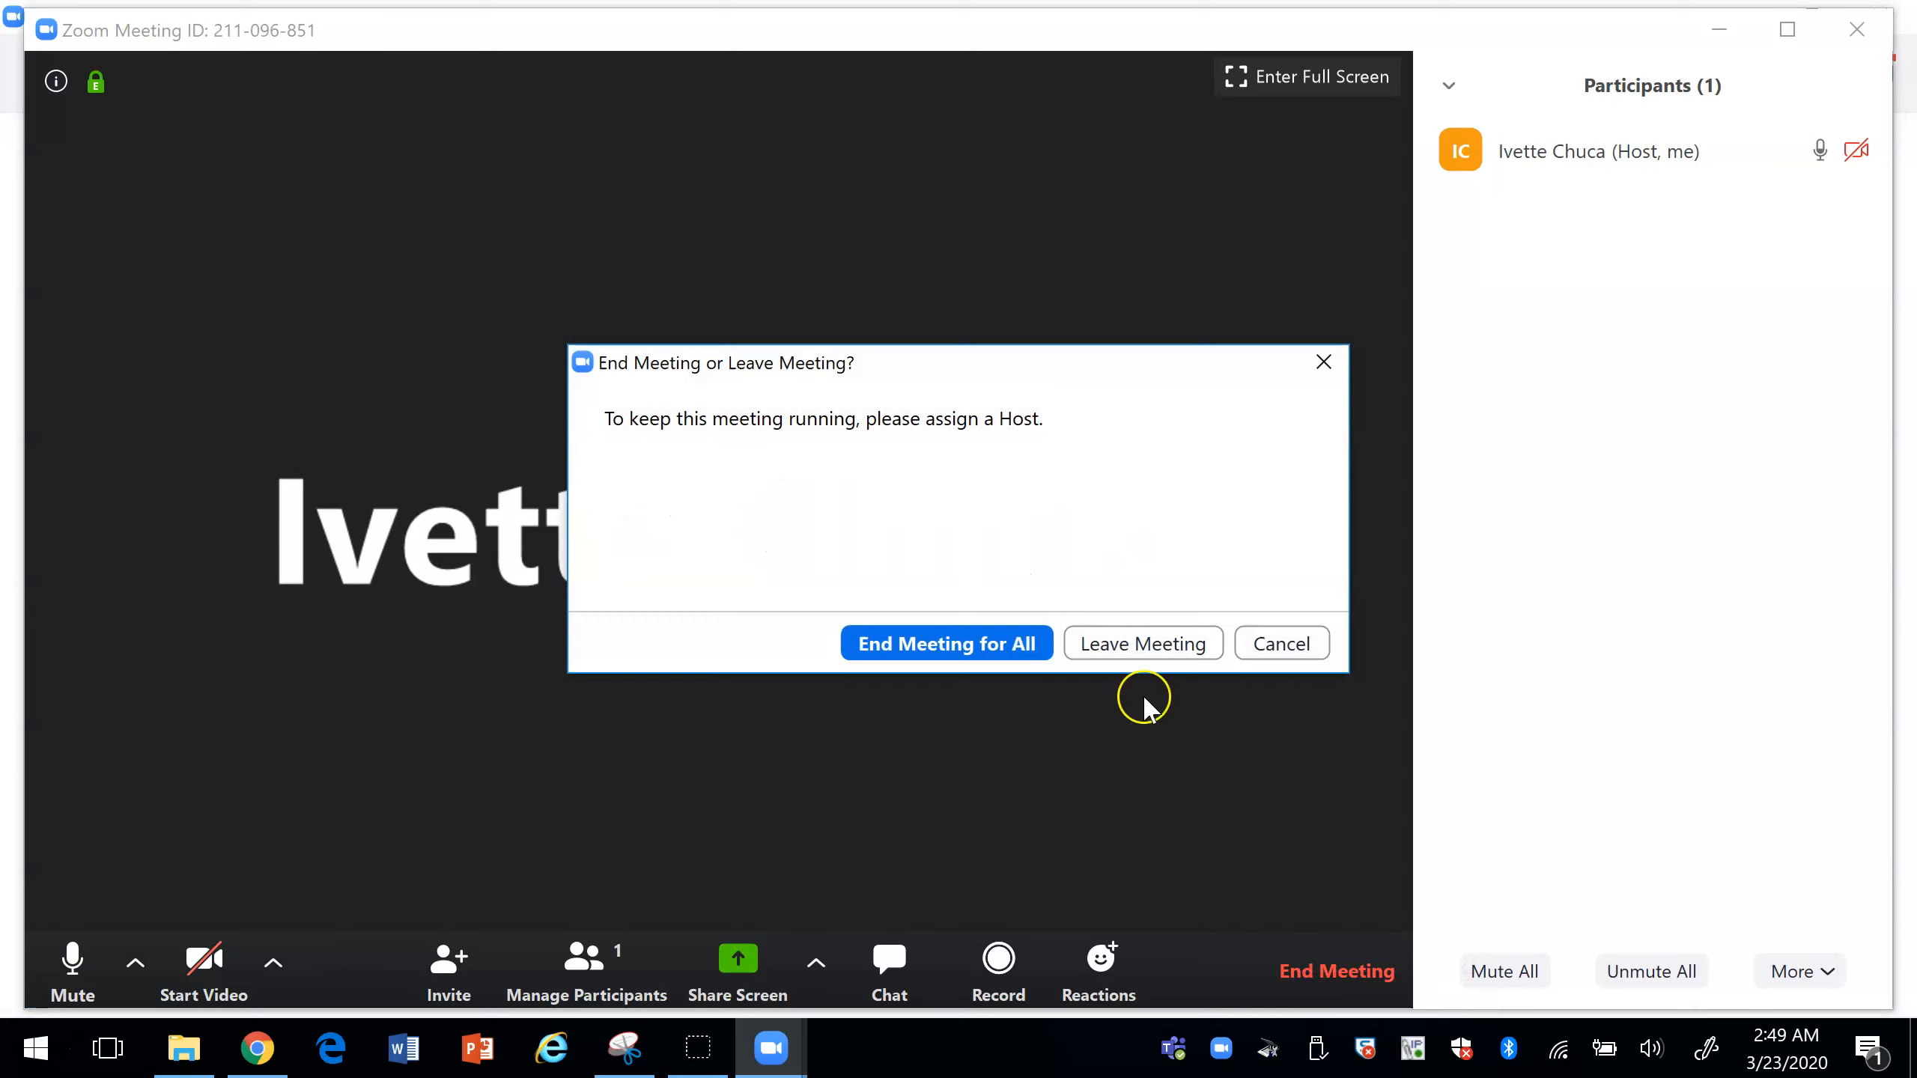
pyautogui.click(943, 643)
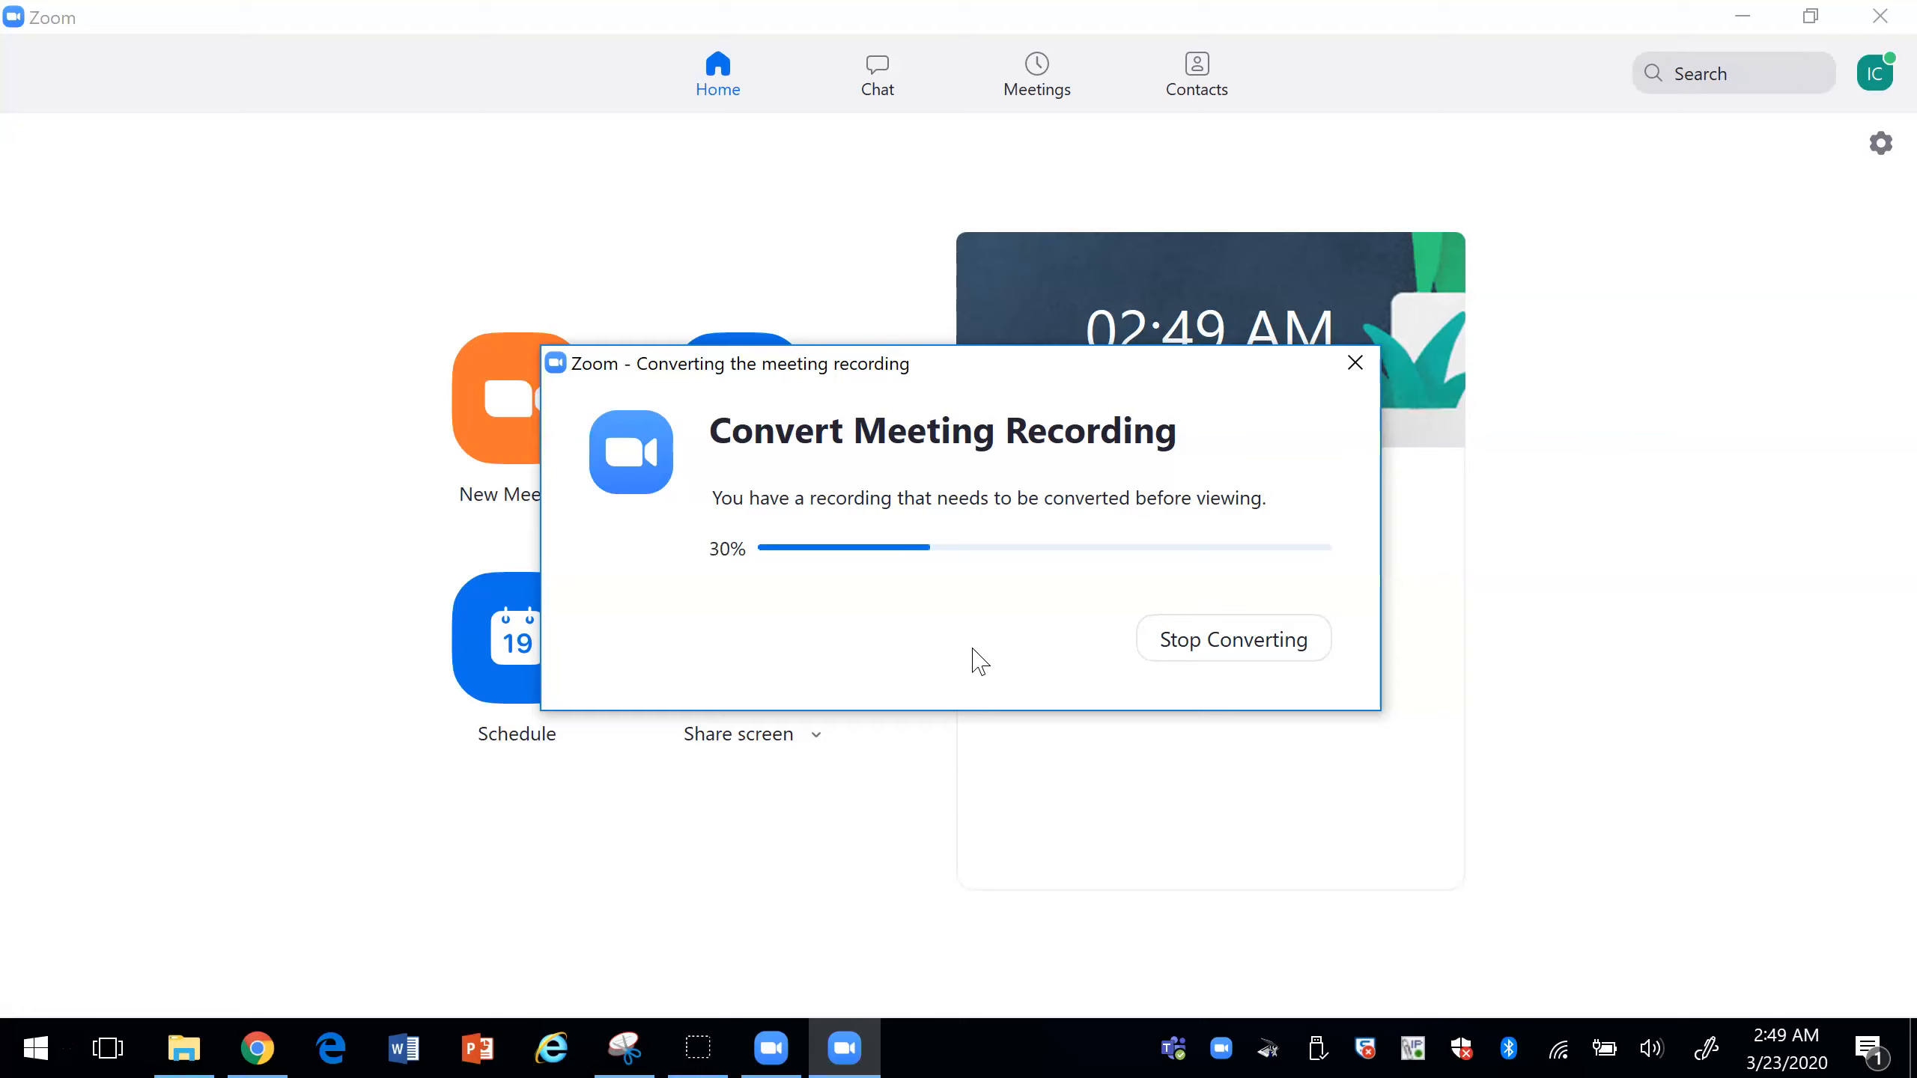
pyautogui.moveTo(312, 1048)
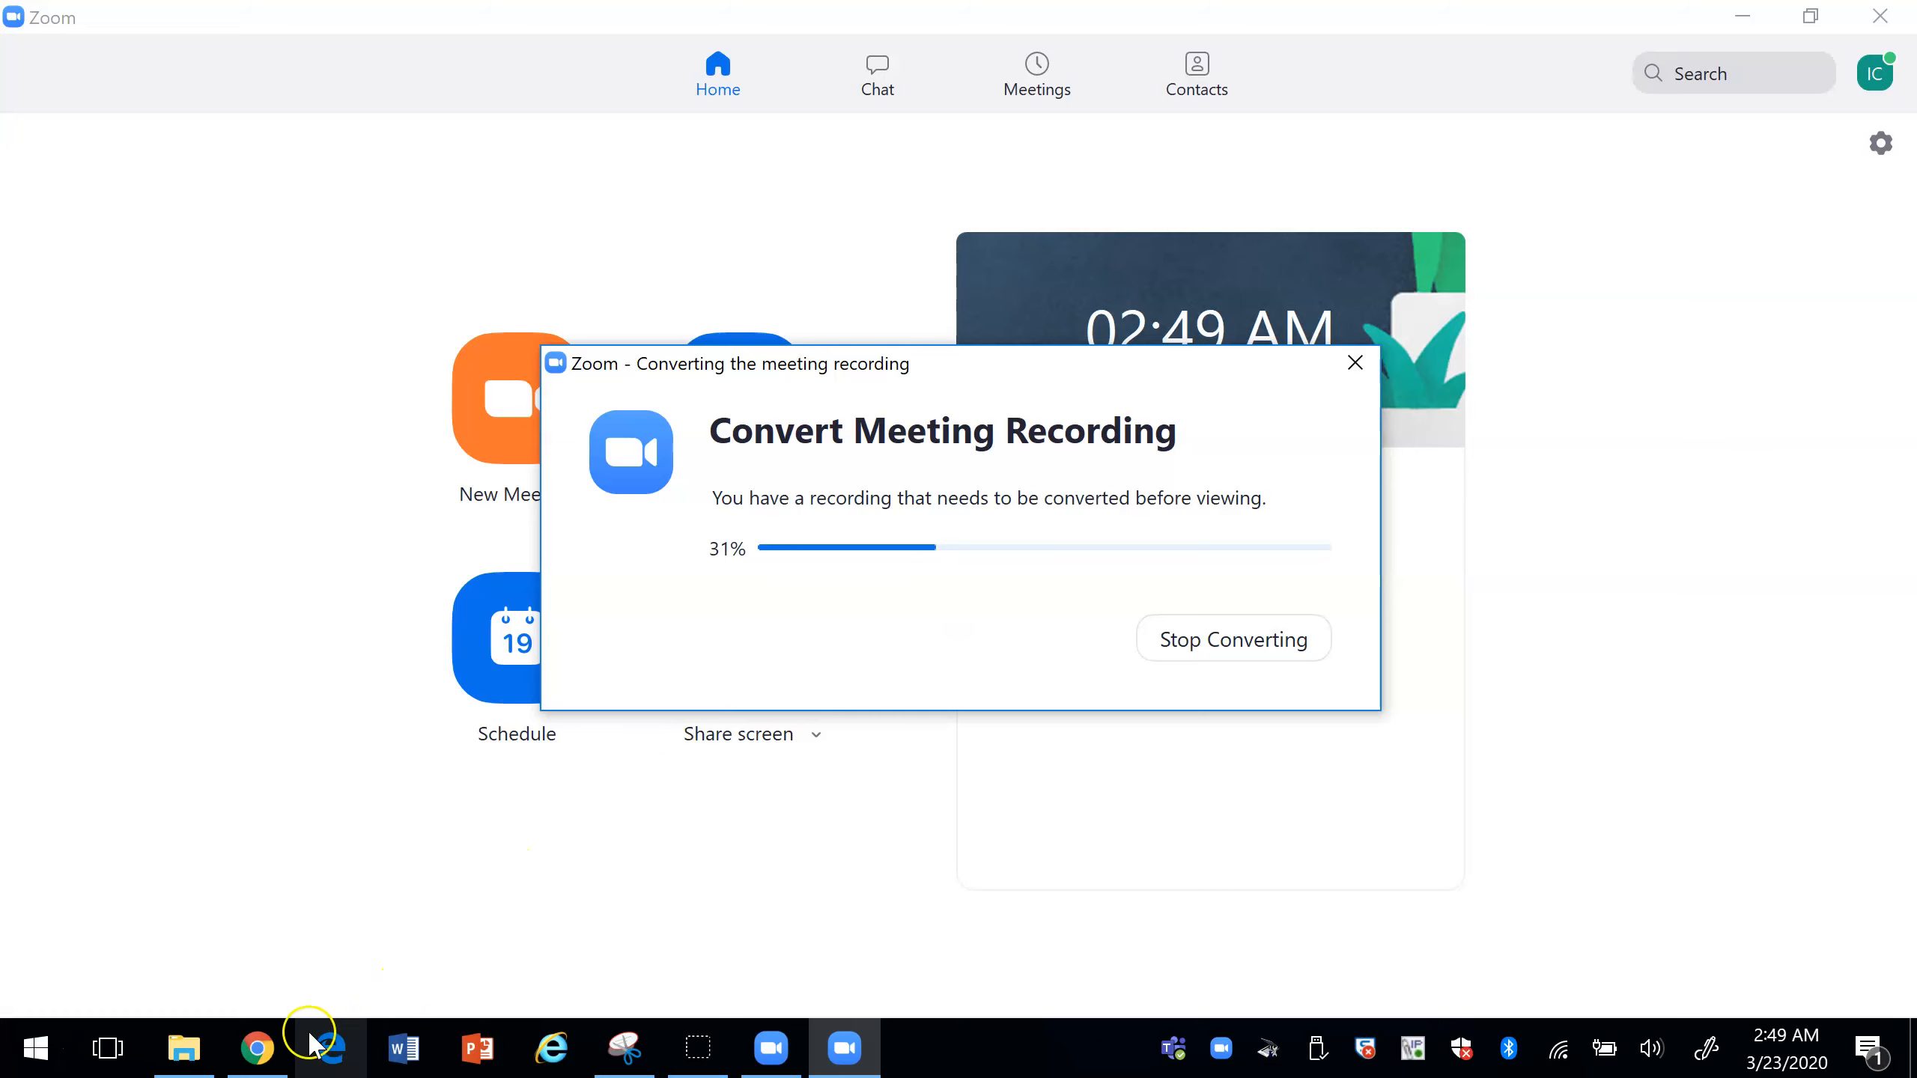
# - Bring up Chrome from the taskbar while the Zoom recording keeps converting
pyautogui.click(256, 1048)
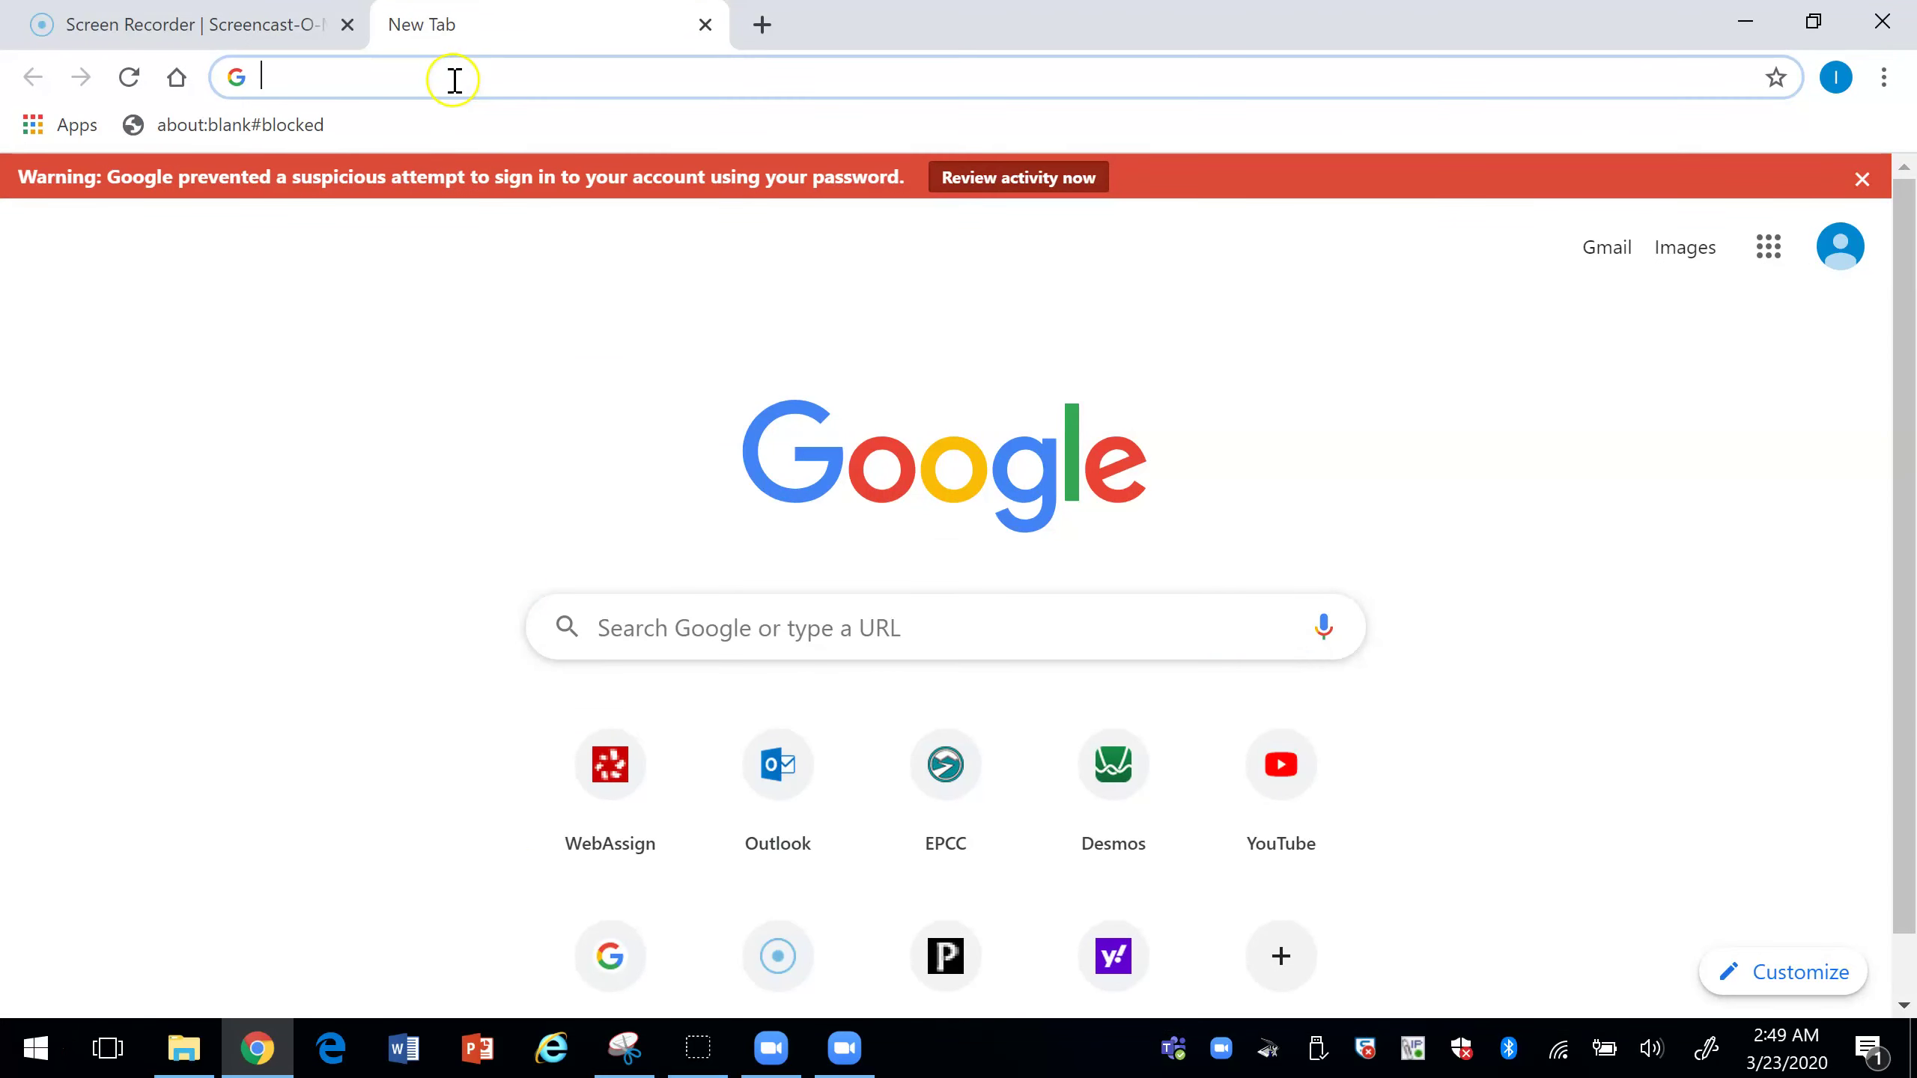
pyautogui.write('www.epcc.edu')
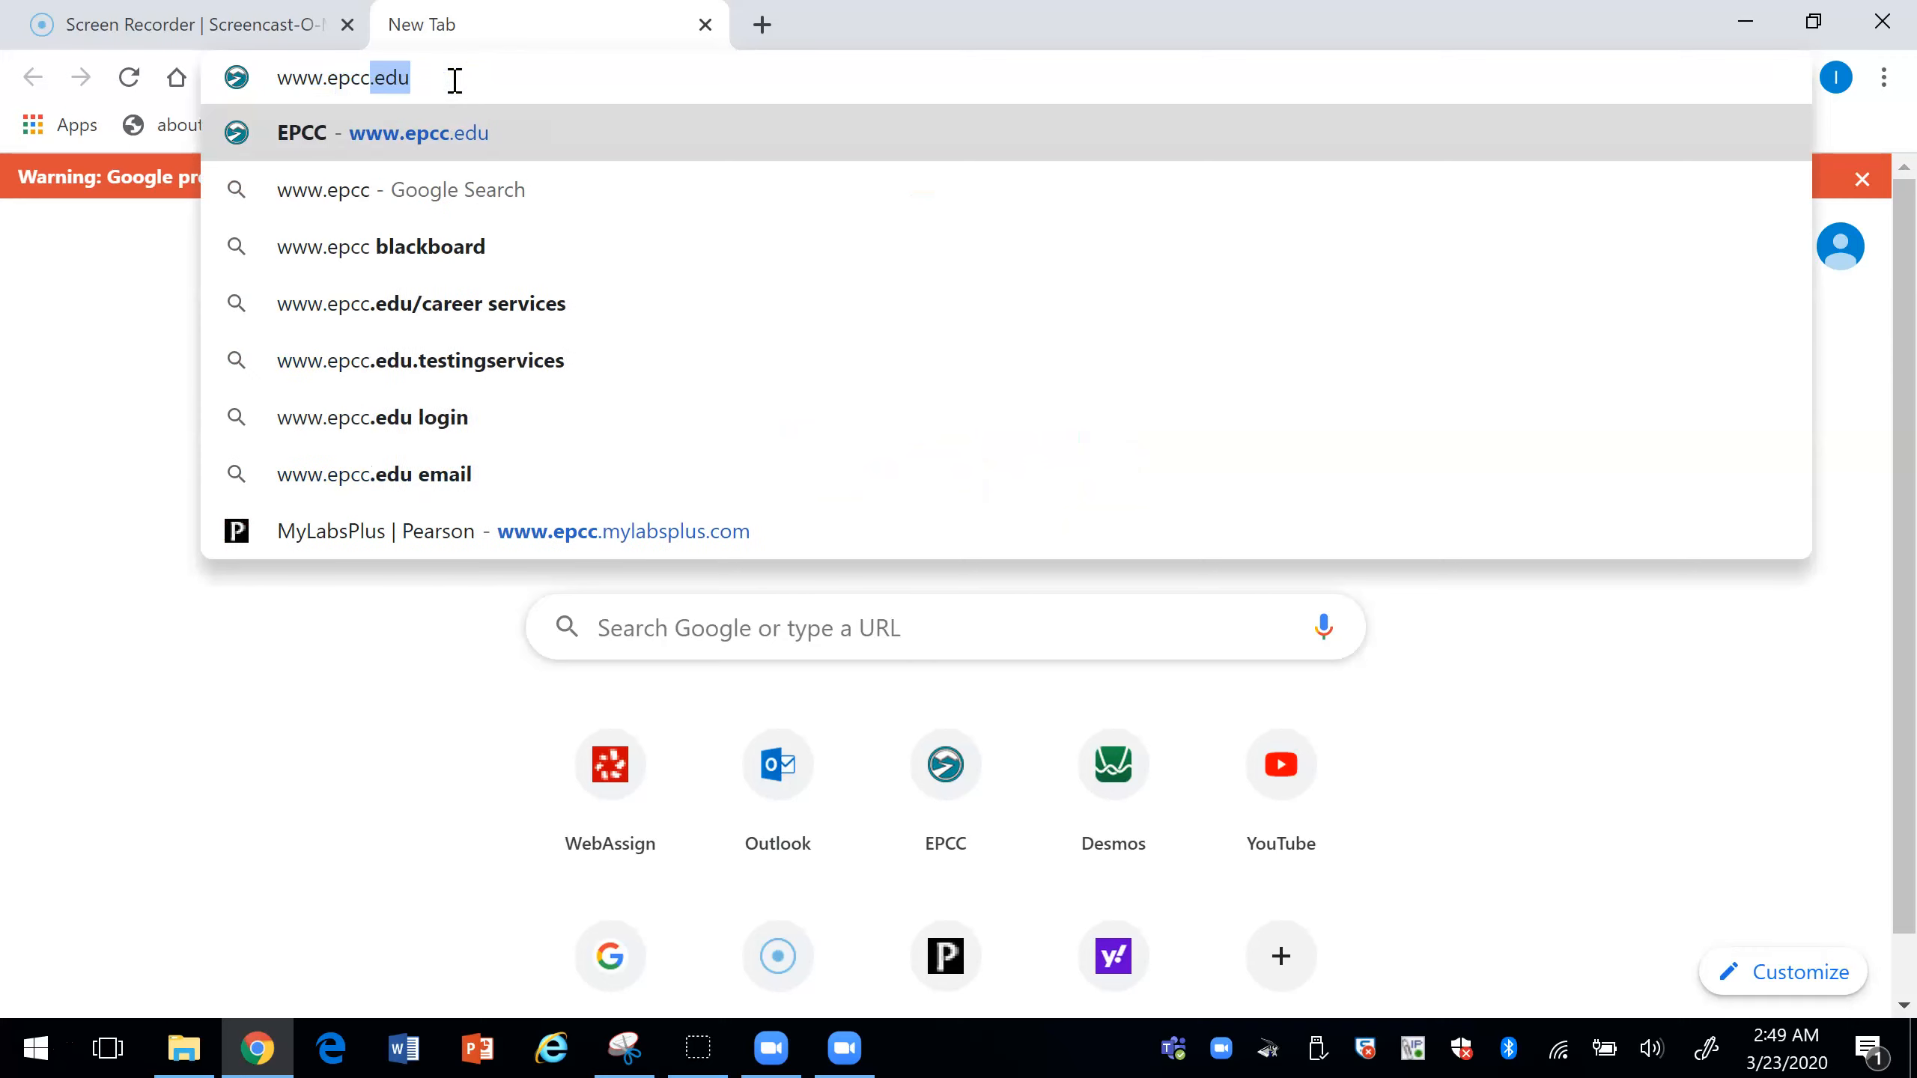
pyautogui.click(418, 132)
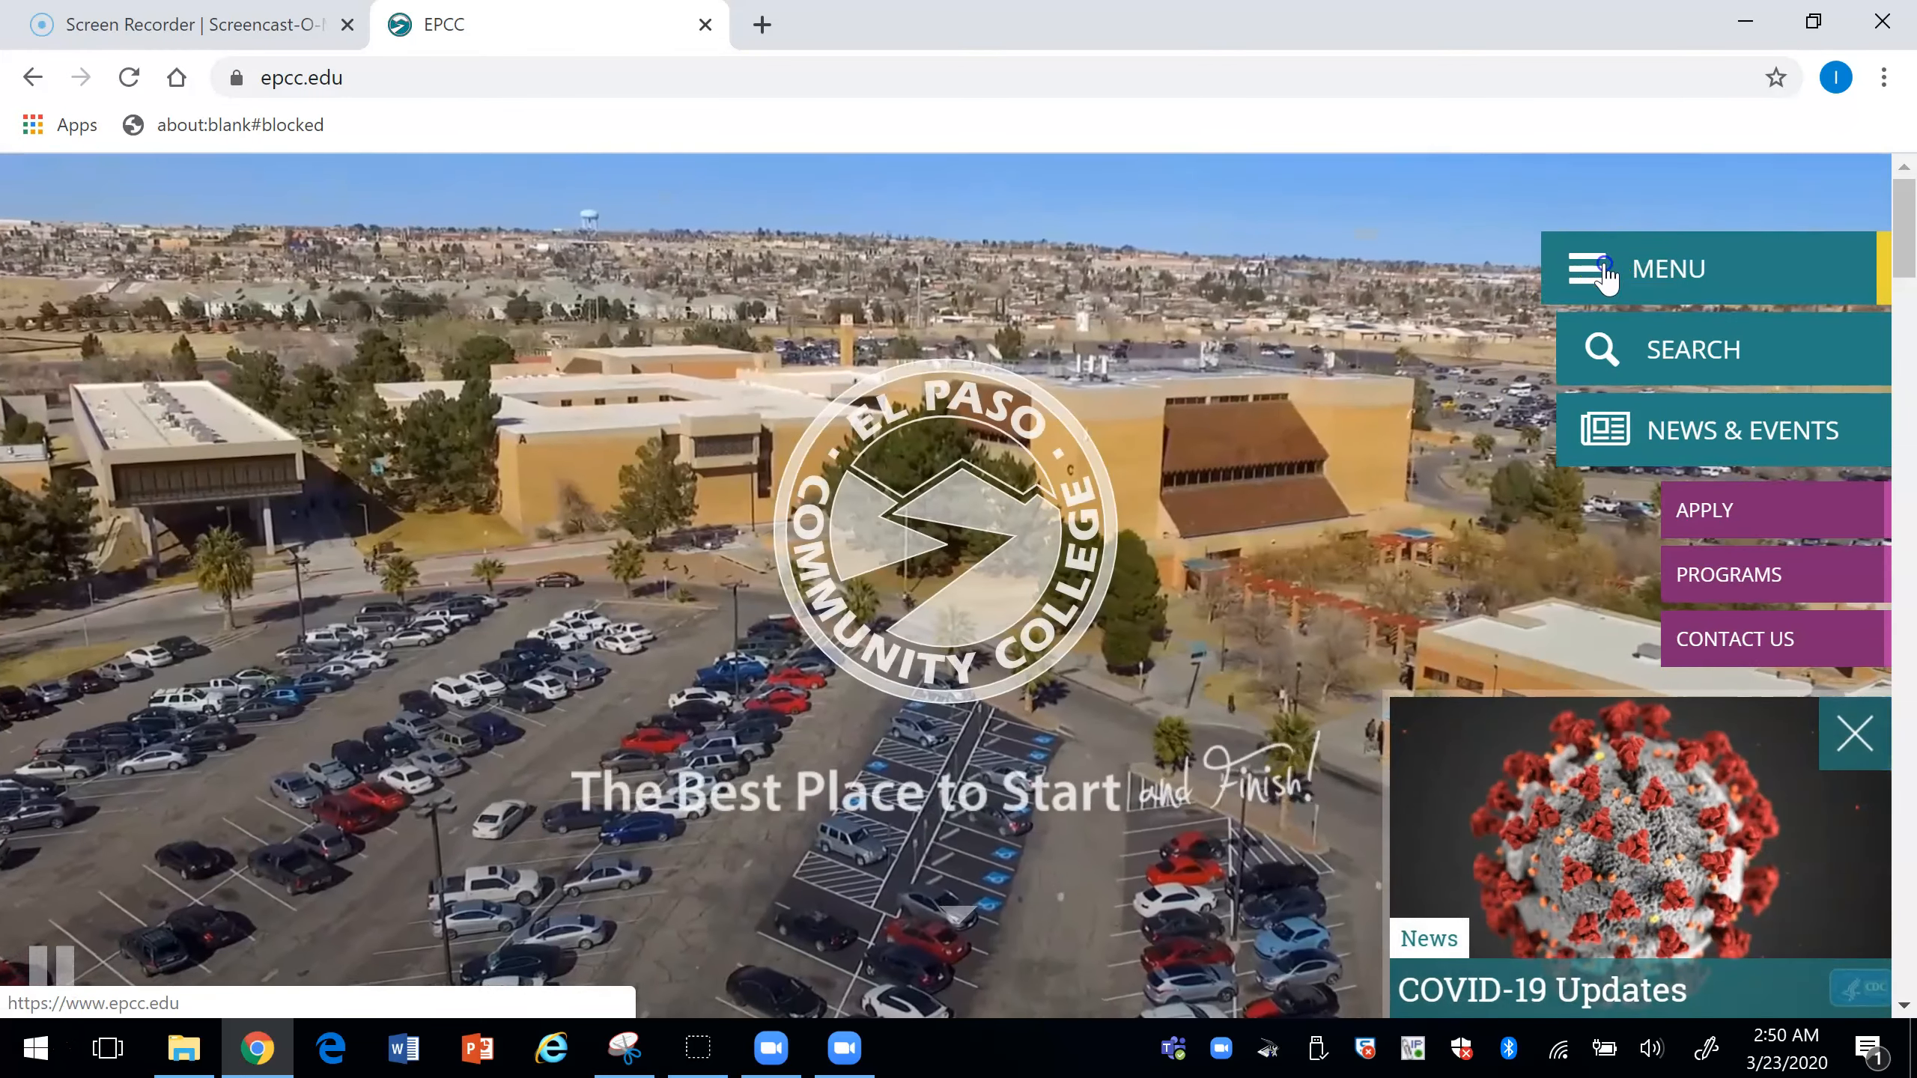
pyautogui.write('ichuca')
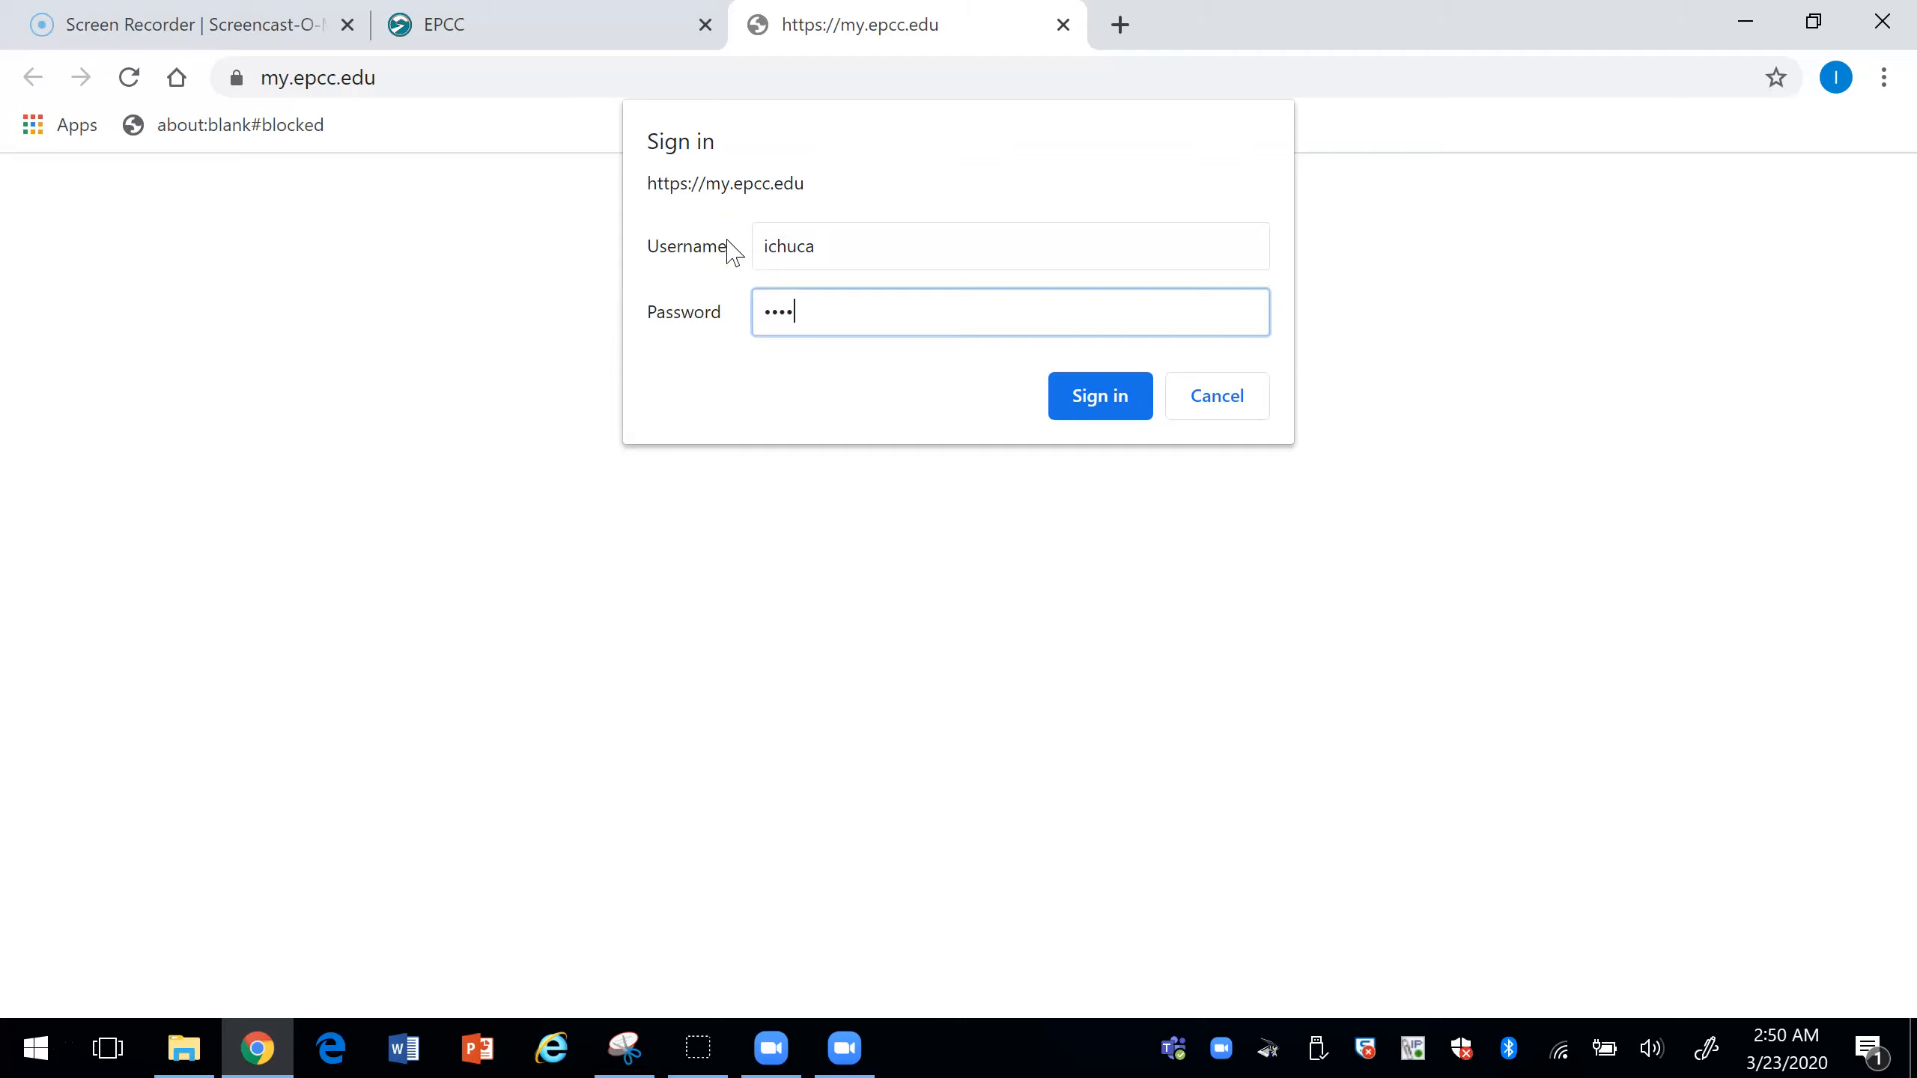
pyautogui.write('password')
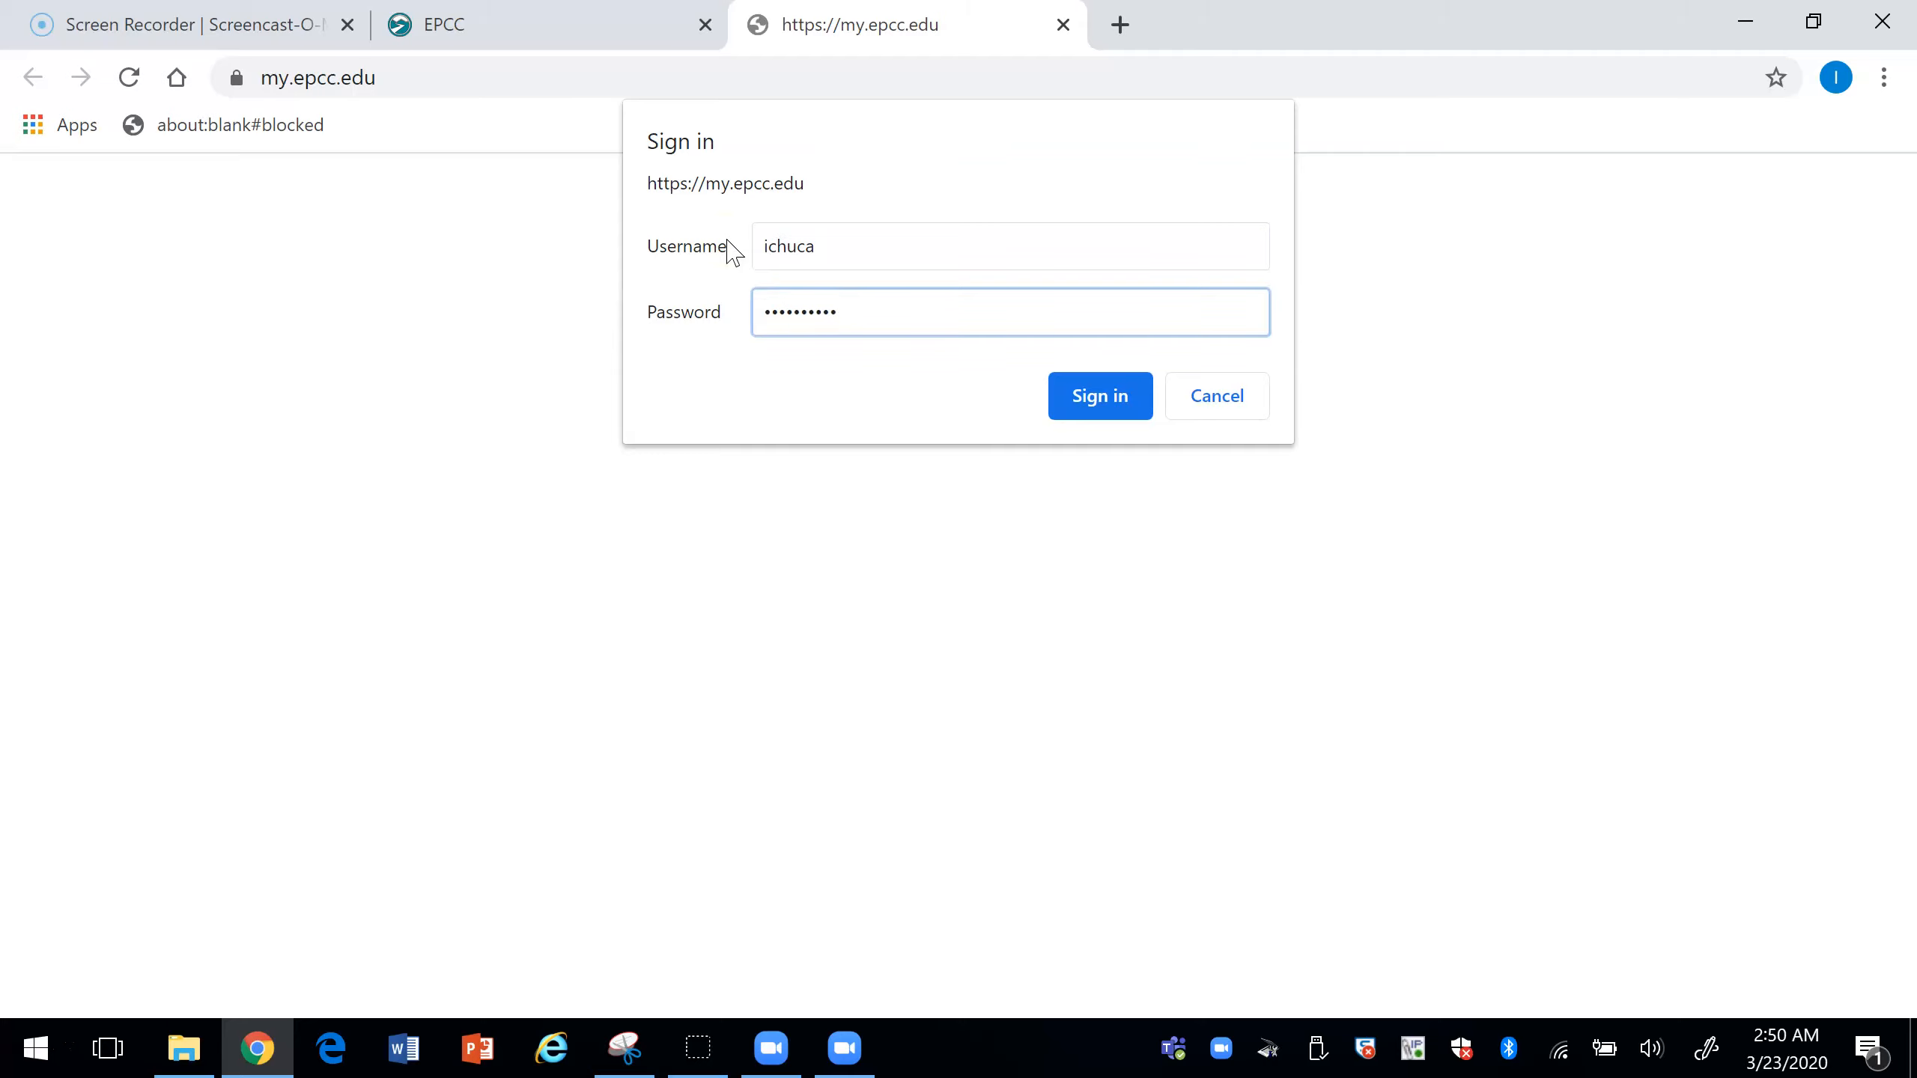
pyautogui.click(1096, 395)
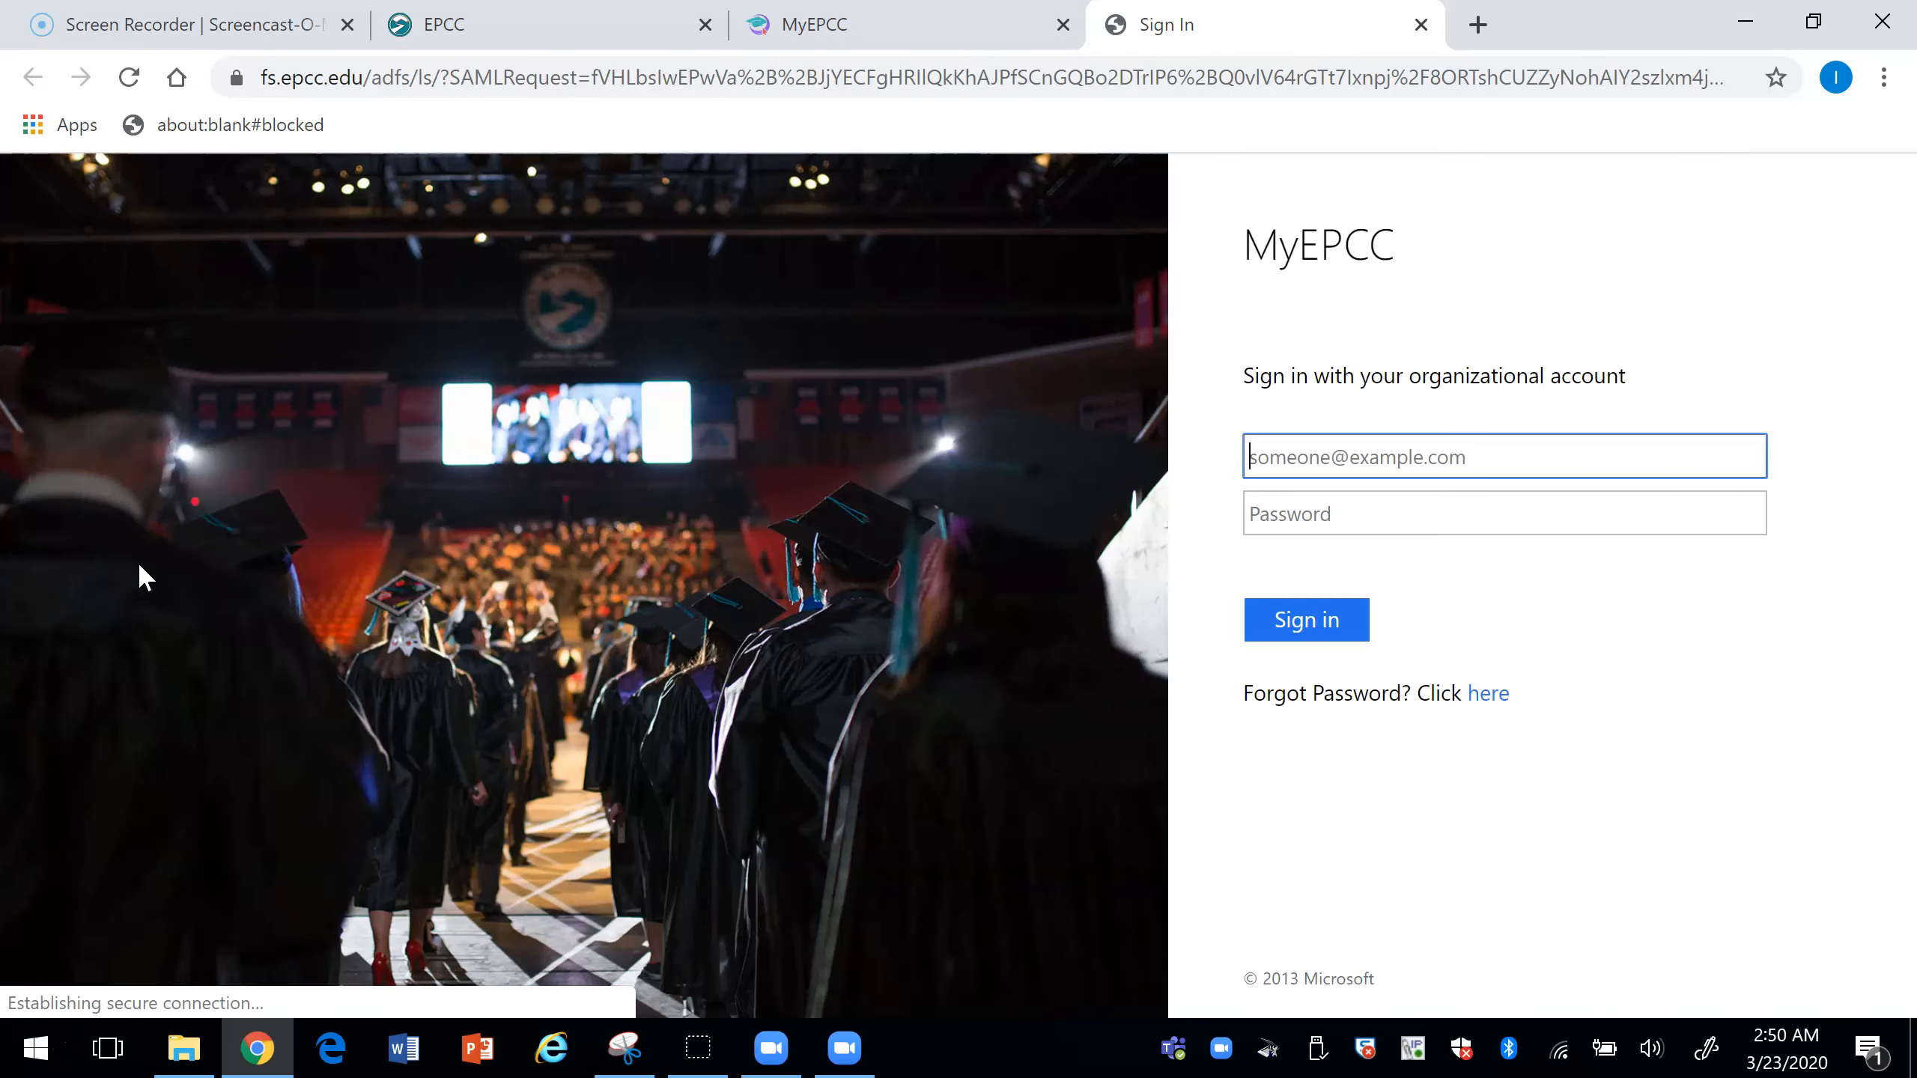
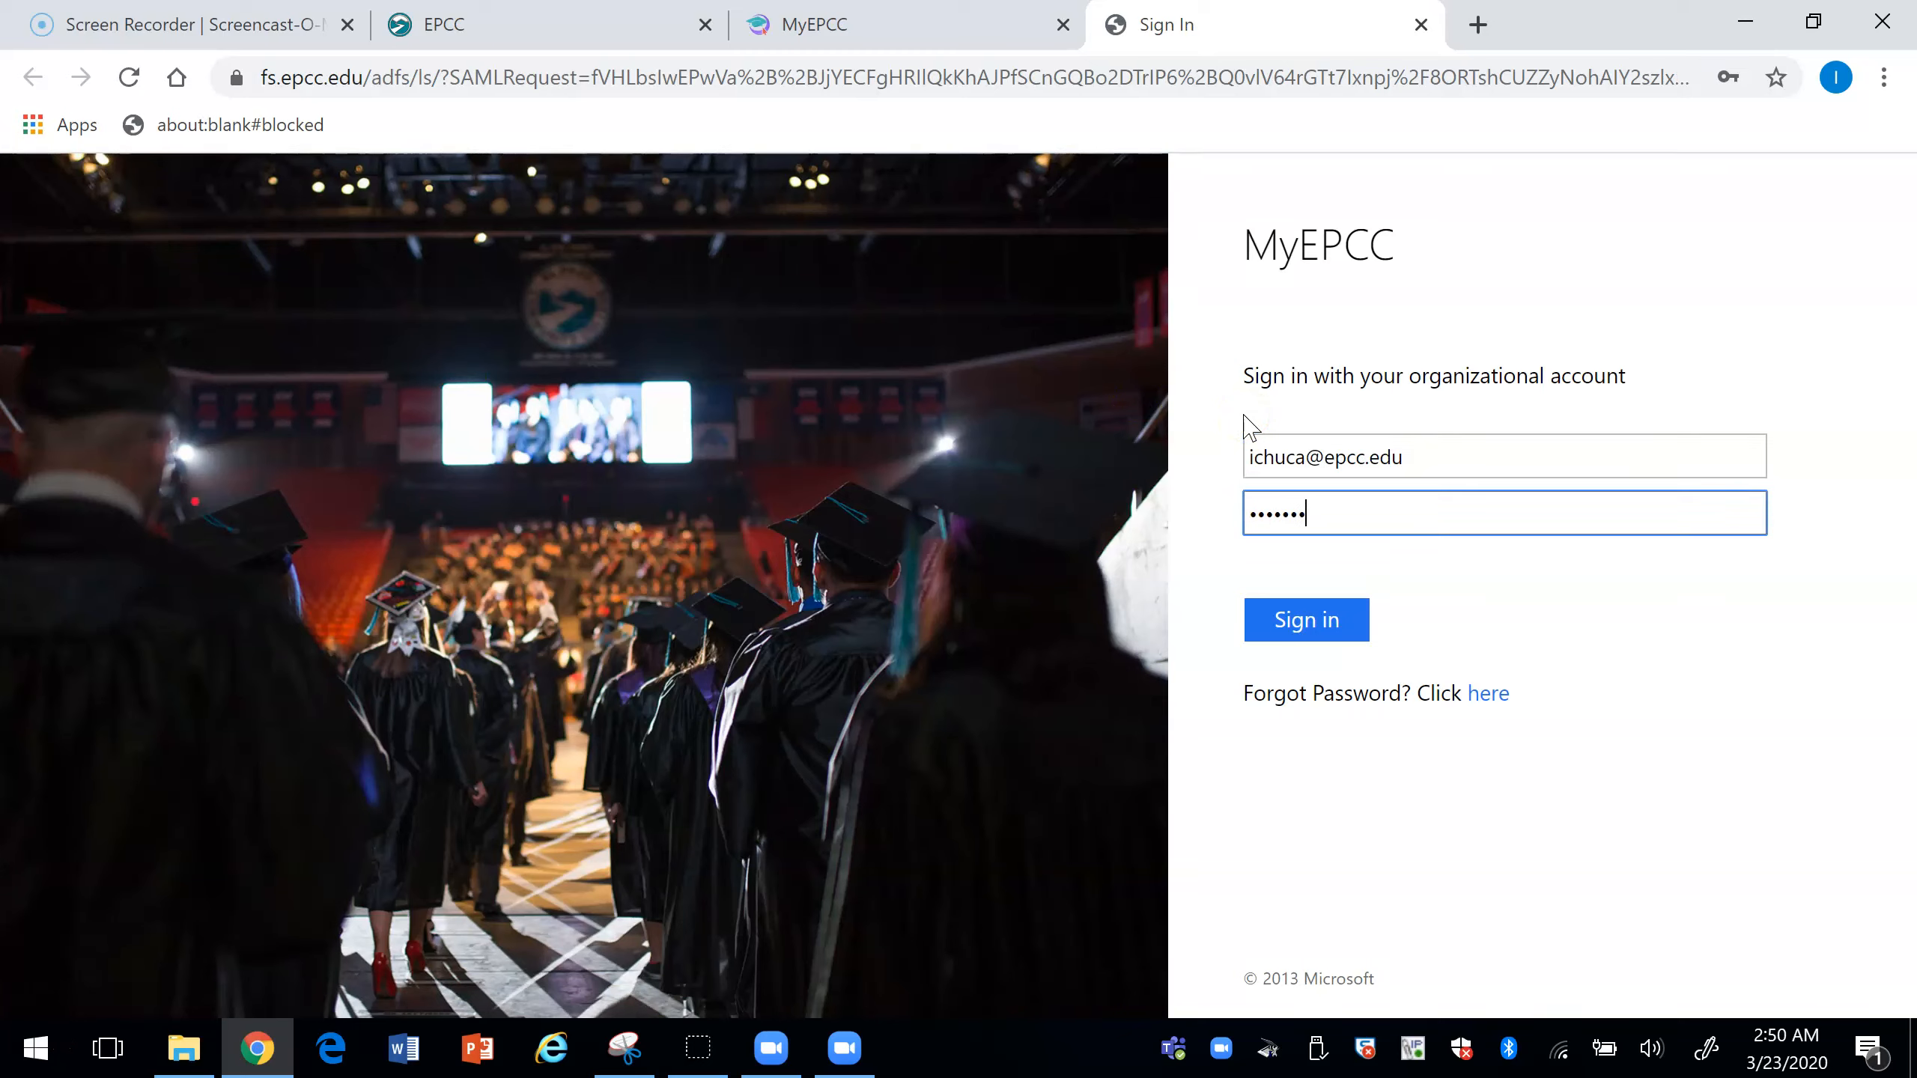
# - Complete the MyEPCC organizational sign-in and launch Blackboard from the portal
pyautogui.click(1305, 620)
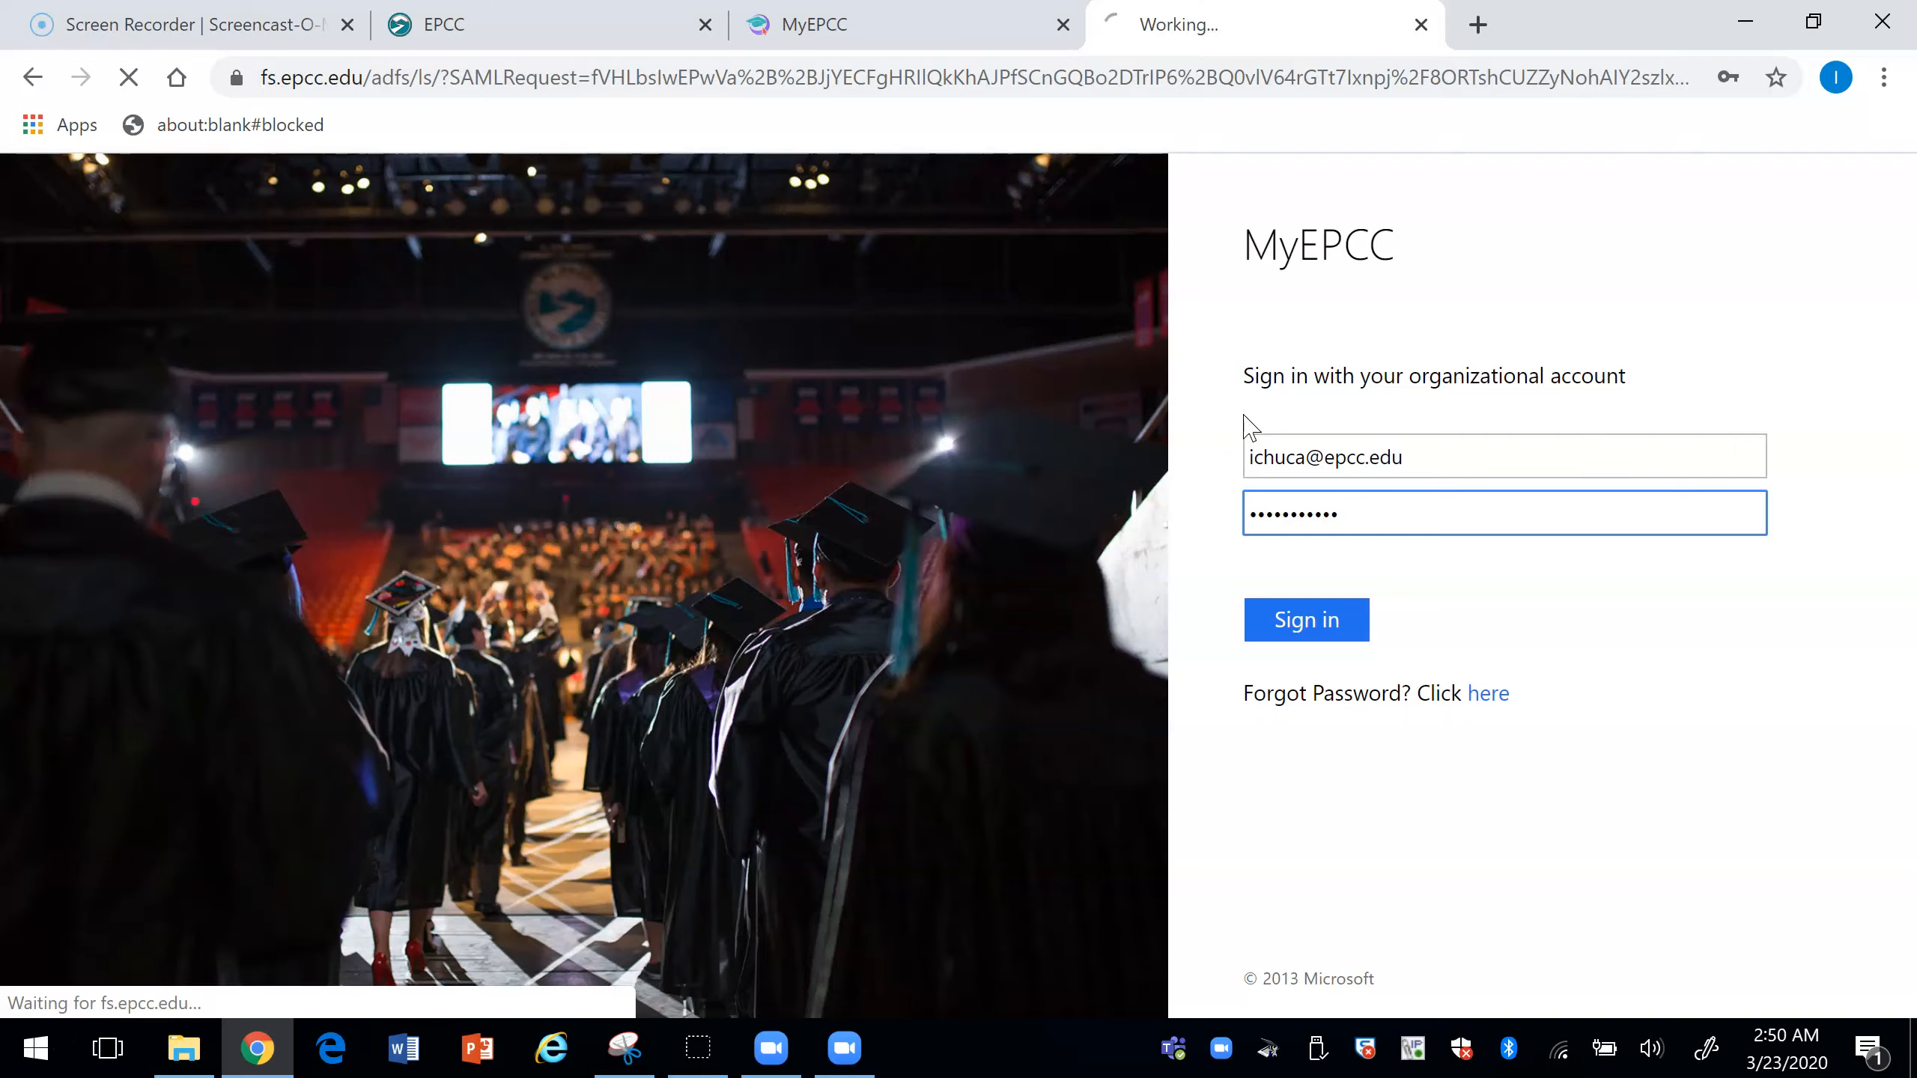
pyautogui.click(1304, 620)
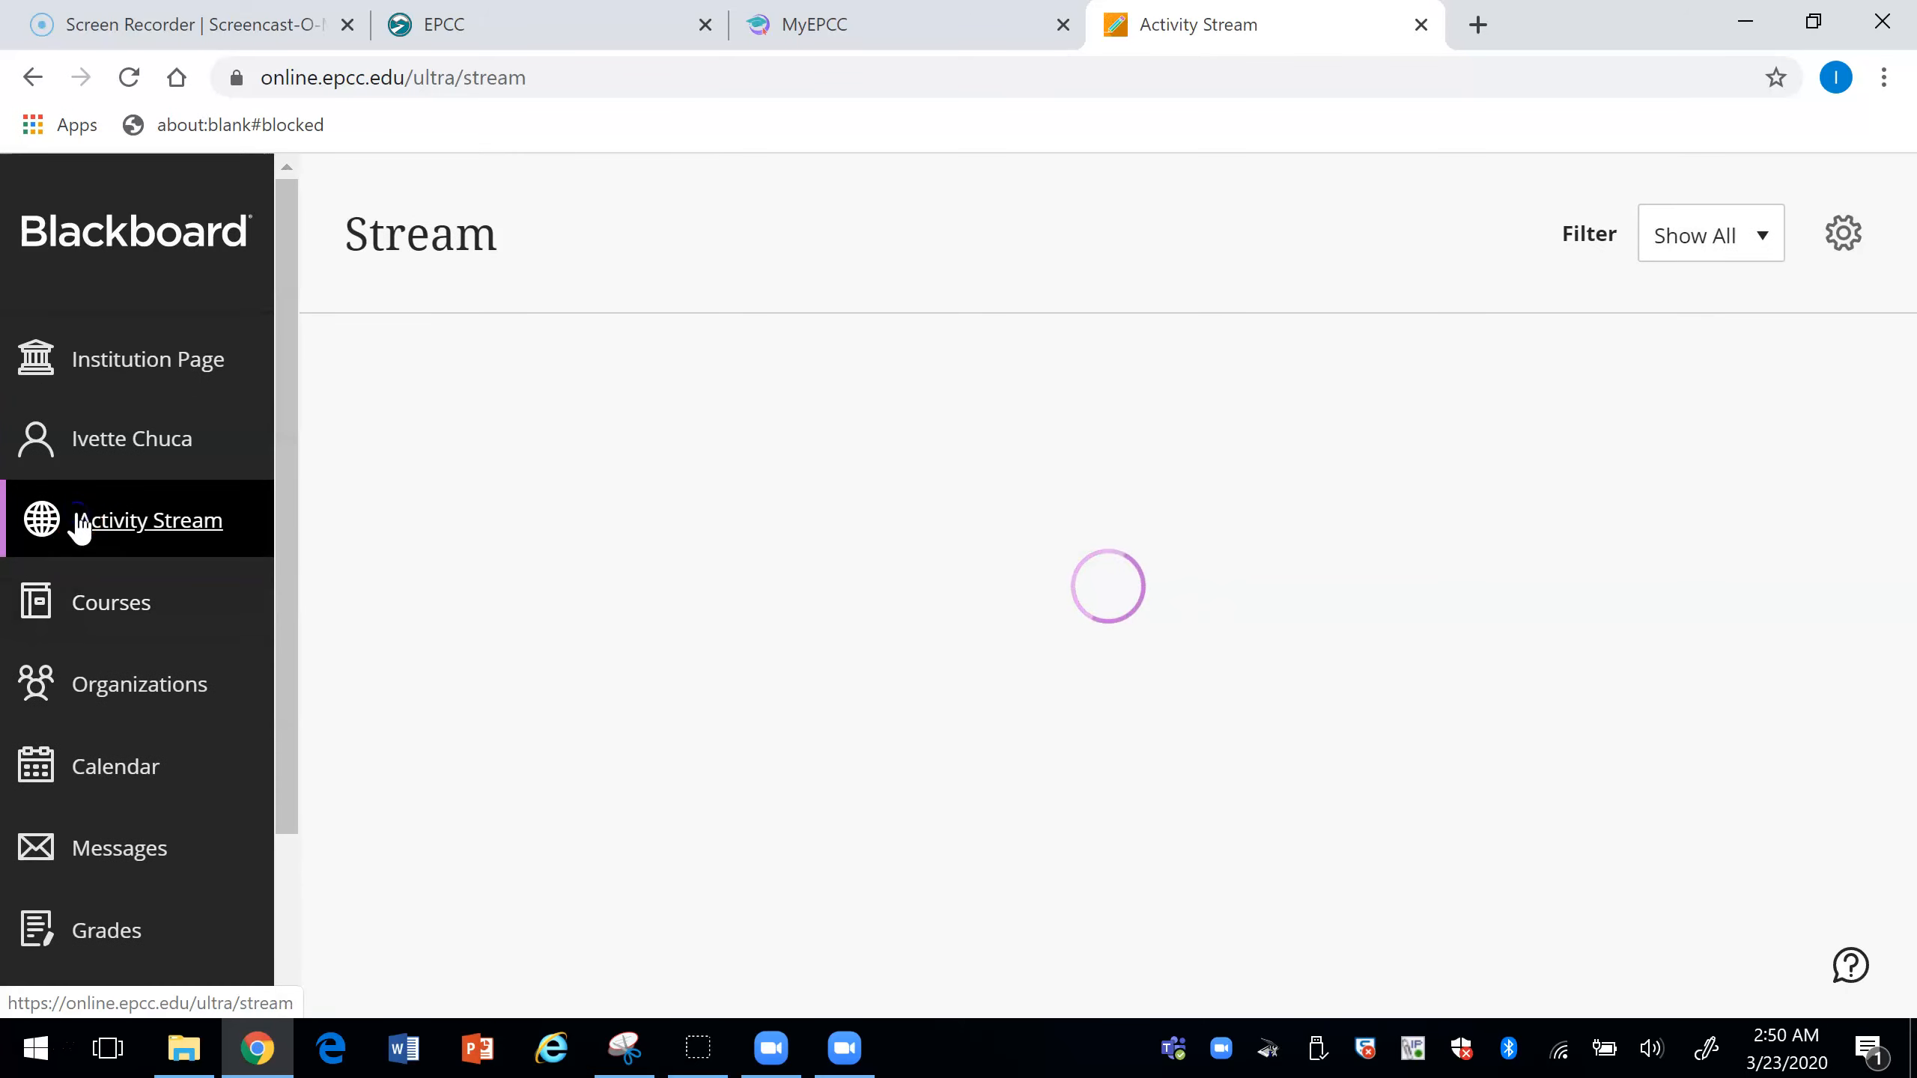
# - From Courses, show EPCC Departmental Courses and enter Departmental Master Course Math 301
pyautogui.click(110, 602)
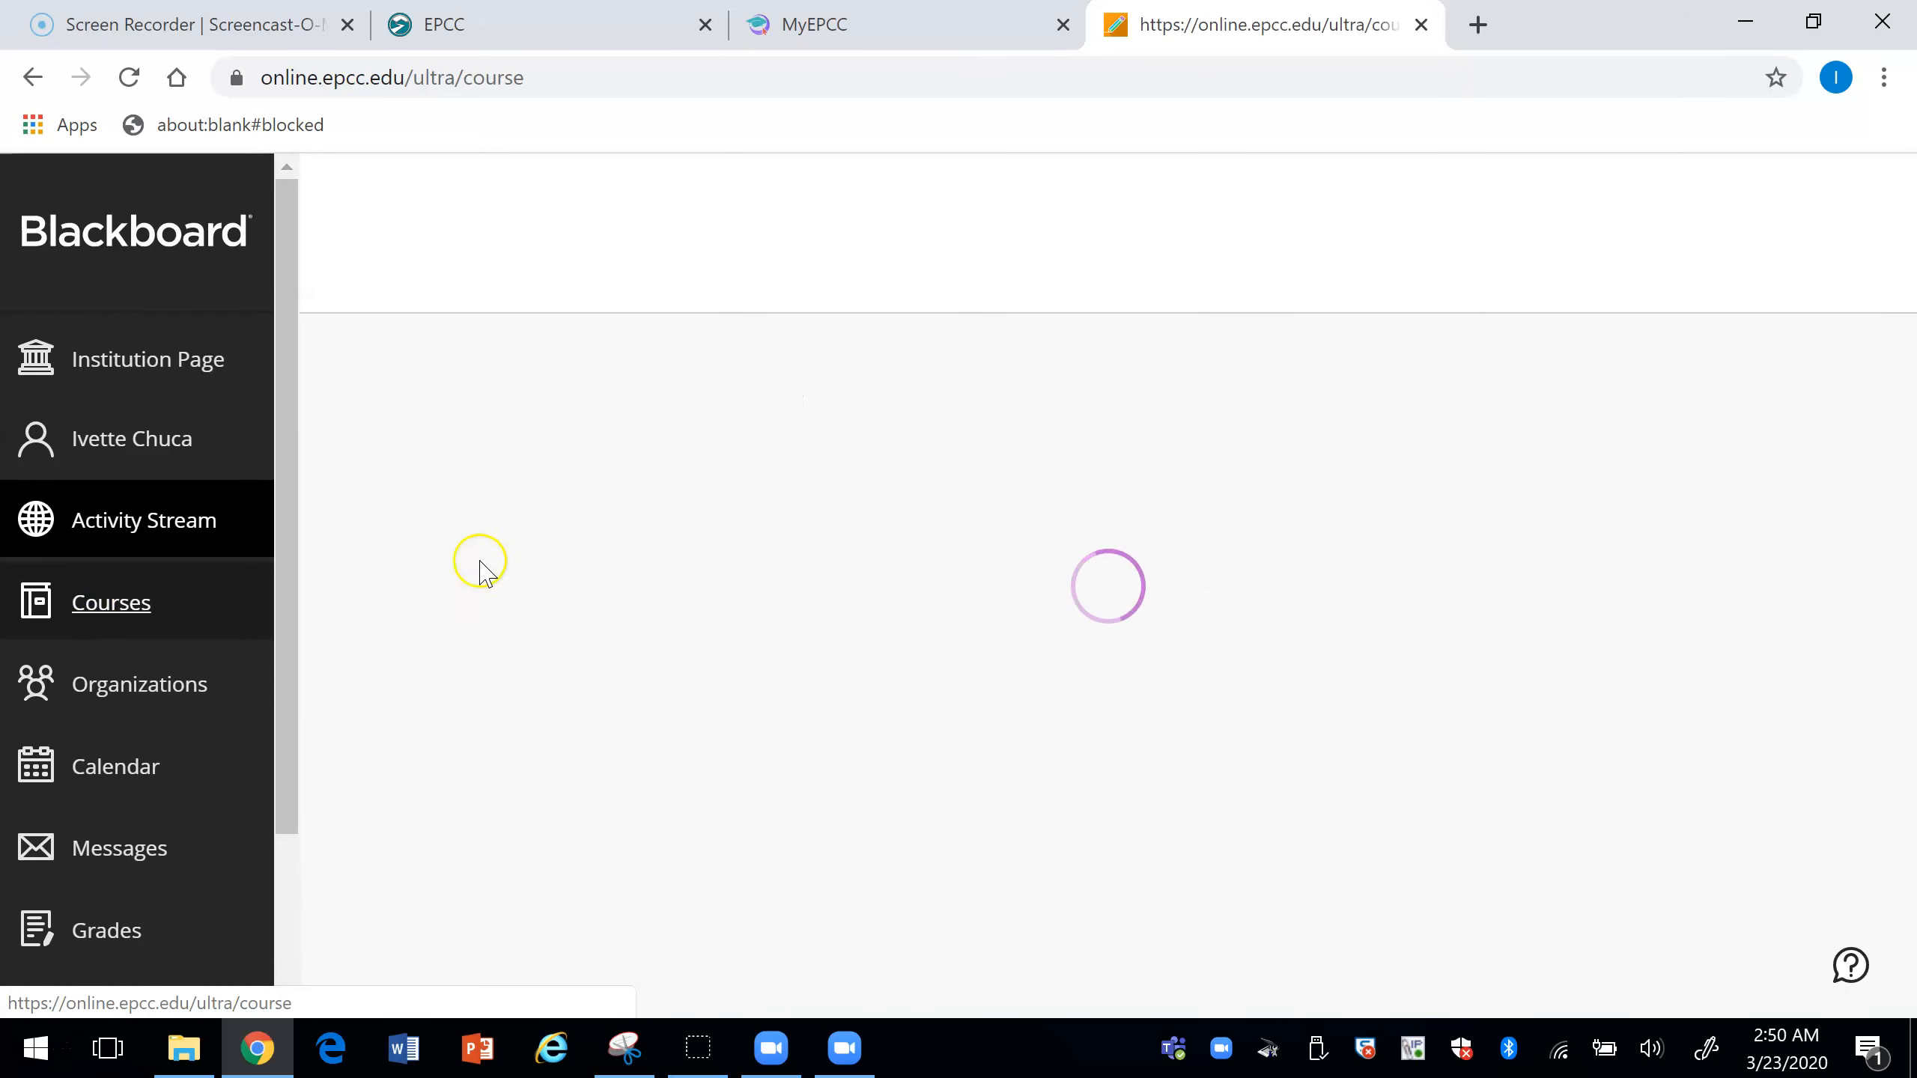
pyautogui.click(111, 602)
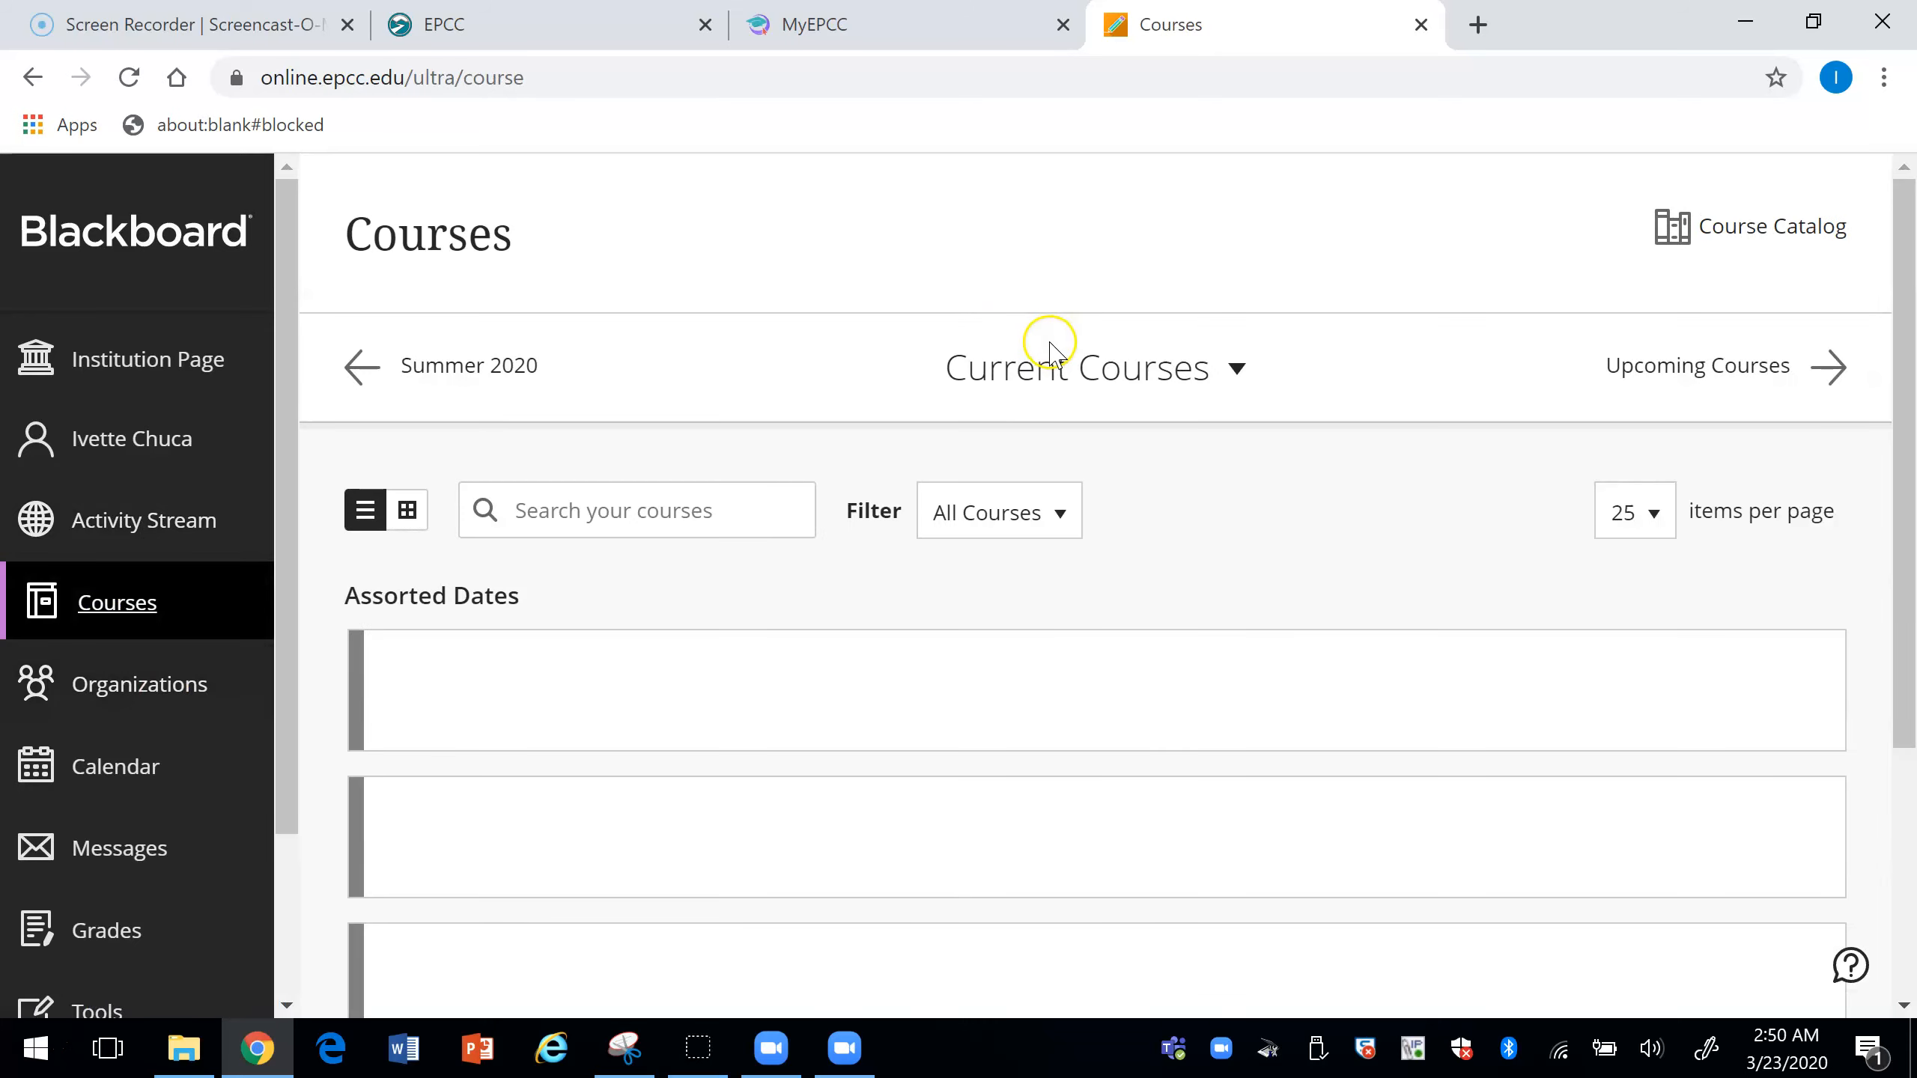
pyautogui.click(1075, 367)
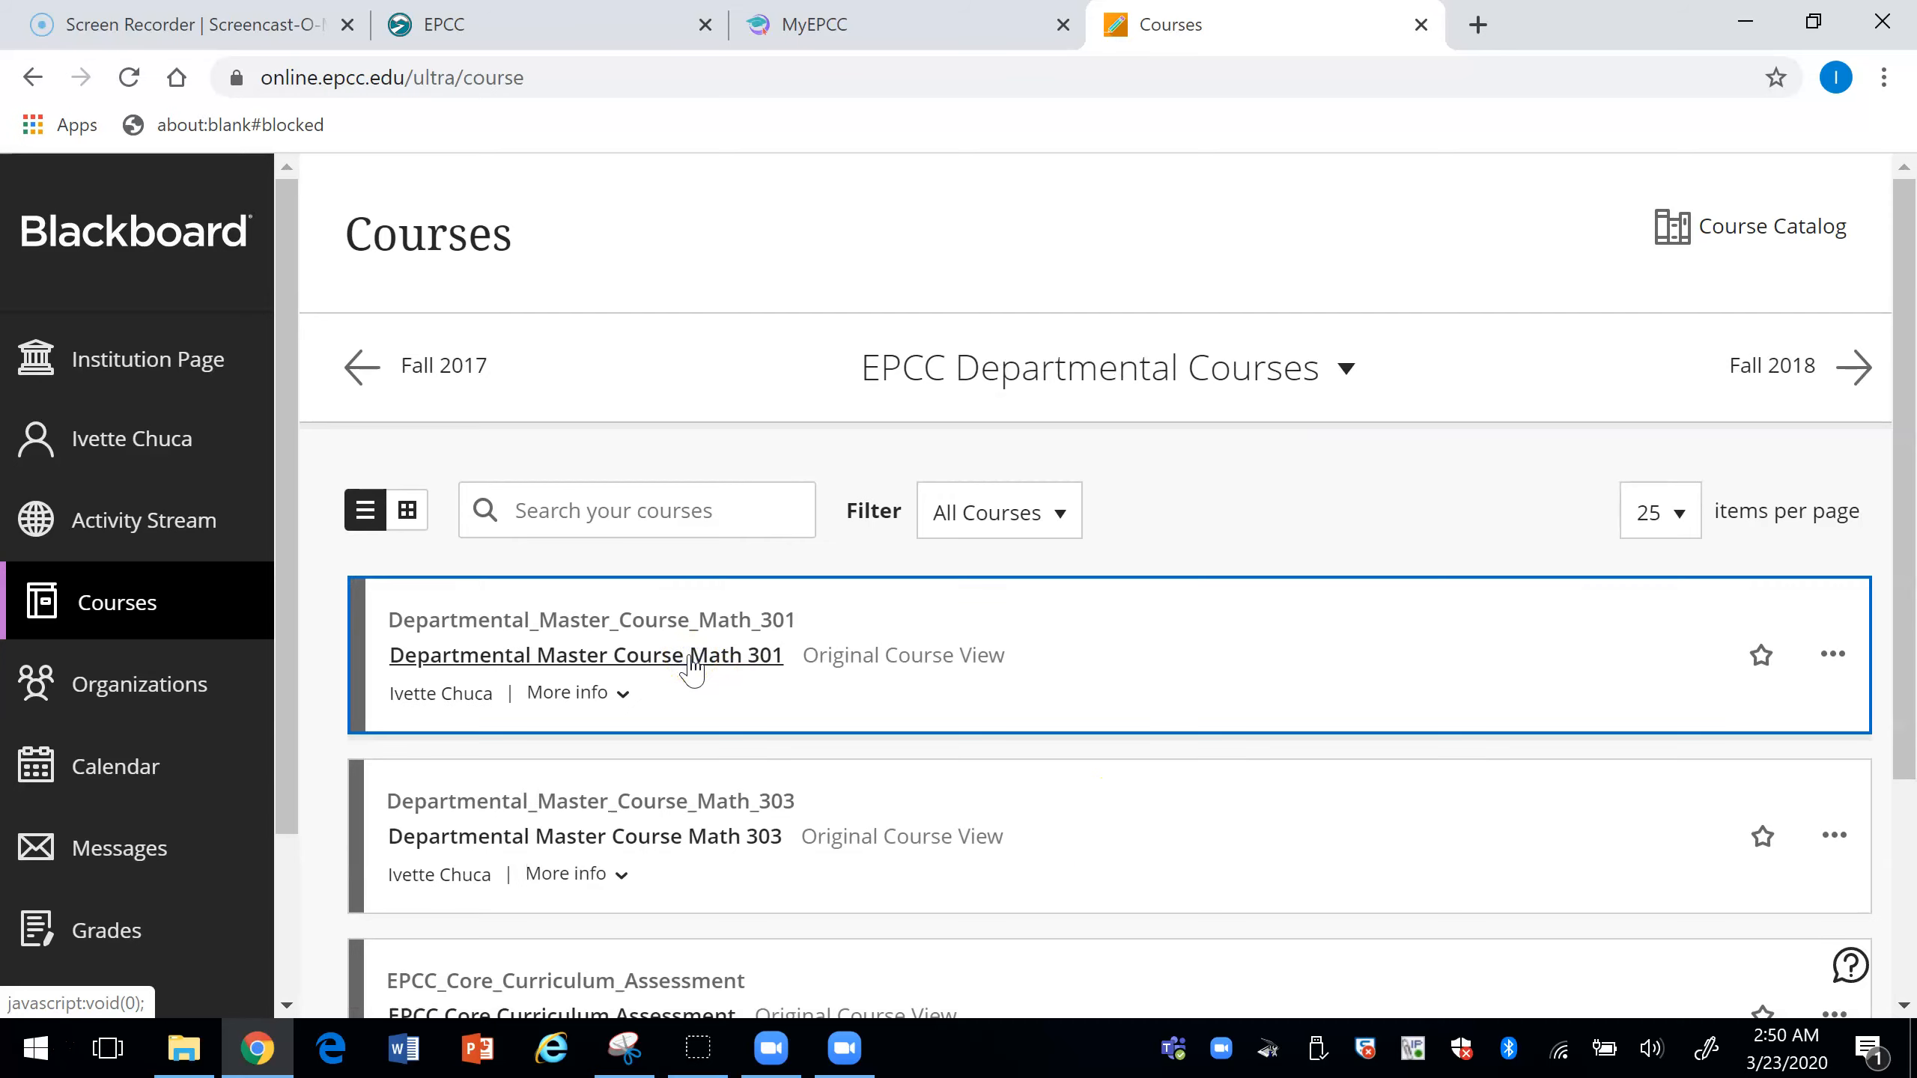
pyautogui.click(584, 655)
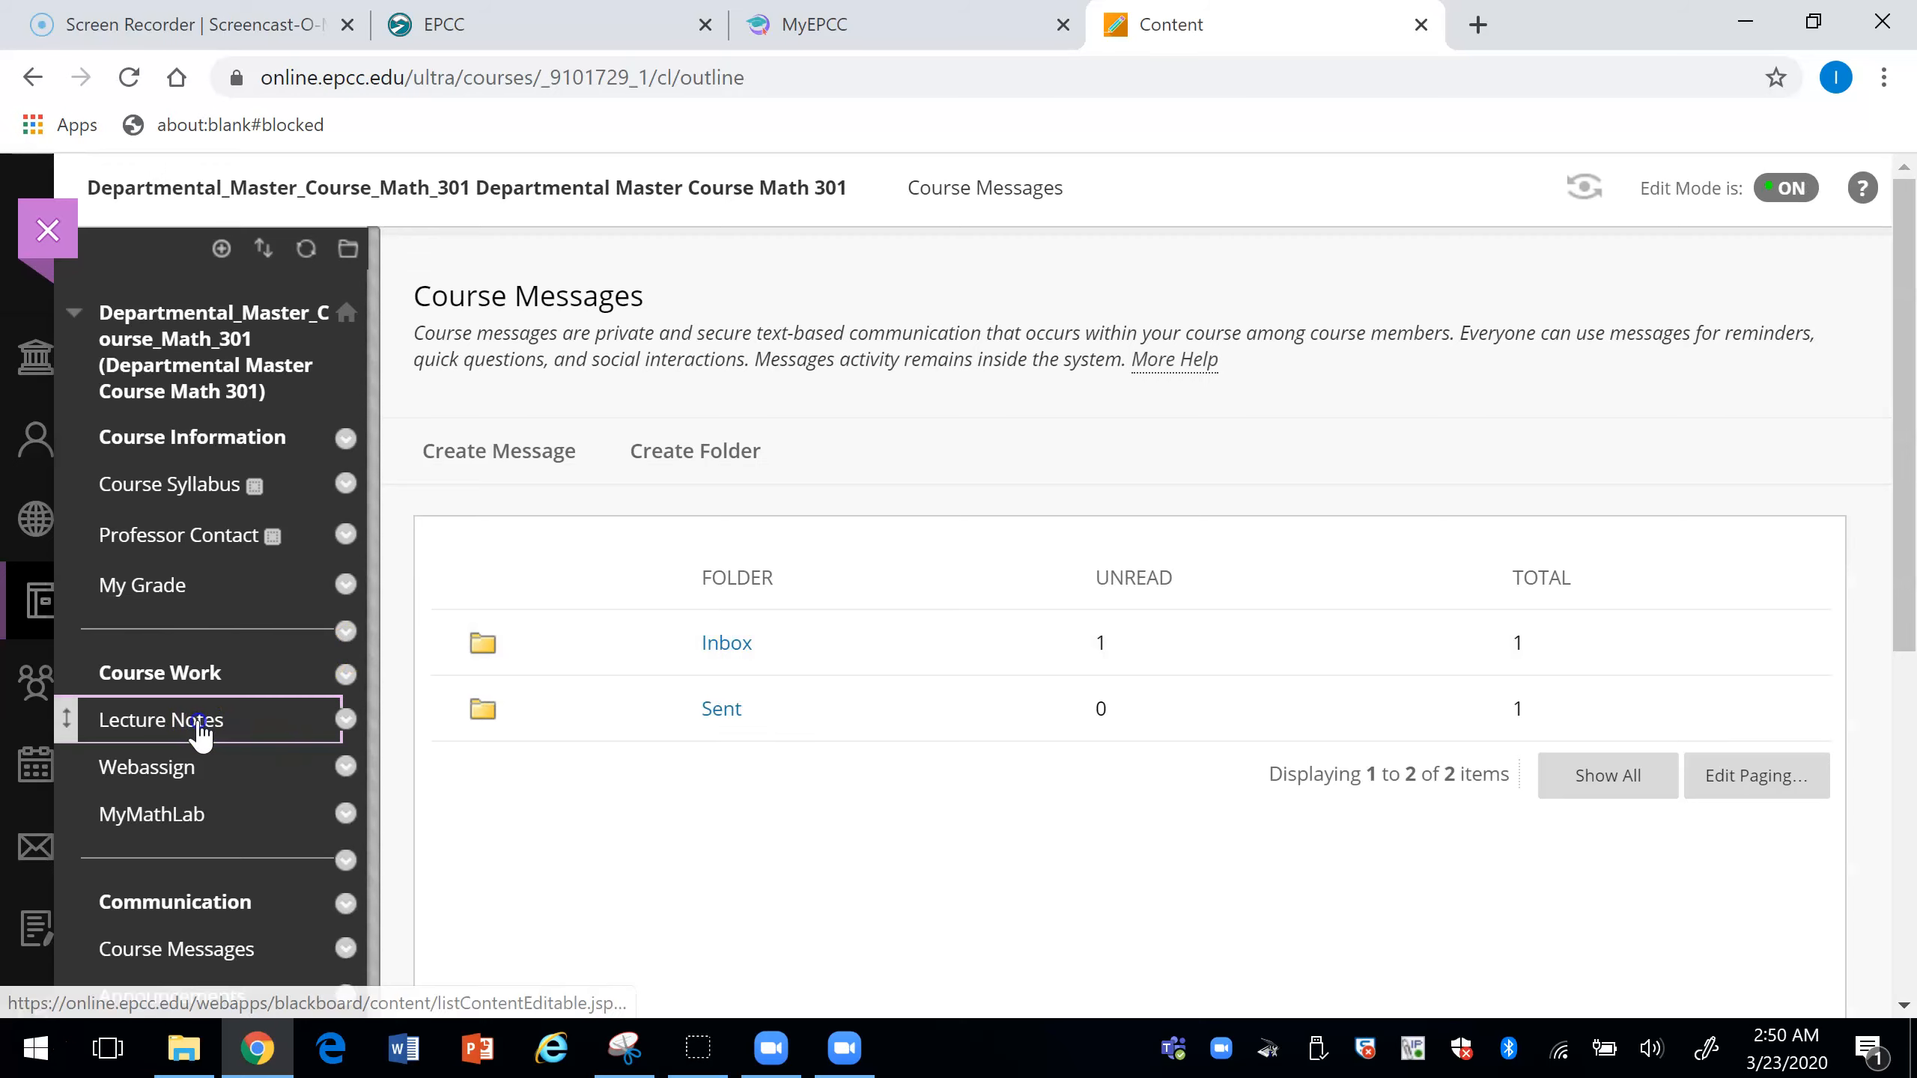
# - Navigate Lecture Notes > Week 1 > Section 1.1 to reach the empty folder
pyautogui.click(160, 718)
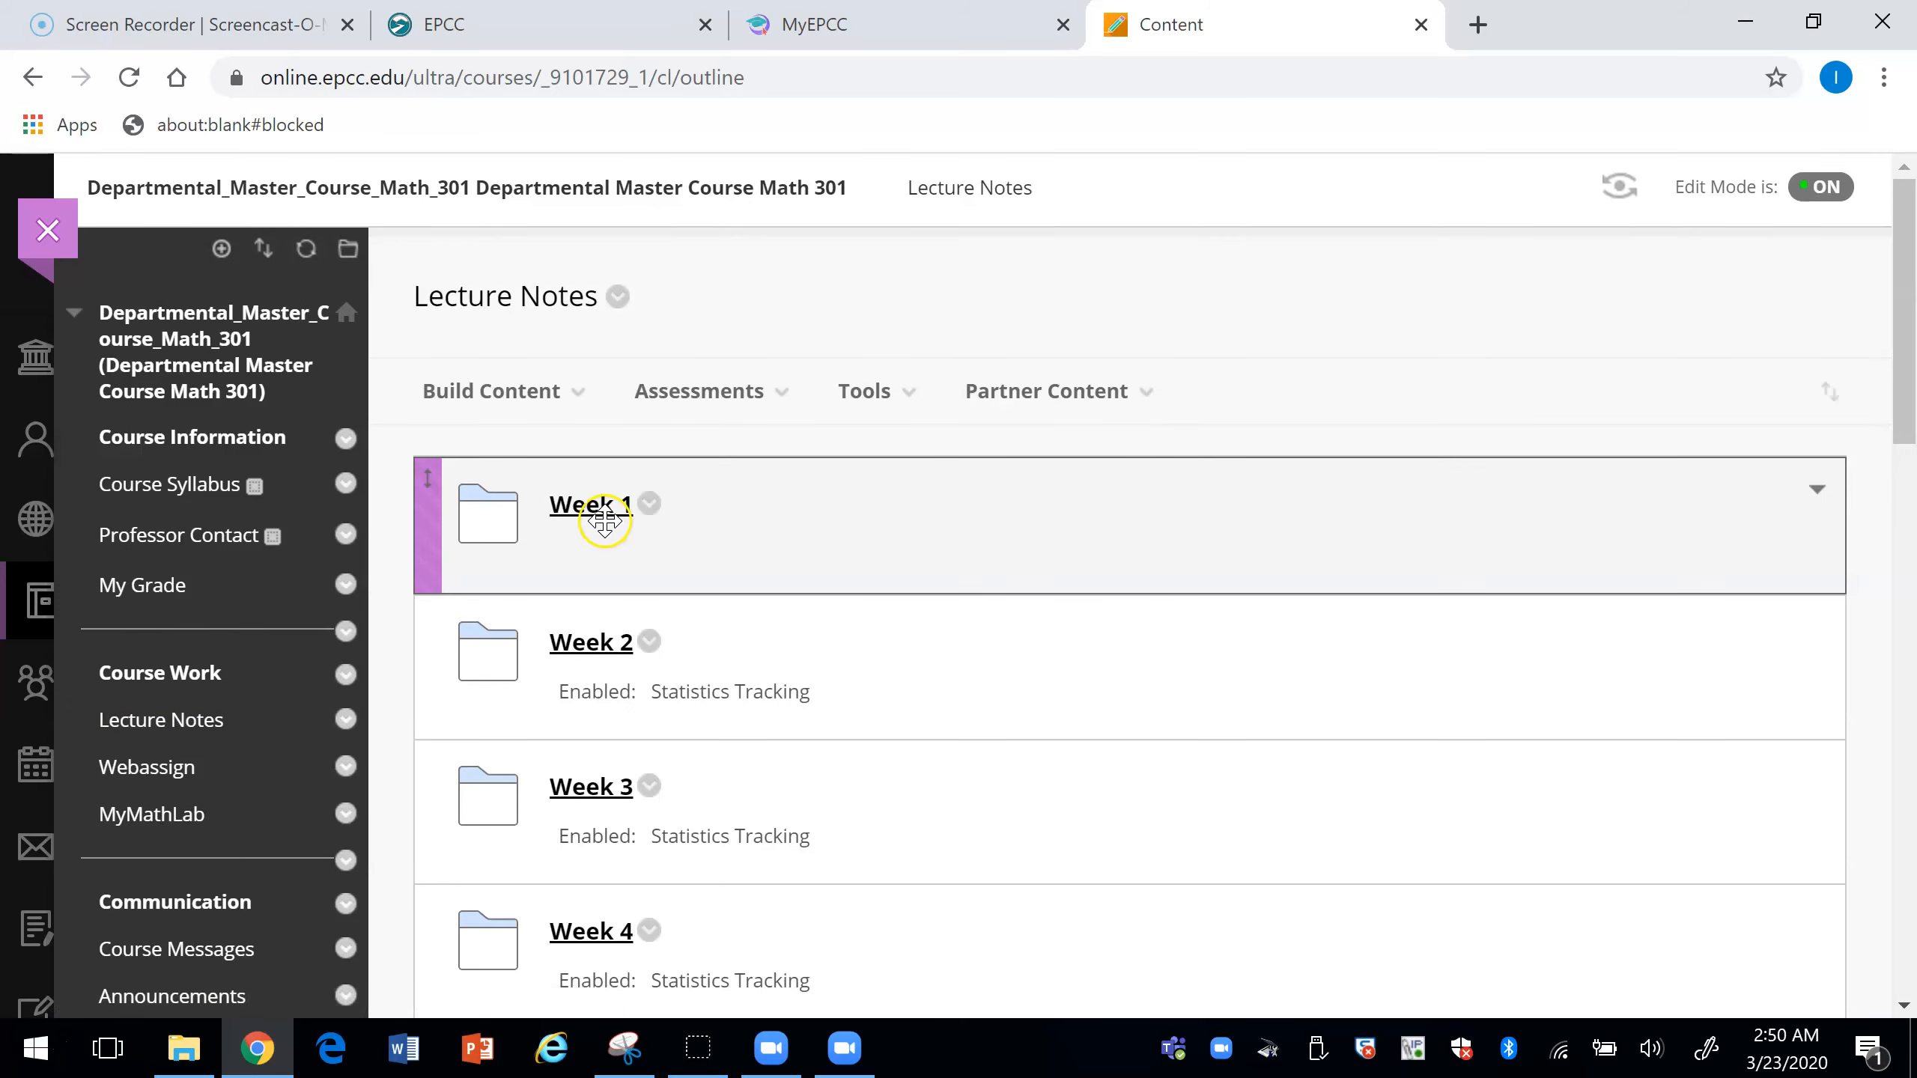
pyautogui.click(588, 503)
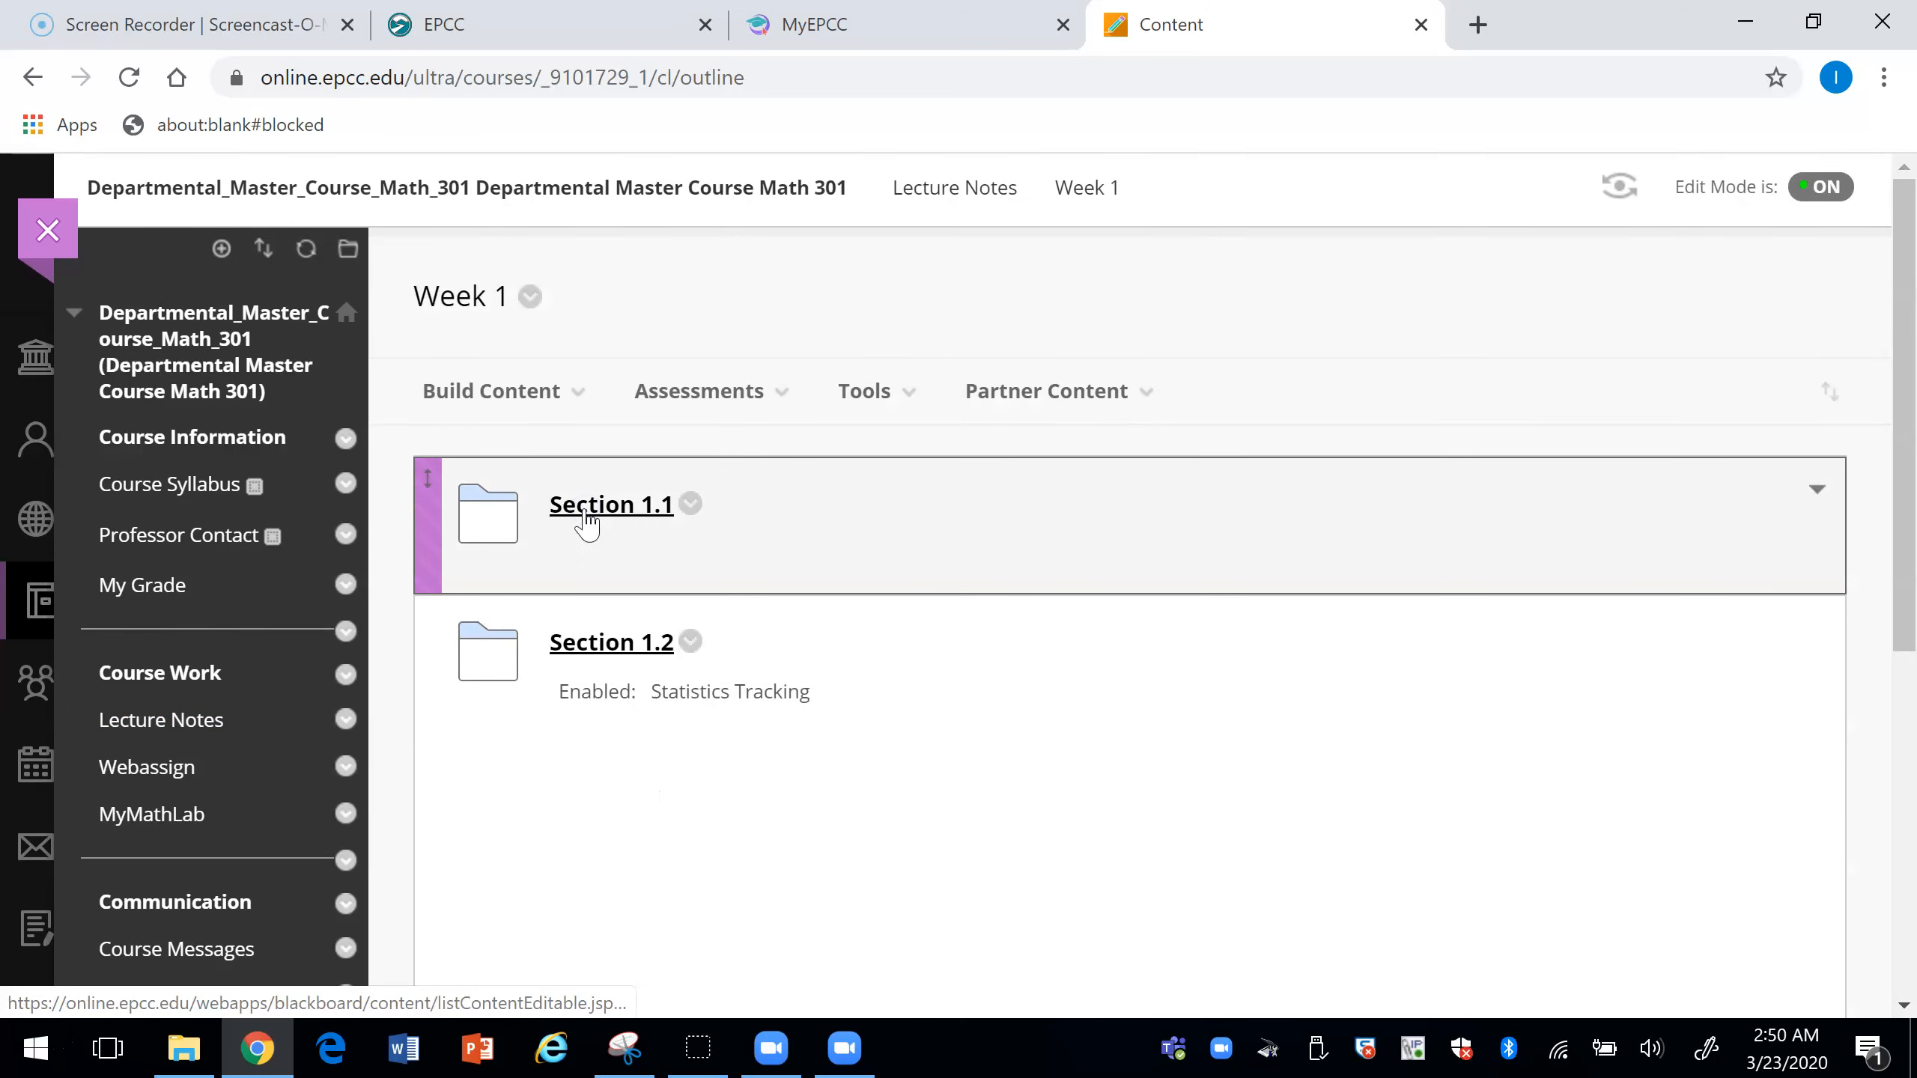
pyautogui.click(609, 503)
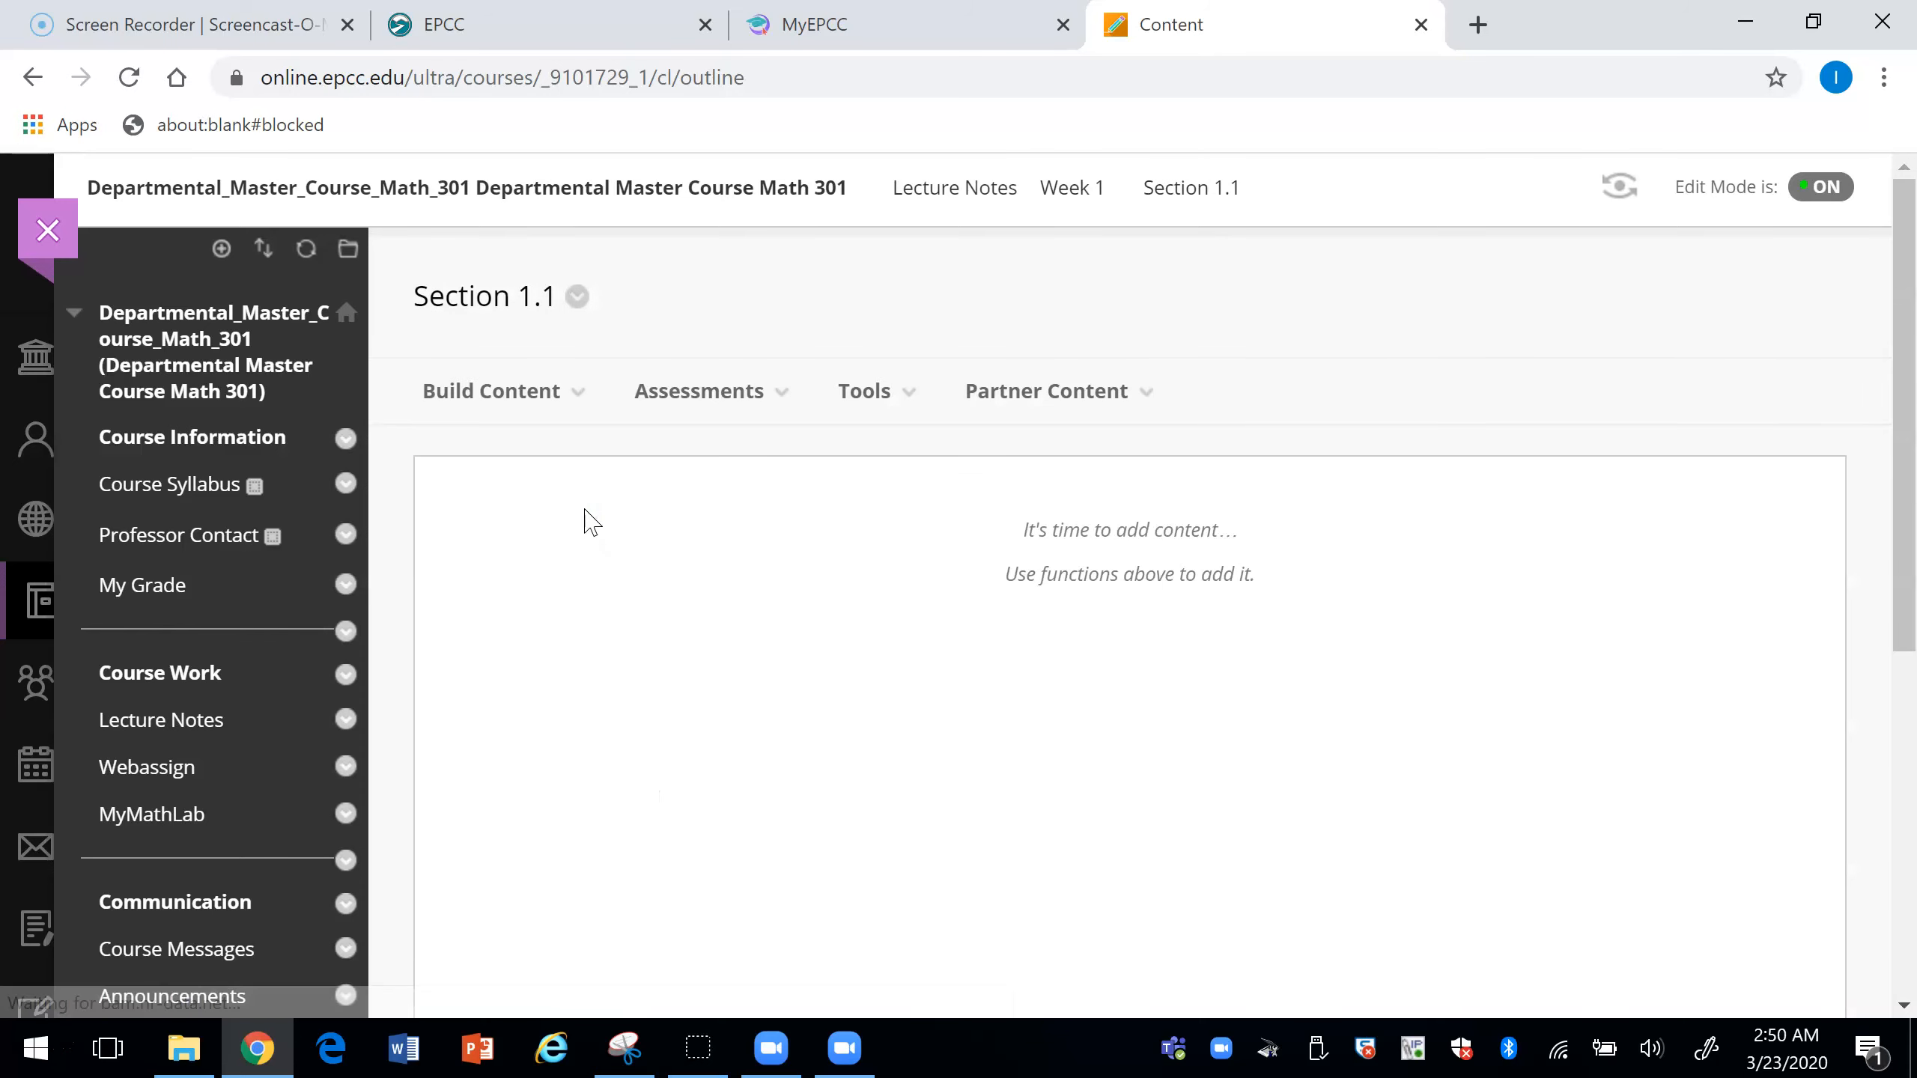
# - Add a Video item via Build Content and name it 'Using Zoom to record Live Session'
pyautogui.click(490, 389)
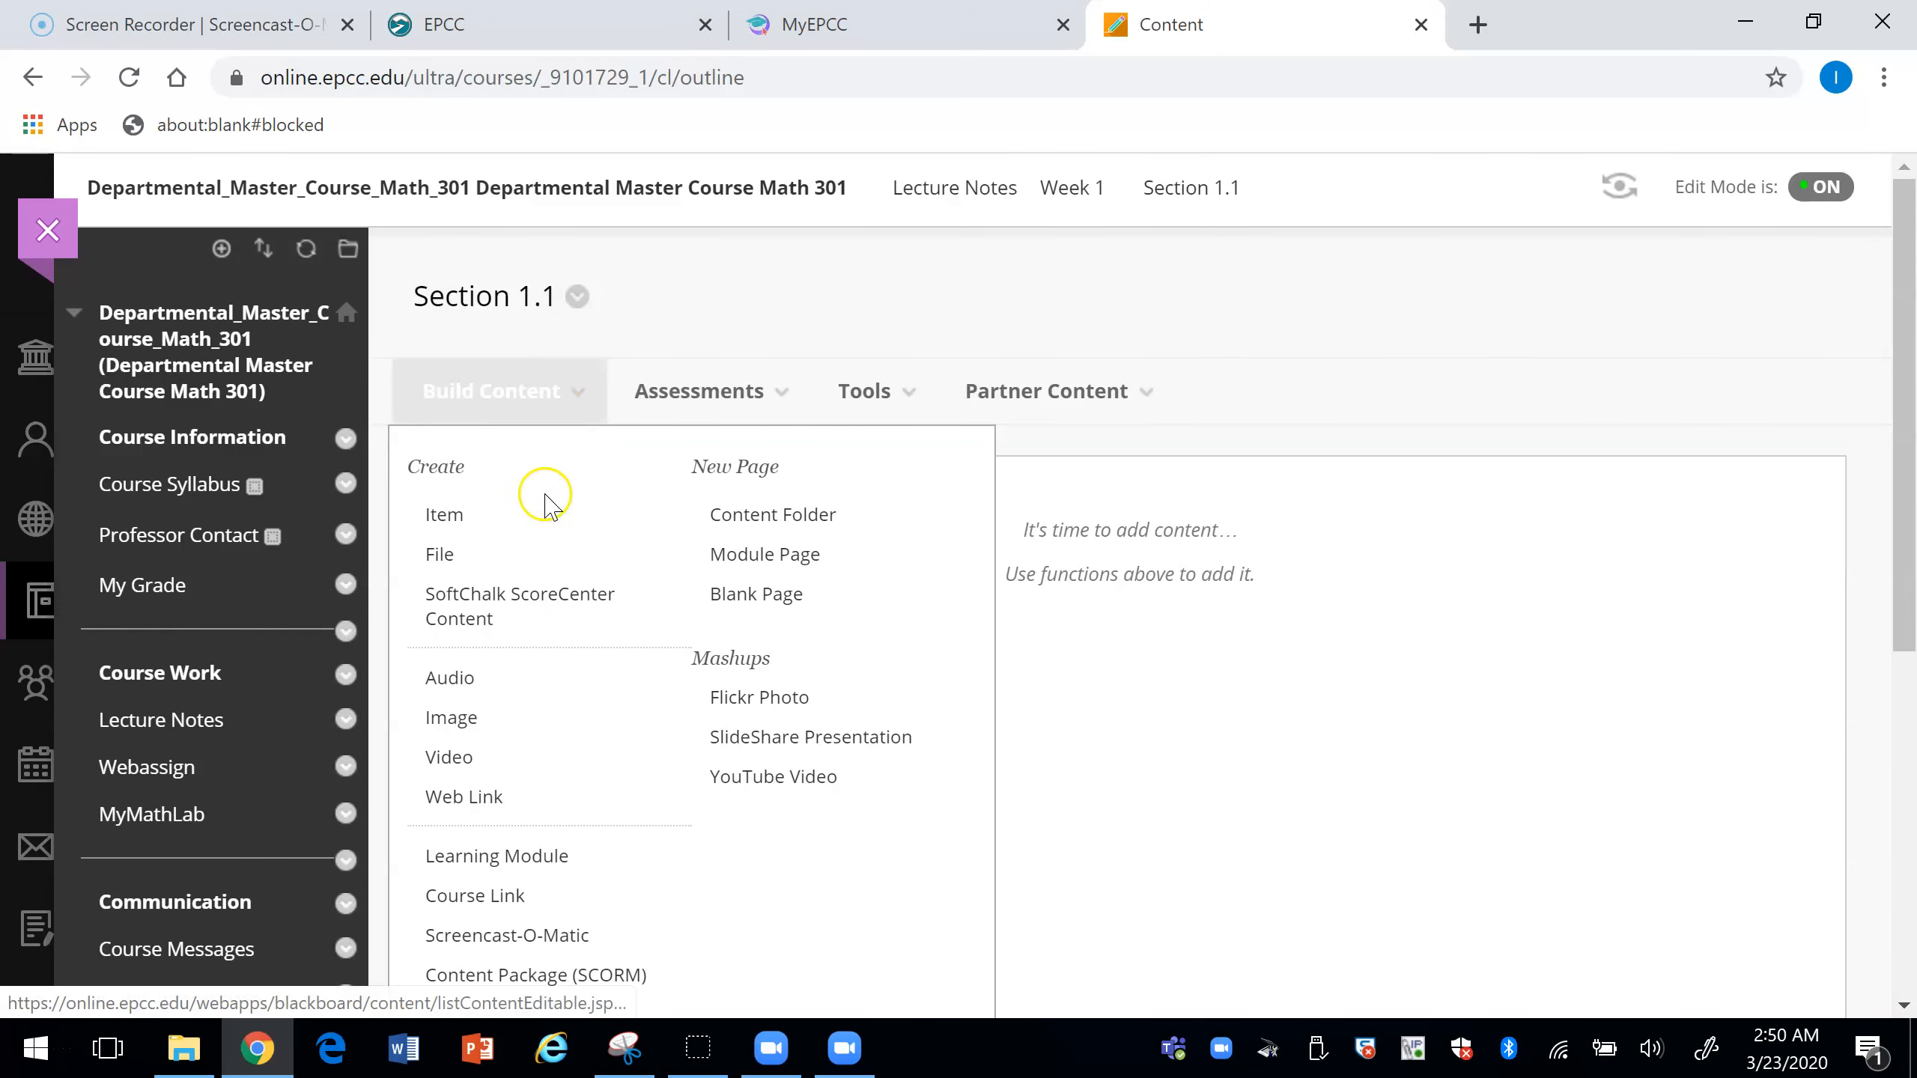
pyautogui.click(449, 754)
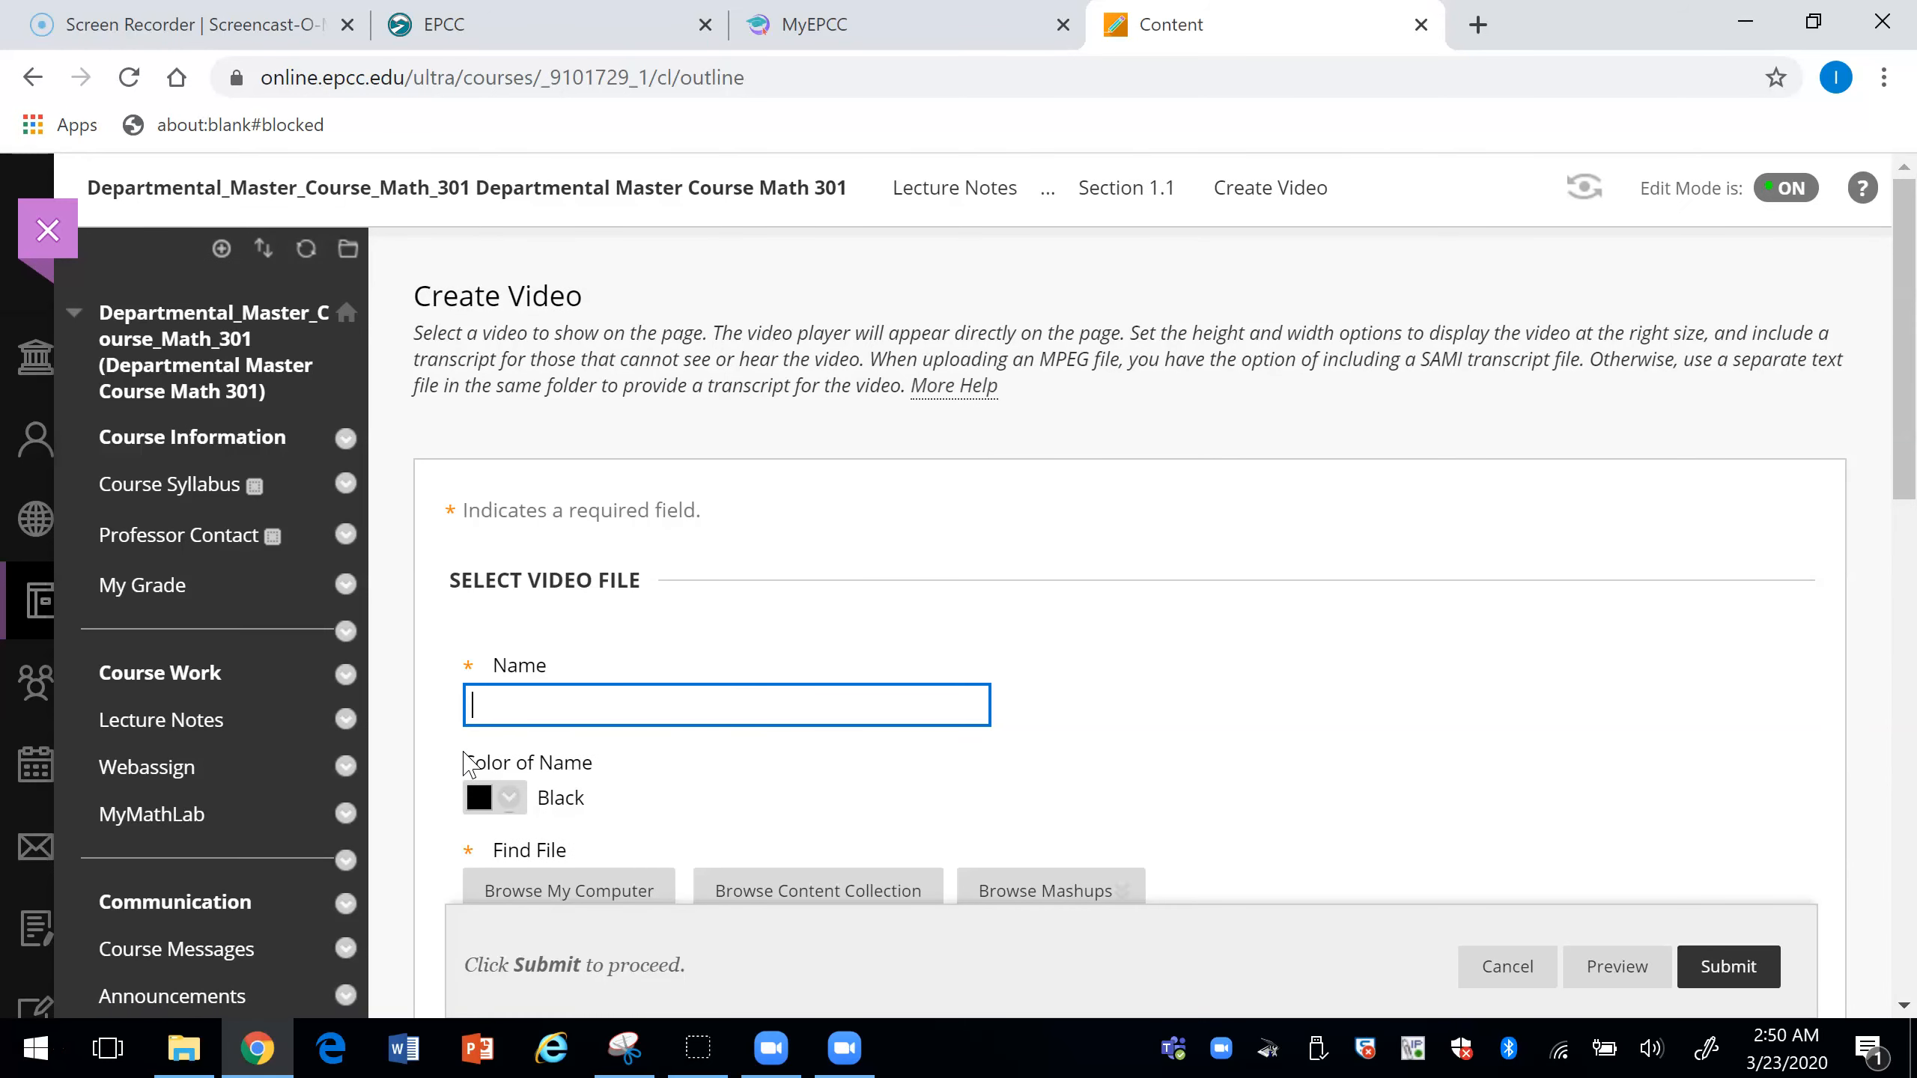
pyautogui.write('Using')
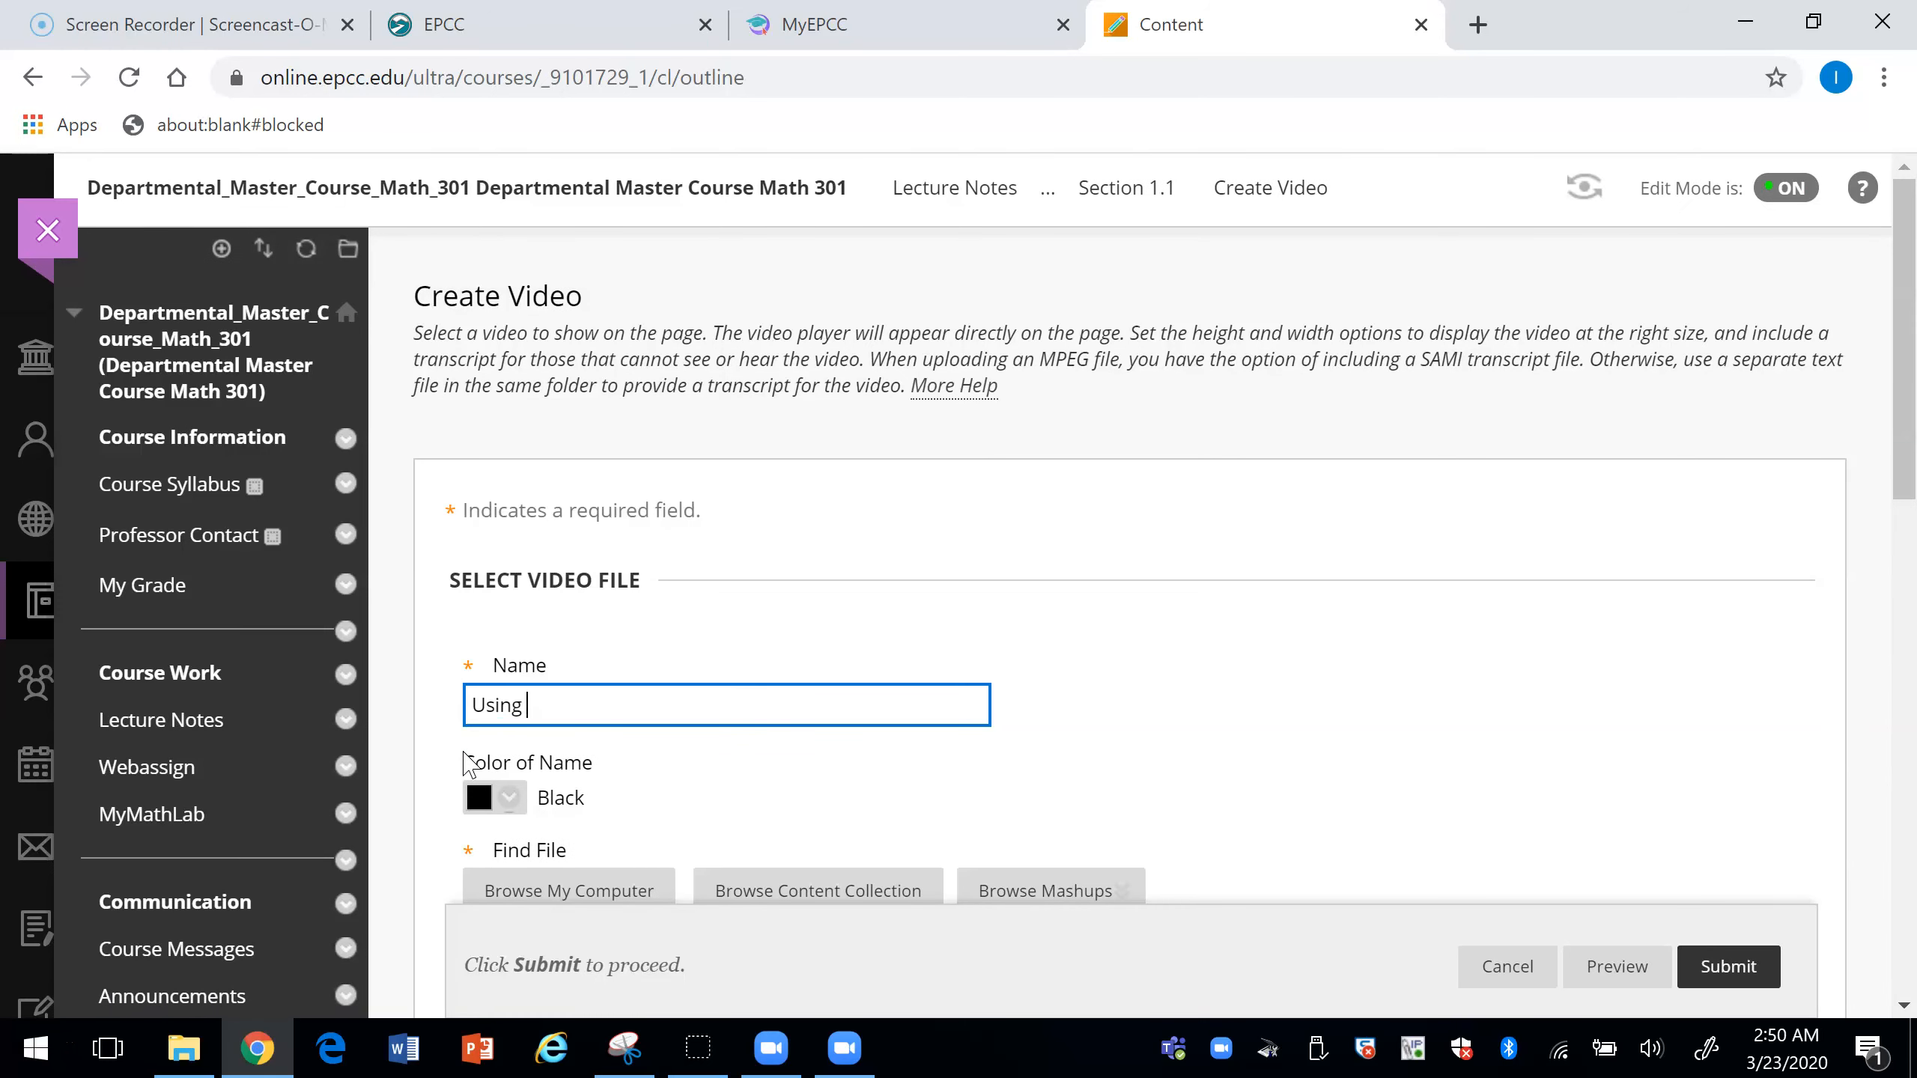
pyautogui.write('Zoom')
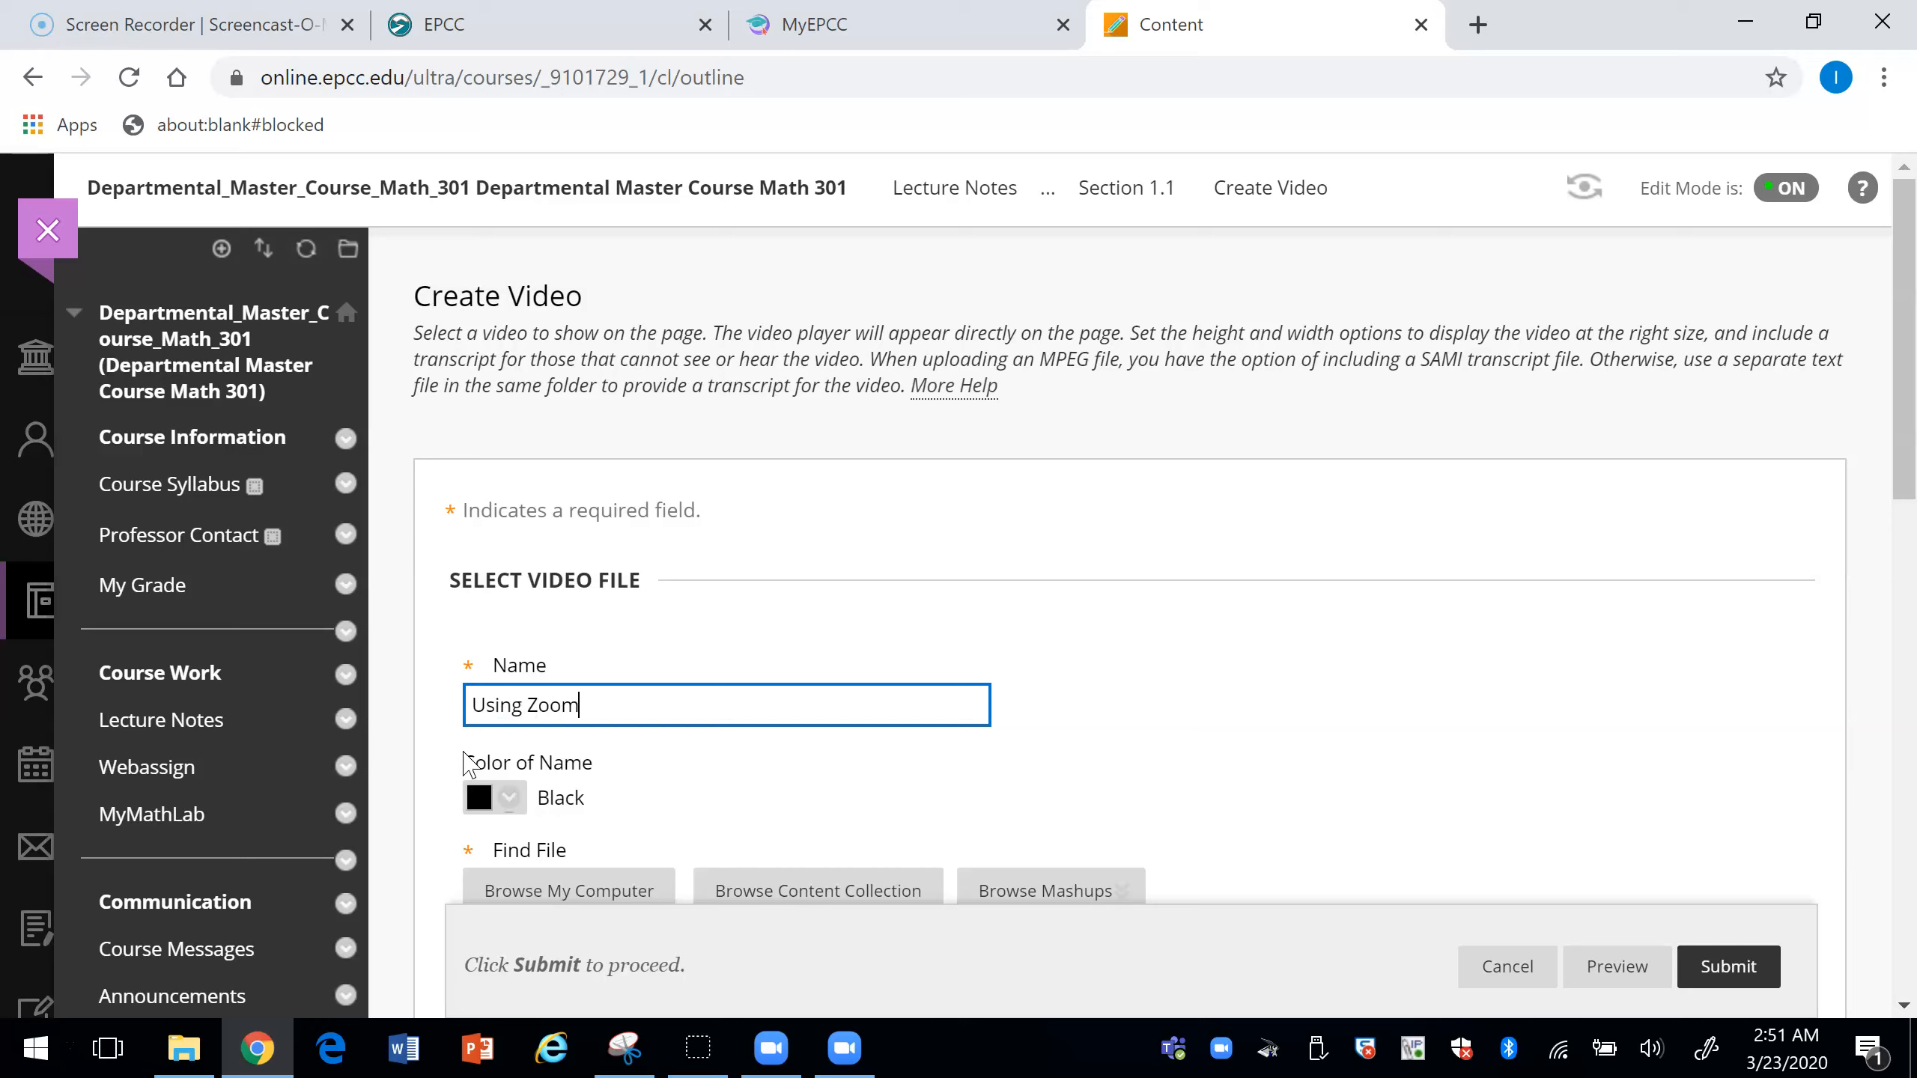
pyautogui.write('to record')
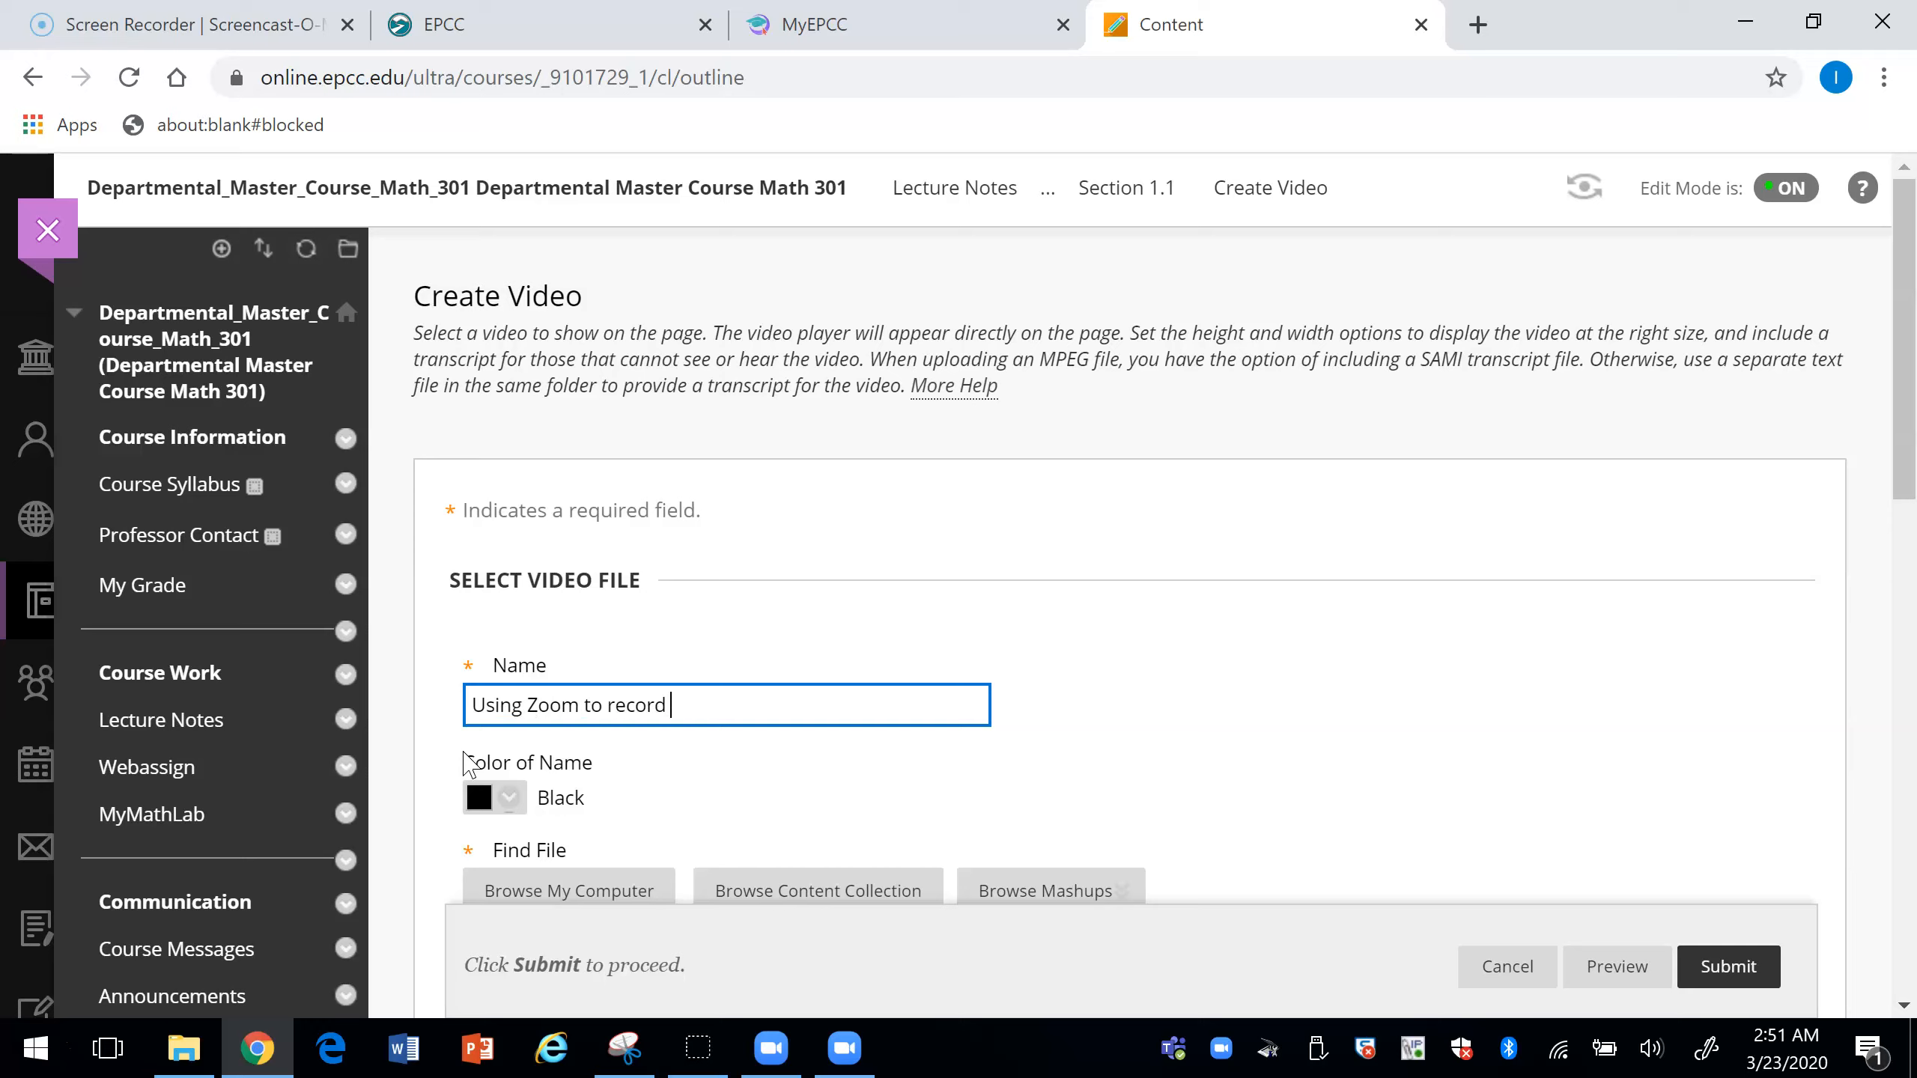
pyautogui.write('Live Session')
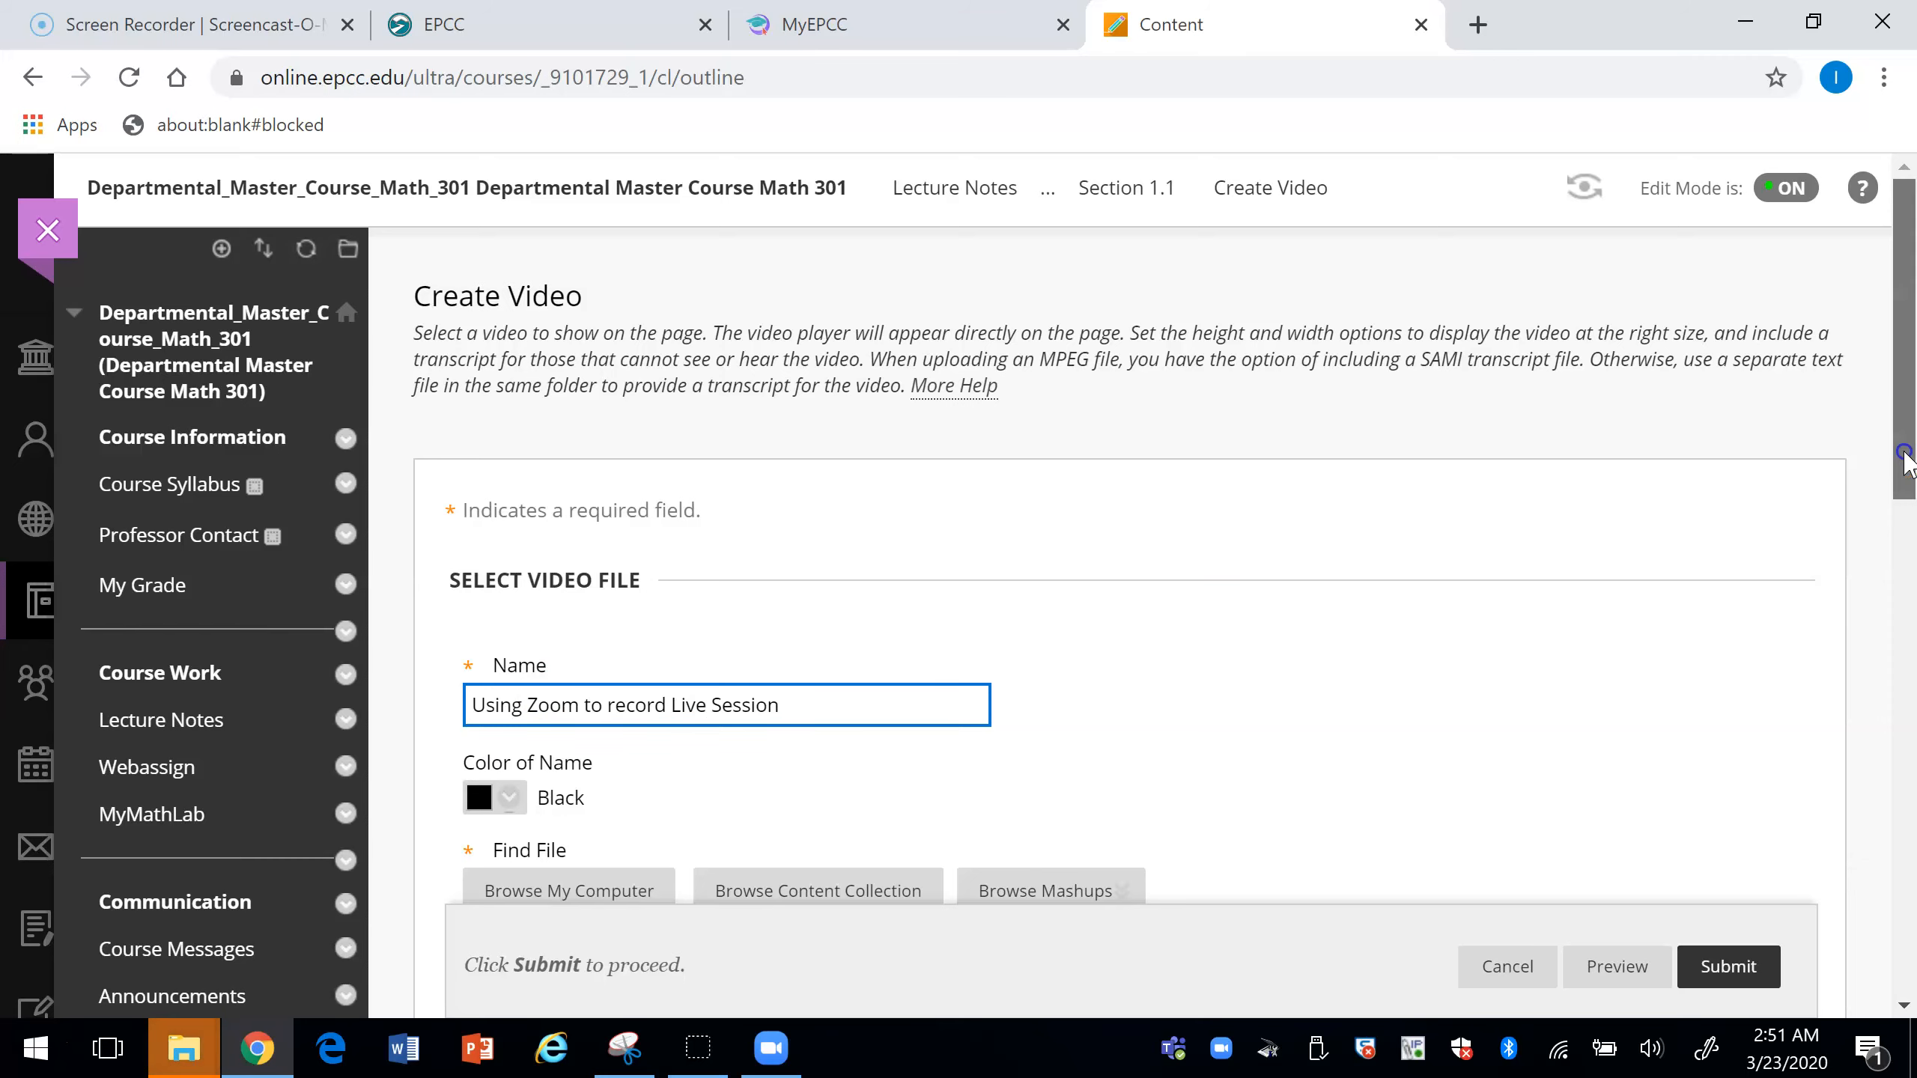
pyautogui.scroll(-3)
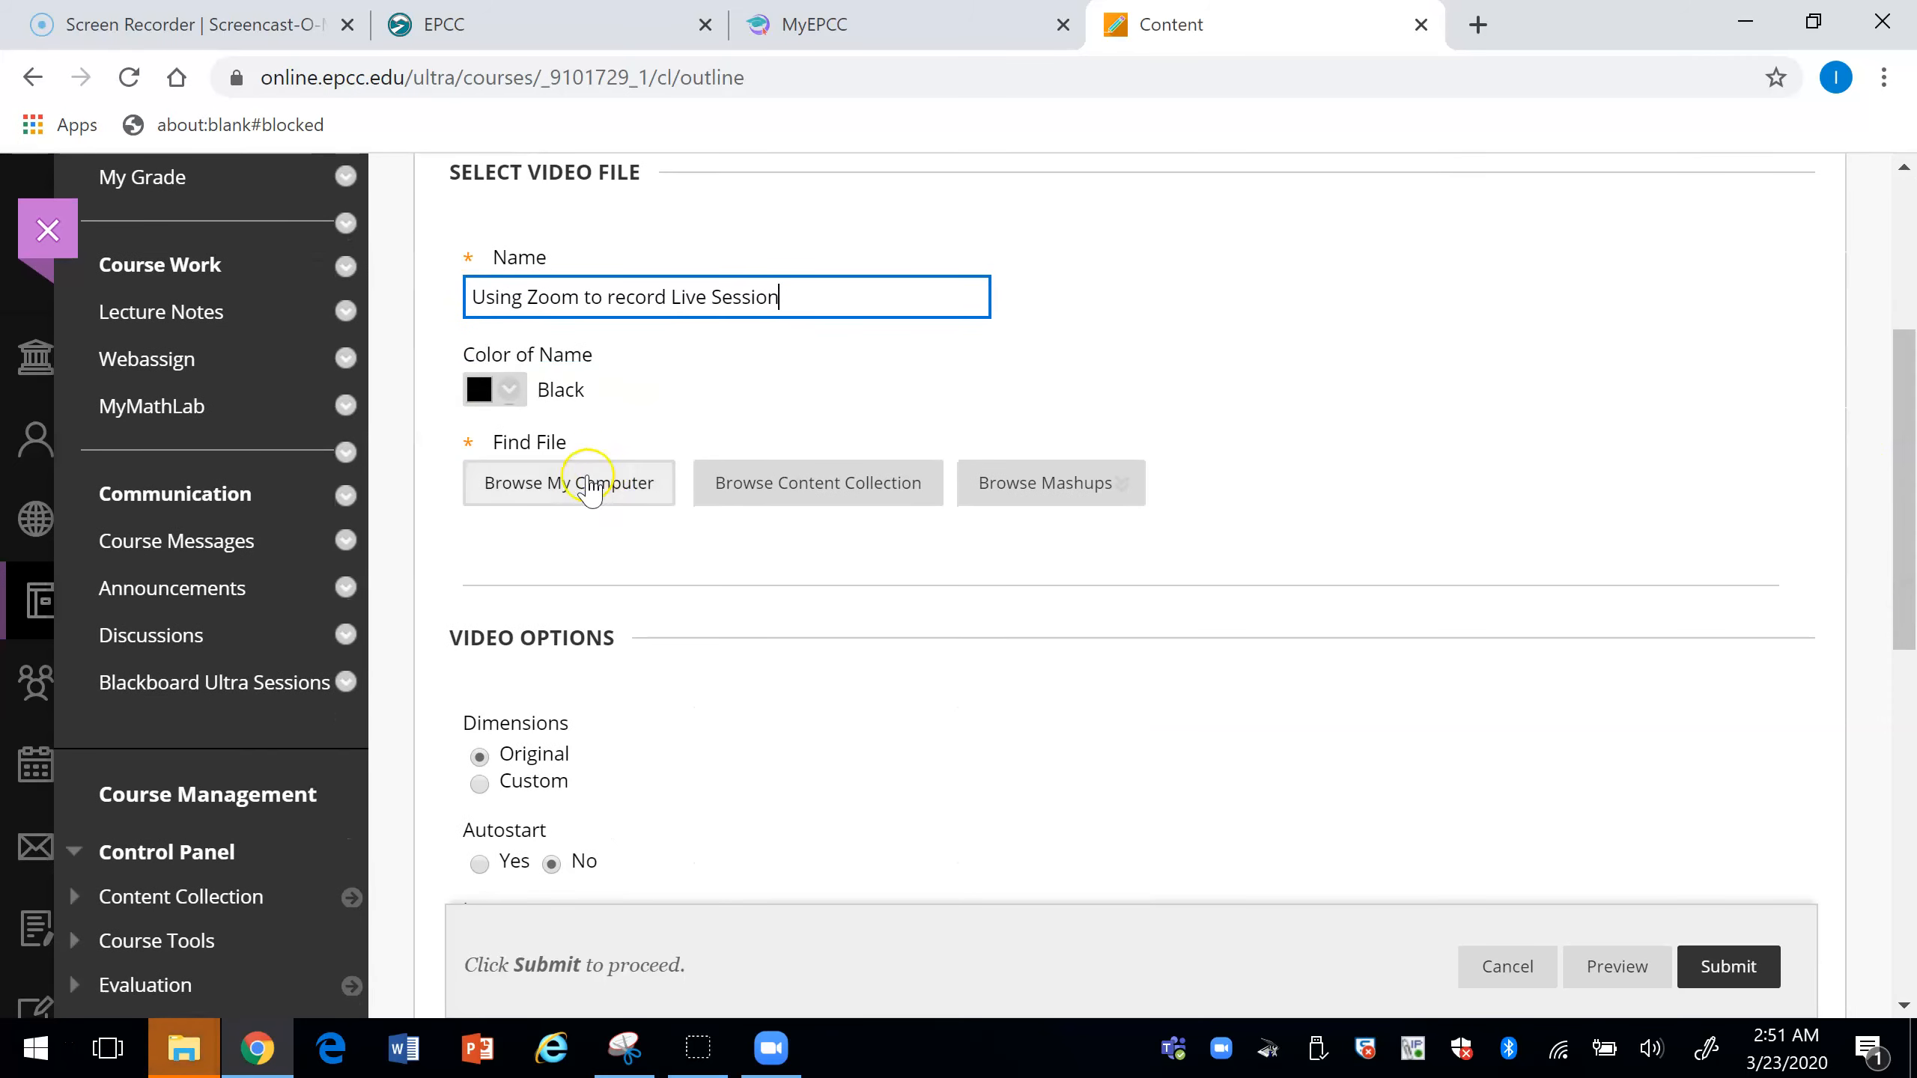
# - Browse Documents > Zoom > latest meeting folder and attach zoom_0.mp4 as the video file
pyautogui.click(568, 482)
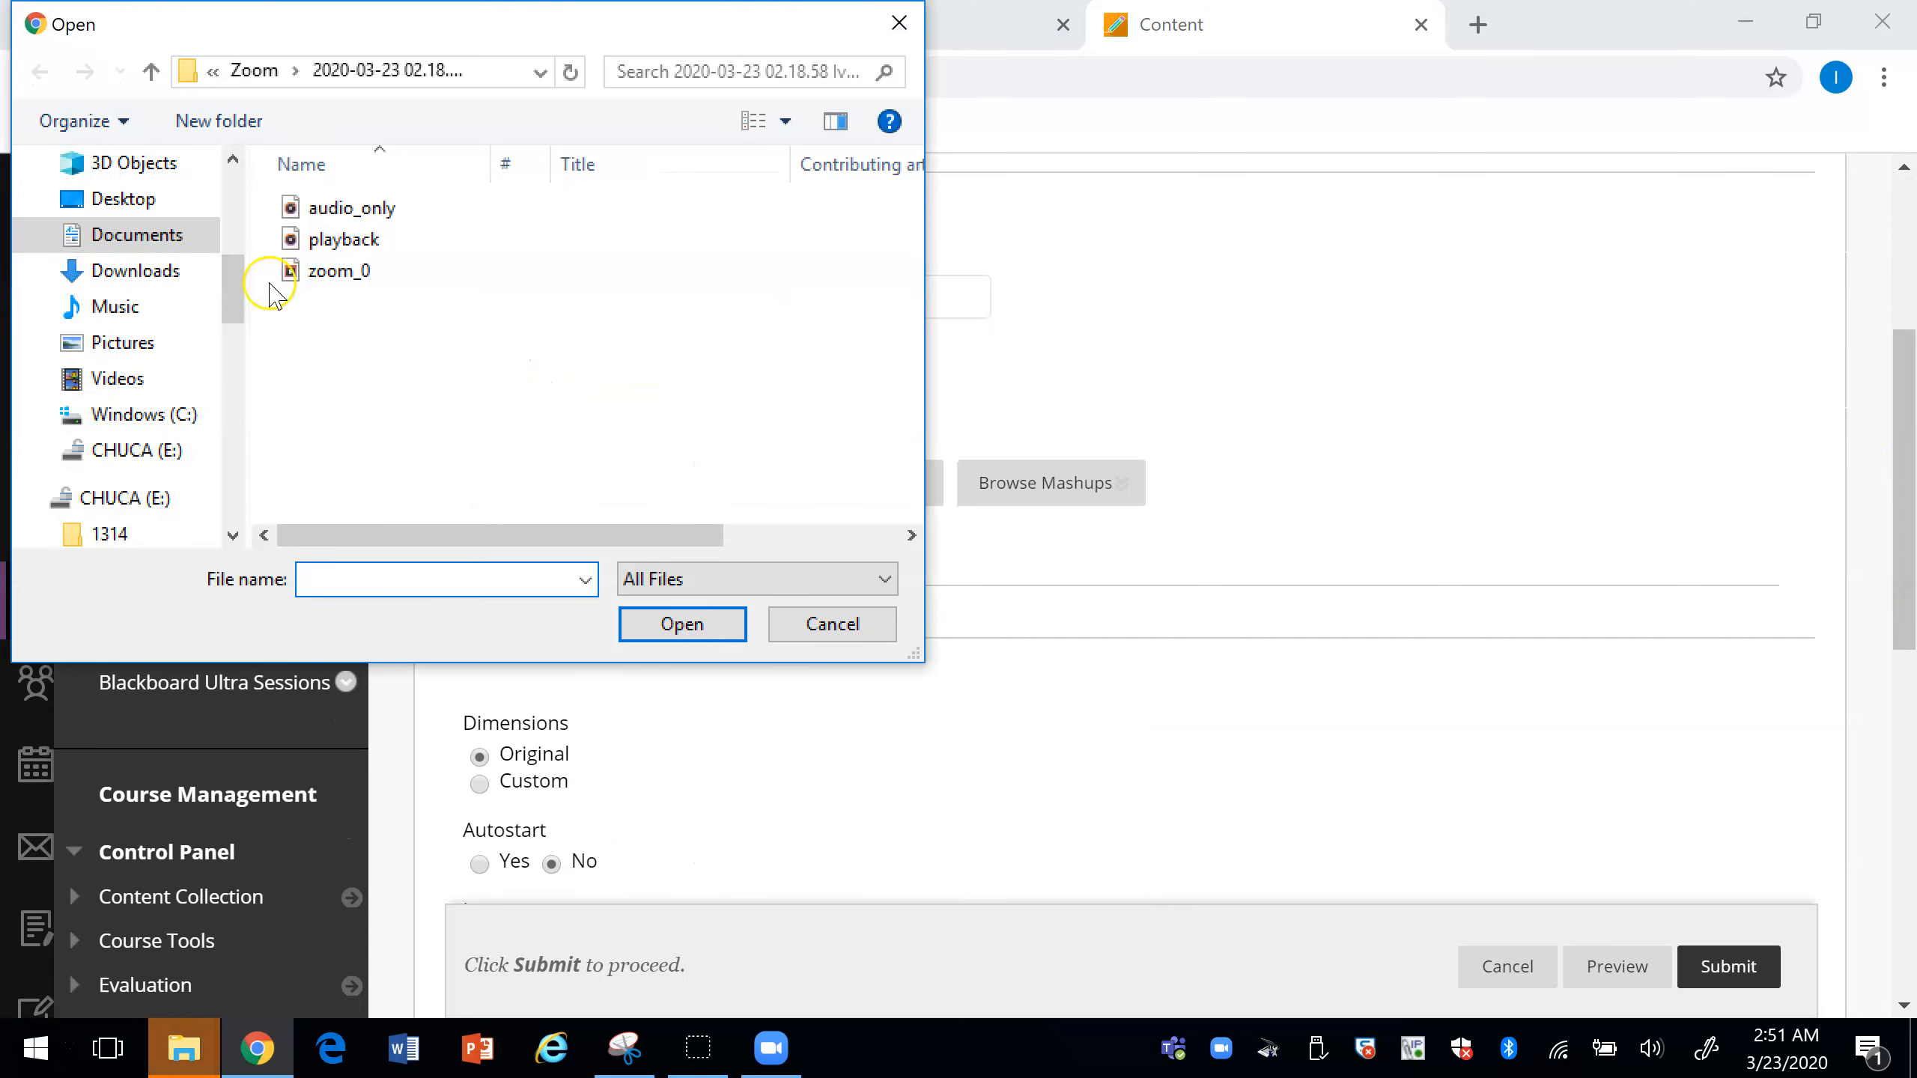
pyautogui.click(144, 234)
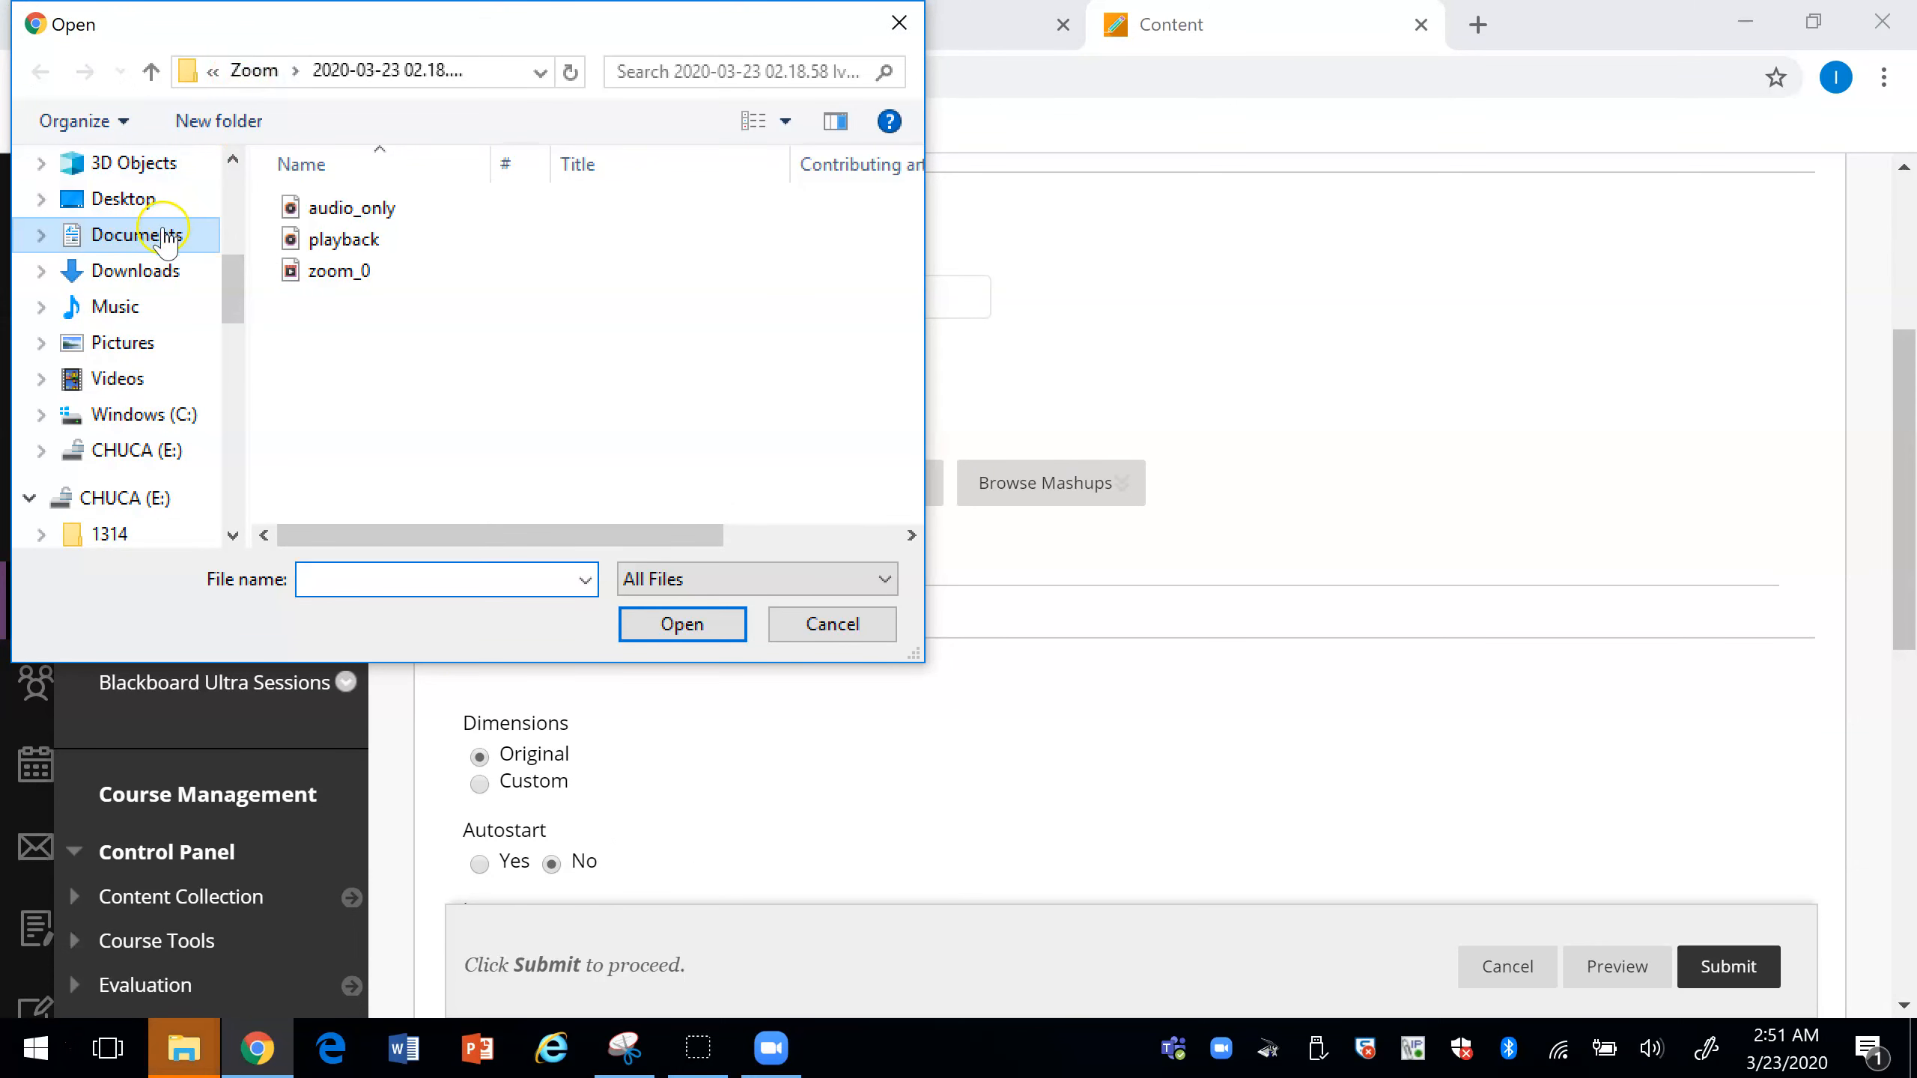
pyautogui.click(143, 235)
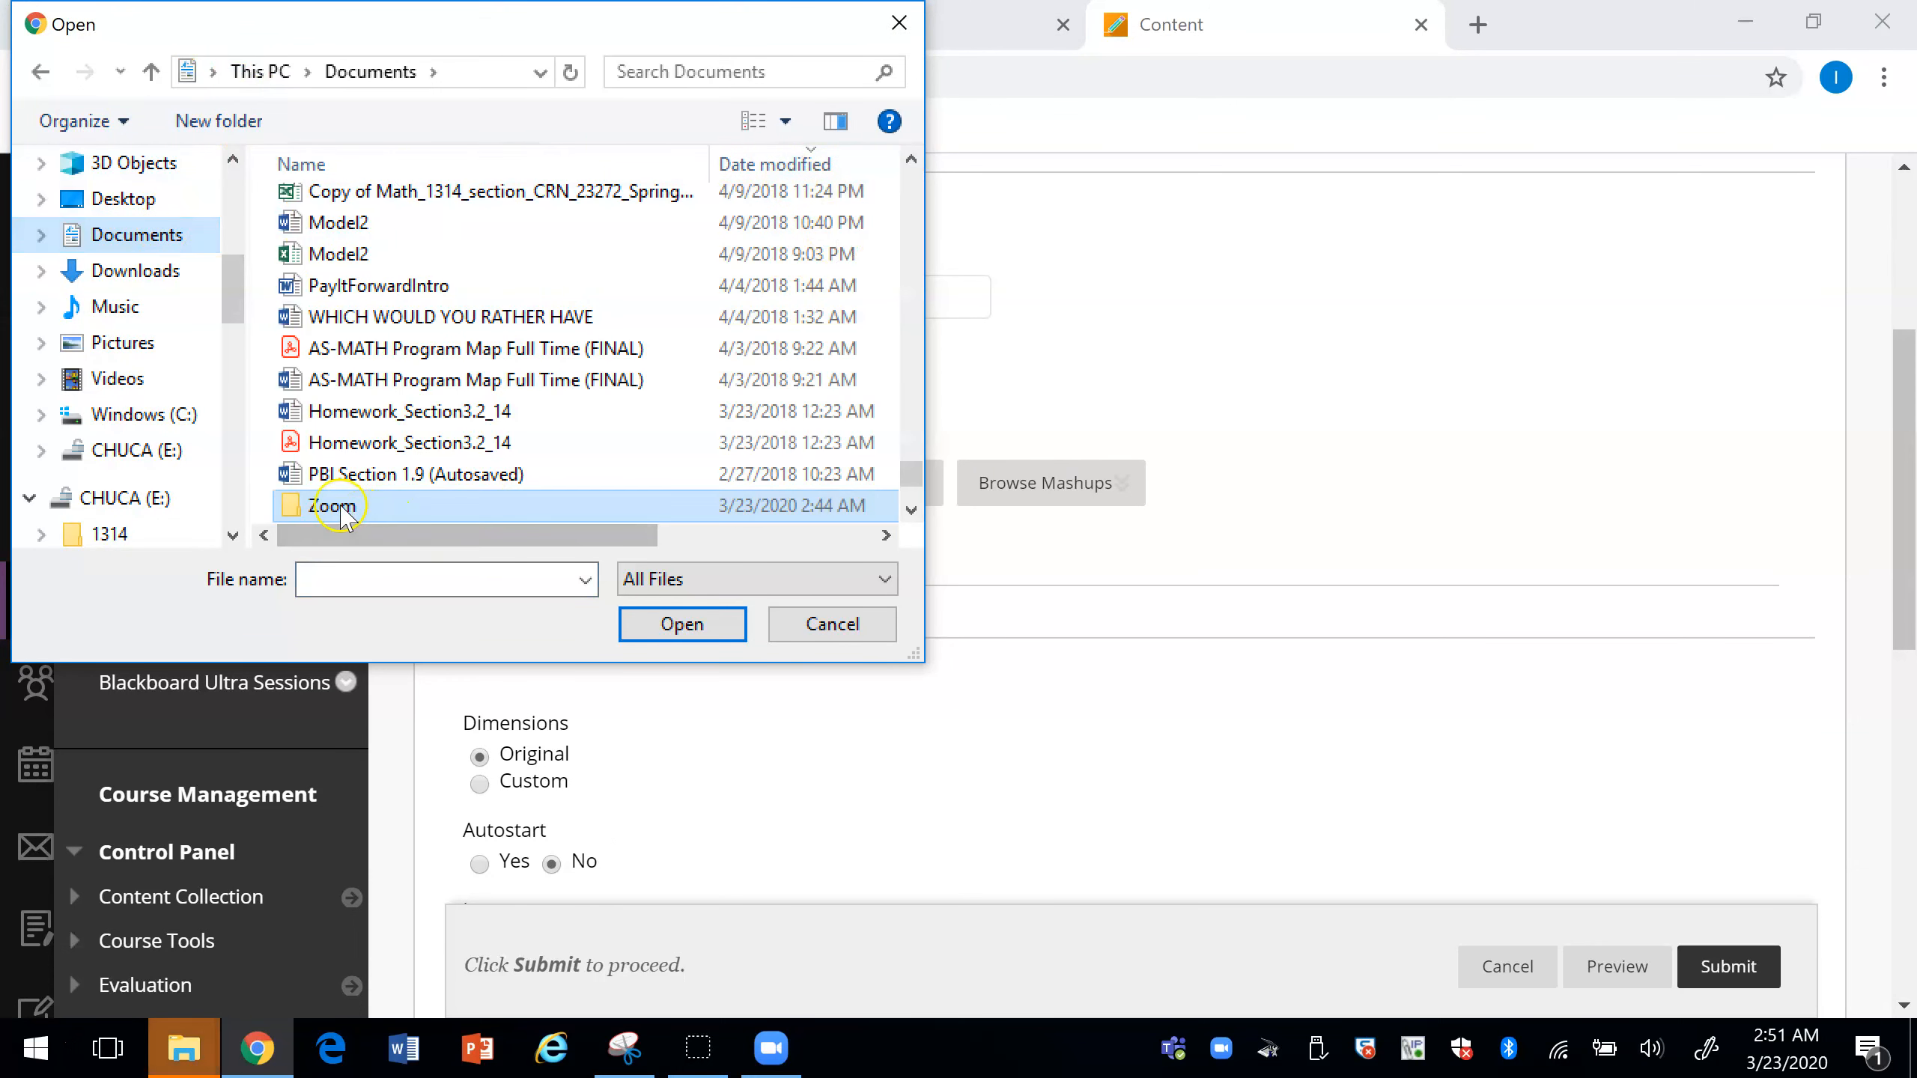
pyautogui.doubleClick(334, 505)
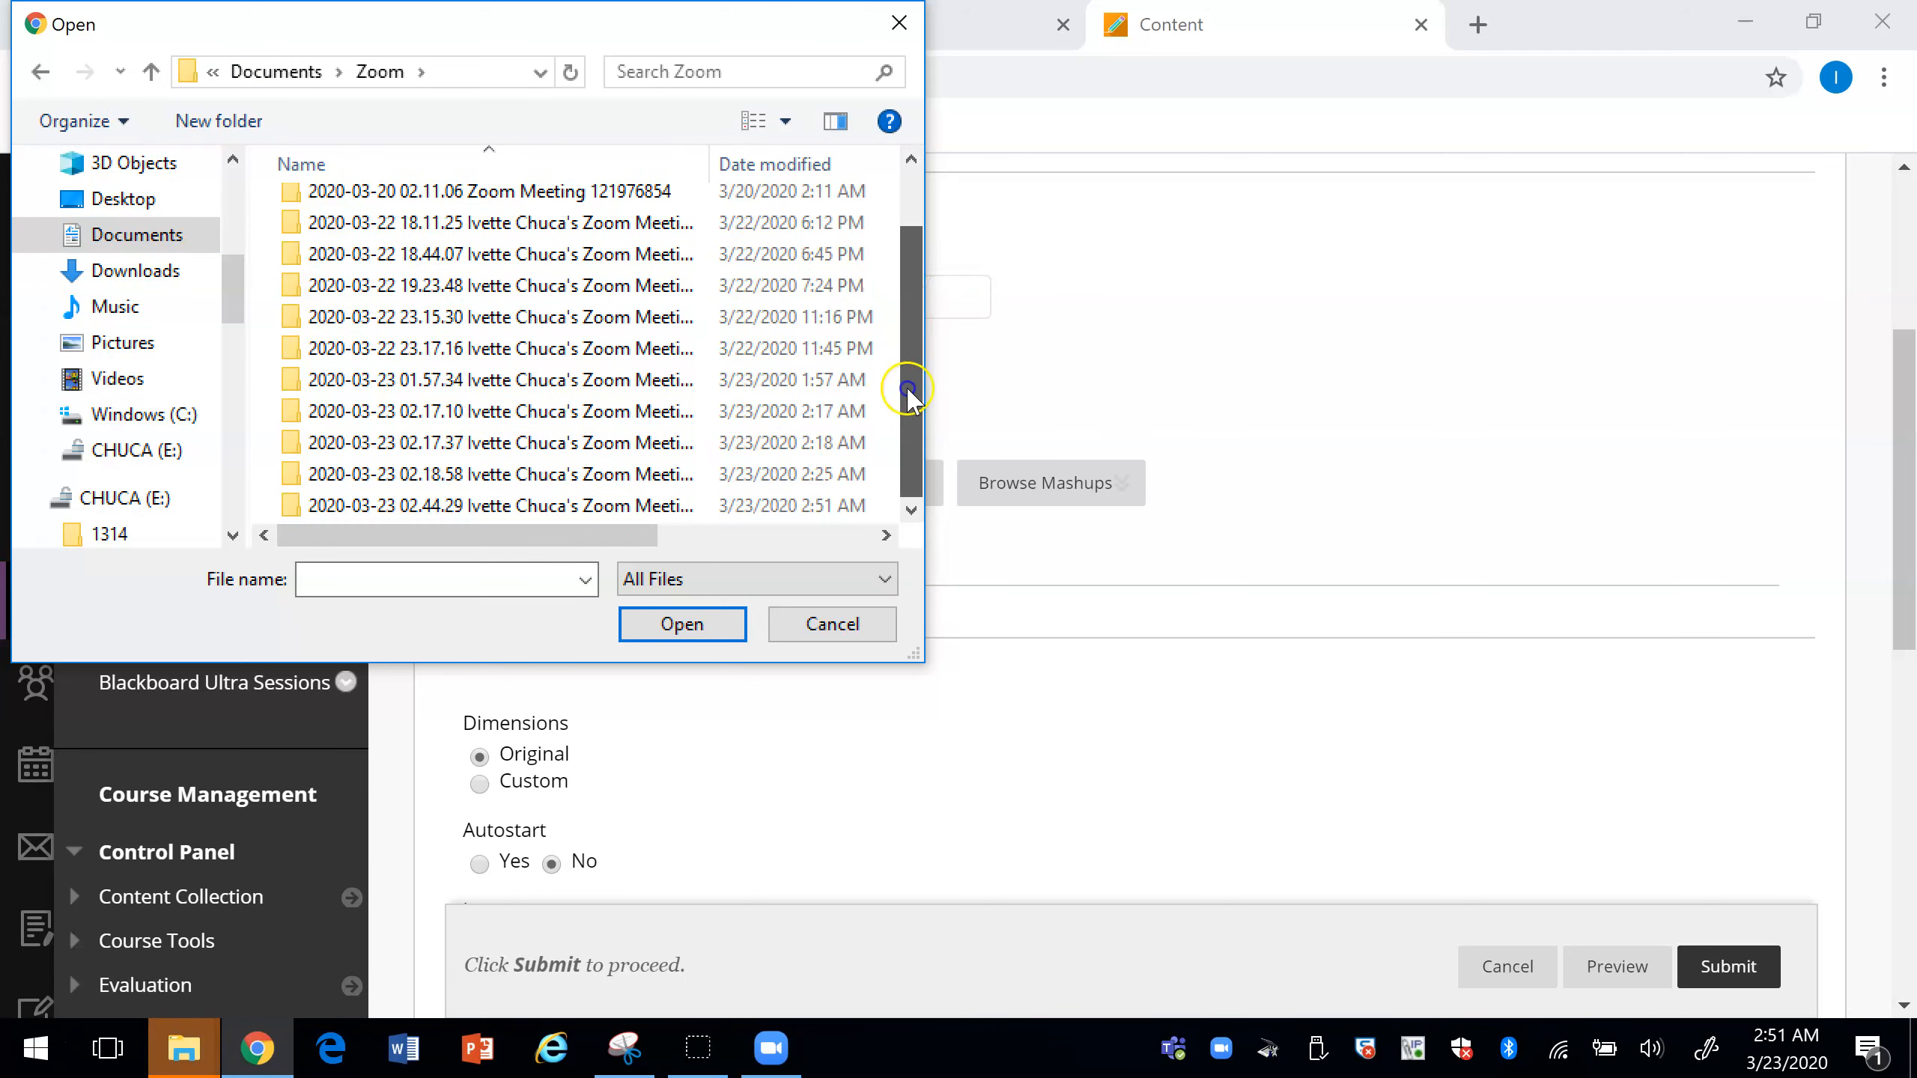
pyautogui.moveTo(379, 505)
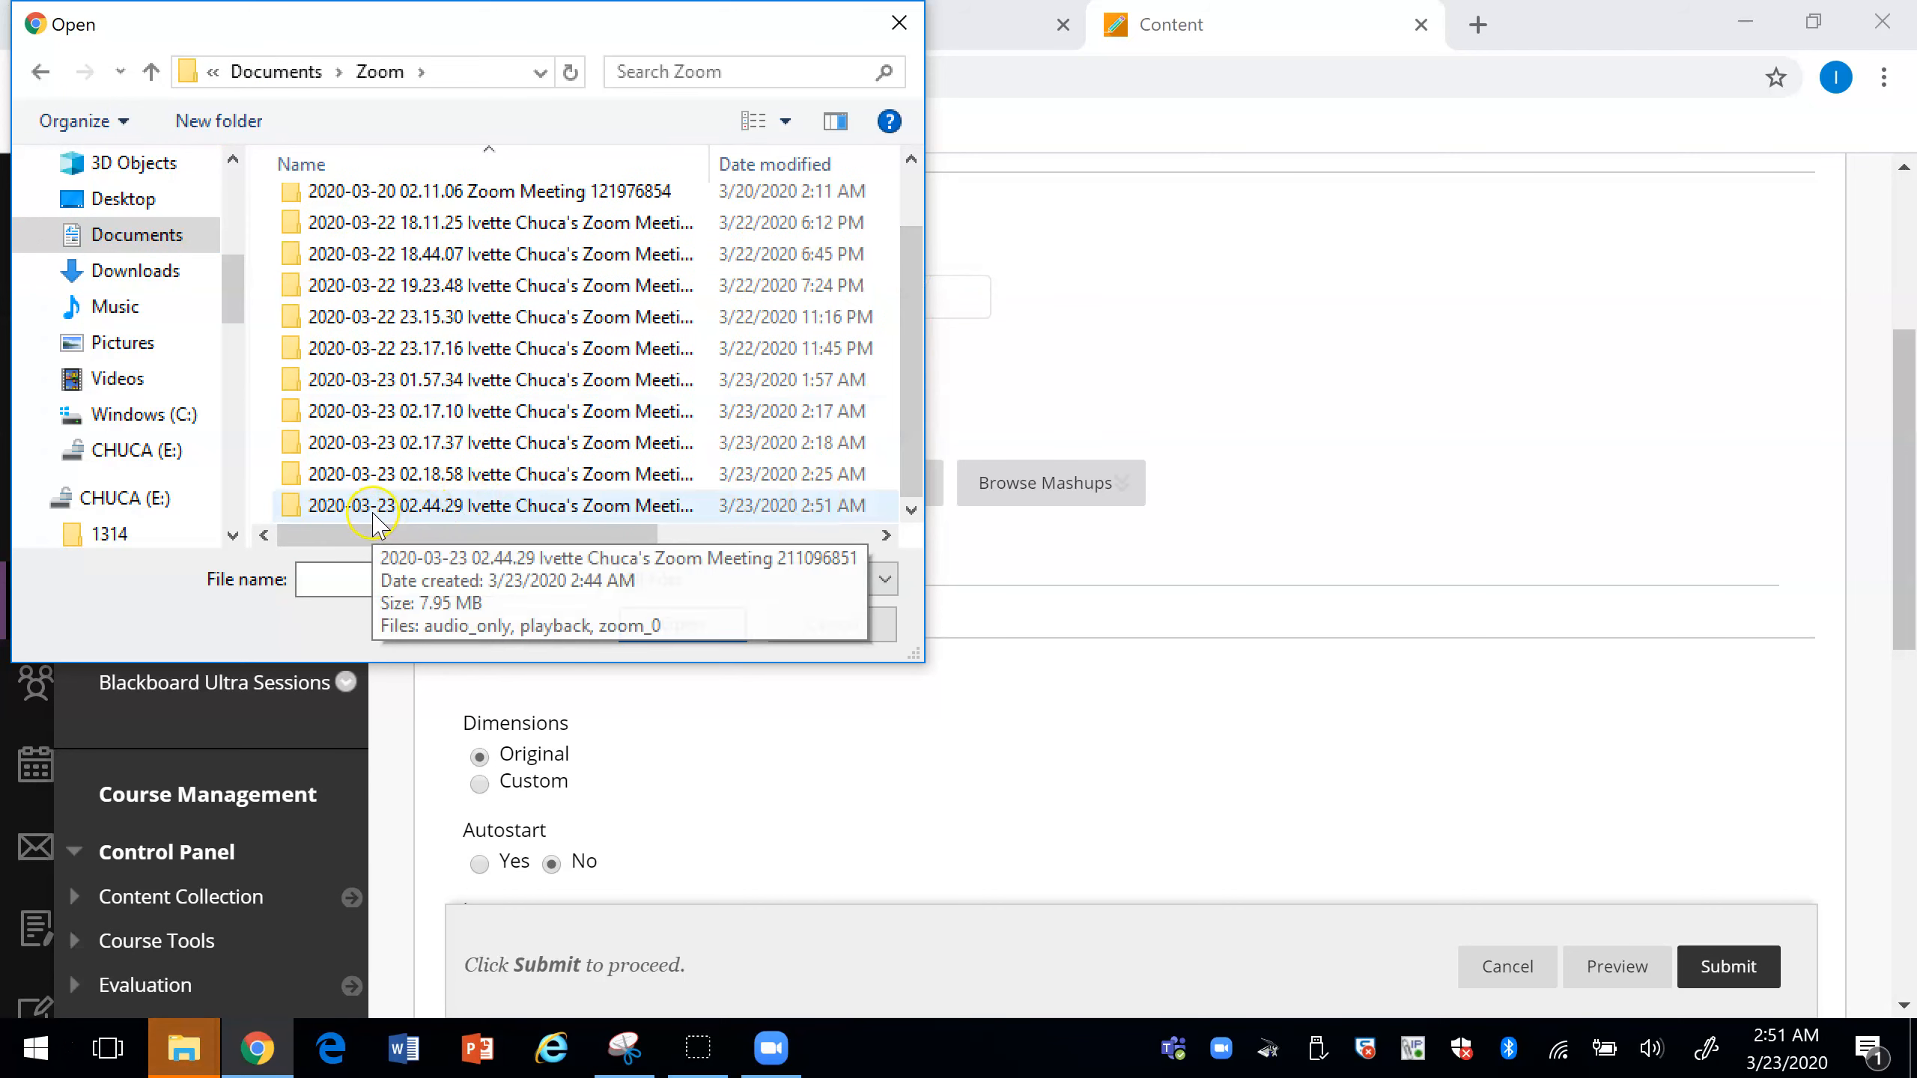
pyautogui.click(496, 505)
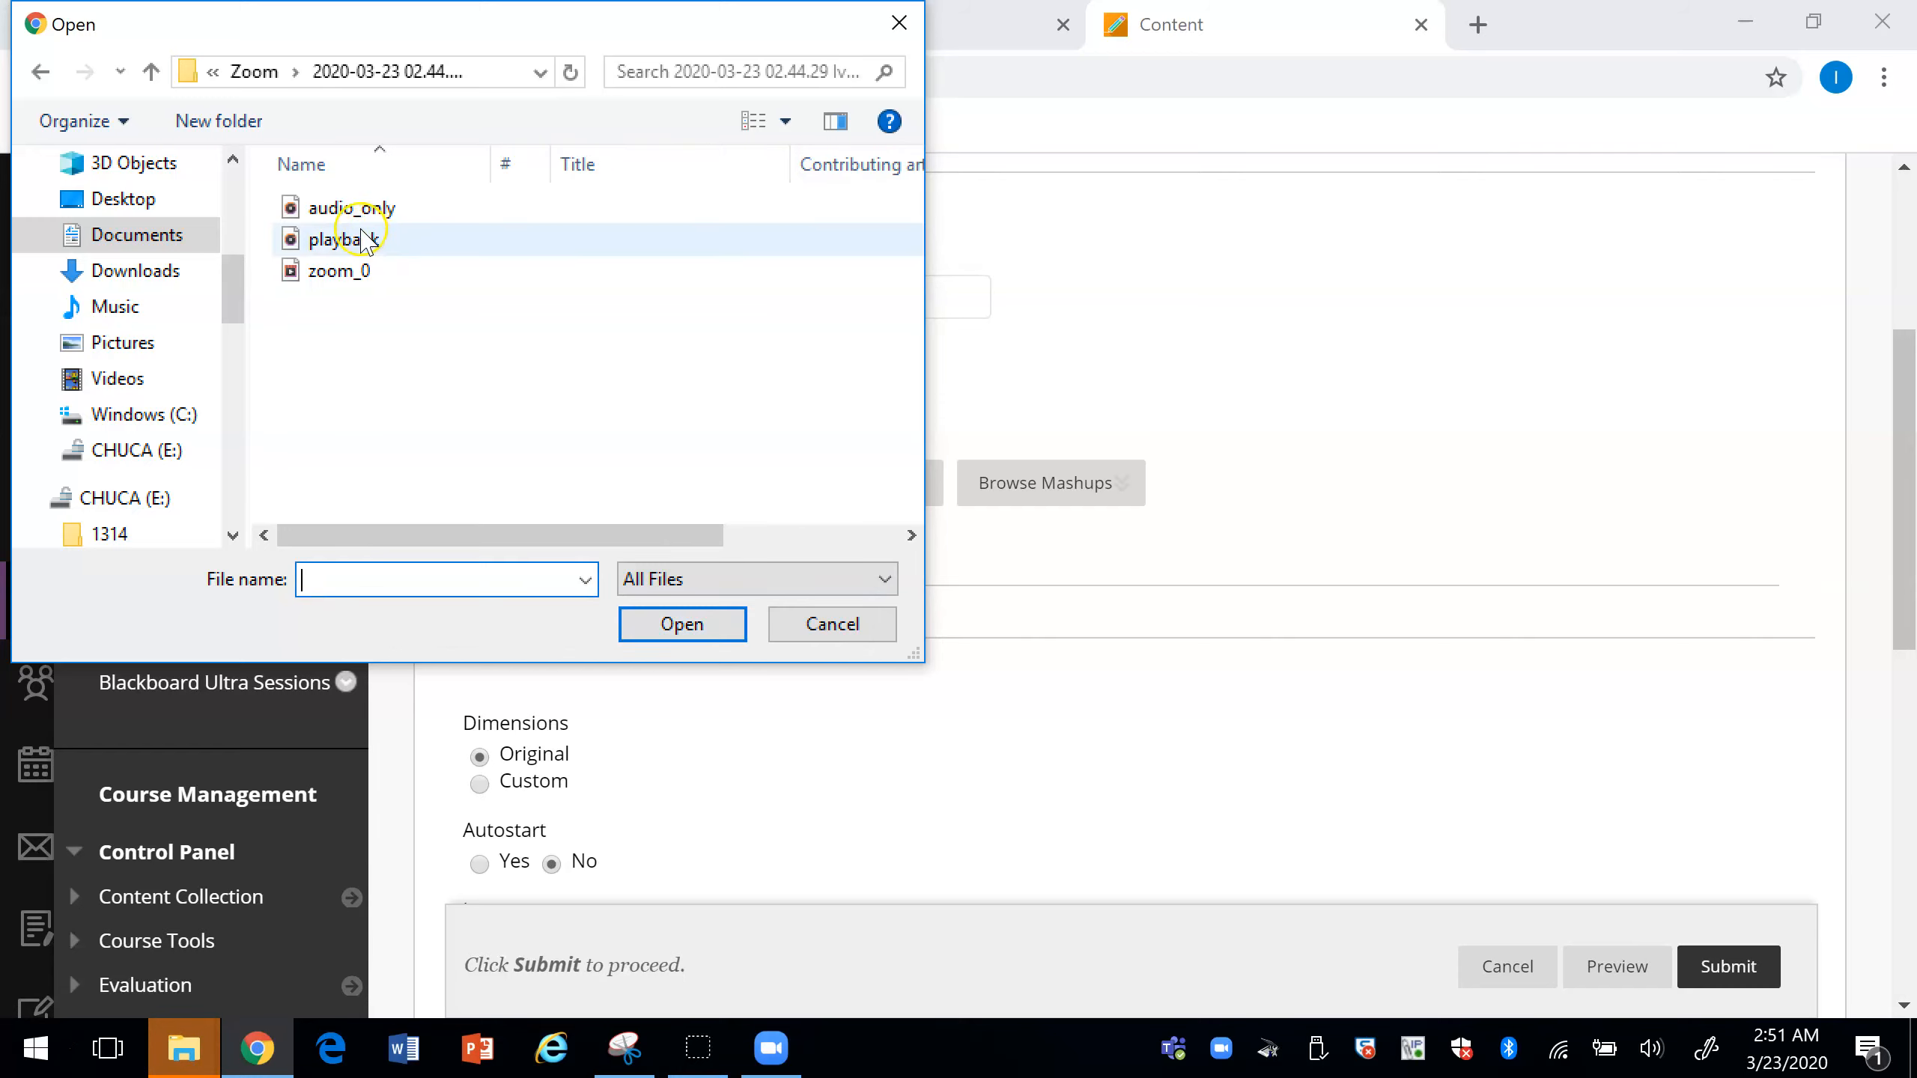
pyautogui.click(343, 270)
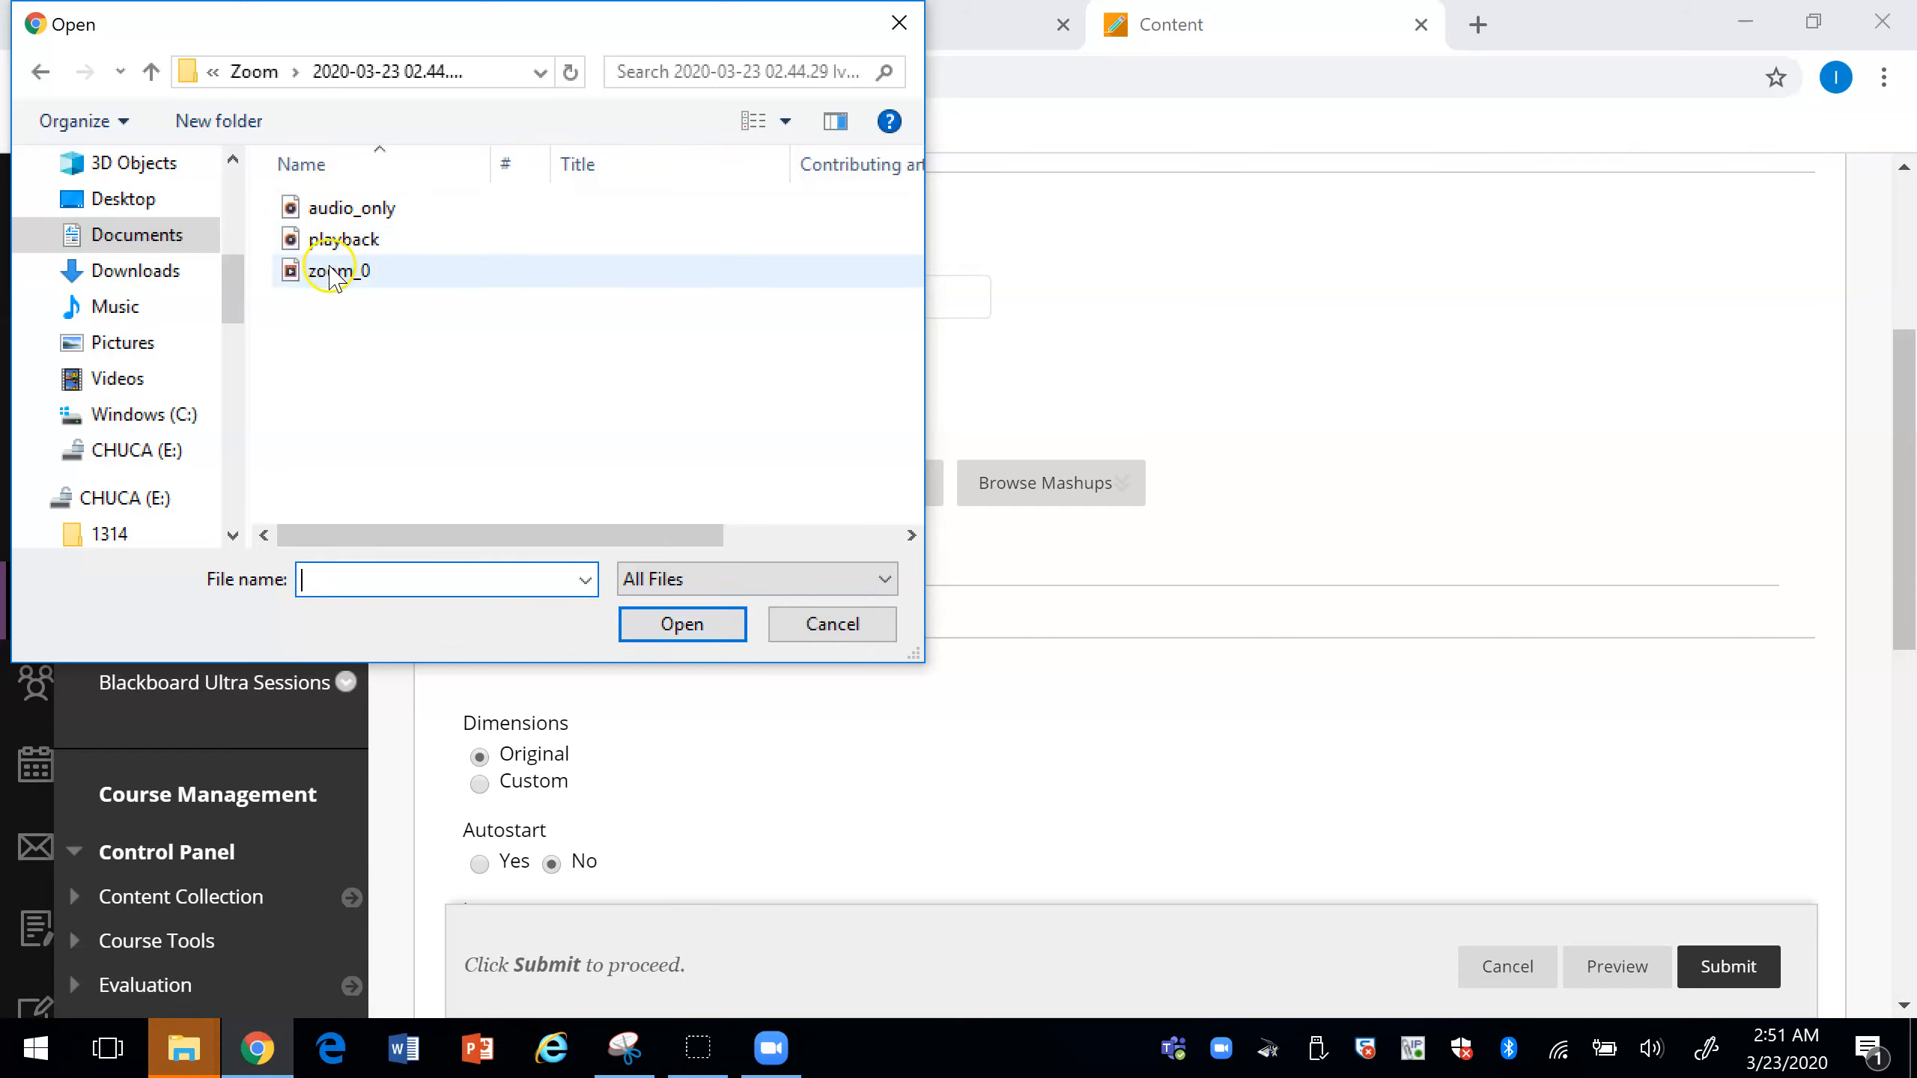
pyautogui.click(340, 270)
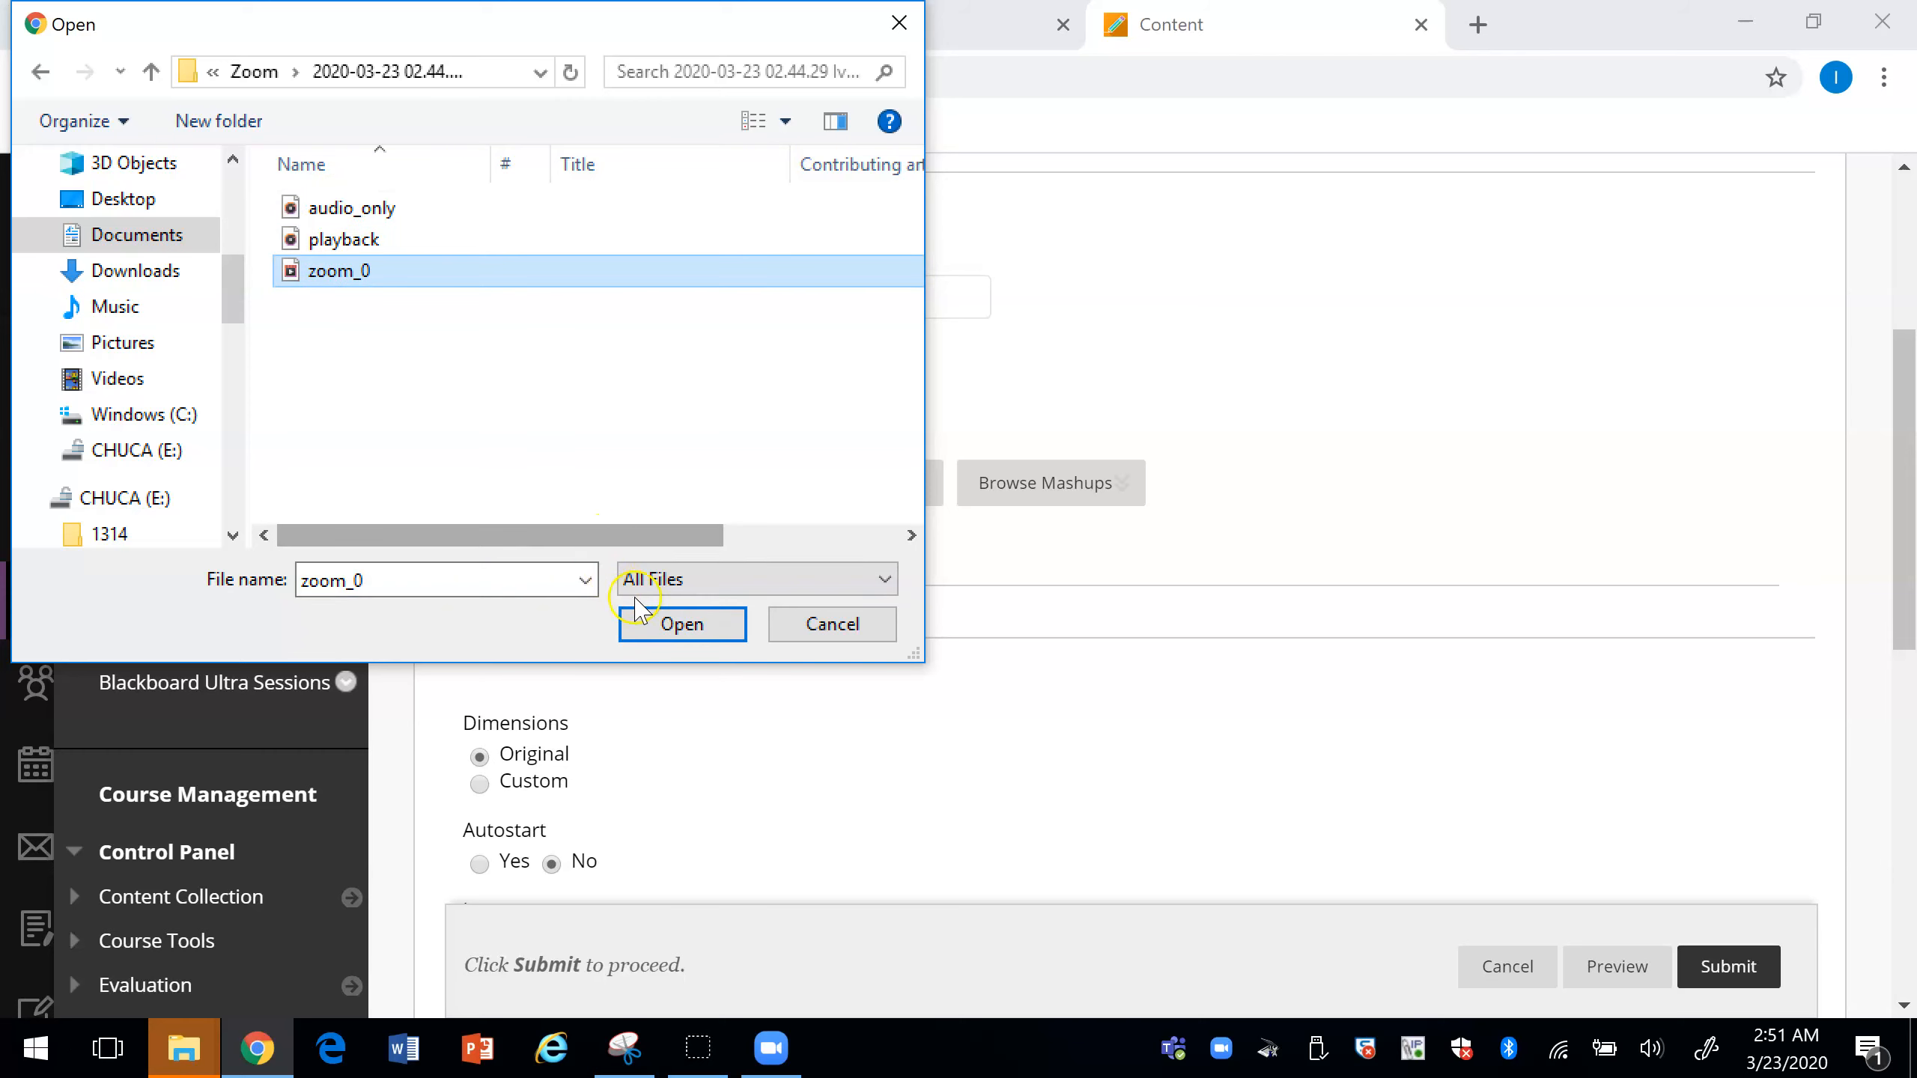
pyautogui.click(682, 625)
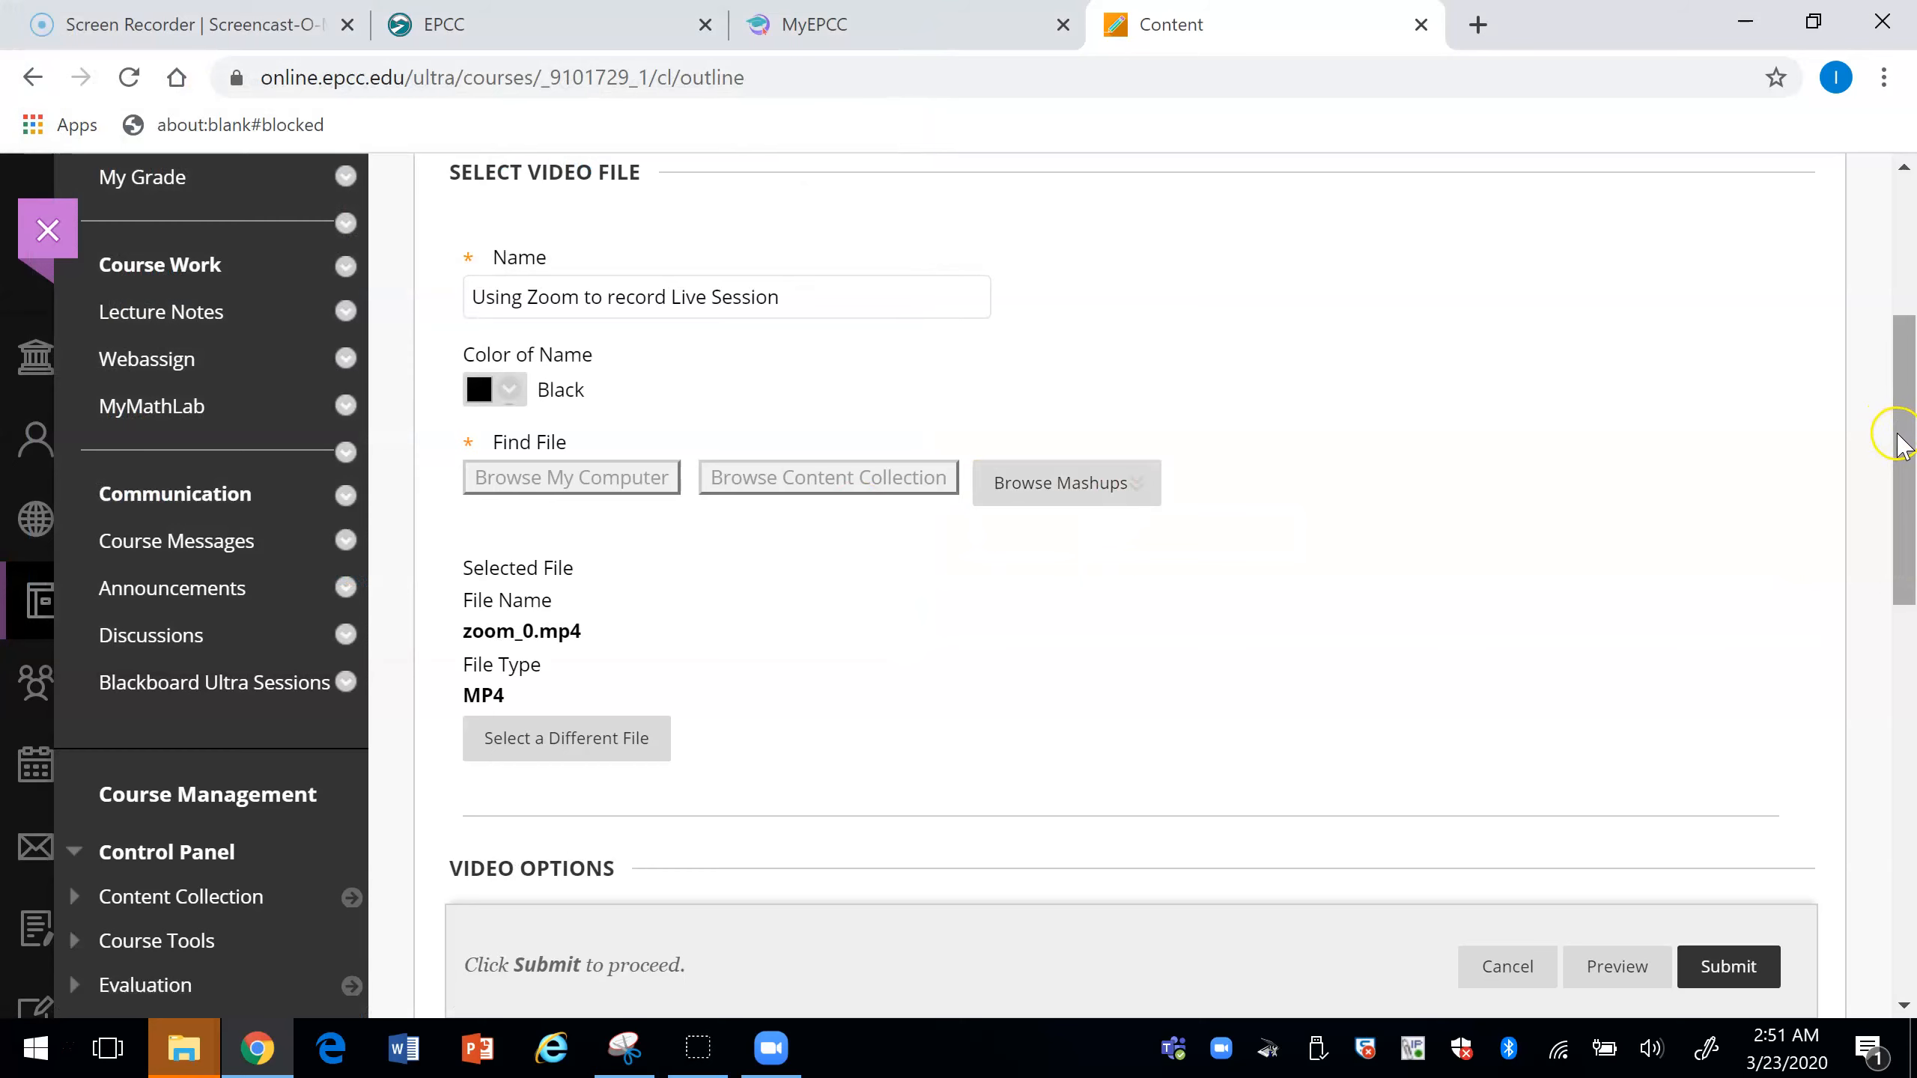
# - Set Track Number of Views to Yes and submit the video item
pyautogui.scroll(-3)
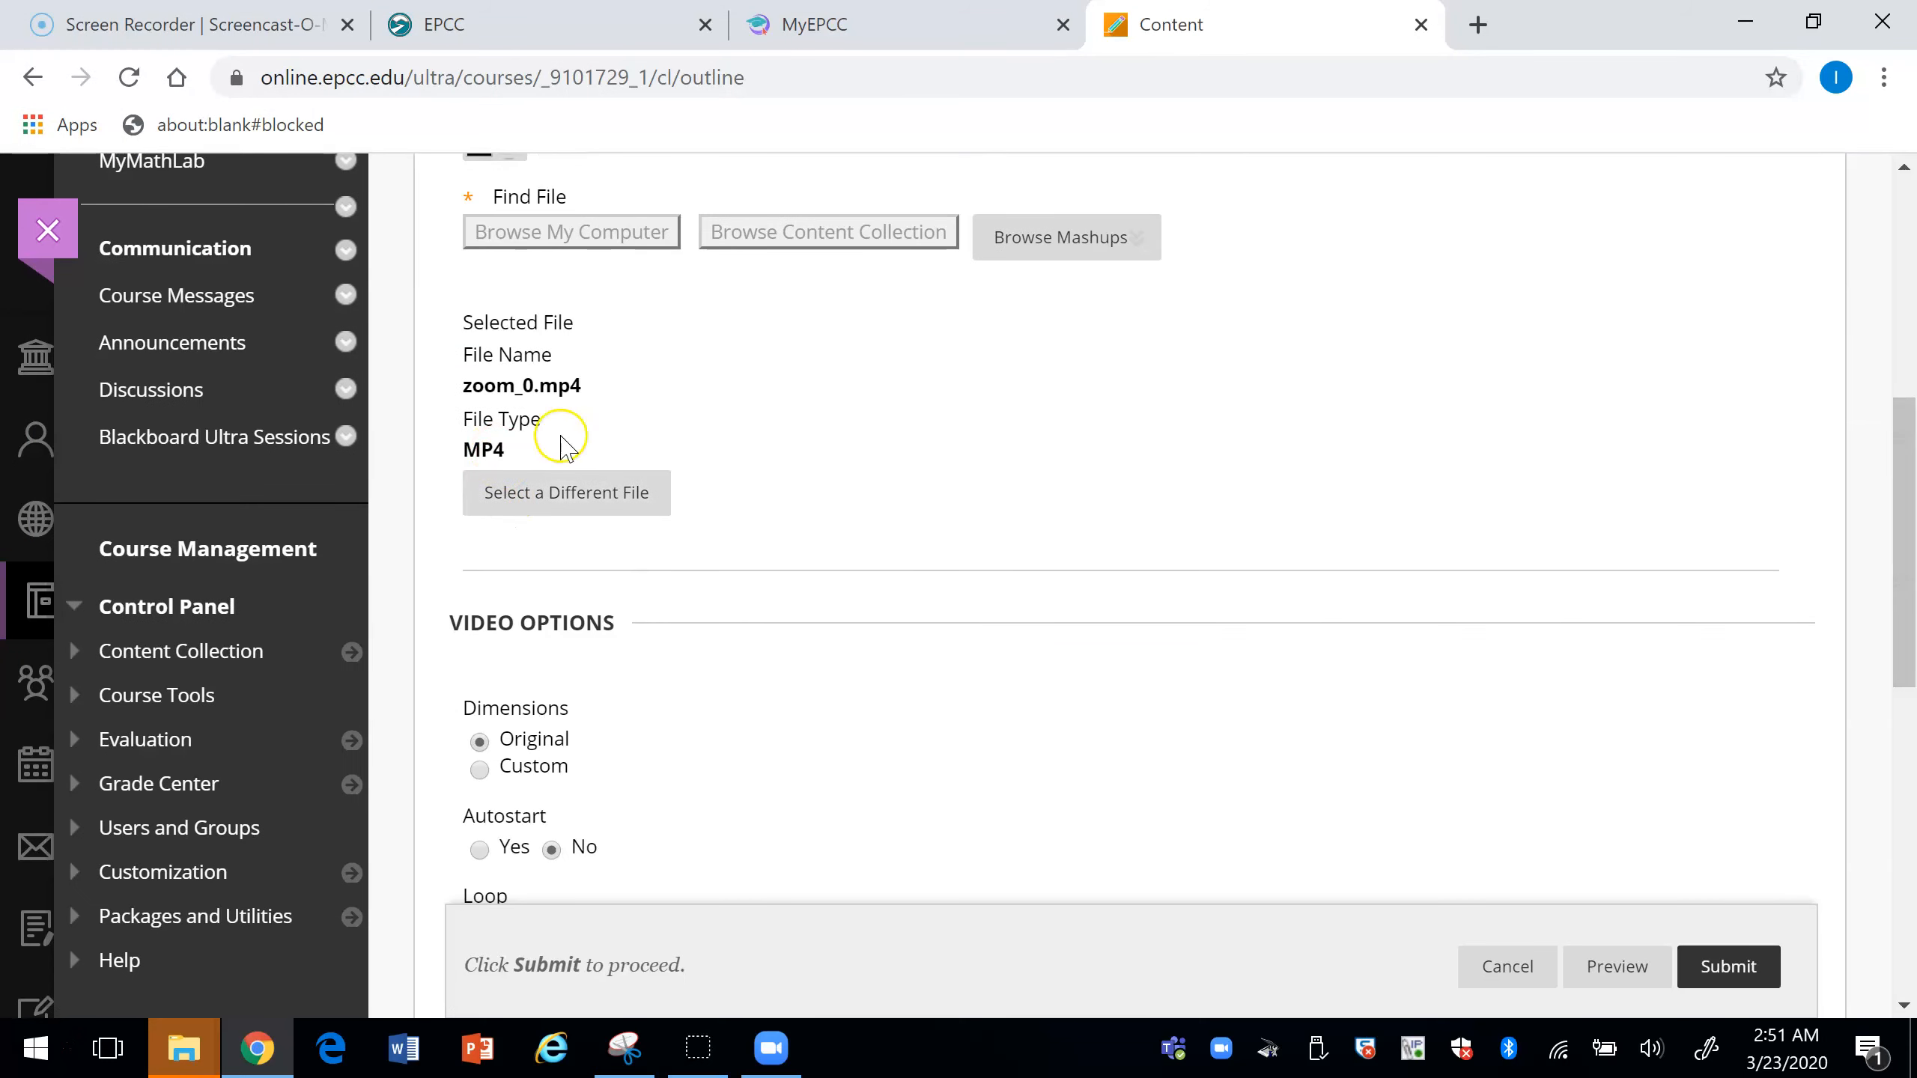
pyautogui.scroll(-3)
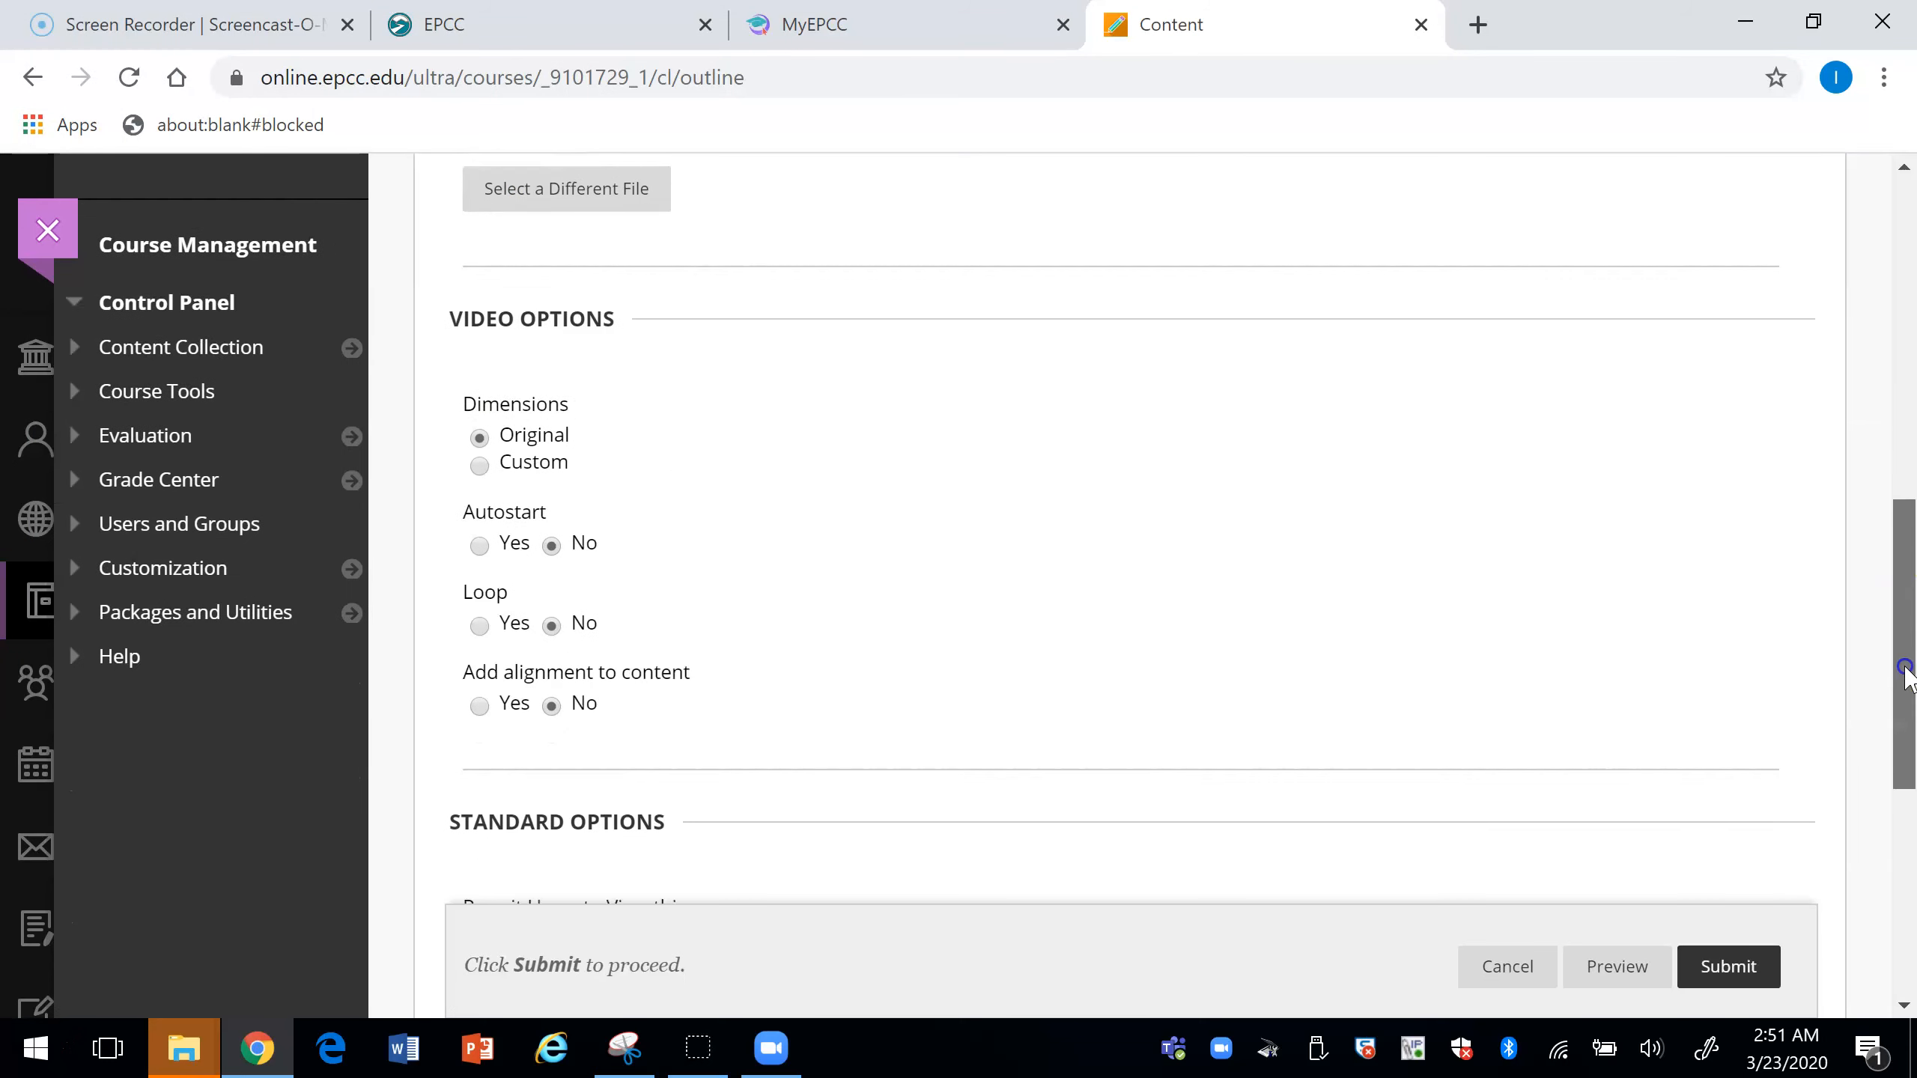
pyautogui.scroll(-3)
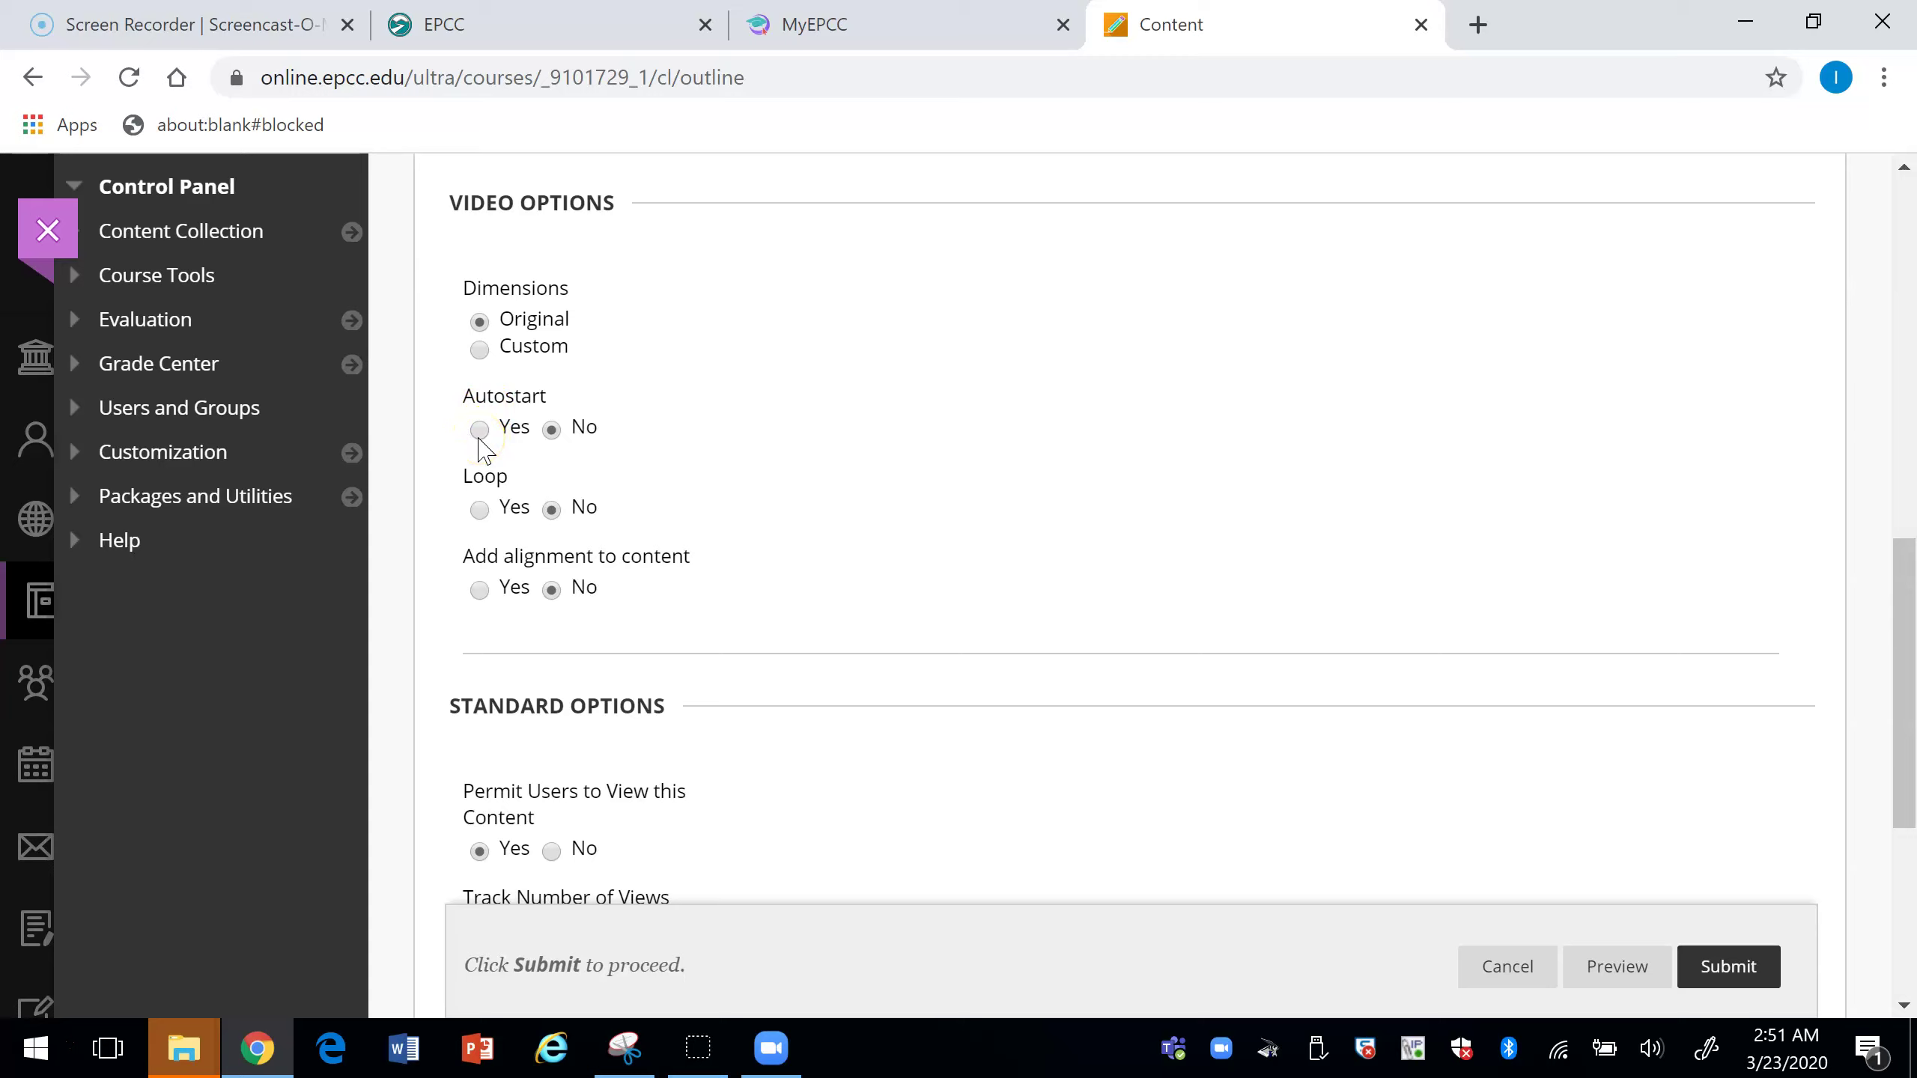
pyautogui.moveTo(1882, 611)
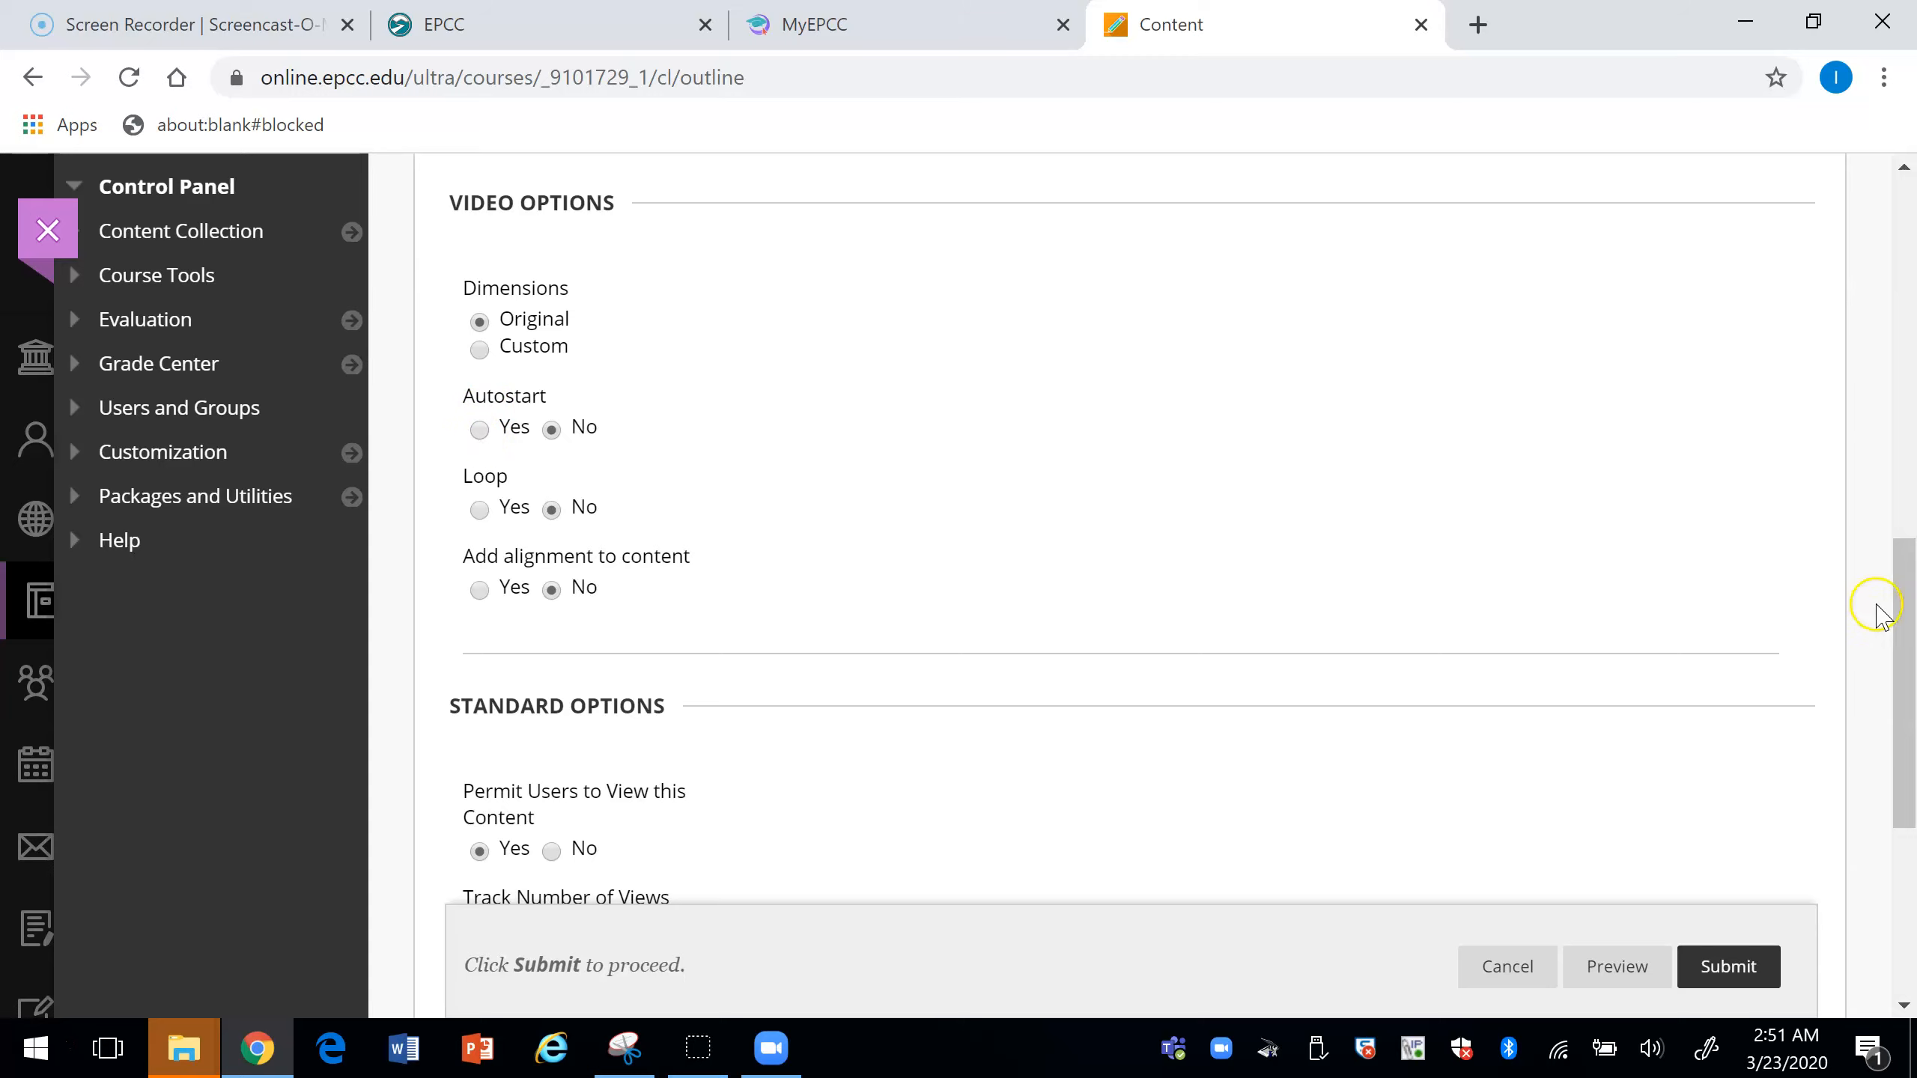
pyautogui.scroll(-3)
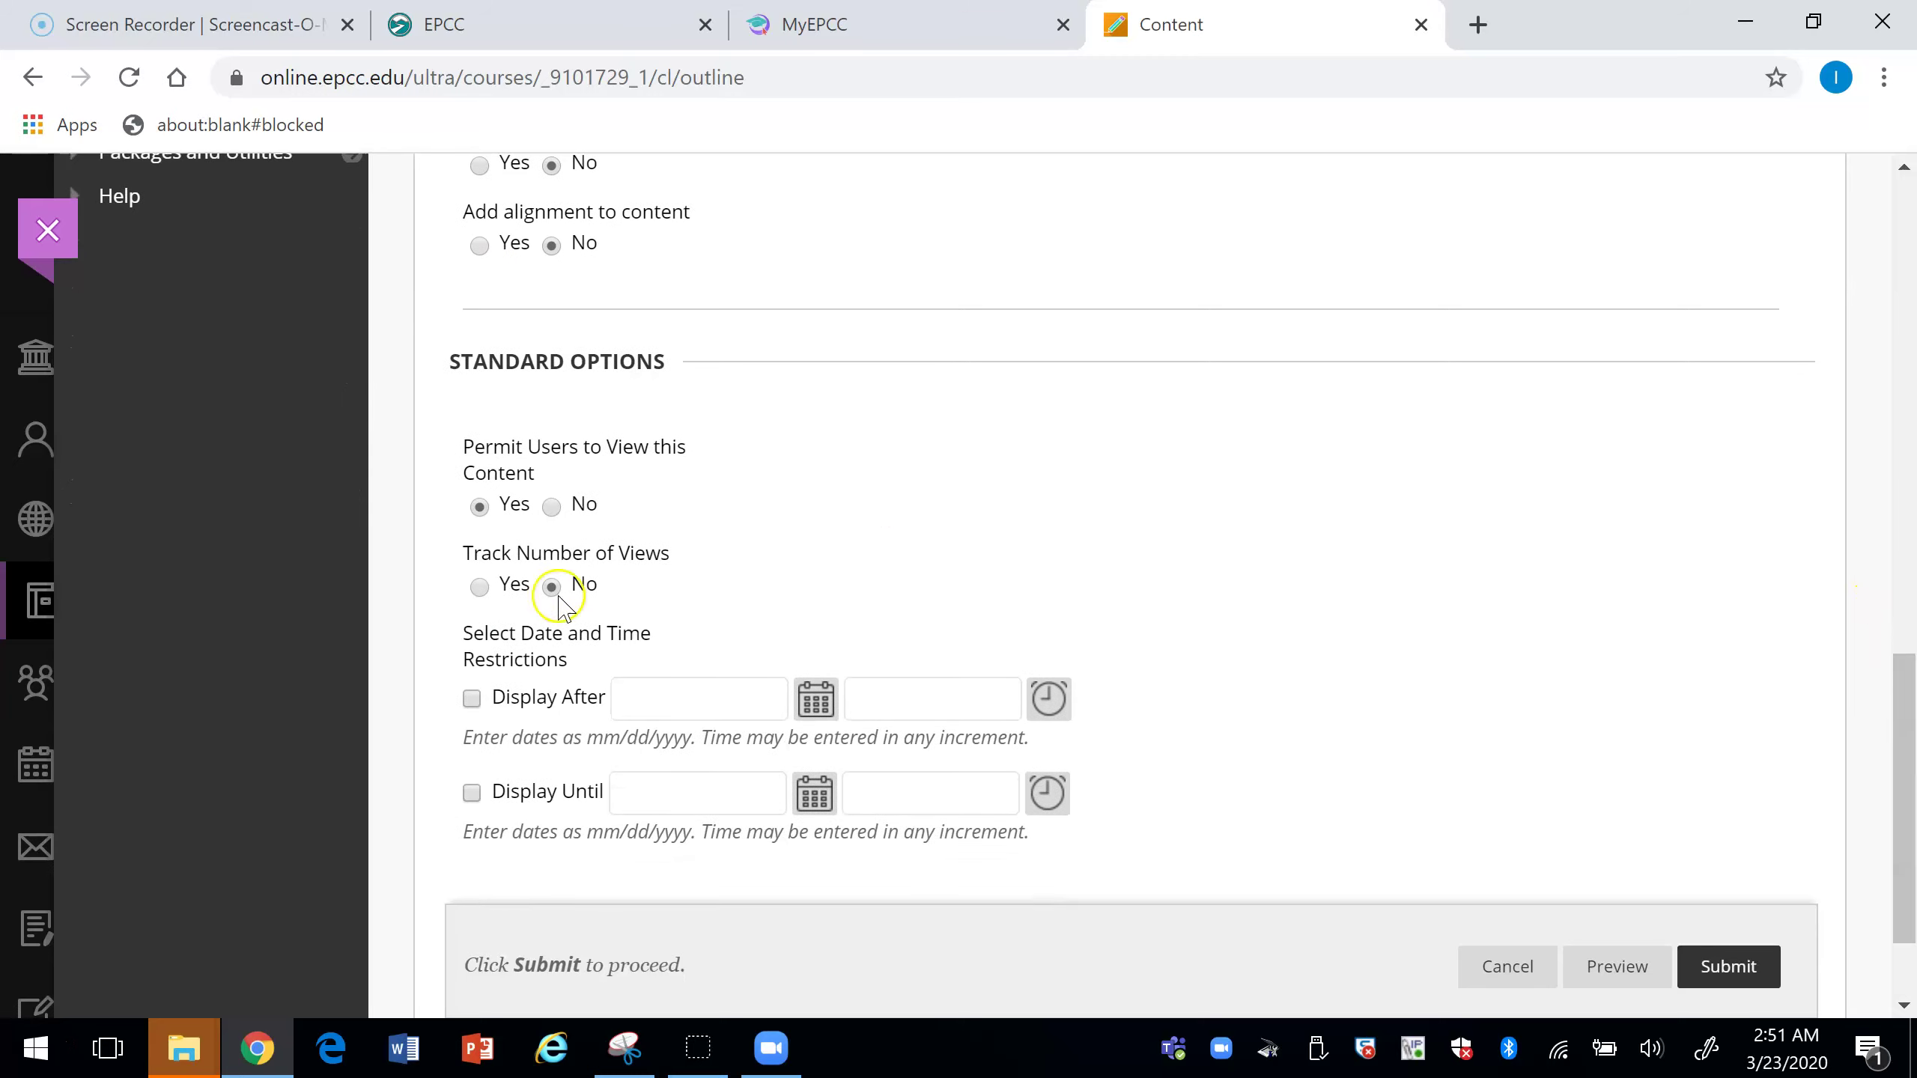
pyautogui.click(480, 587)
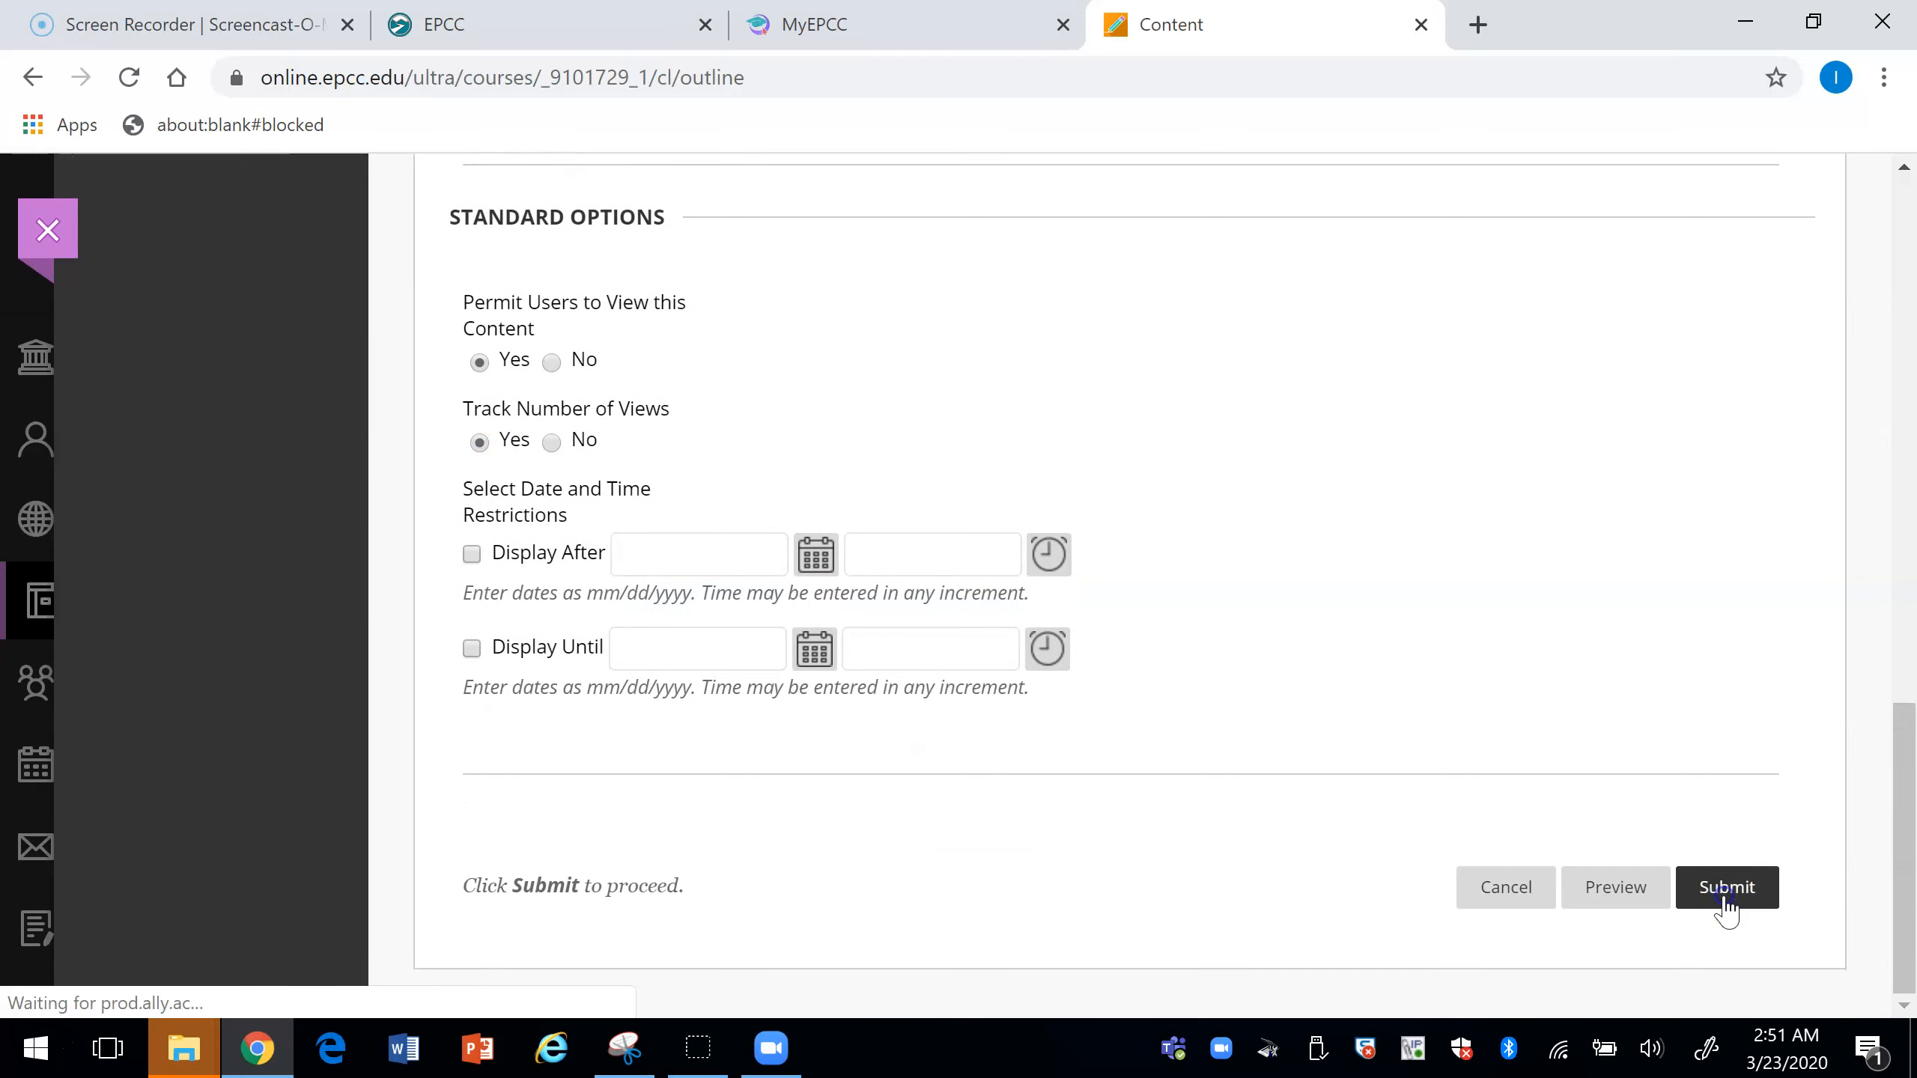
pyautogui.click(1726, 886)
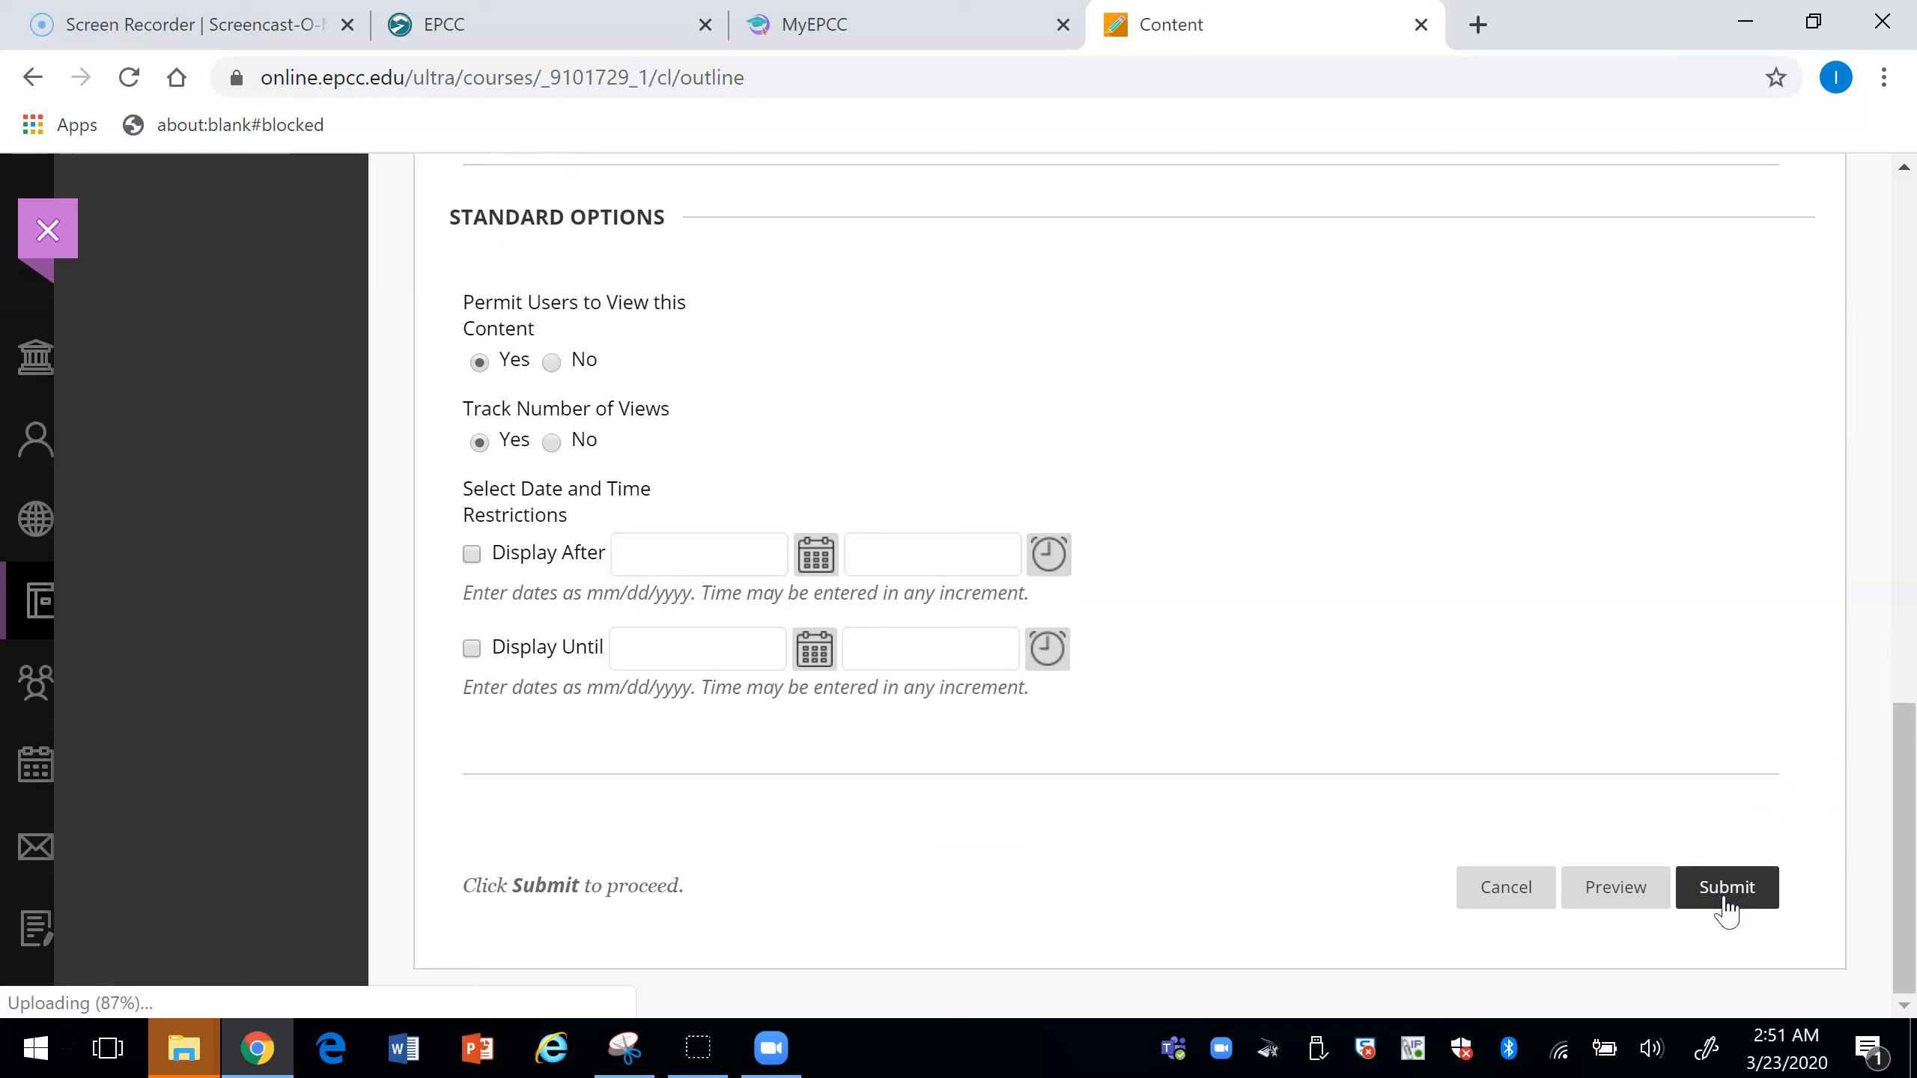
pyautogui.click(1726, 886)
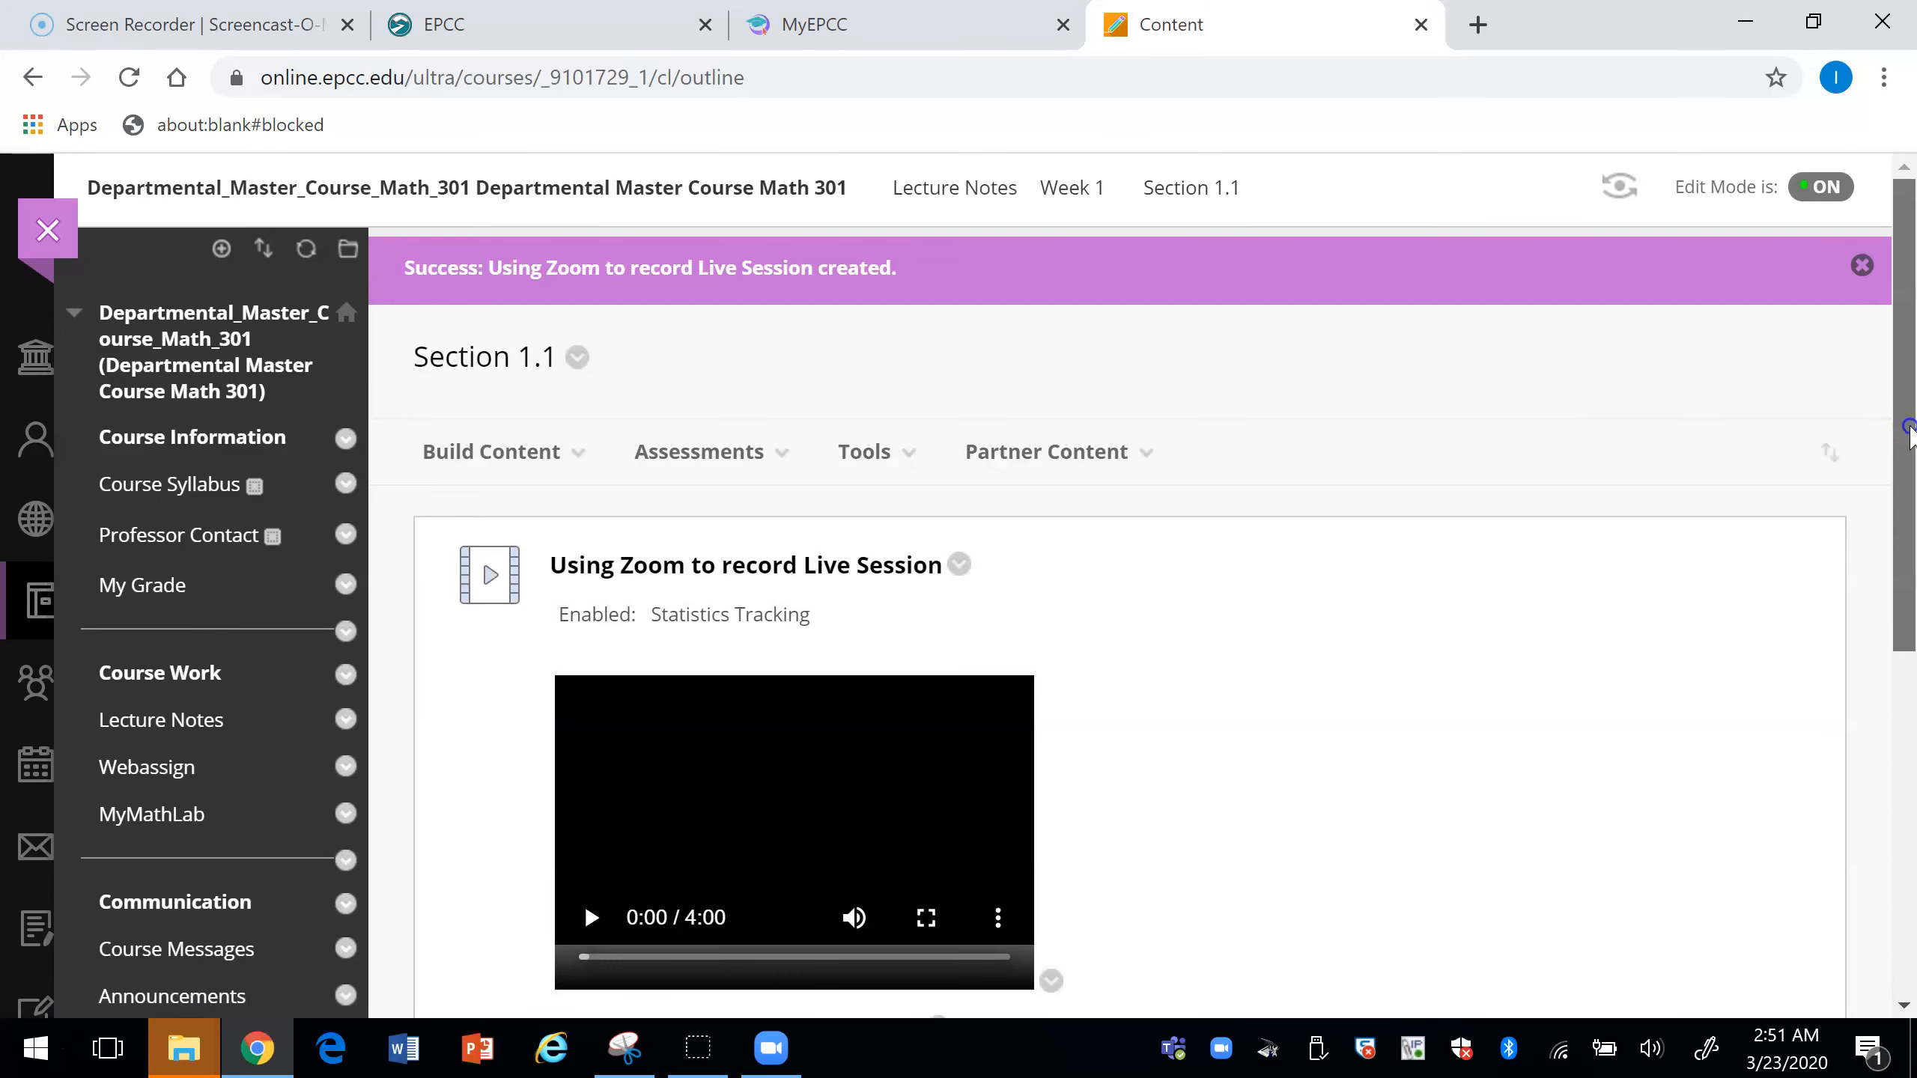
# - Play the embedded Zoom lecture video and switch it to fullscreen
pyautogui.scroll(-3)
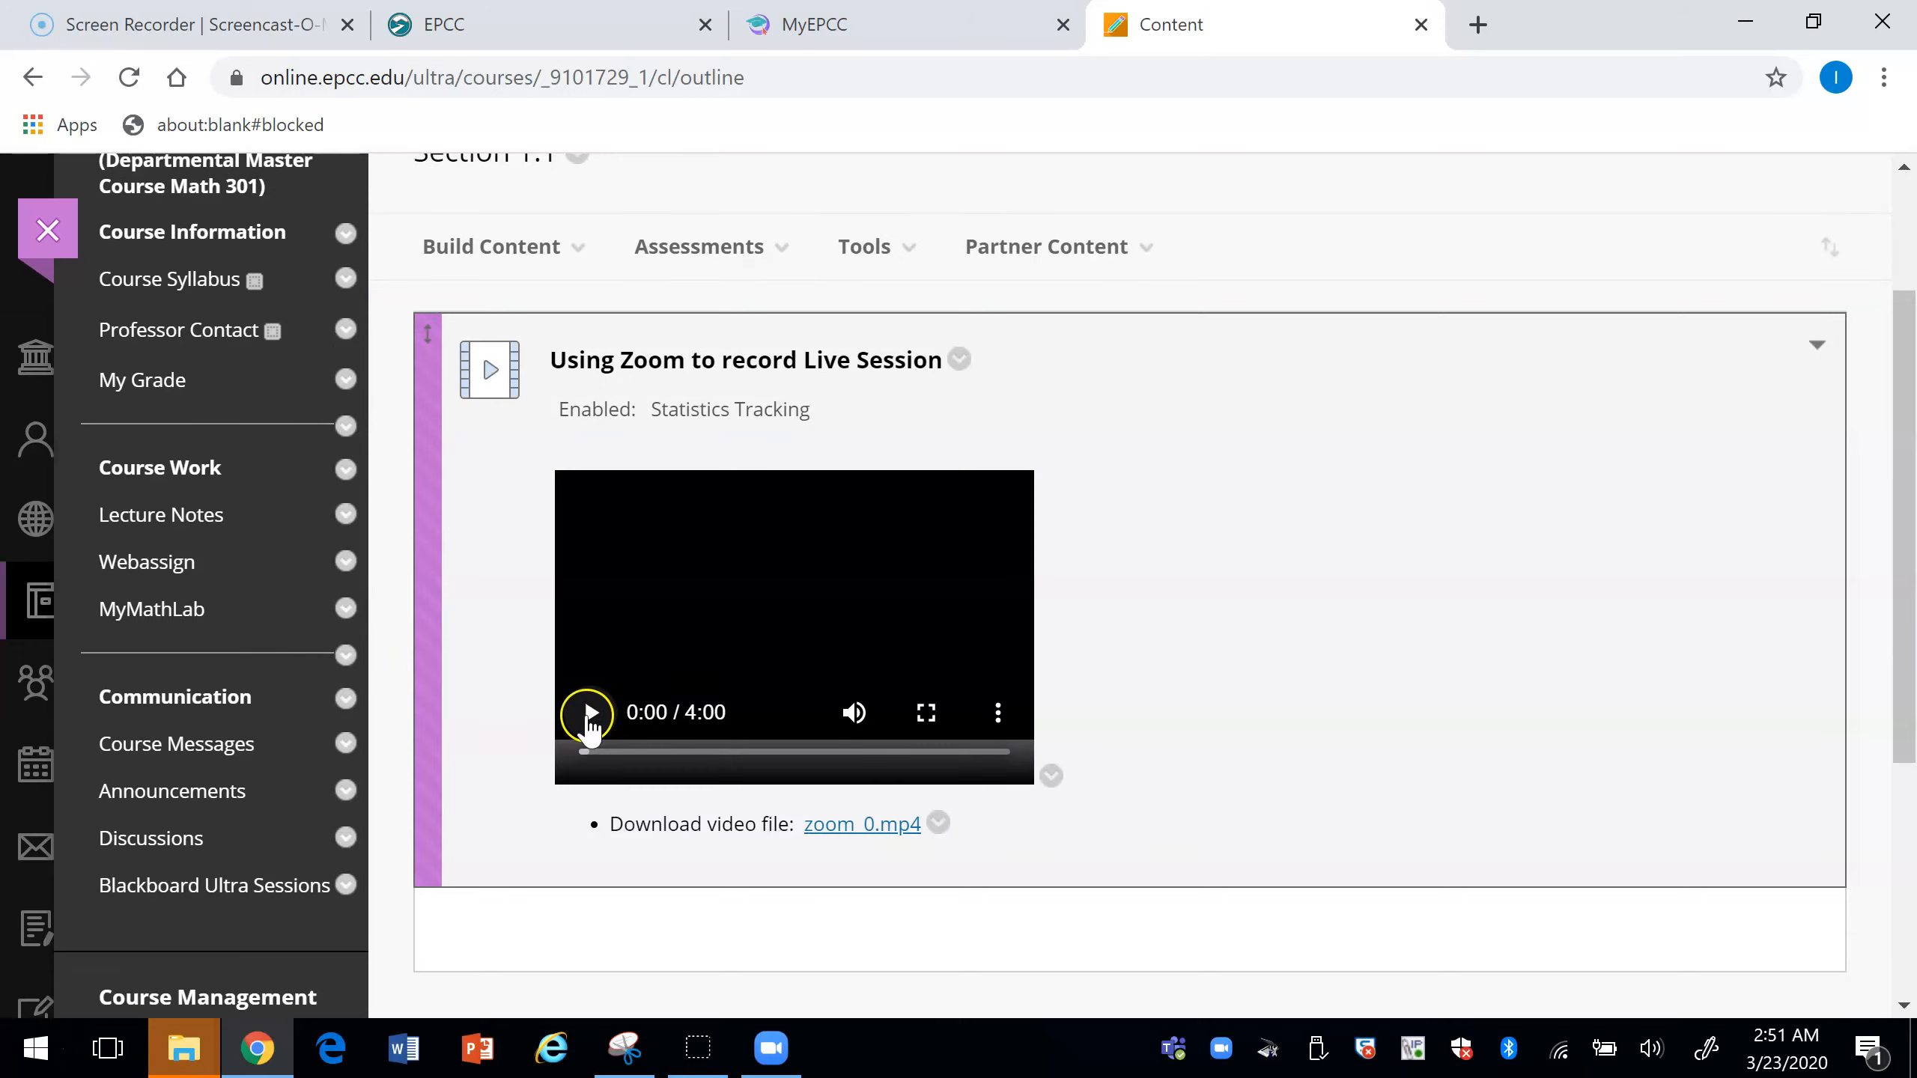
pyautogui.click(588, 712)
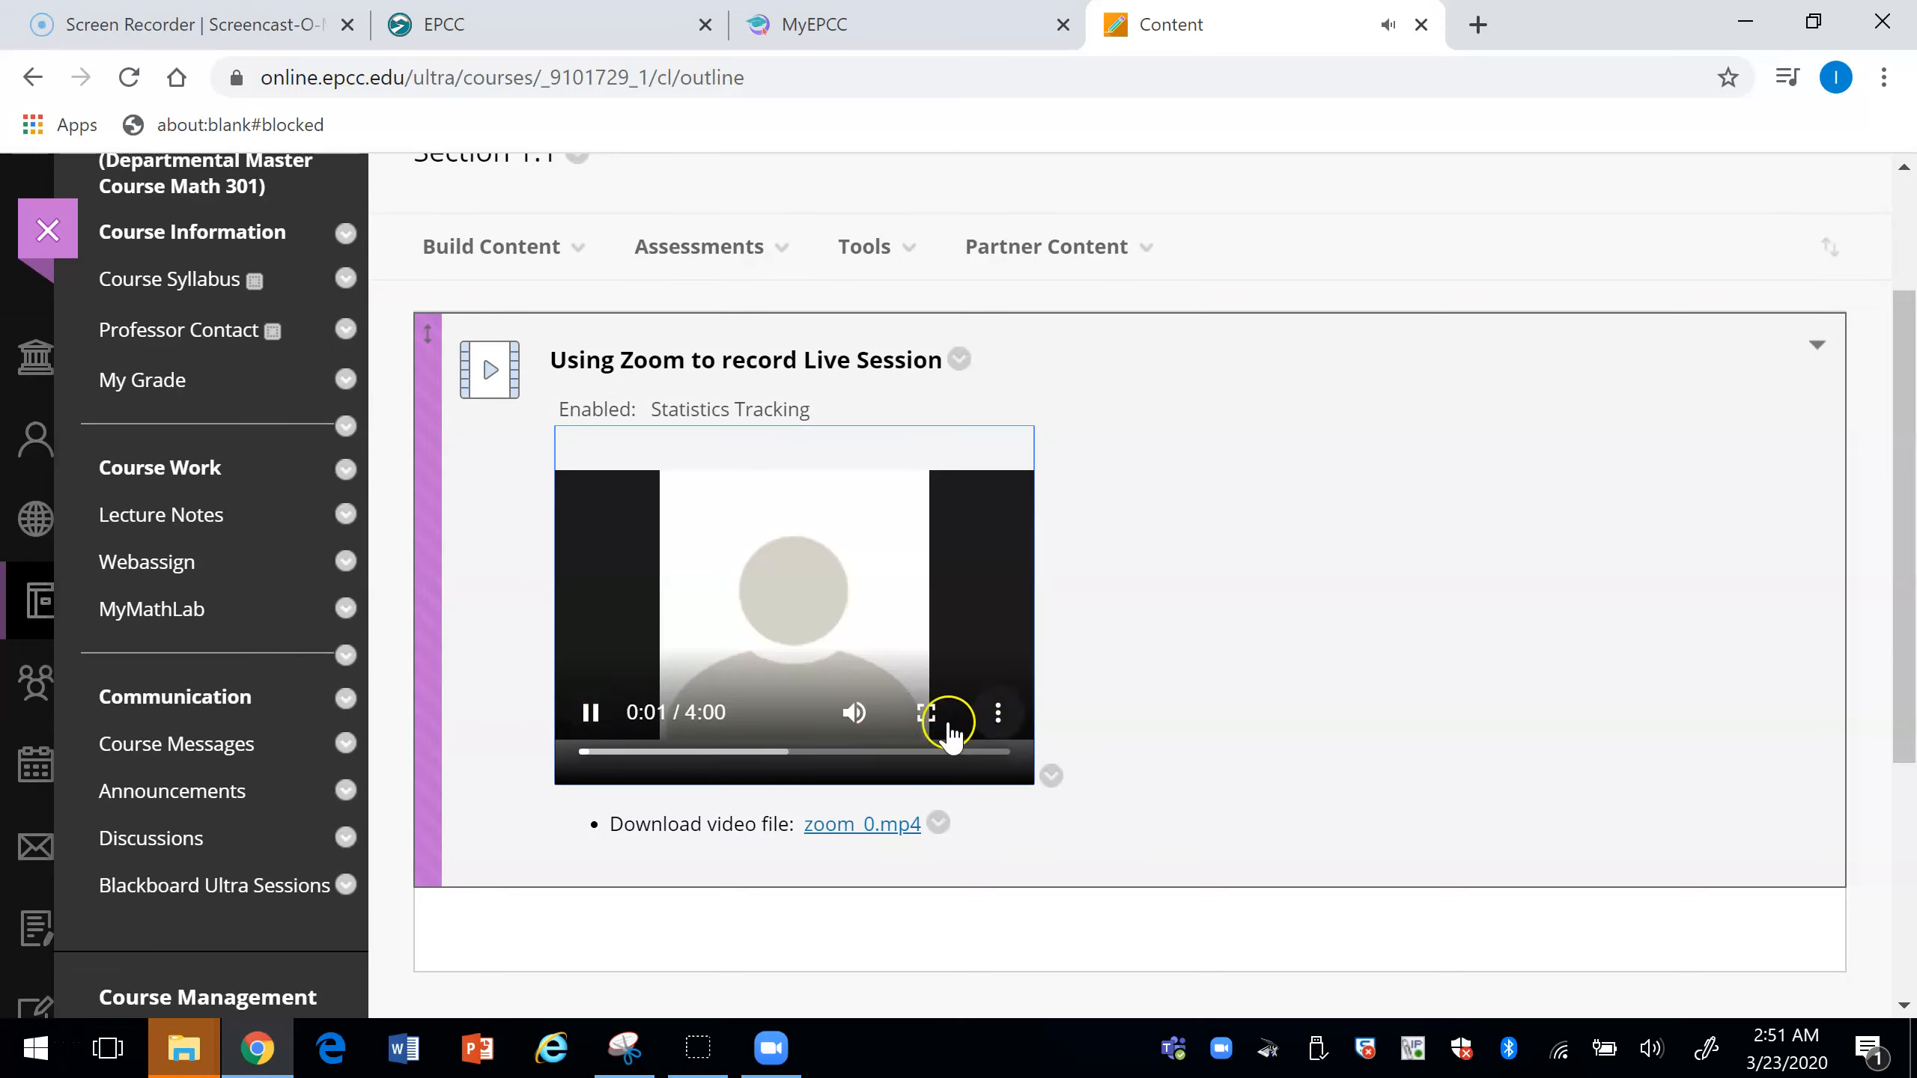
pyautogui.click(943, 712)
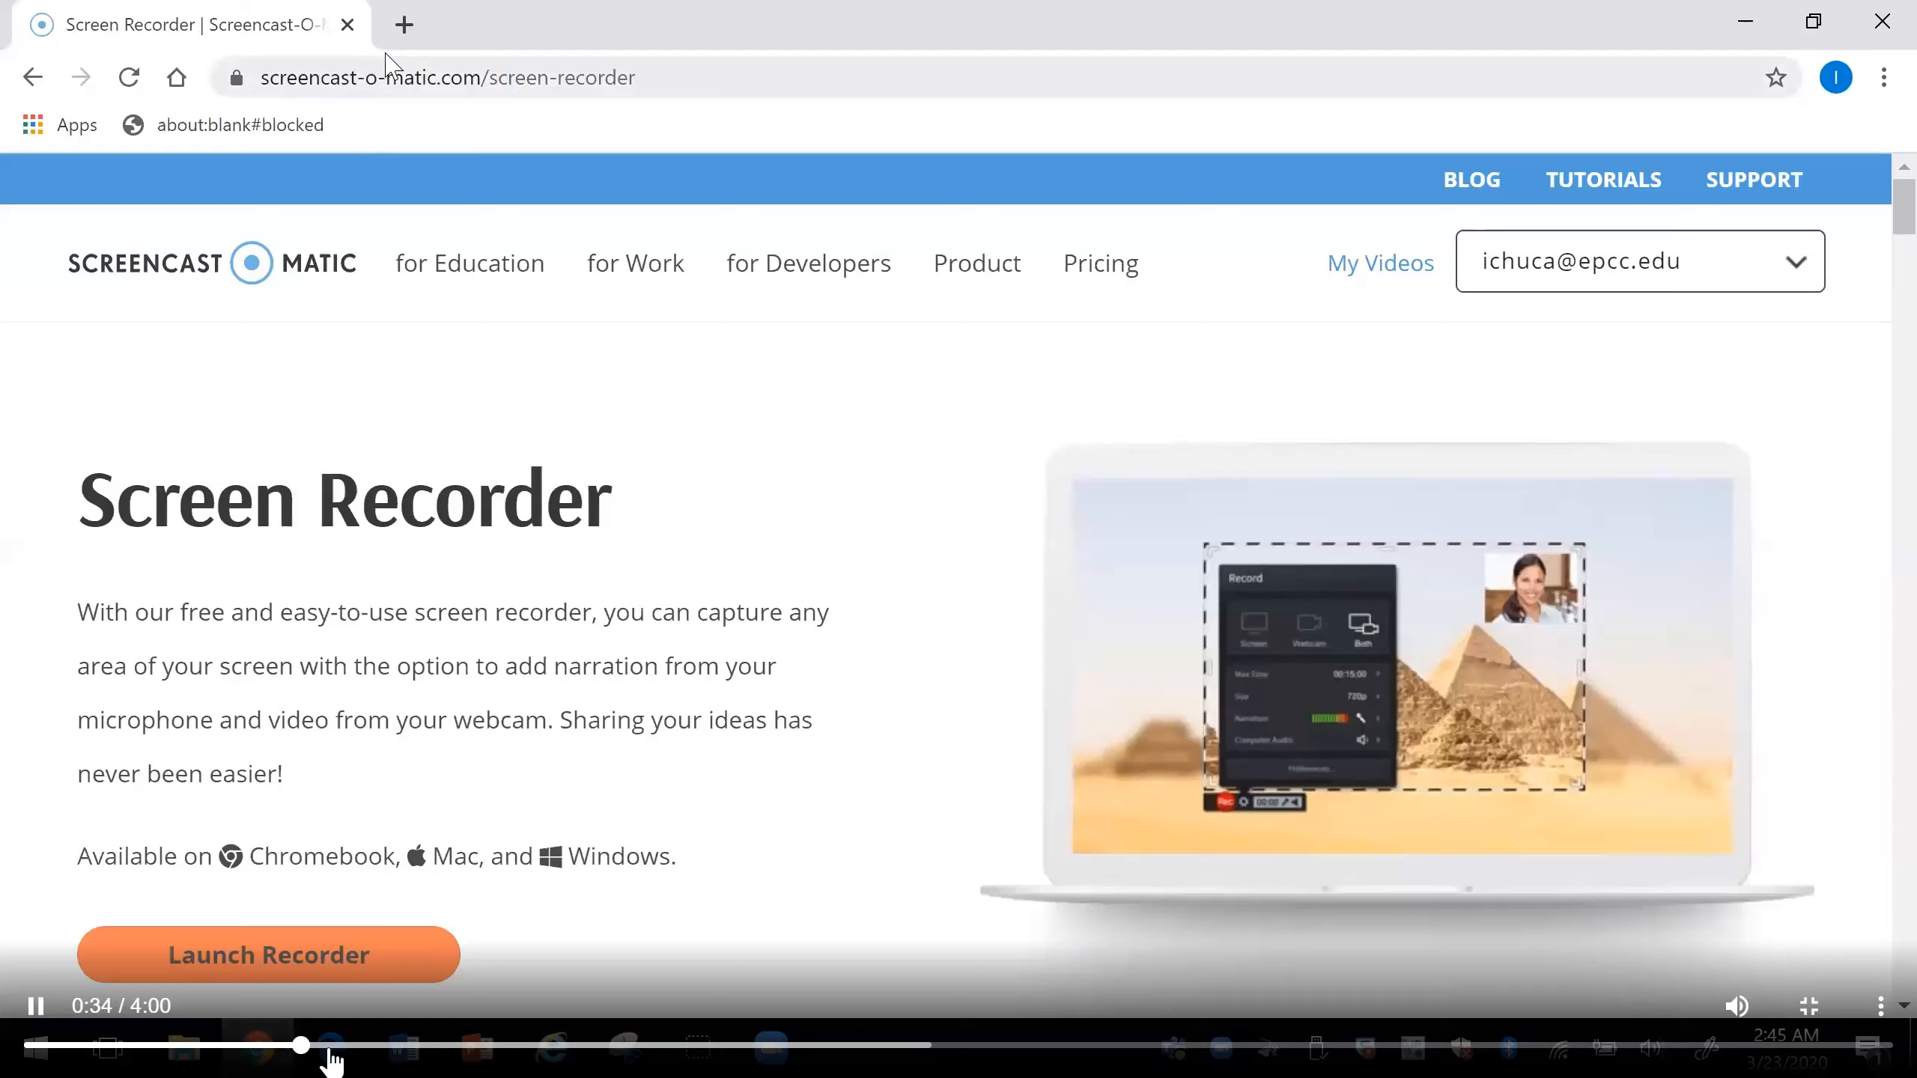
pyautogui.moveTo(403, 24)
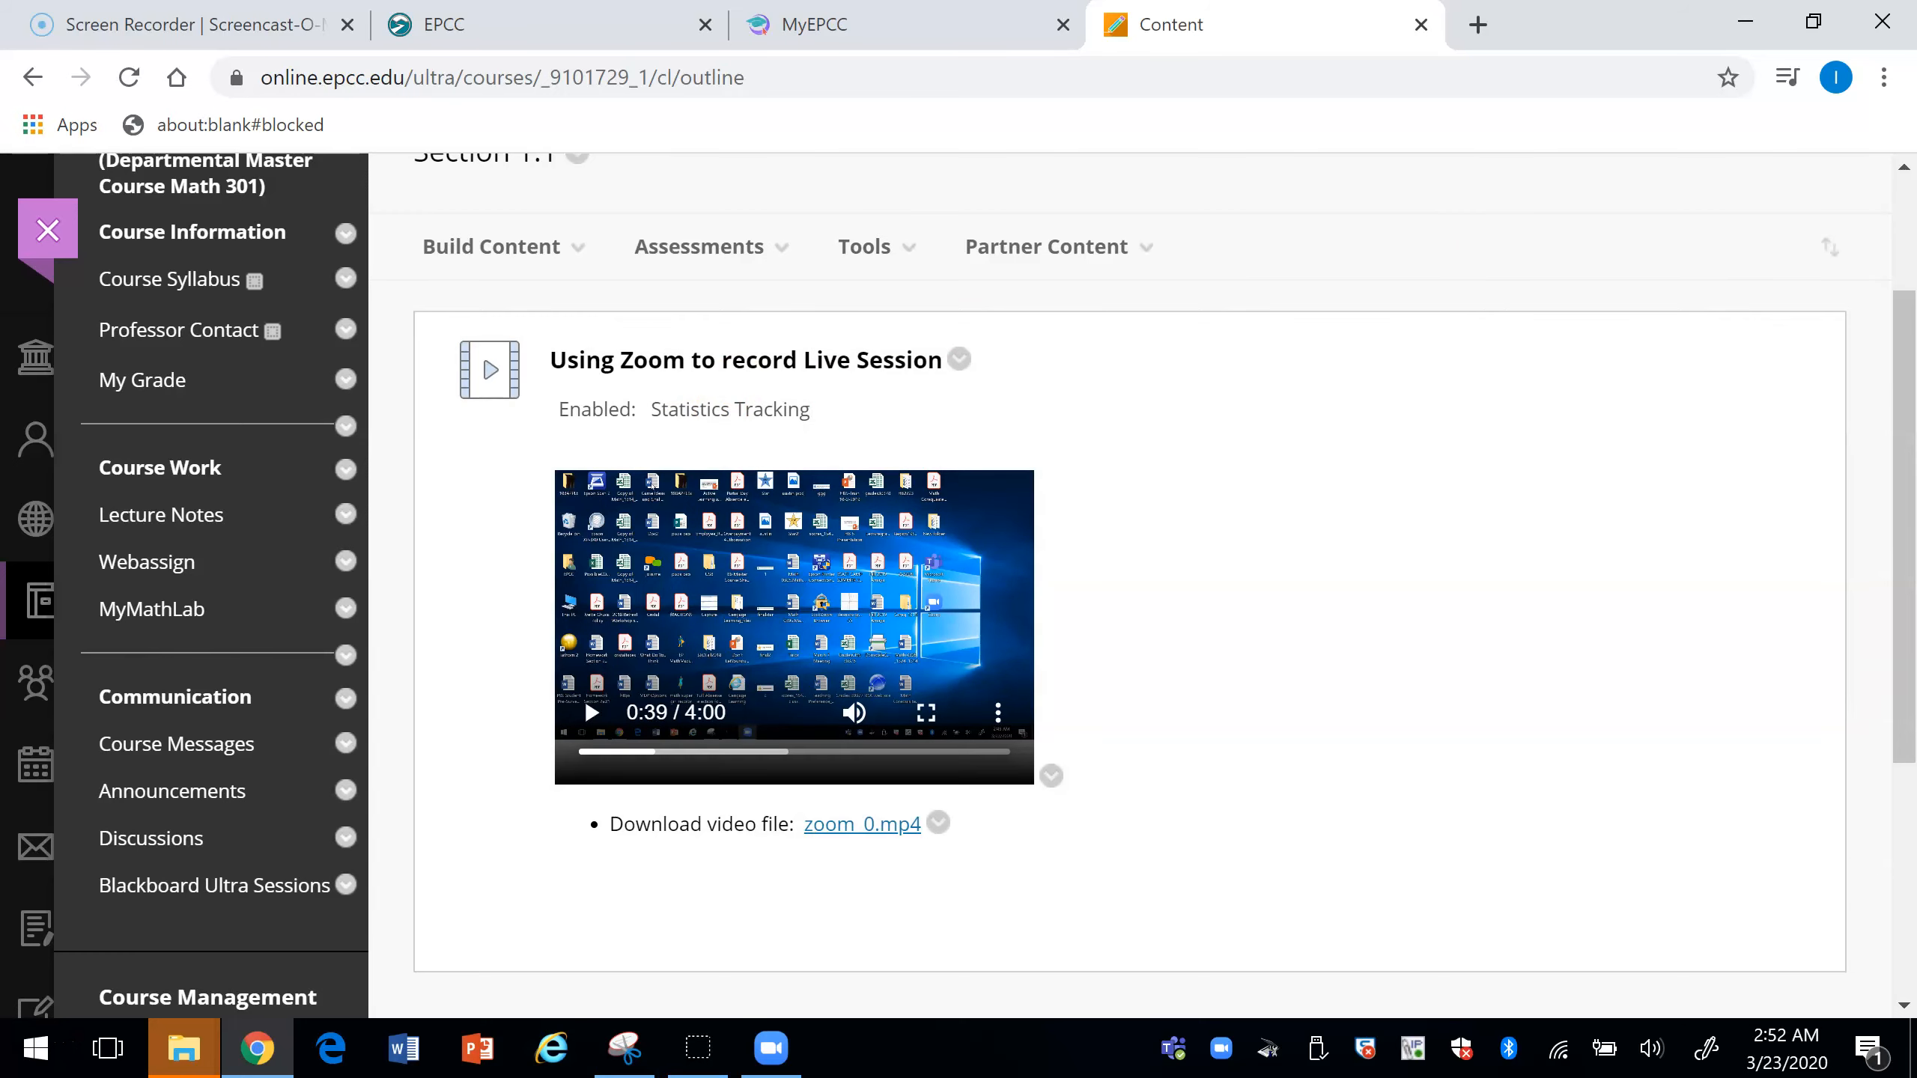
# - Minimize and restore Chrome, then add a new tab that lands on YouTube
pyautogui.click(182, 1048)
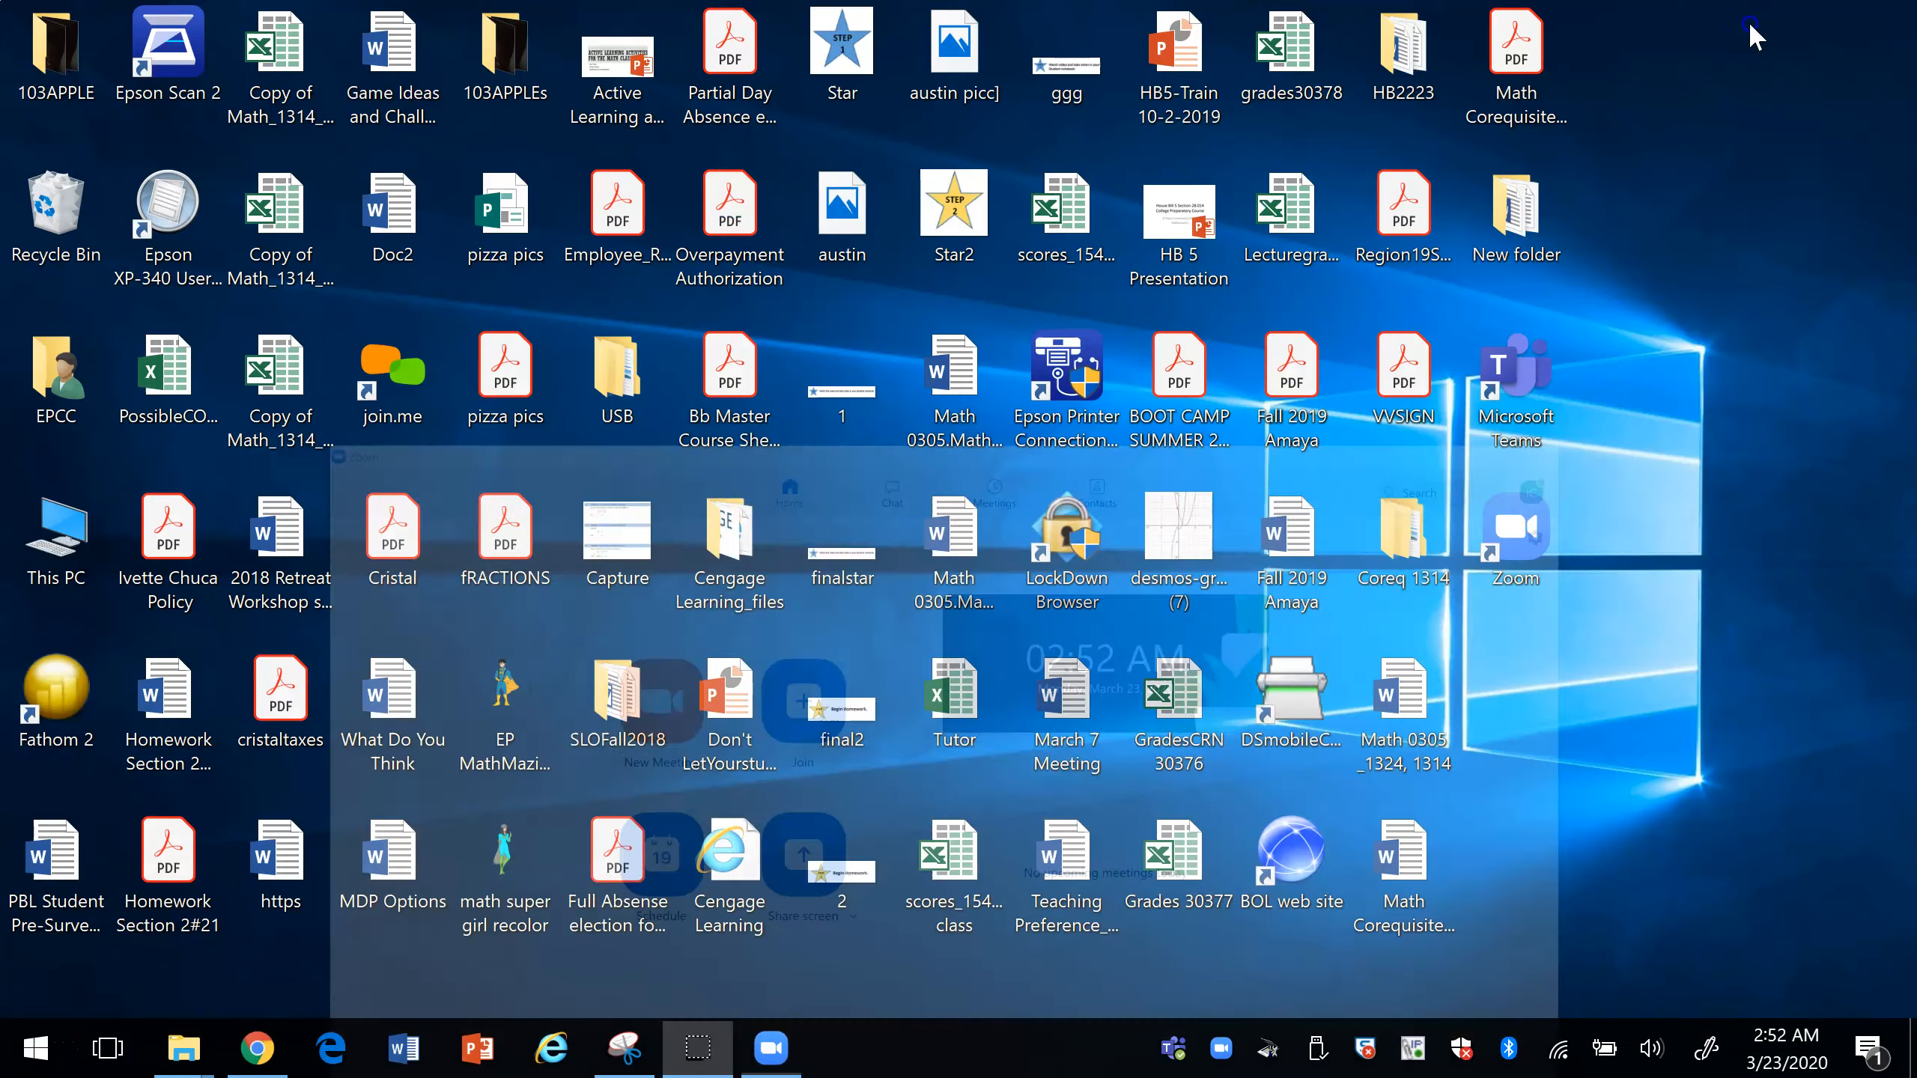
pyautogui.click(256, 1048)
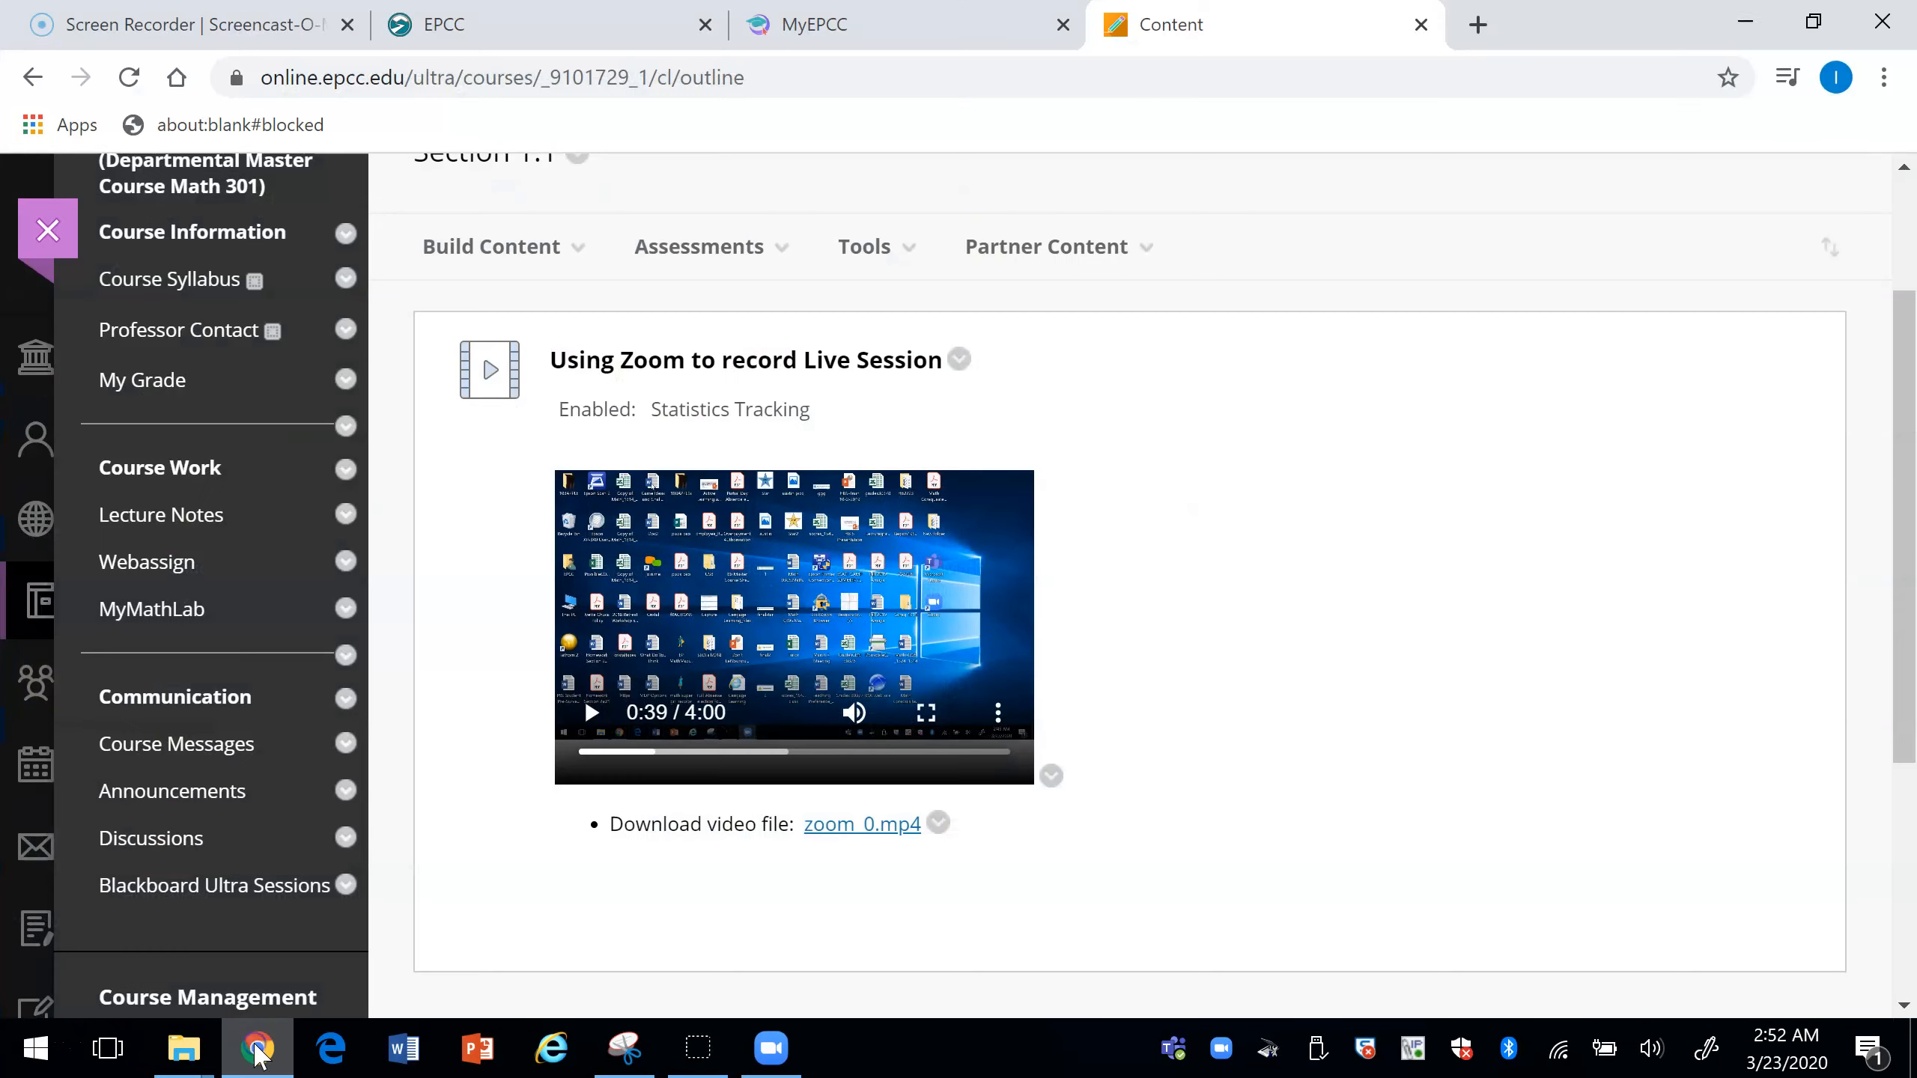
pyautogui.moveTo(1480, 15)
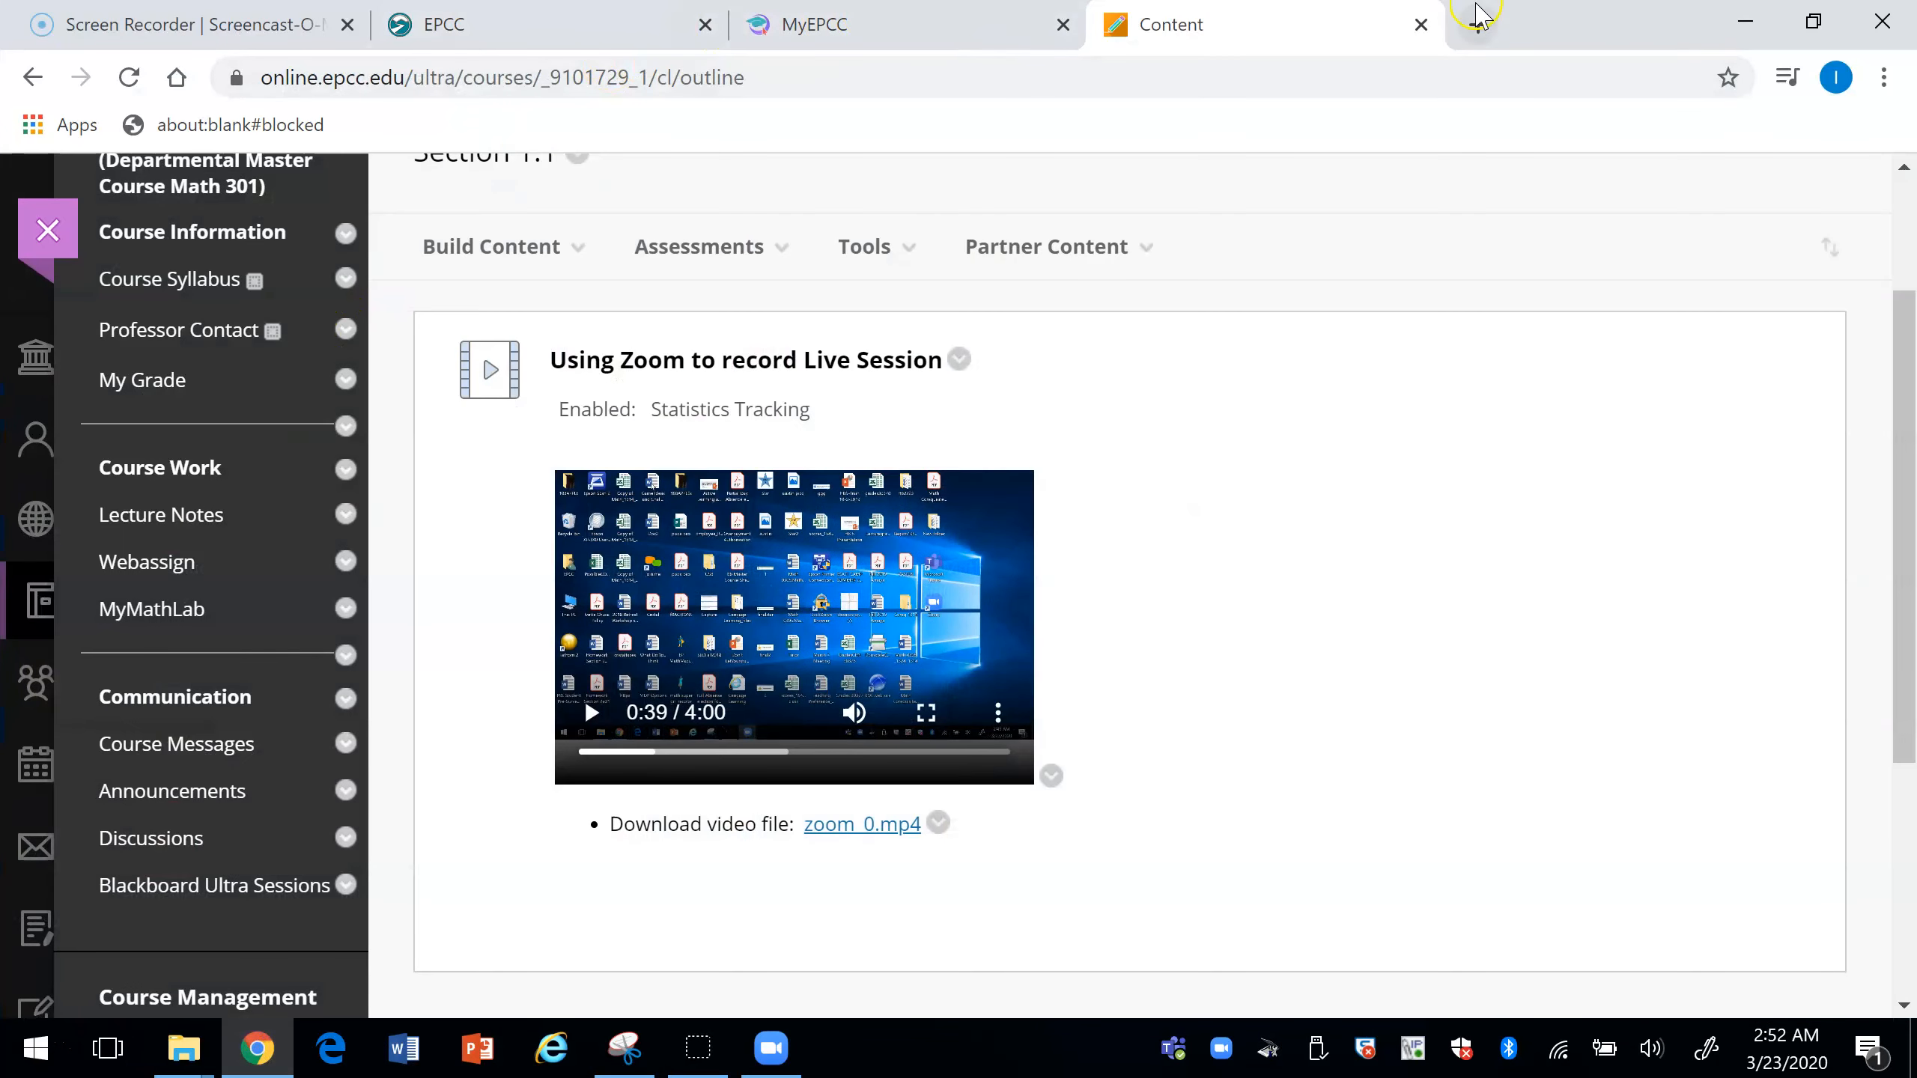
pyautogui.click(1477, 24)
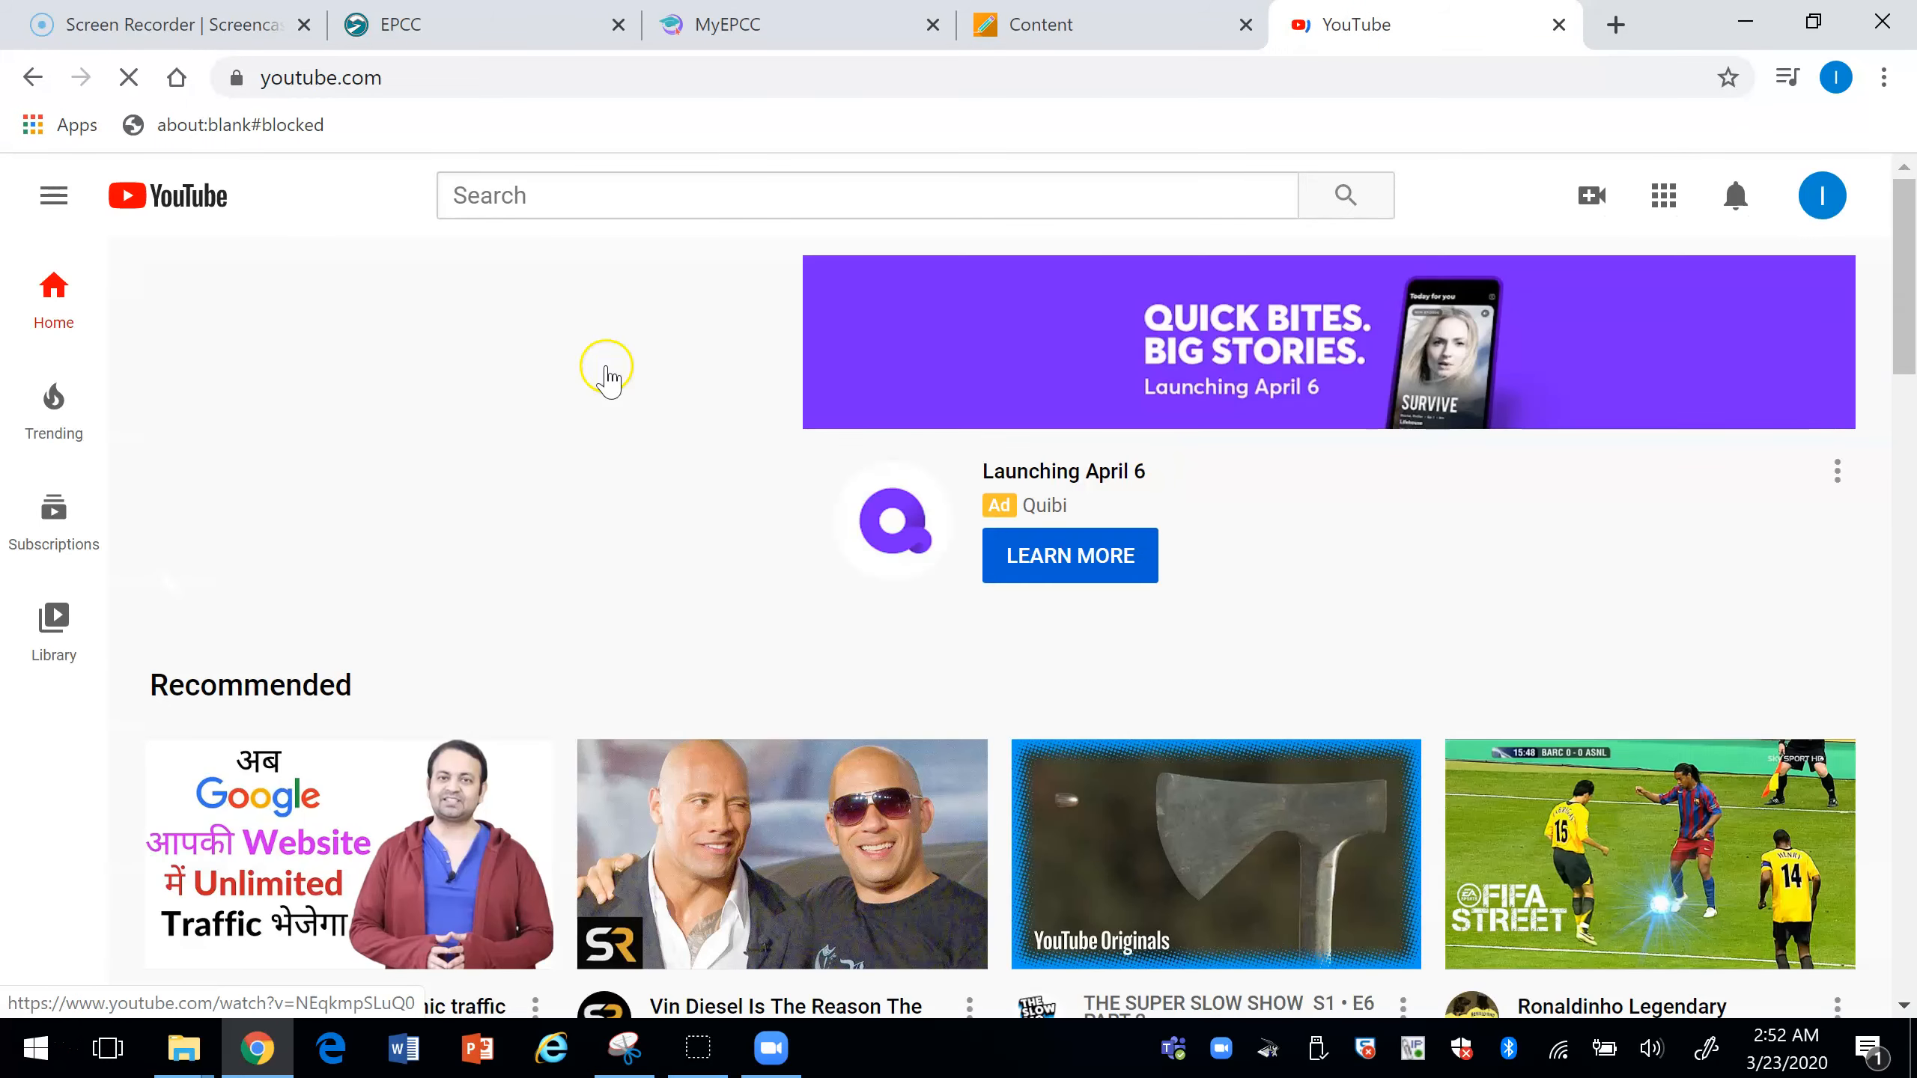
# - From YouTube's Library page, choose Create > Upload video to reach the upload dialog
pyautogui.click(52, 626)
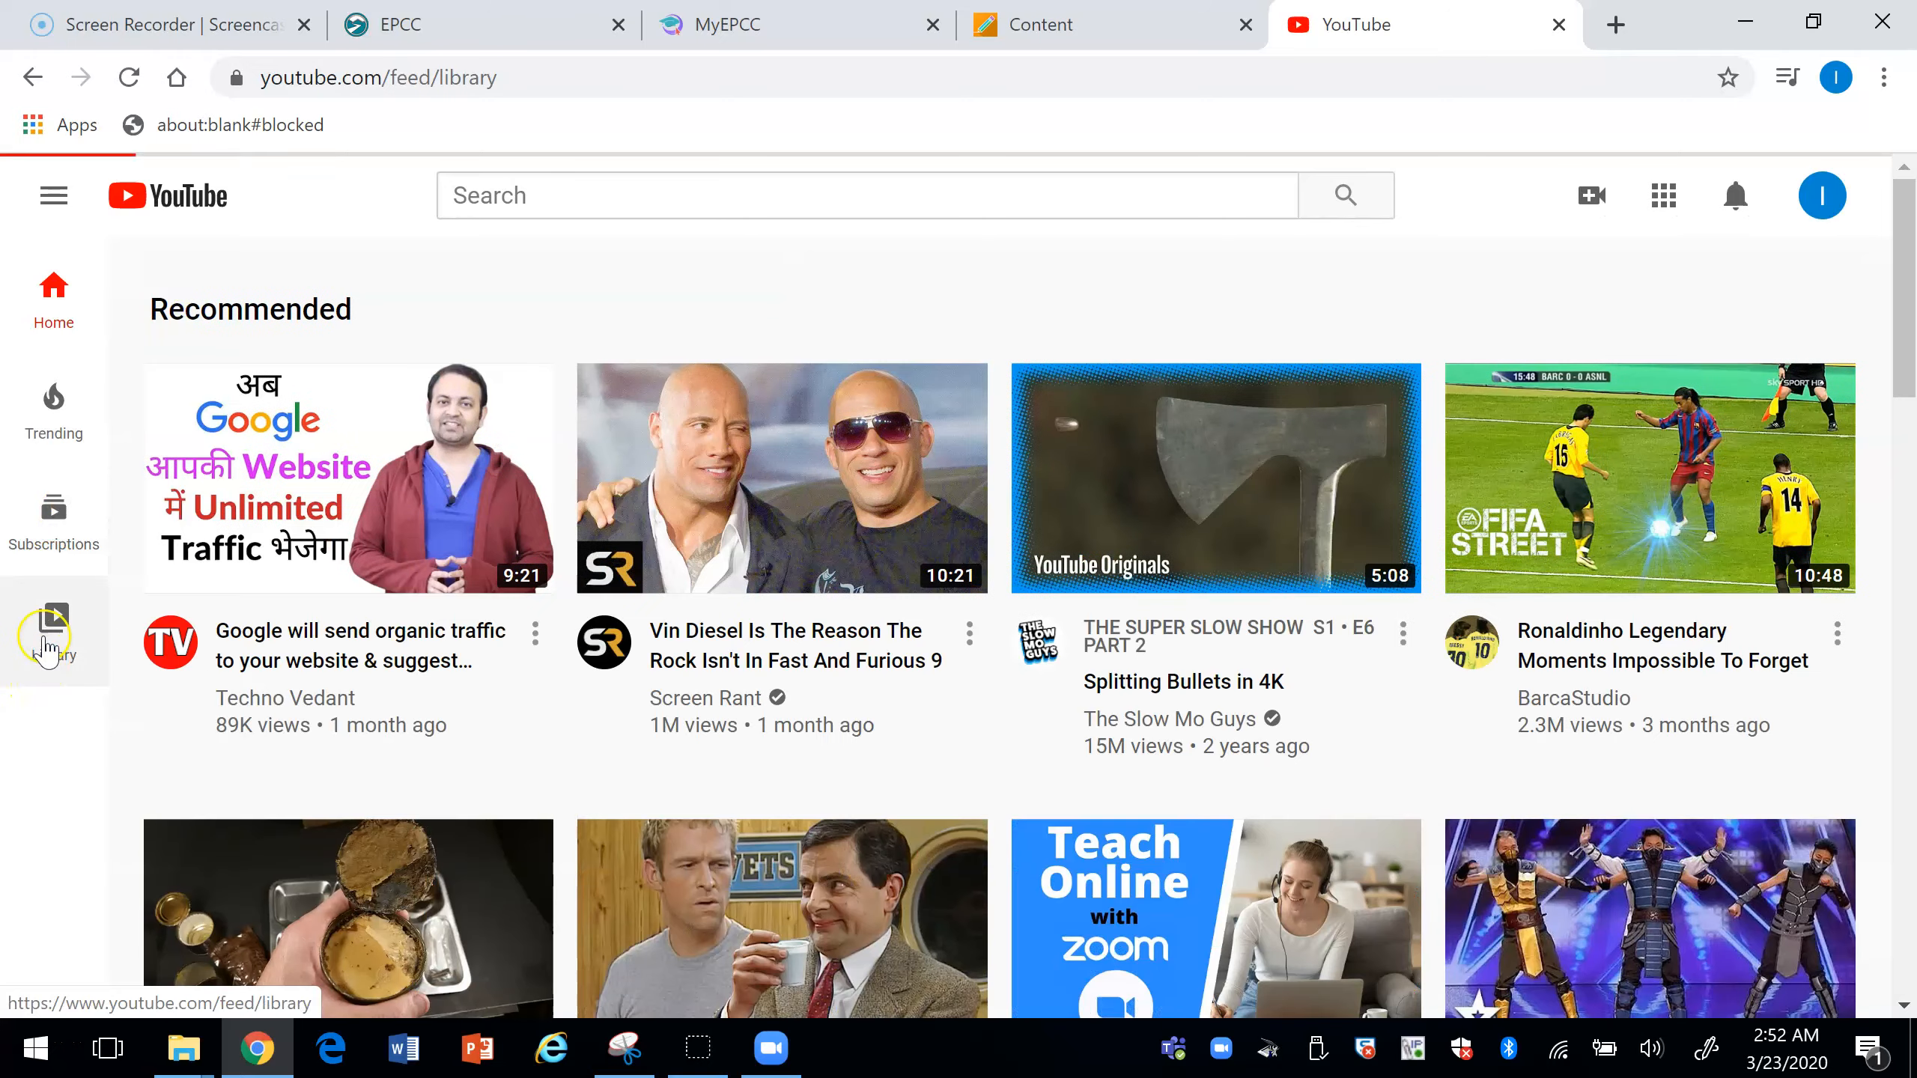
pyautogui.click(1590, 196)
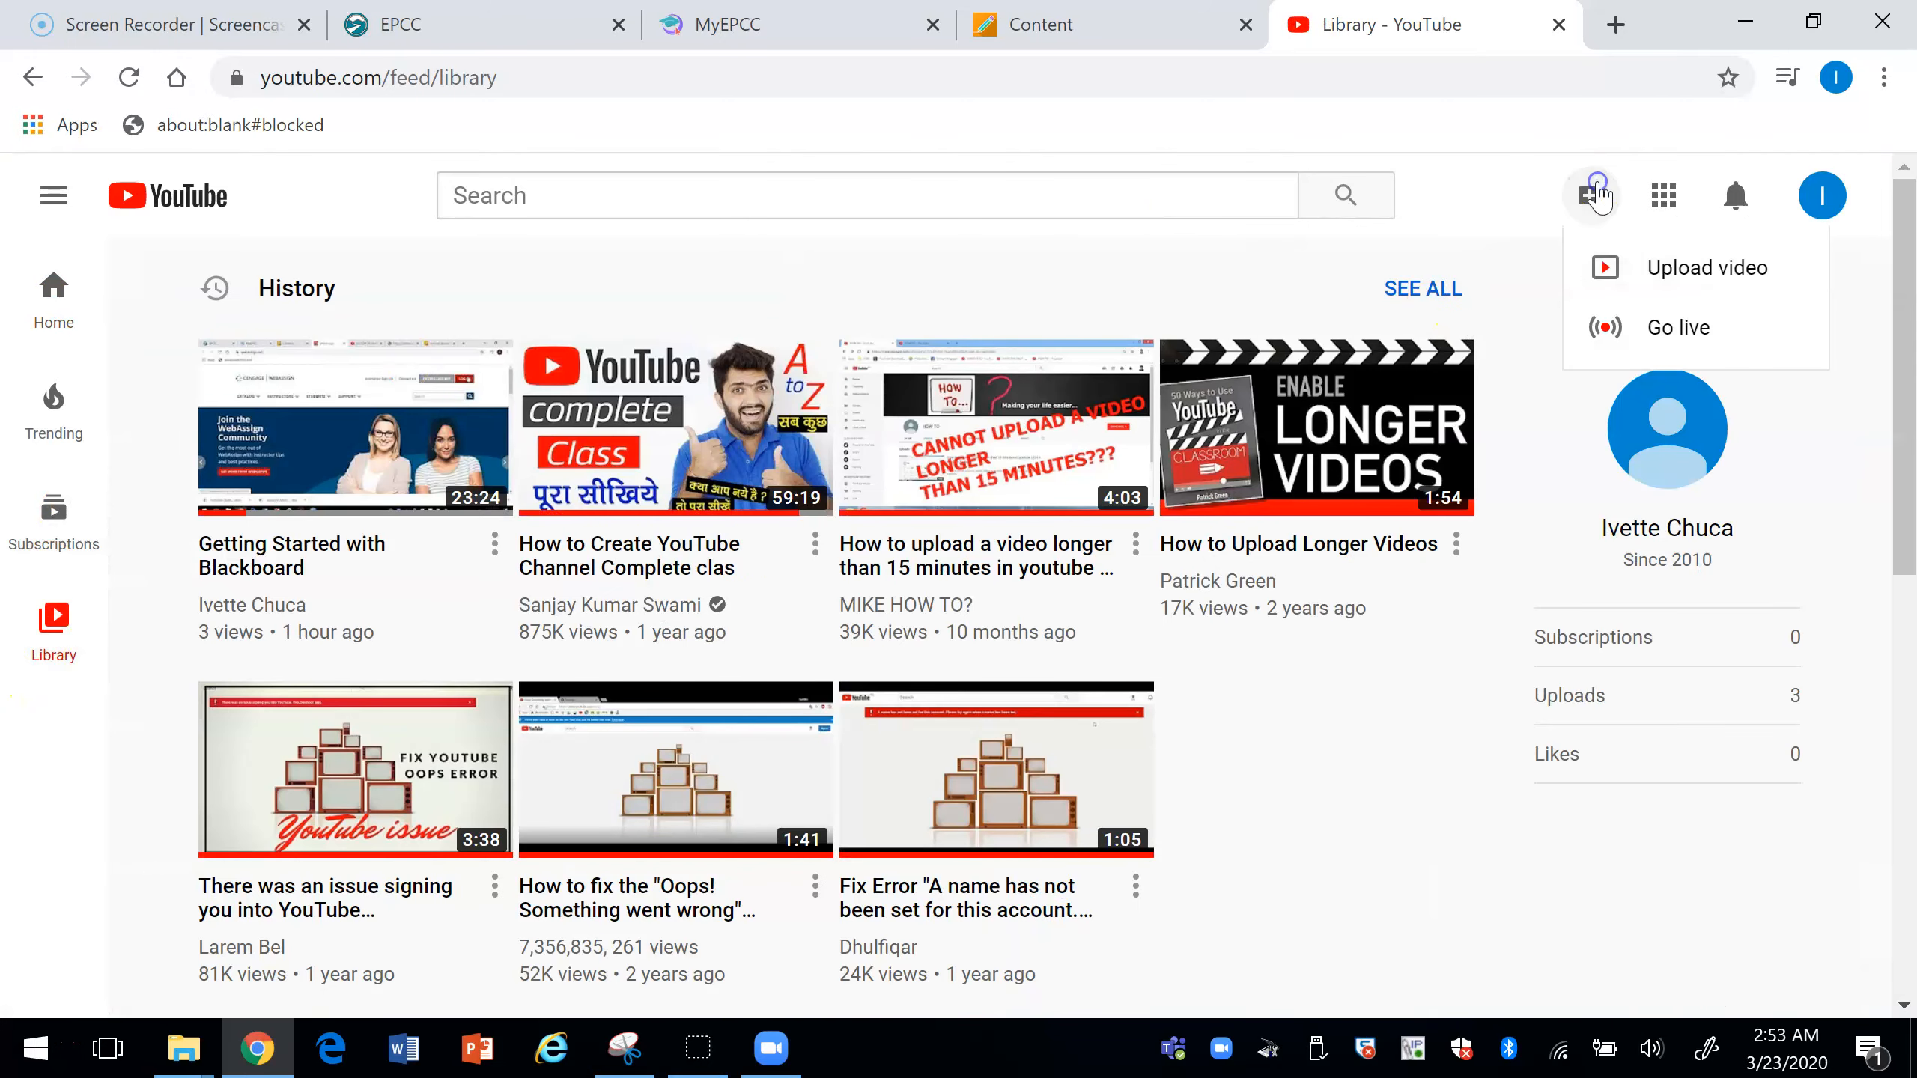
pyautogui.click(1707, 266)
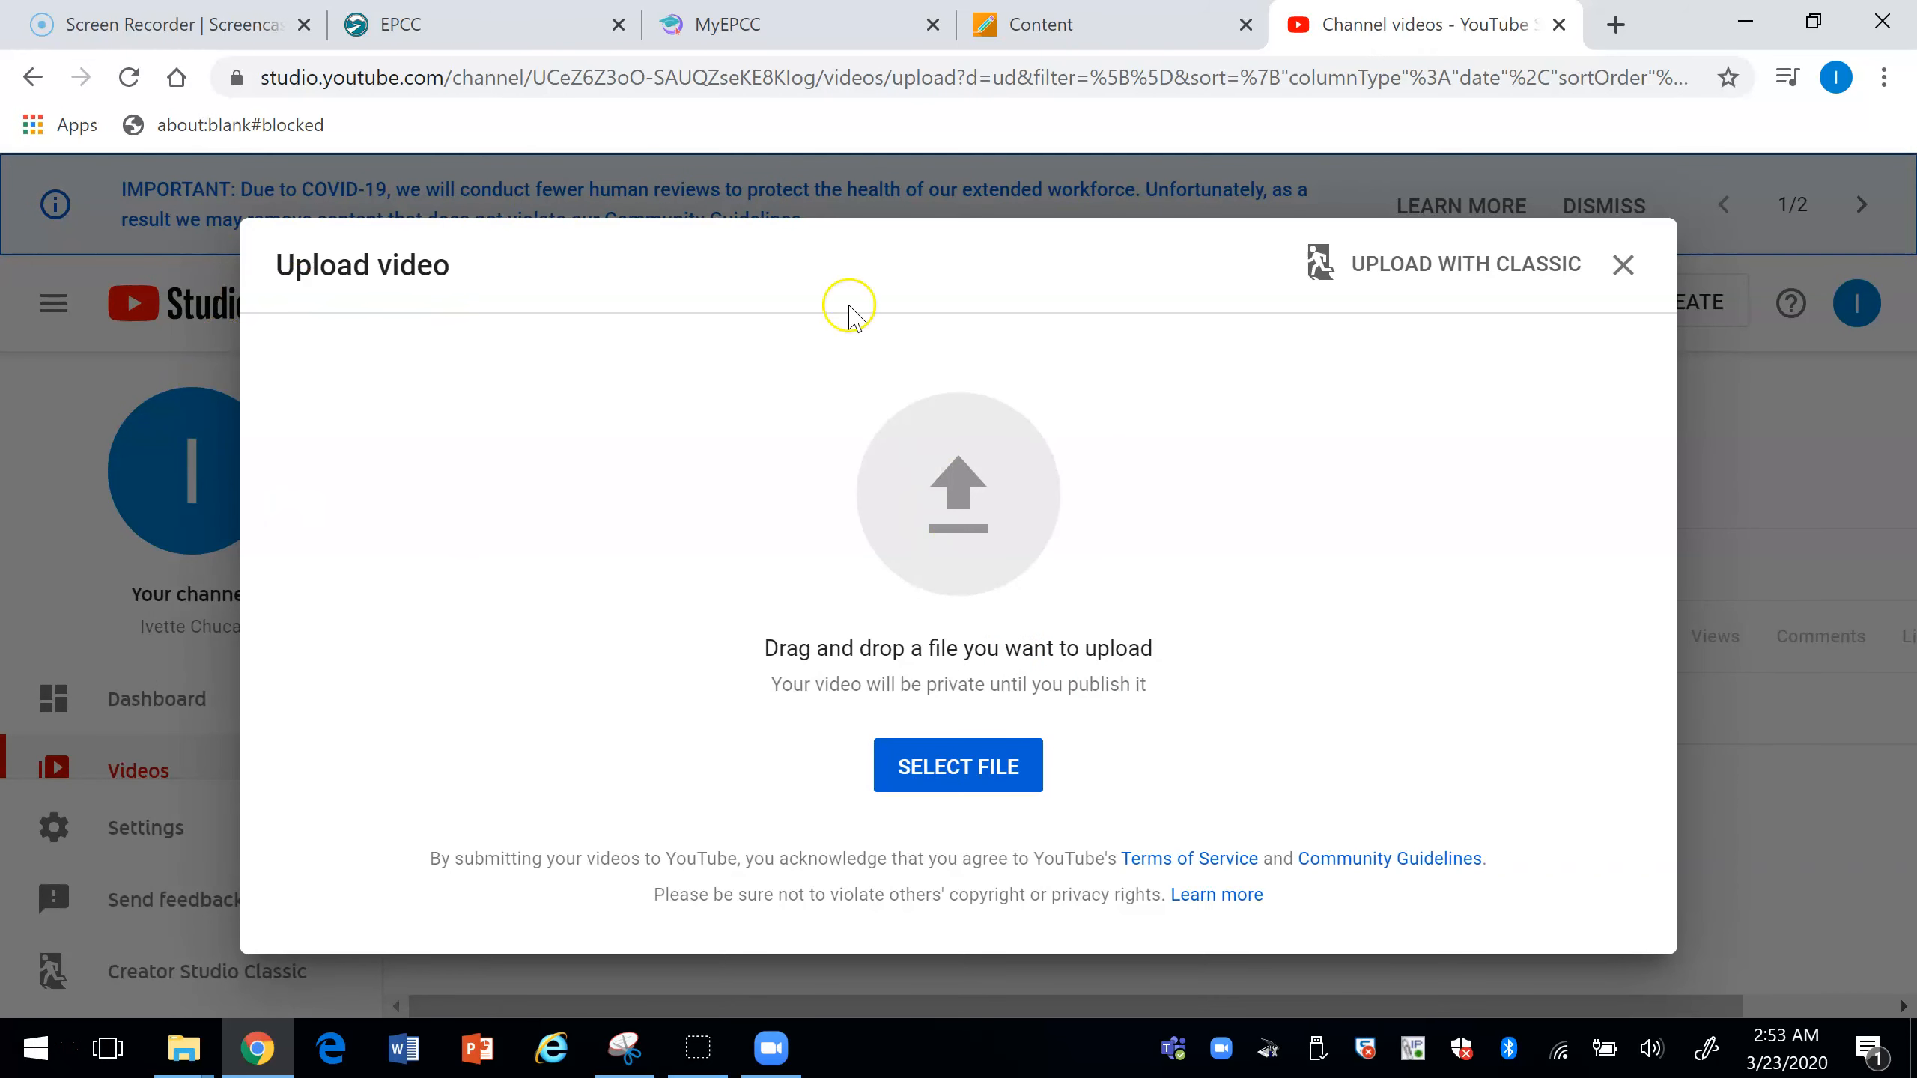
pyautogui.moveTo(1342, 583)
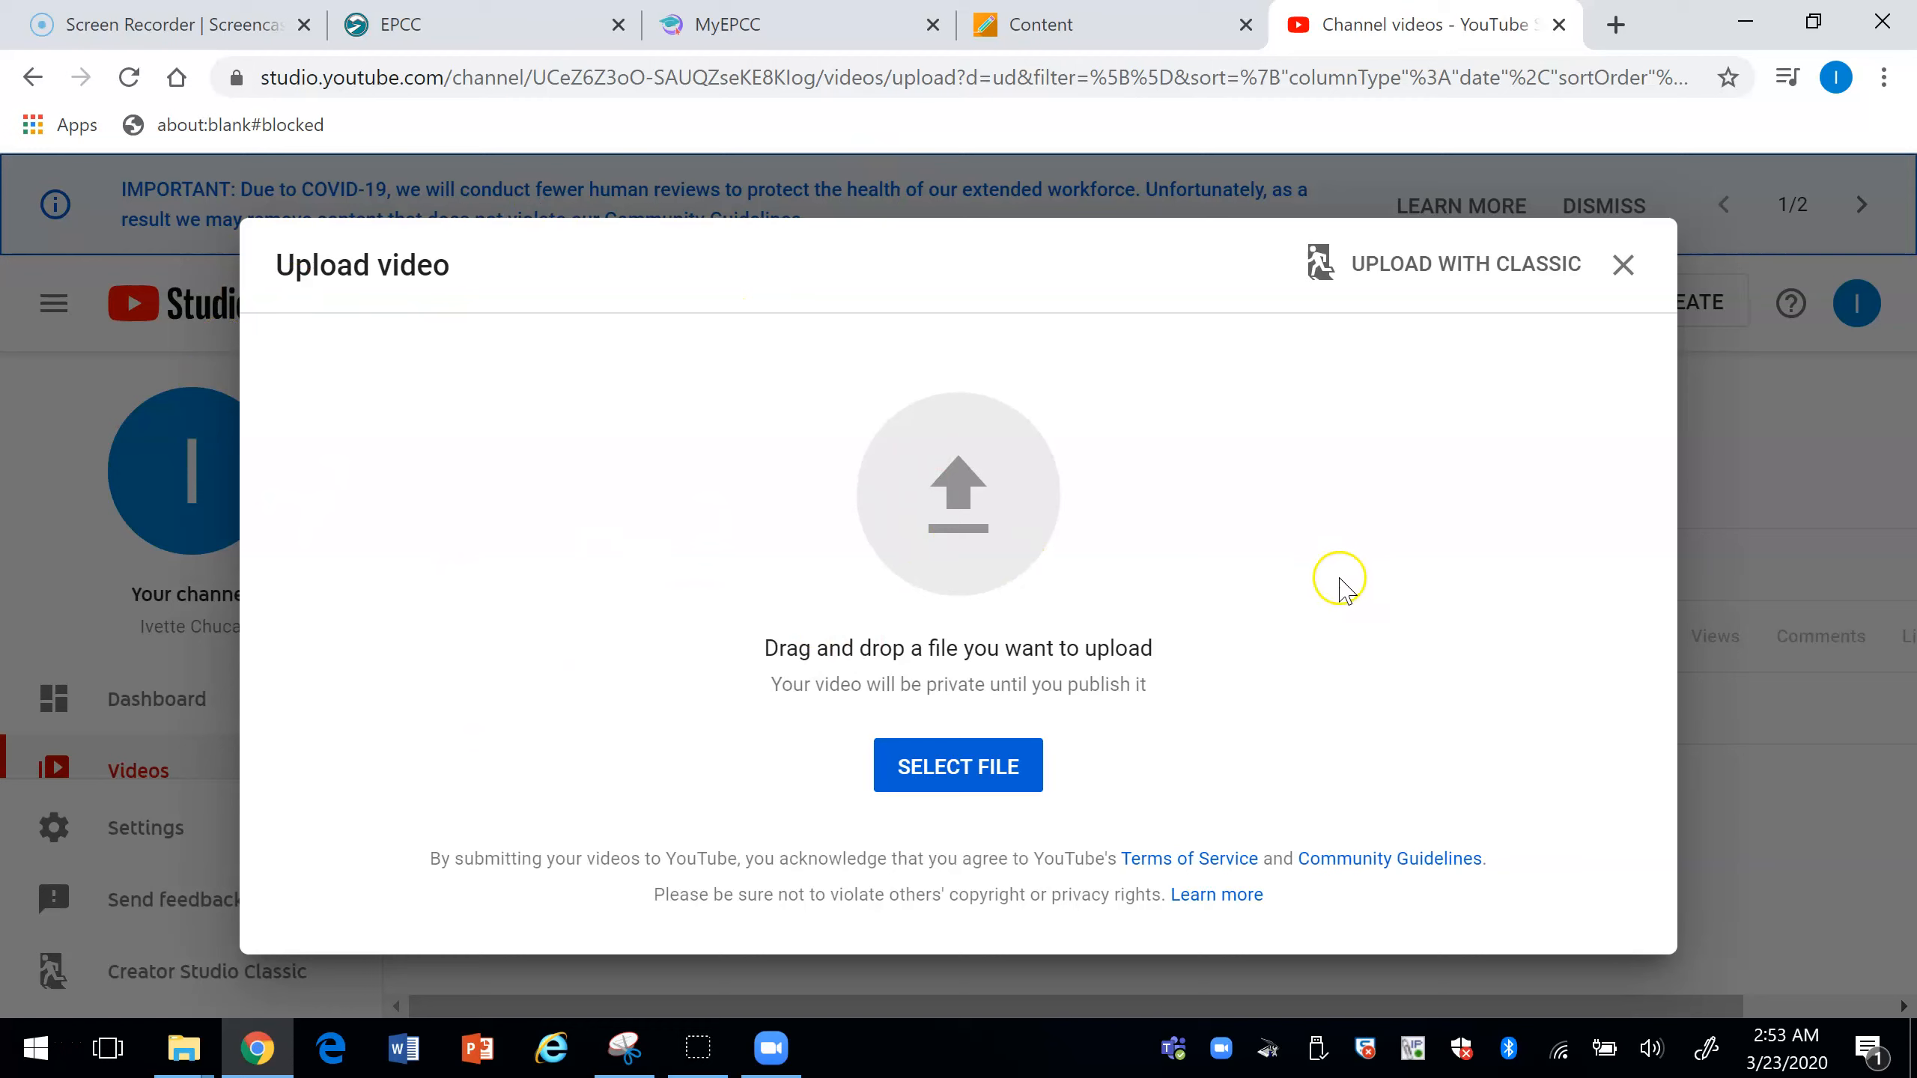
# - Close the Upload video dialog to show the channel's uploaded videos list
pyautogui.click(1622, 264)
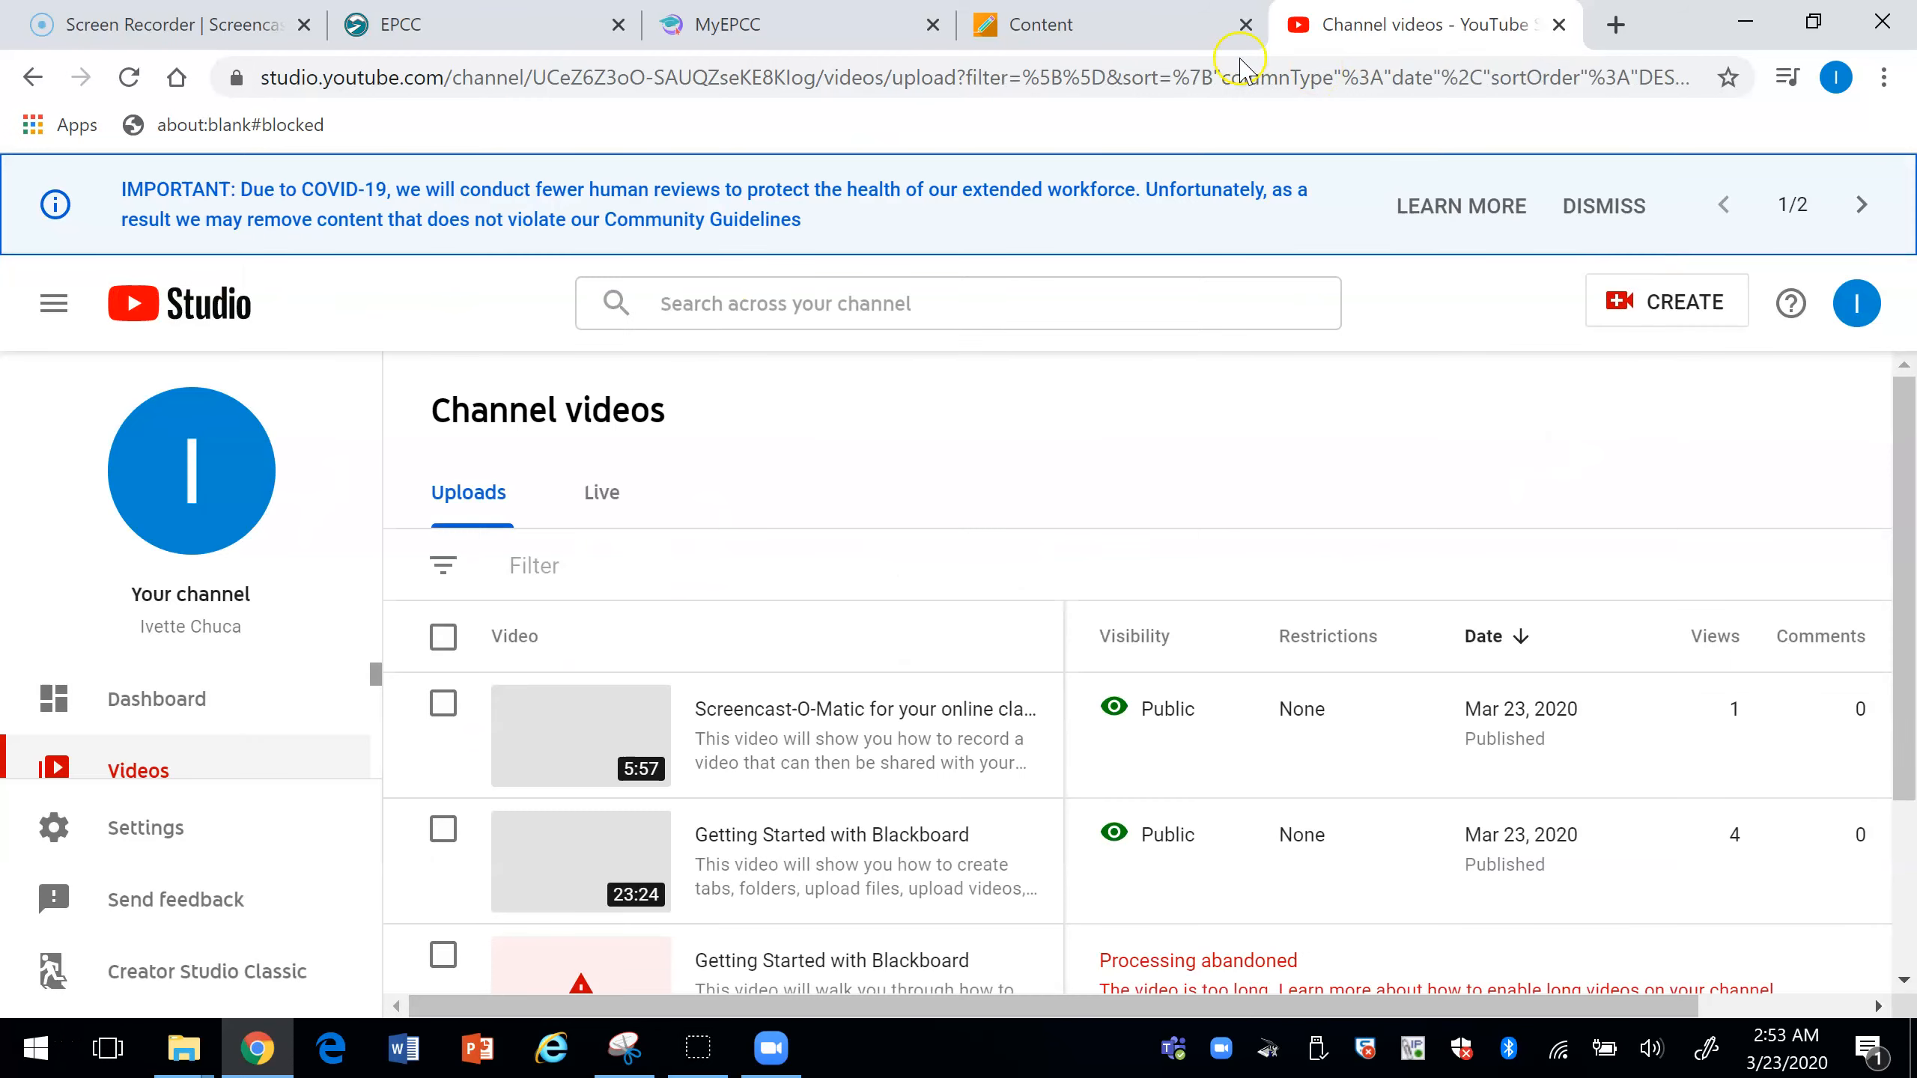
pyautogui.moveTo(644, 836)
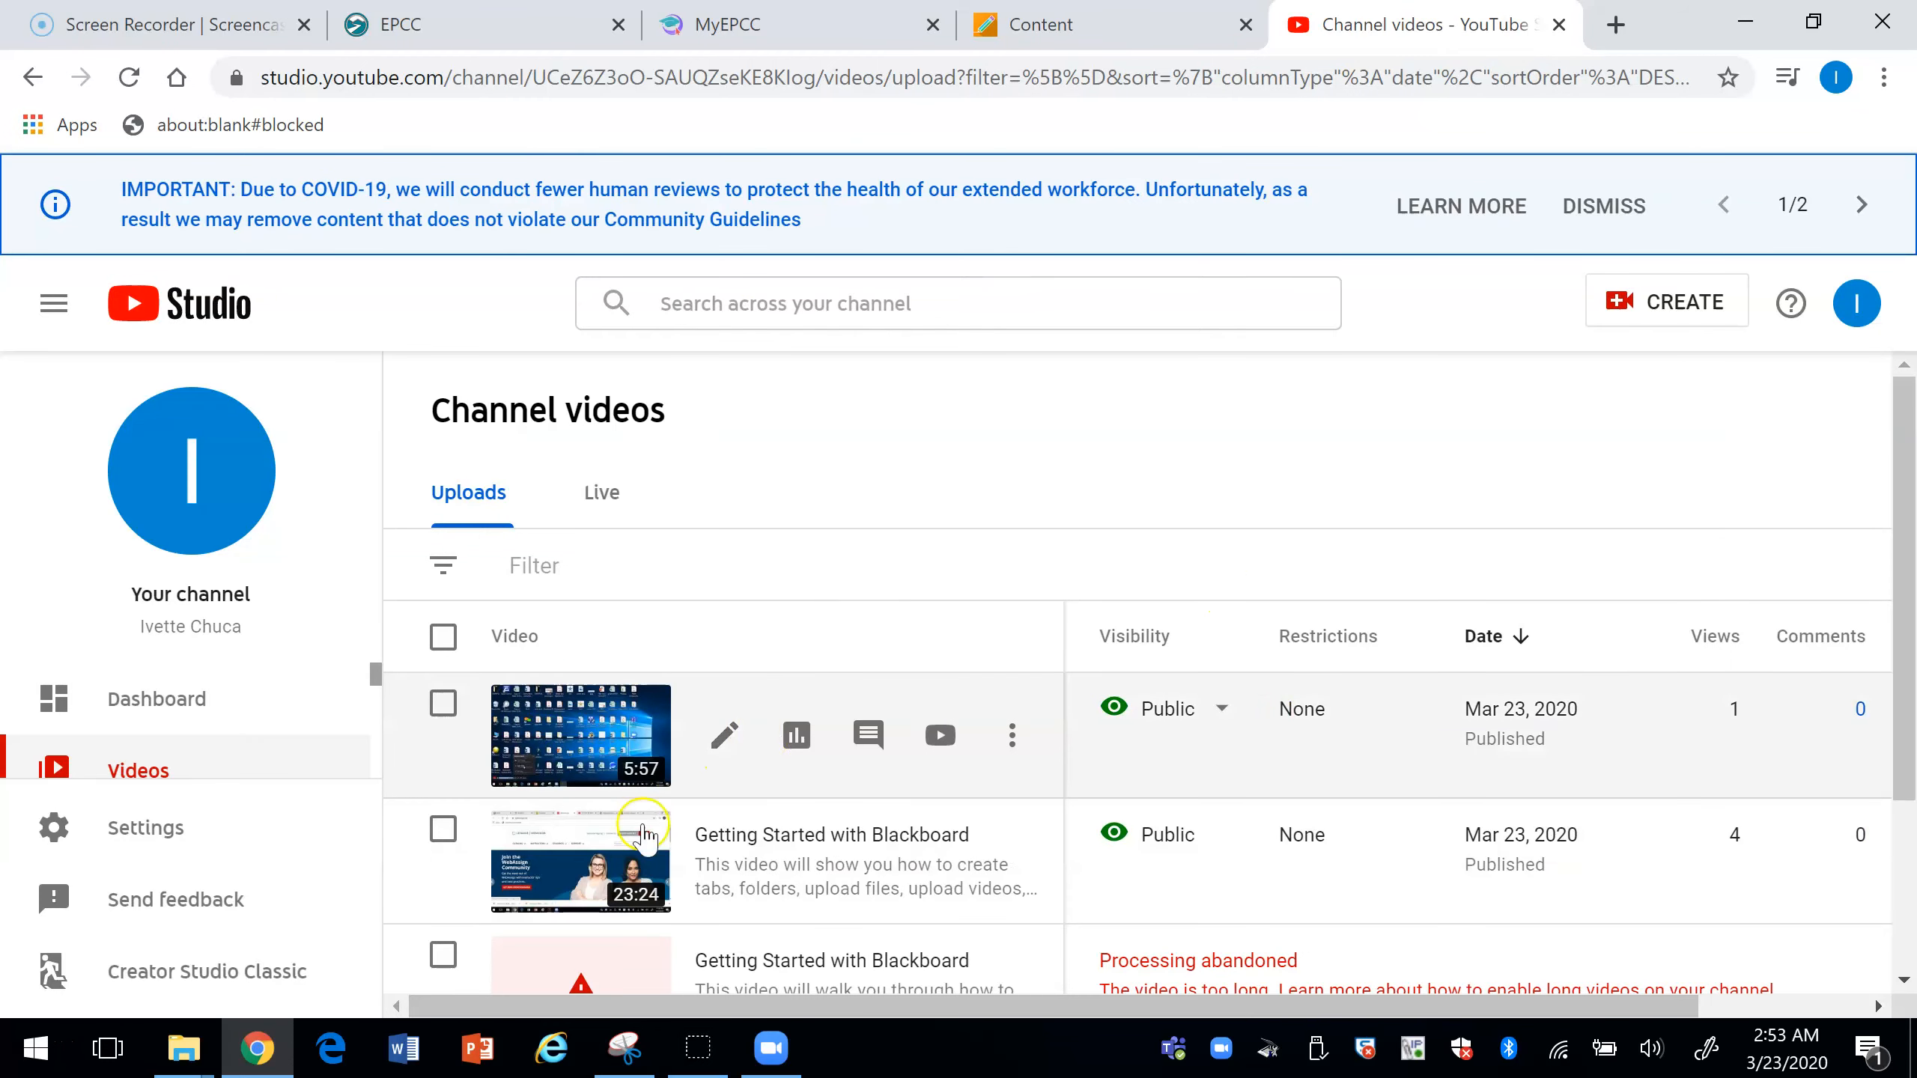
pyautogui.moveTo(758, 520)
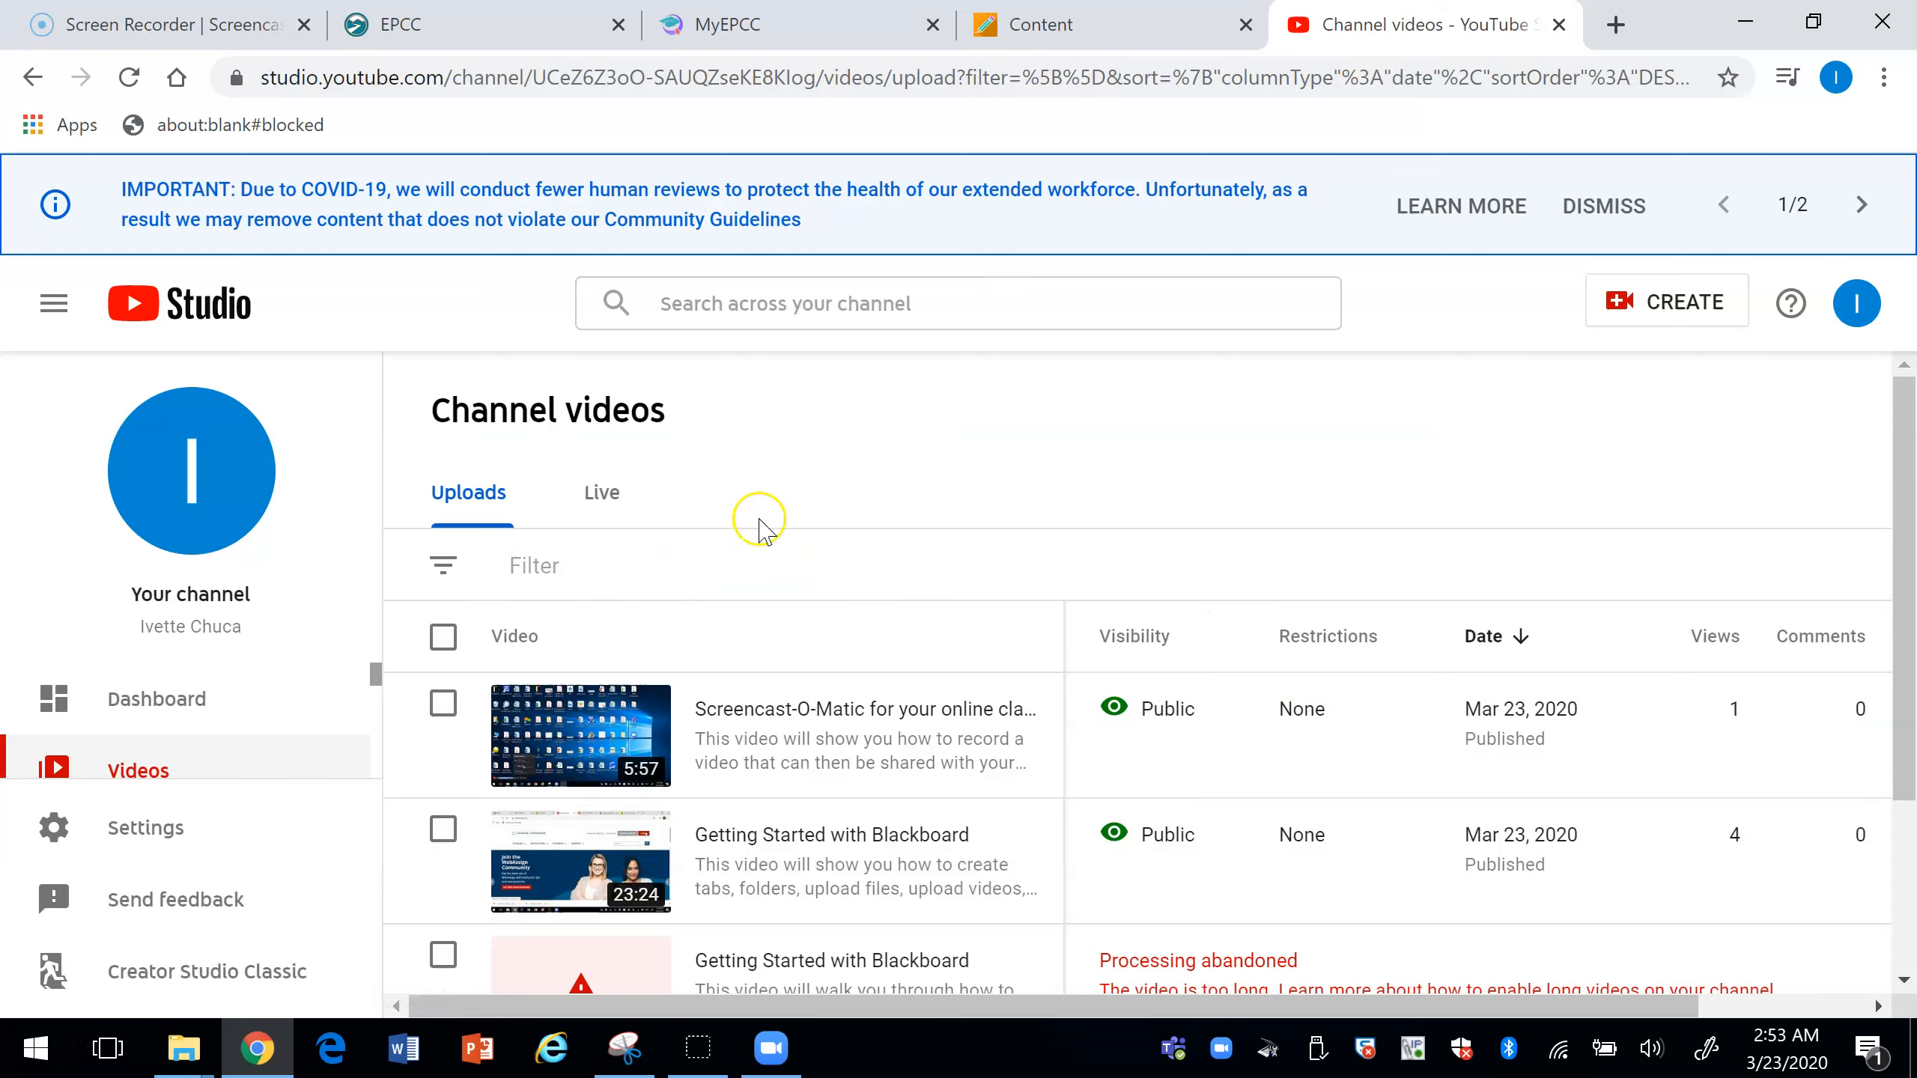
pyautogui.moveTo(1424, 24)
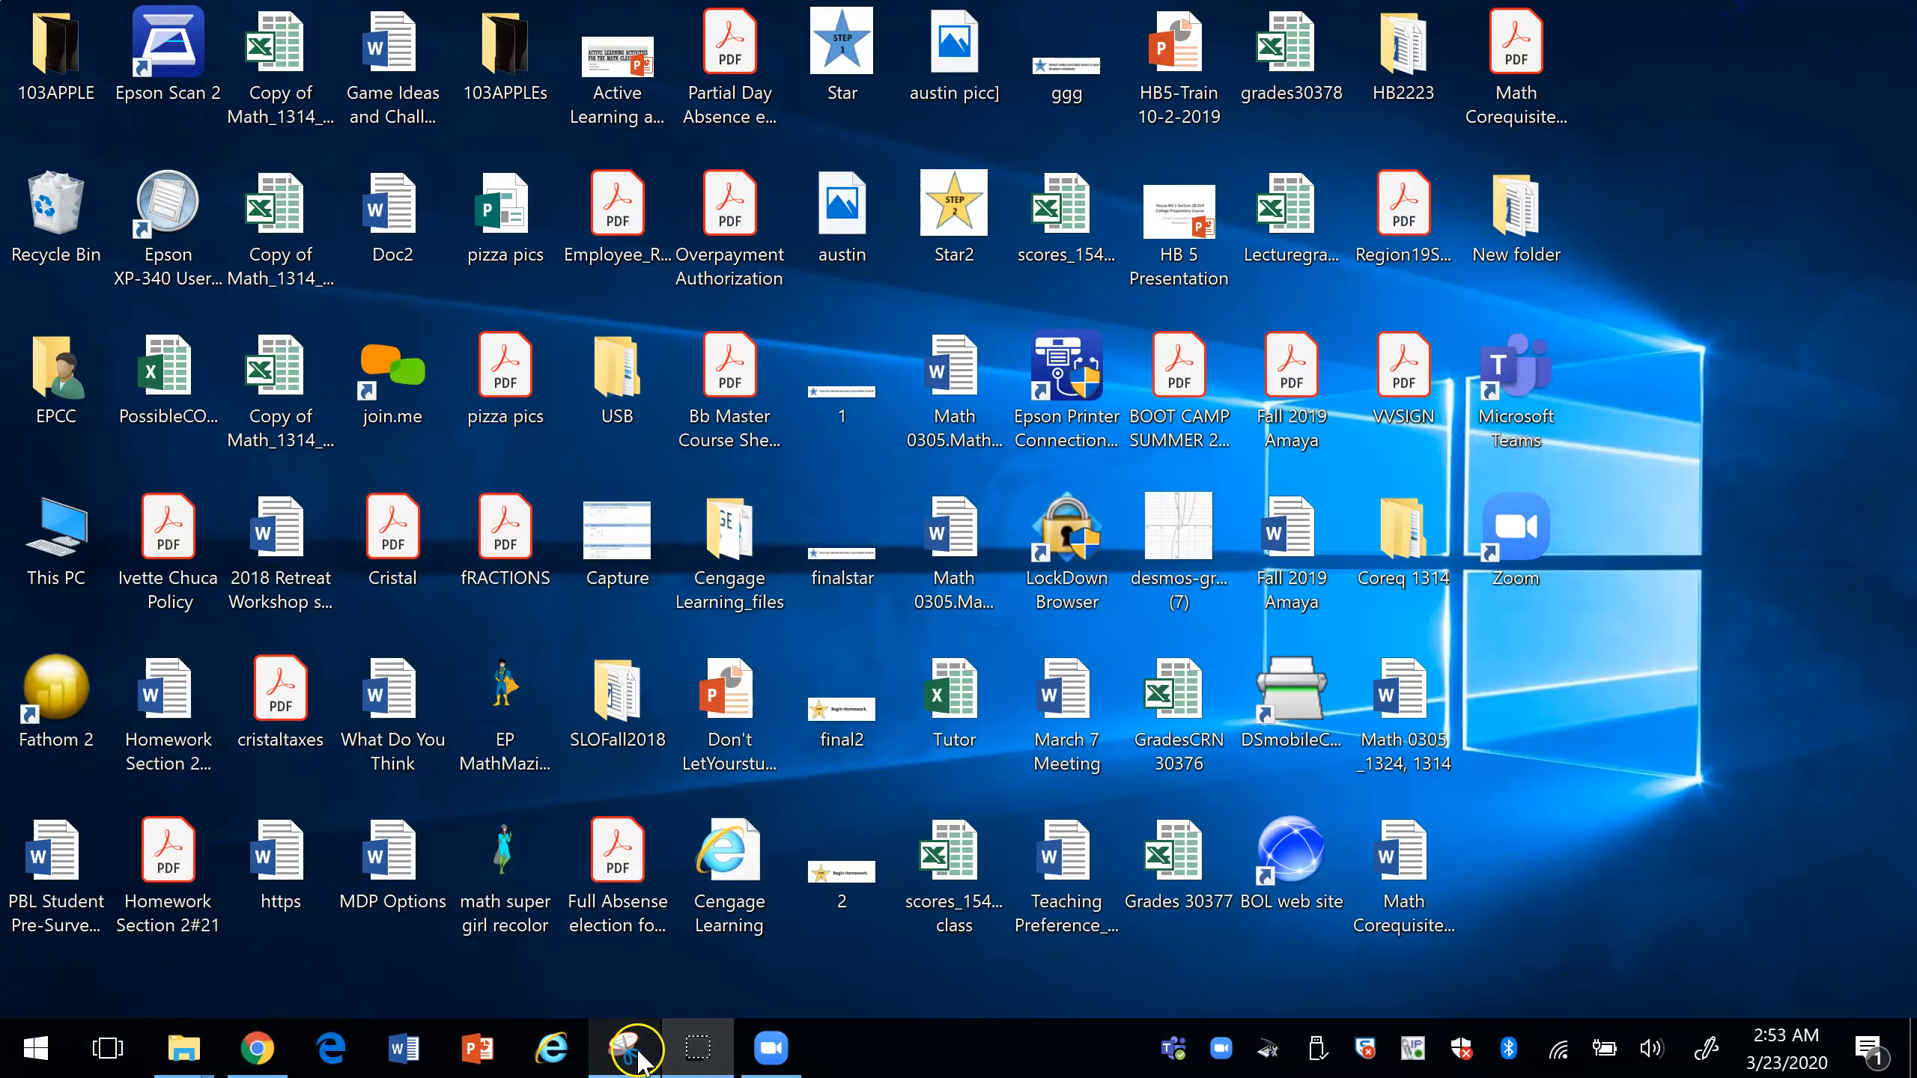
pyautogui.moveTo(27, 1048)
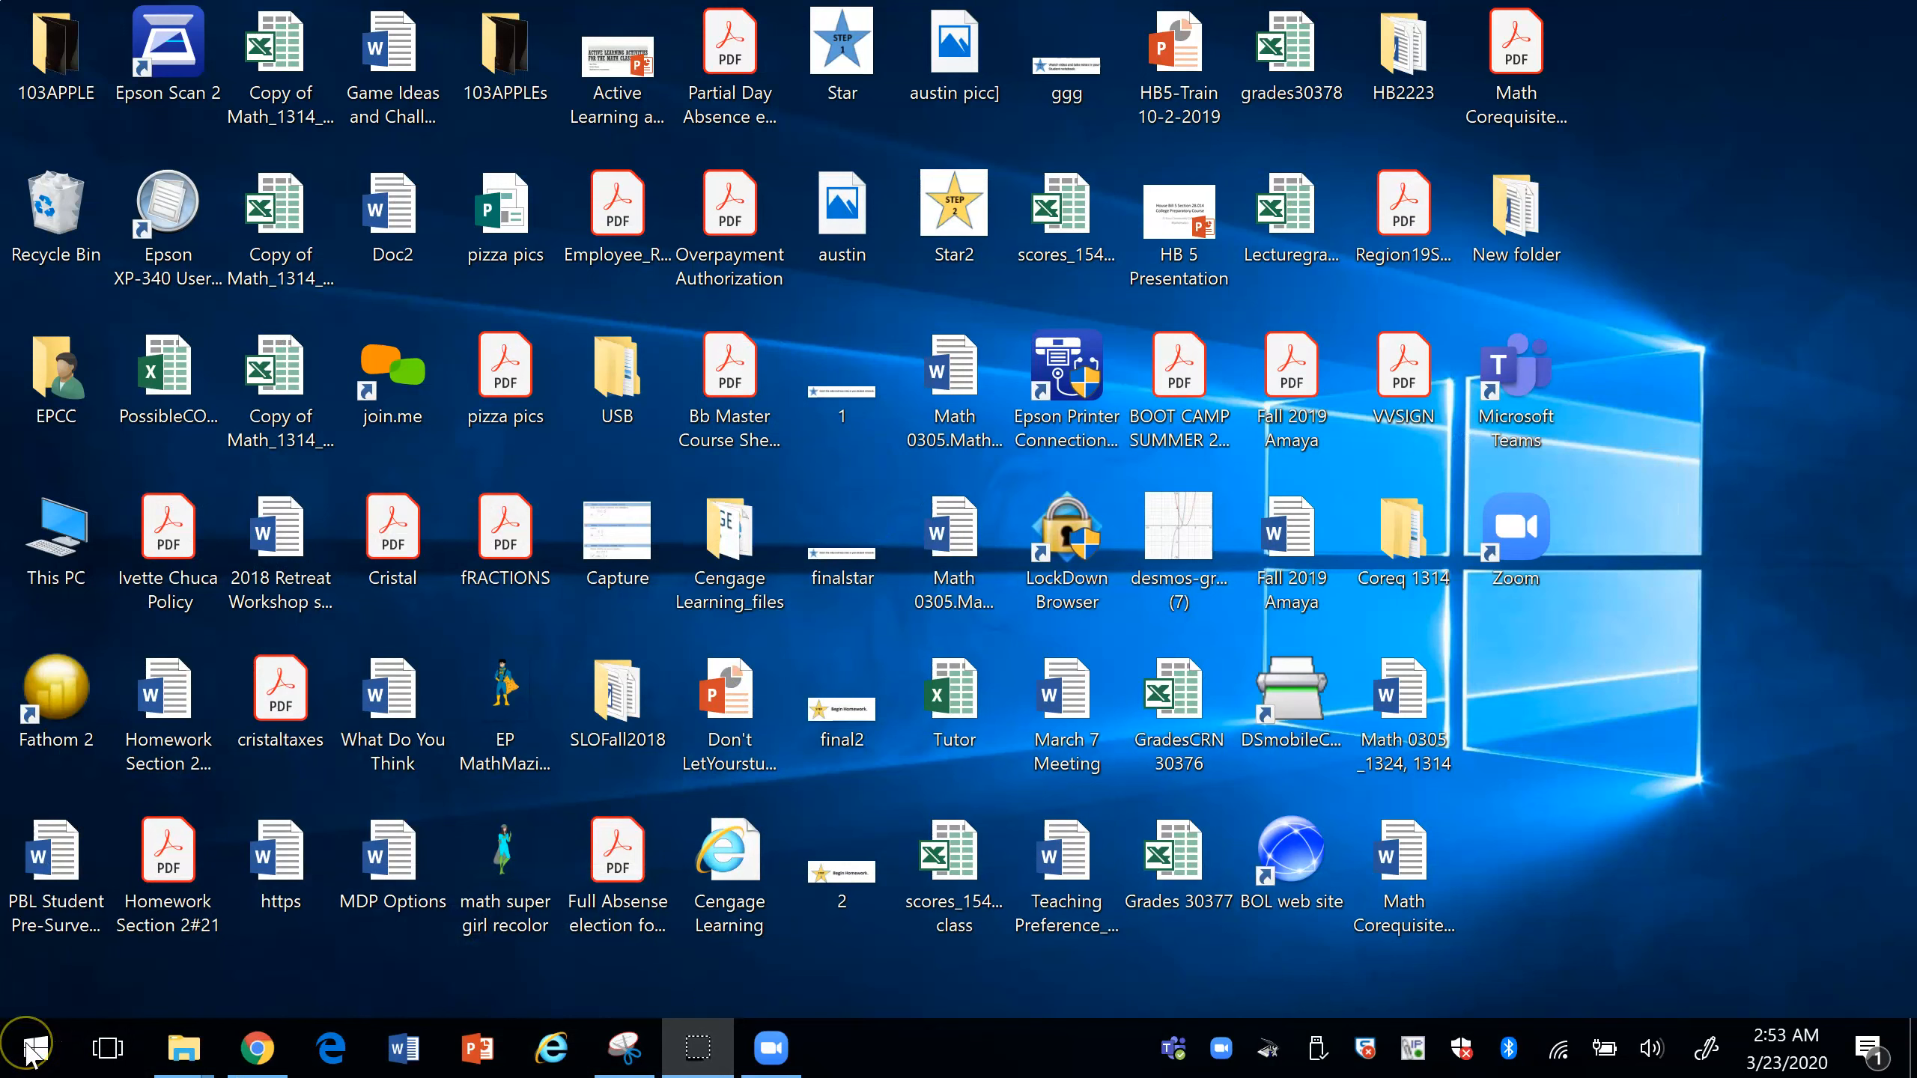